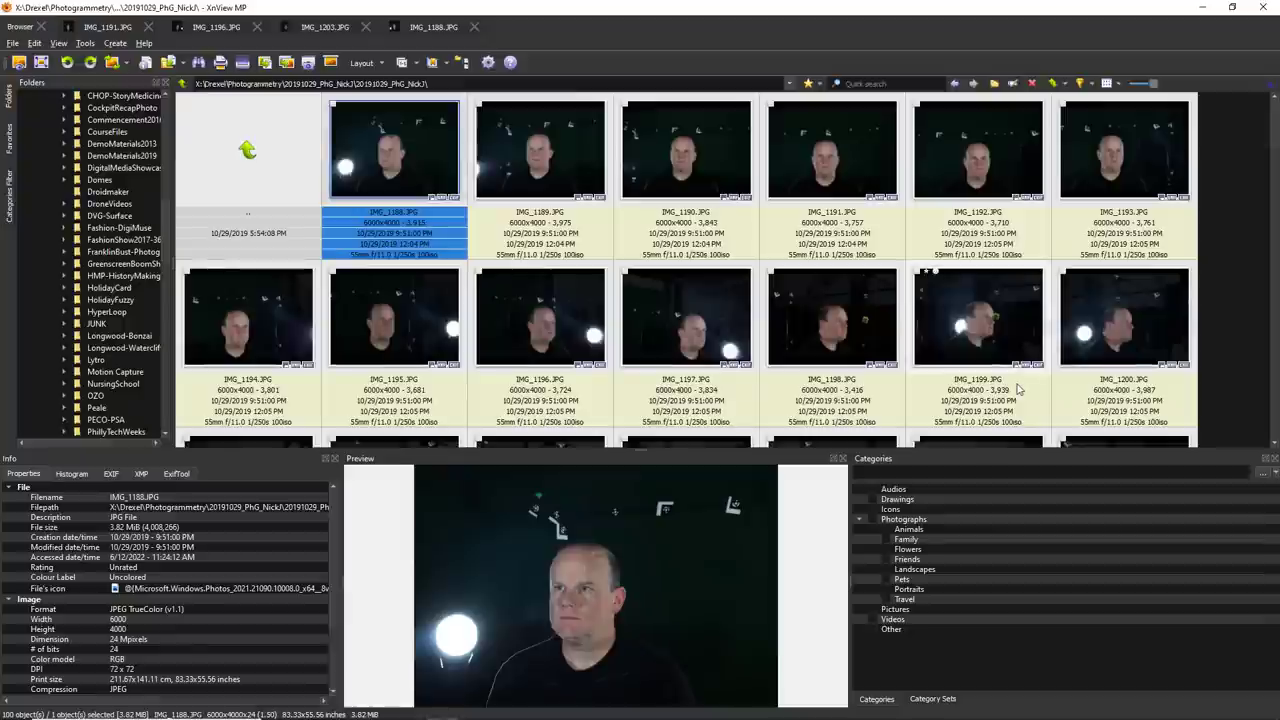
- Open the head-scan photo IMG_1188.JPG full-size in the XnView MP viewer
{"action": "double_click", "coordinate": [393, 150]}
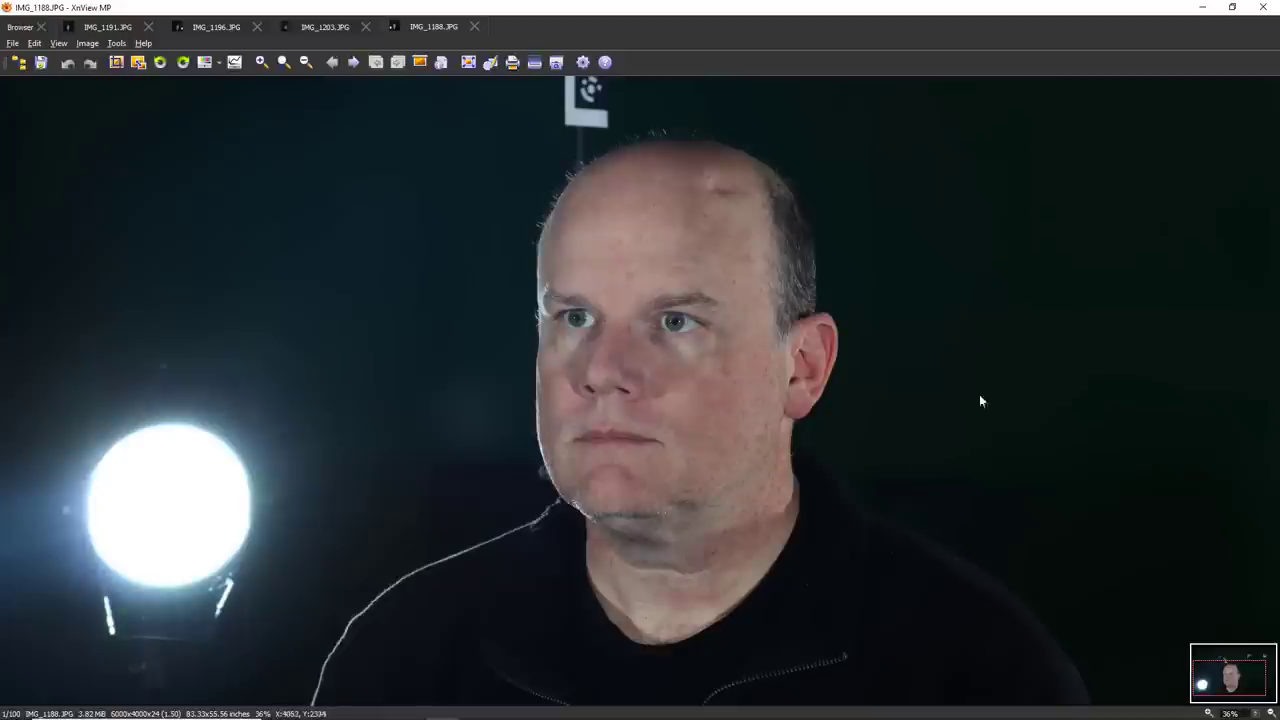
{"action": "mouse_move", "coordinate": [938, 417]}
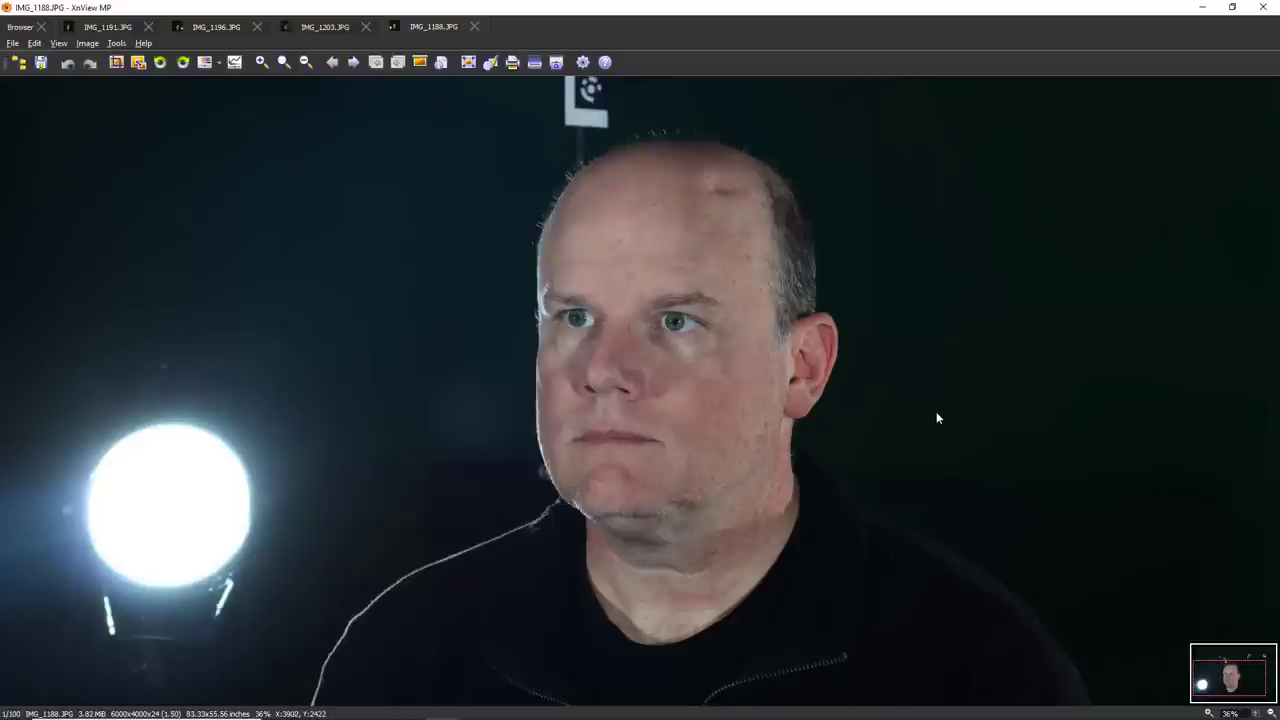
{"action": "mouse_move", "coordinate": [930, 419]}
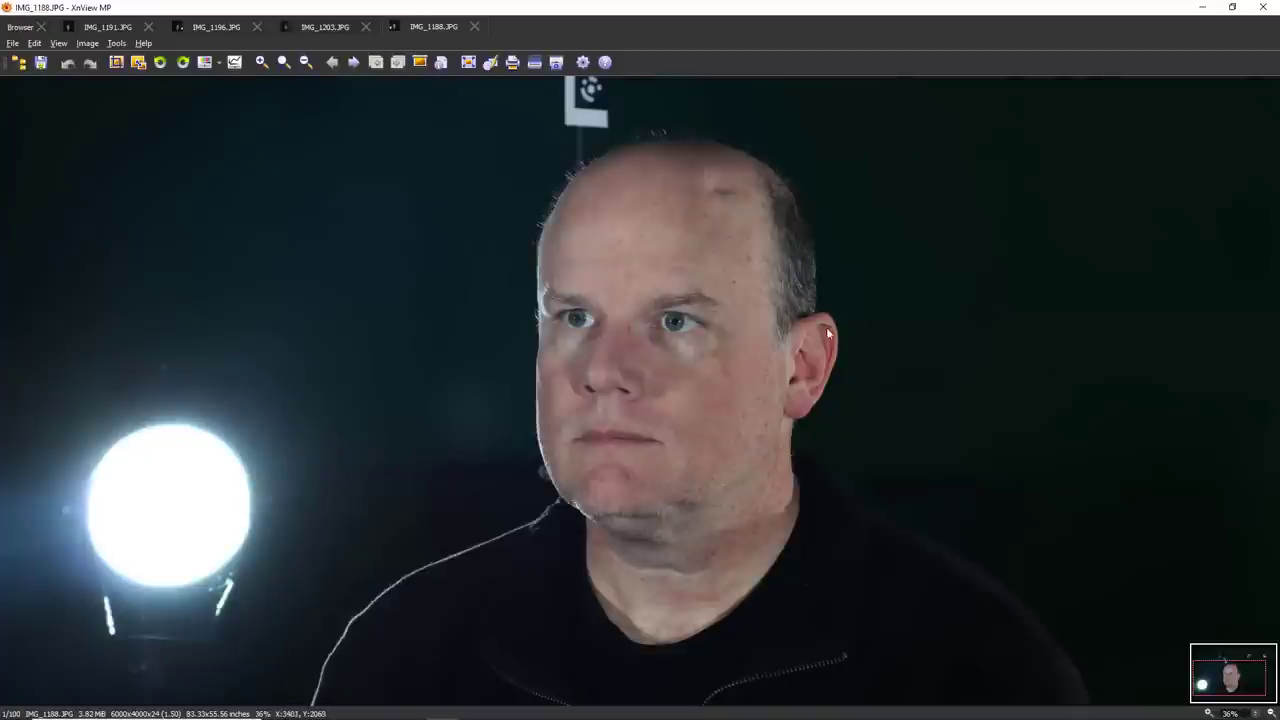
- Return to the photogrammetry folder browser and scroll through the scan thumbnails
{"action": "left_click", "coordinate": [20, 26]}
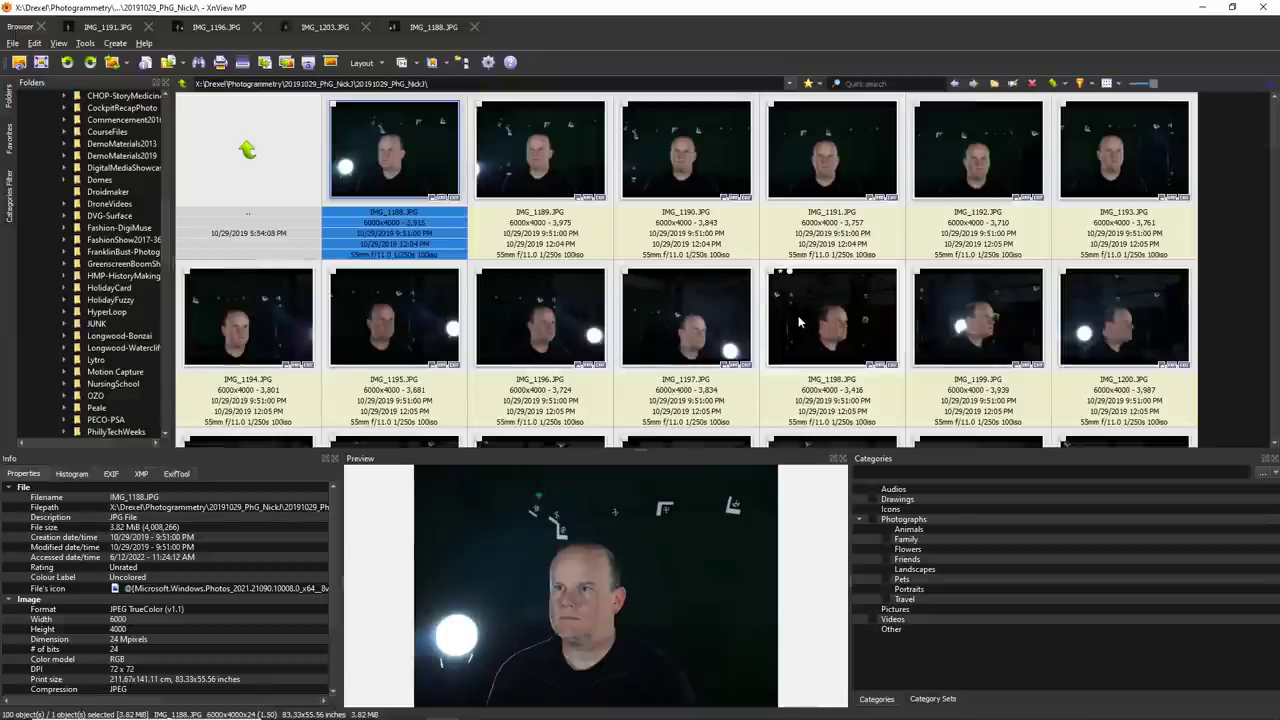
{"action": "mouse_move", "coordinate": [785, 333]}
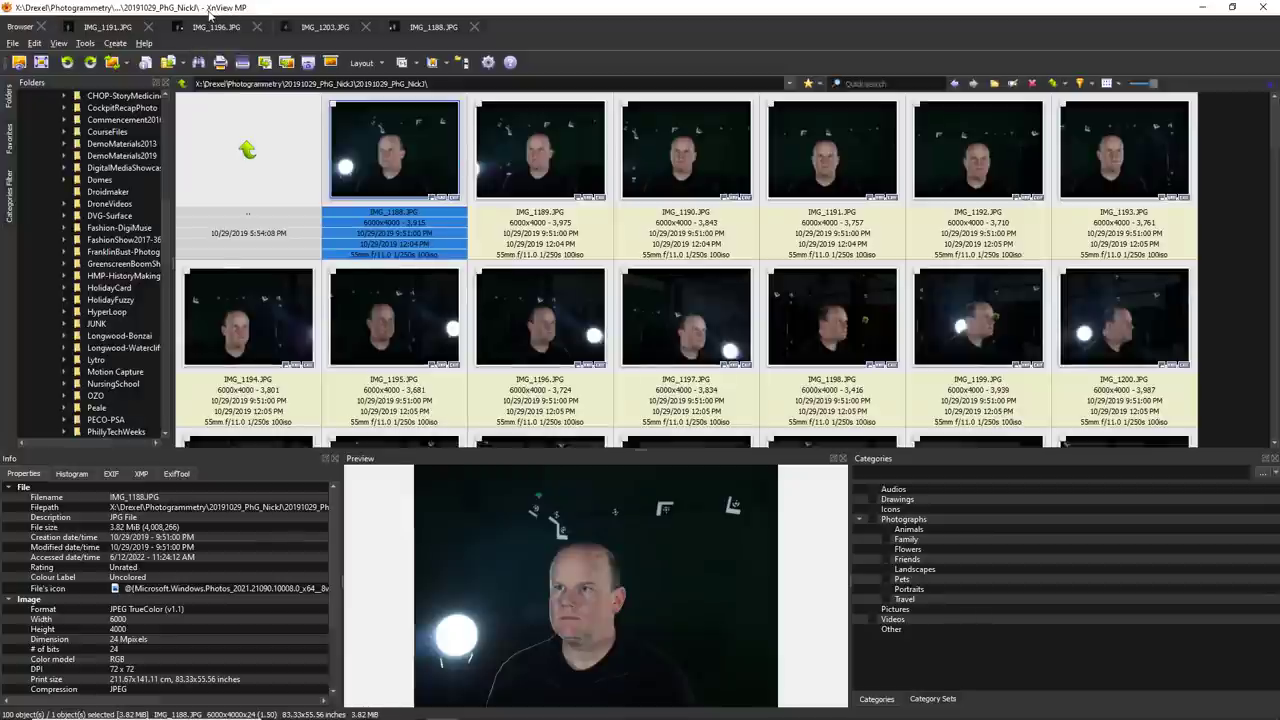
{"action": "mouse_move", "coordinate": [858, 298]}
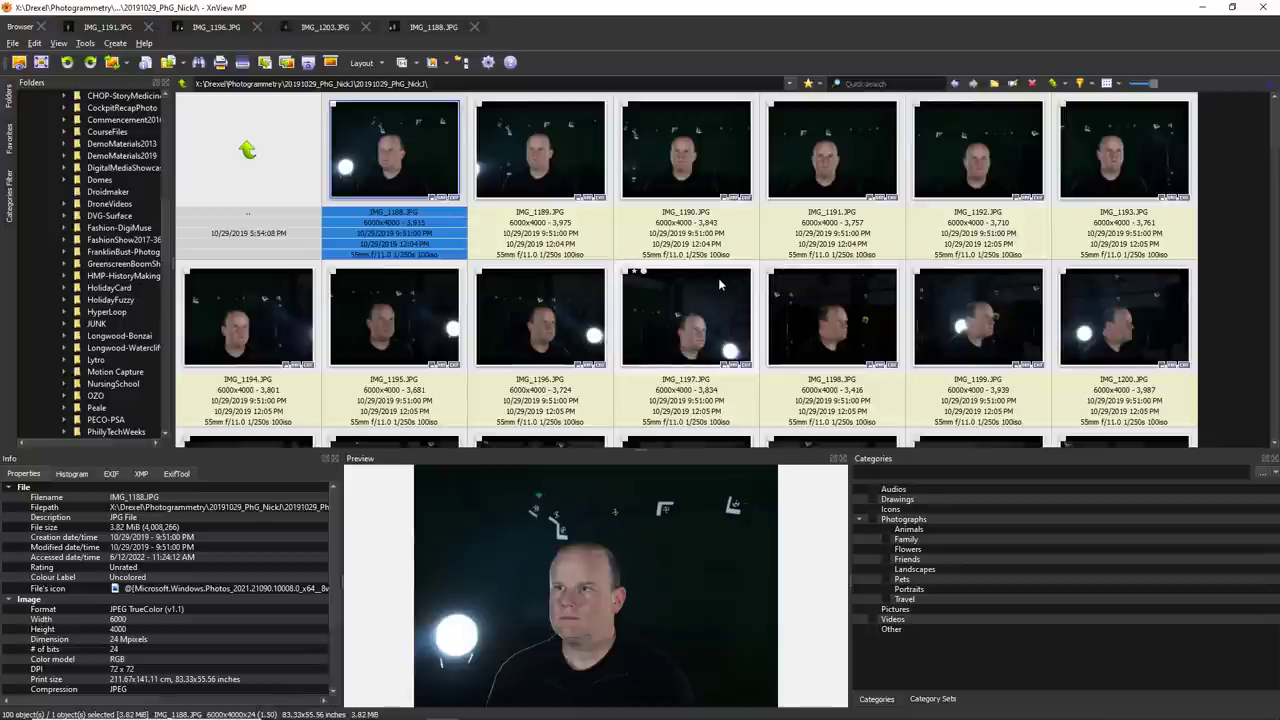
{"action": "mouse_move", "coordinate": [503, 189]}
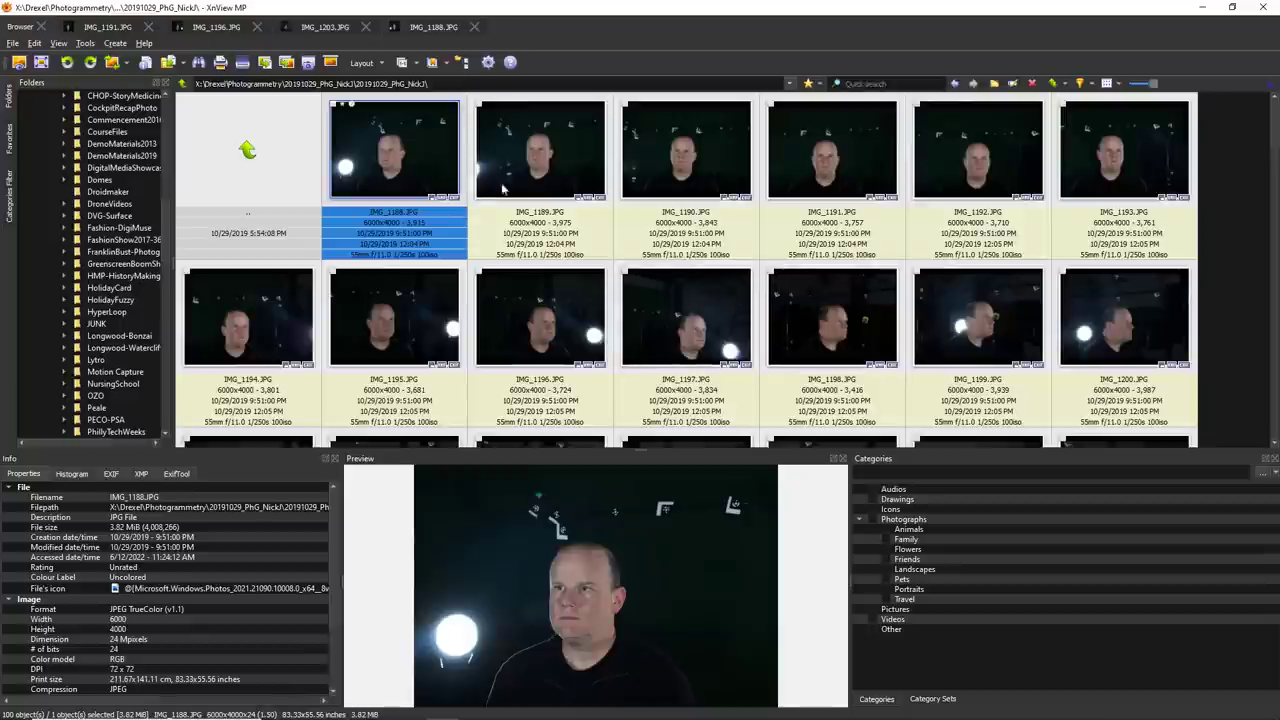
{"action": "mouse_move", "coordinate": [814, 254]}
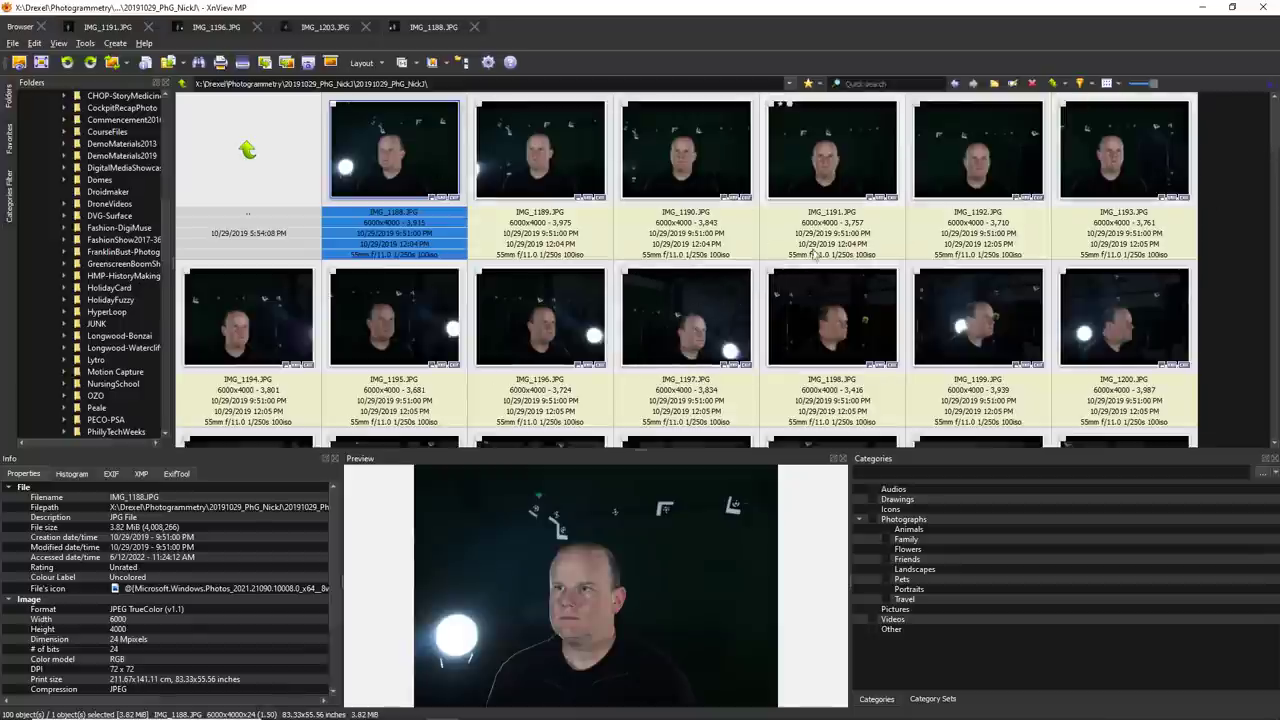
{"action": "scroll", "scroll_direction": "down", "scroll_amount": 3}
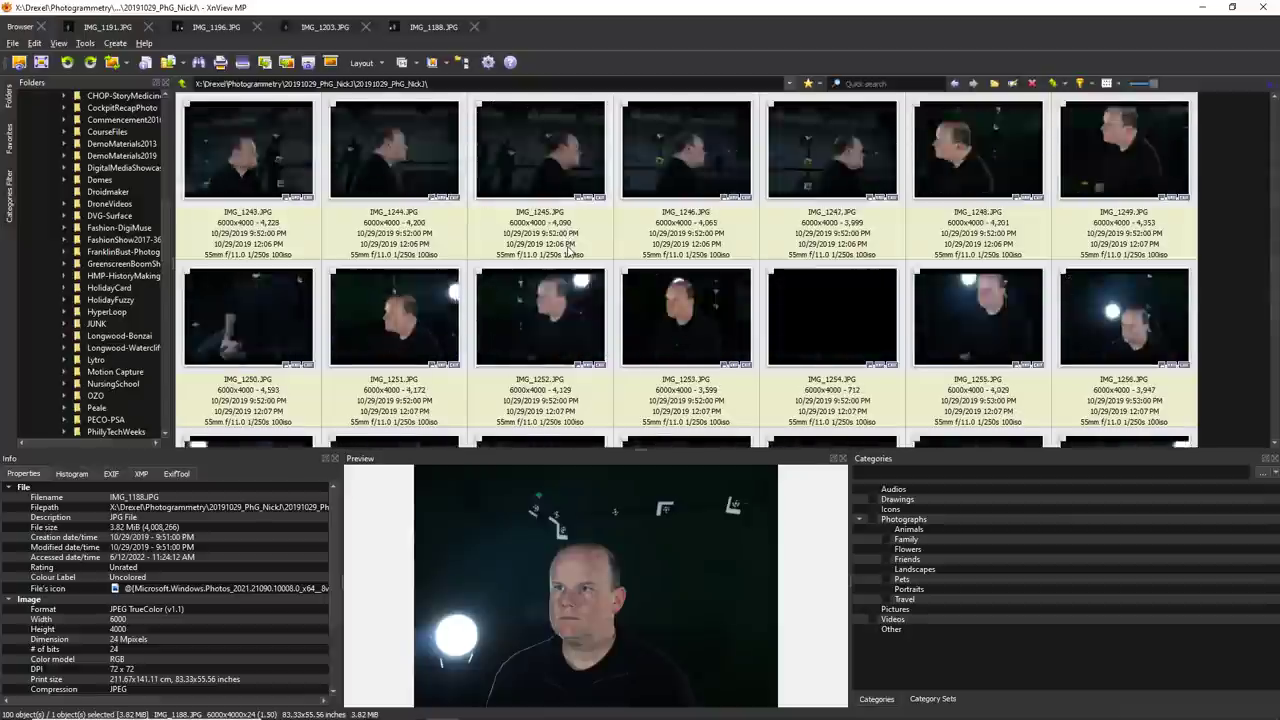
{"action": "scroll", "scroll_direction": "up", "scroll_amount": 3}
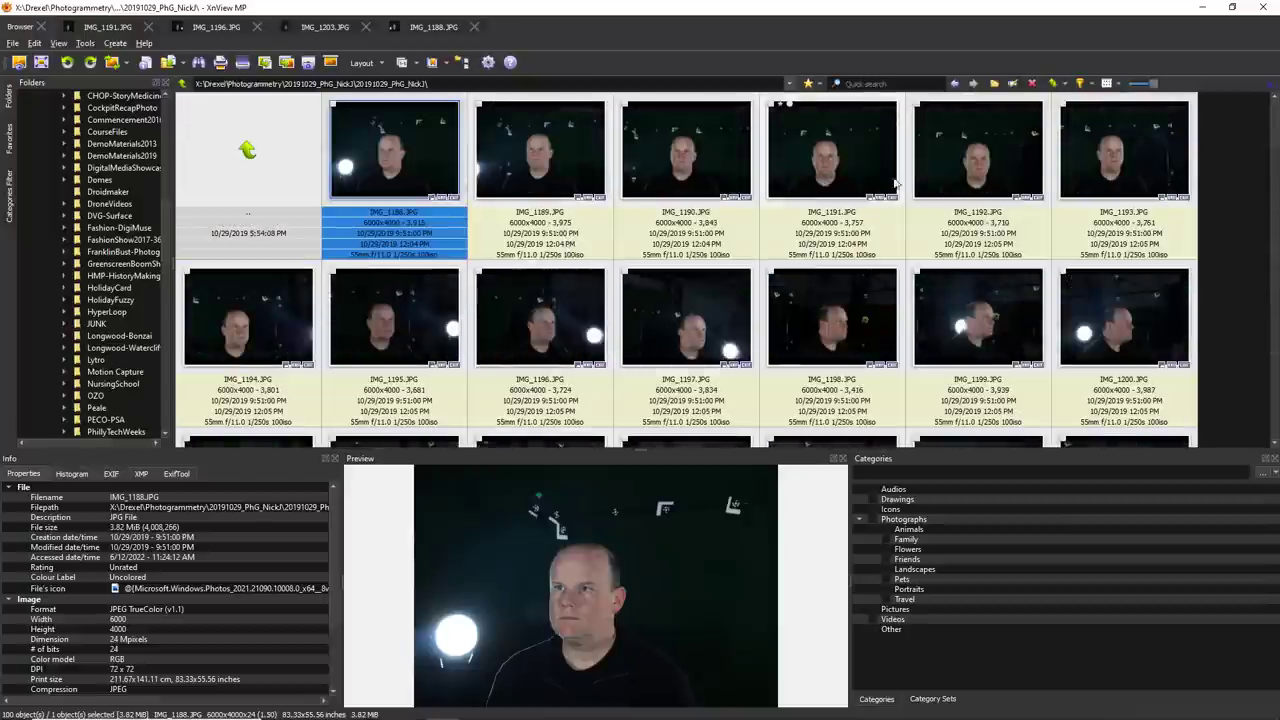
- View IMG_1191, IMG_1203 and IMG_1196 full-size, then return to the folder browser
{"action": "double_click", "coordinate": [831, 150]}
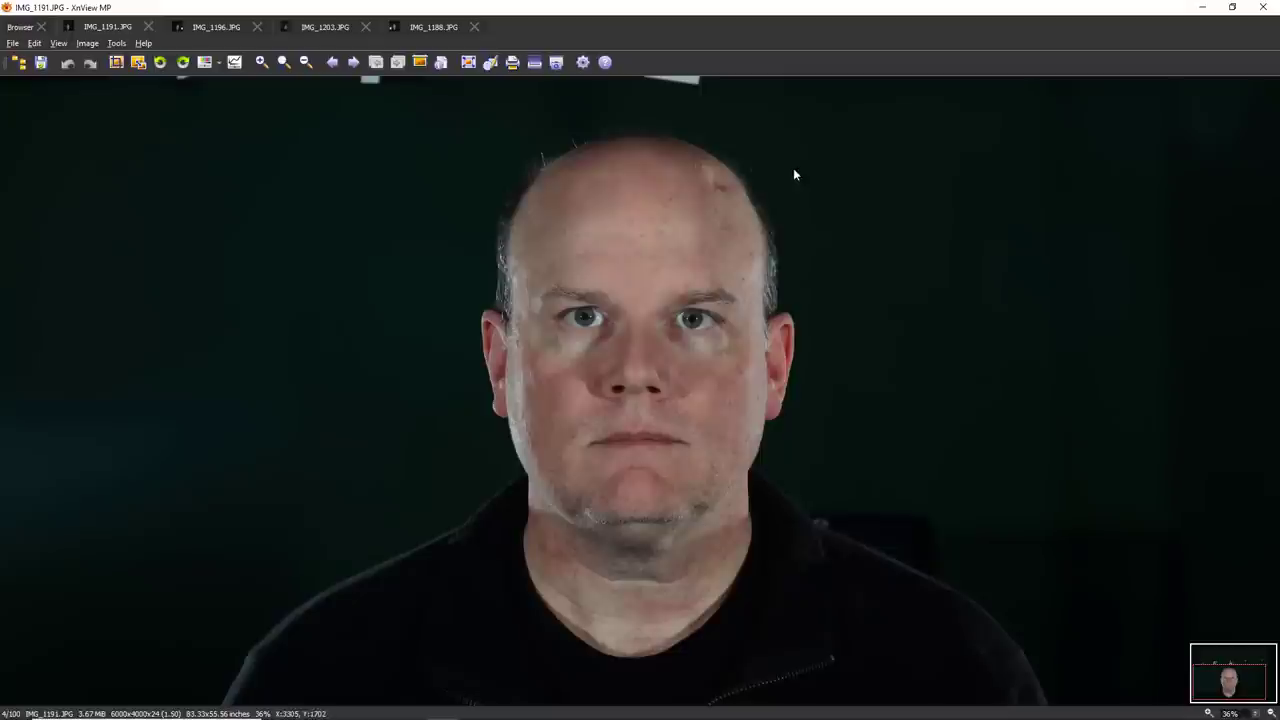
{"action": "mouse_move", "coordinate": [630, 328]}
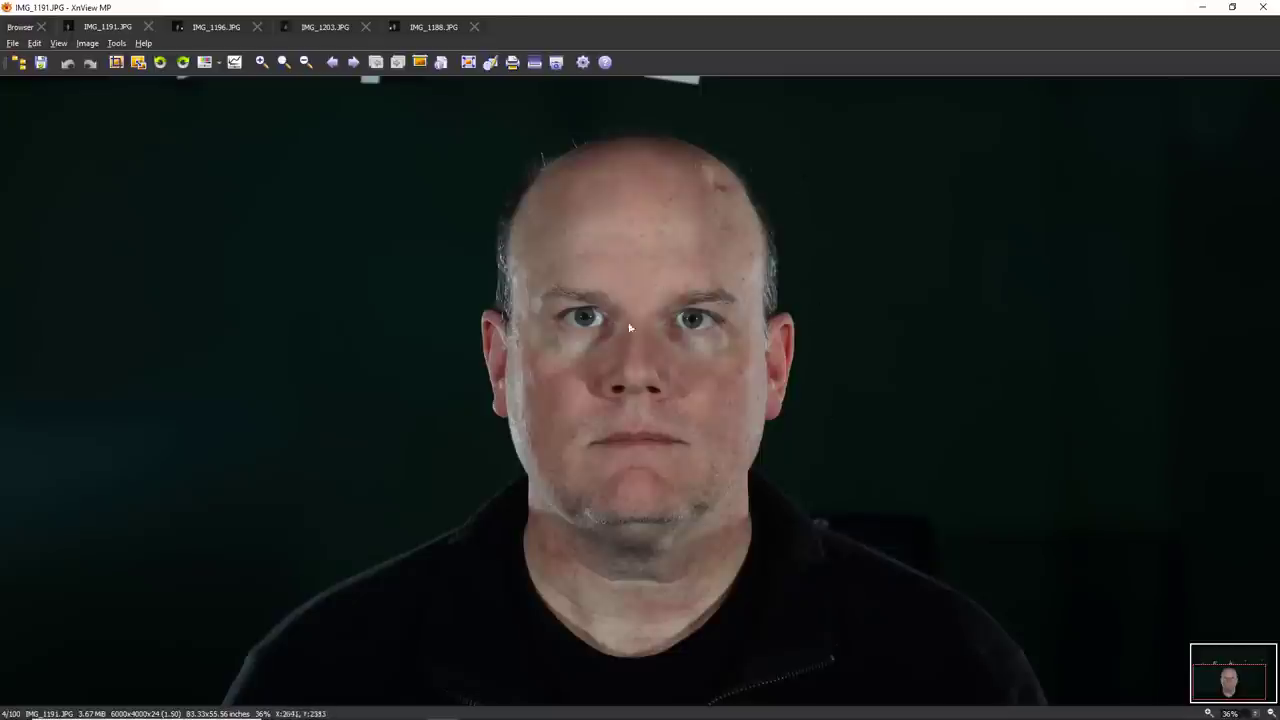
{"action": "mouse_move", "coordinate": [646, 336]}
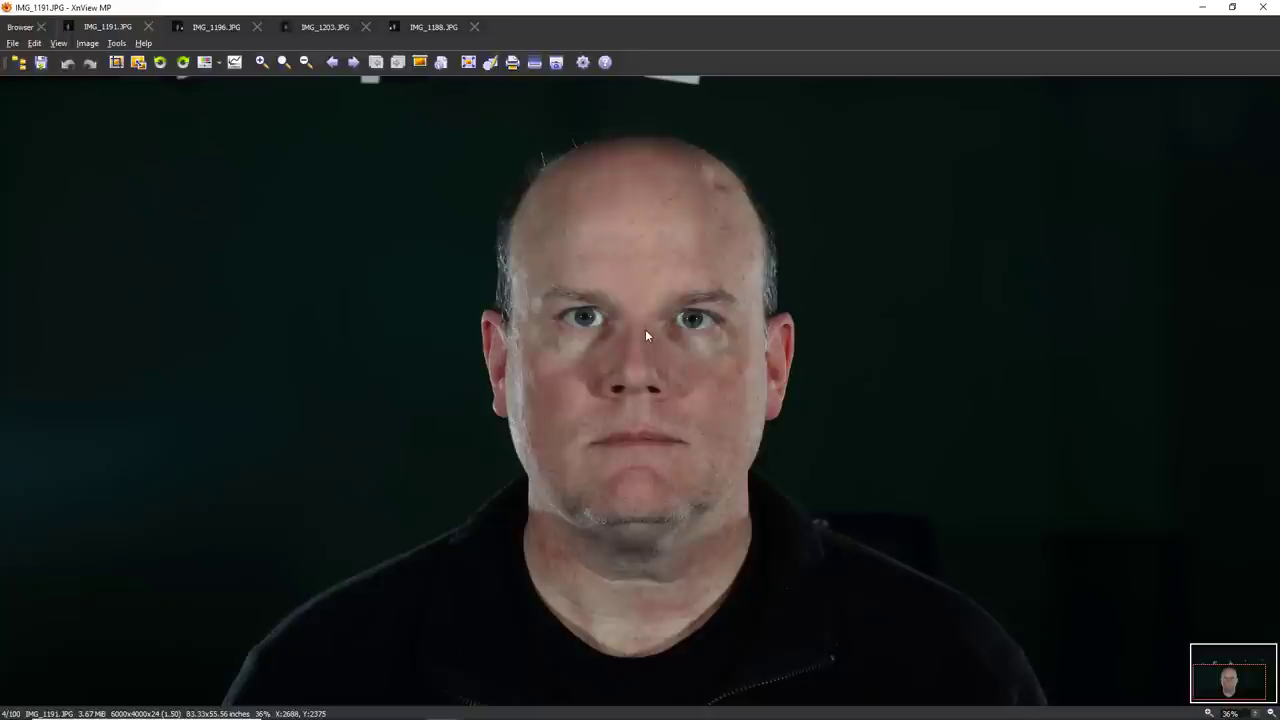
{"action": "mouse_move", "coordinate": [816, 301]}
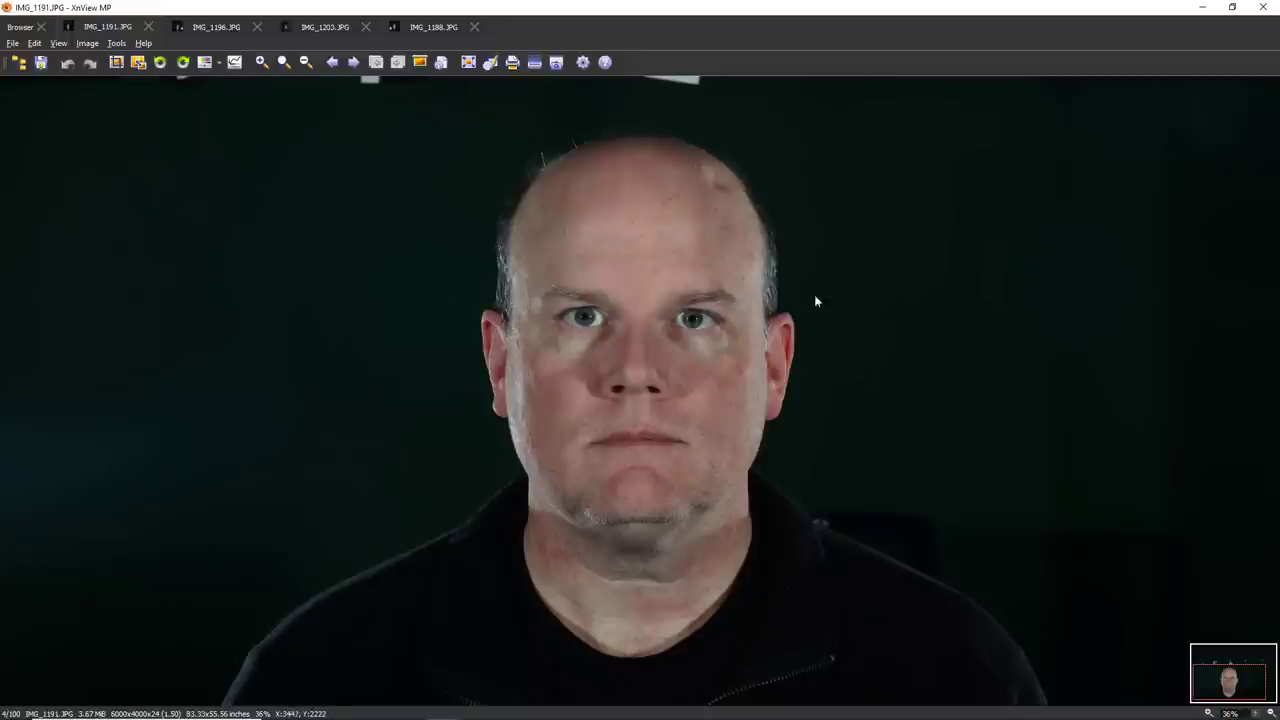
{"action": "mouse_move", "coordinate": [120, 24]}
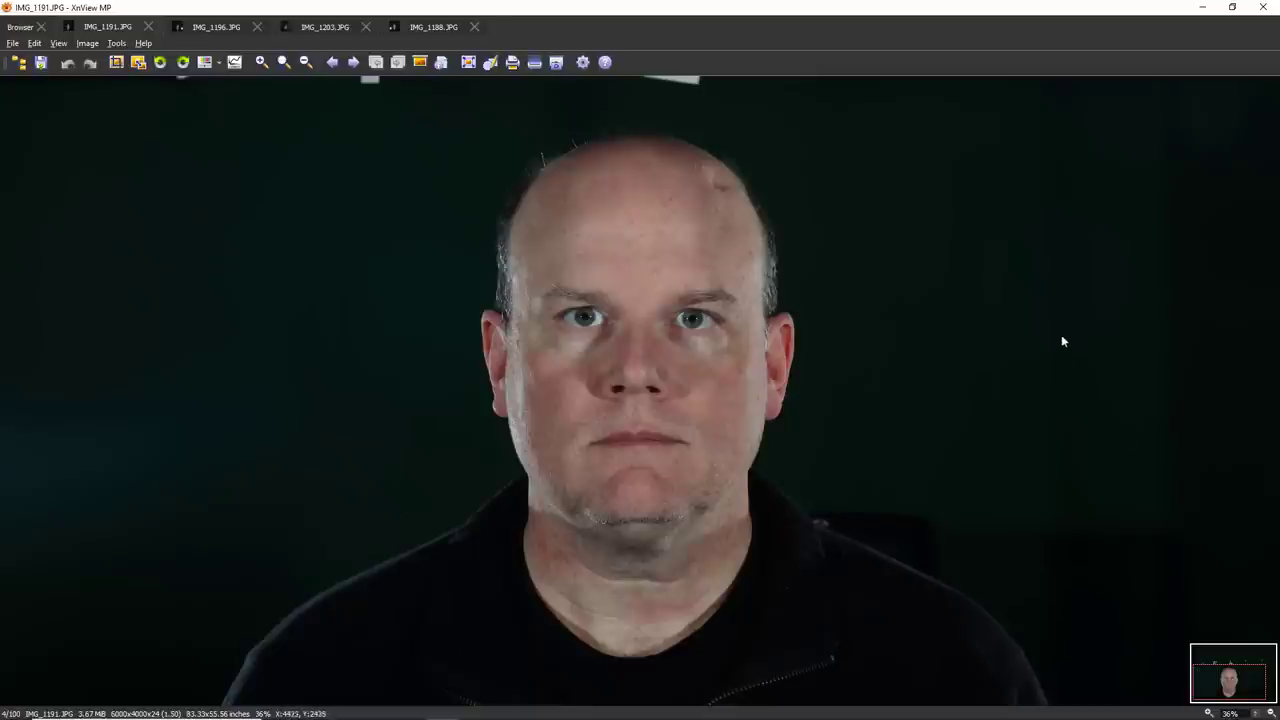
{"action": "mouse_move", "coordinate": [260, 311]}
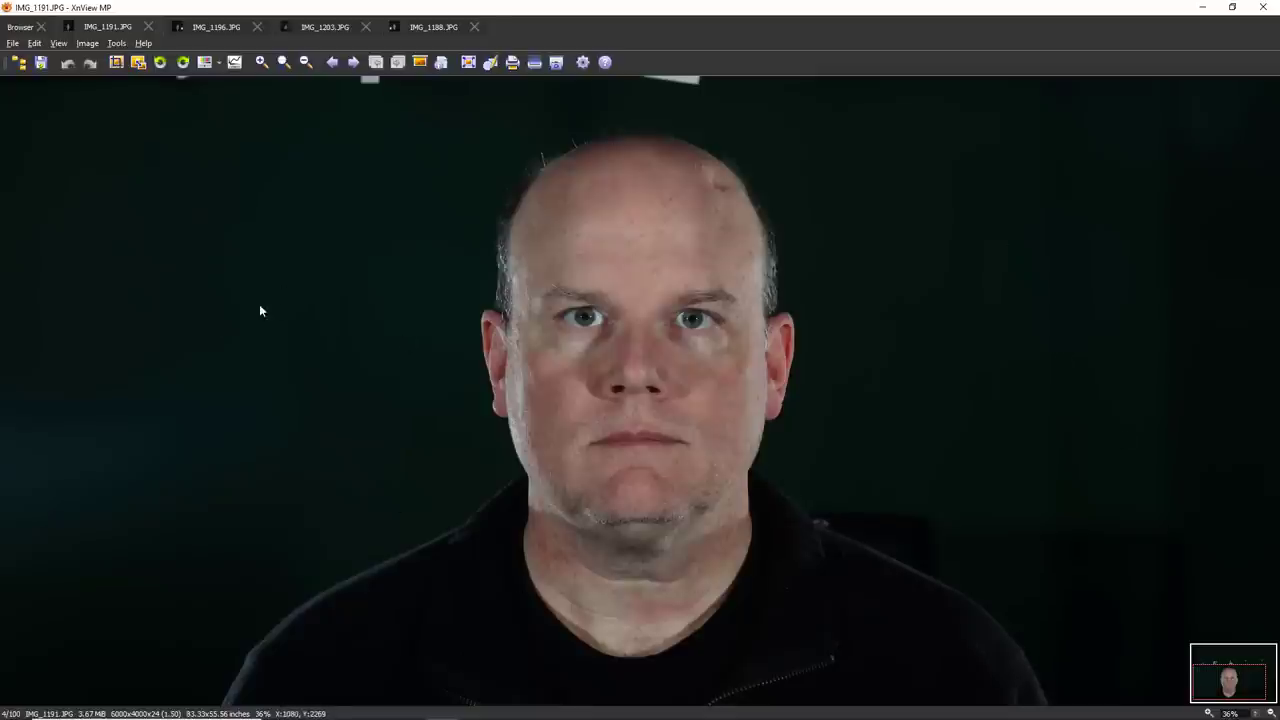
{"action": "mouse_move", "coordinate": [246, 179]}
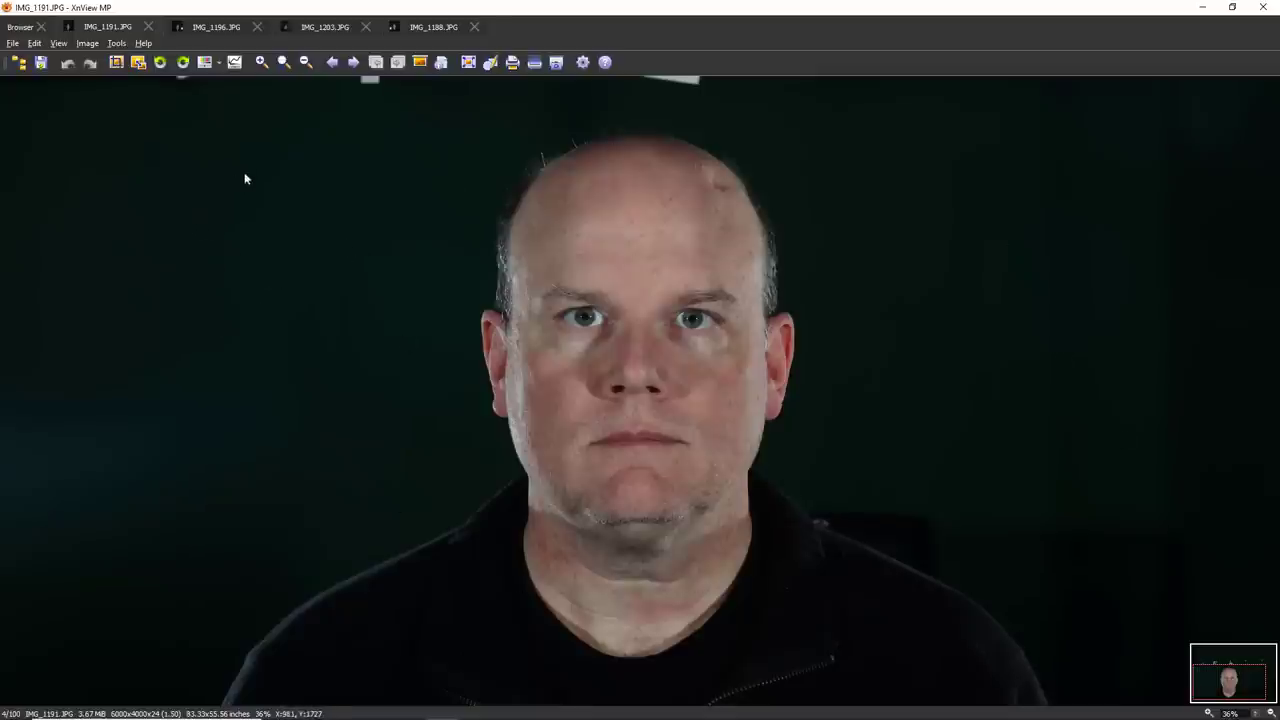
{"action": "left_click", "coordinate": [324, 27]}
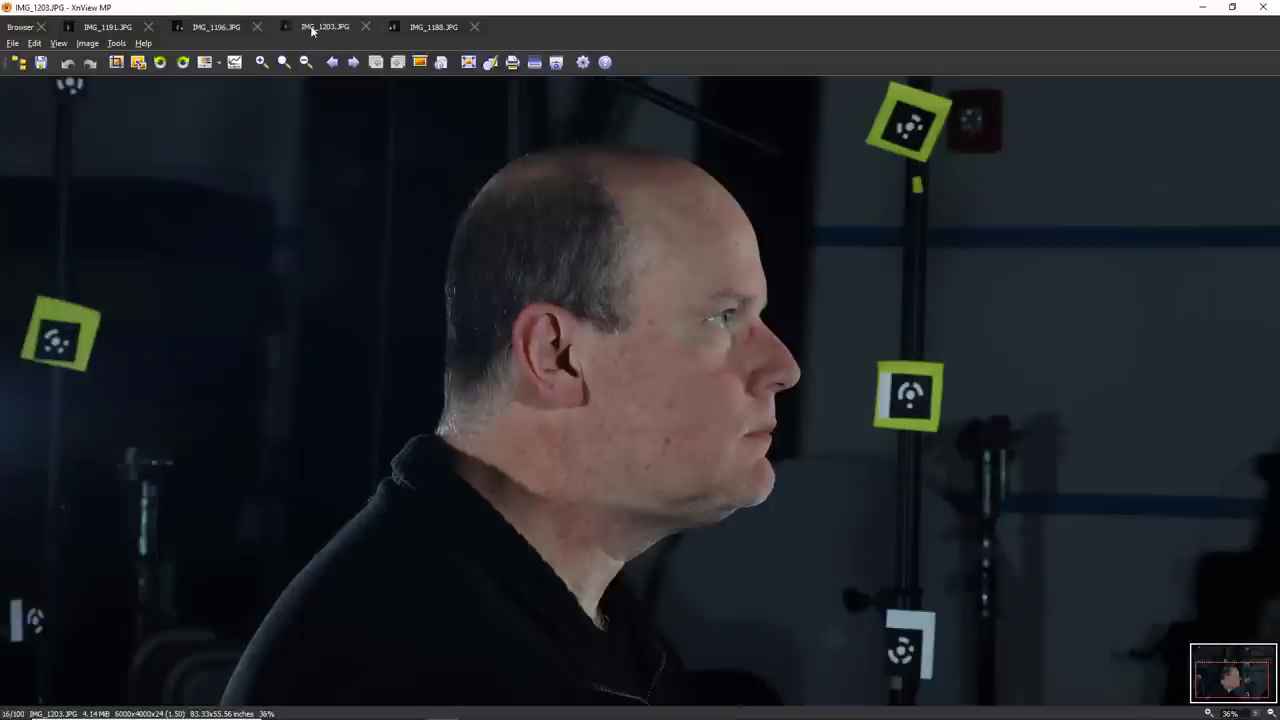
{"action": "left_click", "coordinate": [215, 27]}
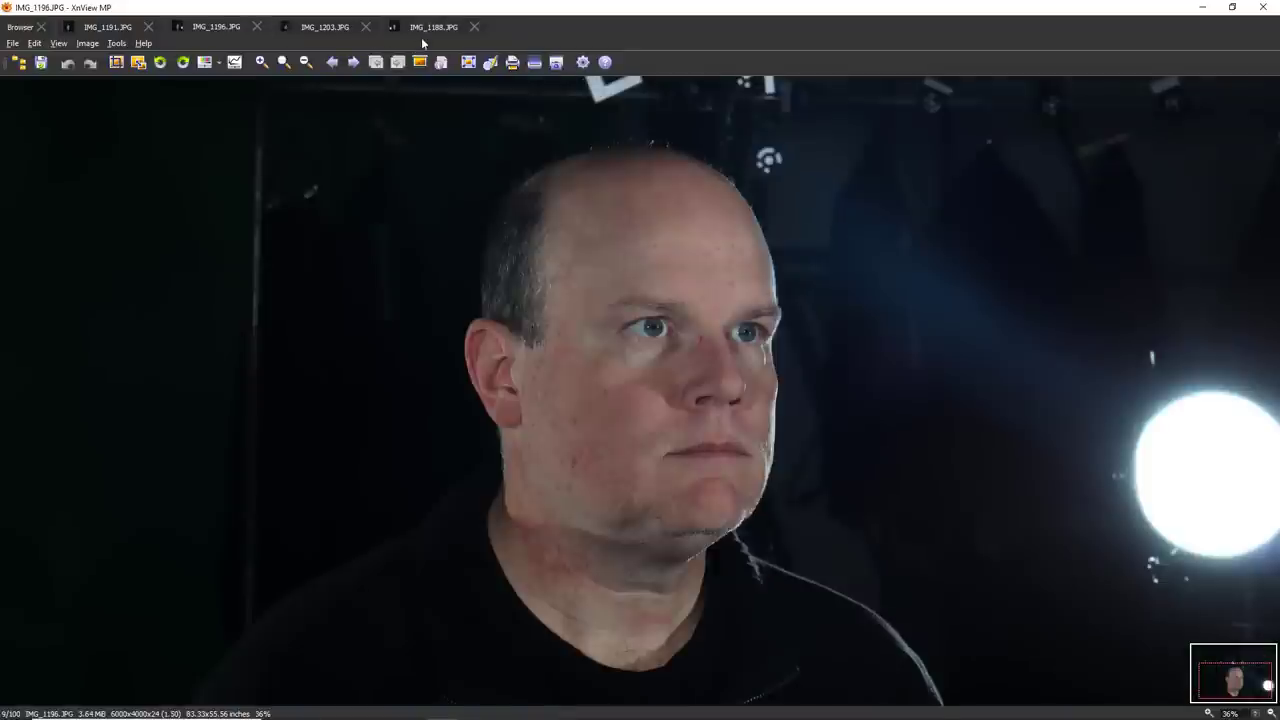
{"action": "left_click", "coordinate": [20, 27]}
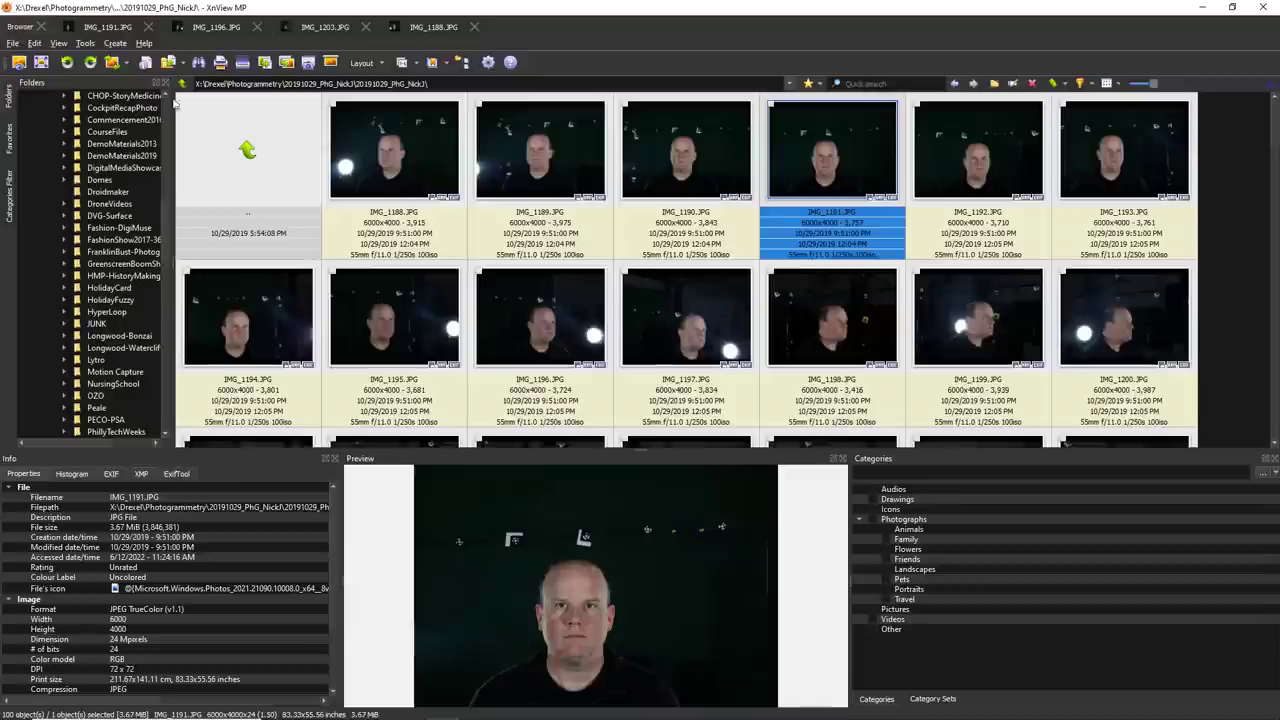
{"action": "scroll", "scroll_direction": "down", "scroll_amount": 3}
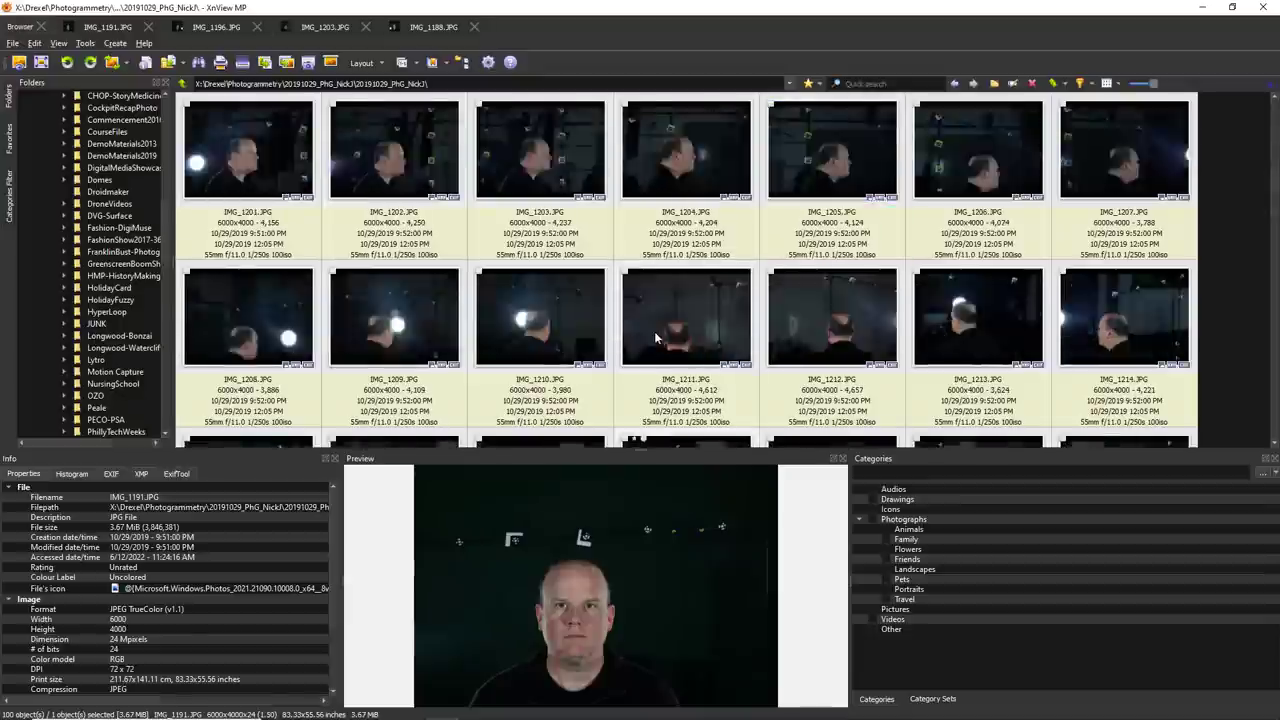
{"action": "scroll", "scroll_direction": "up", "scroll_amount": 3}
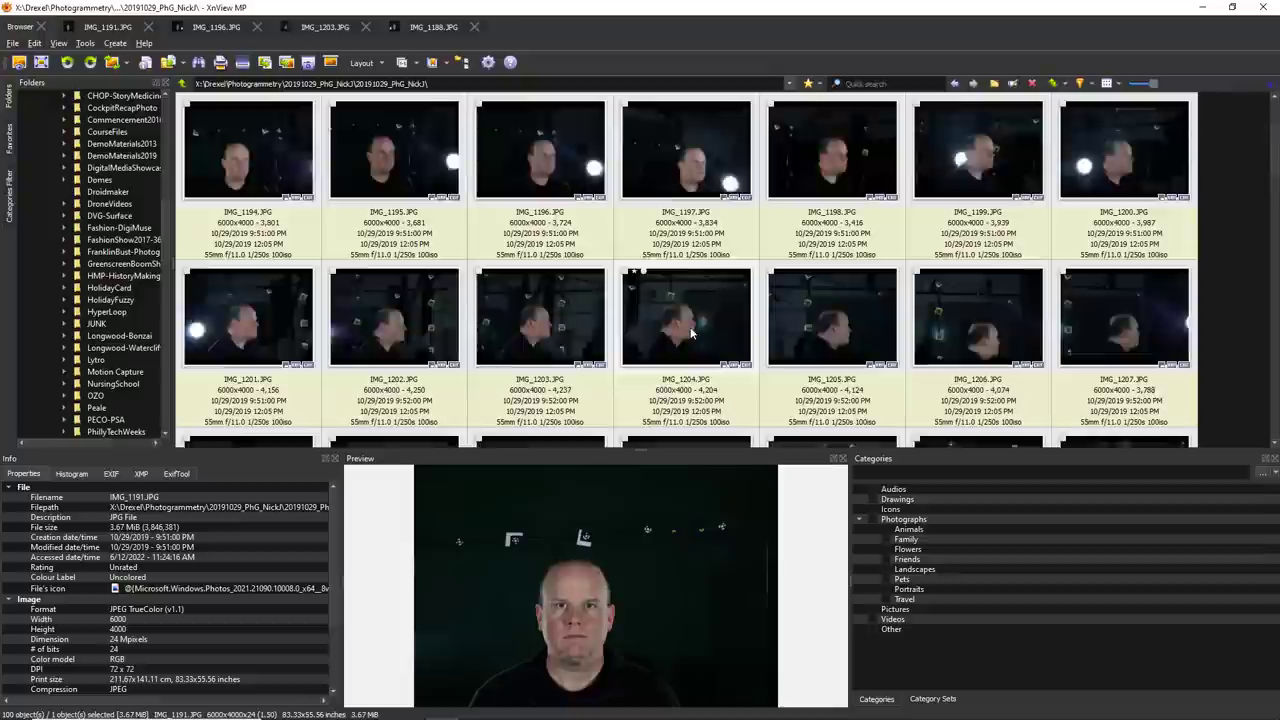
{"action": "scroll", "scroll_direction": "down", "scroll_amount": 3}
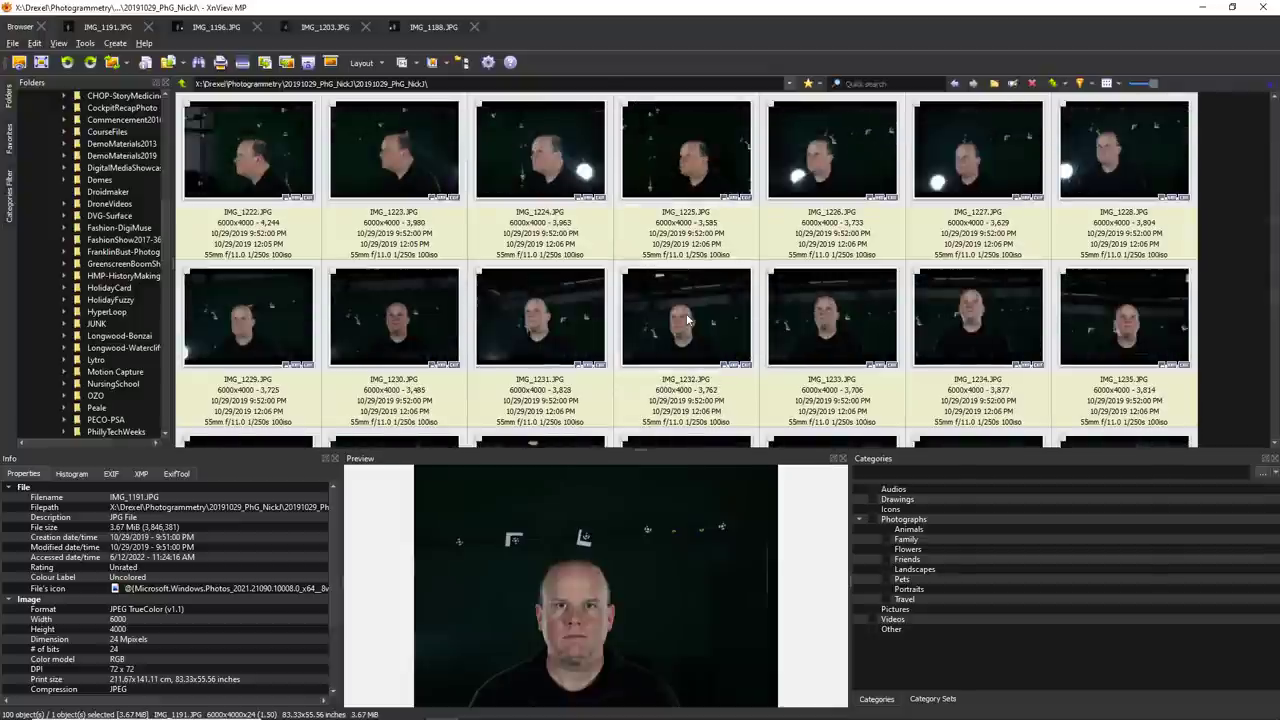
{"action": "scroll", "scroll_direction": "up", "scroll_amount": 3}
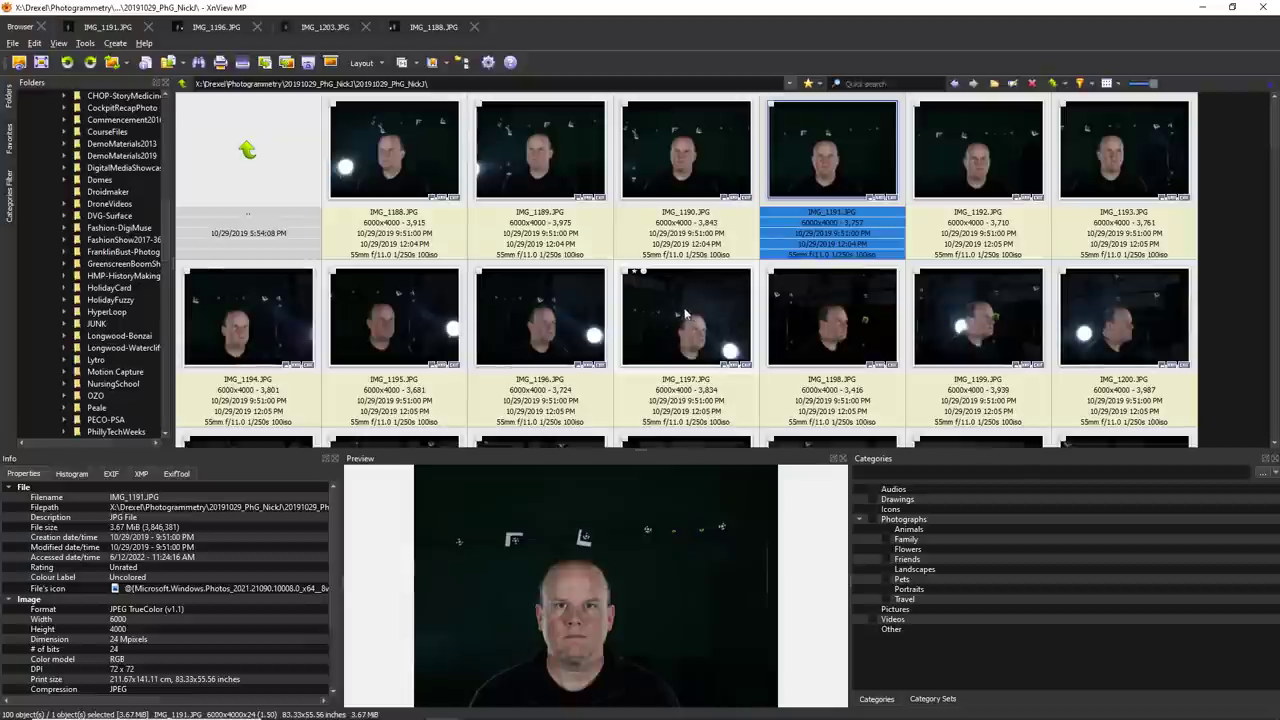
{"action": "mouse_move", "coordinate": [385, 365]}
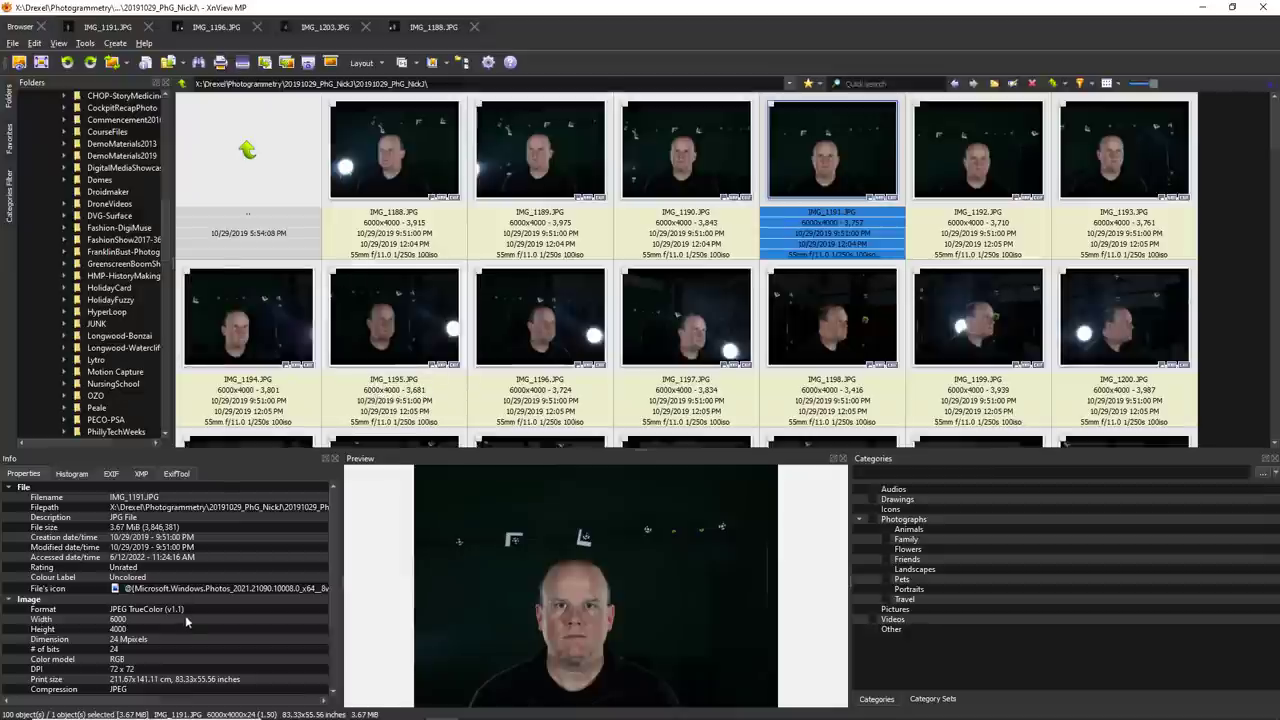
{"action": "mouse_move", "coordinate": [537, 293]}
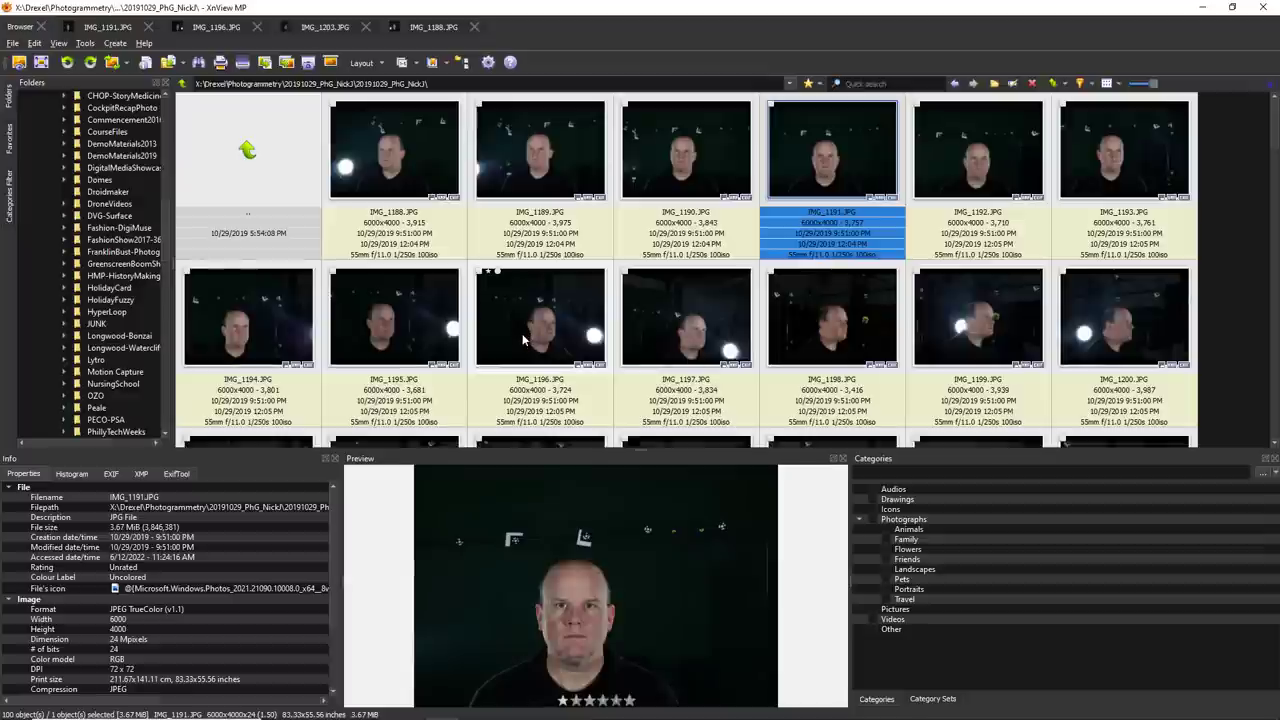
{"action": "mouse_move", "coordinate": [530, 340]}
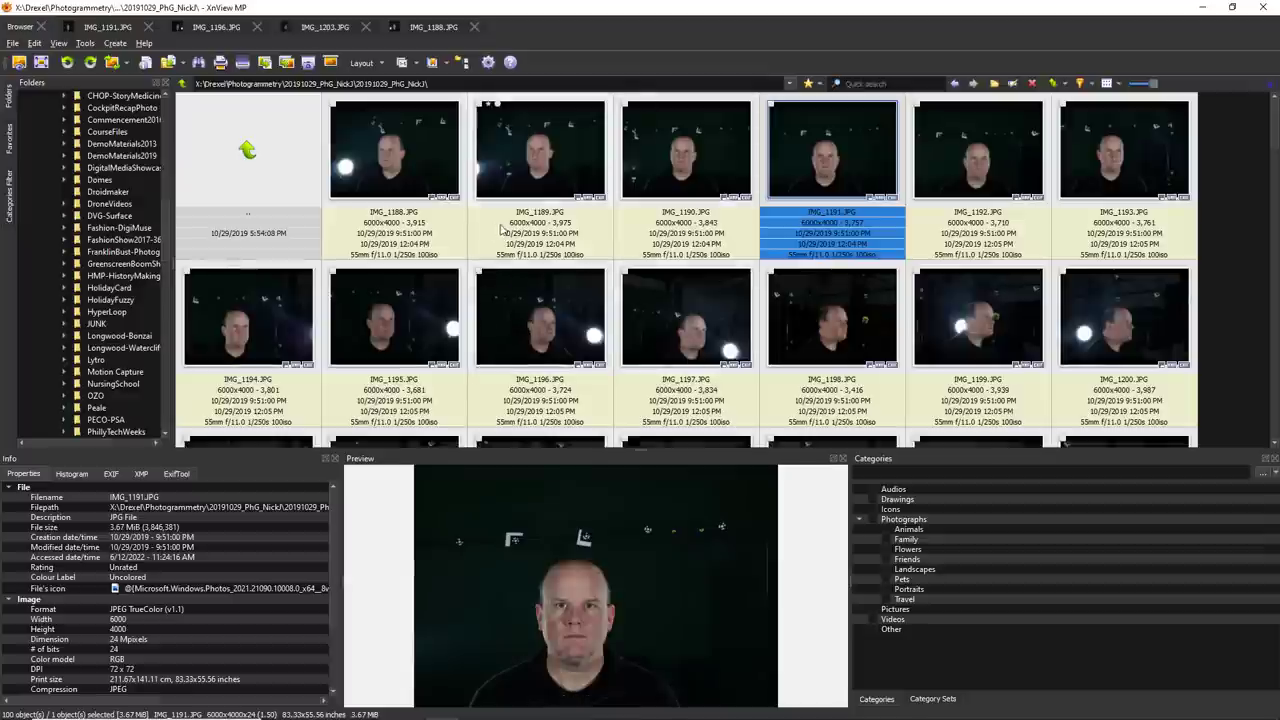
- Review IMG_1191, IMG_1196 and IMG_1203 full-size, then go back to the thumbnail grid
{"action": "double_click", "coordinate": [832, 150]}
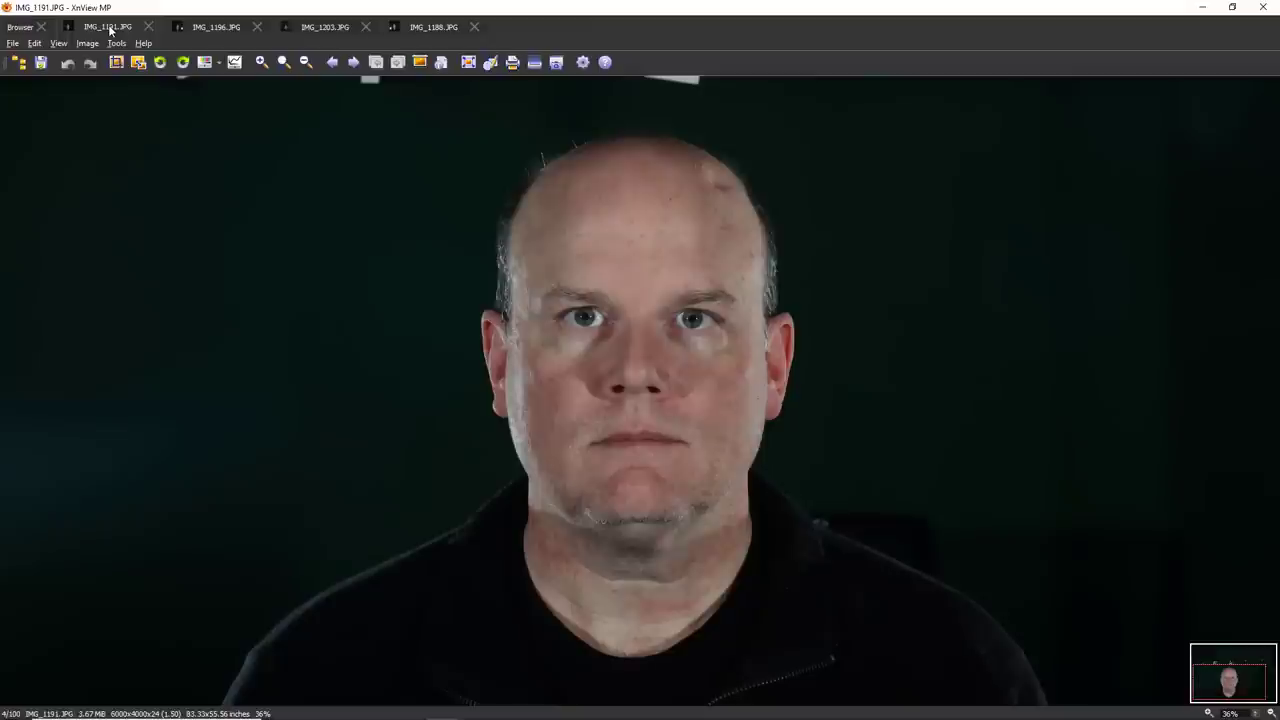
{"action": "mouse_move", "coordinate": [610, 355]}
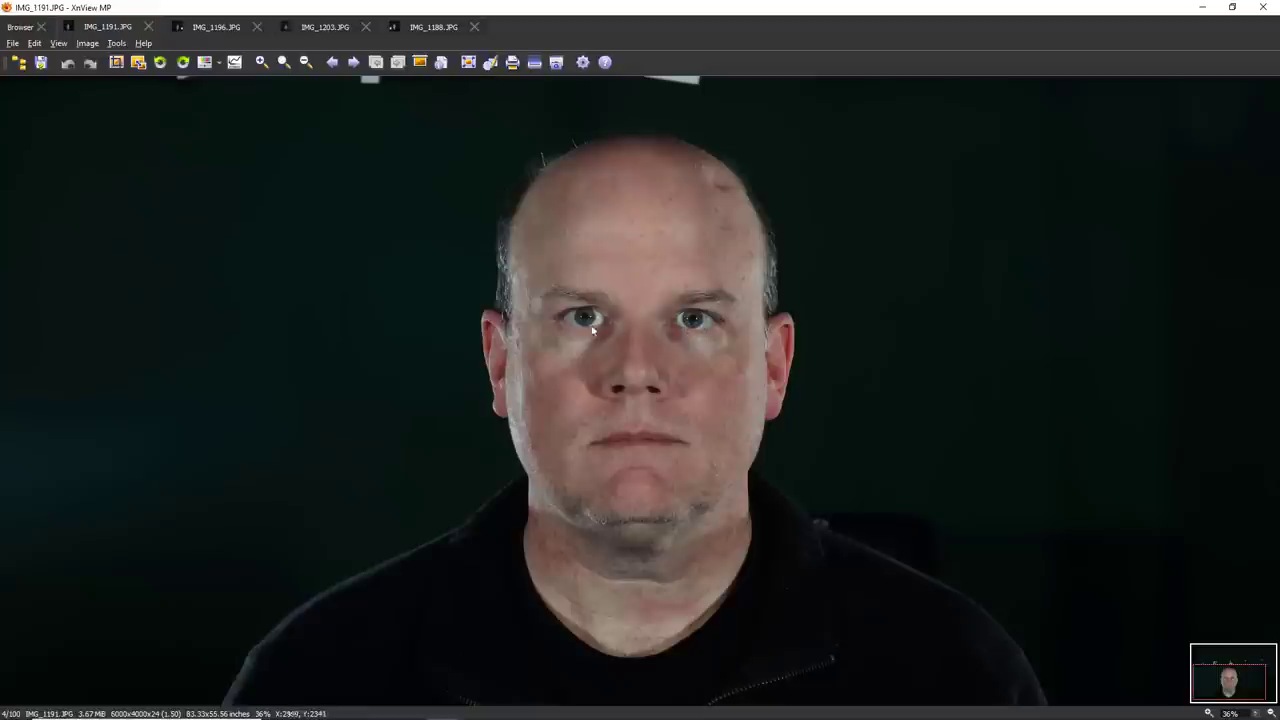
{"action": "left_click", "coordinate": [215, 26]}
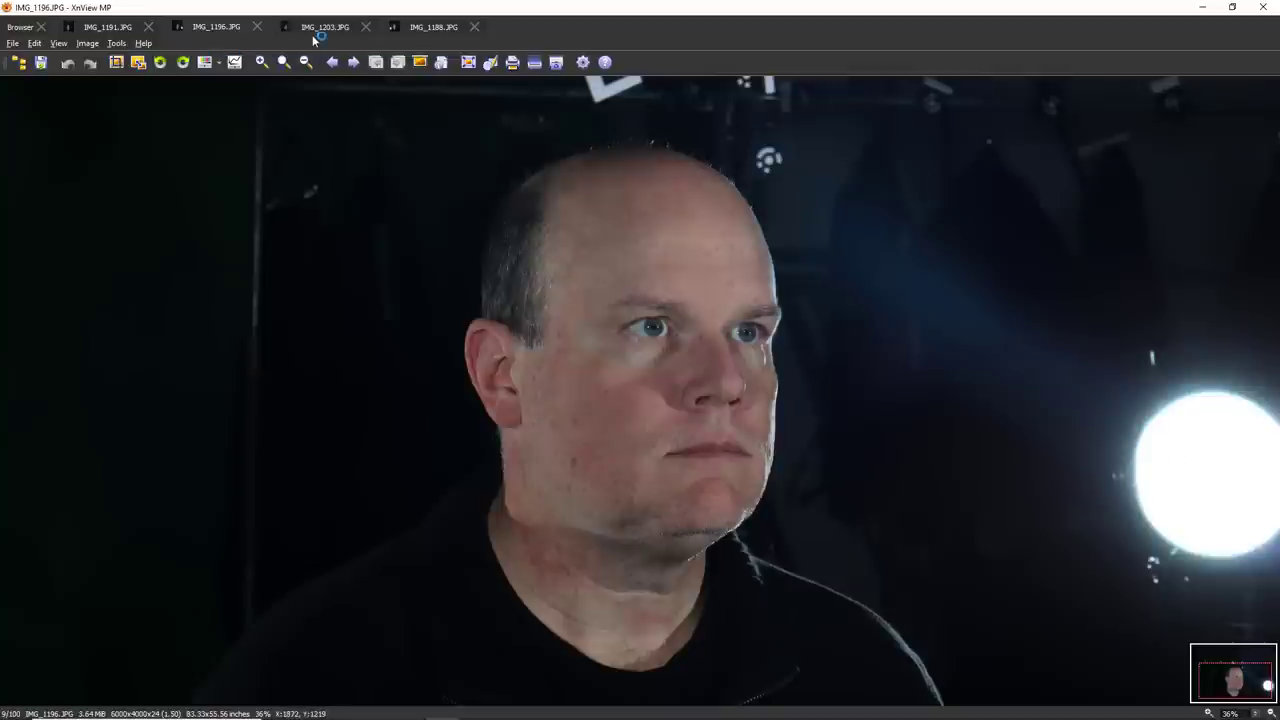
{"action": "left_click", "coordinate": [433, 27]}
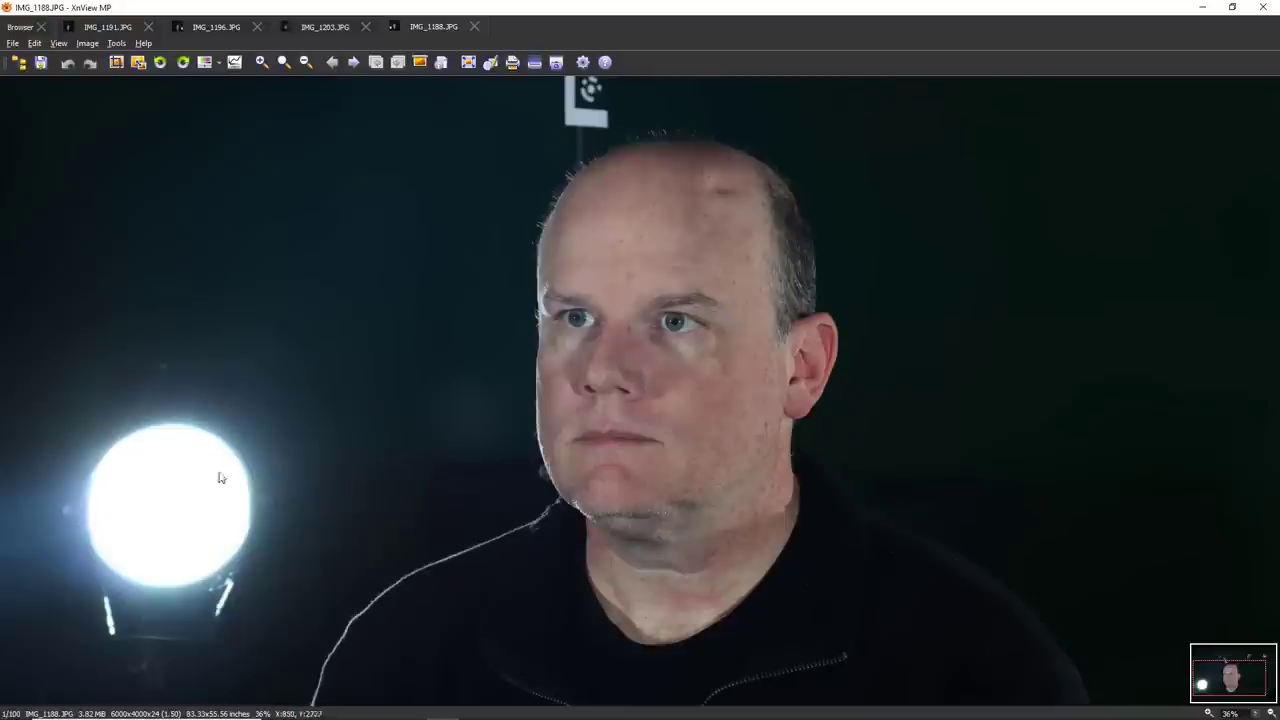
{"action": "mouse_move", "coordinate": [177, 458]}
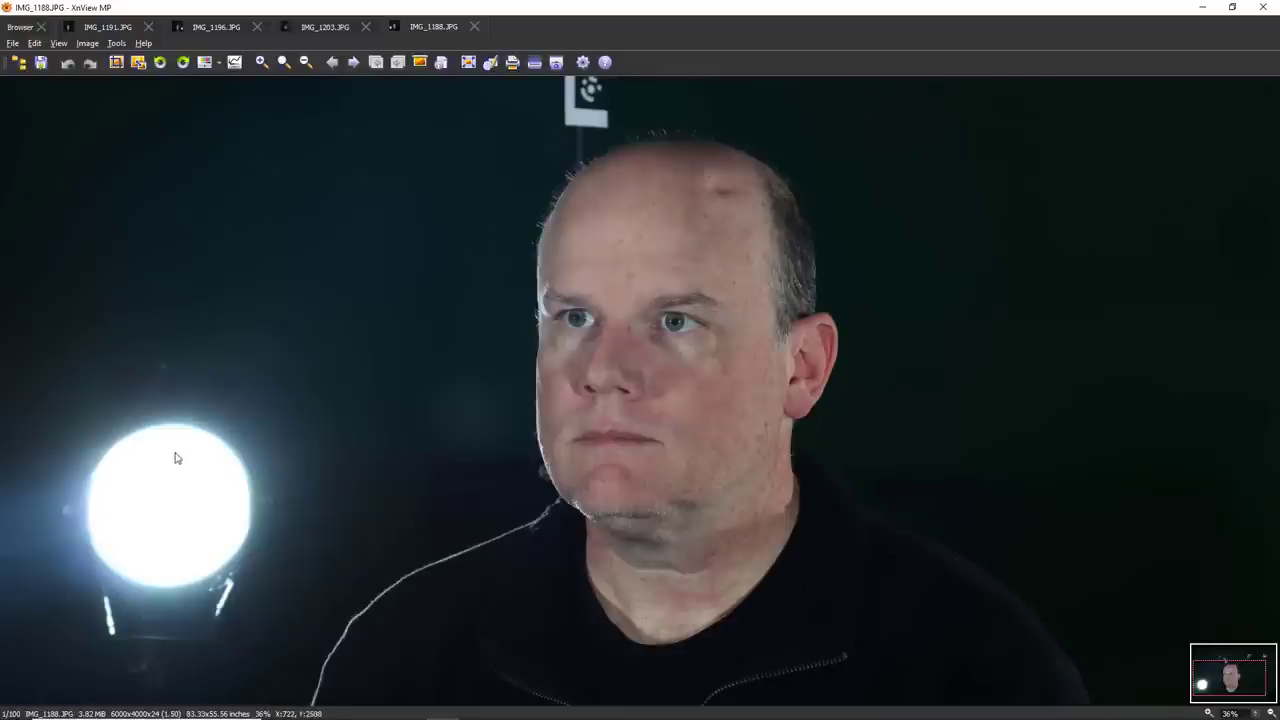
{"action": "mouse_move", "coordinate": [582, 425]}
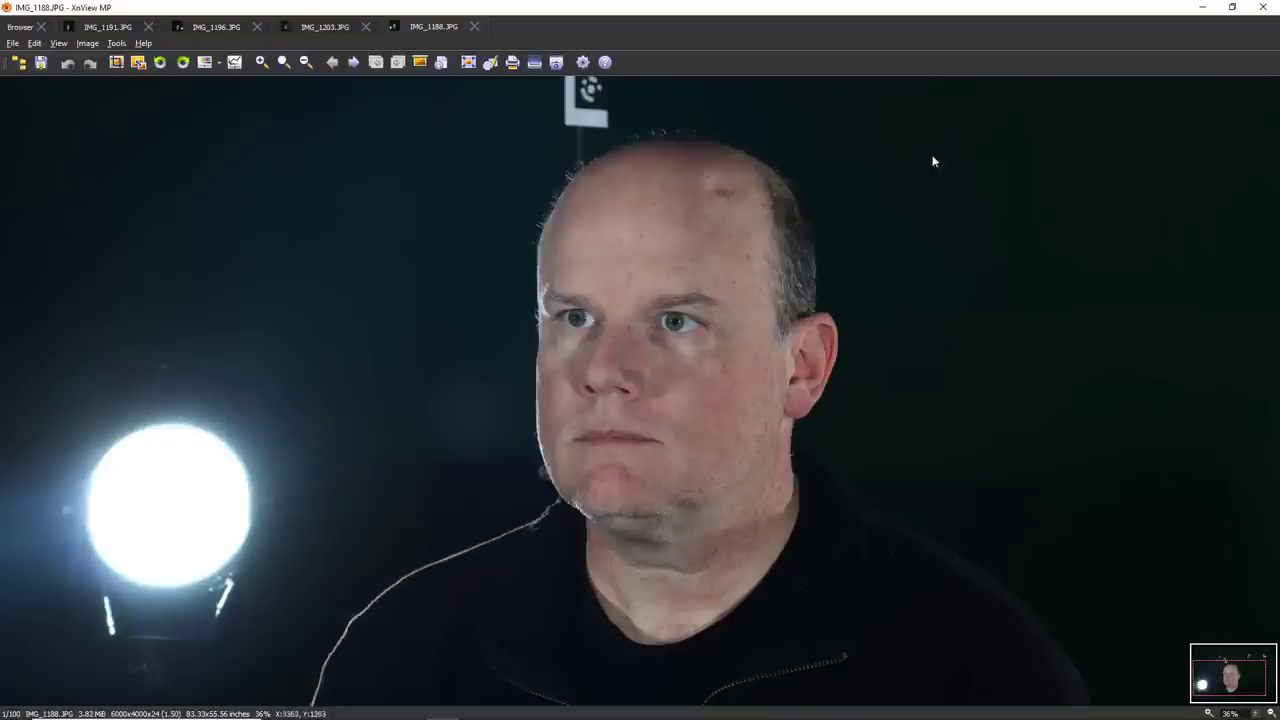
{"action": "left_click", "coordinate": [20, 26]}
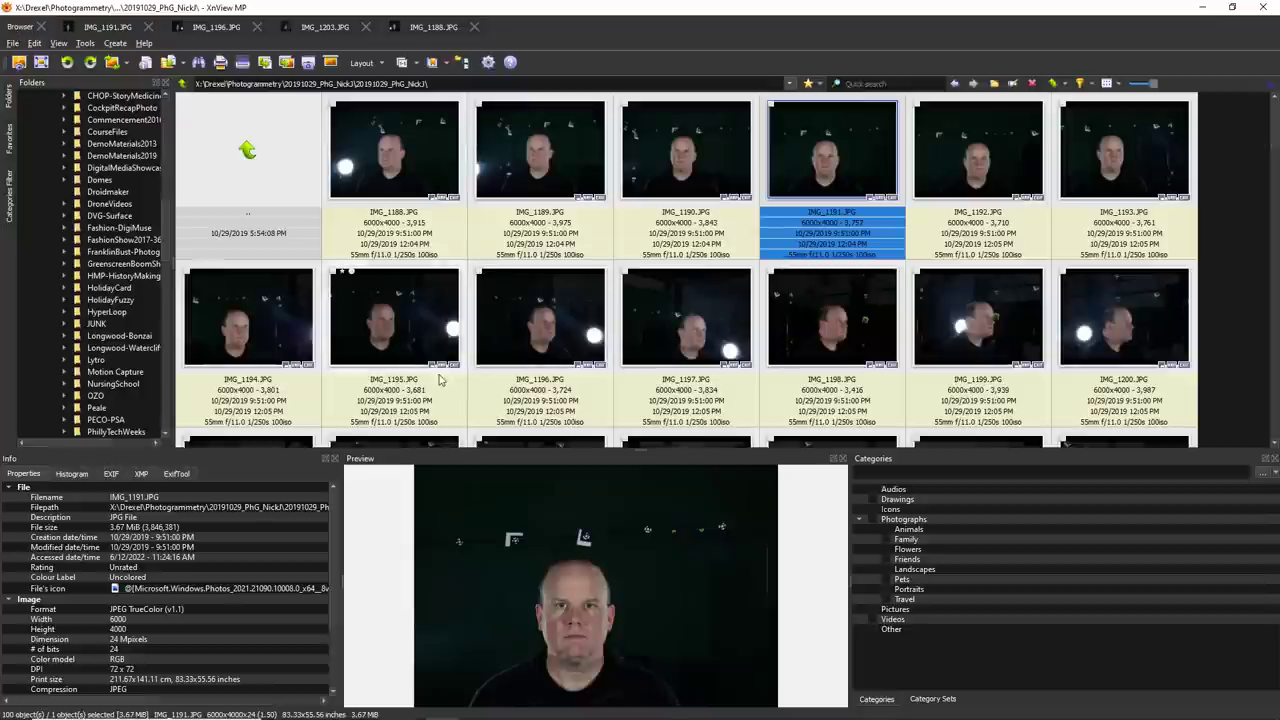
- Select IMG_1190.JPG and show its EXIF data (Canon EOS Rebel T7i, 1/250, f/11)
{"action": "left_click", "coordinate": [686, 150]}
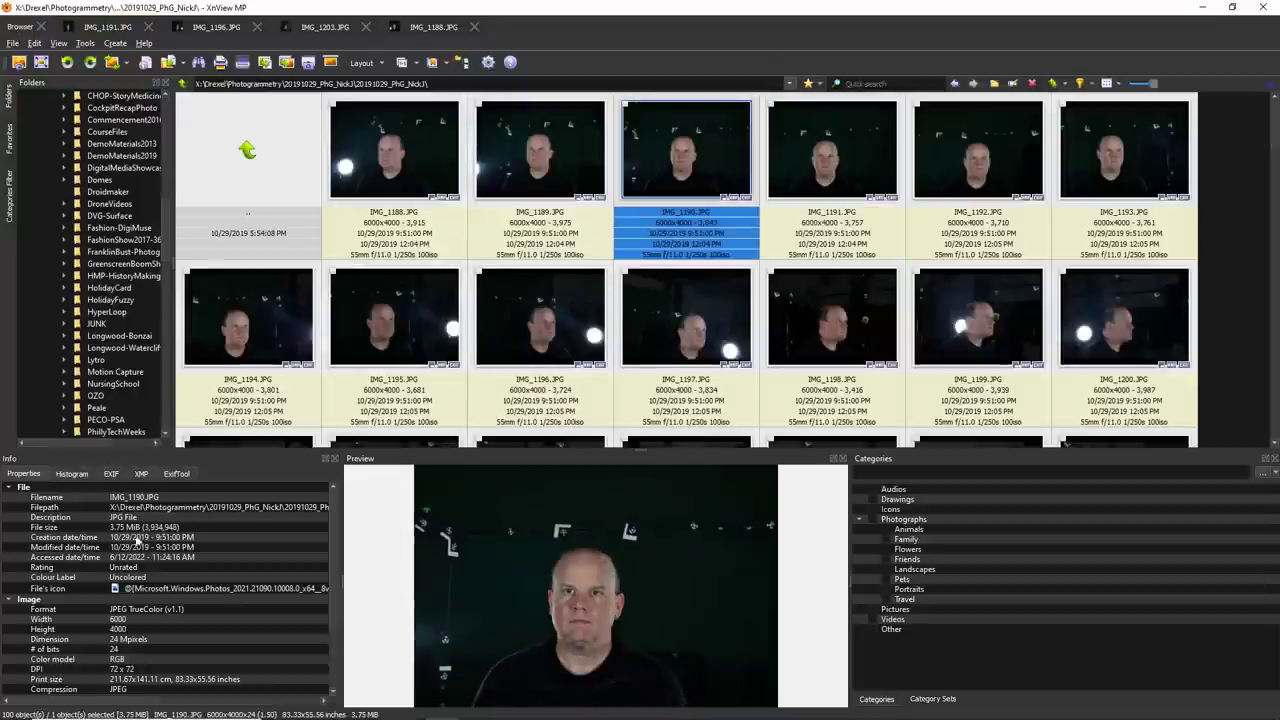
{"action": "scroll", "scroll_direction": "down", "scroll_amount": 3}
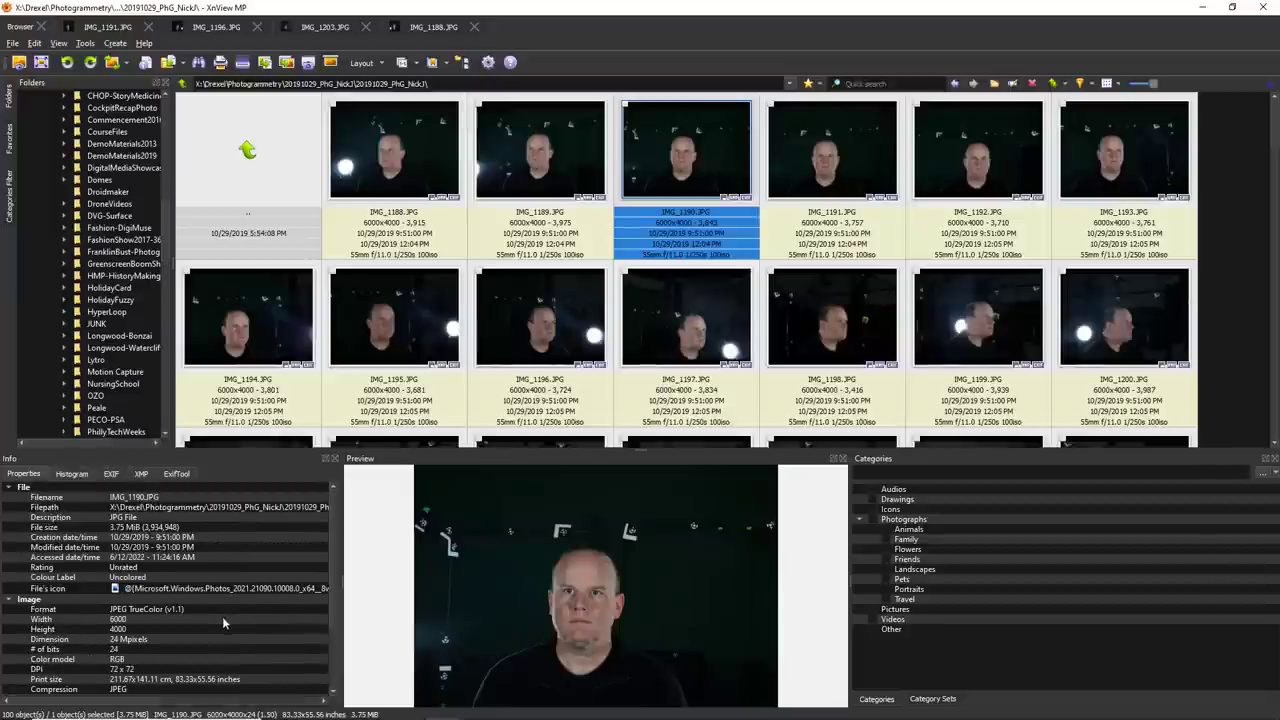
{"action": "left_click", "coordinate": [111, 473]}
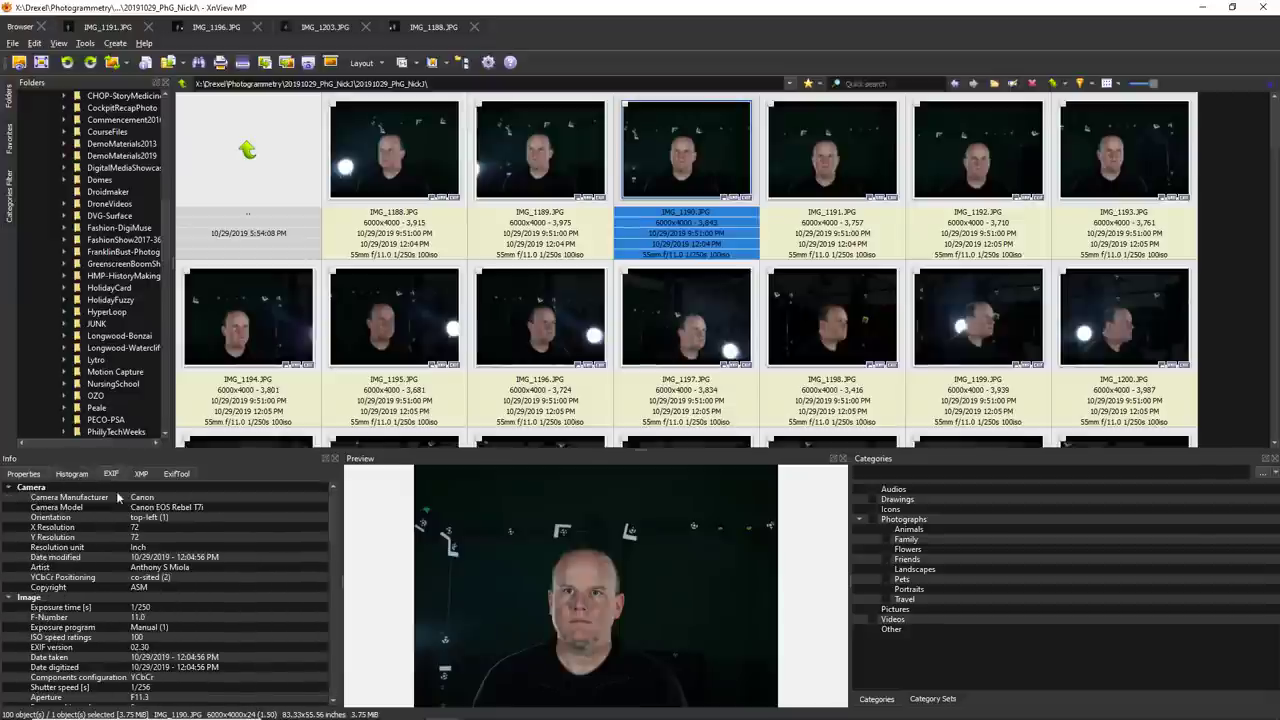
{"action": "scroll", "scroll_direction": "down", "scroll_amount": 3}
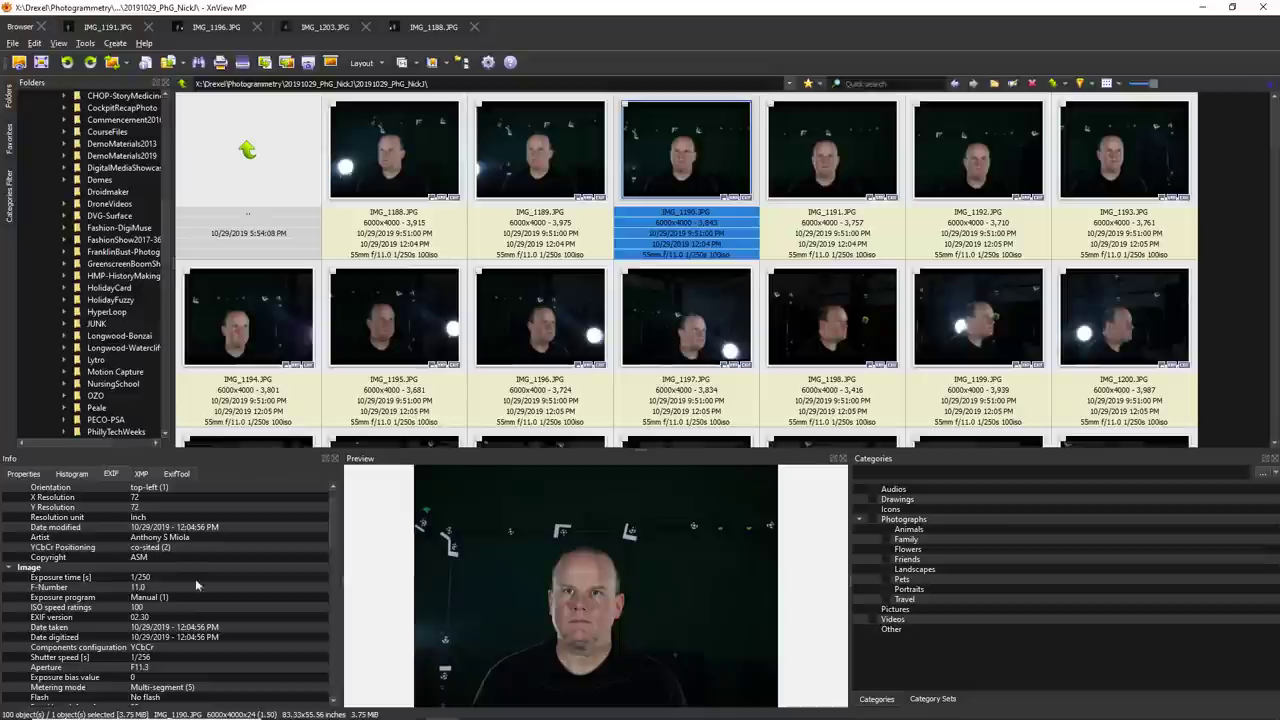
{"action": "mouse_move", "coordinate": [137, 587]}
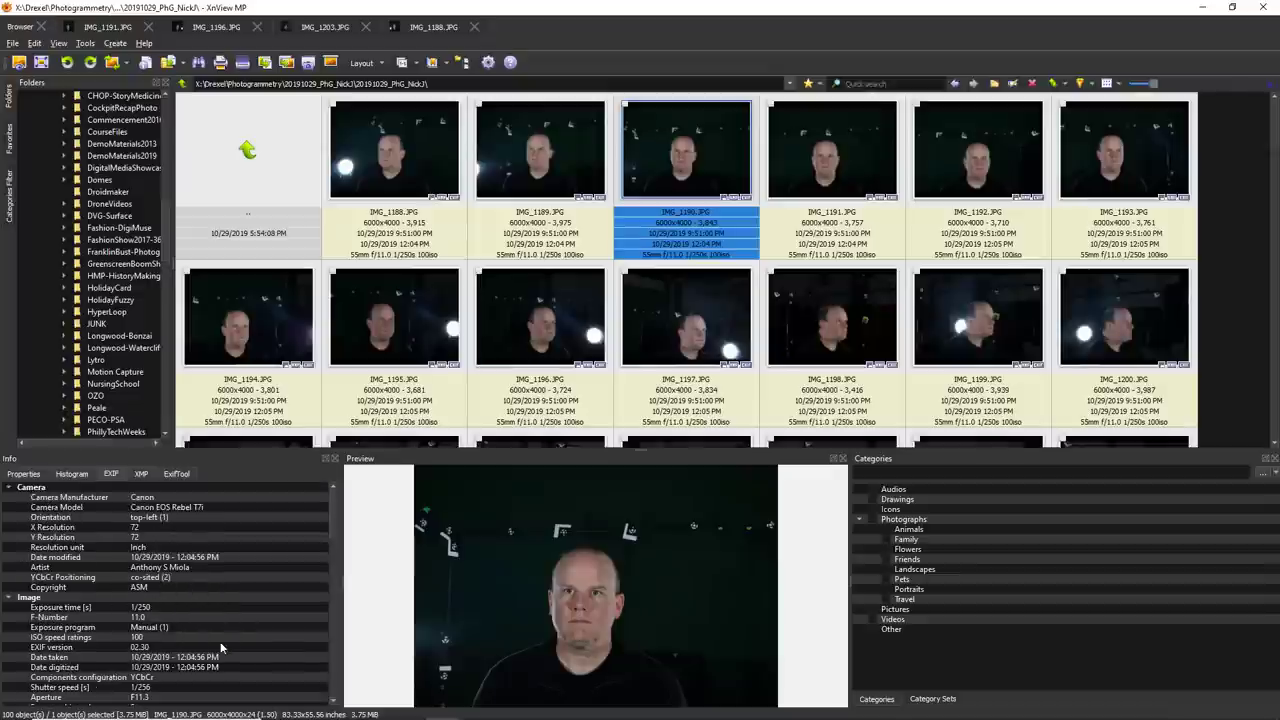
{"action": "mouse_move", "coordinate": [393, 172]}
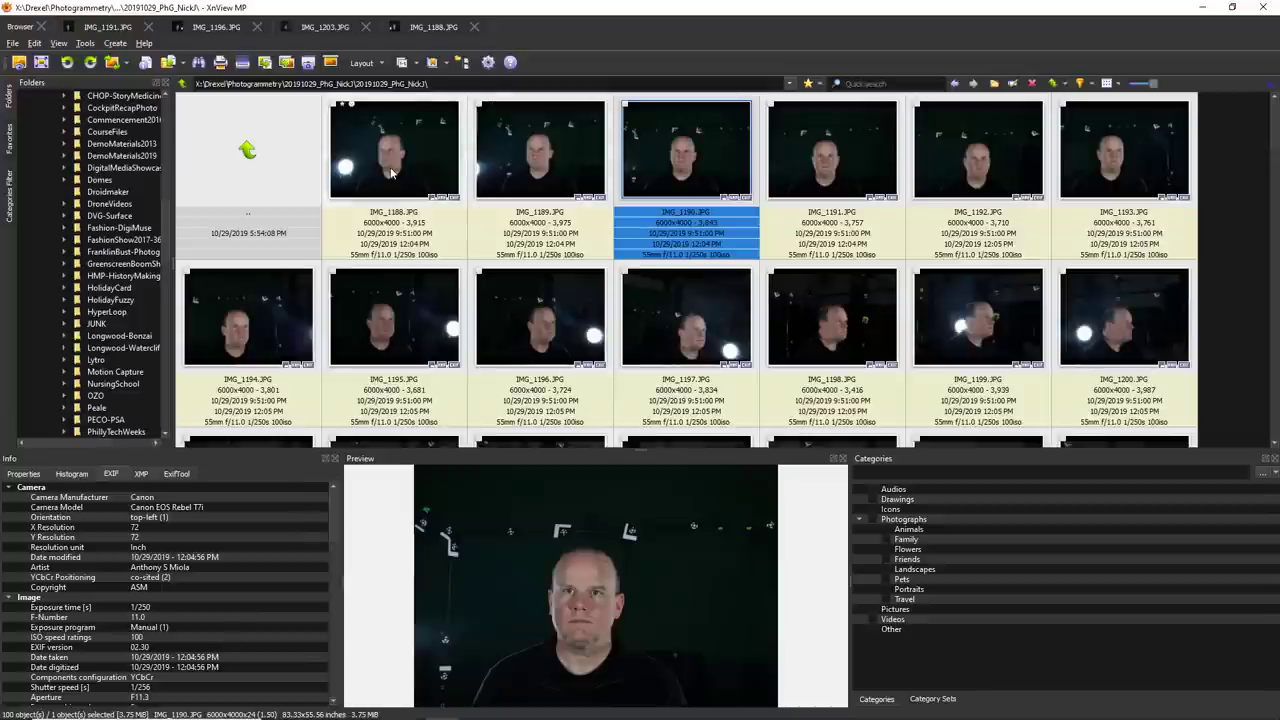
{"action": "mouse_move", "coordinate": [435, 188]}
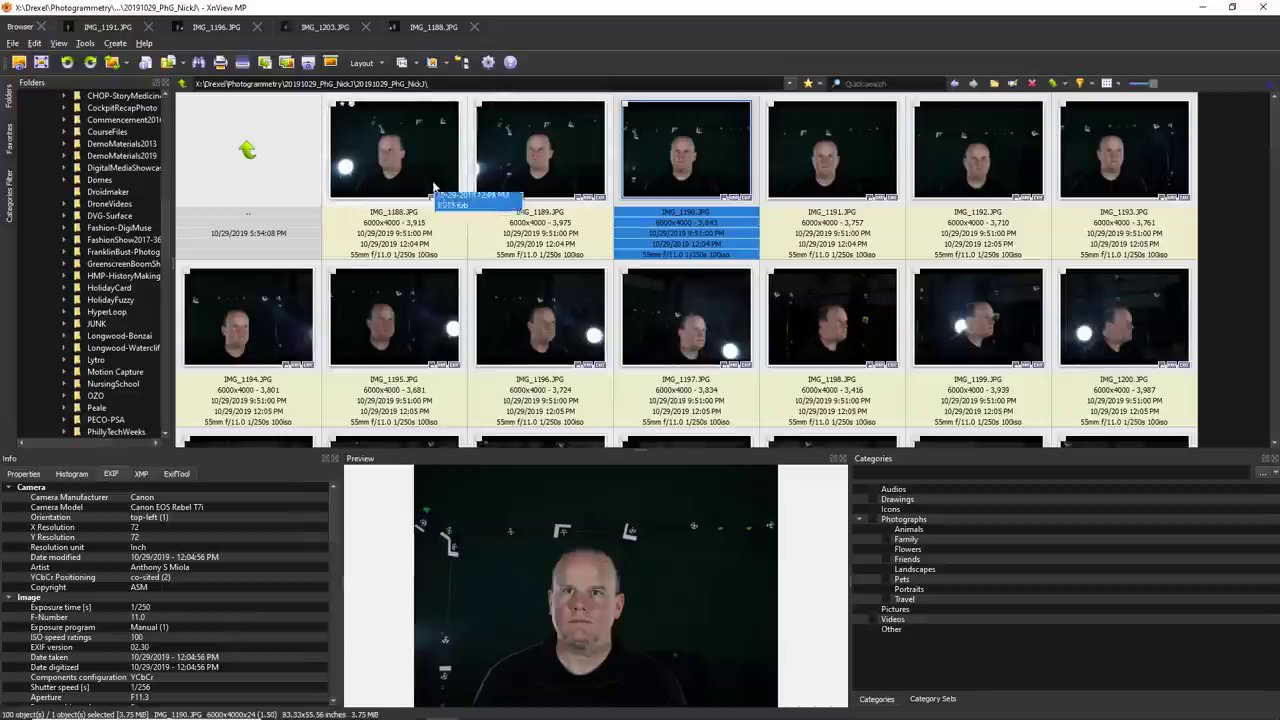
{"action": "mouse_move", "coordinate": [422, 178]}
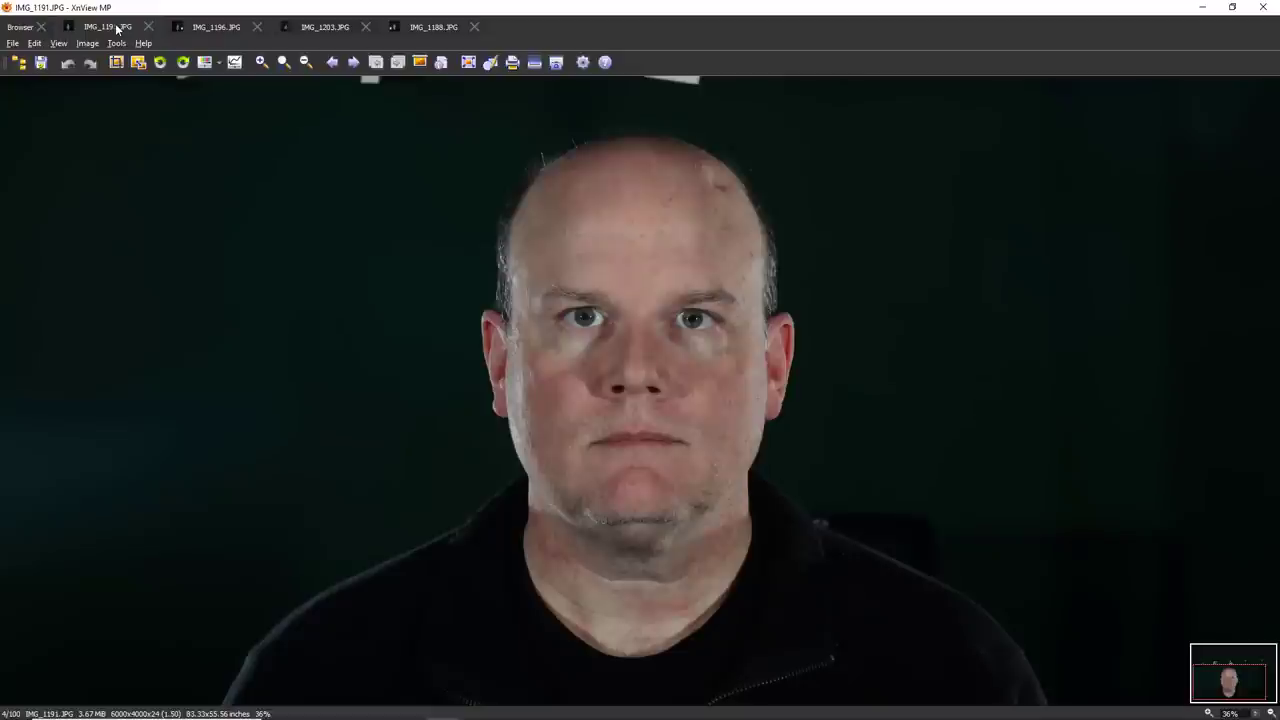
- Compare the open IMG_1203, IMG_1188 and IMG_1191 photos, then return to the thumbnail grid
{"action": "left_click", "coordinate": [324, 27]}
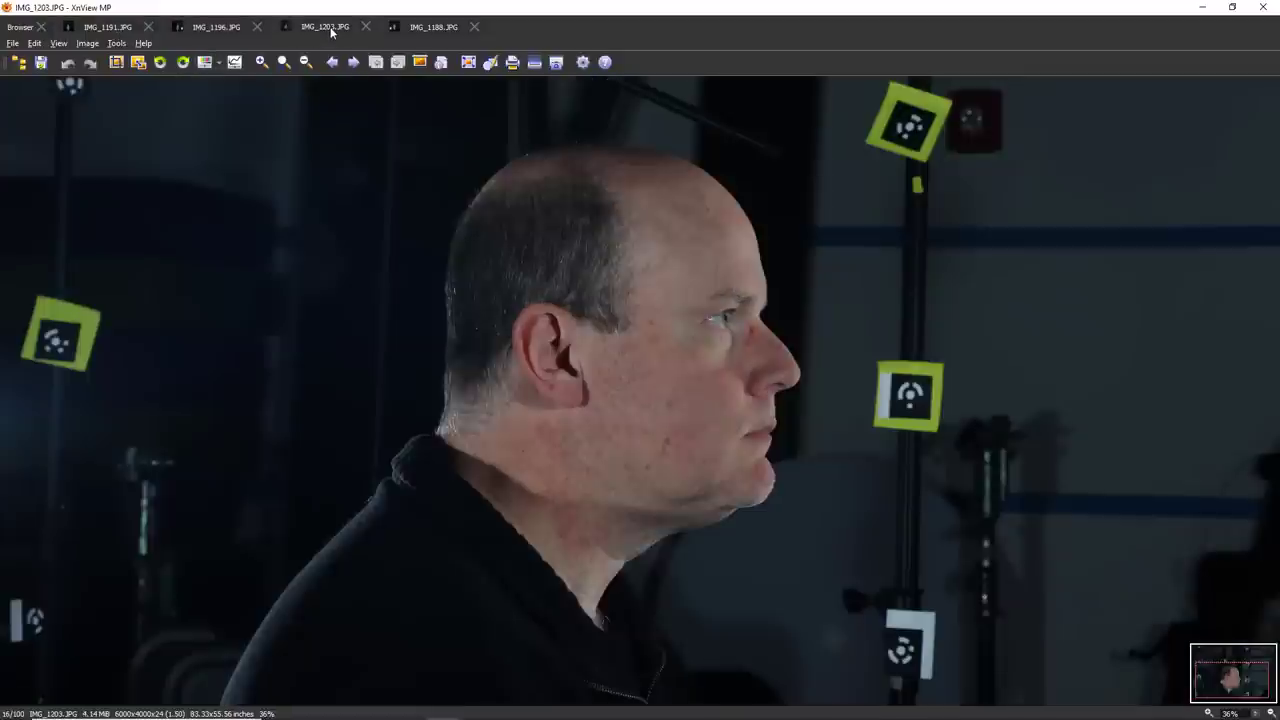
{"action": "left_click", "coordinate": [433, 27]}
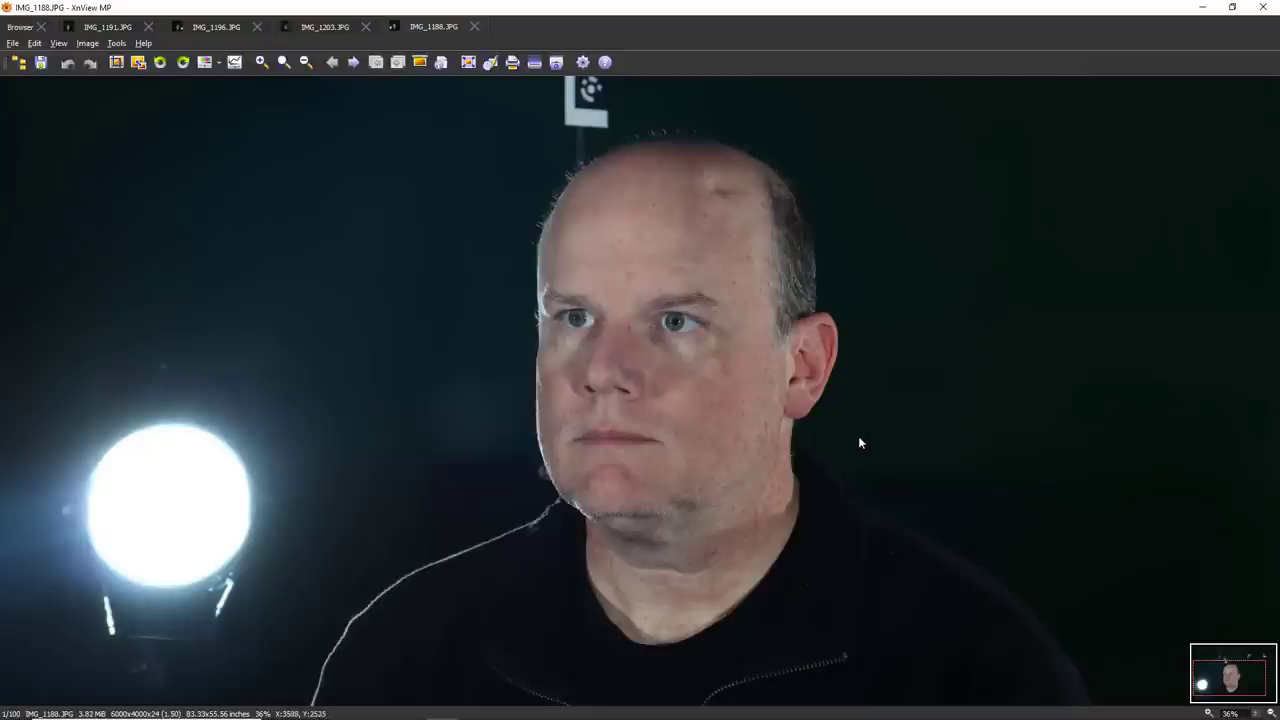
{"action": "mouse_move", "coordinate": [656, 250]}
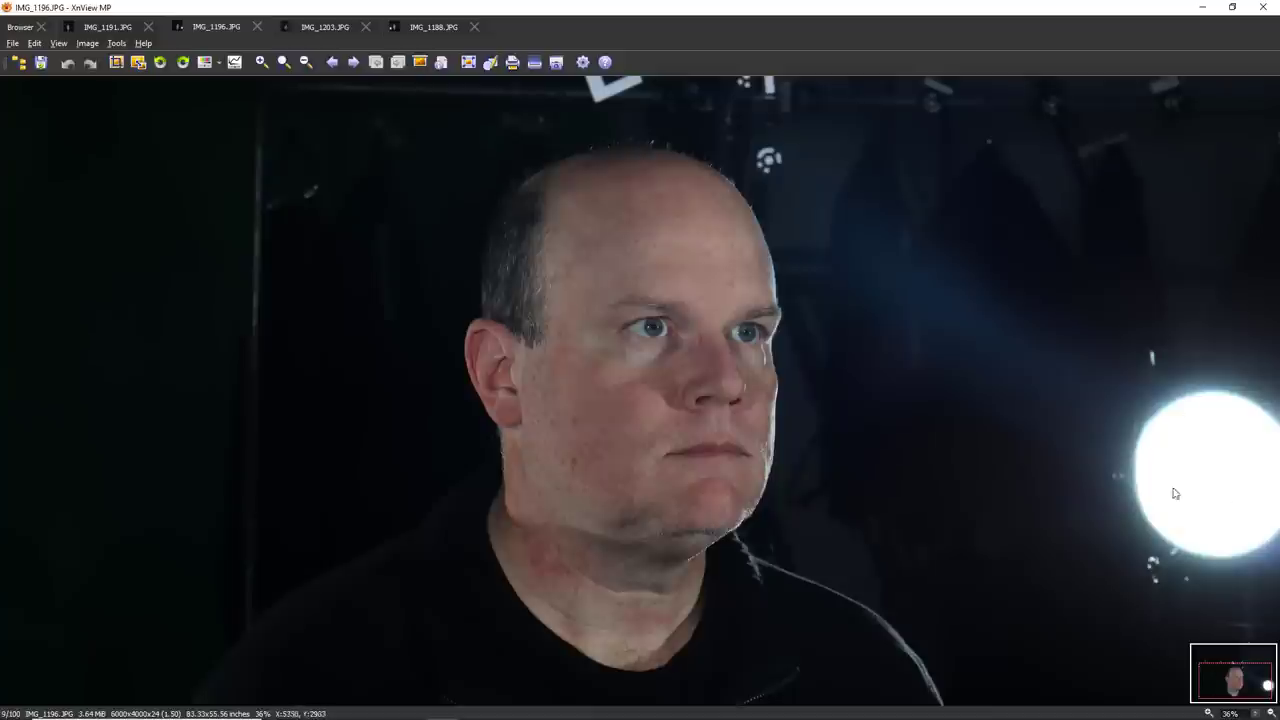
{"action": "mouse_move", "coordinate": [1179, 495]}
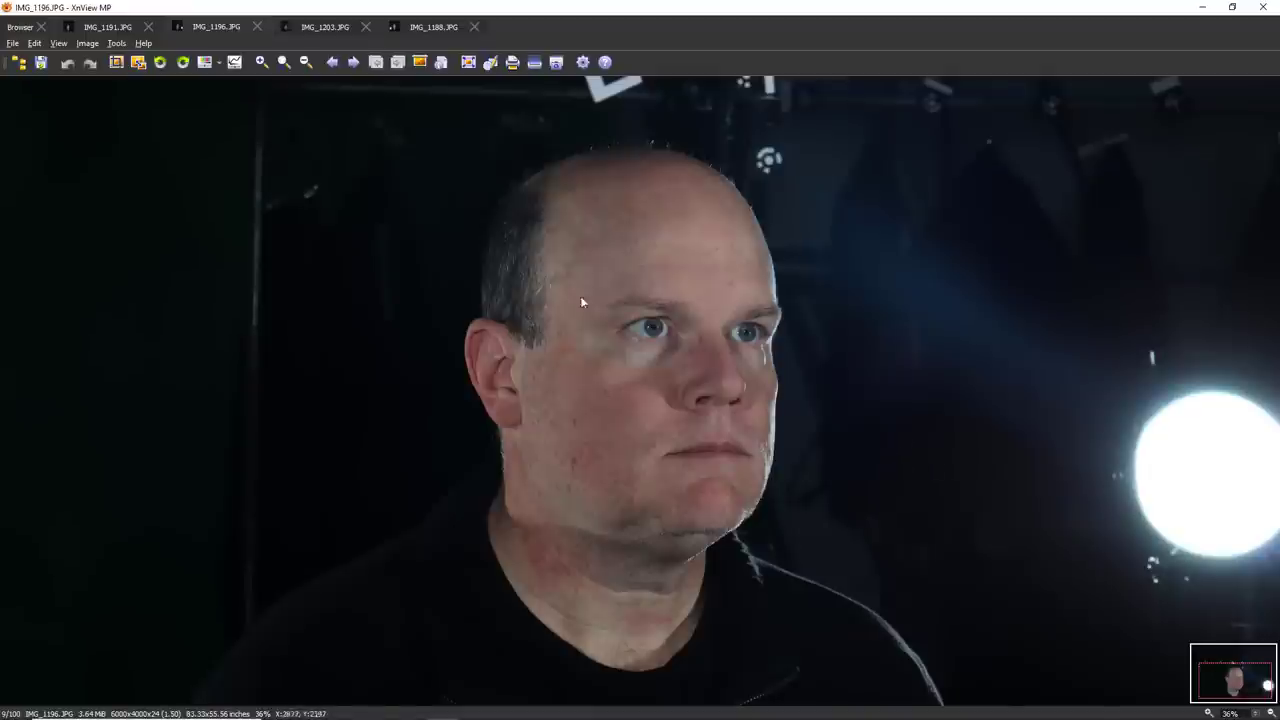
{"action": "mouse_move", "coordinate": [619, 429]}
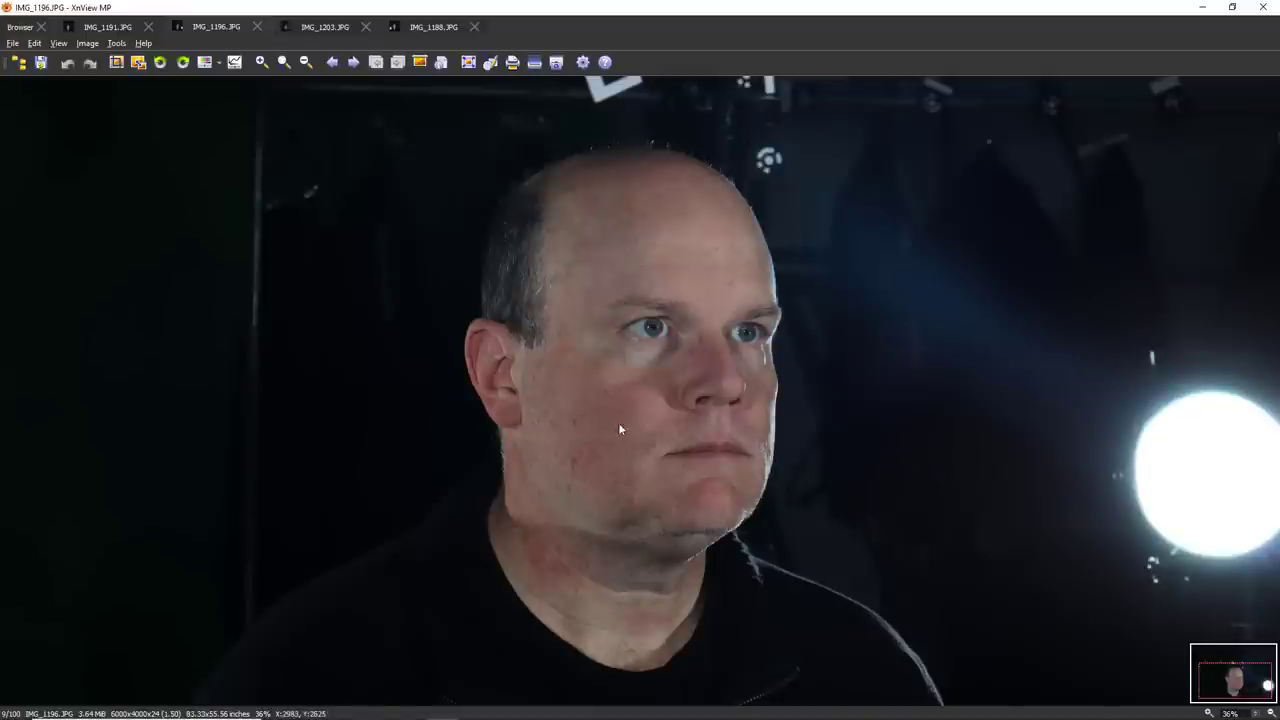
{"action": "left_click", "coordinate": [100, 27]}
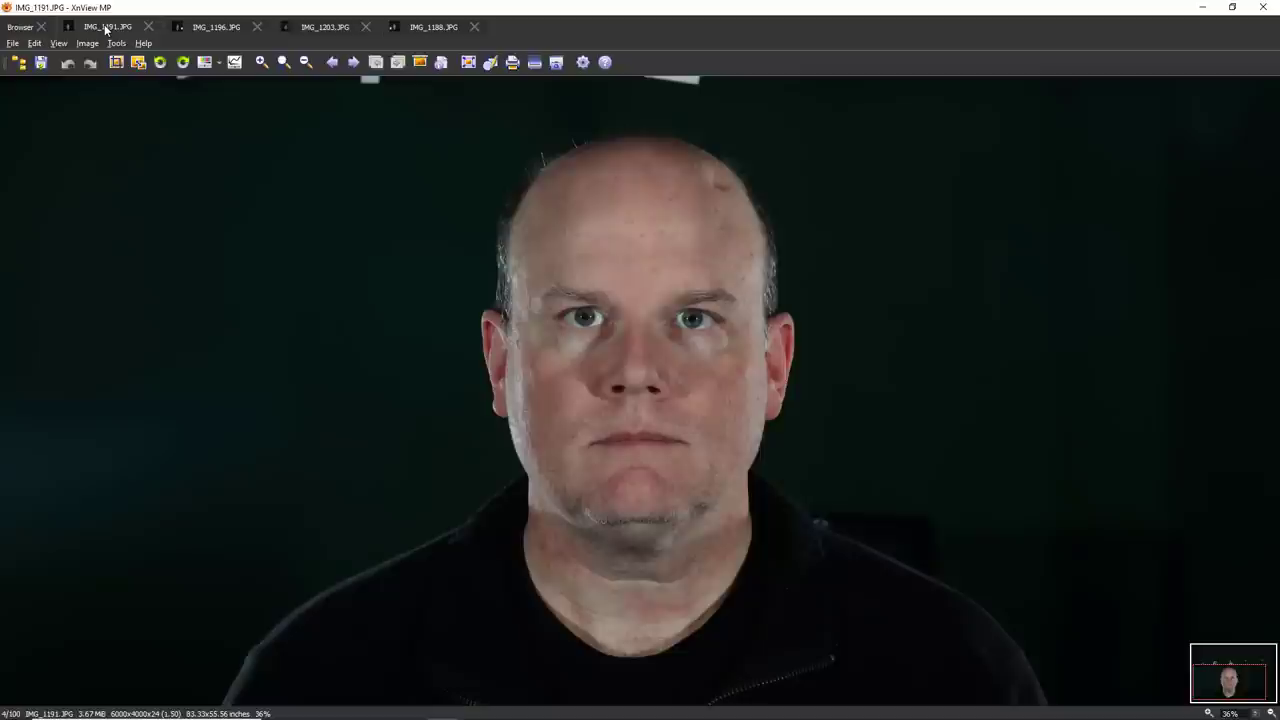
{"action": "mouse_move", "coordinate": [735, 445]}
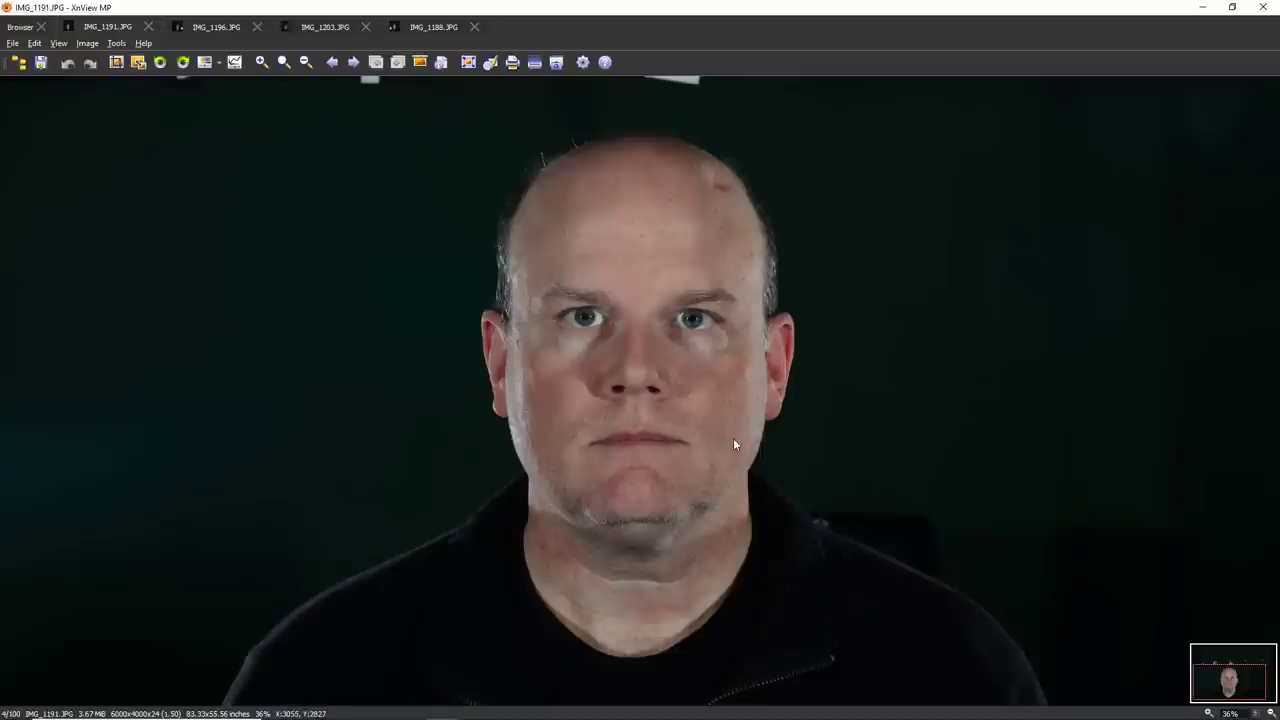
{"action": "mouse_move", "coordinate": [536, 427]}
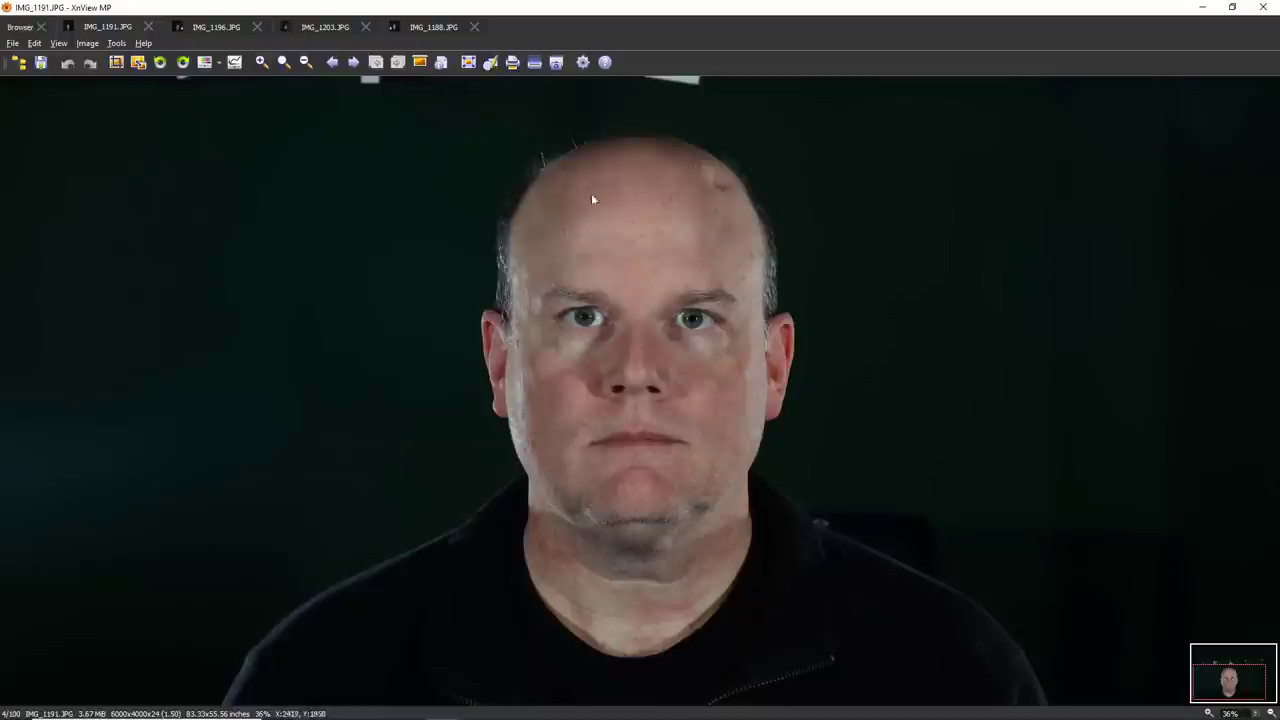
{"action": "mouse_move", "coordinate": [658, 285]}
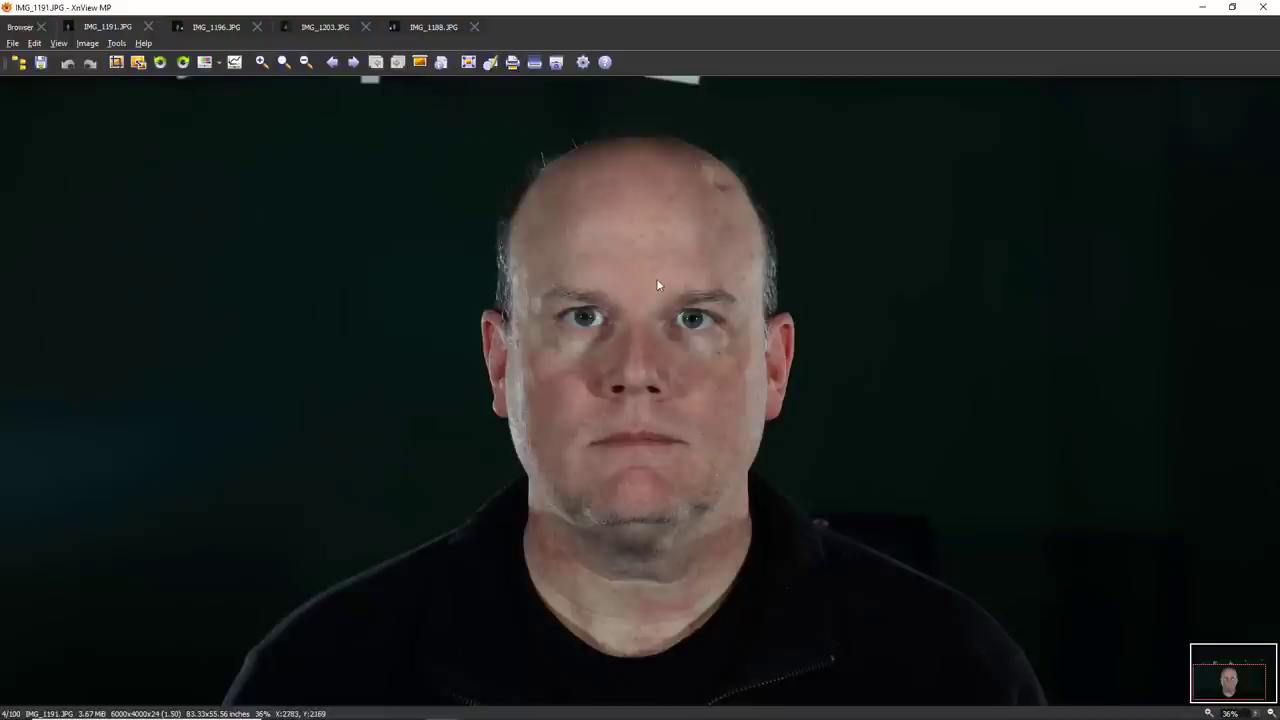
{"action": "mouse_move", "coordinate": [683, 424]}
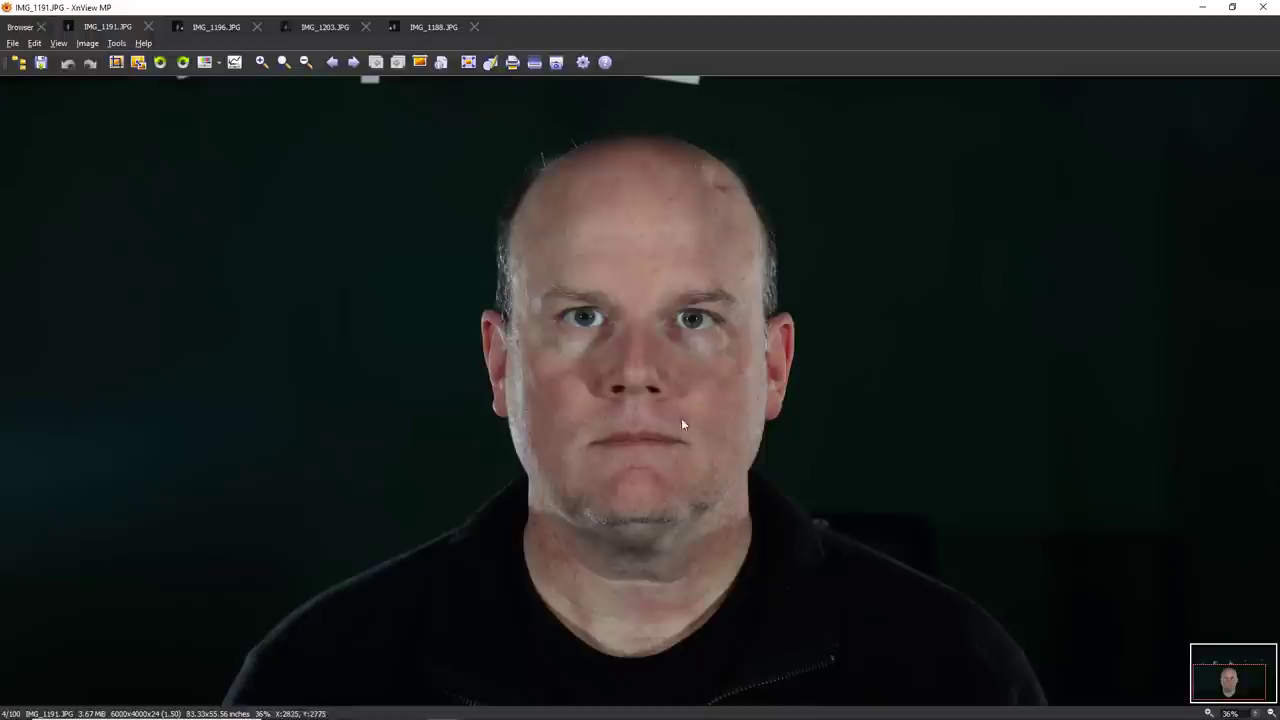
{"action": "mouse_move", "coordinate": [222, 83]}
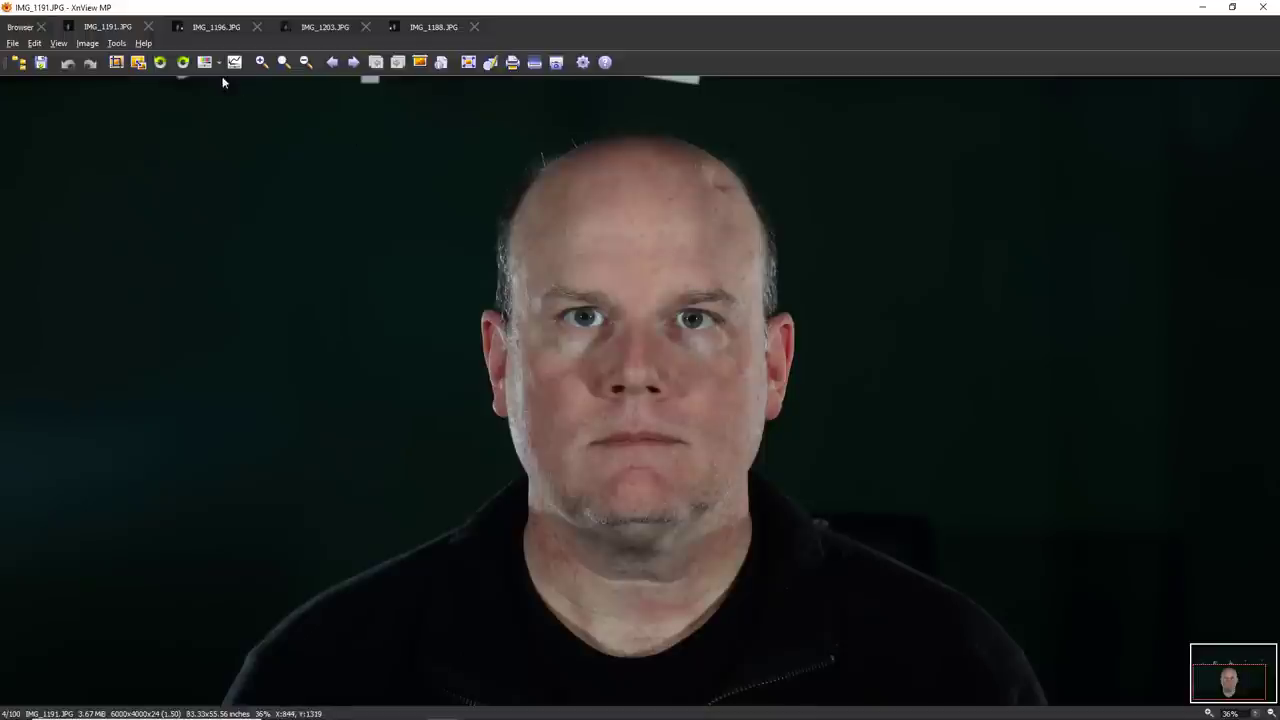
{"action": "left_click", "coordinate": [324, 27]}
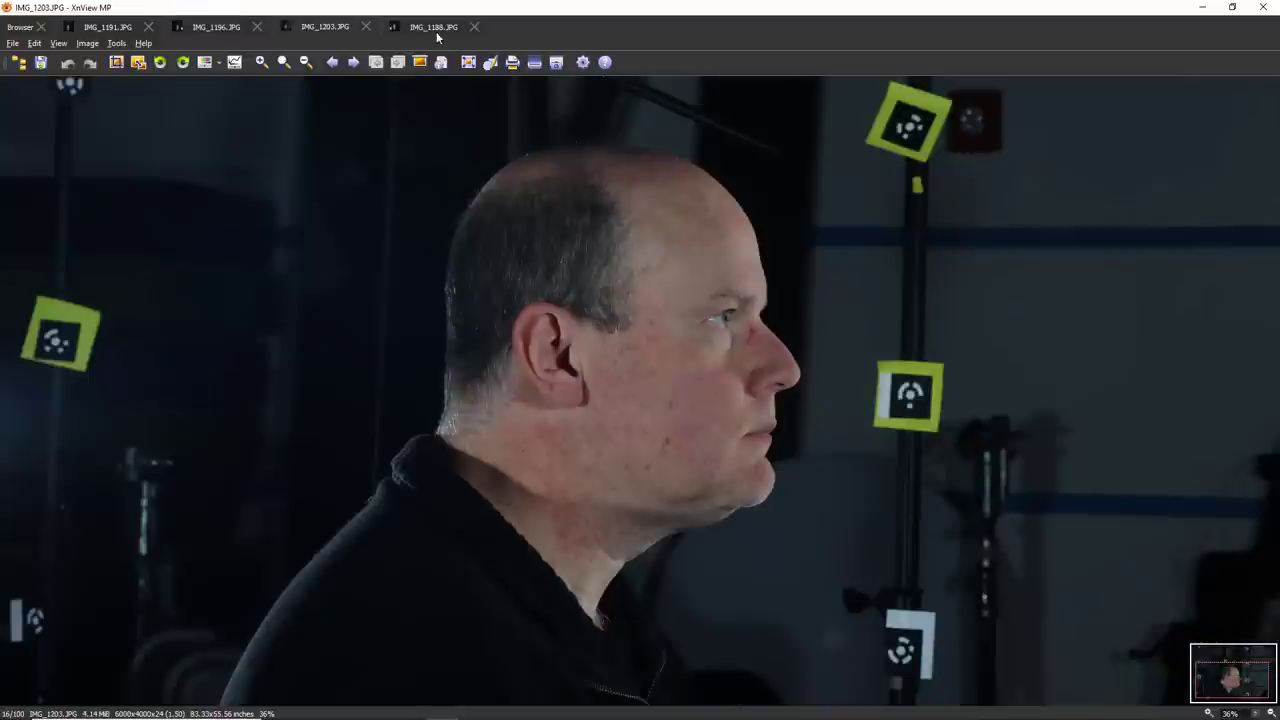
{"action": "left_click", "coordinate": [107, 26]}
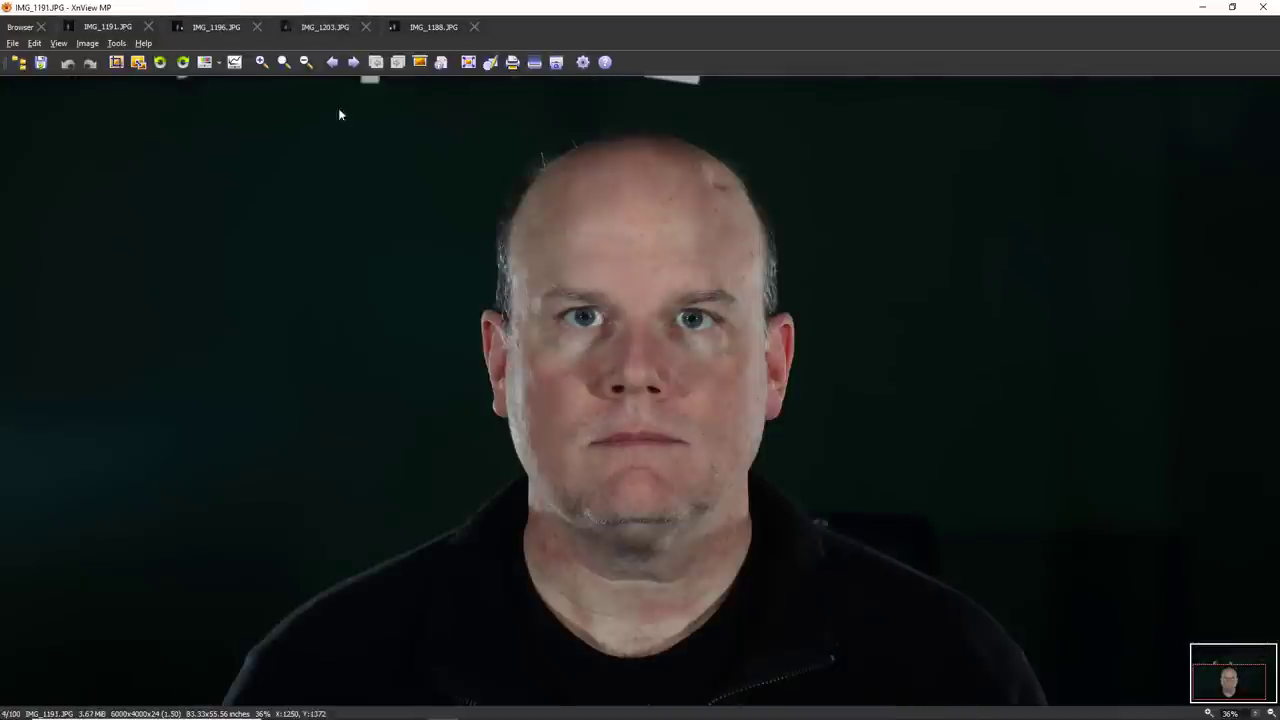
{"action": "mouse_move", "coordinate": [399, 147]}
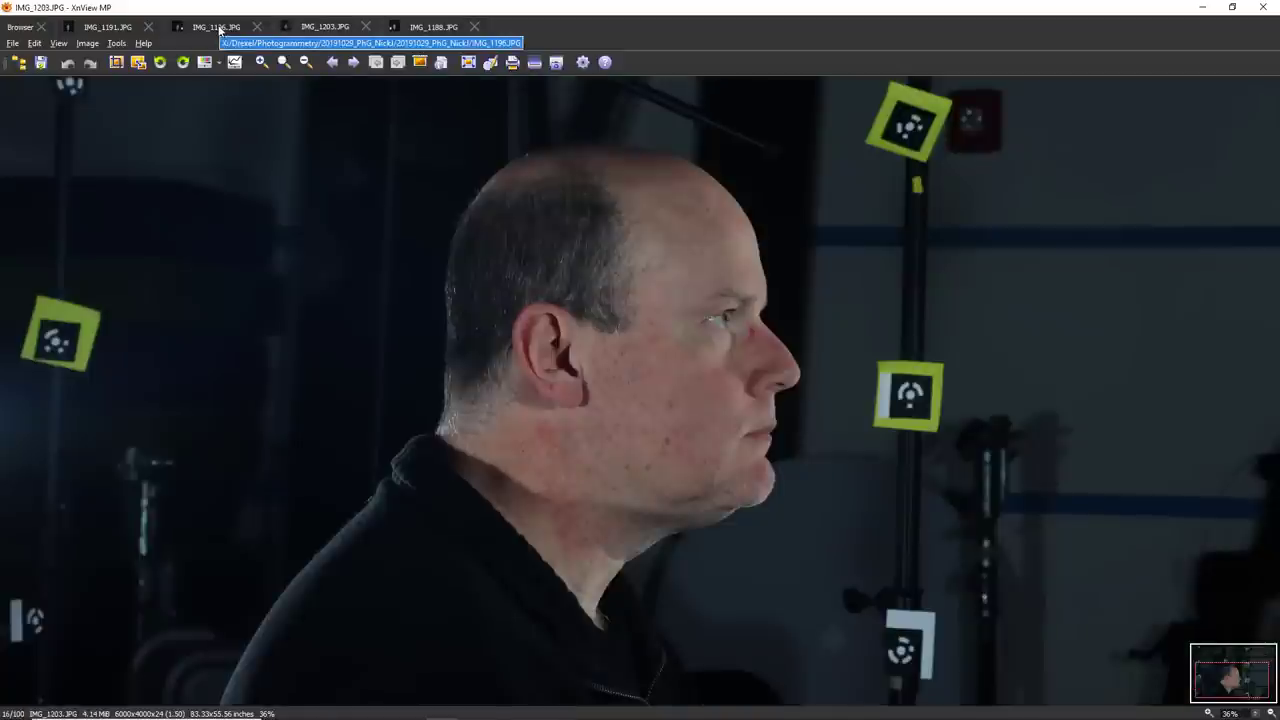
{"action": "mouse_move", "coordinate": [258, 28]}
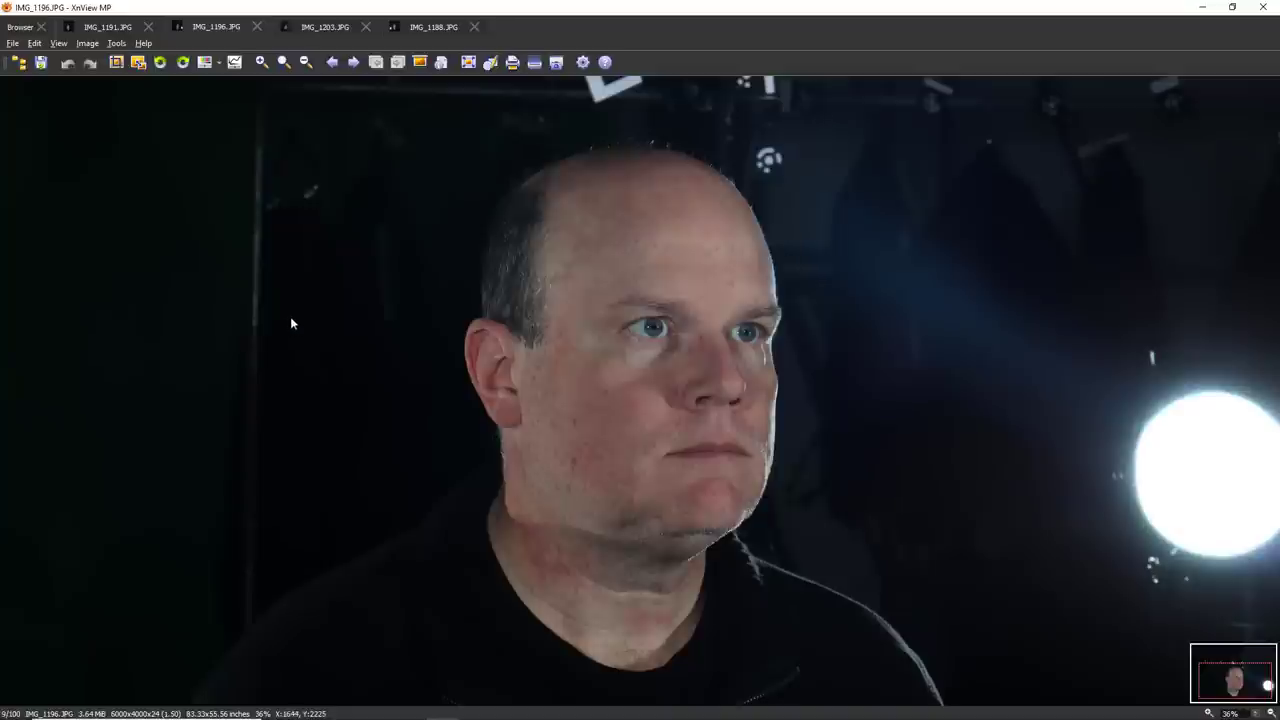
{"action": "mouse_move", "coordinate": [323, 150]}
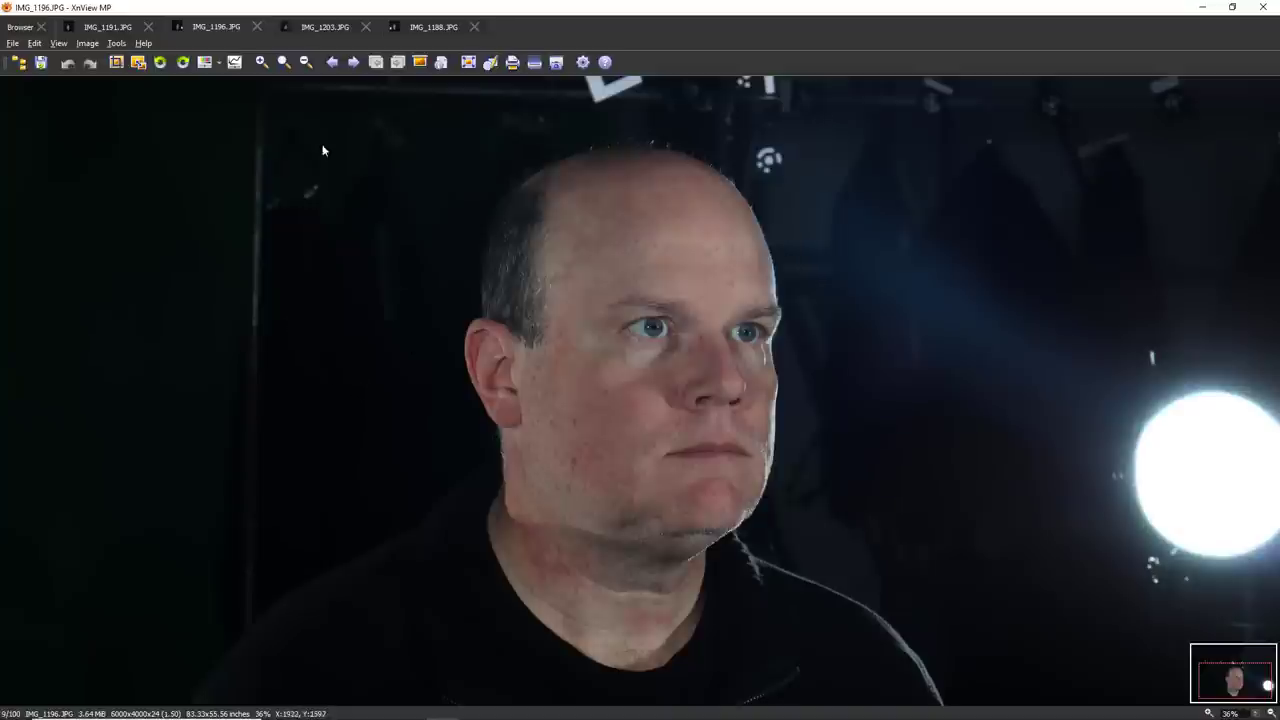
{"action": "mouse_move", "coordinate": [590, 410]}
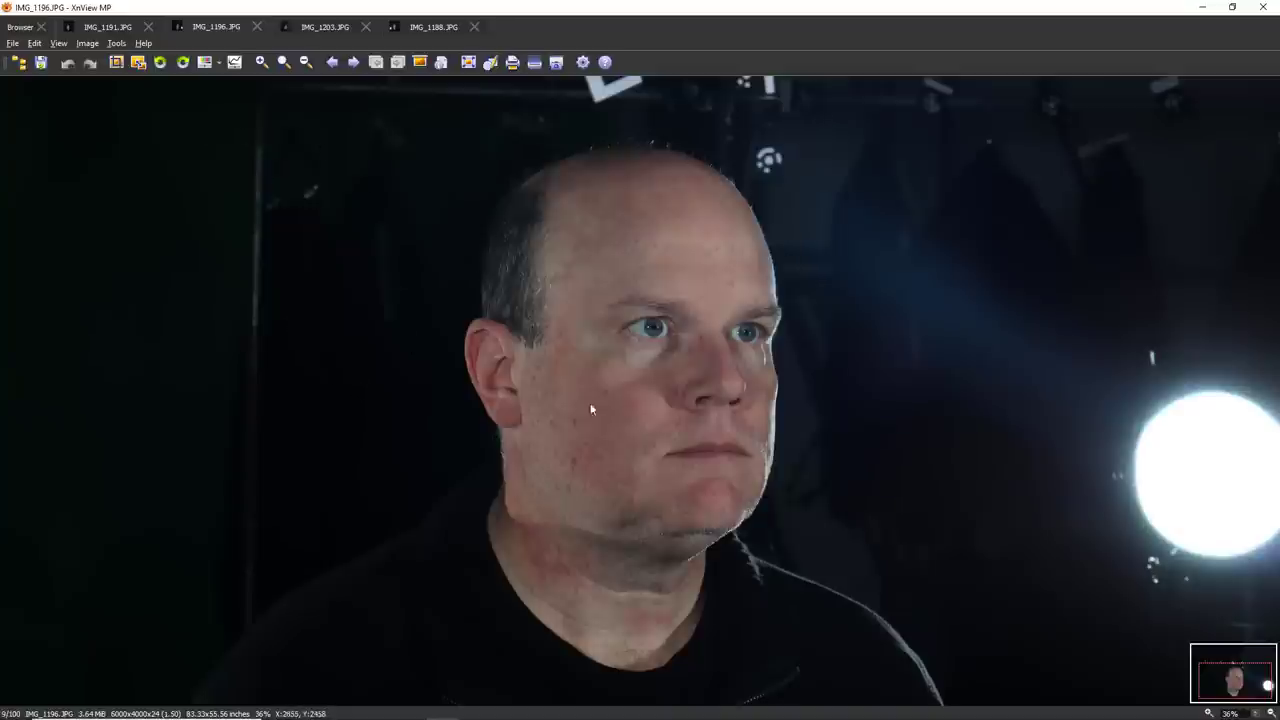
{"action": "mouse_move", "coordinate": [425, 278]}
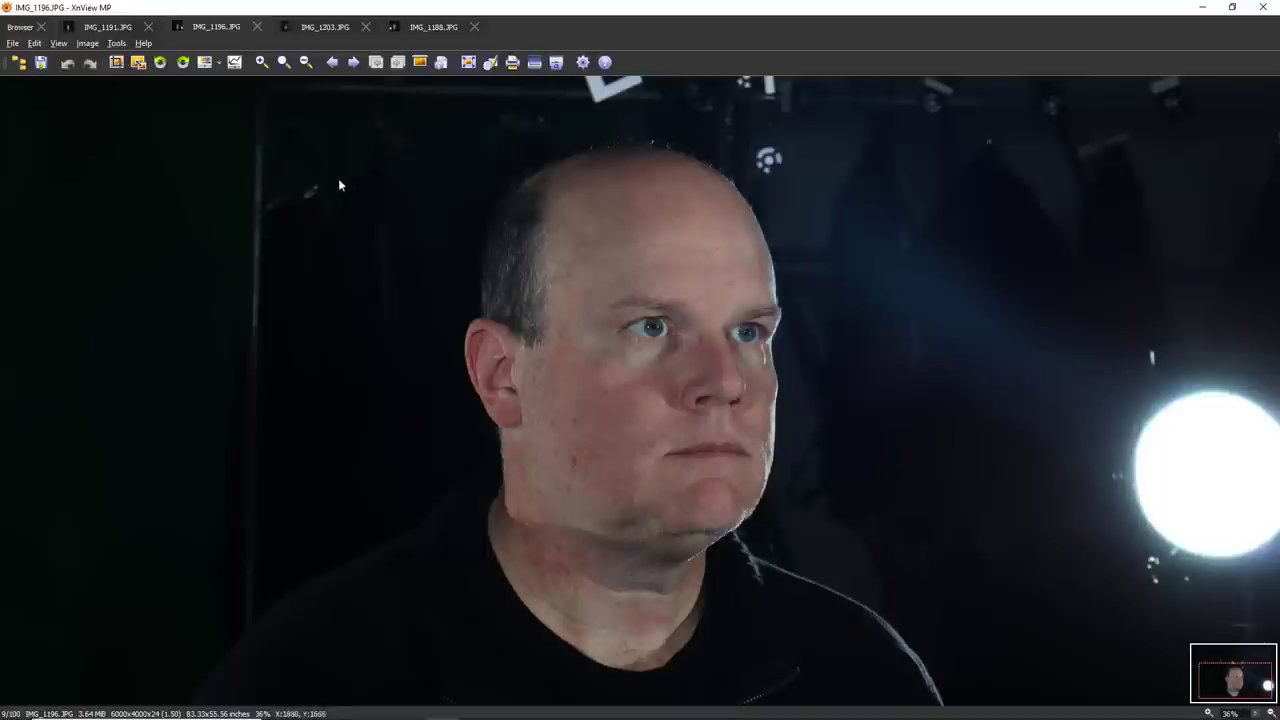
{"action": "left_click", "coordinate": [19, 27]}
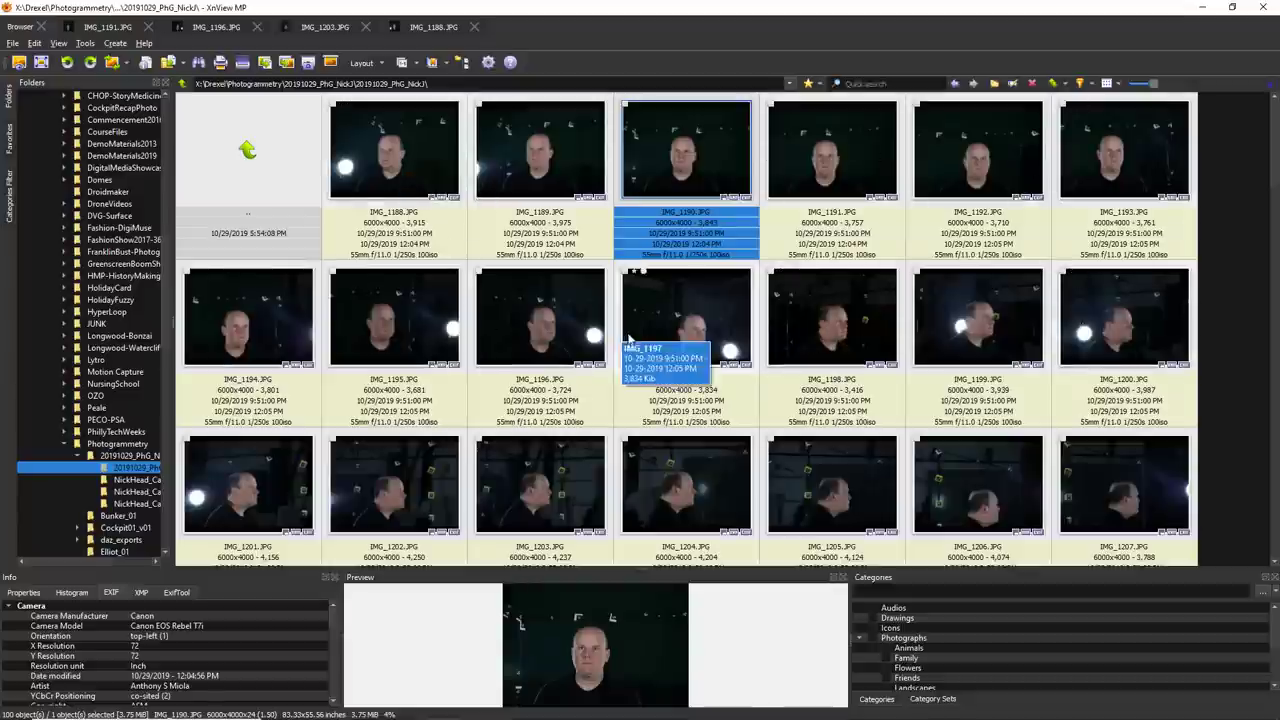
{"action": "scroll", "scroll_direction": "down", "scroll_amount": 3}
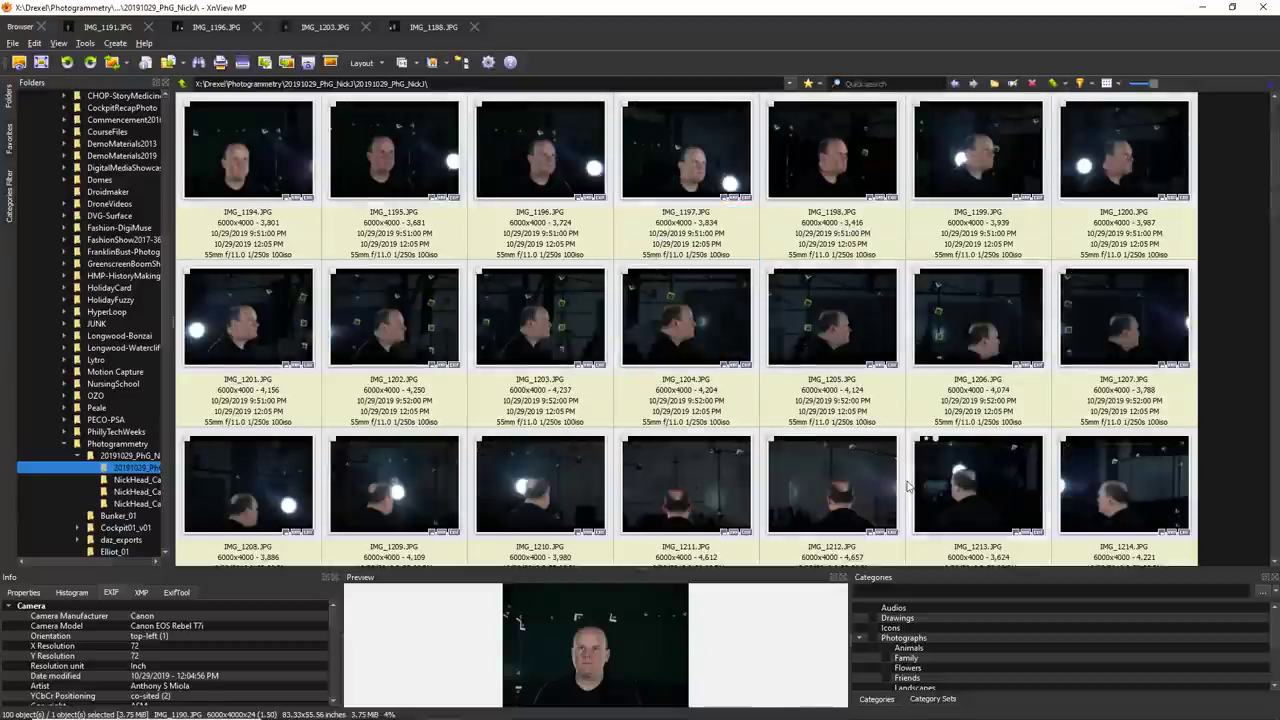
{"action": "scroll", "scroll_direction": "down", "scroll_amount": 3}
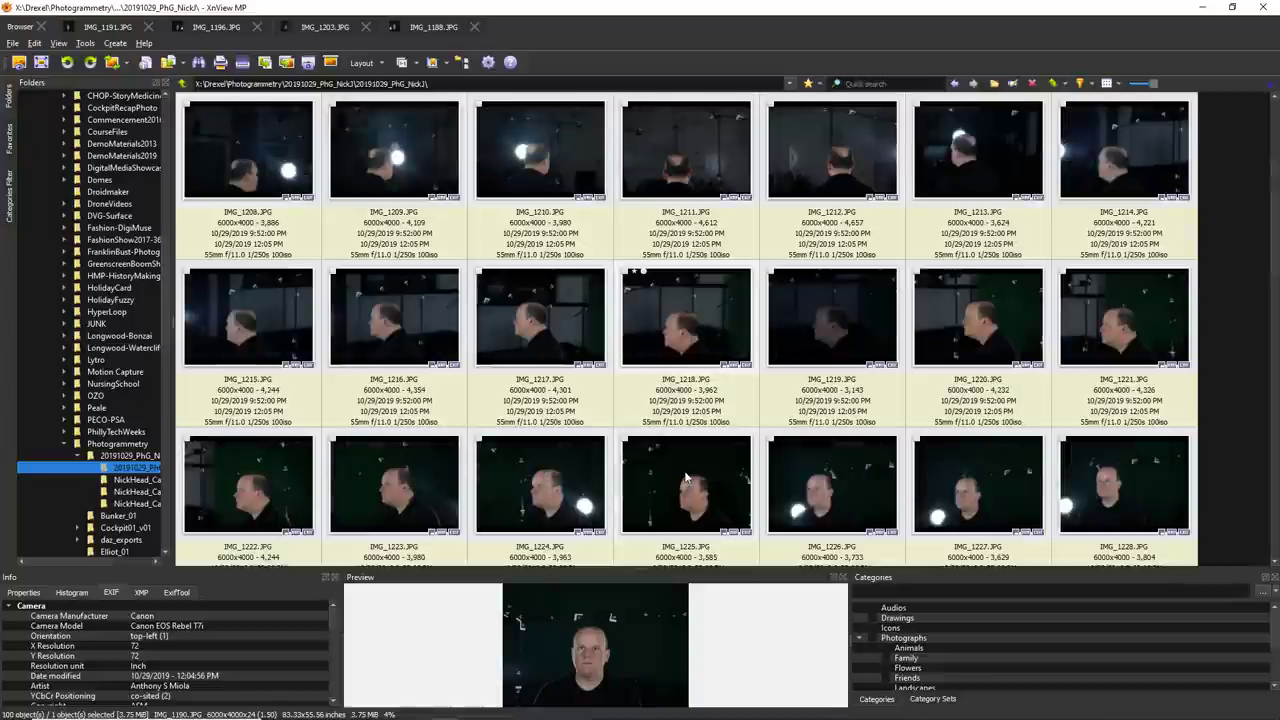
{"action": "scroll", "scroll_direction": "down", "scroll_amount": 3}
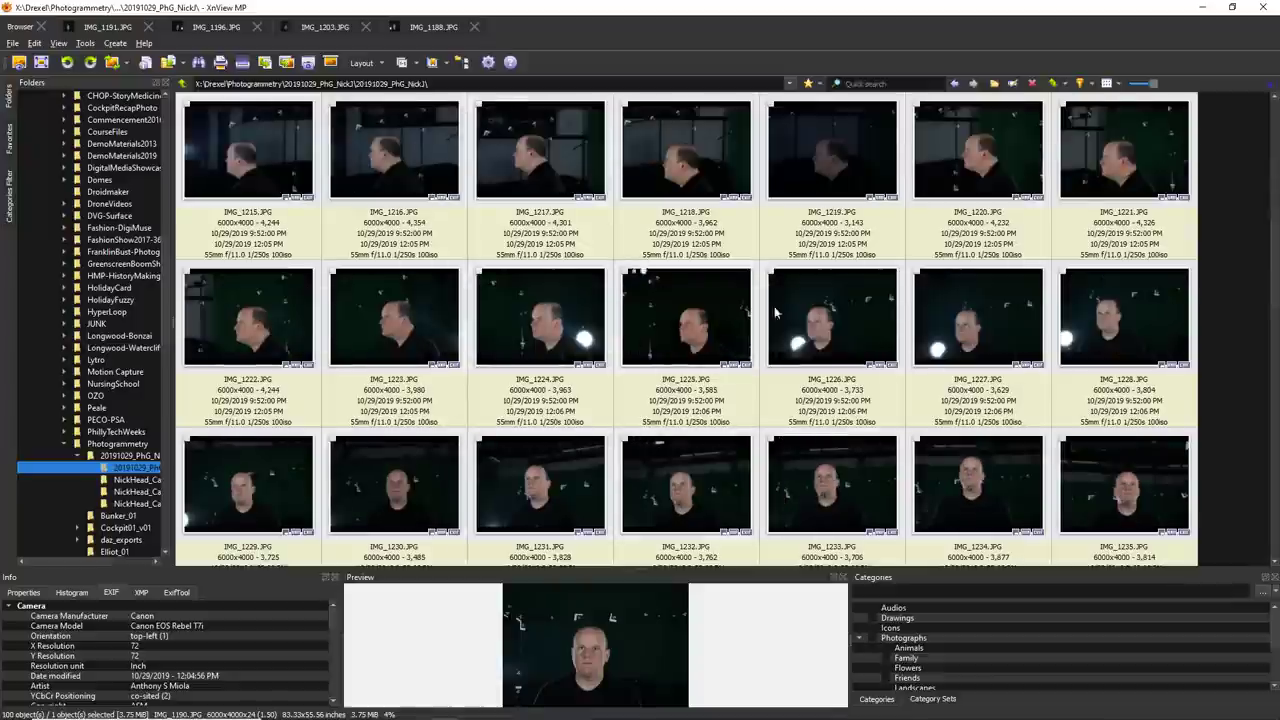
{"action": "mouse_move", "coordinate": [573, 418]}
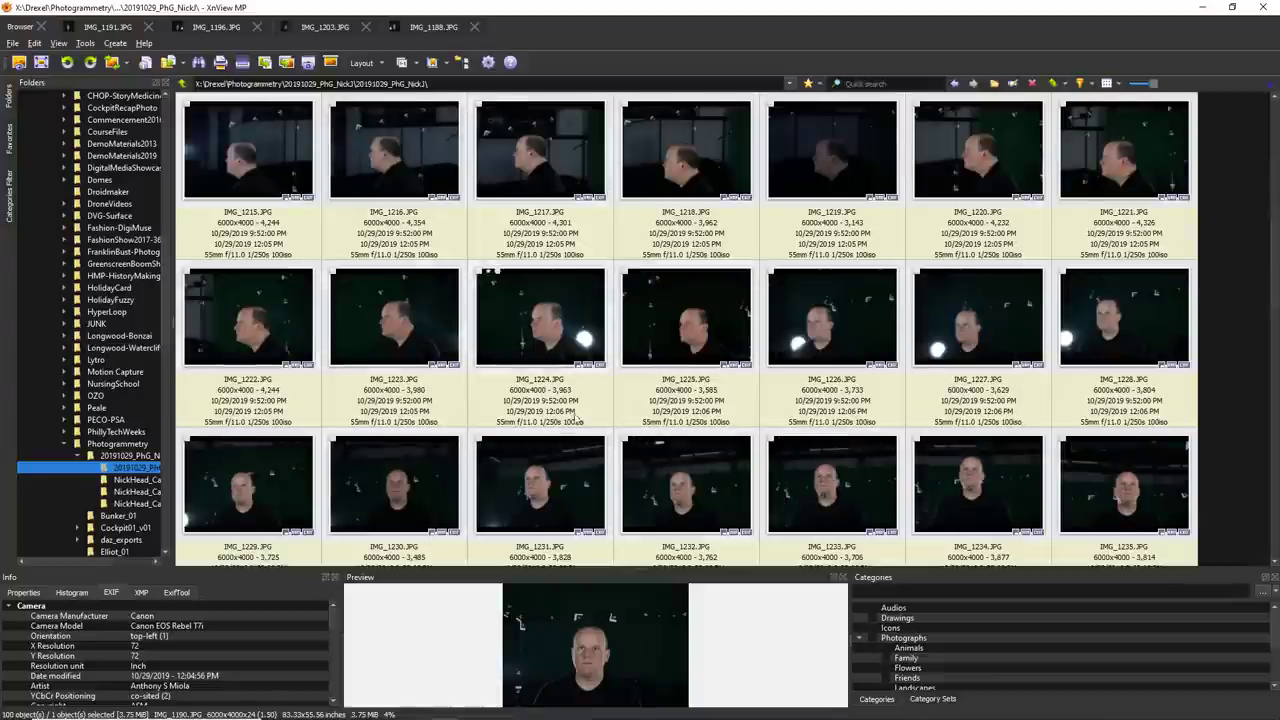
{"action": "scroll", "scroll_direction": "up", "scroll_amount": 3}
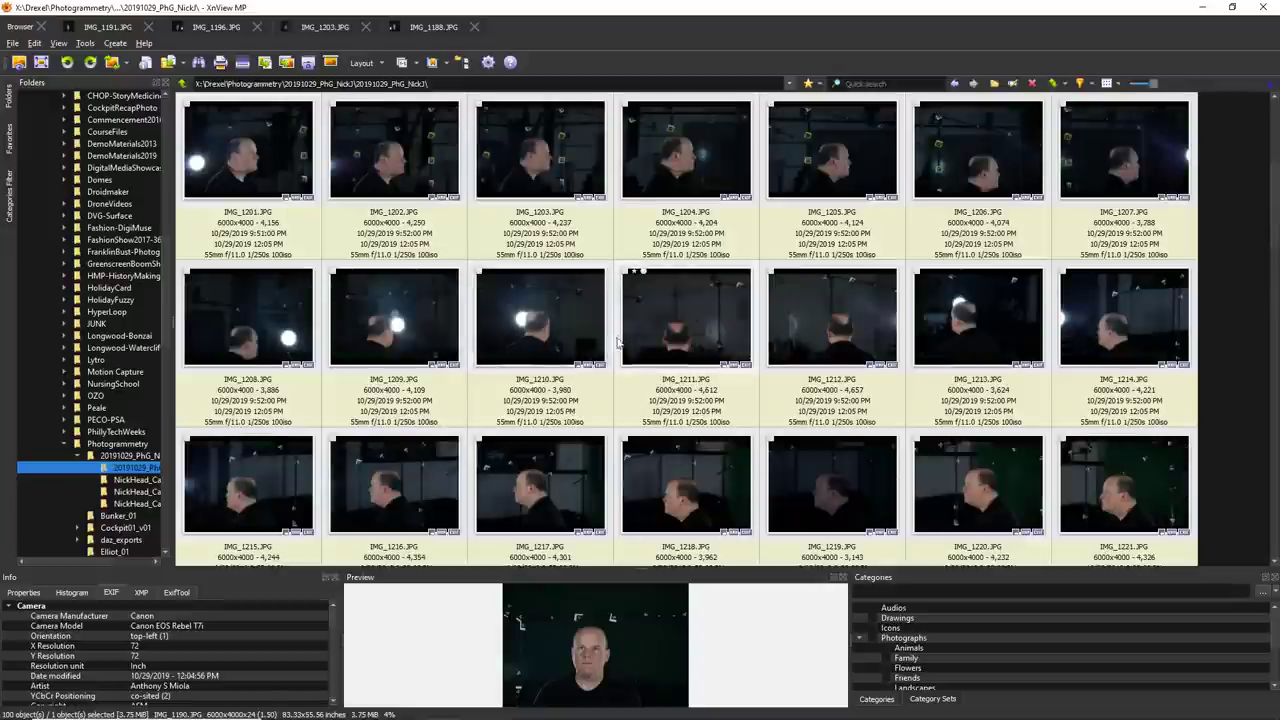
{"action": "scroll", "scroll_direction": "down", "scroll_amount": 3}
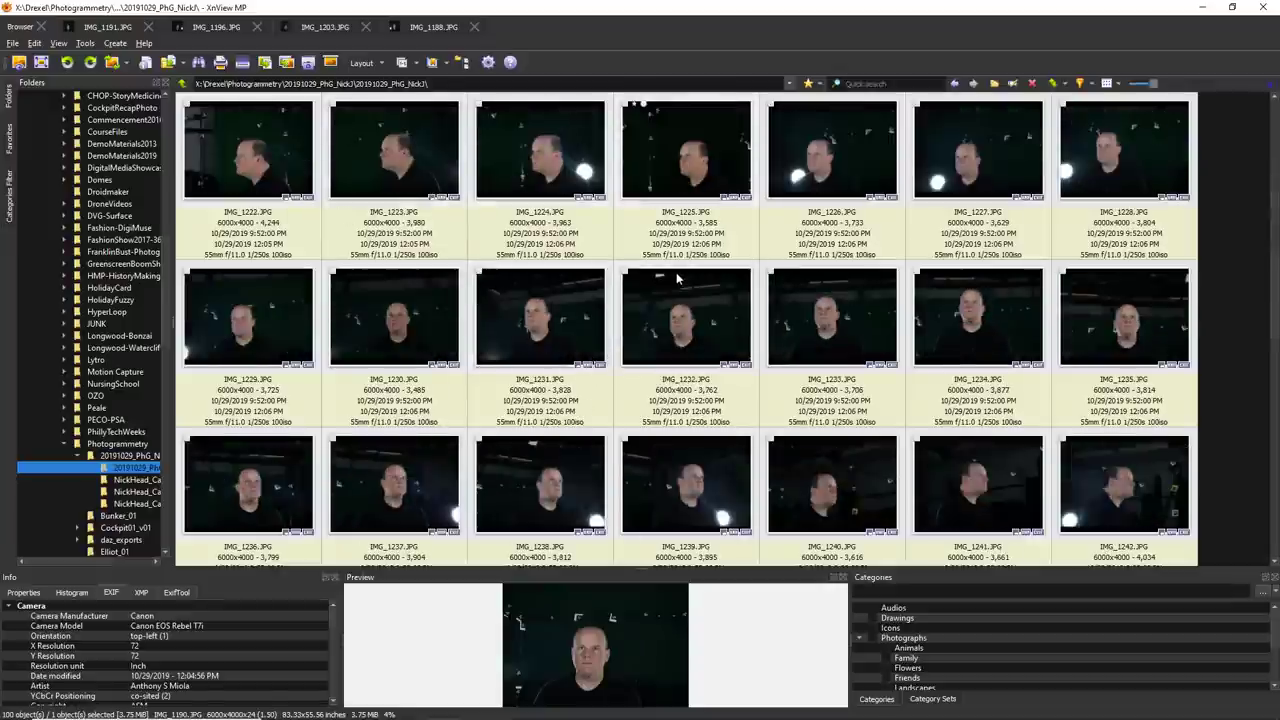
{"action": "scroll", "scroll_direction": "down", "scroll_amount": 3}
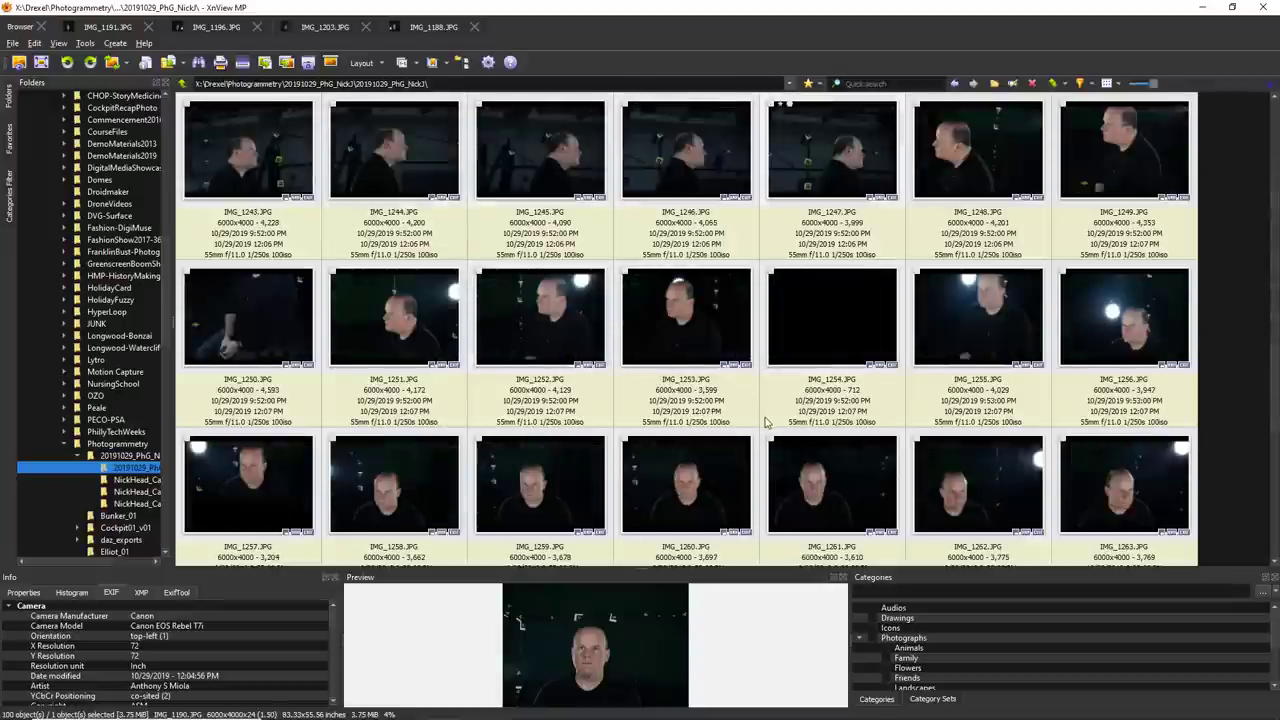
{"action": "scroll", "scroll_direction": "down", "scroll_amount": 3}
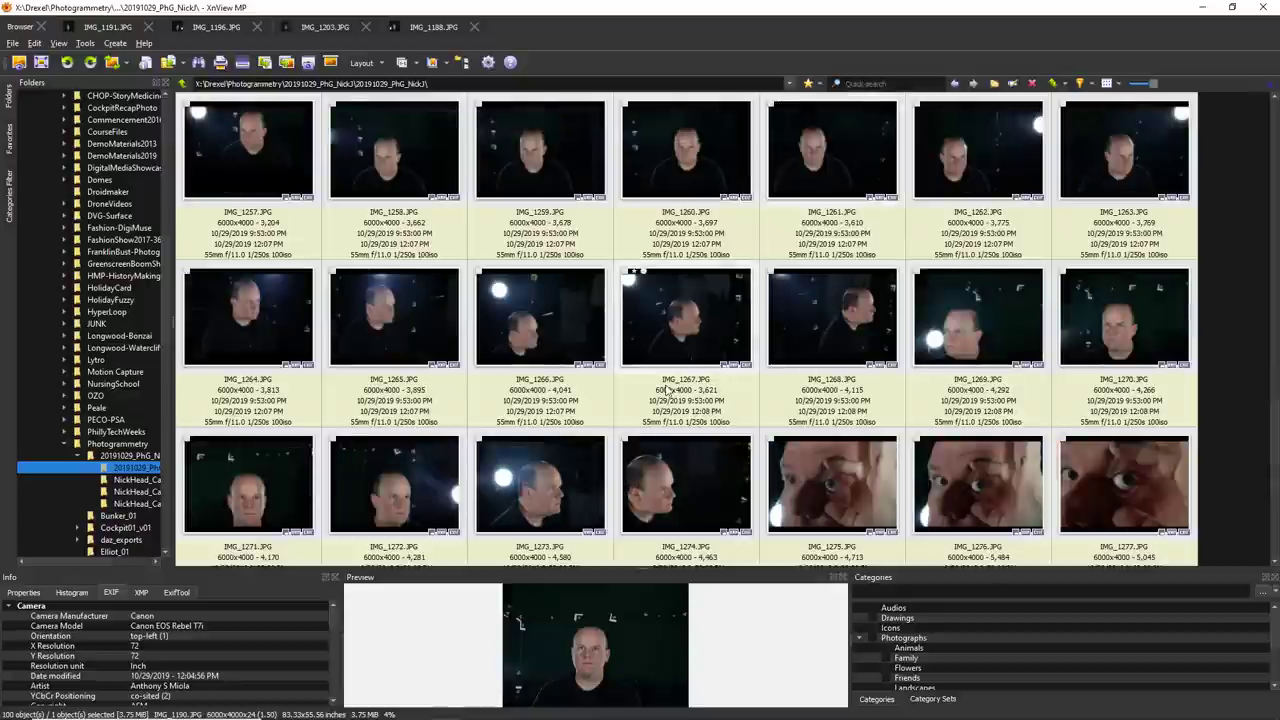
{"action": "scroll", "scroll_direction": "down", "scroll_amount": 3}
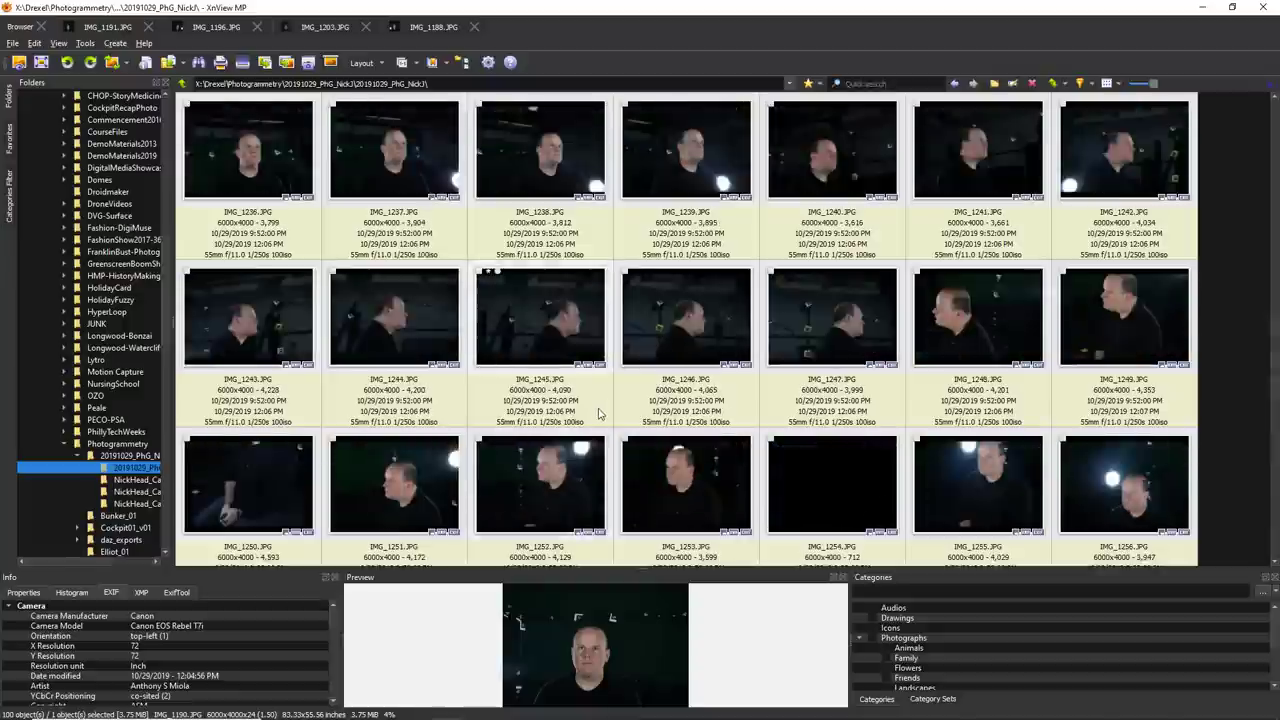
{"action": "scroll", "scroll_direction": "down", "scroll_amount": 3}
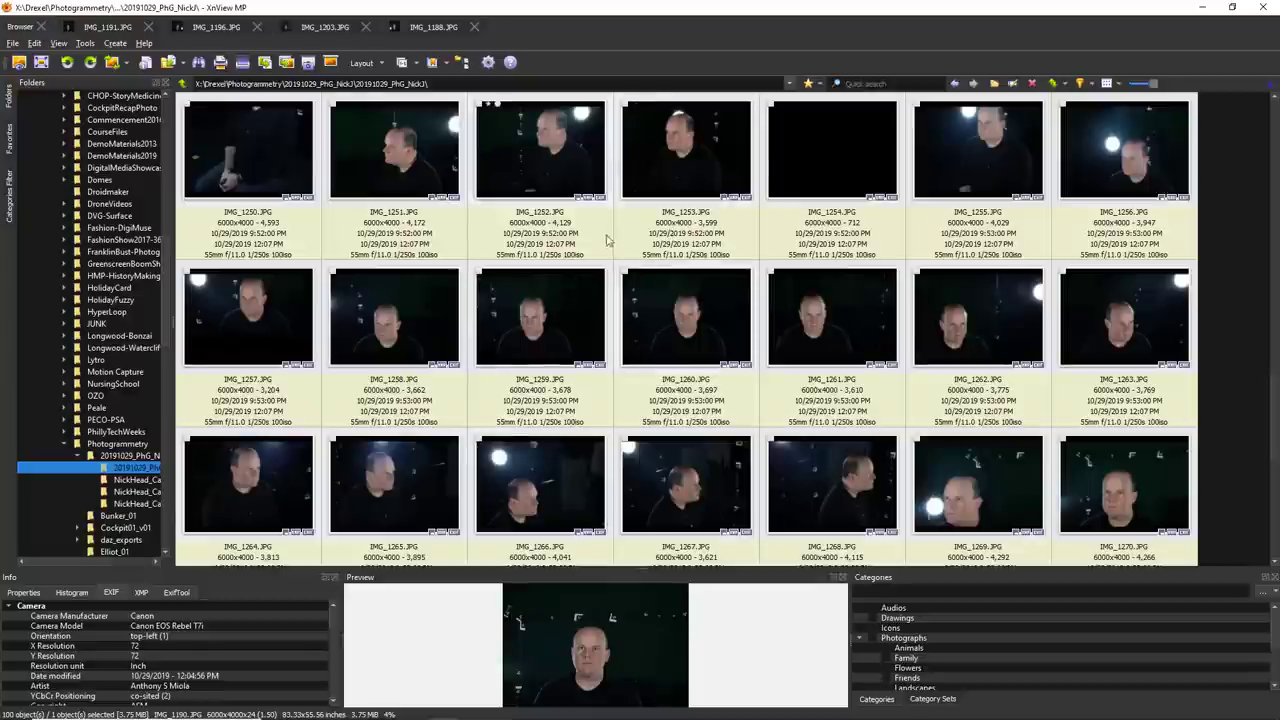
{"action": "mouse_move", "coordinate": [588, 348]}
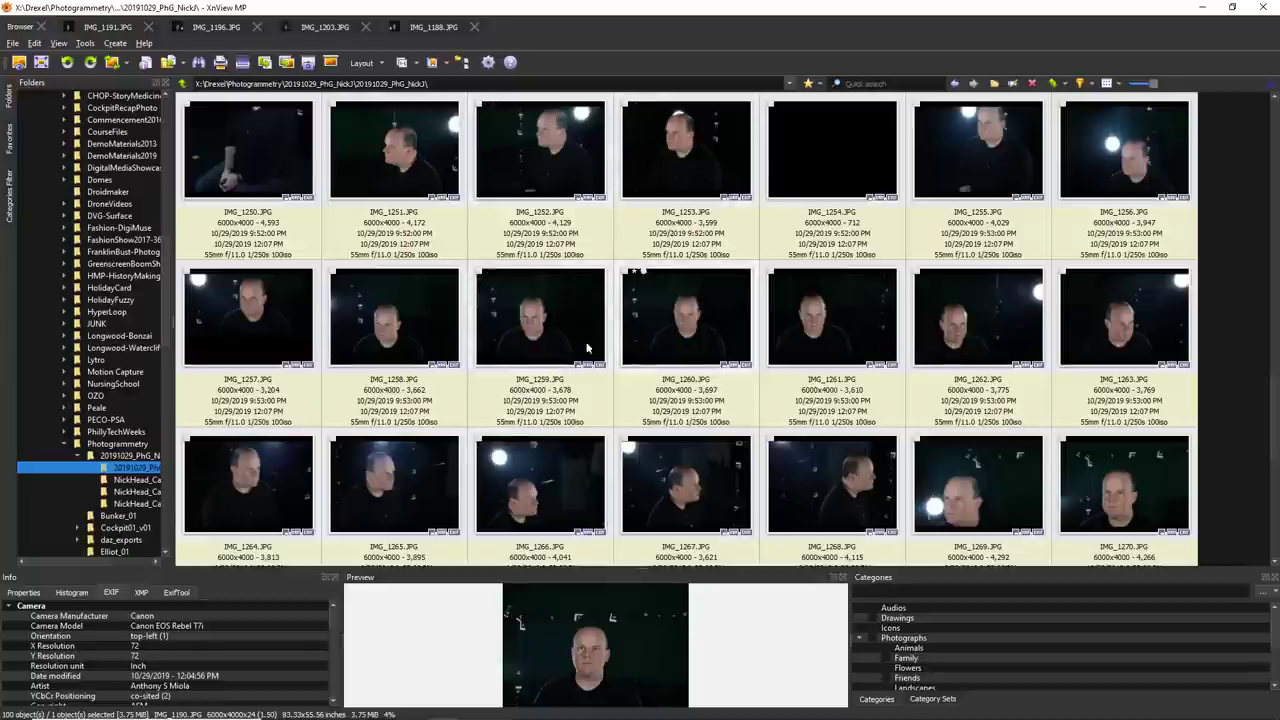
{"action": "mouse_move", "coordinate": [657, 324]}
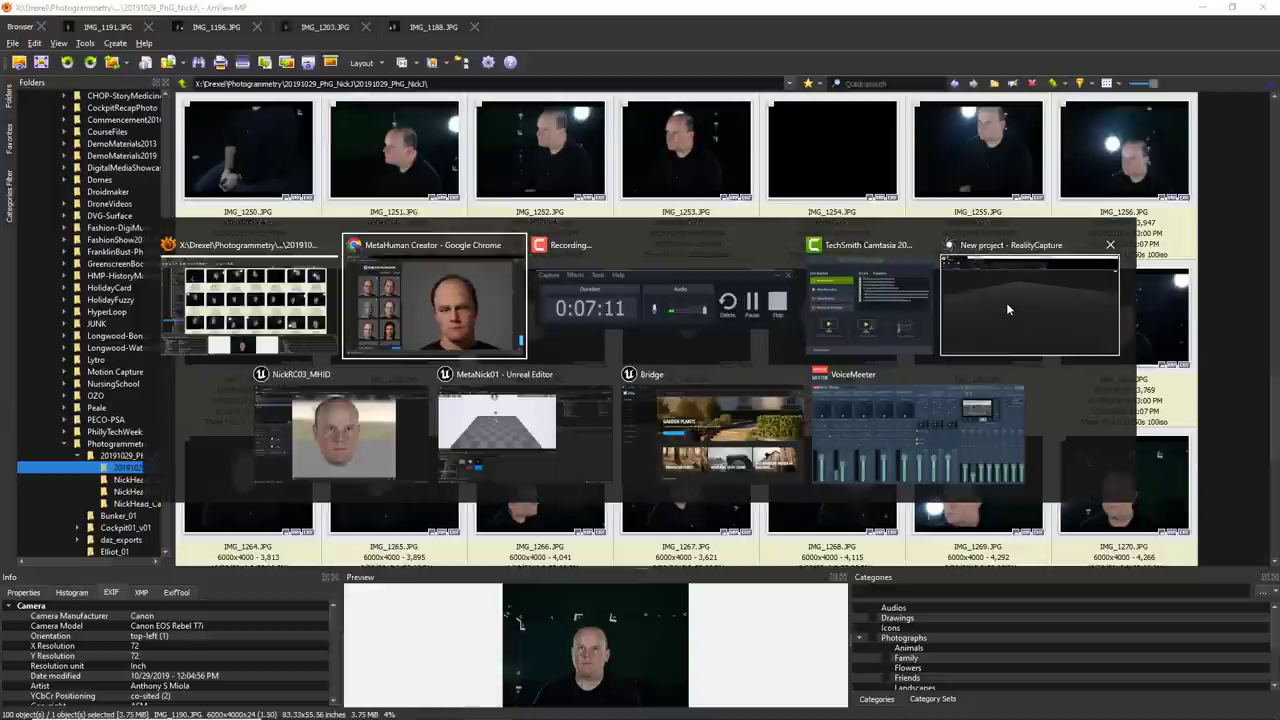
- Switch to the empty 'New project - RealityCapture' window
{"action": "left_click", "coordinate": [1030, 307]}
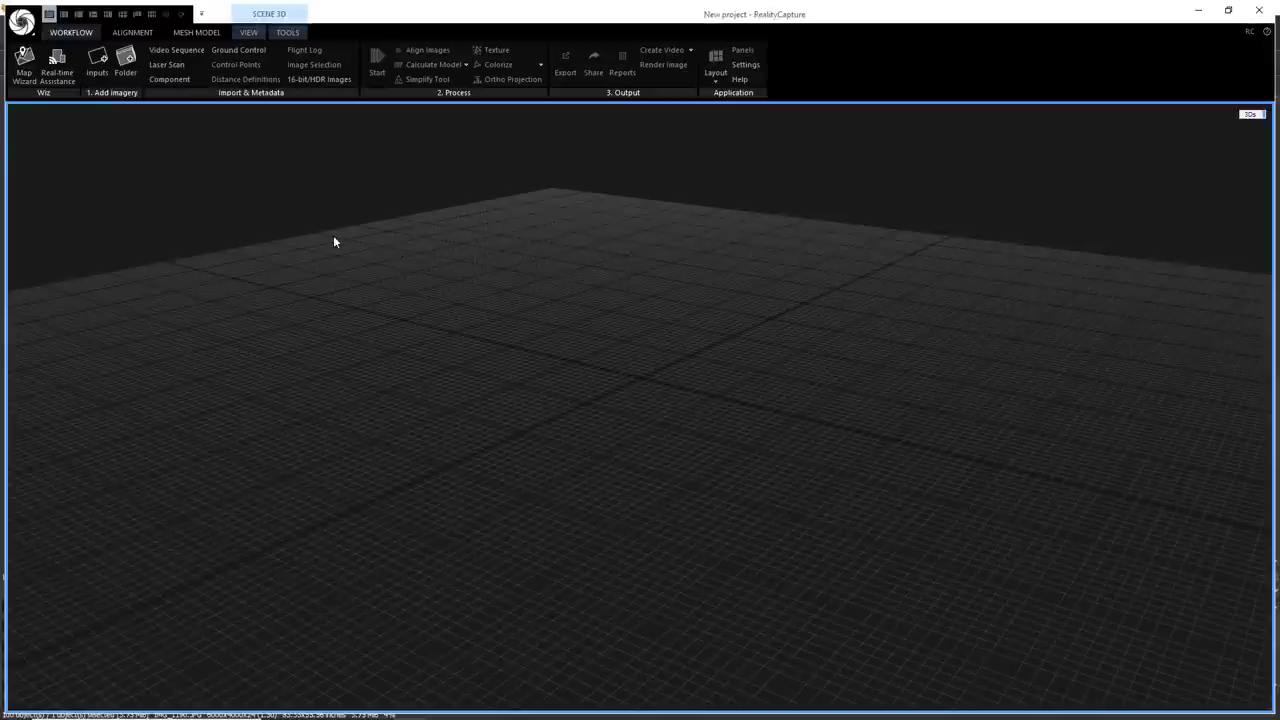
{"action": "mouse_move", "coordinate": [278, 266]}
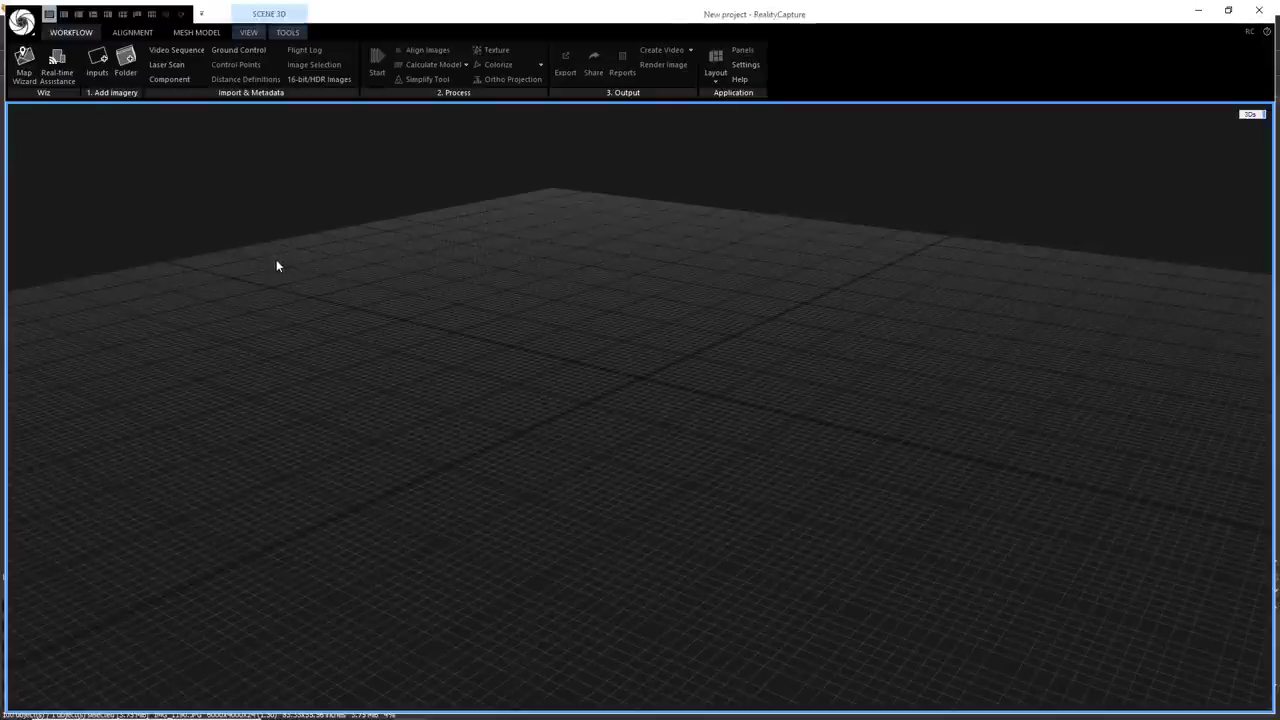
{"action": "mouse_move", "coordinate": [294, 276]}
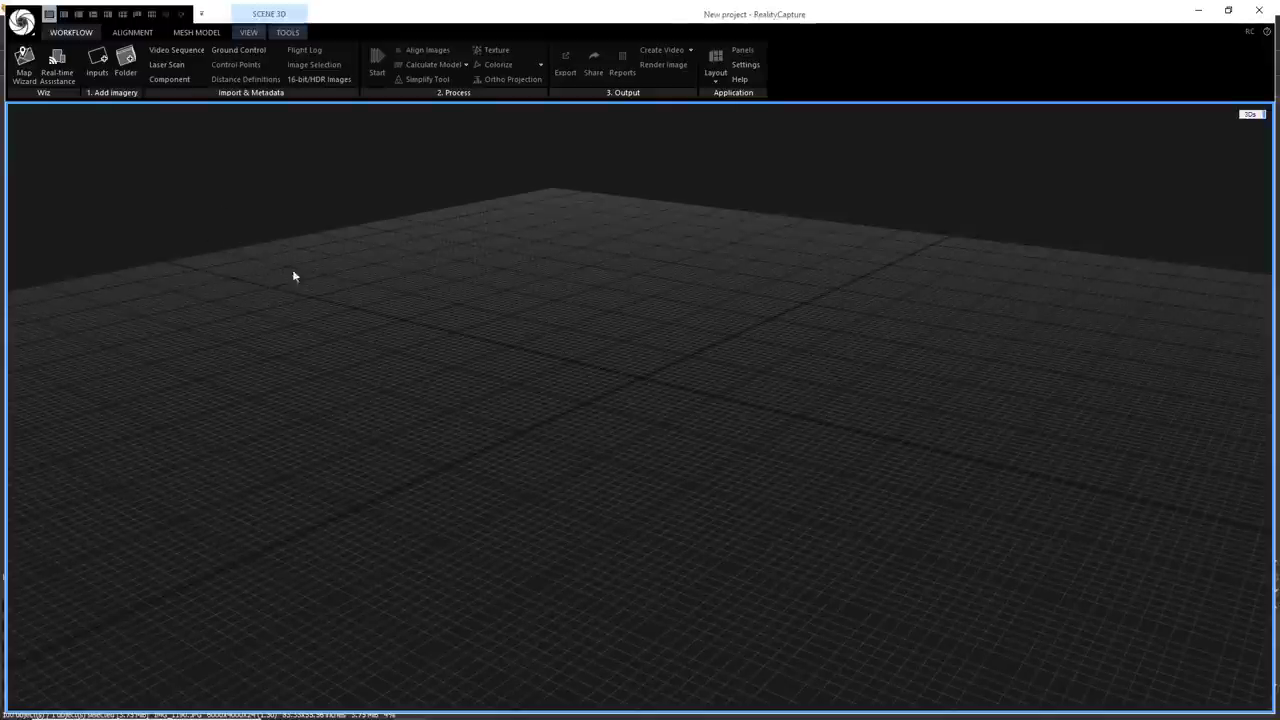
{"action": "mouse_move", "coordinate": [518, 323]}
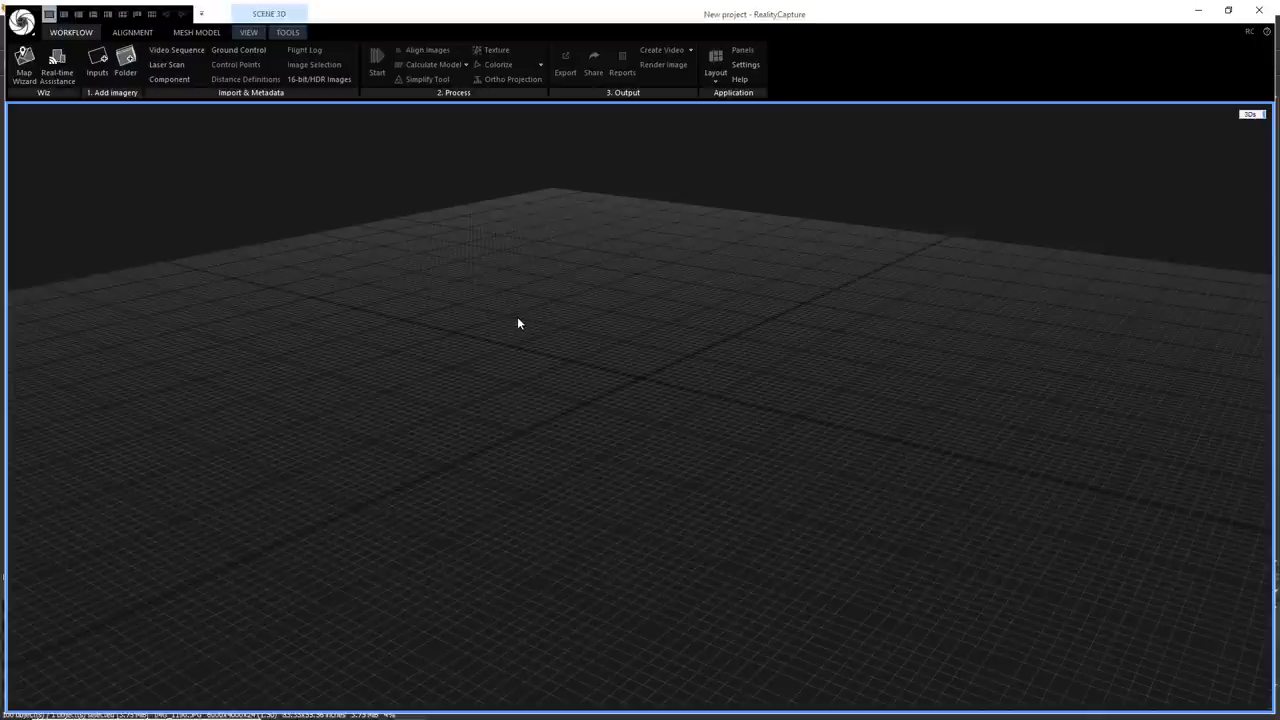
{"action": "mouse_move", "coordinate": [434, 310]}
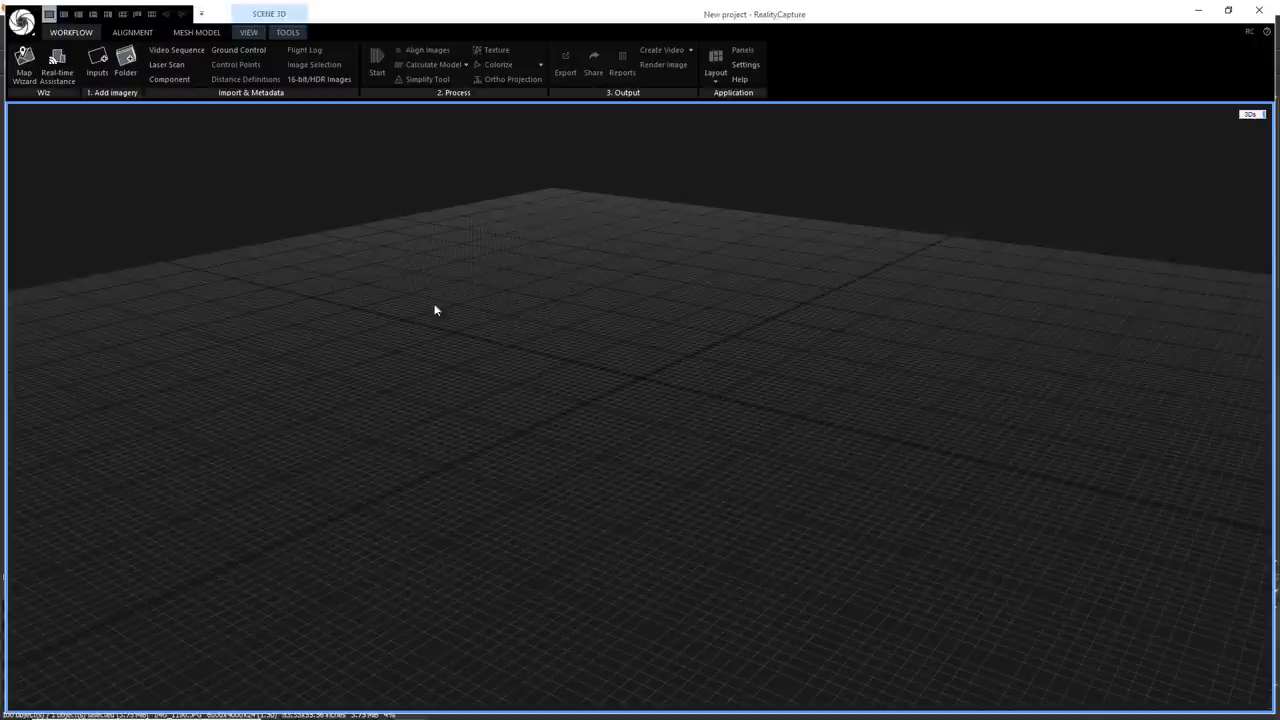
{"action": "mouse_move", "coordinate": [385, 270]}
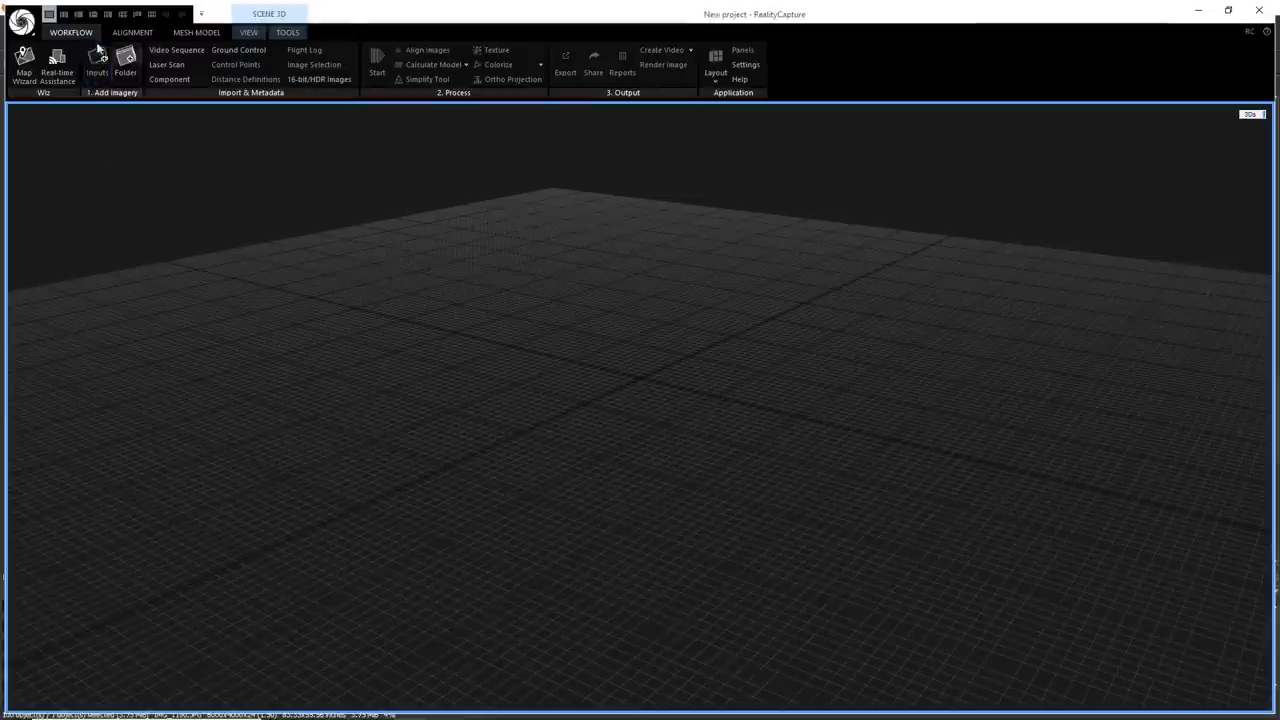
{"action": "mouse_move", "coordinate": [96, 65]}
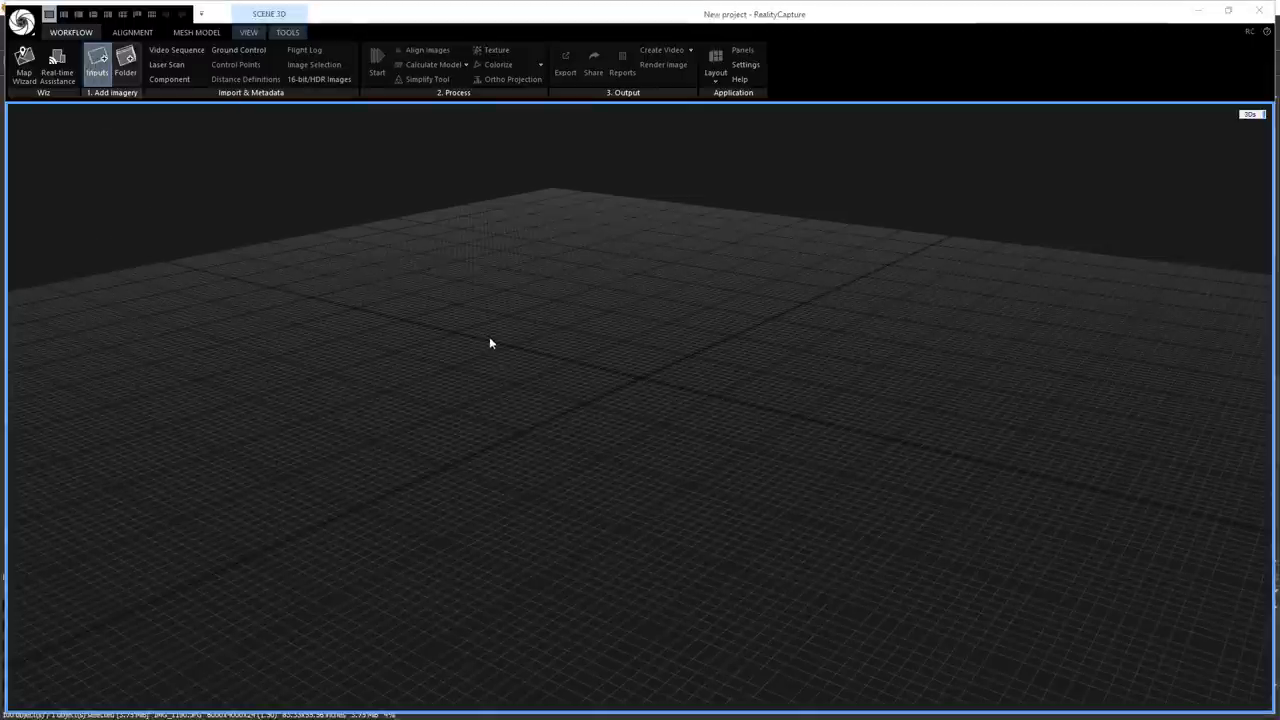
- Start importing inputs and select head photos IMG_1188 through IMG_1274
{"action": "left_click", "coordinate": [96, 62]}
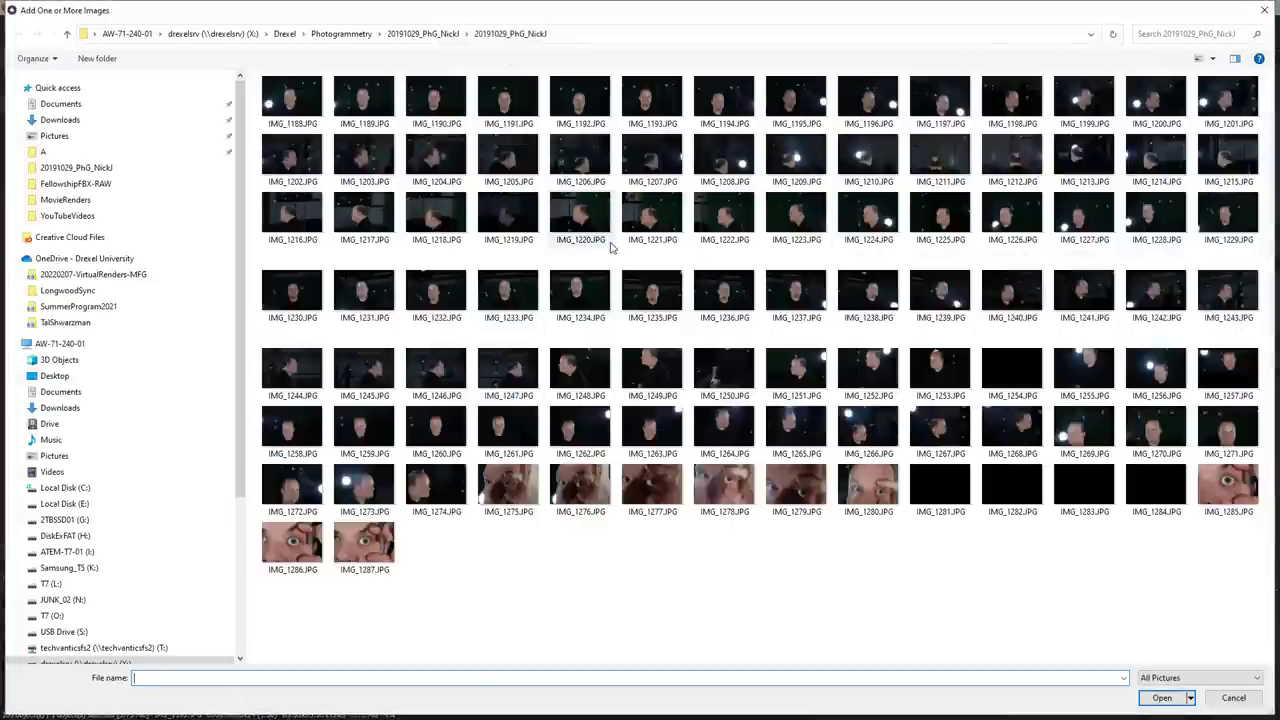
{"action": "left_click", "coordinate": [292, 98]}
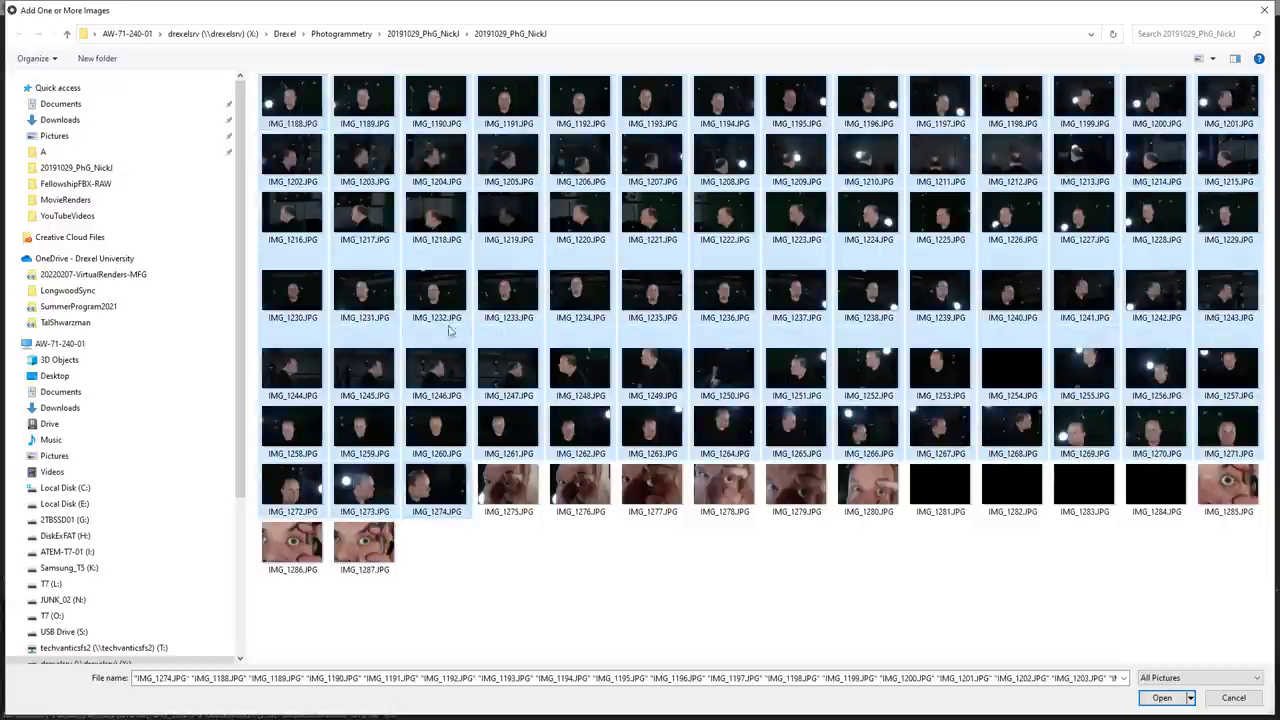
{"action": "mouse_move", "coordinate": [760, 345]}
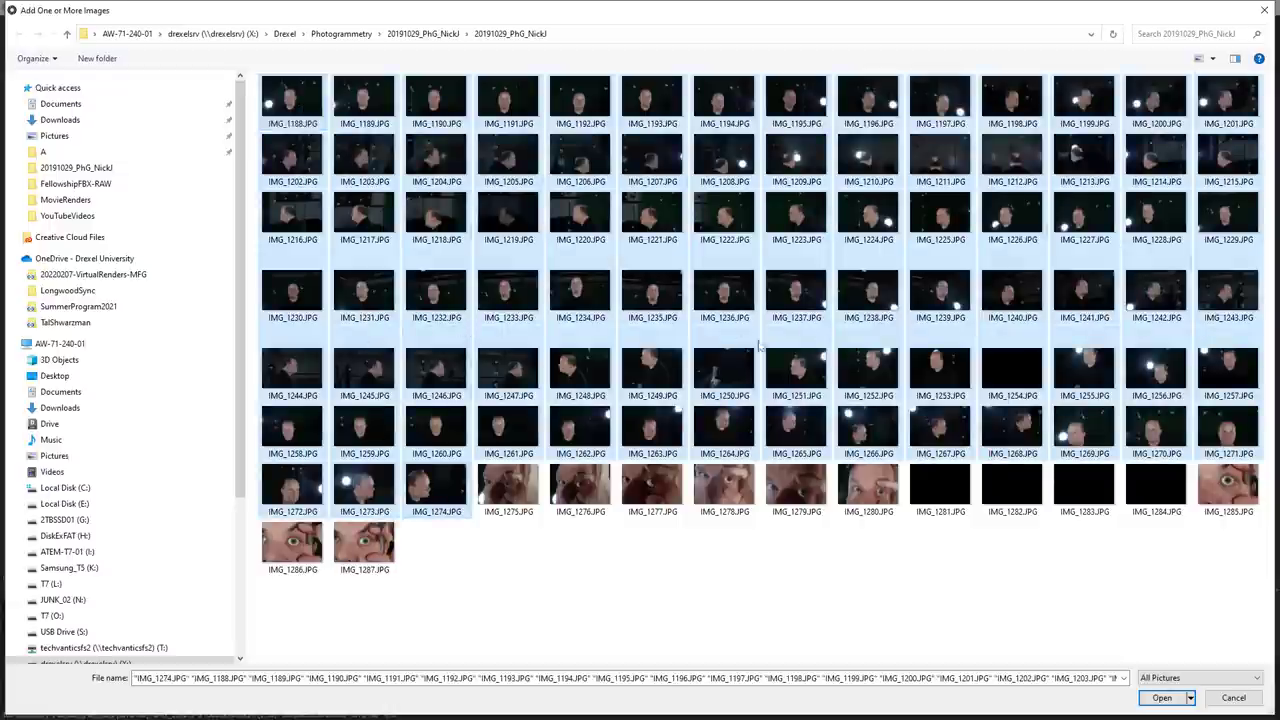
{"action": "mouse_move", "coordinate": [520, 220]}
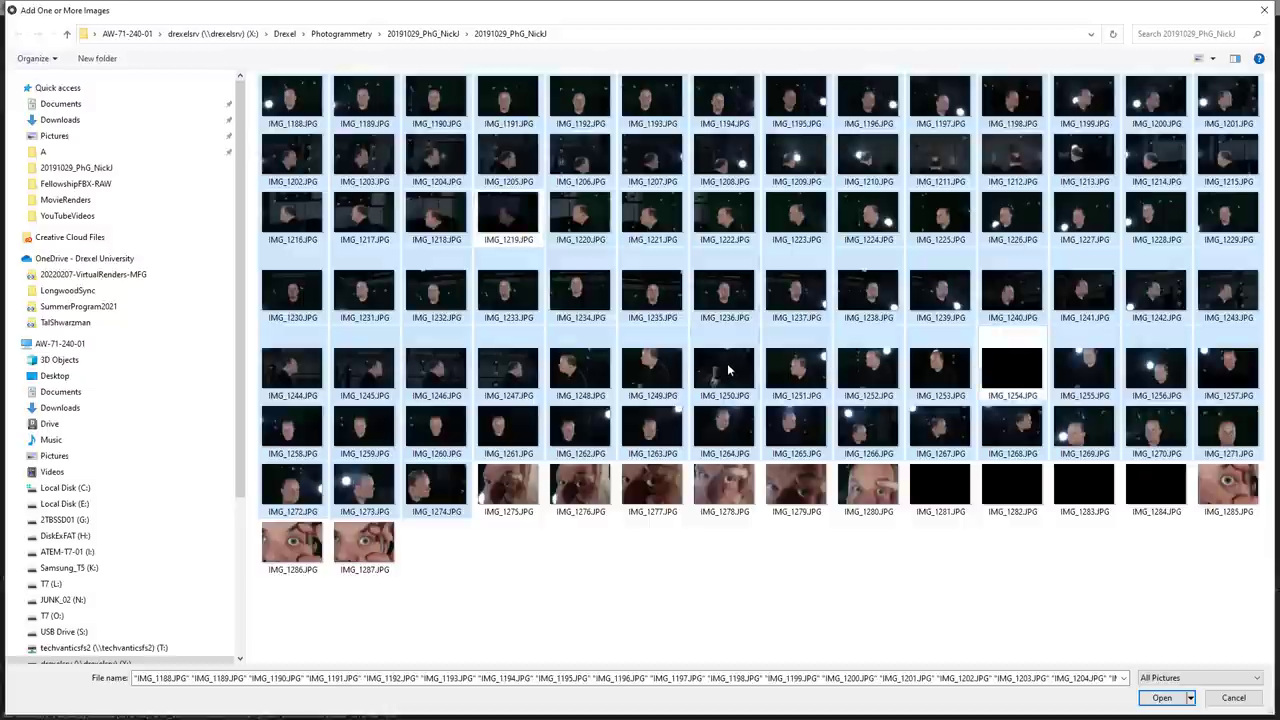
{"action": "mouse_move", "coordinate": [705, 372]}
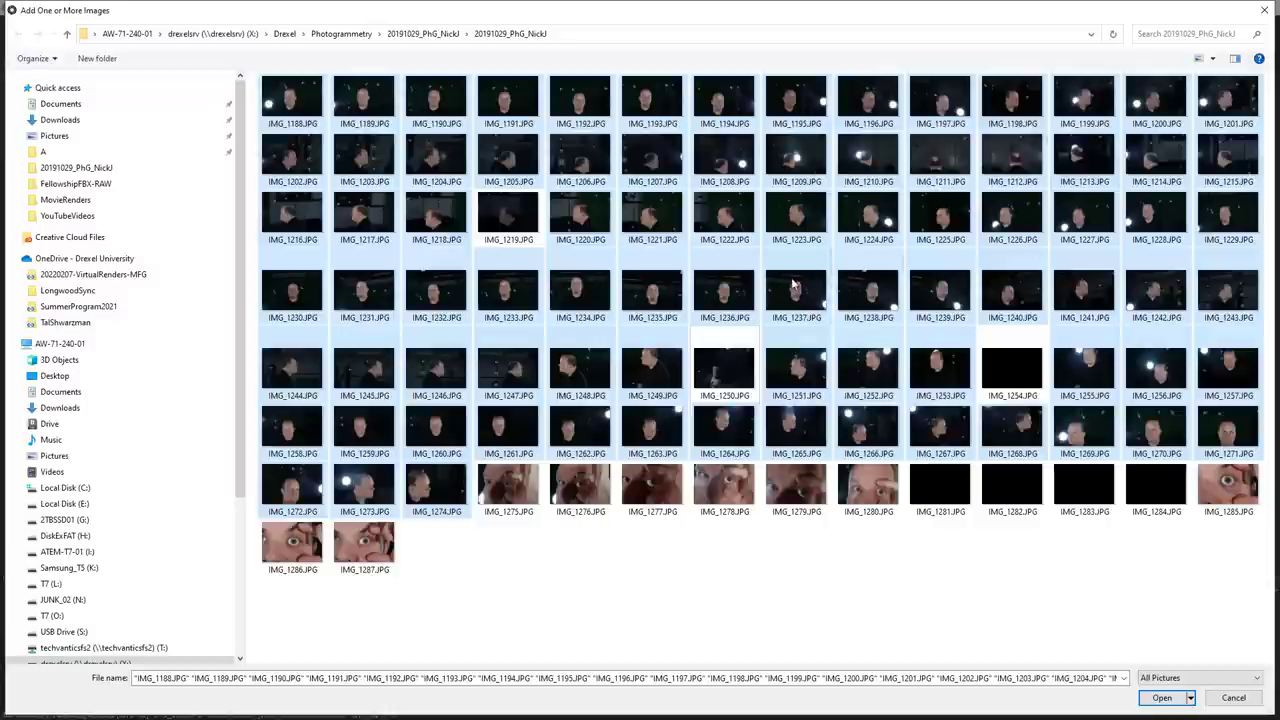
{"action": "mouse_move", "coordinate": [838, 258]}
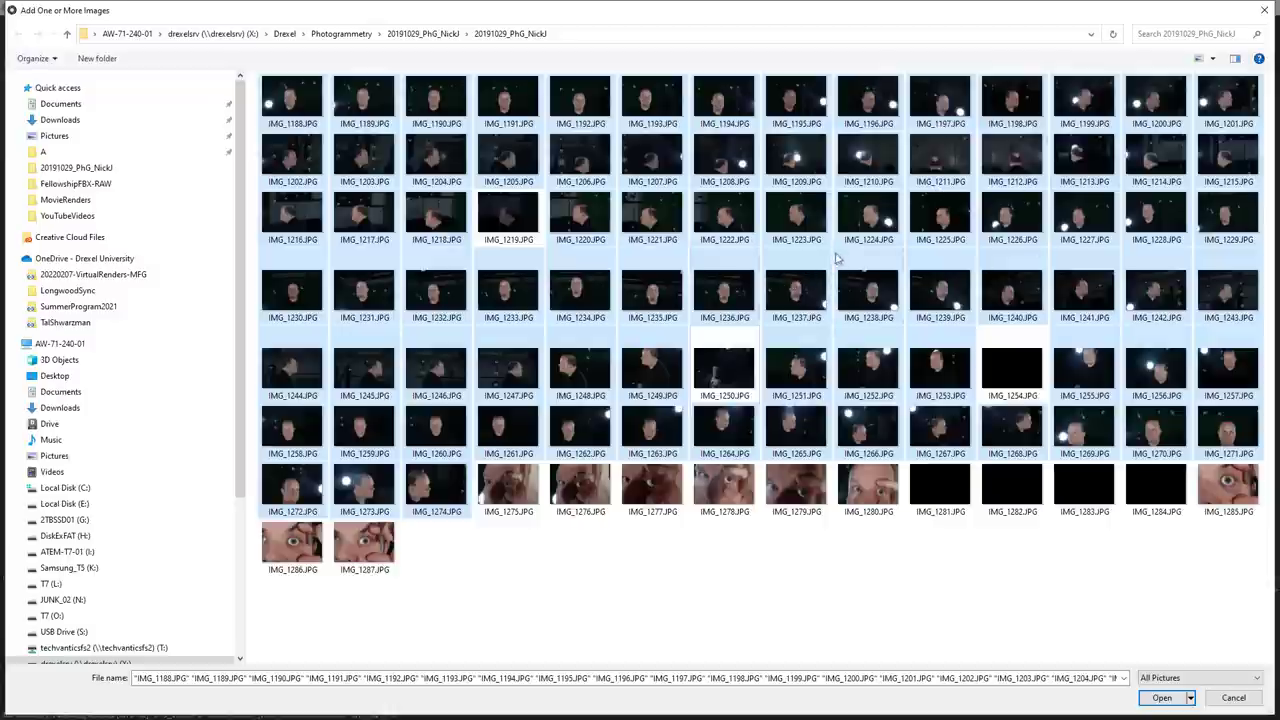
{"action": "mouse_move", "coordinate": [980, 155]}
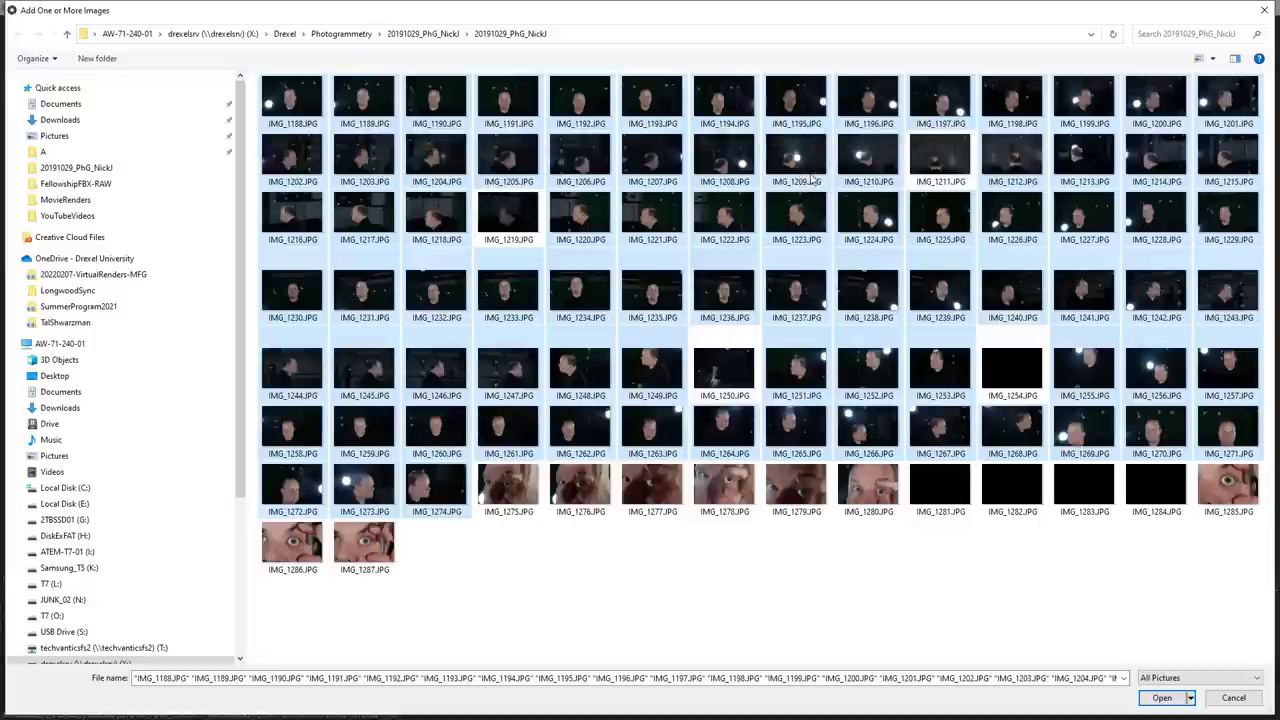
{"action": "mouse_move", "coordinate": [863, 165]}
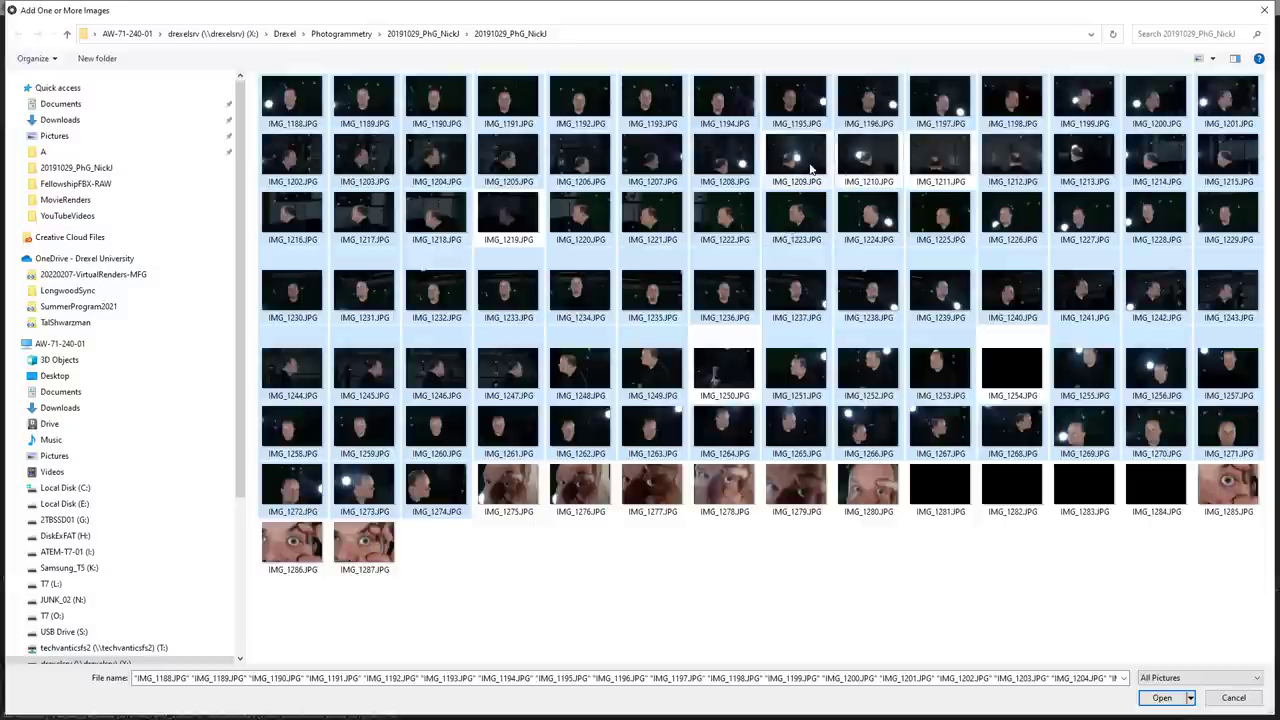
{"action": "mouse_move", "coordinate": [1073, 639]}
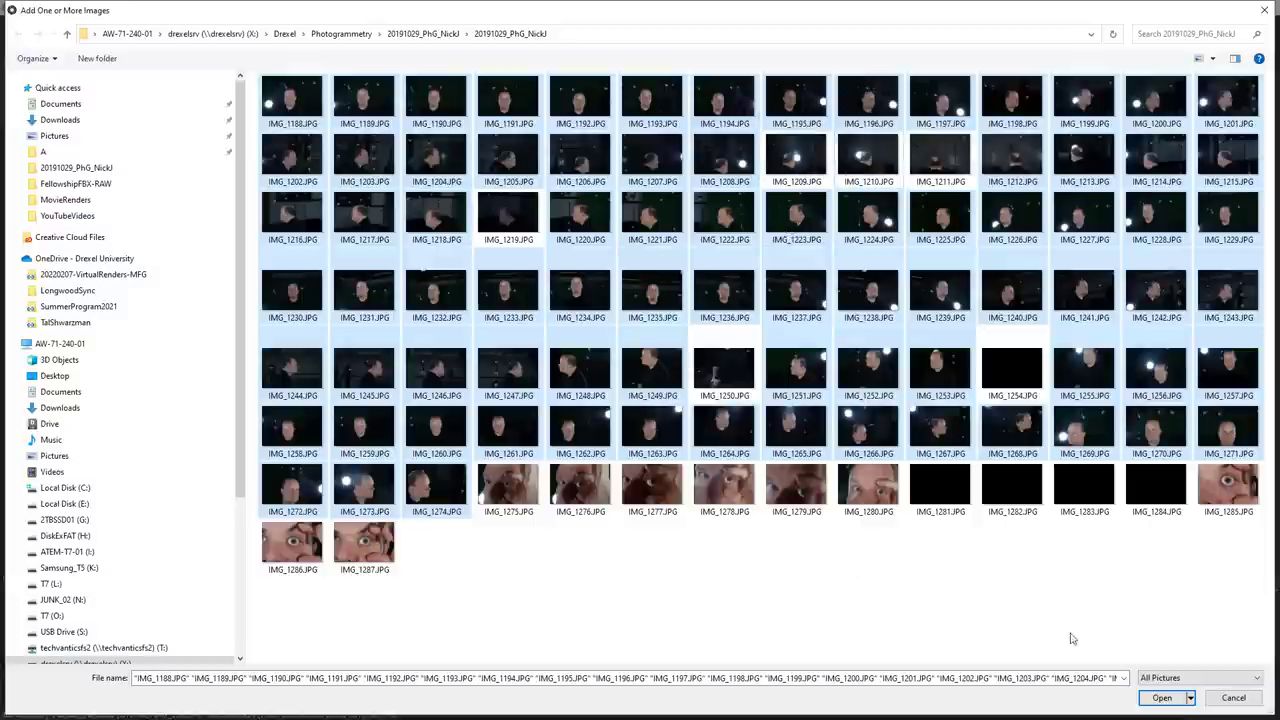
- Confirm the chosen head-scan photos to import them into the project
{"action": "left_click", "coordinate": [1161, 697]}
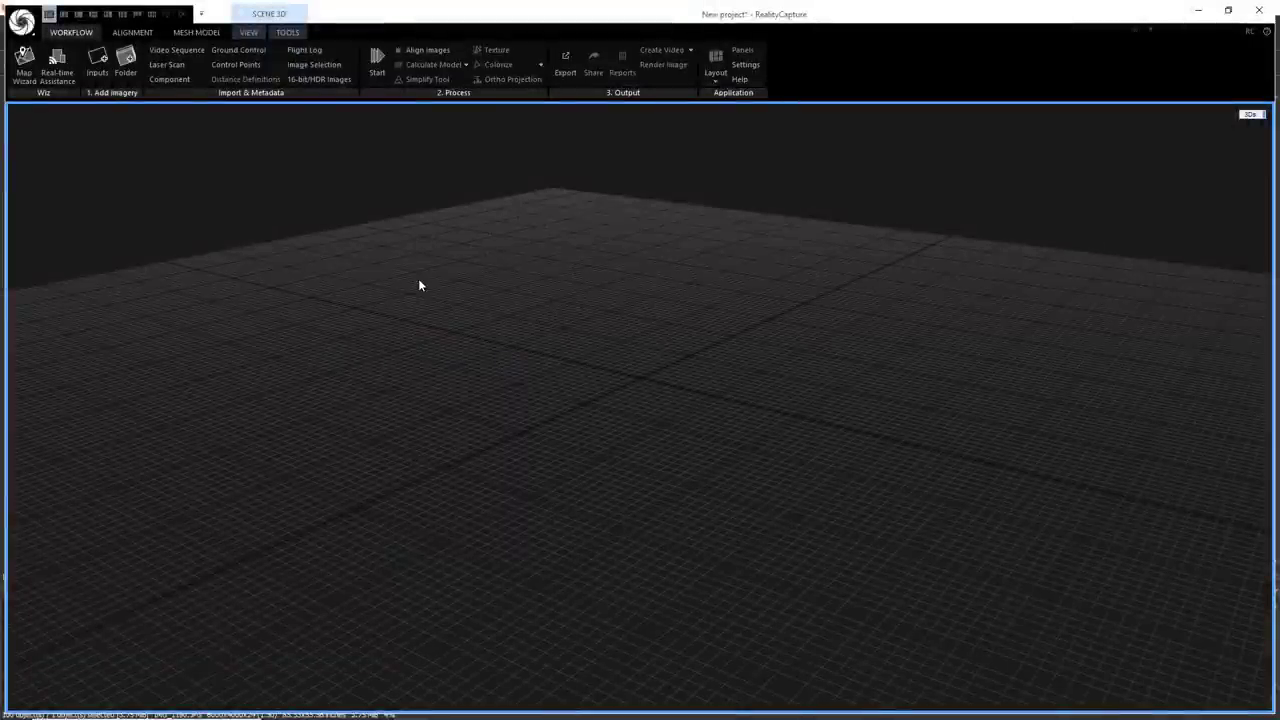
{"action": "mouse_move", "coordinate": [409, 279]}
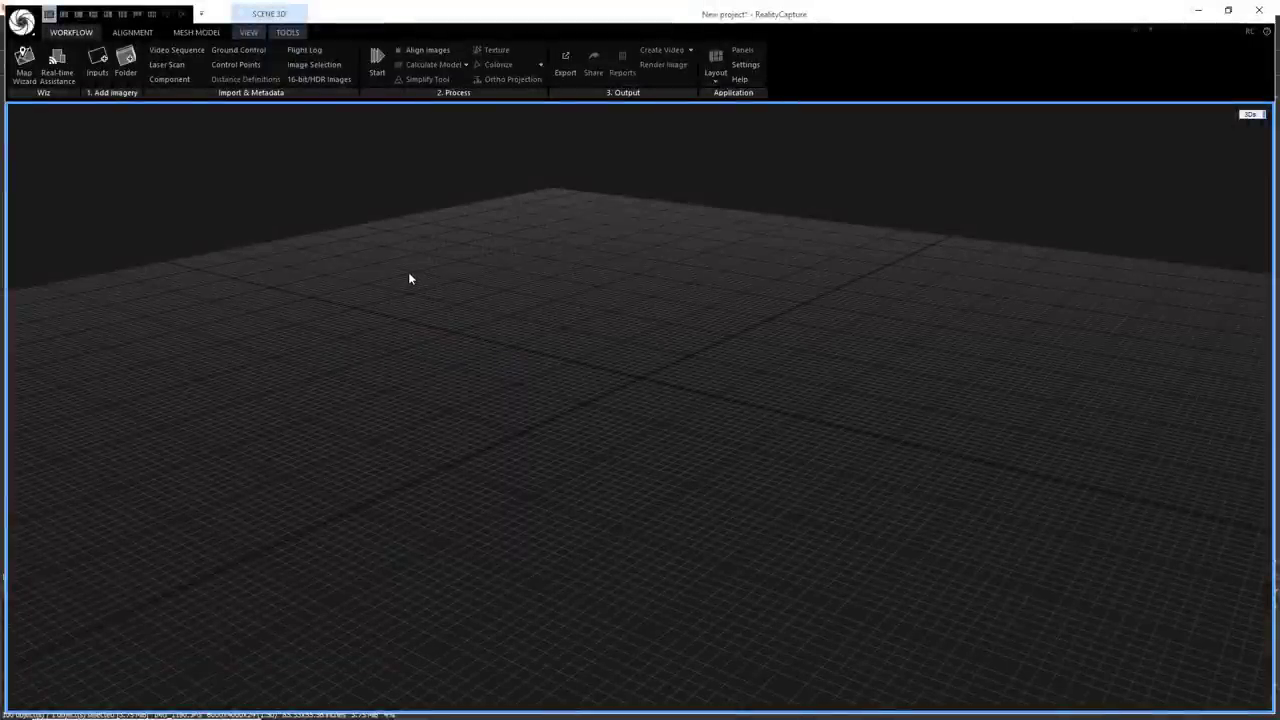
{"action": "mouse_move", "coordinate": [128, 156]}
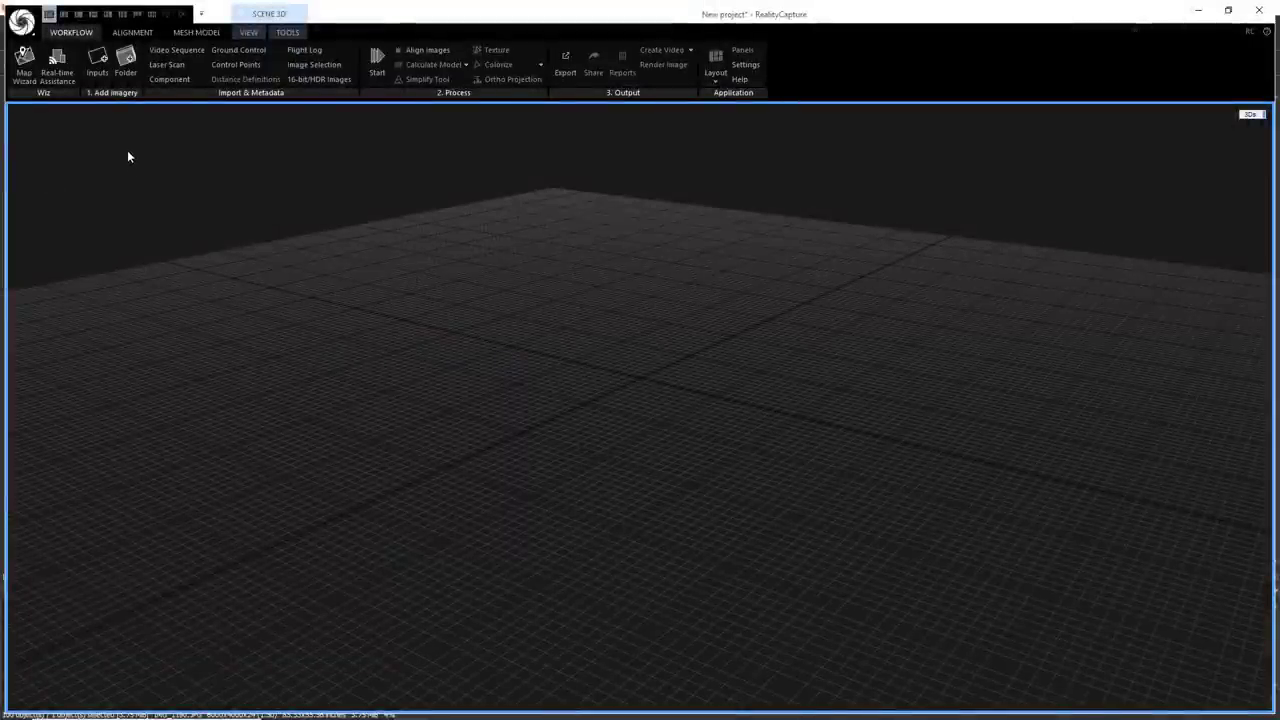
{"action": "mouse_move", "coordinate": [276, 154]}
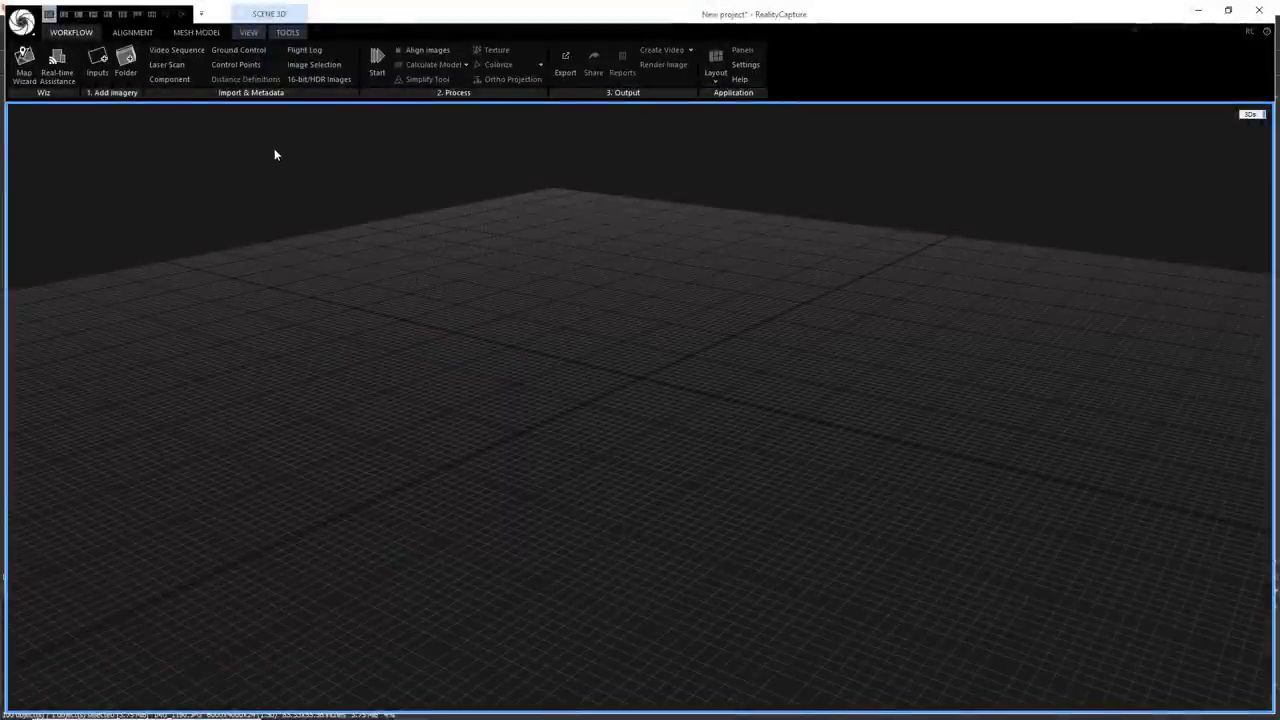
{"action": "mouse_move", "coordinate": [377, 60]}
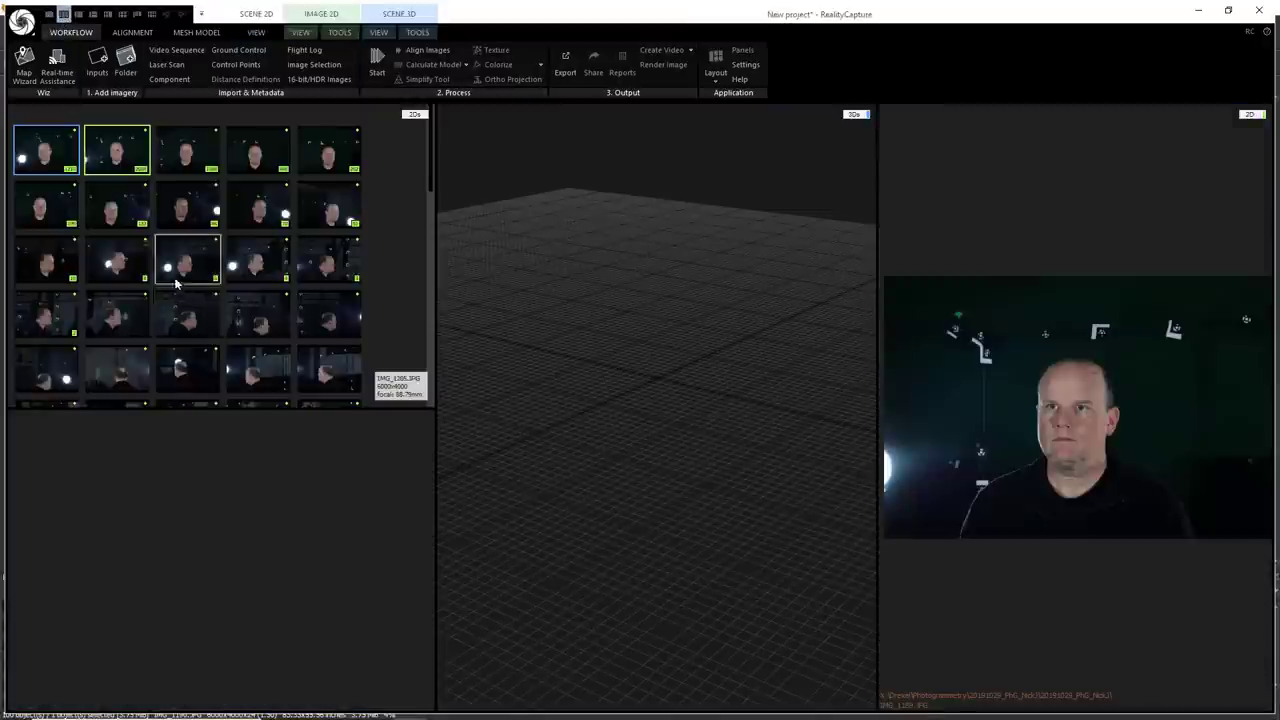
- Scroll through the imported head-scan photo thumbnails in the 2Ds pane
{"action": "scroll", "scroll_direction": "down", "scroll_amount": 3}
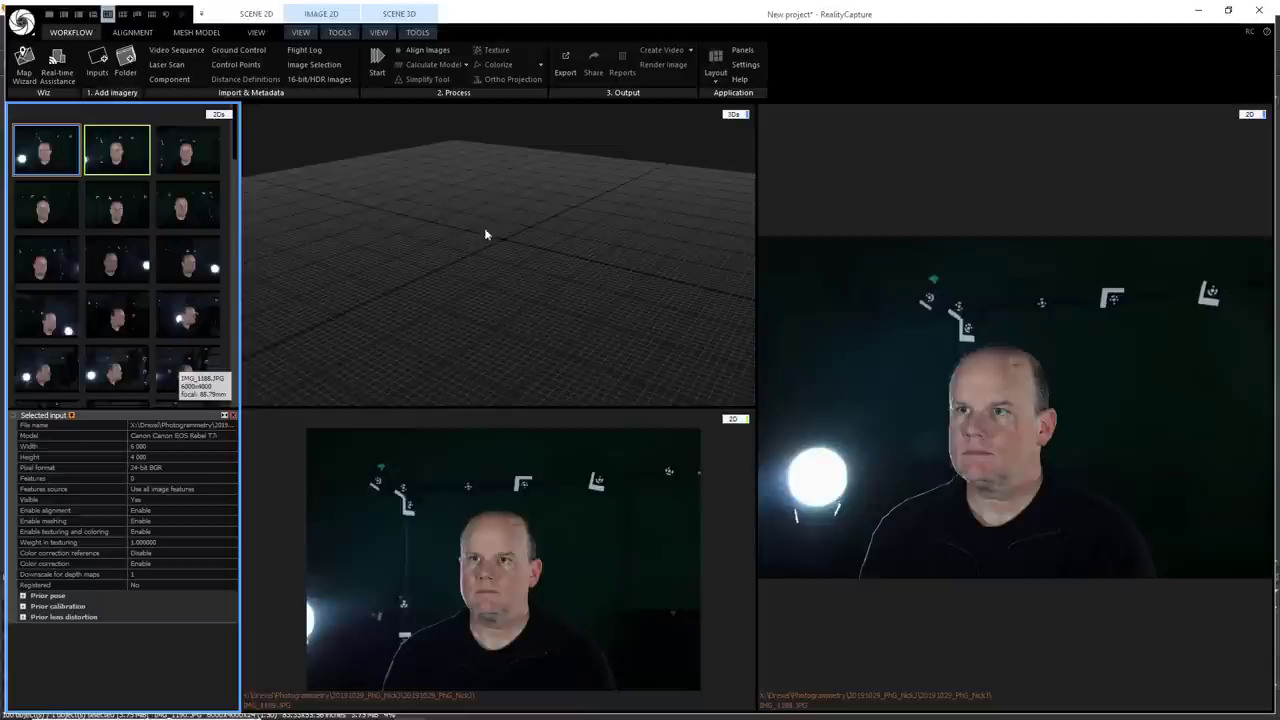
{"action": "mouse_move", "coordinate": [440, 165]}
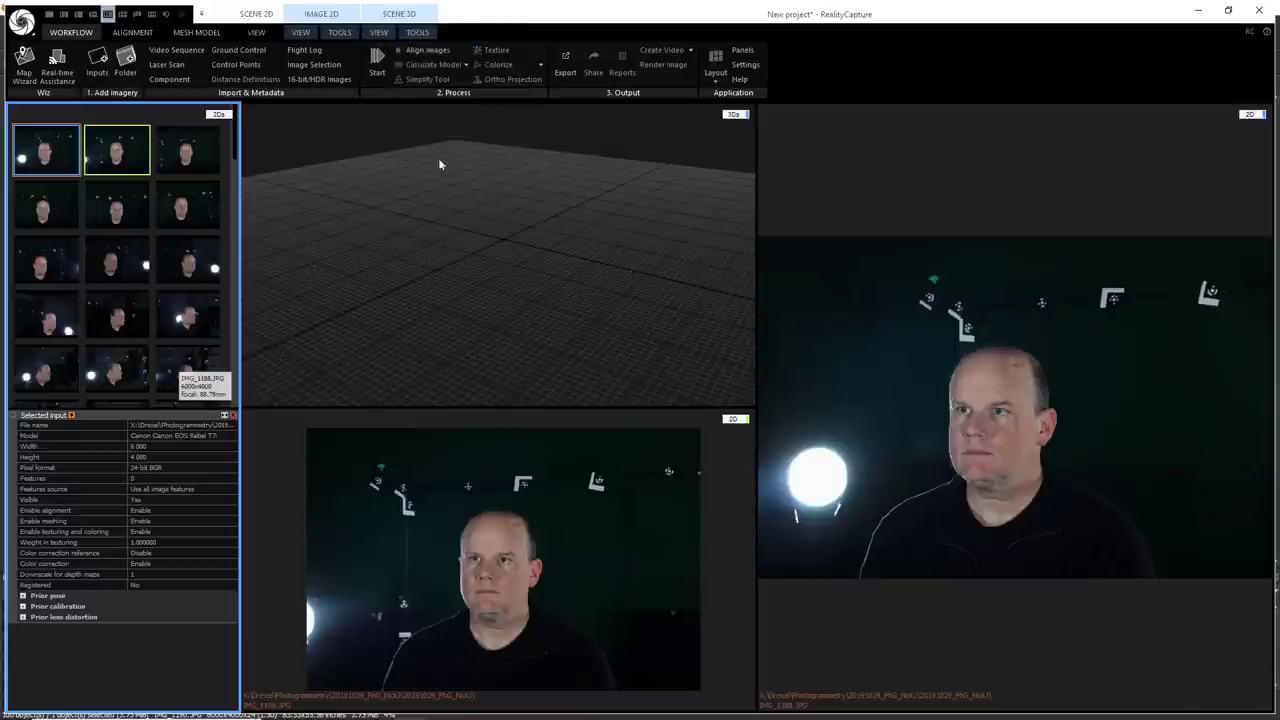
{"action": "mouse_move", "coordinate": [377, 65]}
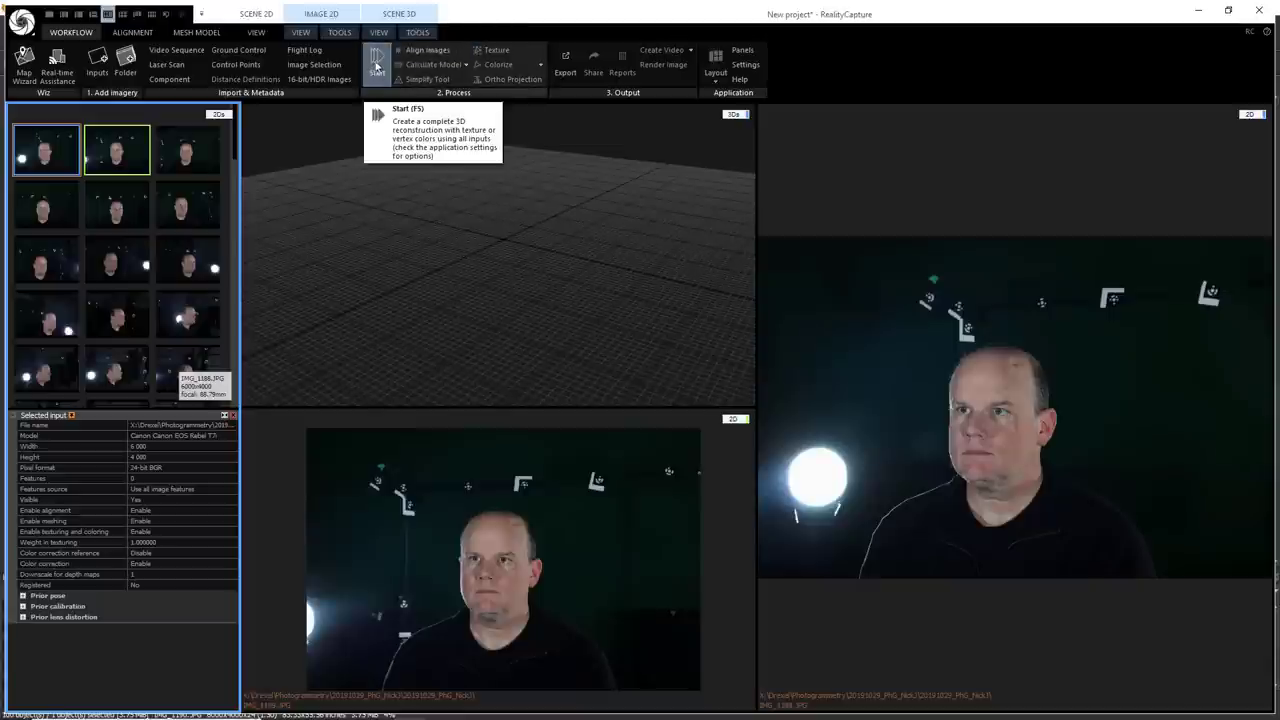
- Run full alignment, meshing and texturing on all photos to build the textured head model
{"action": "left_click", "coordinate": [377, 62]}
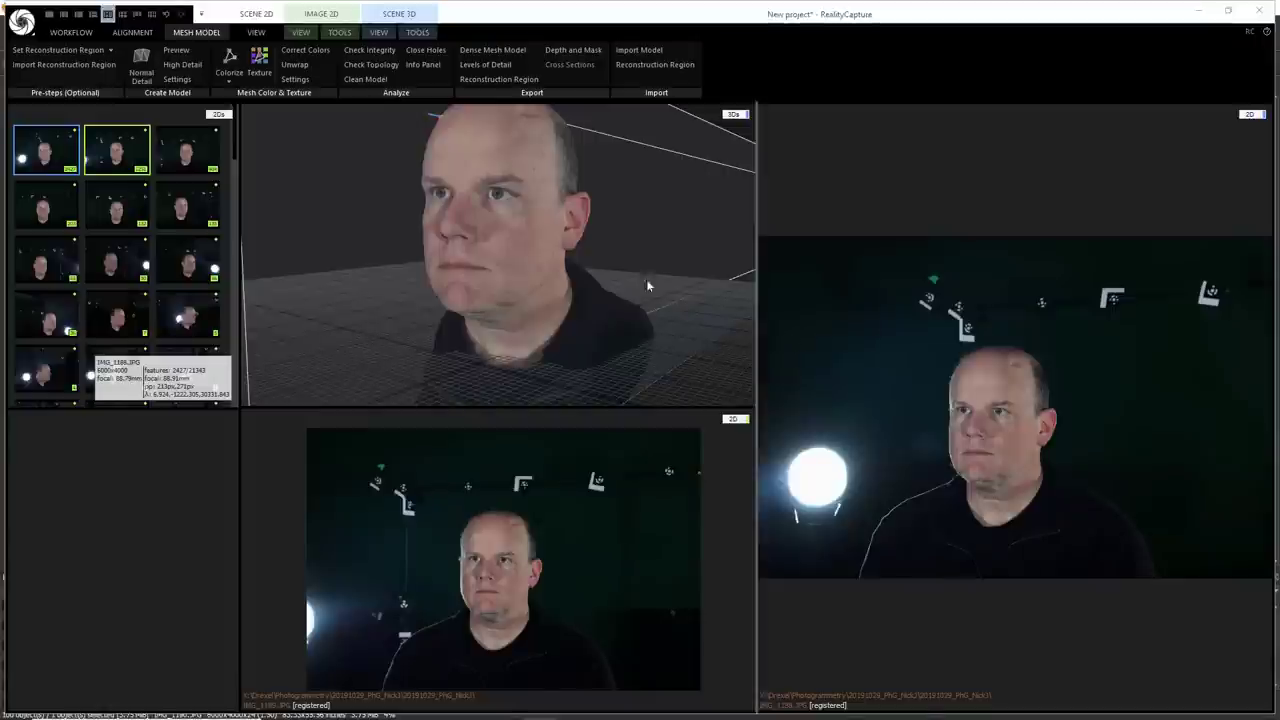
{"action": "mouse_move", "coordinate": [107, 577]}
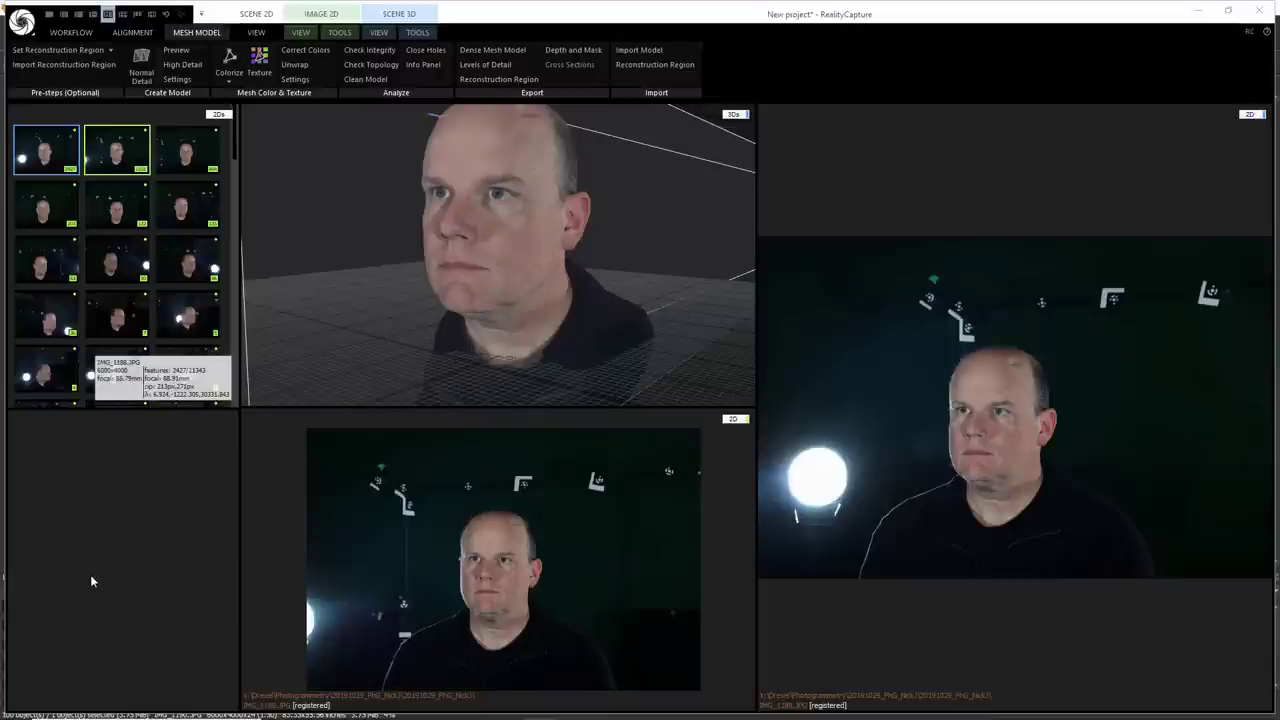
{"action": "mouse_move", "coordinate": [97, 574]}
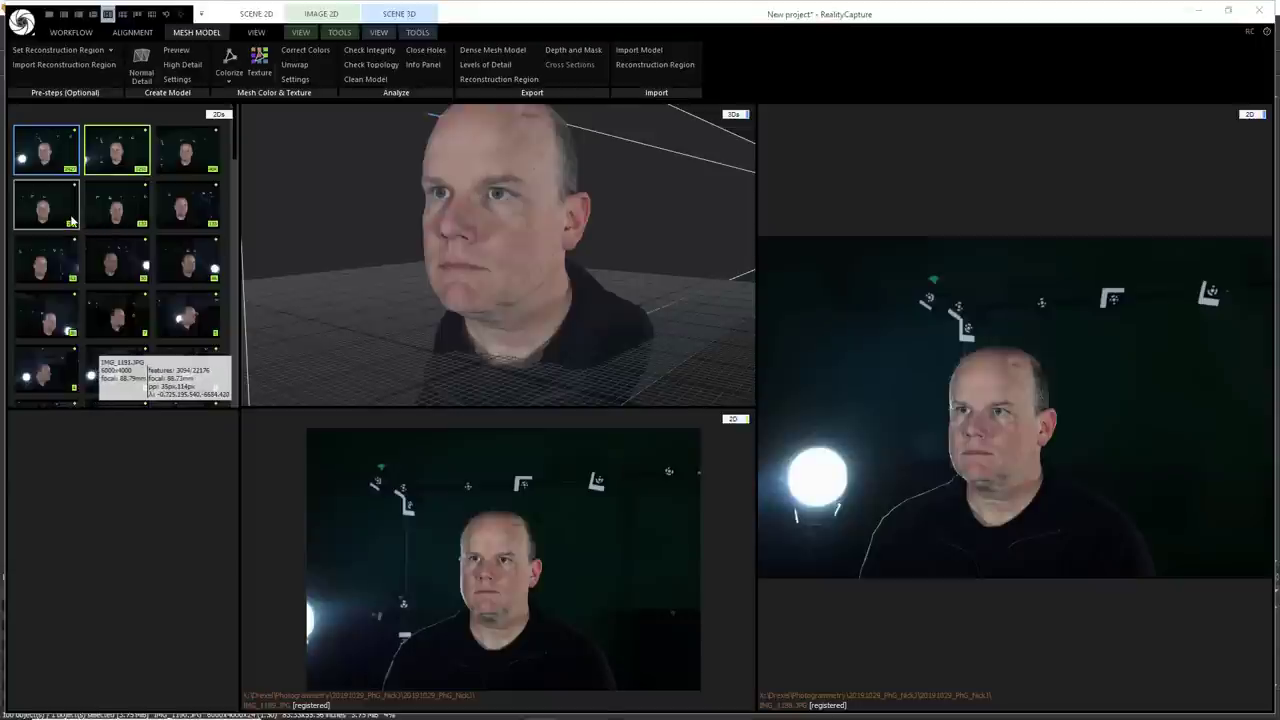
{"action": "mouse_move", "coordinate": [45, 193]}
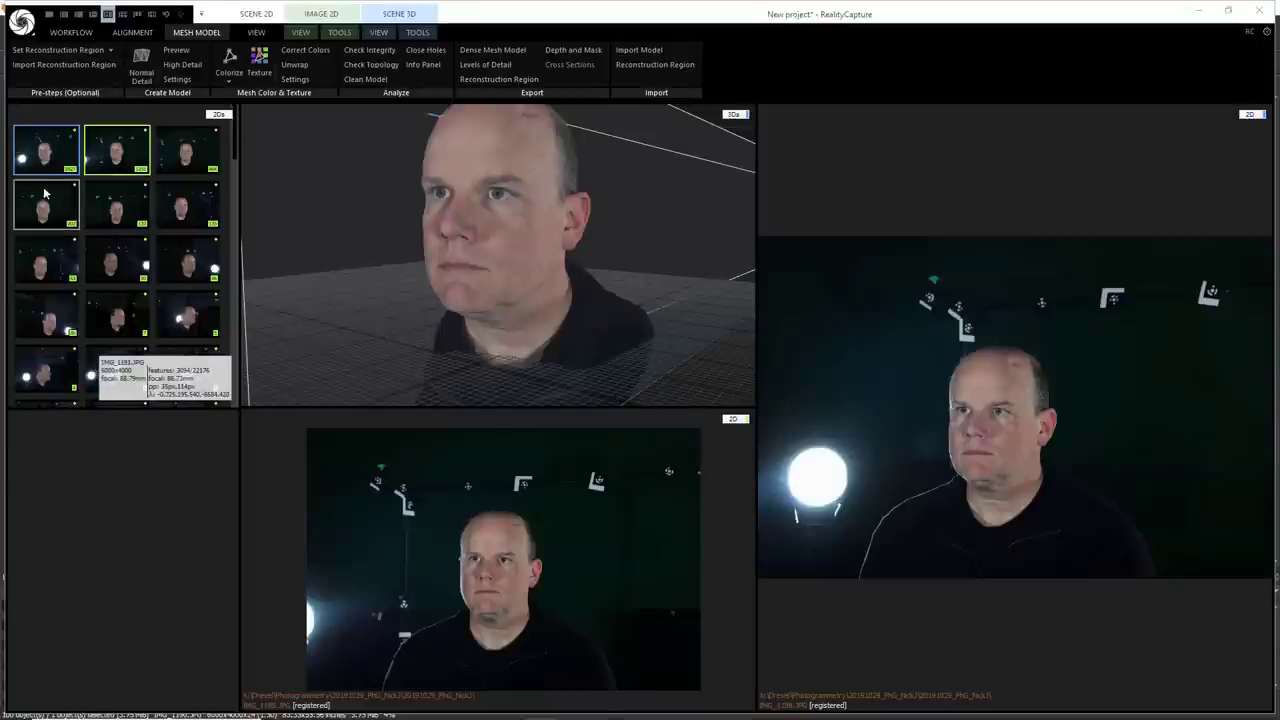
{"action": "mouse_move", "coordinate": [55, 305]}
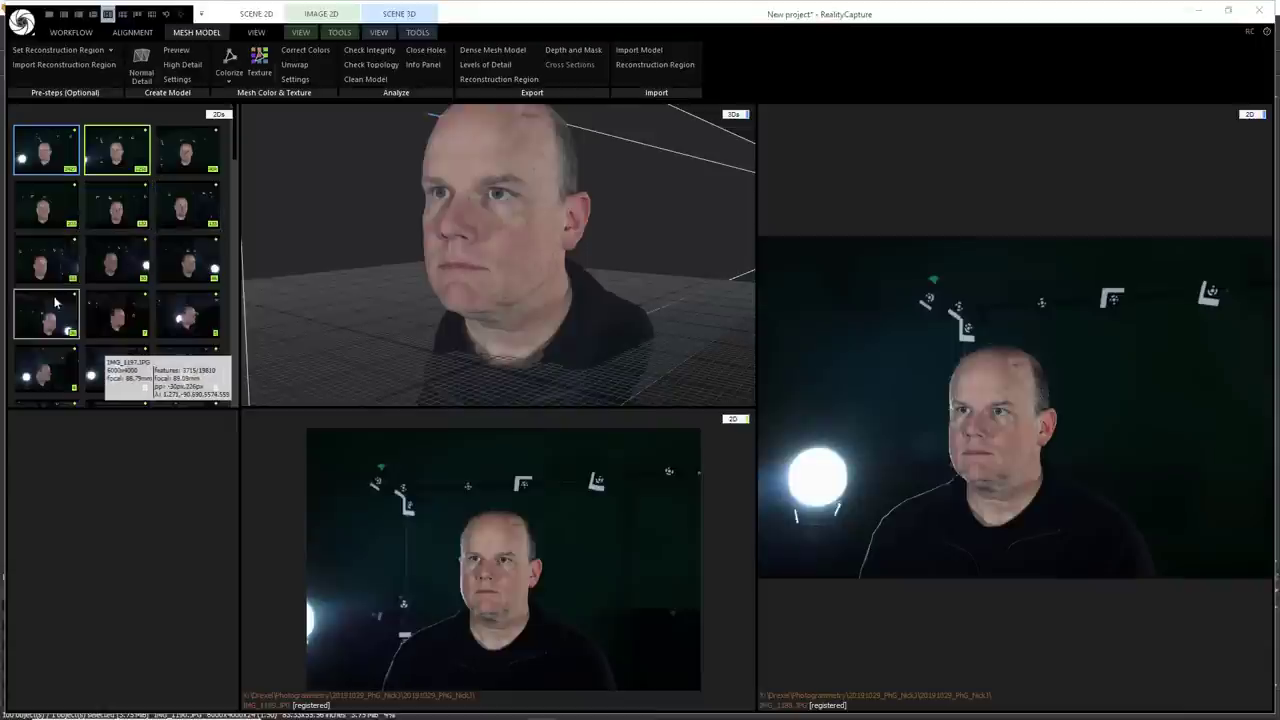
{"action": "mouse_move", "coordinate": [188, 203]}
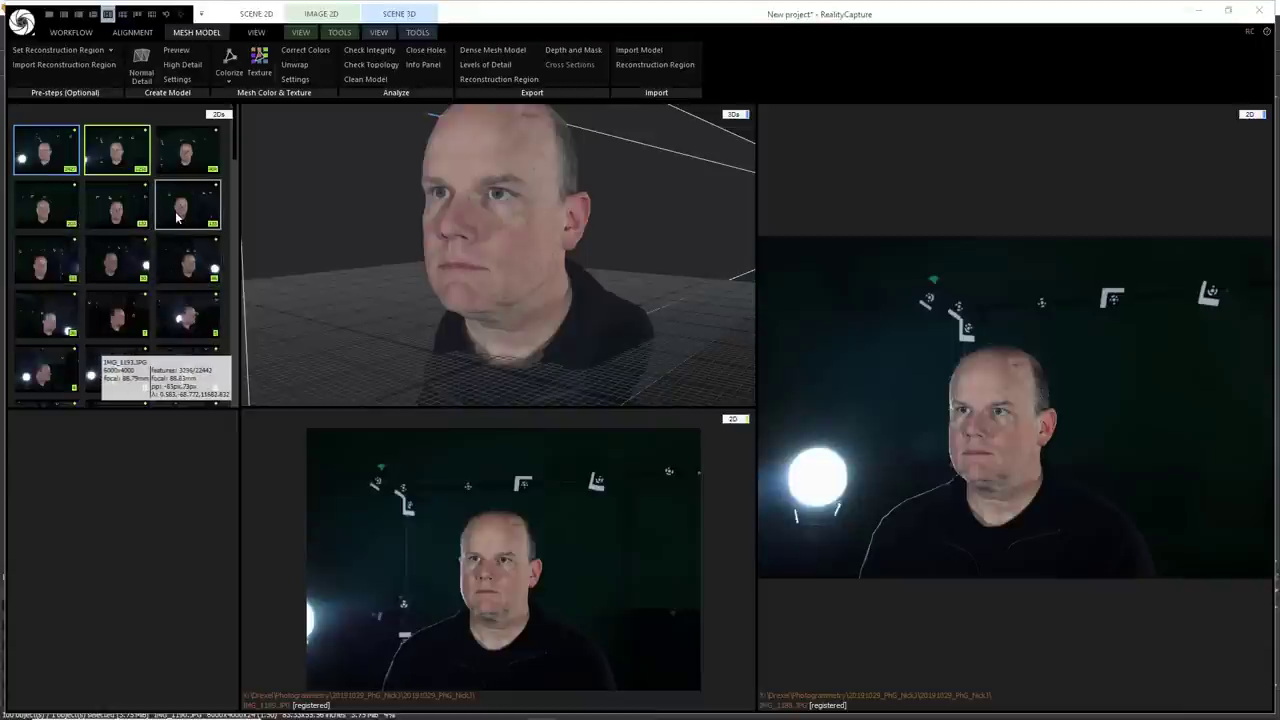
{"action": "left_click", "coordinate": [45, 205]}
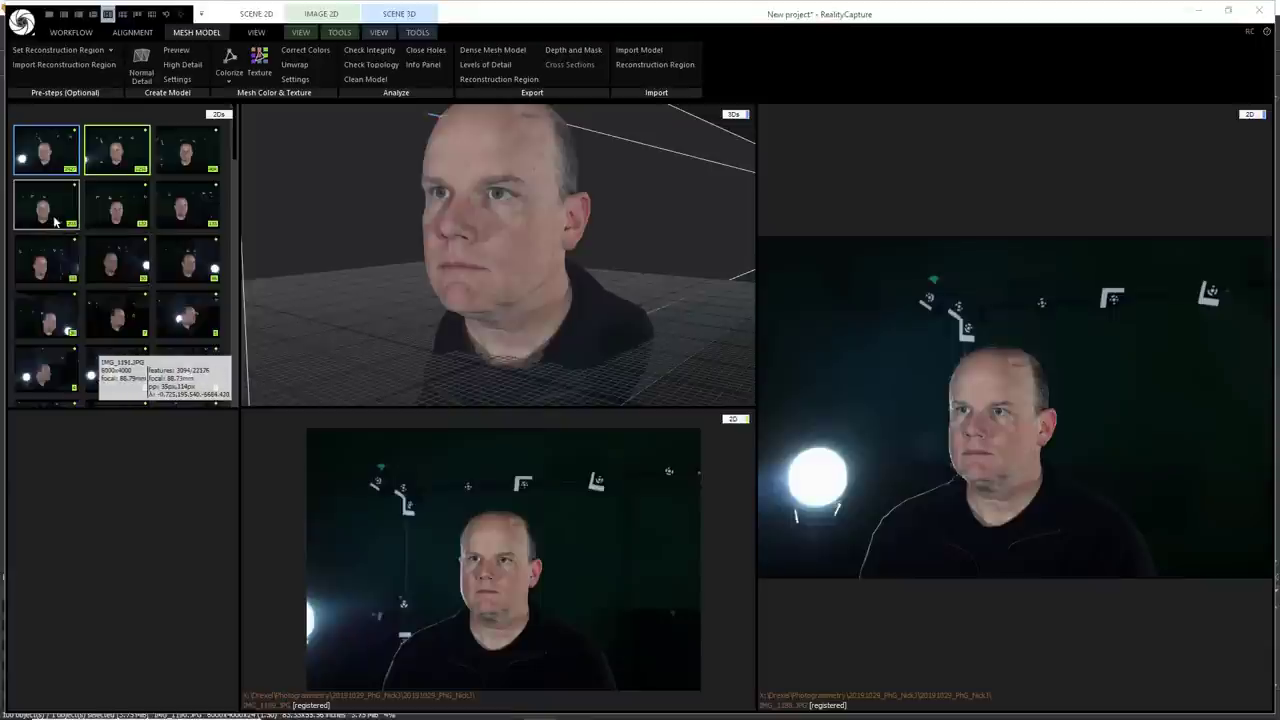
{"action": "mouse_move", "coordinate": [46, 258]}
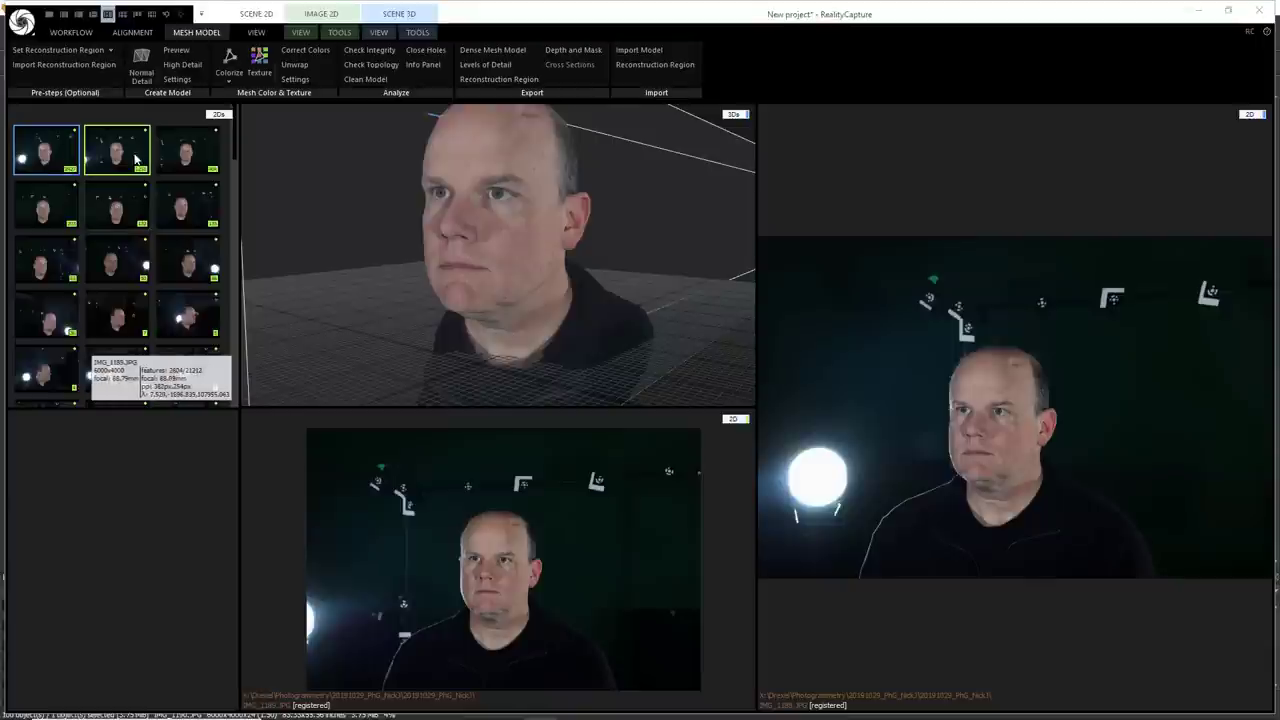
{"action": "mouse_move", "coordinate": [117, 313]}
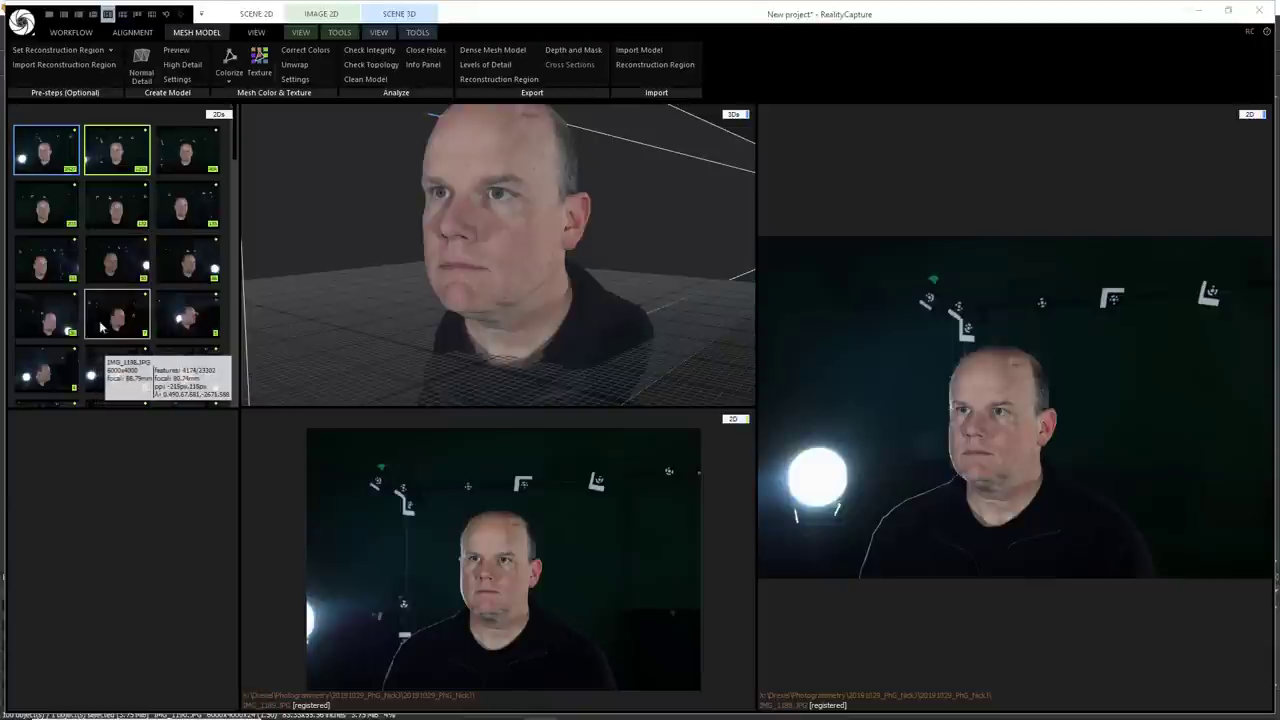
{"action": "mouse_move", "coordinate": [120, 322]}
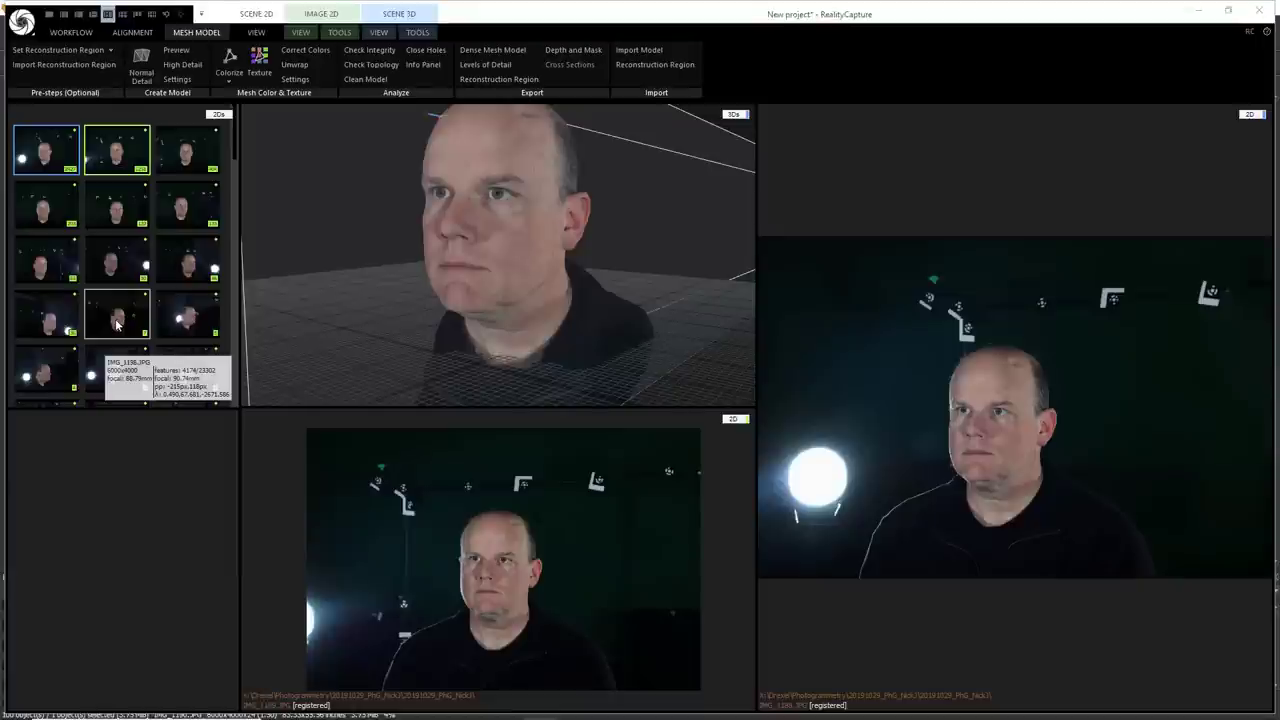
{"action": "mouse_move", "coordinate": [117, 205]}
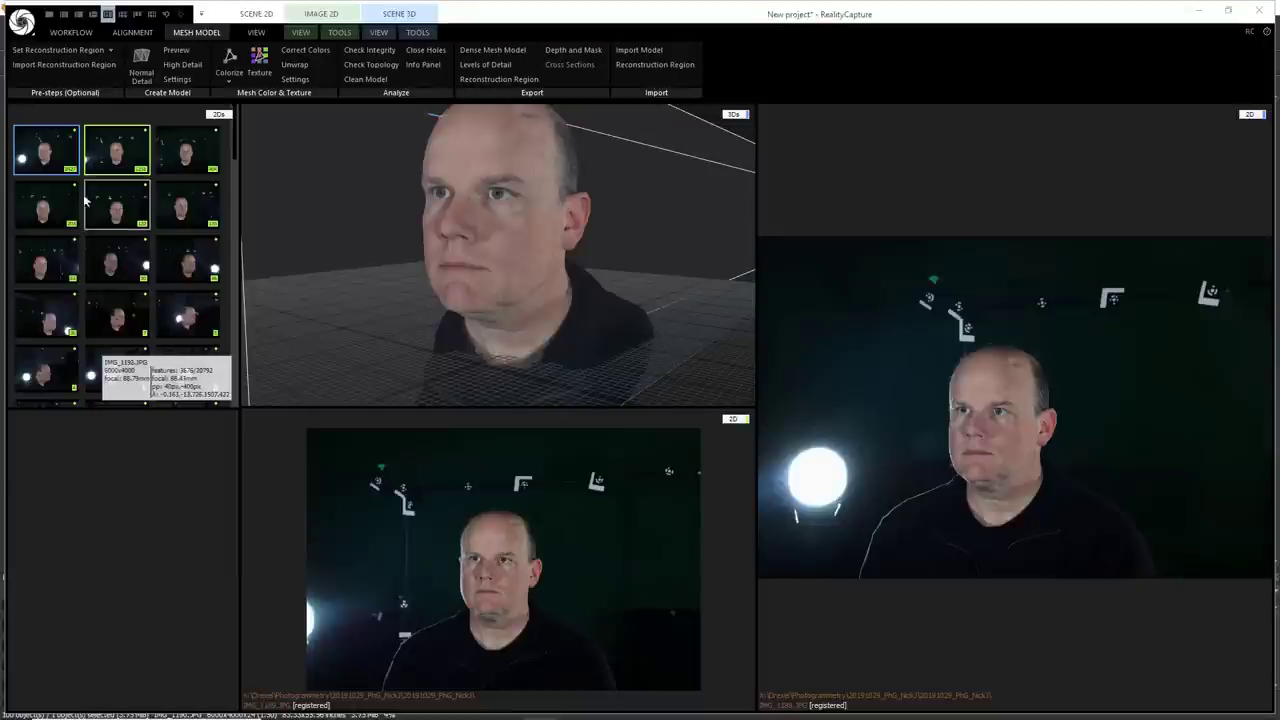
{"action": "mouse_move", "coordinate": [117, 313]}
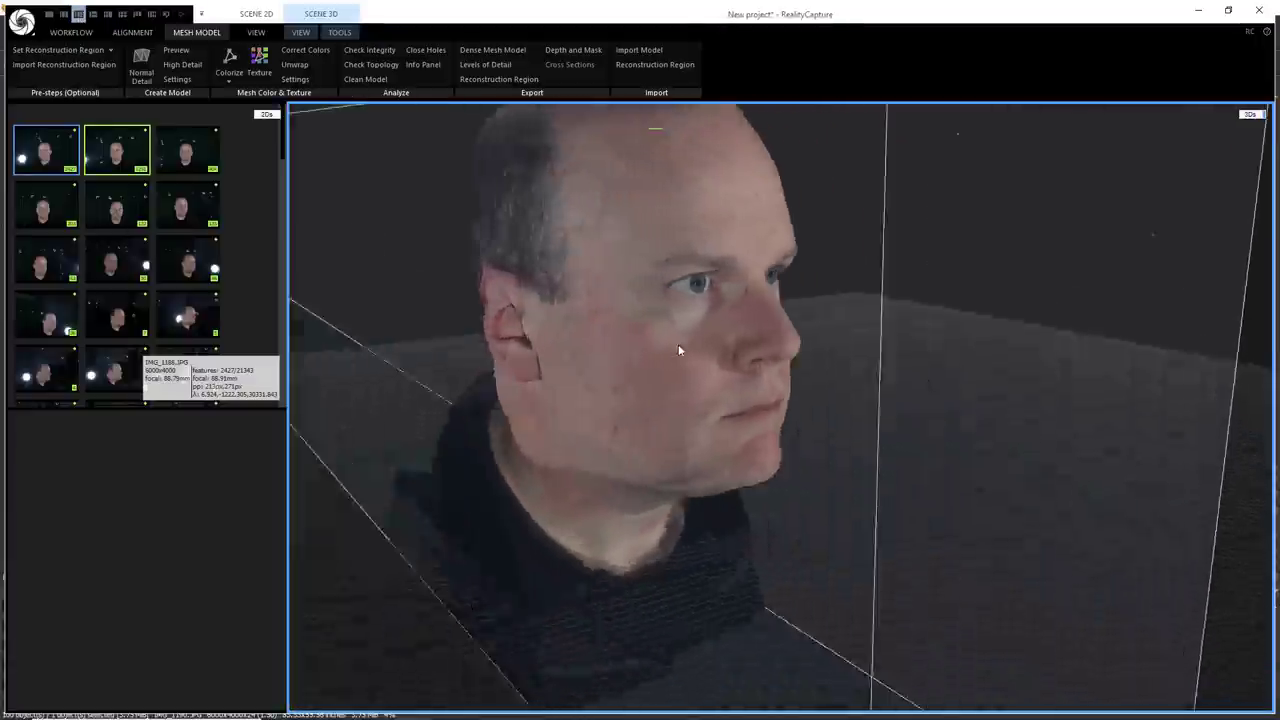
- Orbit the head and region box through profile, three-quarter, overhead and low views
{"action": "left_click_drag", "start_coordinate": [680, 350], "coordinate": [590, 340]}
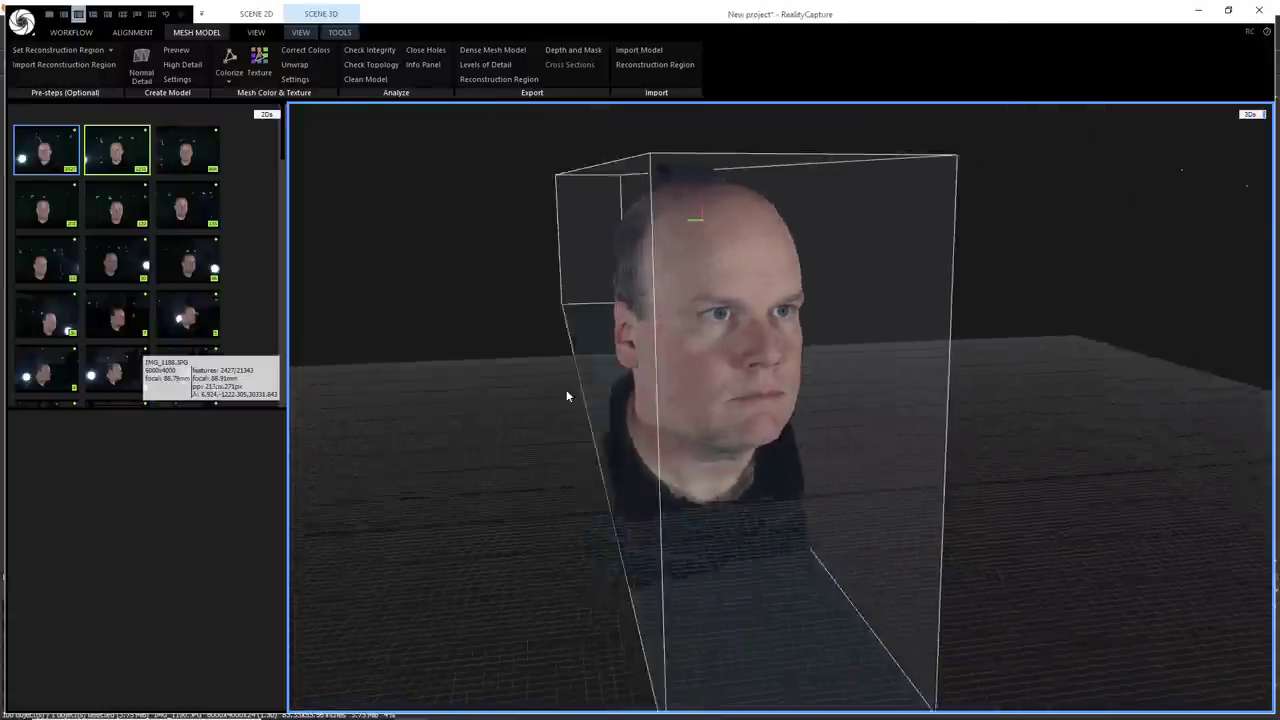
{"action": "left_click_drag", "start_coordinate": [567, 396], "coordinate": [699, 384]}
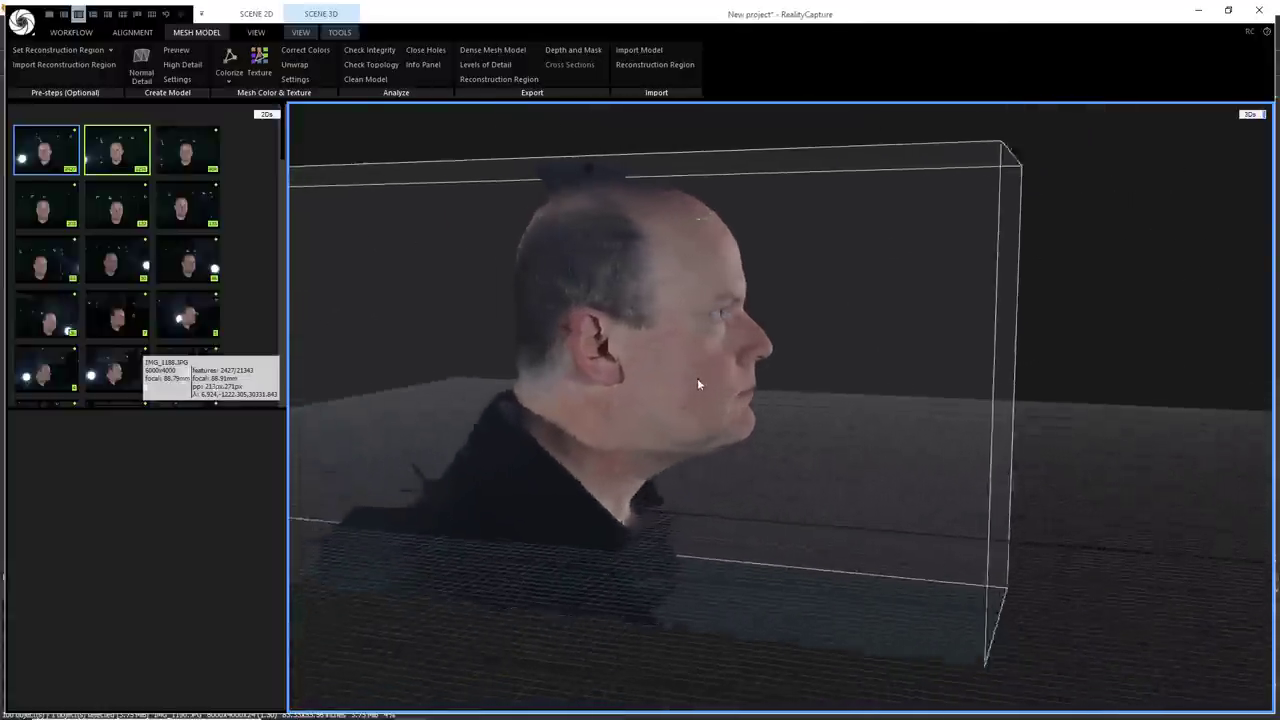
{"action": "left_click_drag", "start_coordinate": [700, 385], "coordinate": [658, 394]}
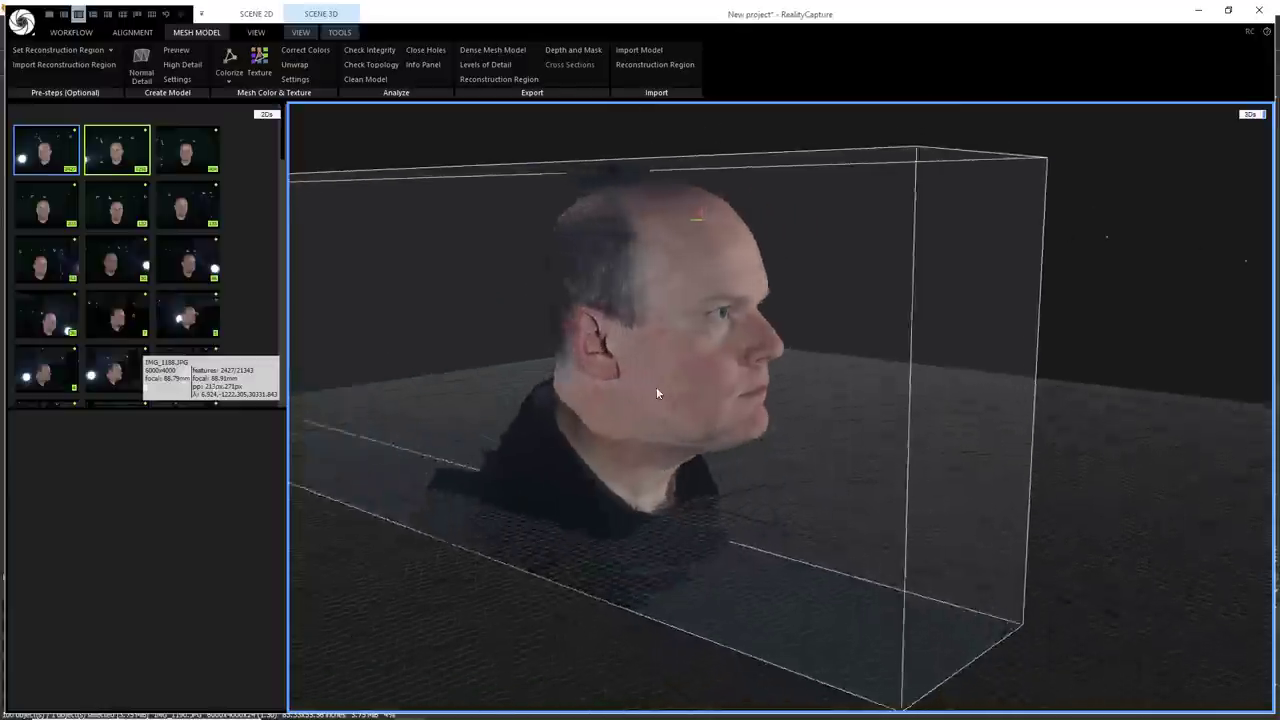
{"action": "left_click_drag", "start_coordinate": [658, 393], "coordinate": [590, 387]}
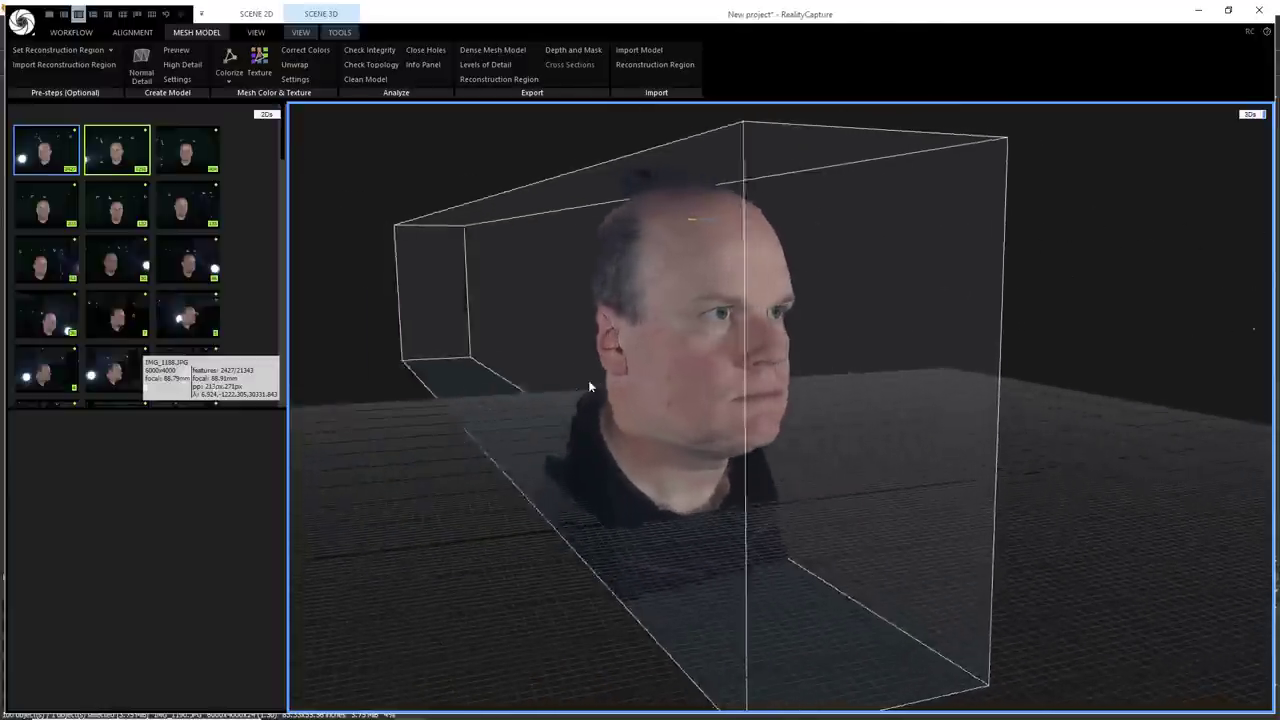
{"action": "left_click_drag", "start_coordinate": [590, 387], "coordinate": [473, 315]}
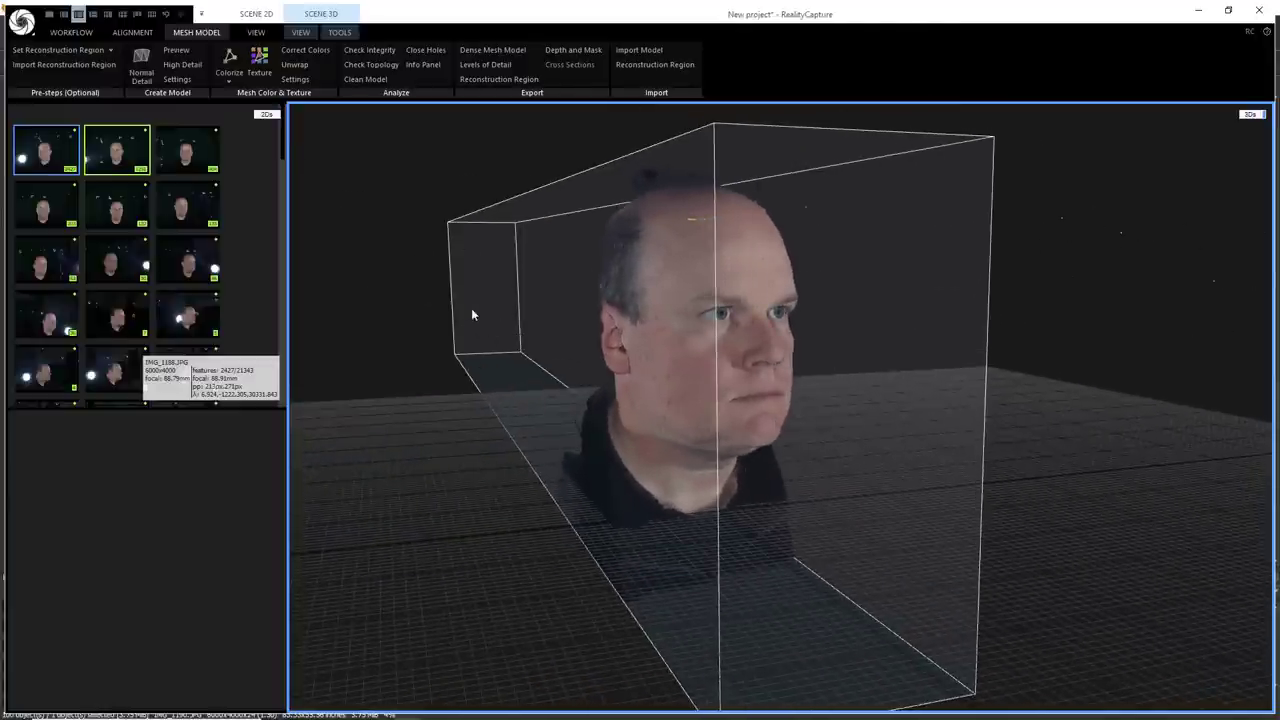
{"action": "left_click_drag", "start_coordinate": [473, 315], "coordinate": [510, 318]}
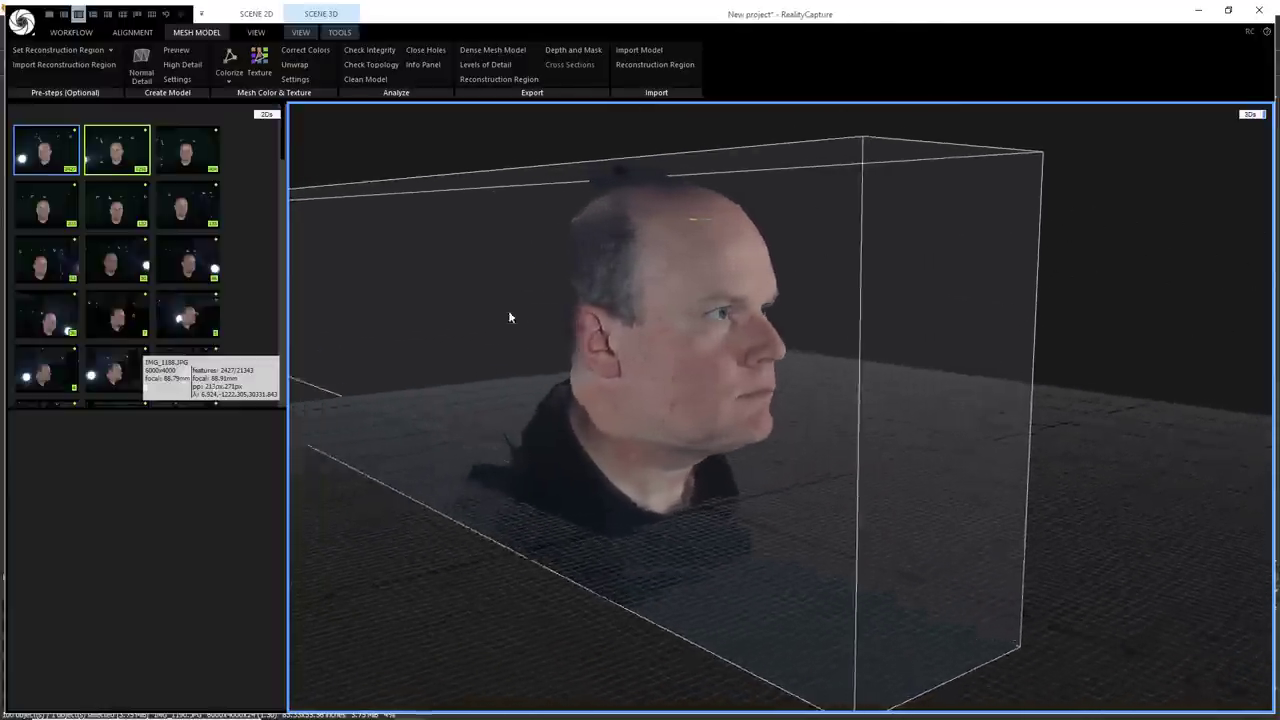
{"action": "left_click_drag", "start_coordinate": [510, 318], "coordinate": [549, 438]}
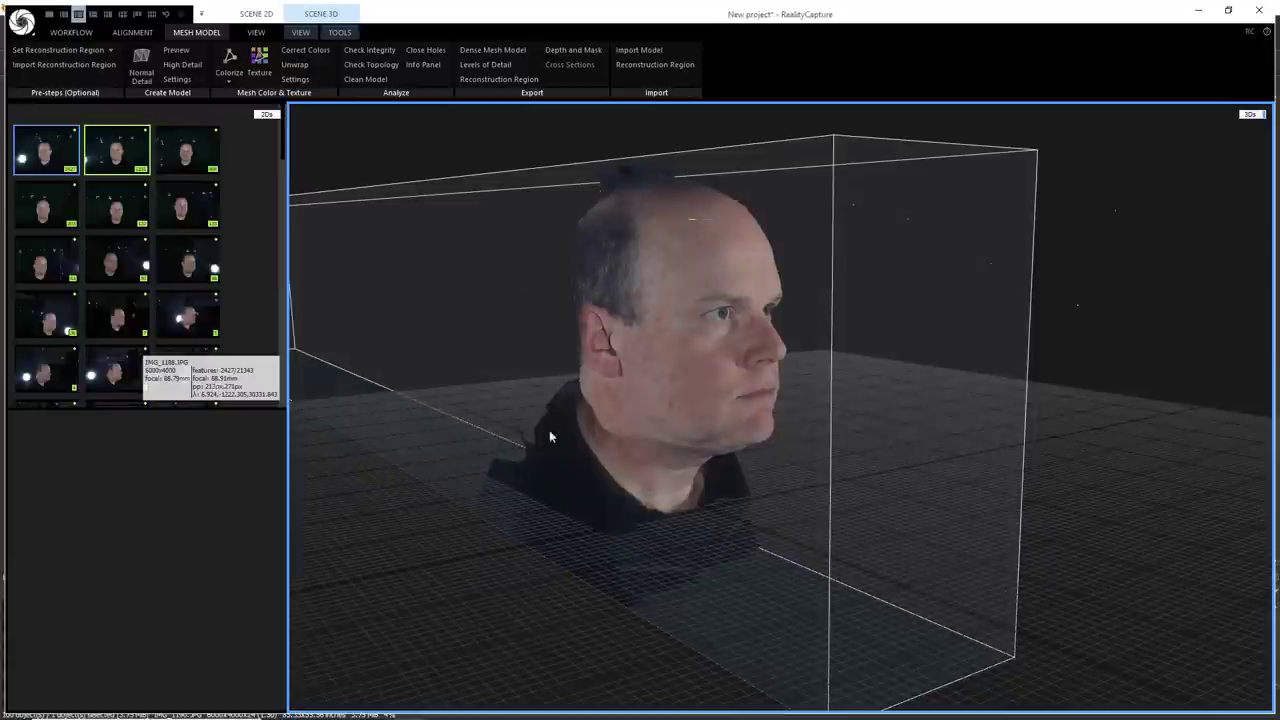
{"action": "left_click_drag", "start_coordinate": [549, 437], "coordinate": [570, 482]}
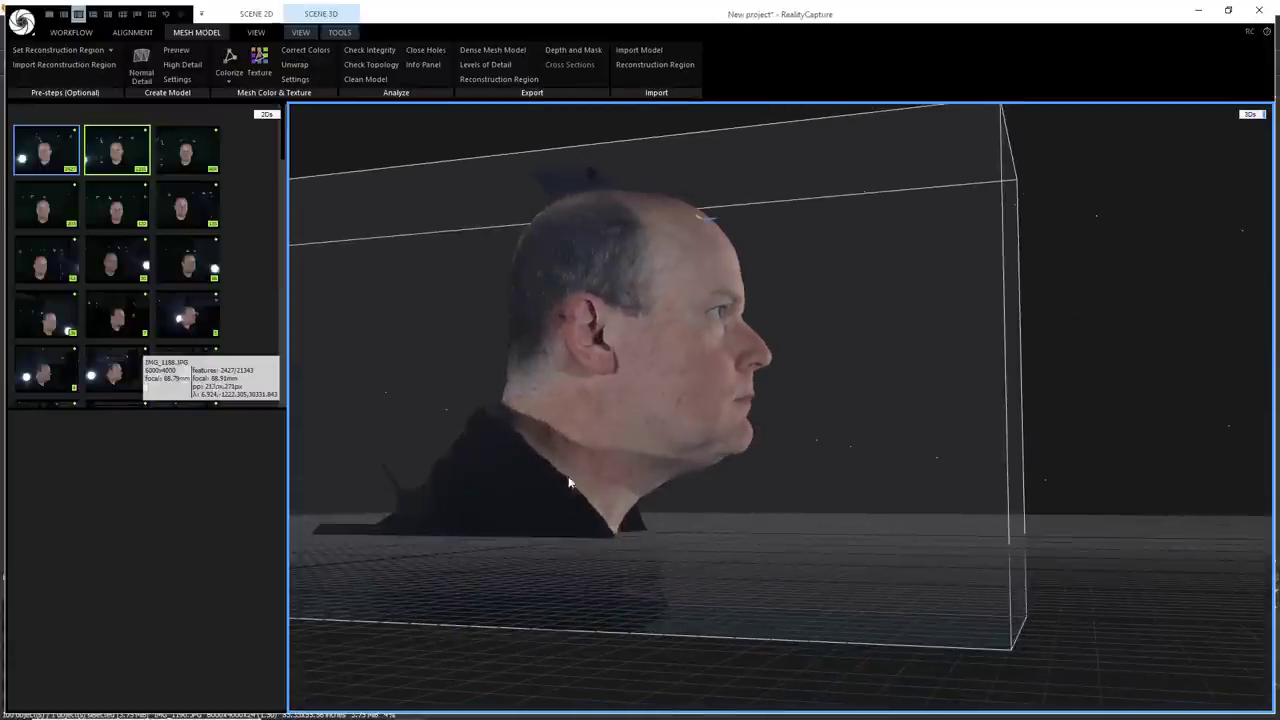
{"action": "left_click_drag", "start_coordinate": [570, 482], "coordinate": [530, 388]}
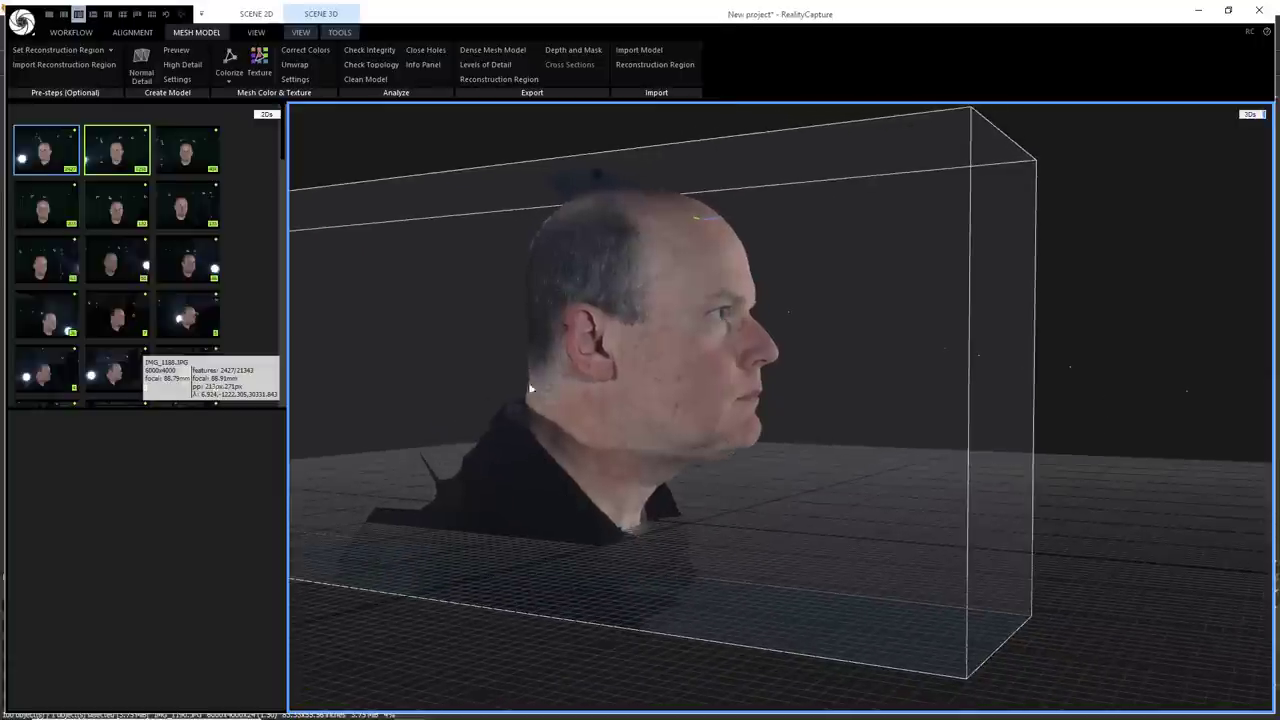
{"action": "mouse_move", "coordinate": [655, 385]}
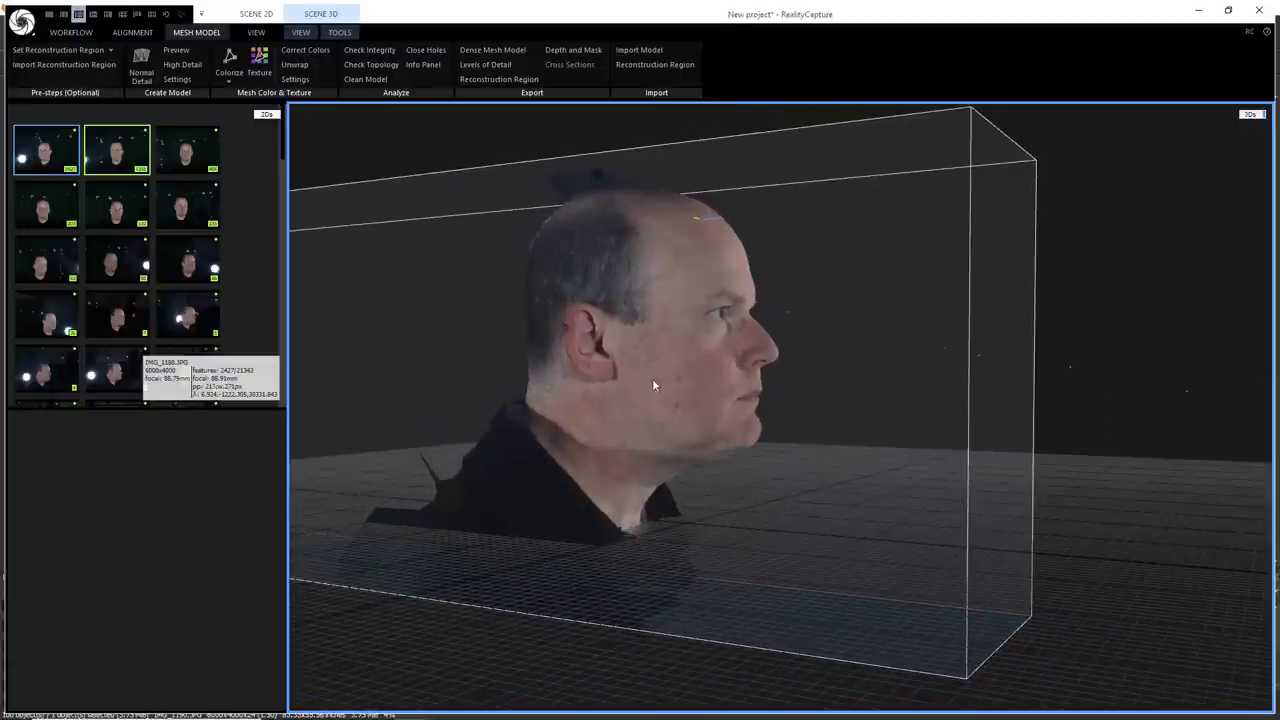
{"action": "left_click_drag", "start_coordinate": [653, 385], "coordinate": [546, 424]}
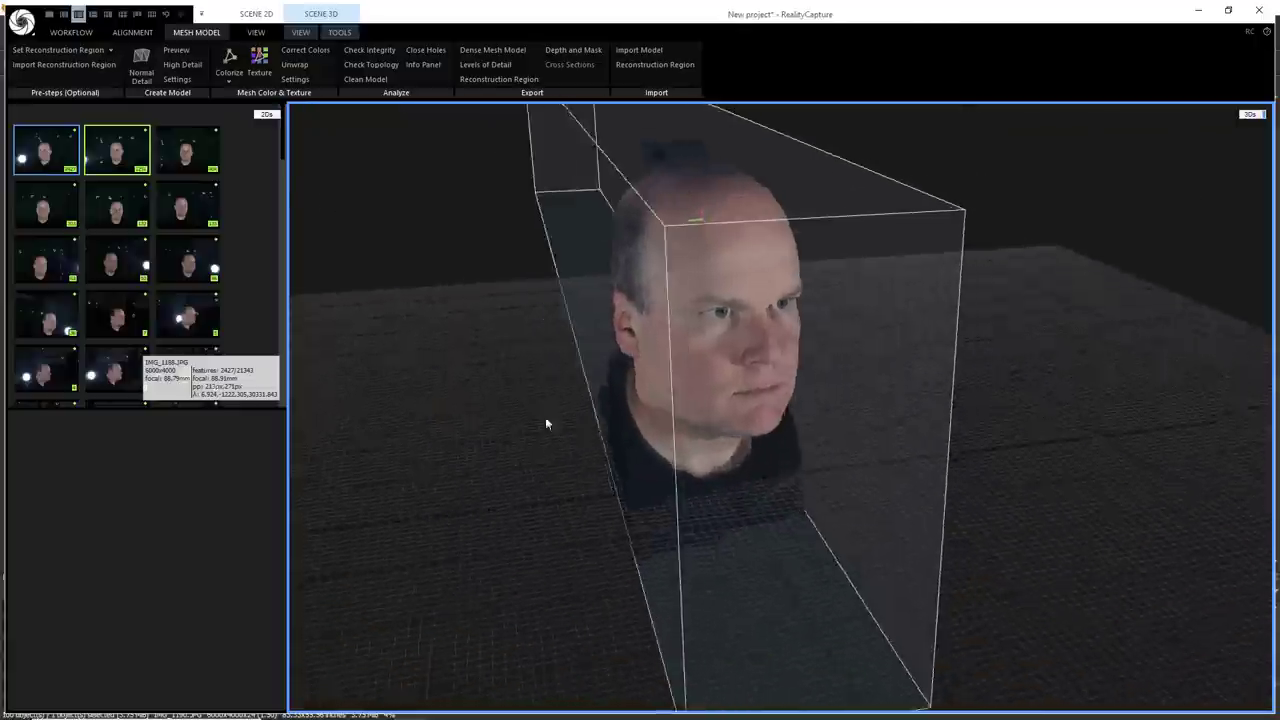
{"action": "left_click_drag", "start_coordinate": [546, 424], "coordinate": [724, 404]}
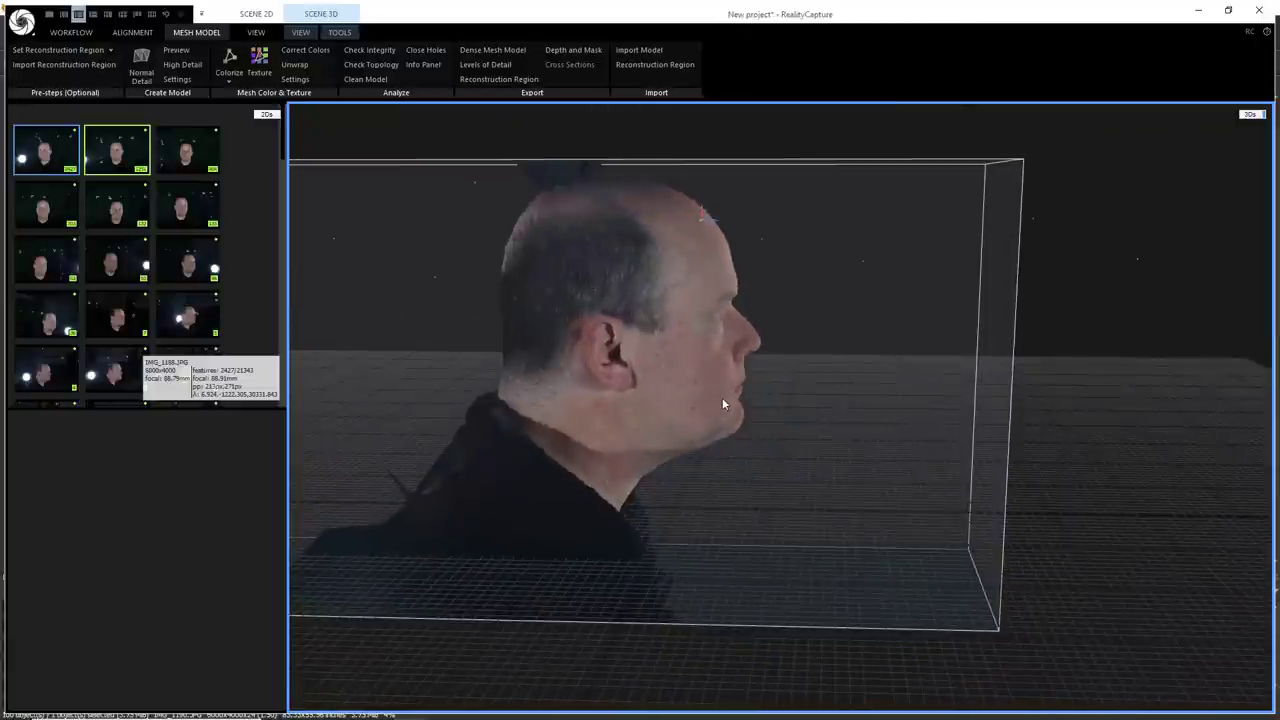
{"action": "mouse_move", "coordinate": [686, 407]}
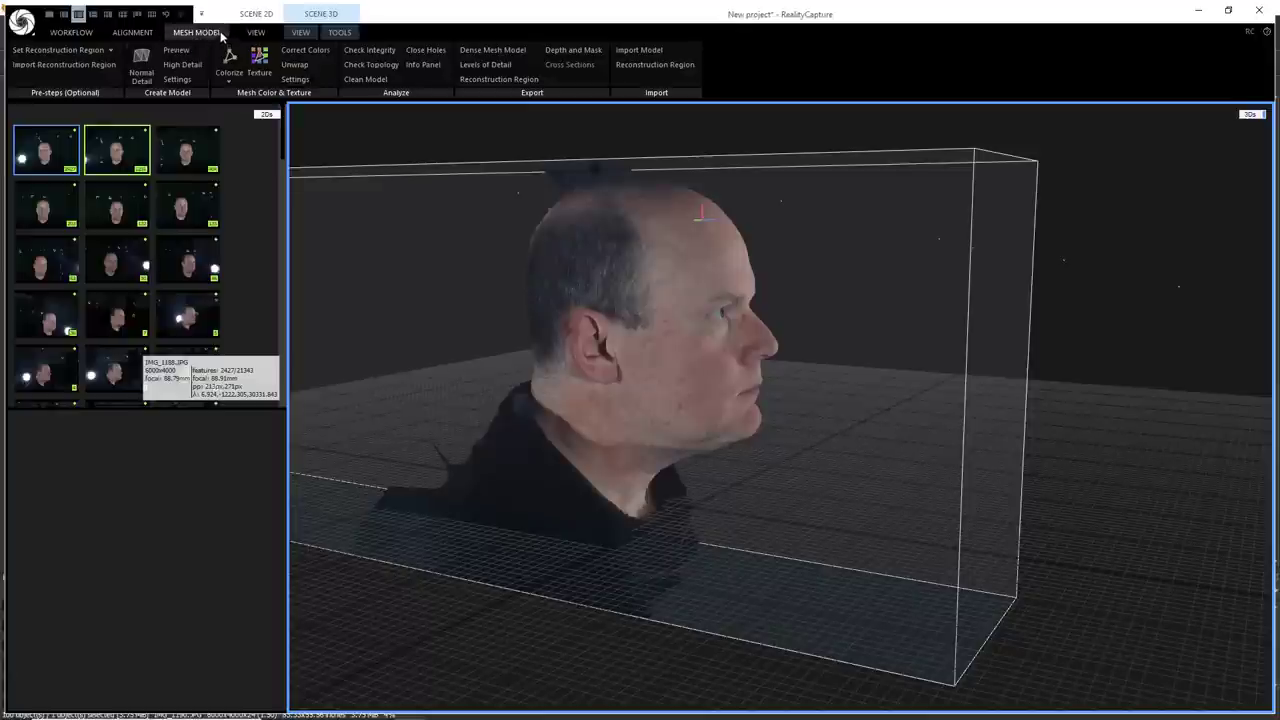
{"action": "mouse_move", "coordinate": [225, 33]}
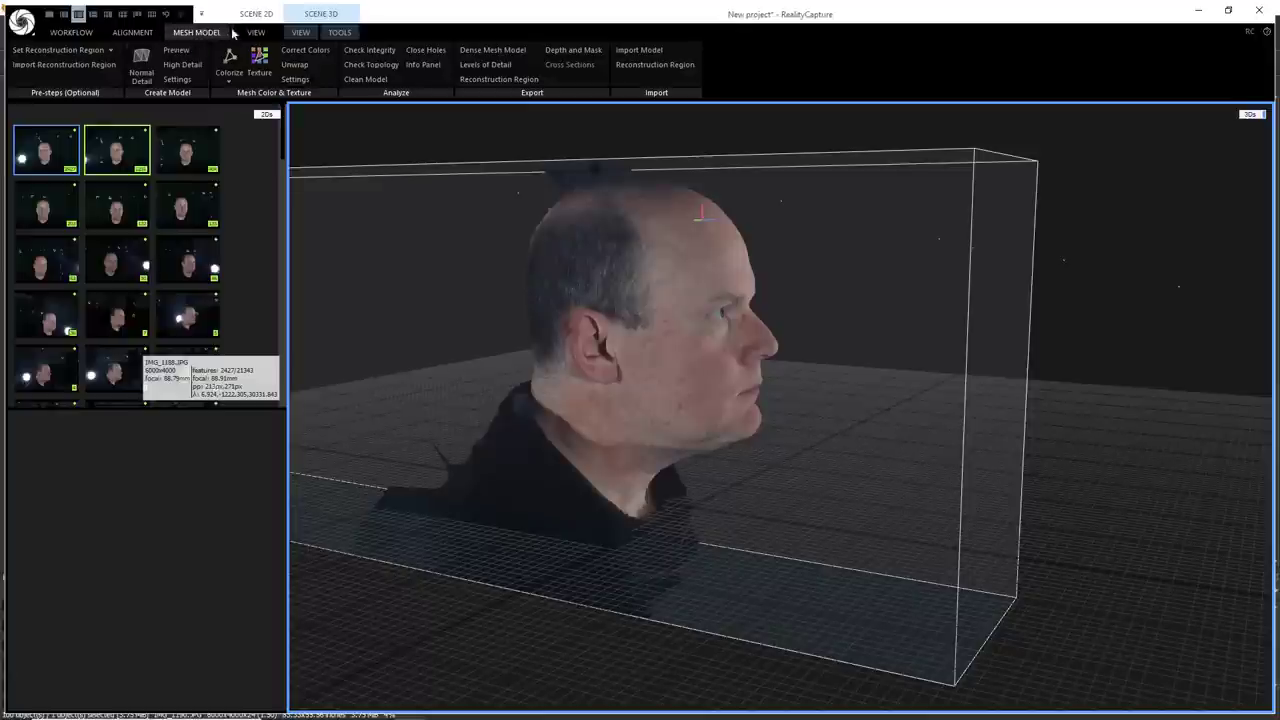
- In TOOLS, orbit toward the front and filter out the stray shoulder-edge geometry
{"action": "left_click", "coordinate": [256, 32]}
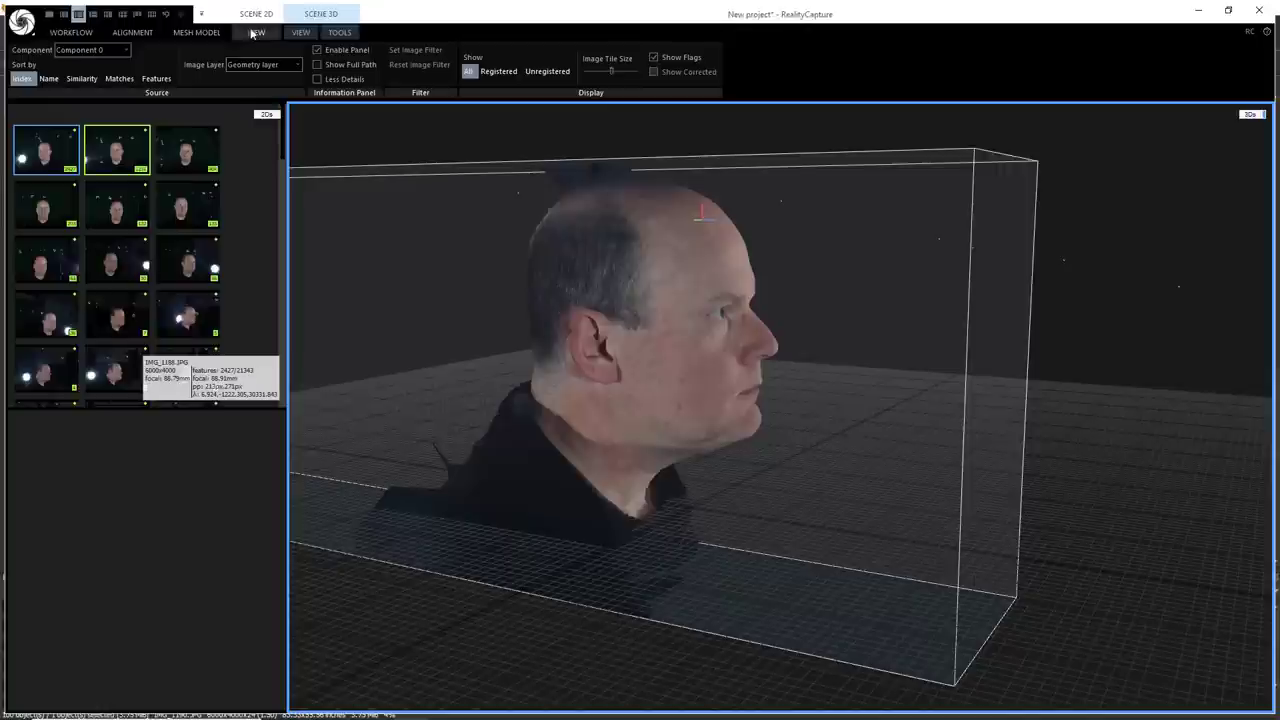
{"action": "left_click", "coordinate": [339, 32]}
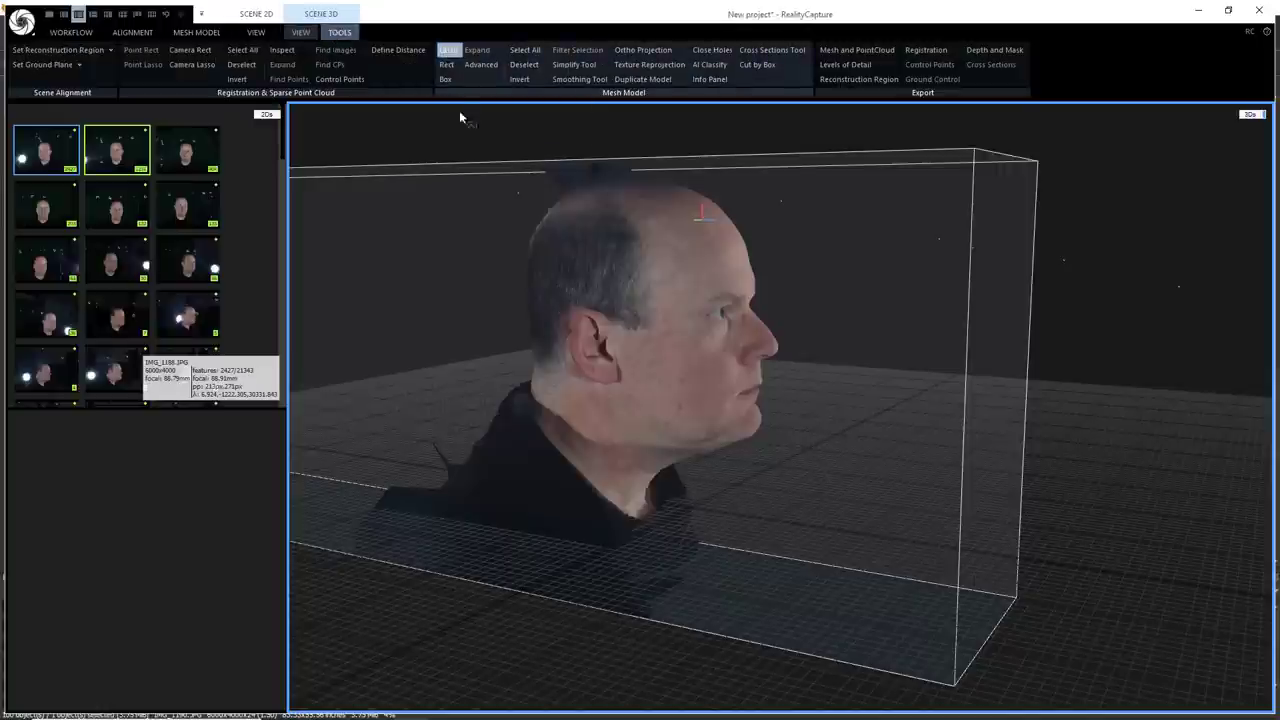
{"action": "left_click_drag", "start_coordinate": [460, 117], "coordinate": [420, 250]}
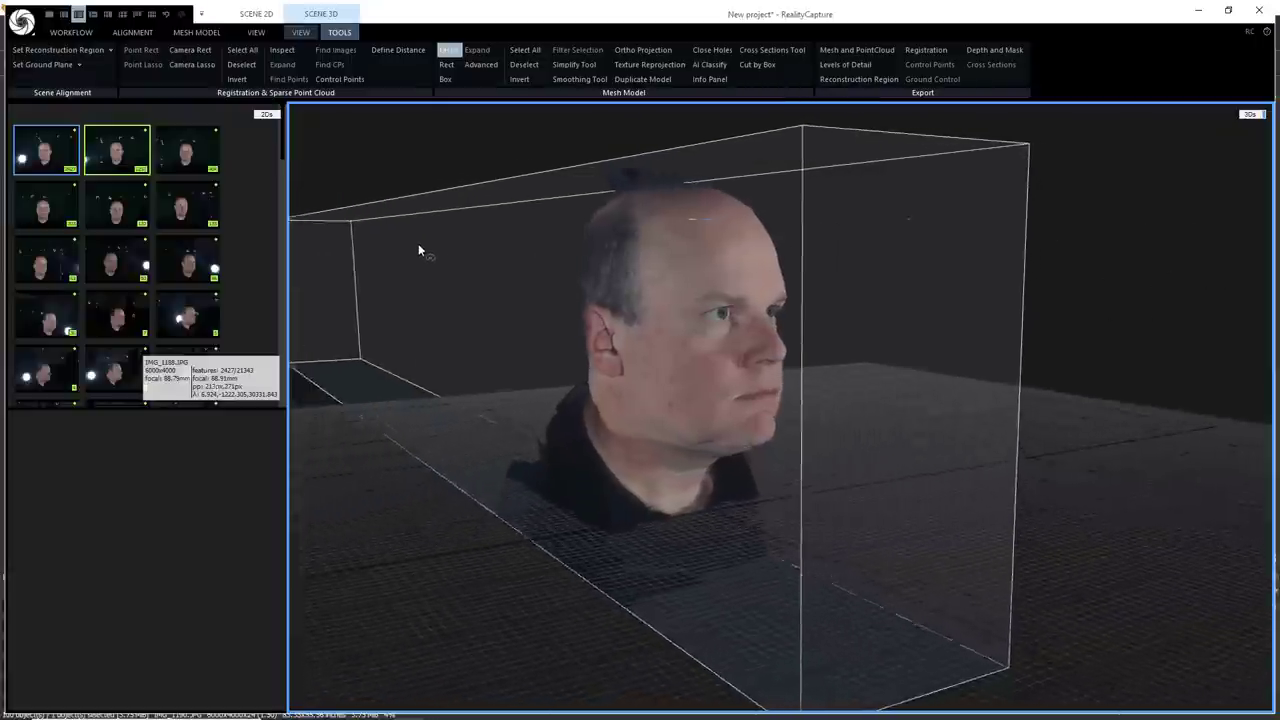
{"action": "left_click_drag", "start_coordinate": [420, 250], "coordinate": [464, 280]}
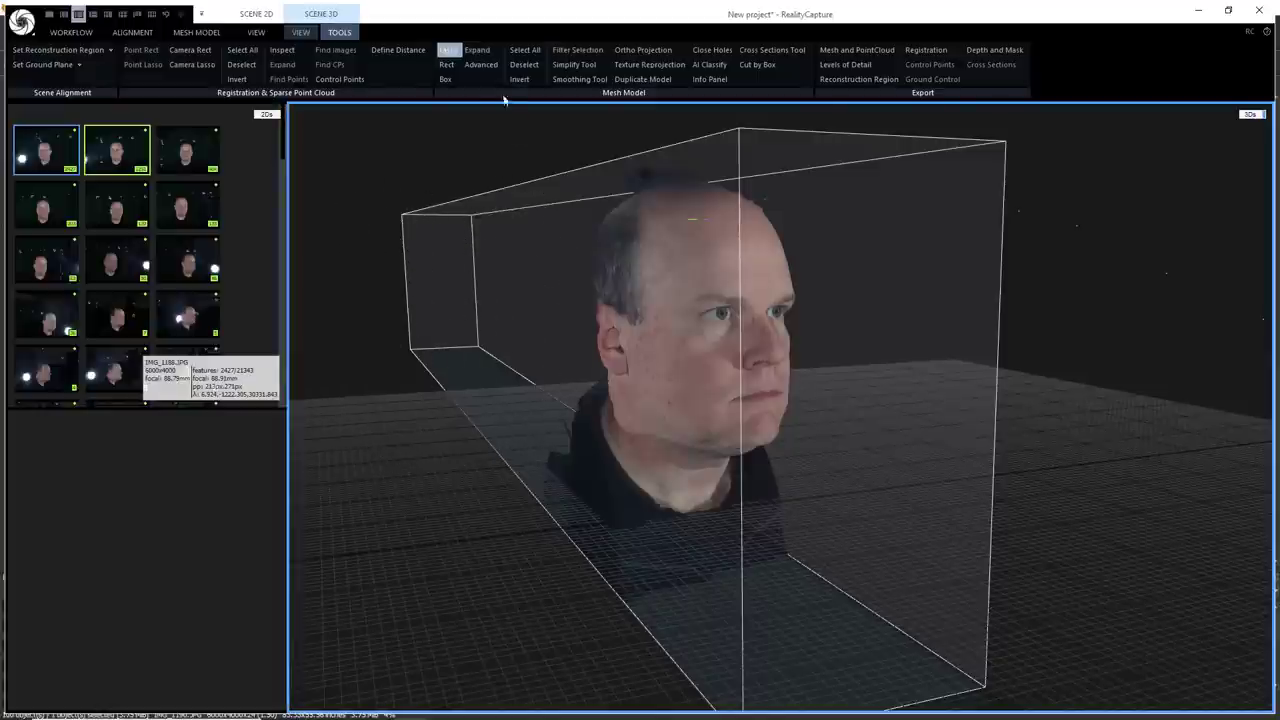
{"action": "left_click", "coordinate": [578, 49]}
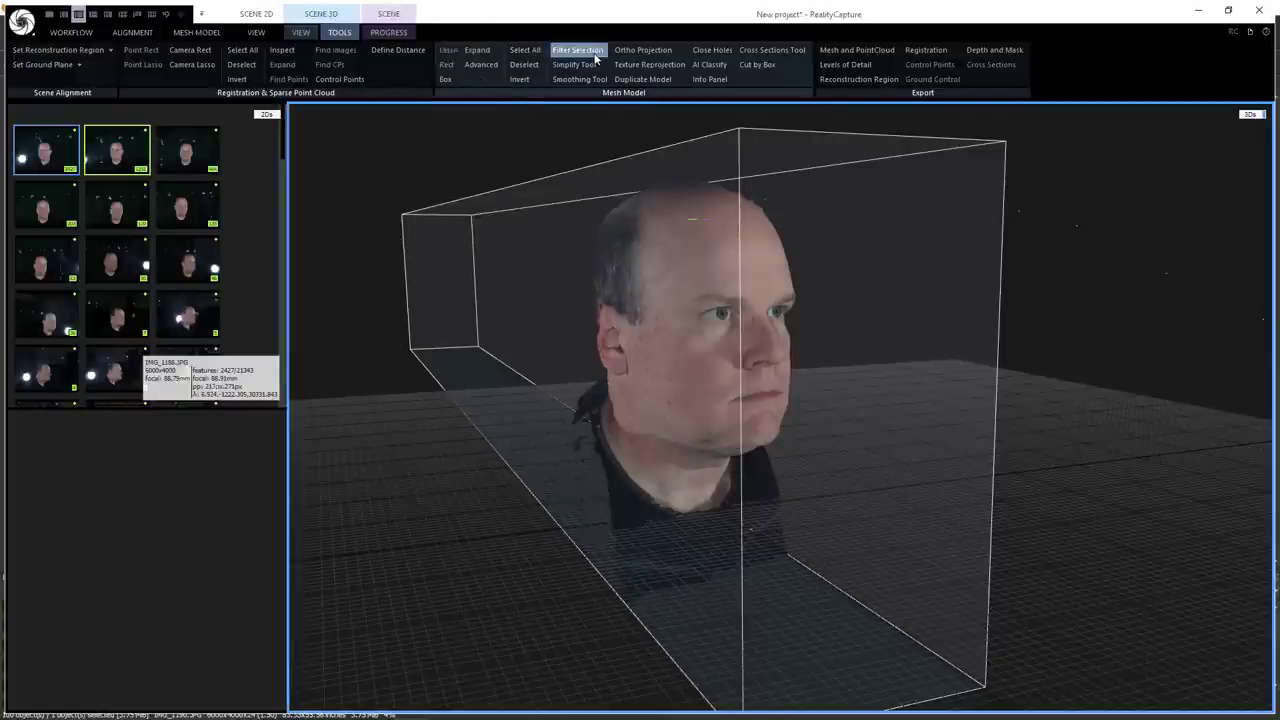
{"action": "left_click", "coordinate": [577, 50]}
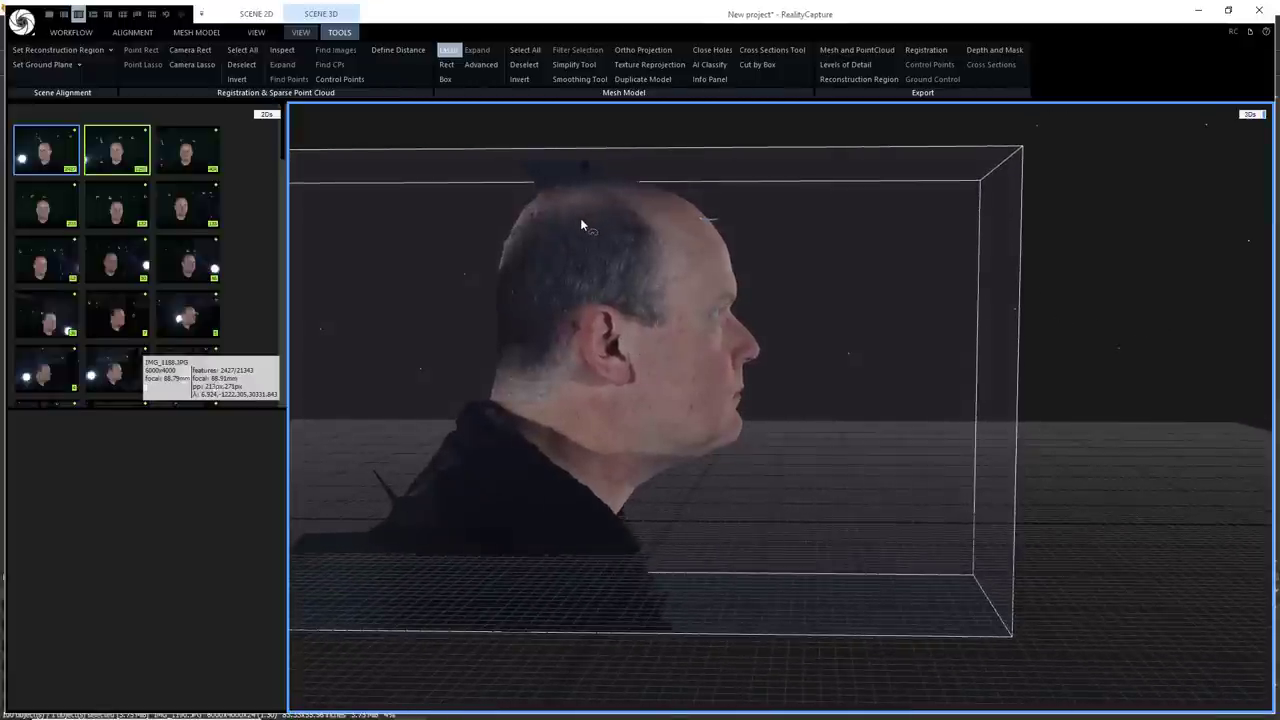
{"action": "mouse_move", "coordinate": [571, 211]}
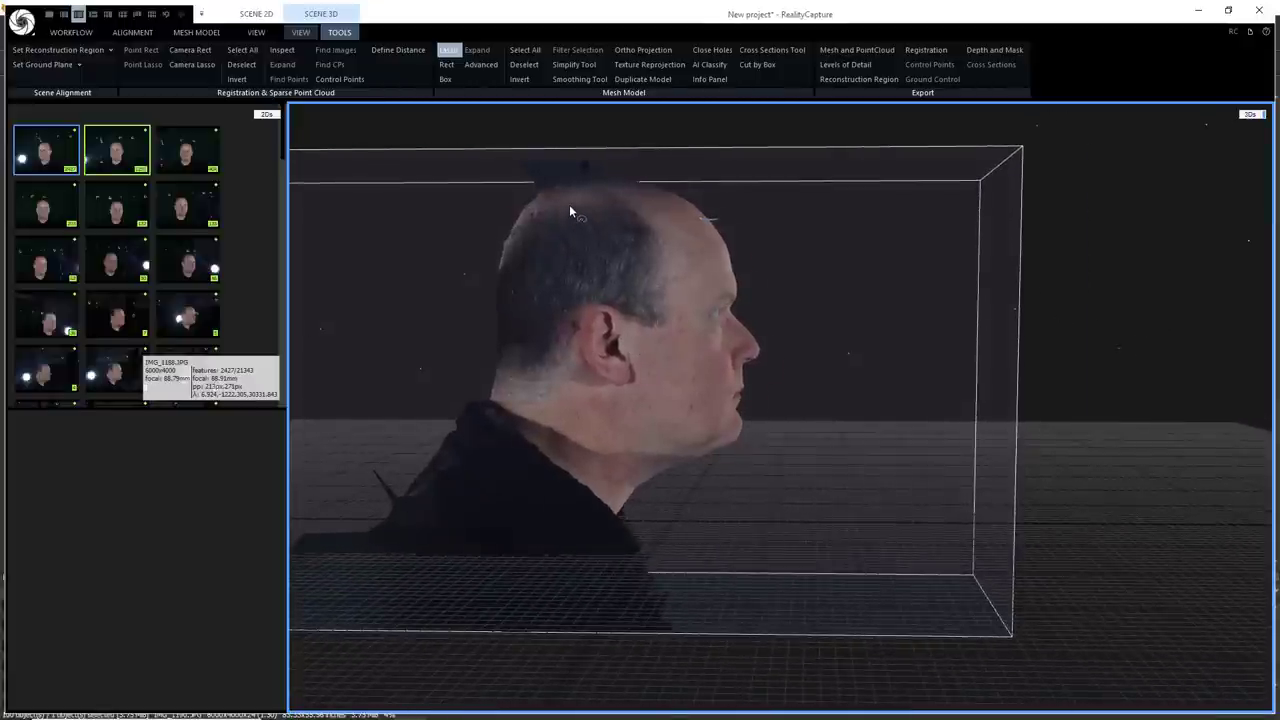
- Select the floating fragments above the head and filter them out
{"action": "left_click_drag", "start_coordinate": [570, 210], "coordinate": [670, 135]}
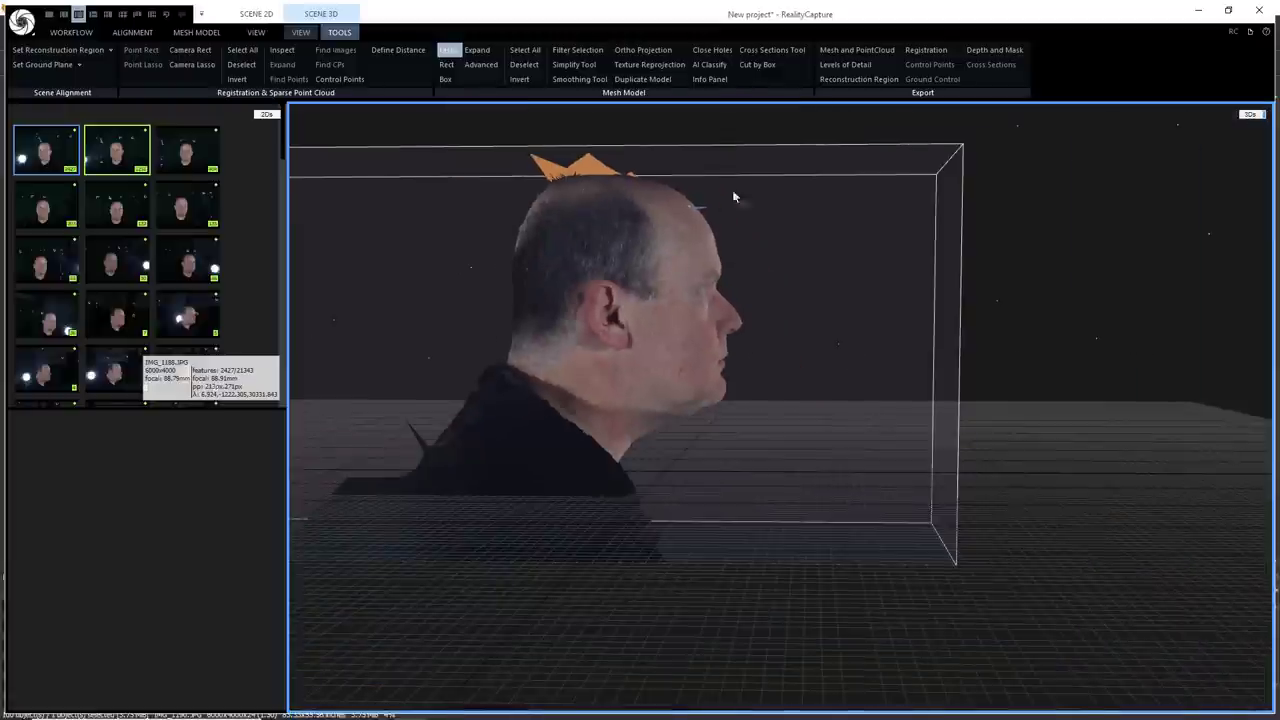
{"action": "left_click_drag", "start_coordinate": [735, 196], "coordinate": [438, 335]}
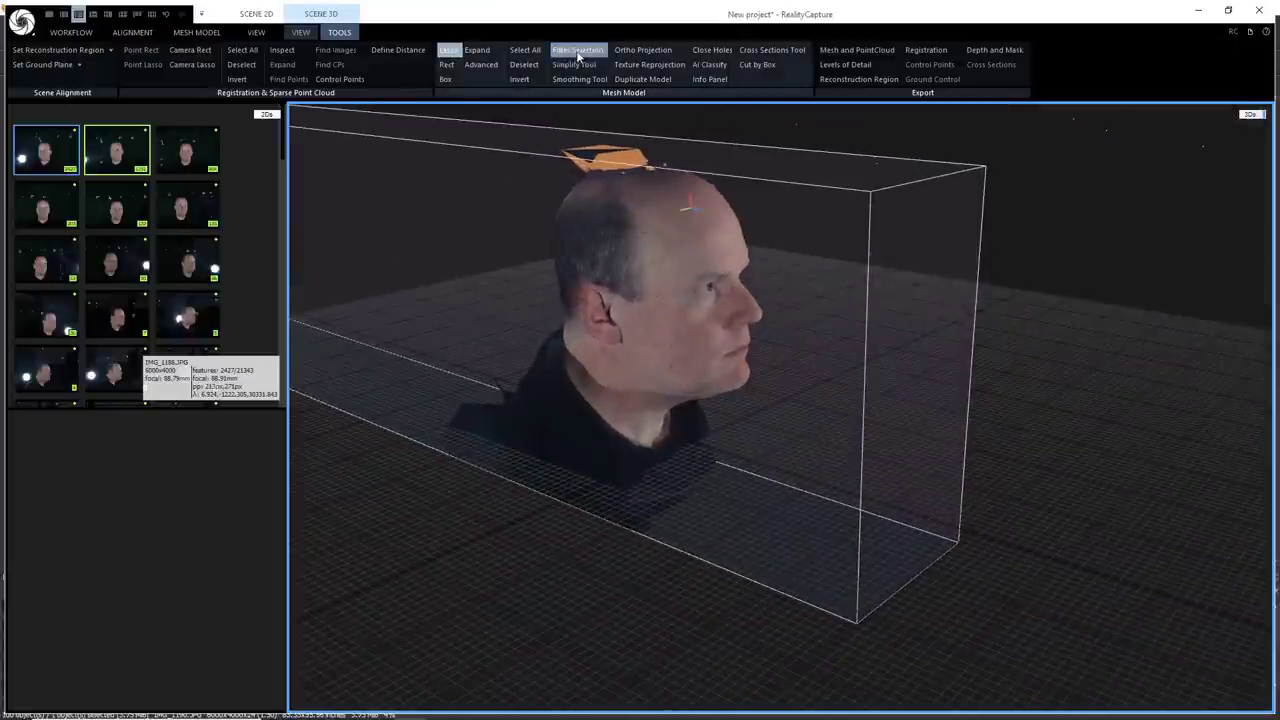
{"action": "left_click", "coordinate": [577, 50]}
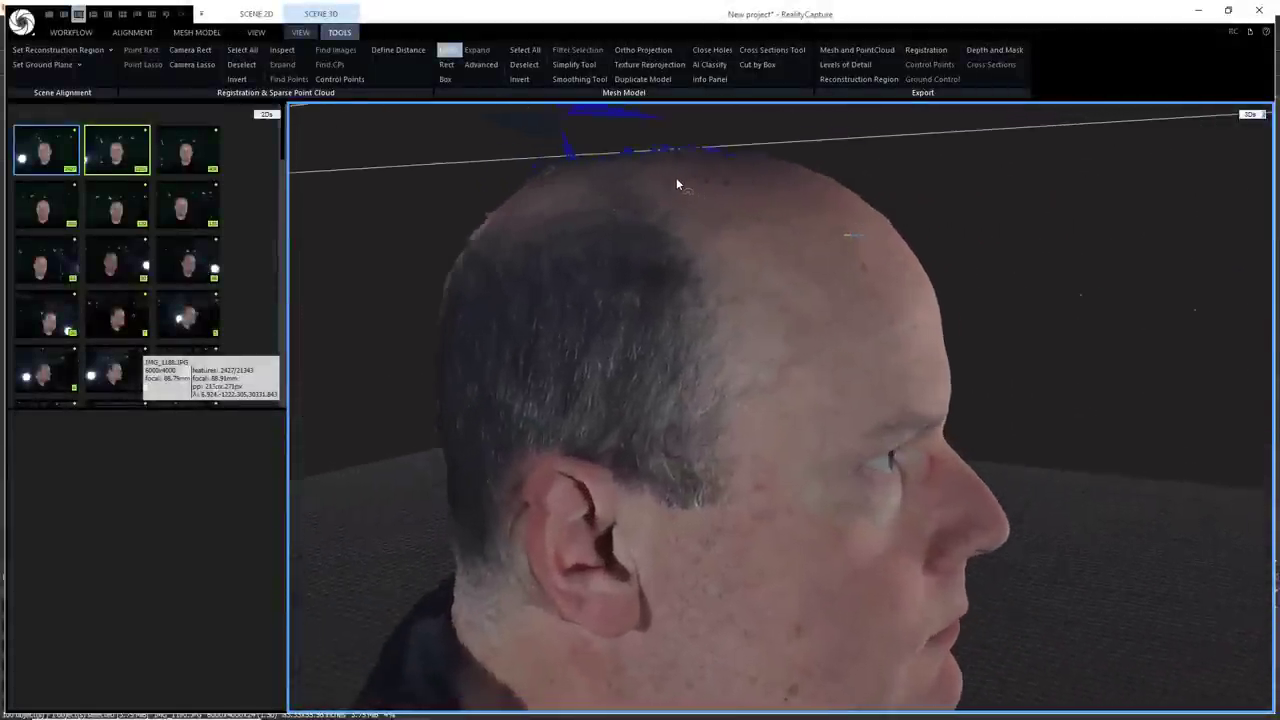
- Filter out leftover fragments above the scalp, then inspect the scalp from new angles
{"action": "left_click_drag", "start_coordinate": [680, 184], "coordinate": [490, 204]}
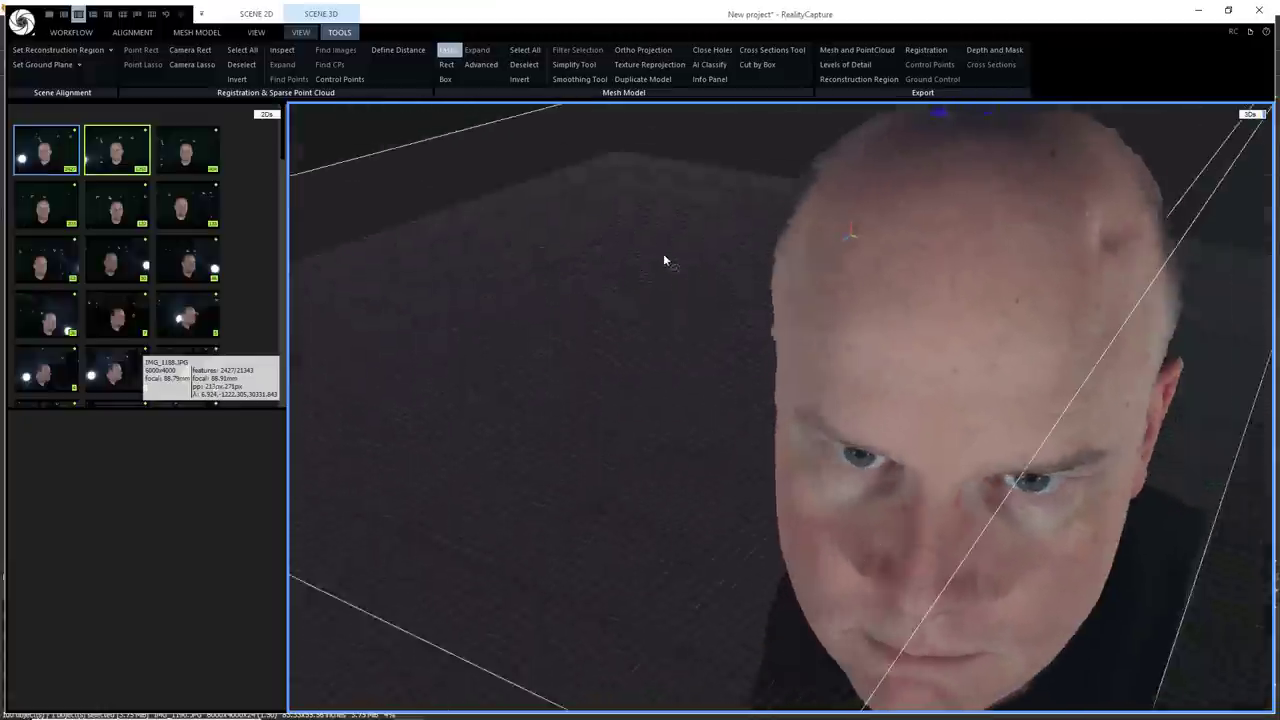
{"action": "left_click_drag", "start_coordinate": [665, 260], "coordinate": [745, 230]}
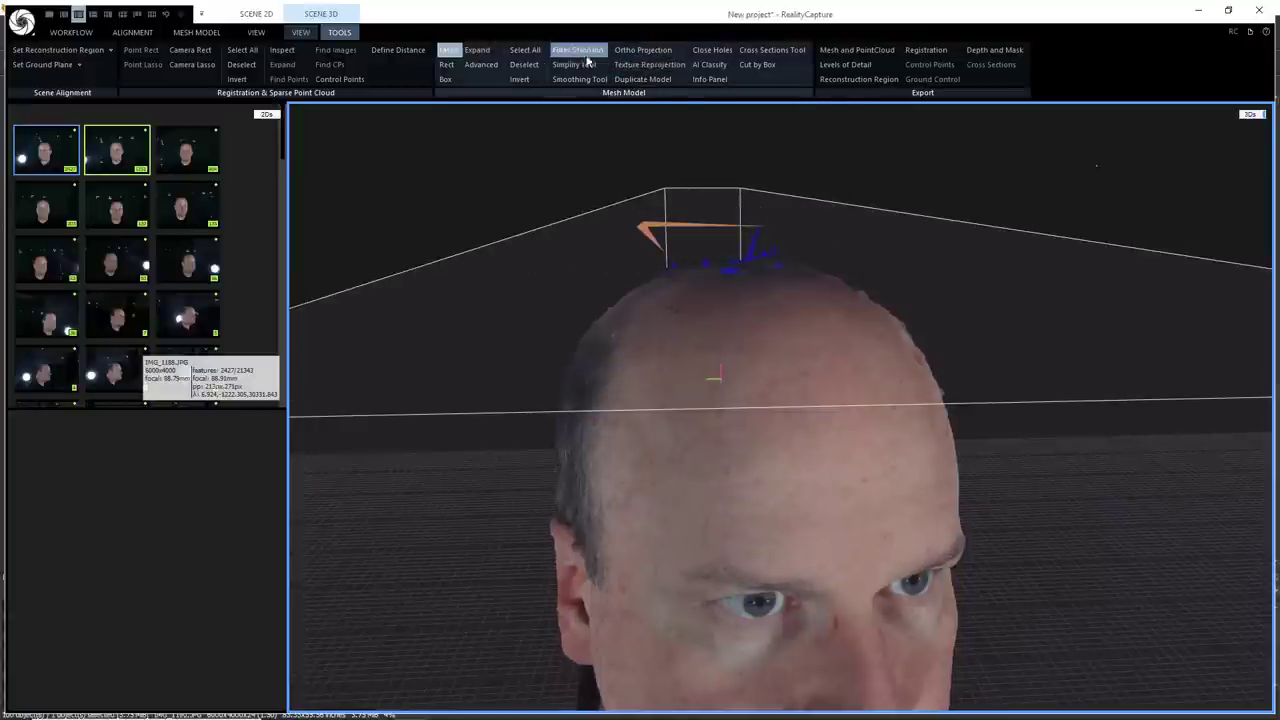
{"action": "left_click", "coordinate": [577, 49]}
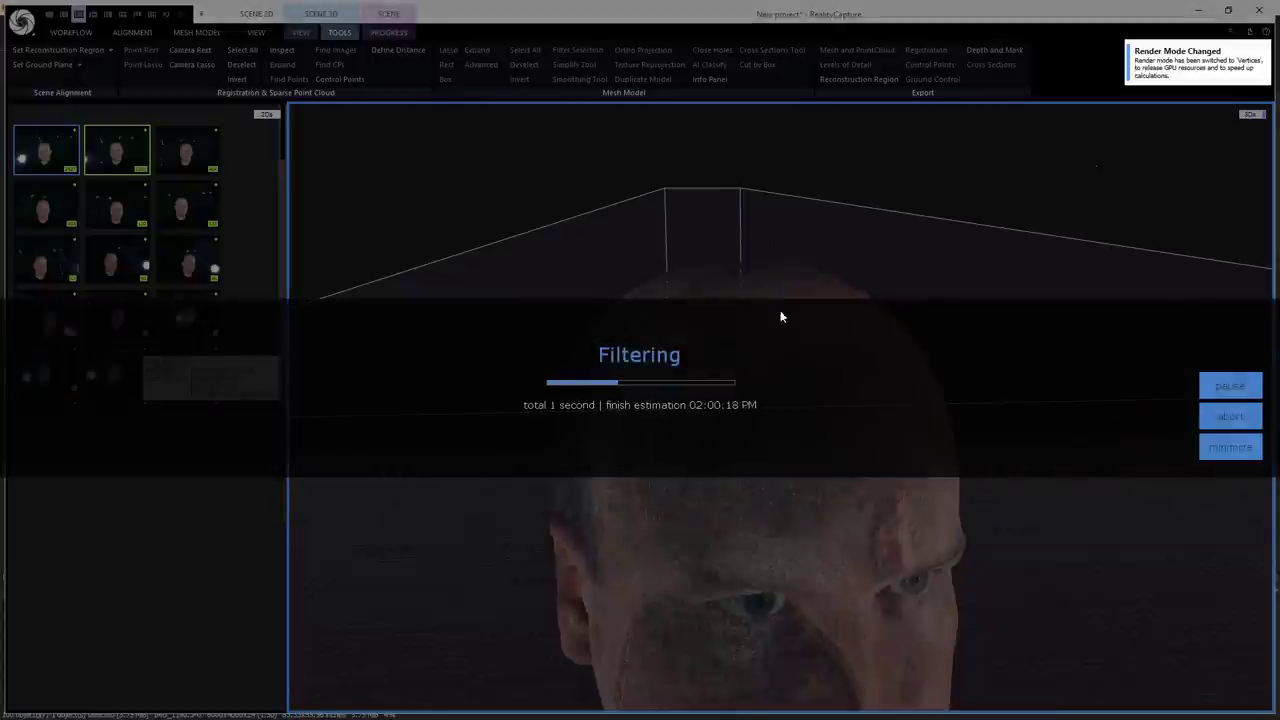
{"action": "mouse_move", "coordinate": [500, 221]}
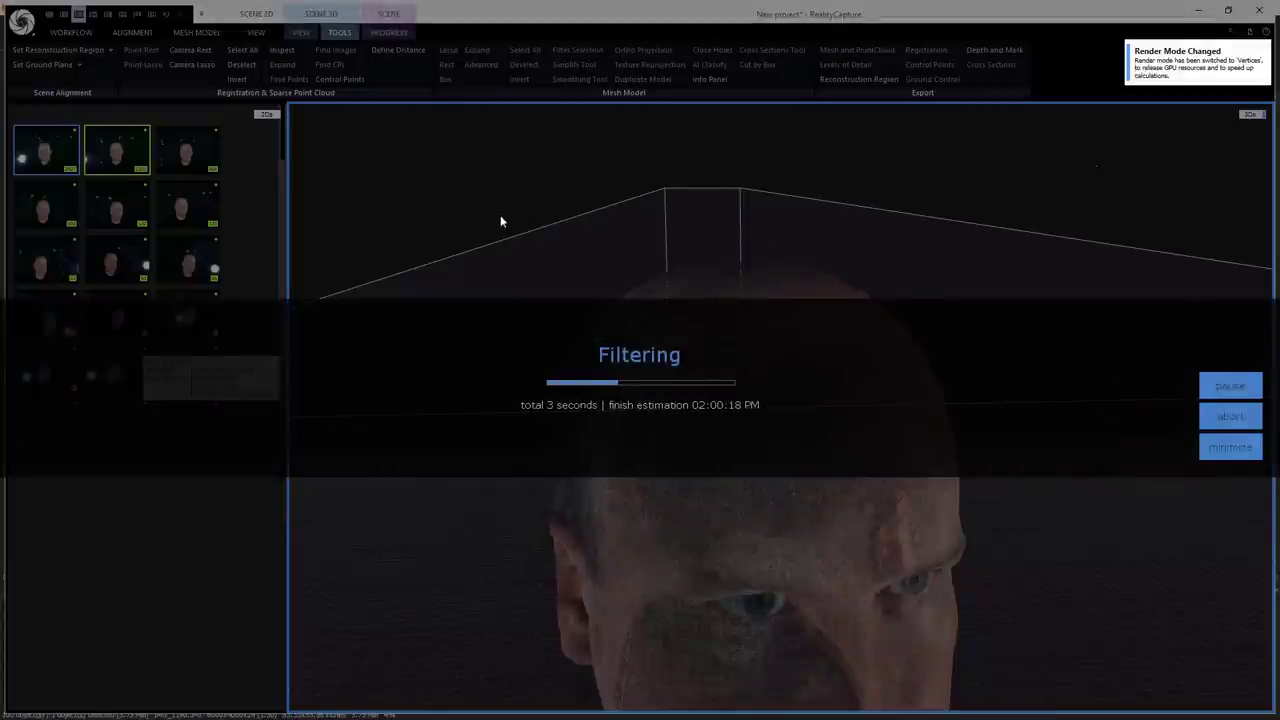
{"action": "mouse_move", "coordinate": [515, 224]}
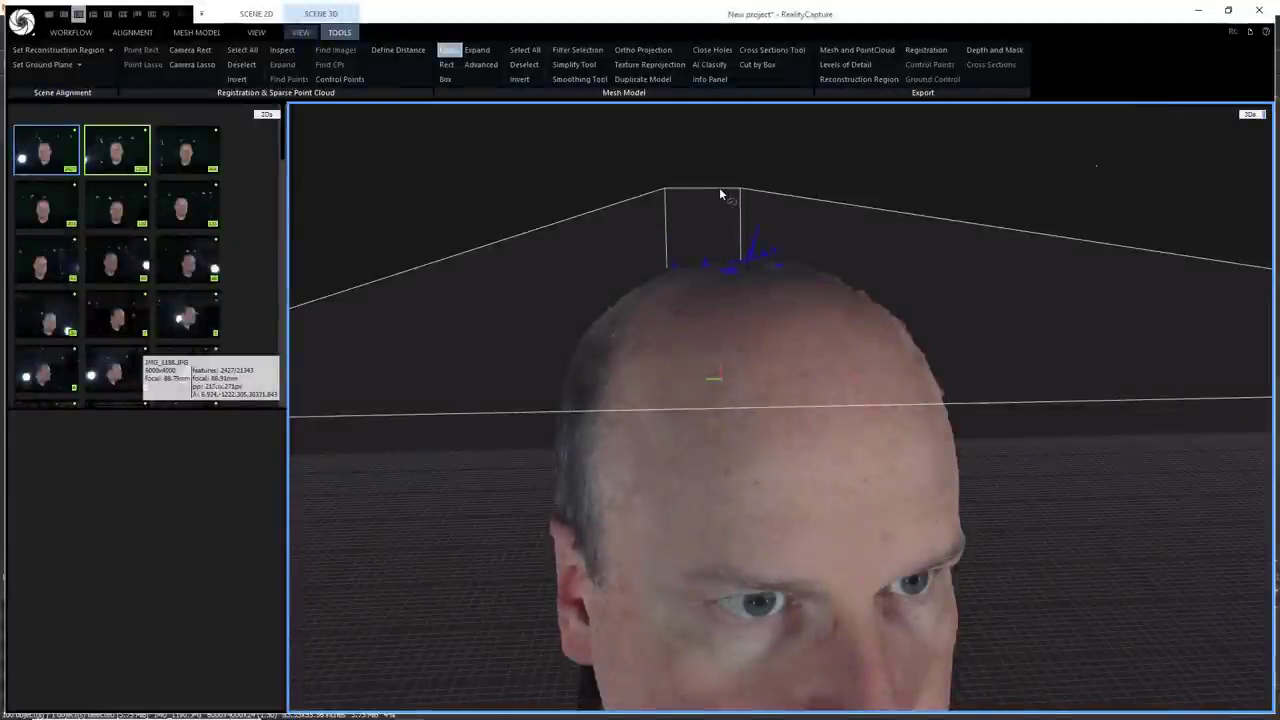
{"action": "mouse_move", "coordinate": [625, 309]}
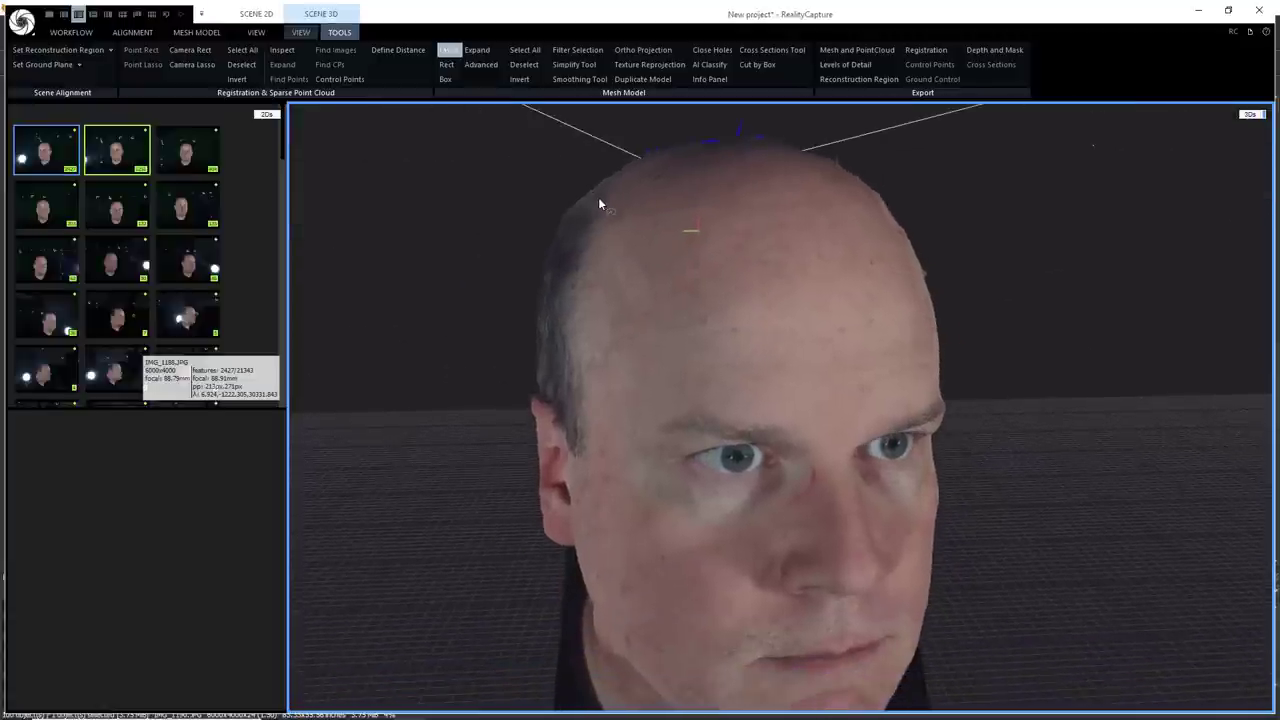
{"action": "left_click_drag", "start_coordinate": [600, 205], "coordinate": [665, 358]}
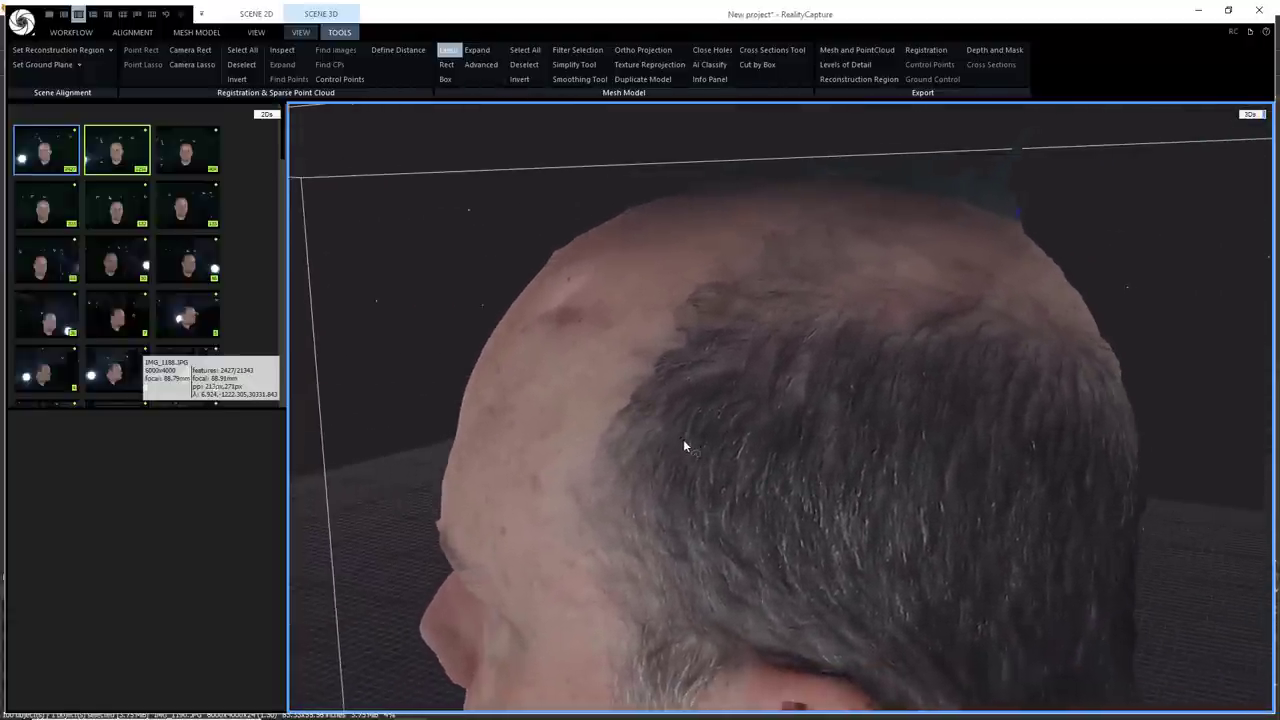
{"action": "left_click_drag", "start_coordinate": [685, 445], "coordinate": [790, 178]}
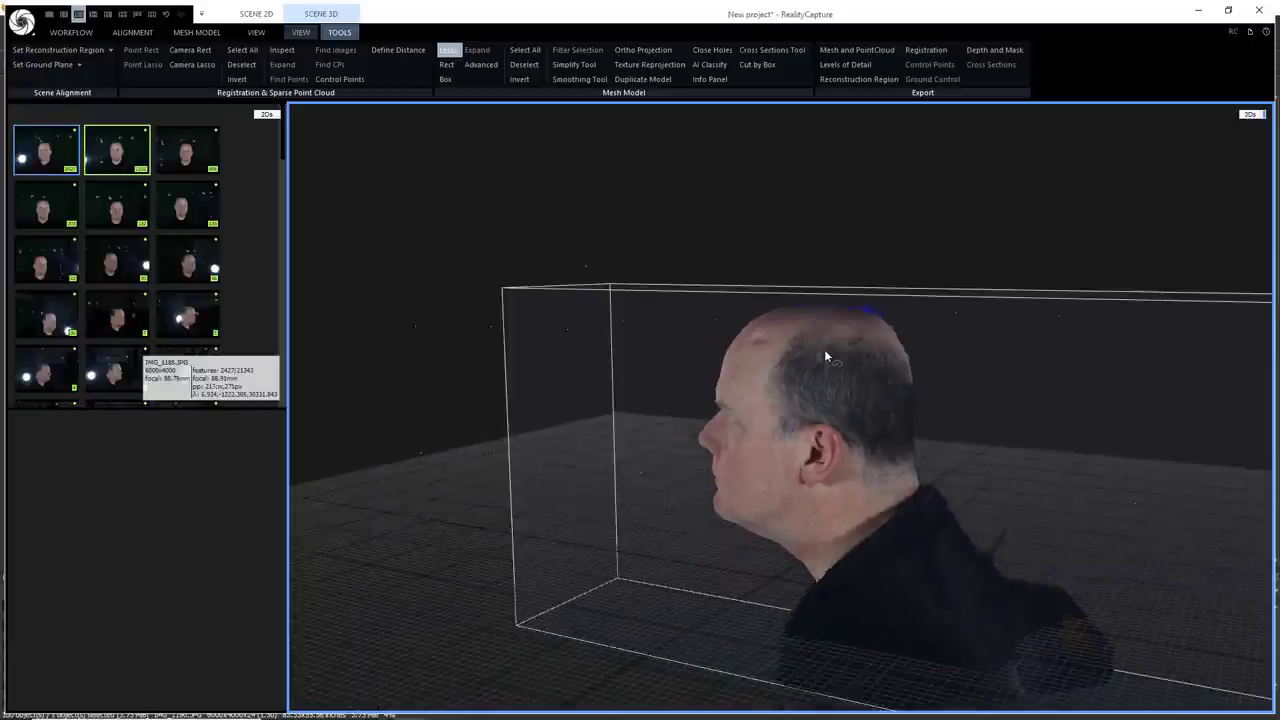
- Drag the reconstruction region handles inward so the long box tightly encloses the head
{"action": "left_click_drag", "start_coordinate": [825, 355], "coordinate": [725, 407]}
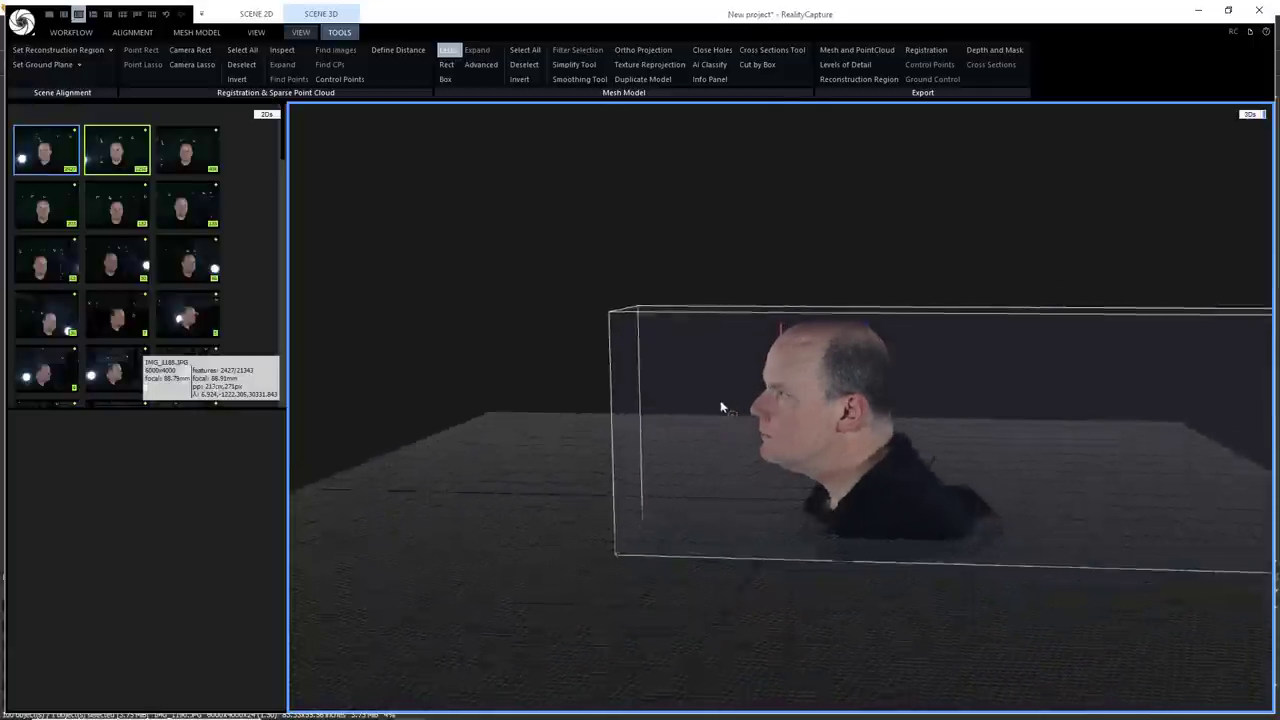
{"action": "left_click_drag", "start_coordinate": [722, 407], "coordinate": [880, 553]}
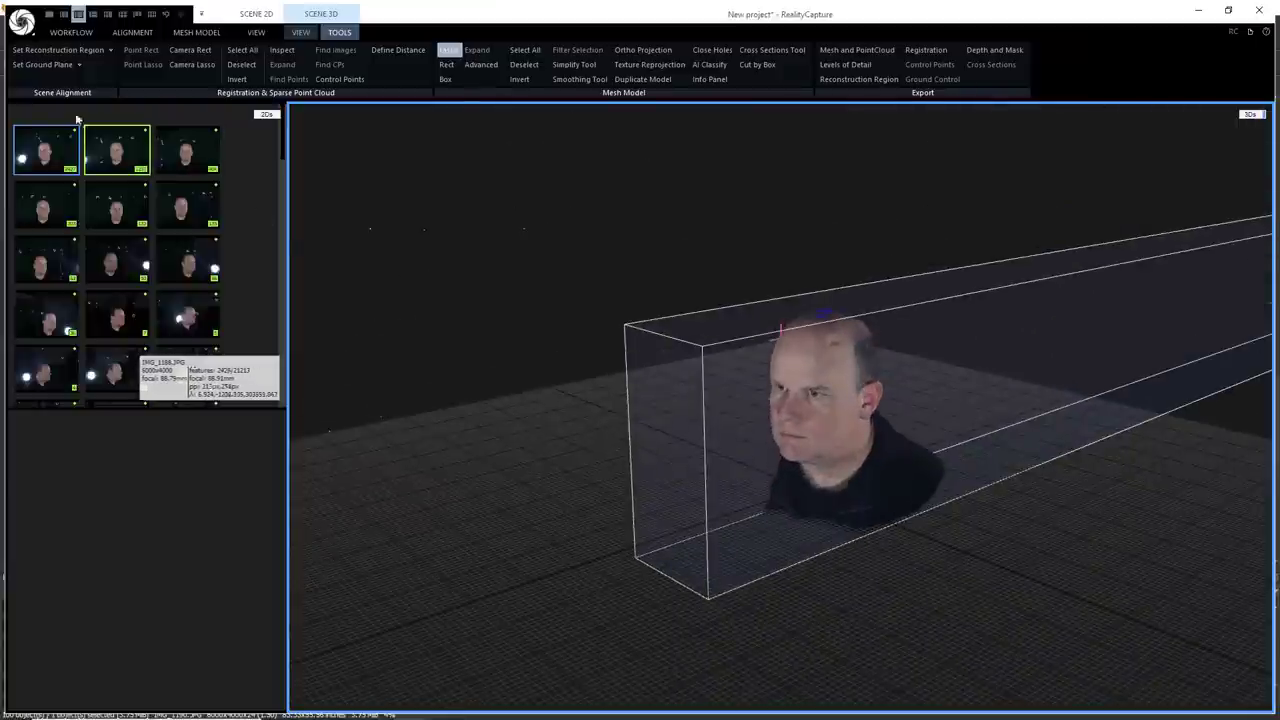
{"action": "left_click", "coordinate": [58, 50]}
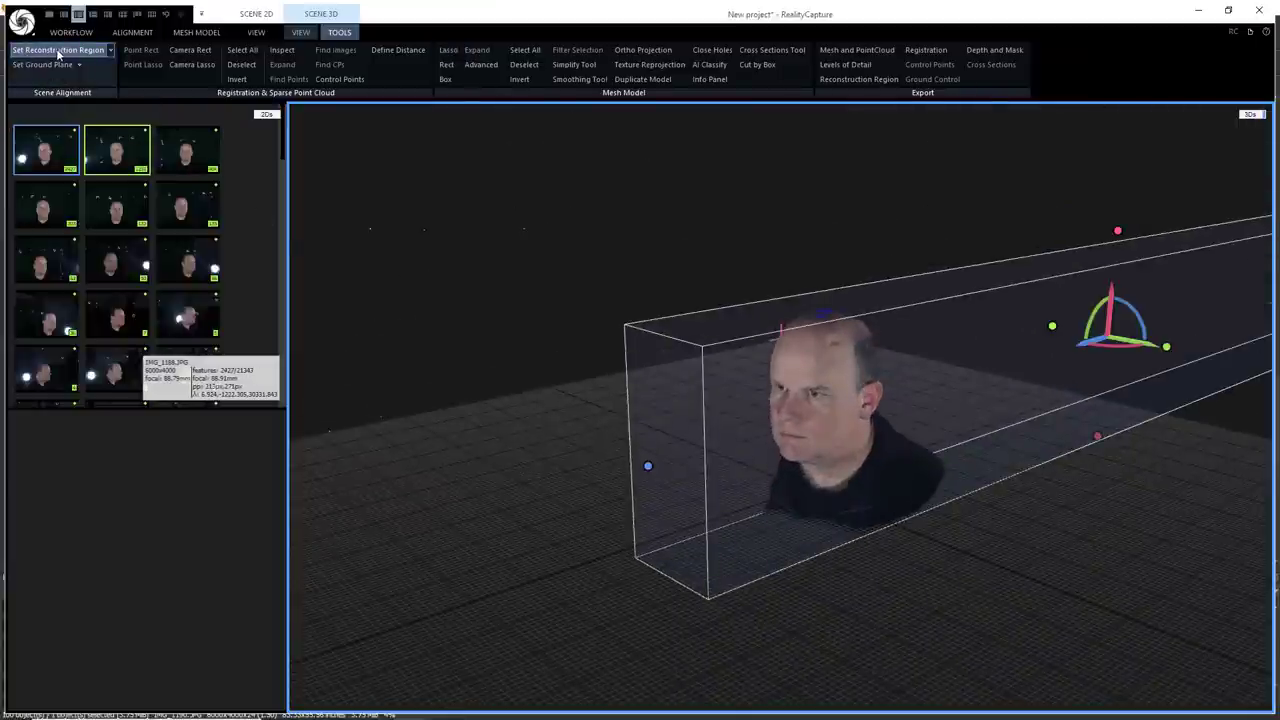
{"action": "mouse_move", "coordinate": [958, 430]}
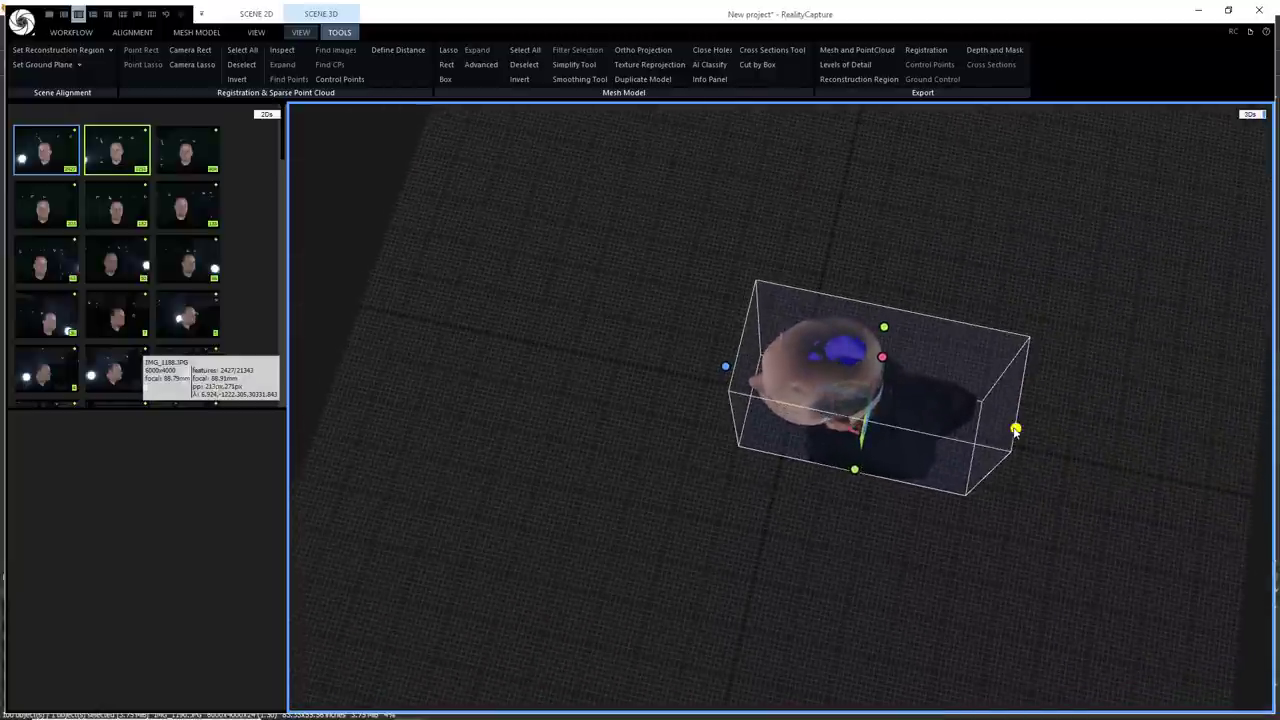
{"action": "left_click_drag", "start_coordinate": [1015, 430], "coordinate": [915, 425]}
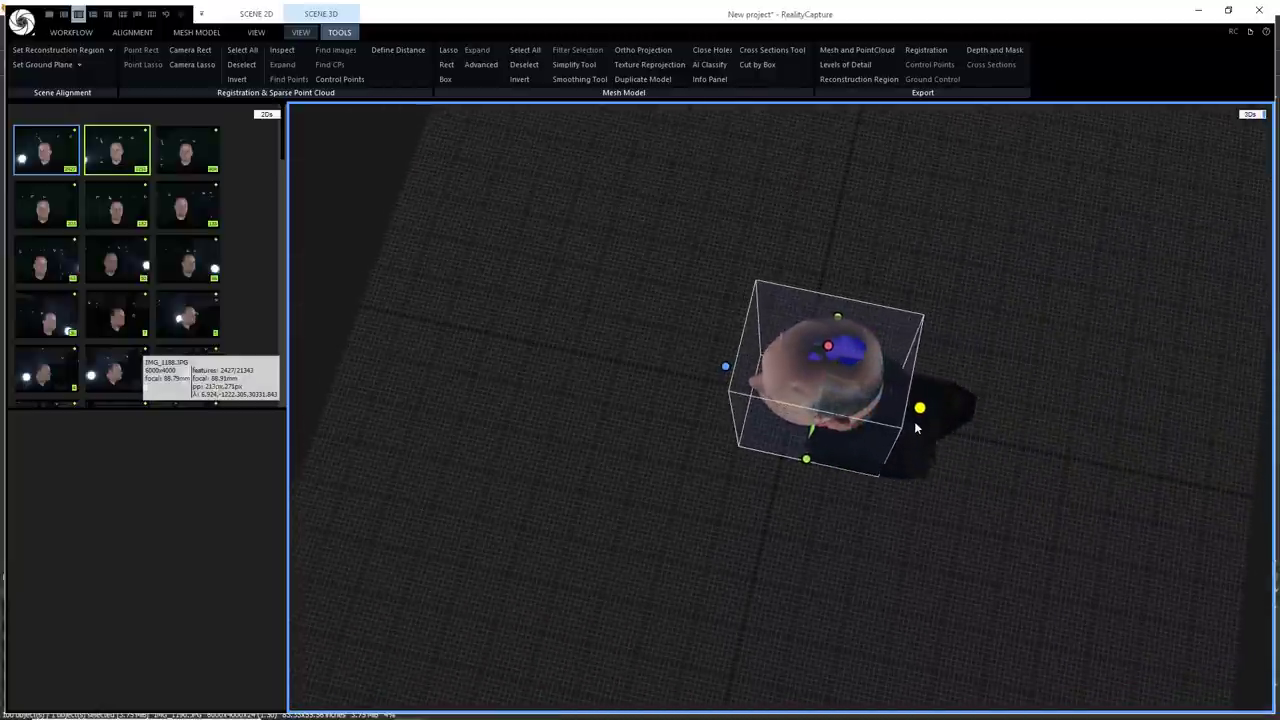
{"action": "left_click_drag", "start_coordinate": [919, 408], "coordinate": [805, 460]}
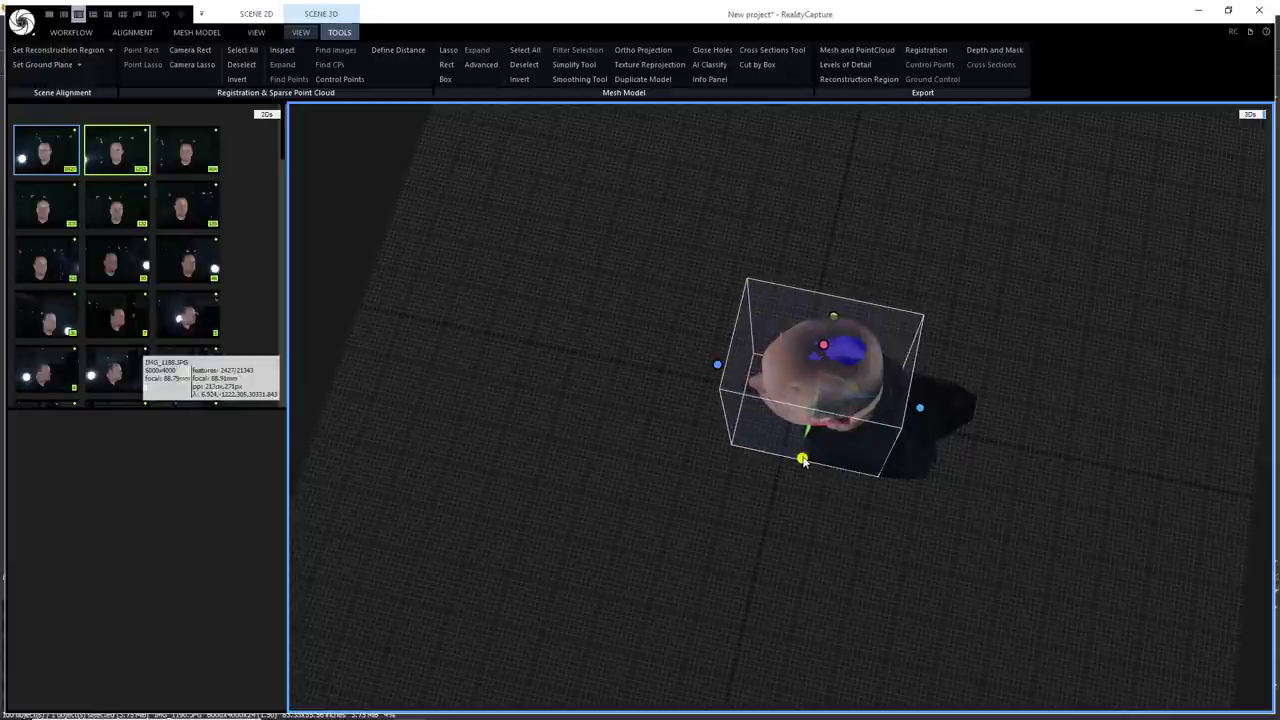
{"action": "left_click_drag", "start_coordinate": [805, 460], "coordinate": [837, 300]}
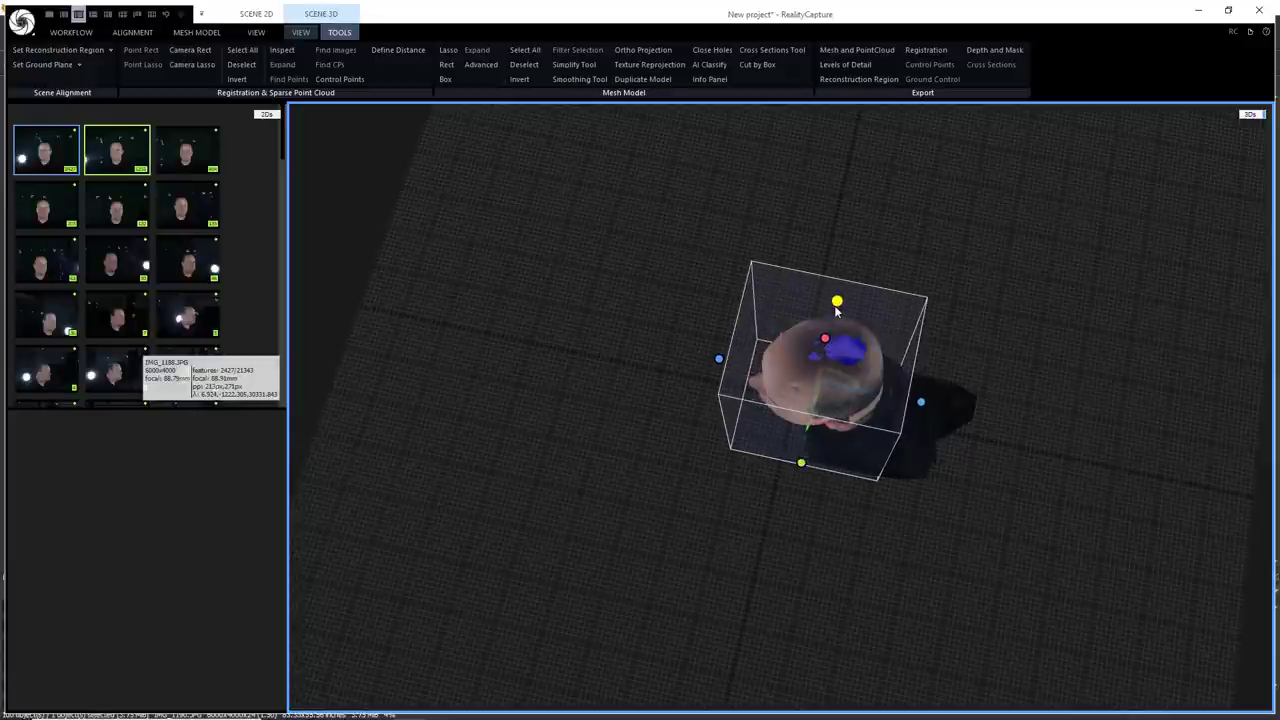
{"action": "left_click_drag", "start_coordinate": [835, 310], "coordinate": [1085, 570]}
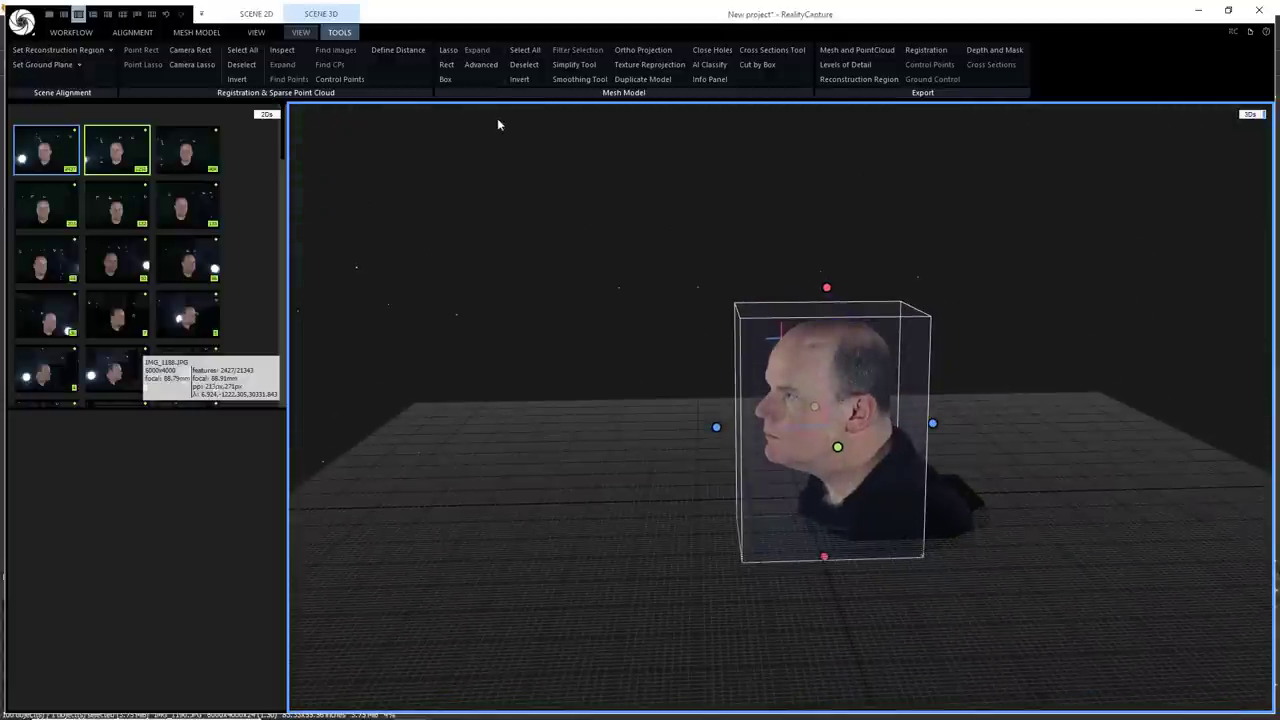
{"action": "left_click", "coordinate": [80, 108]}
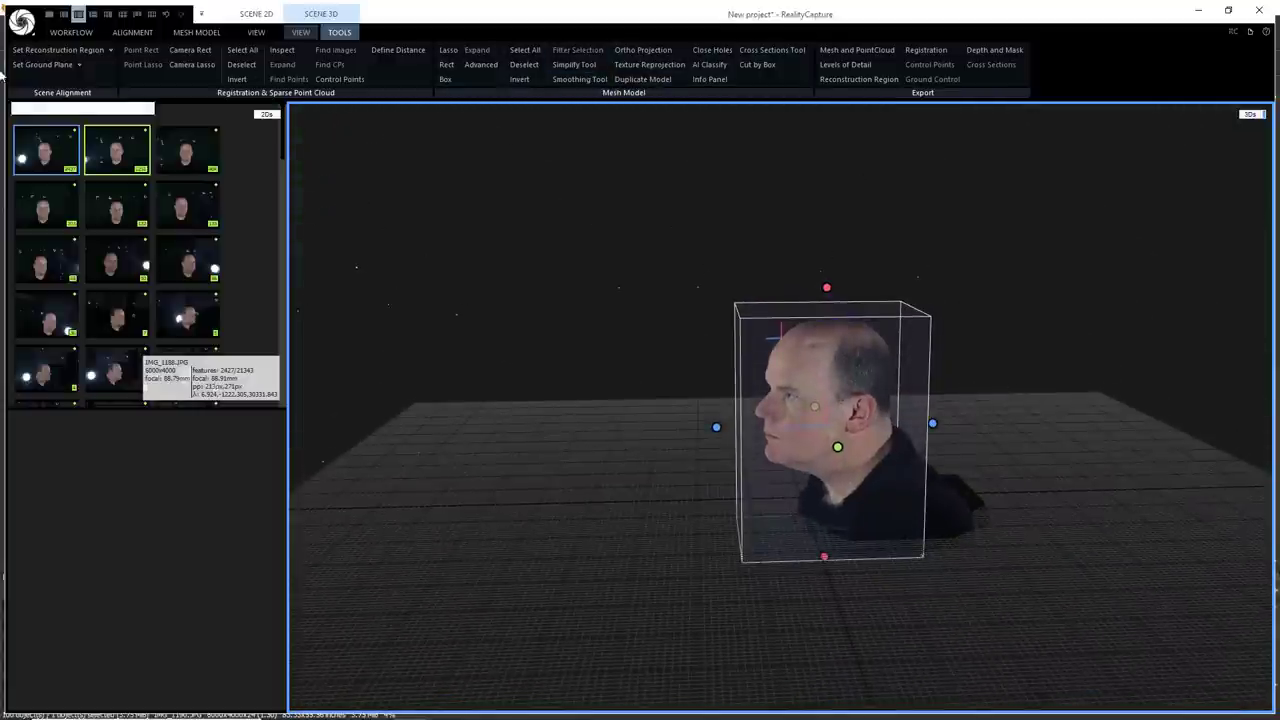
- Rotate the reconstruction region in Top view to line it up with the head's direction
{"action": "left_click", "coordinate": [42, 64]}
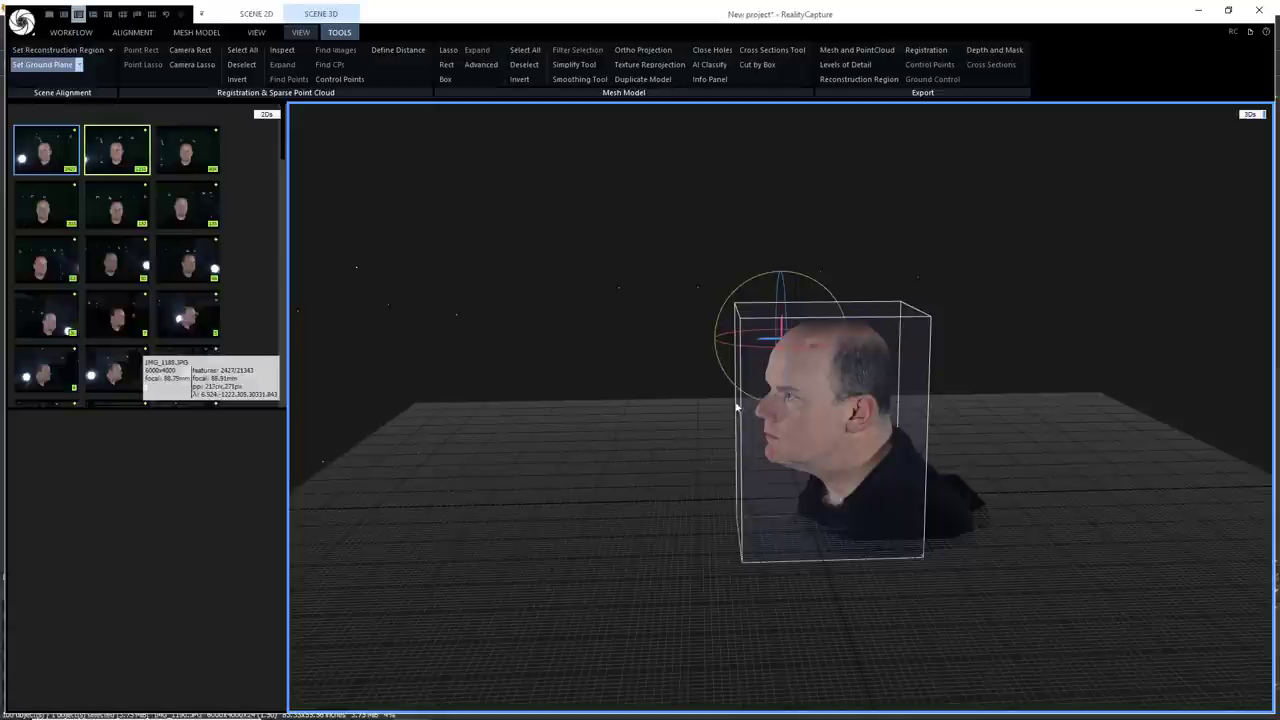
{"action": "mouse_move", "coordinate": [658, 393]}
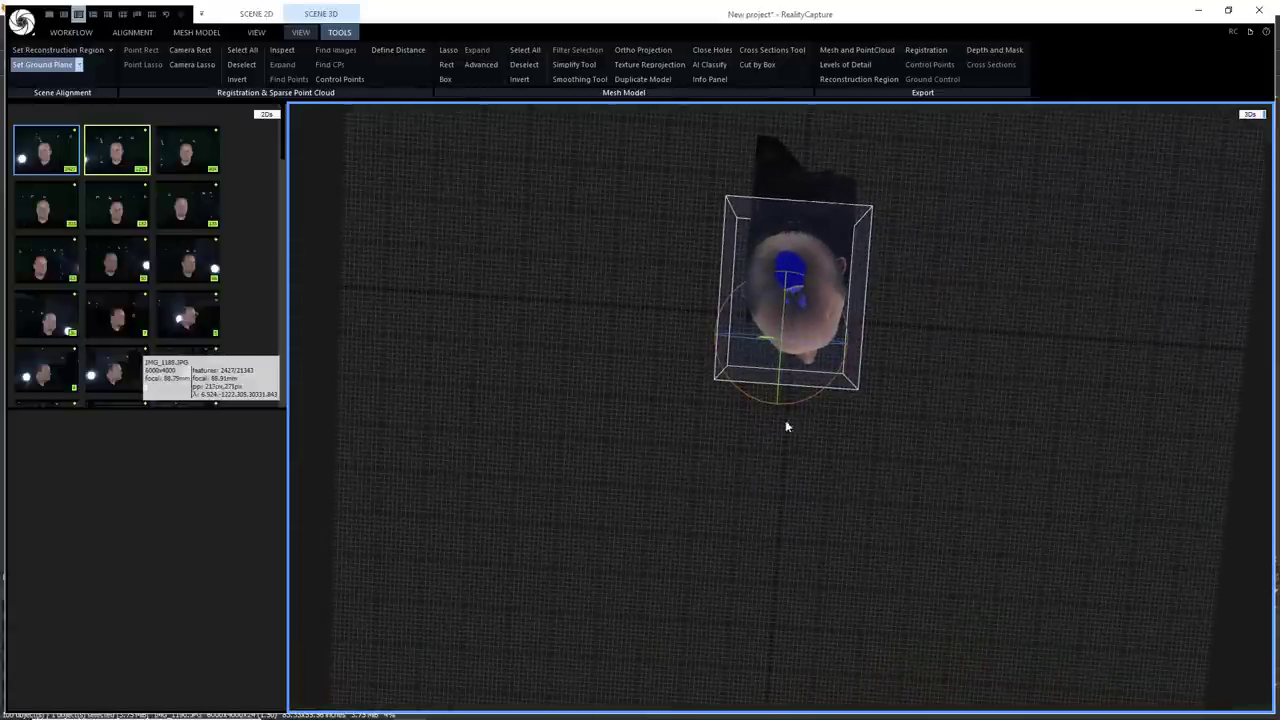
{"action": "left_click_drag", "start_coordinate": [787, 426], "coordinate": [733, 477]}
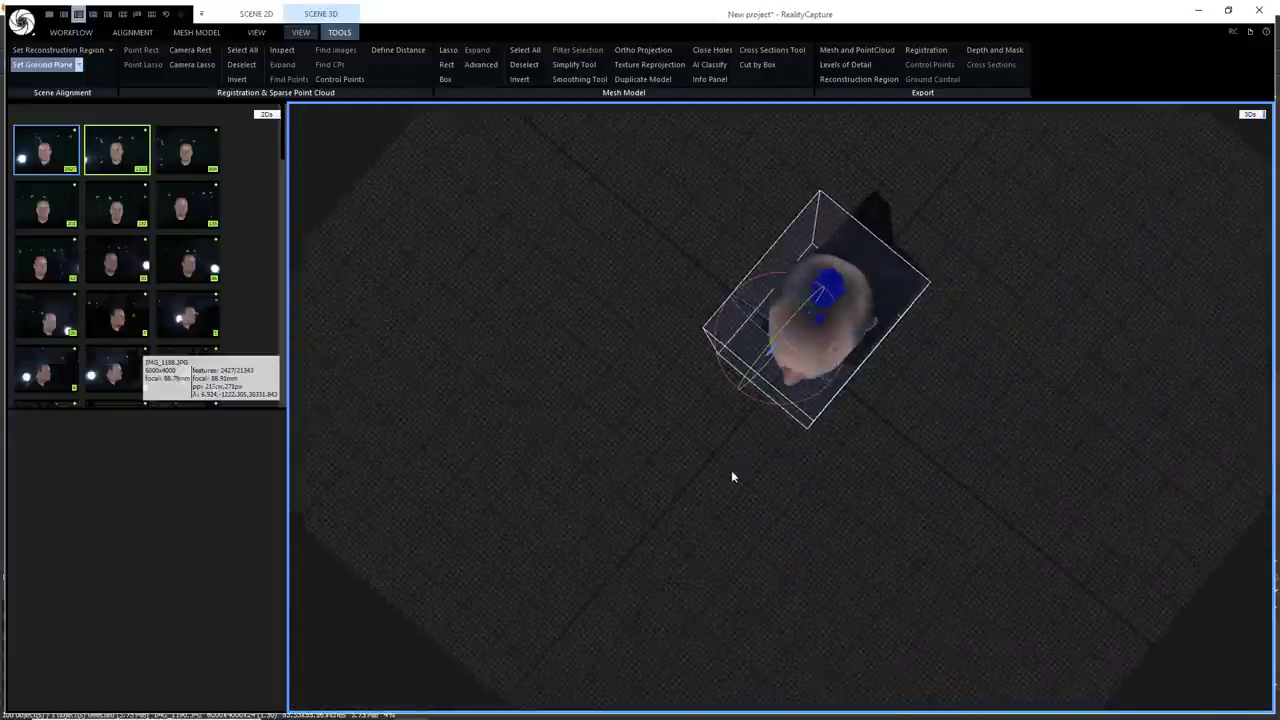
{"action": "left_click", "coordinate": [301, 32]}
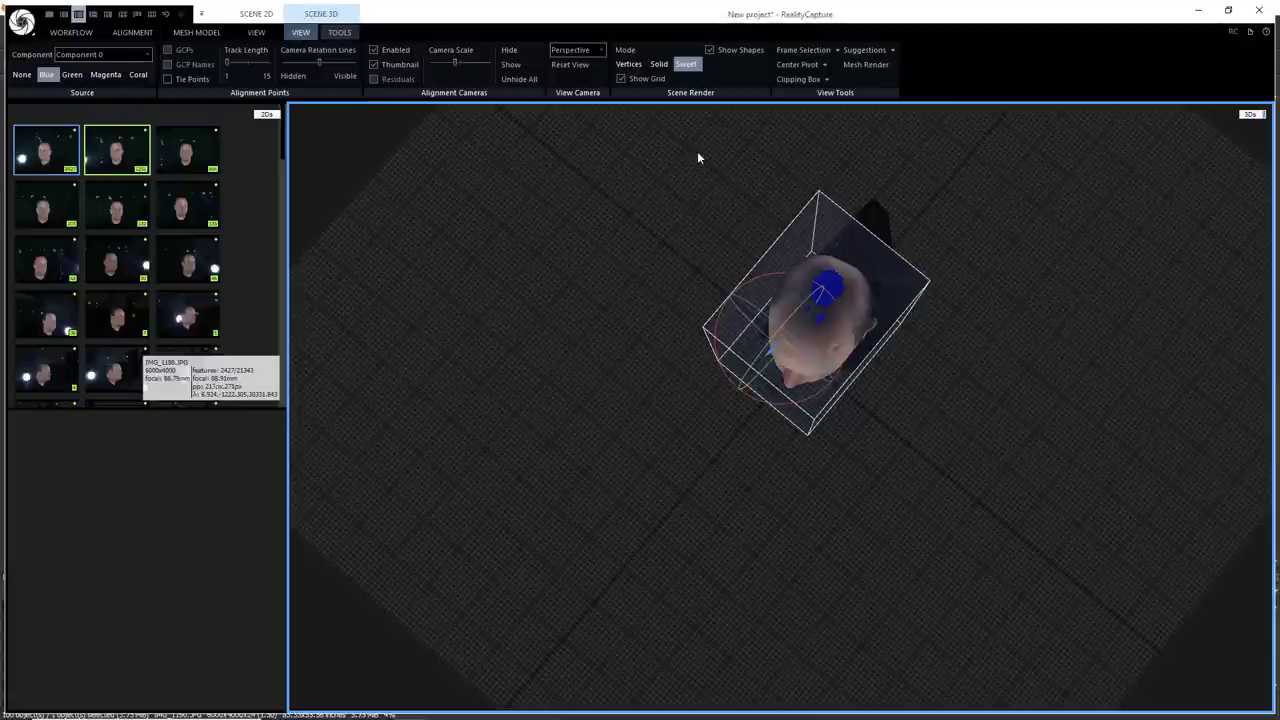
{"action": "left_click", "coordinate": [576, 50]}
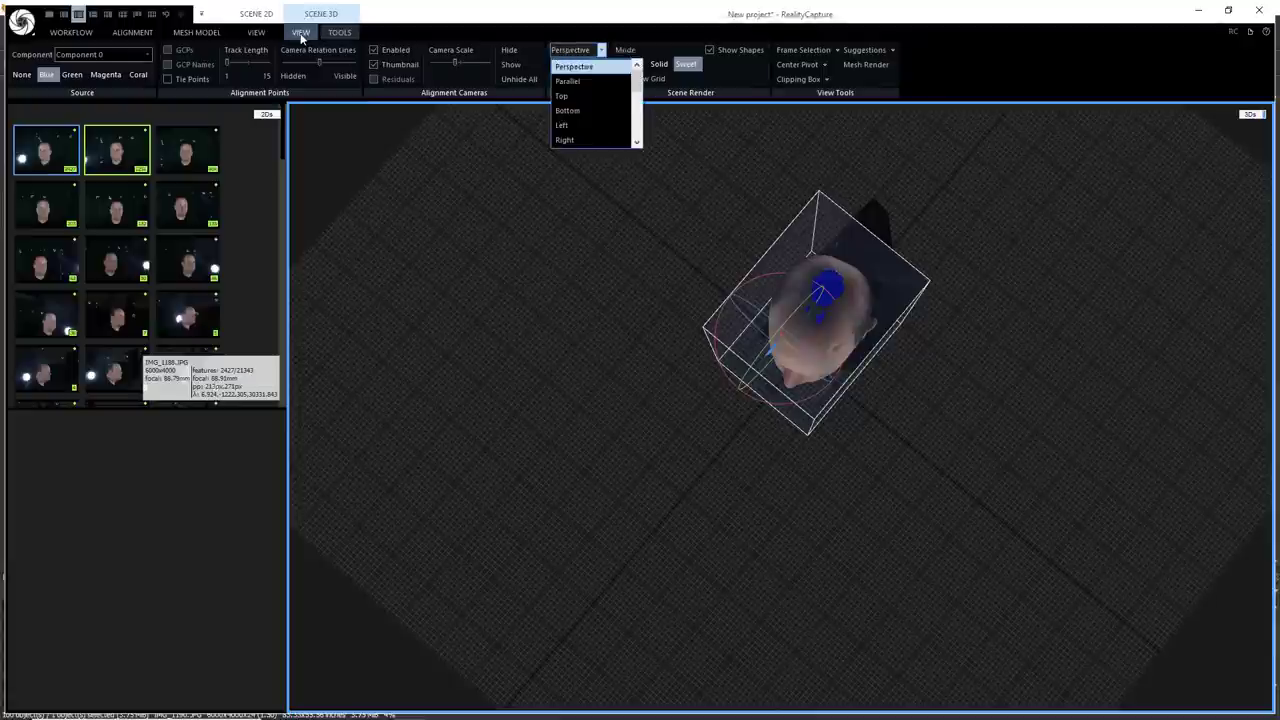
{"action": "left_click", "coordinate": [561, 95]}
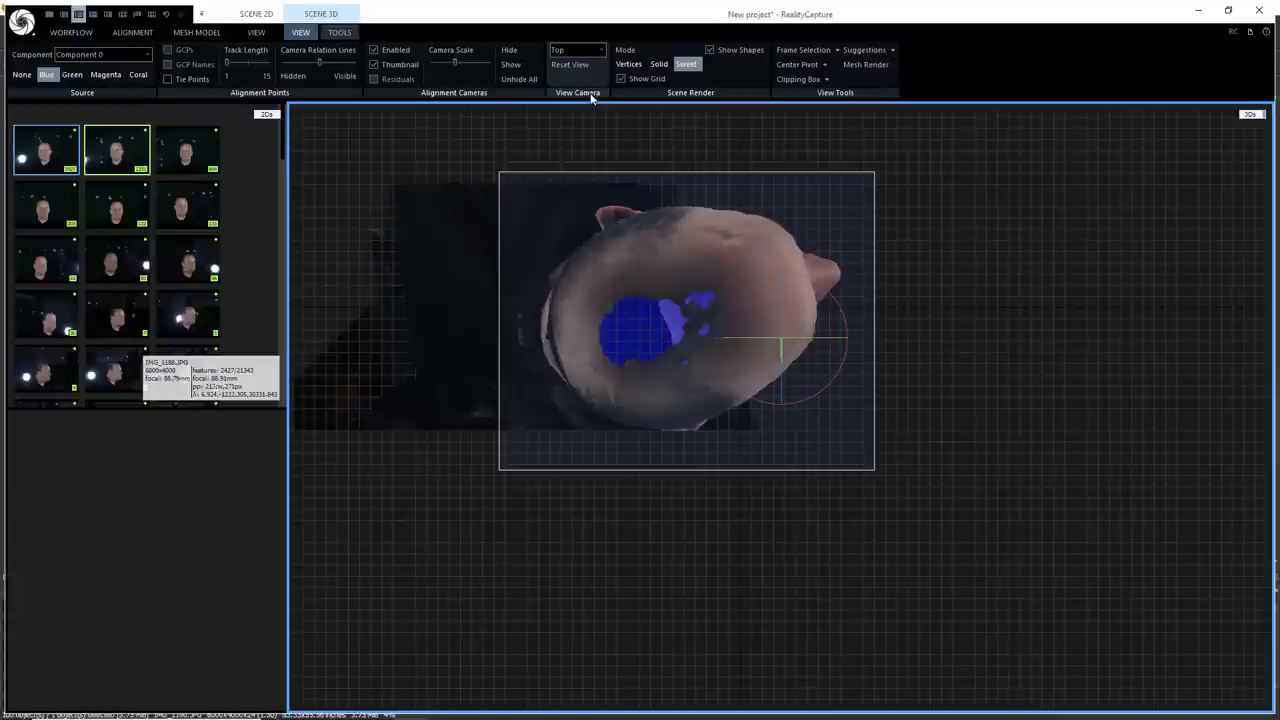
{"action": "mouse_move", "coordinate": [685, 128]}
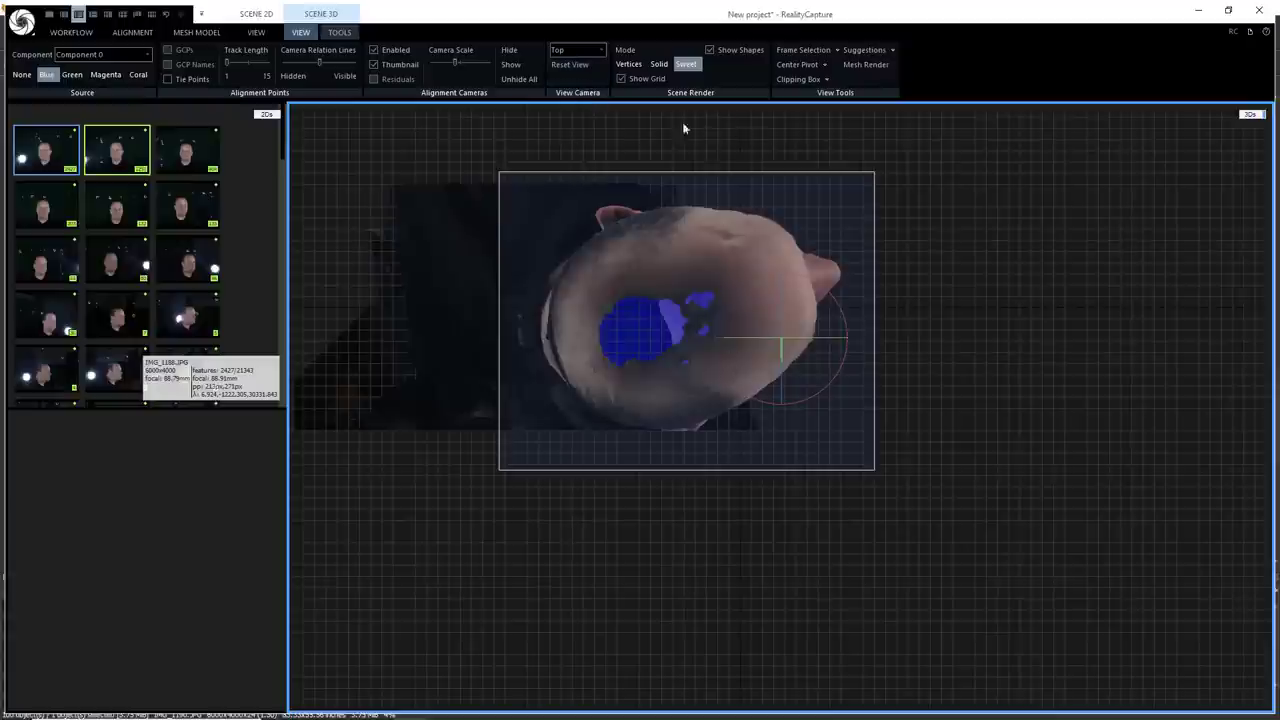
{"action": "mouse_move", "coordinate": [745, 261]}
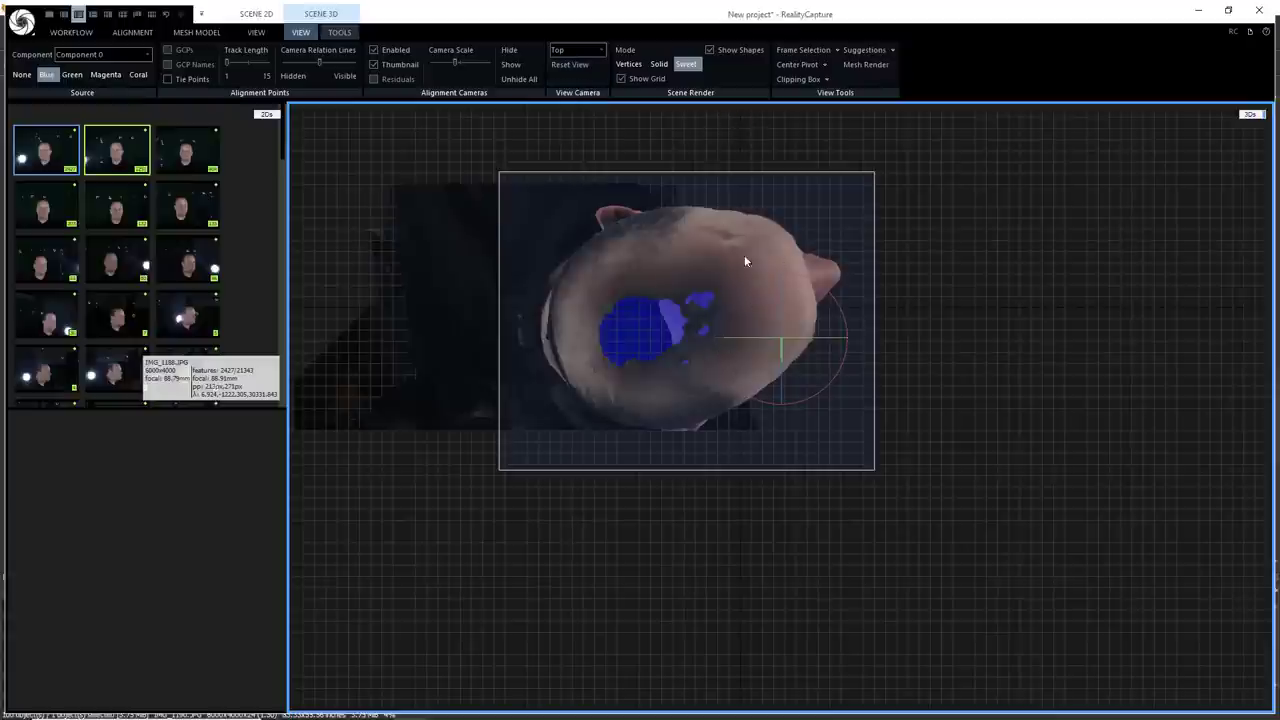
{"action": "left_click_drag", "start_coordinate": [745, 261], "coordinate": [757, 400]}
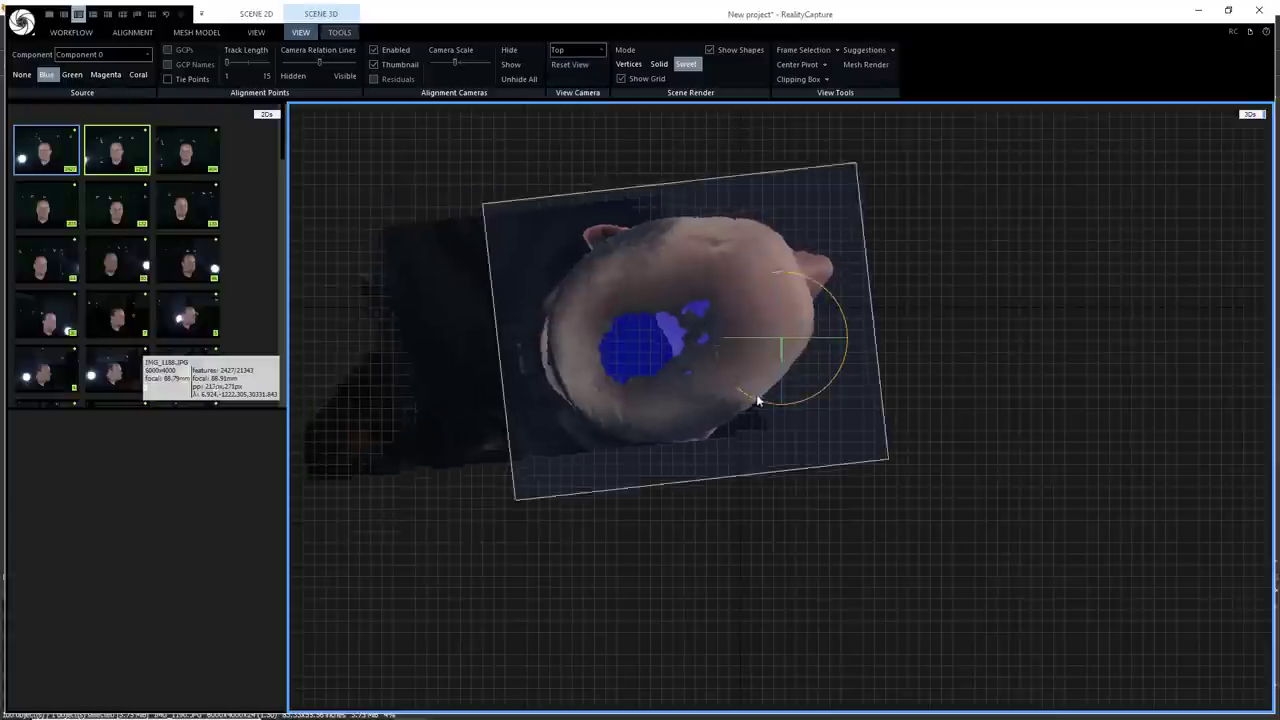
{"action": "left_click_drag", "start_coordinate": [755, 400], "coordinate": [845, 405]}
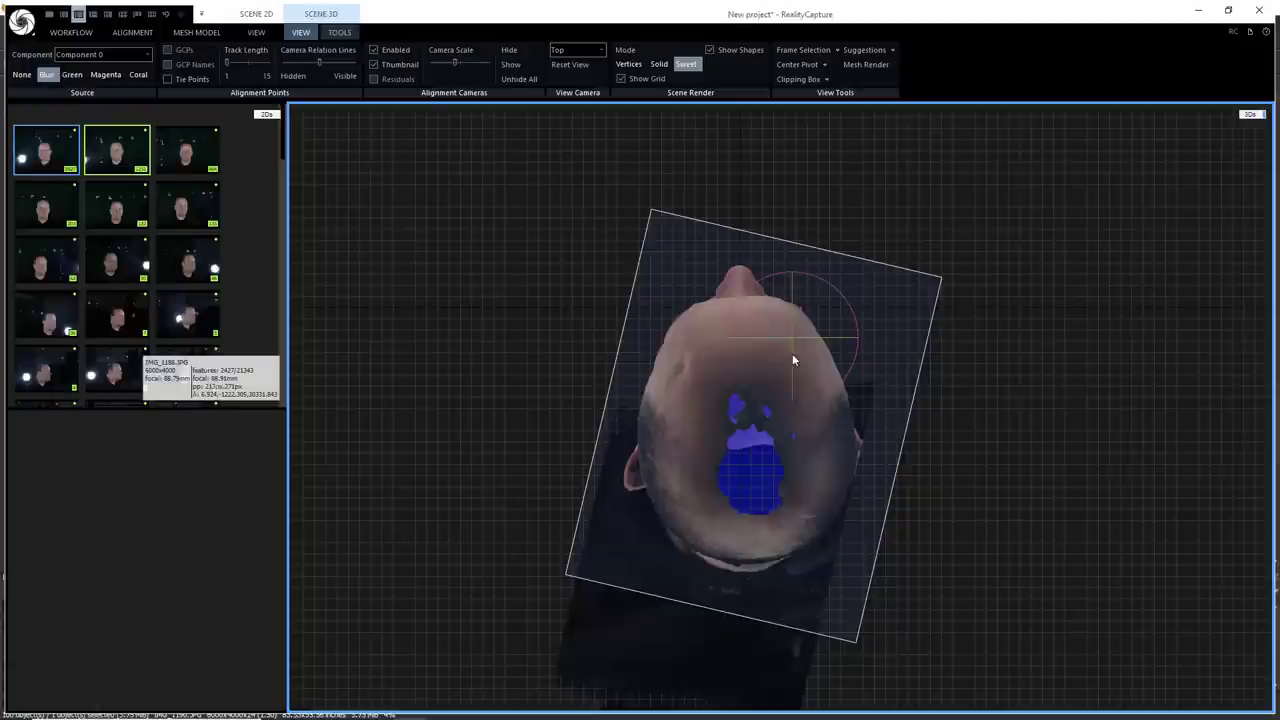
{"action": "mouse_move", "coordinate": [573, 124]}
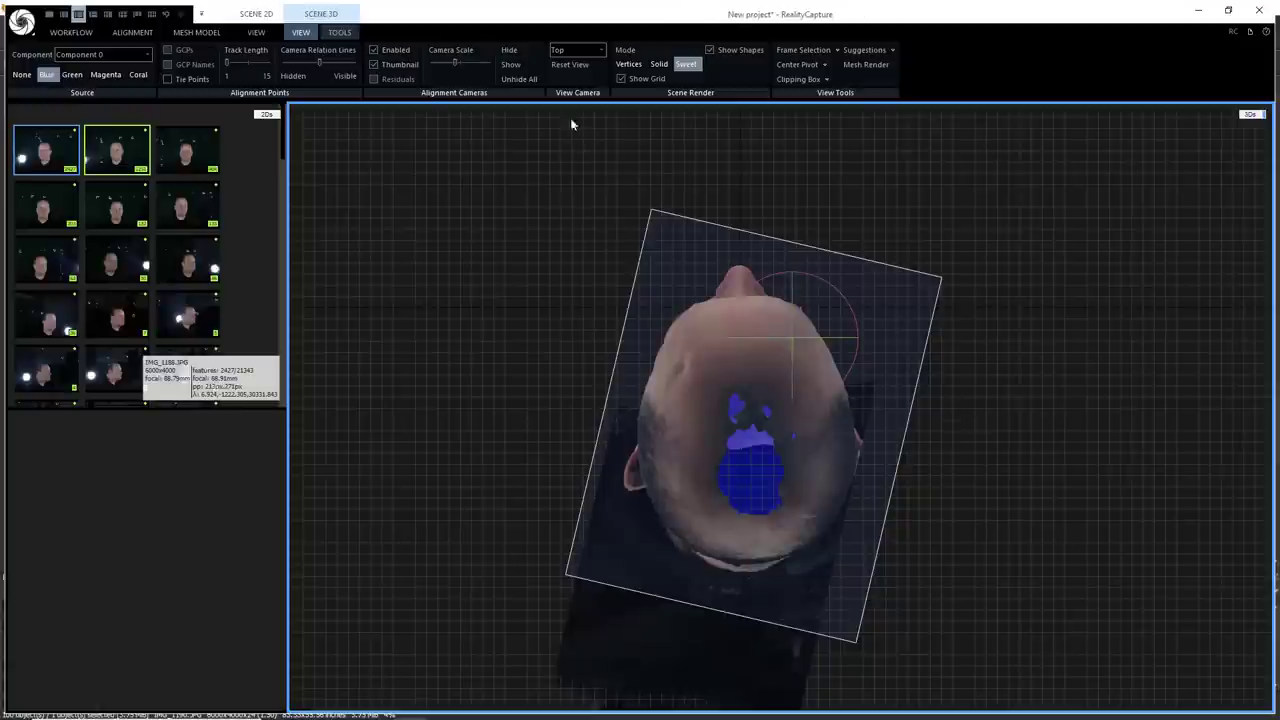
- Check the box alignment from Left, Top and Front views, then return to Perspective
{"action": "left_click", "coordinate": [577, 50]}
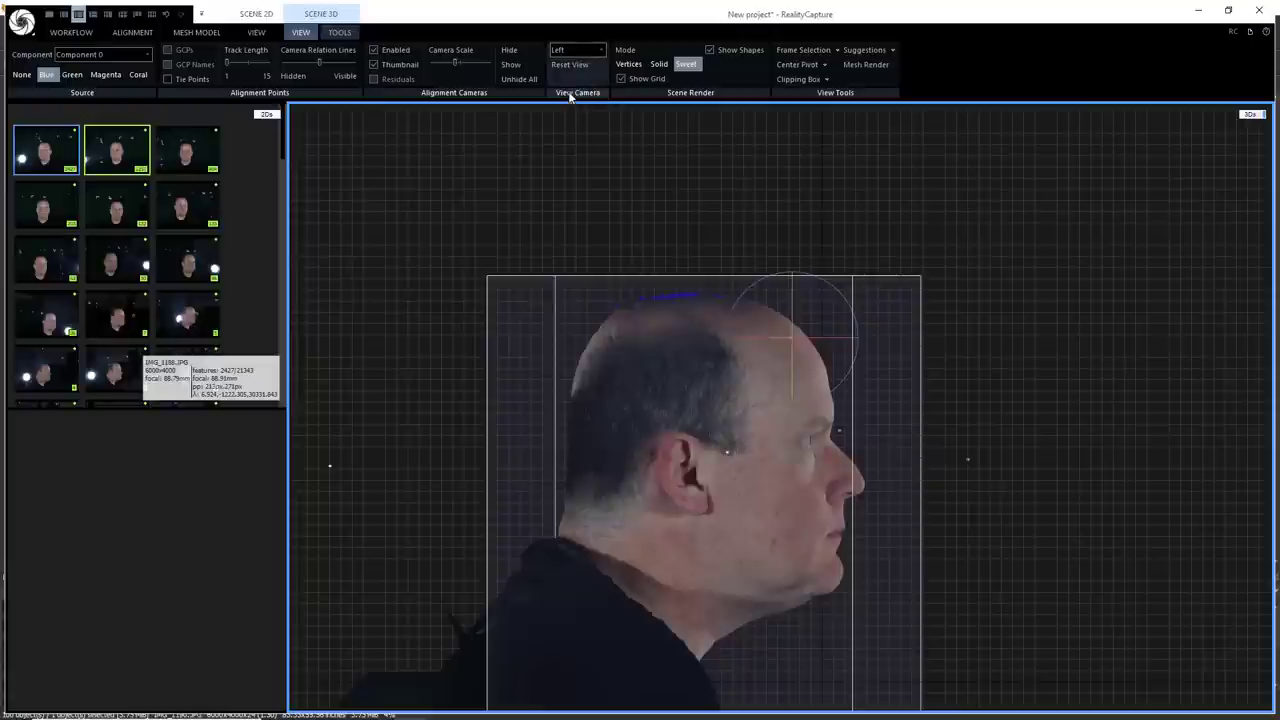
{"action": "mouse_move", "coordinate": [897, 468]}
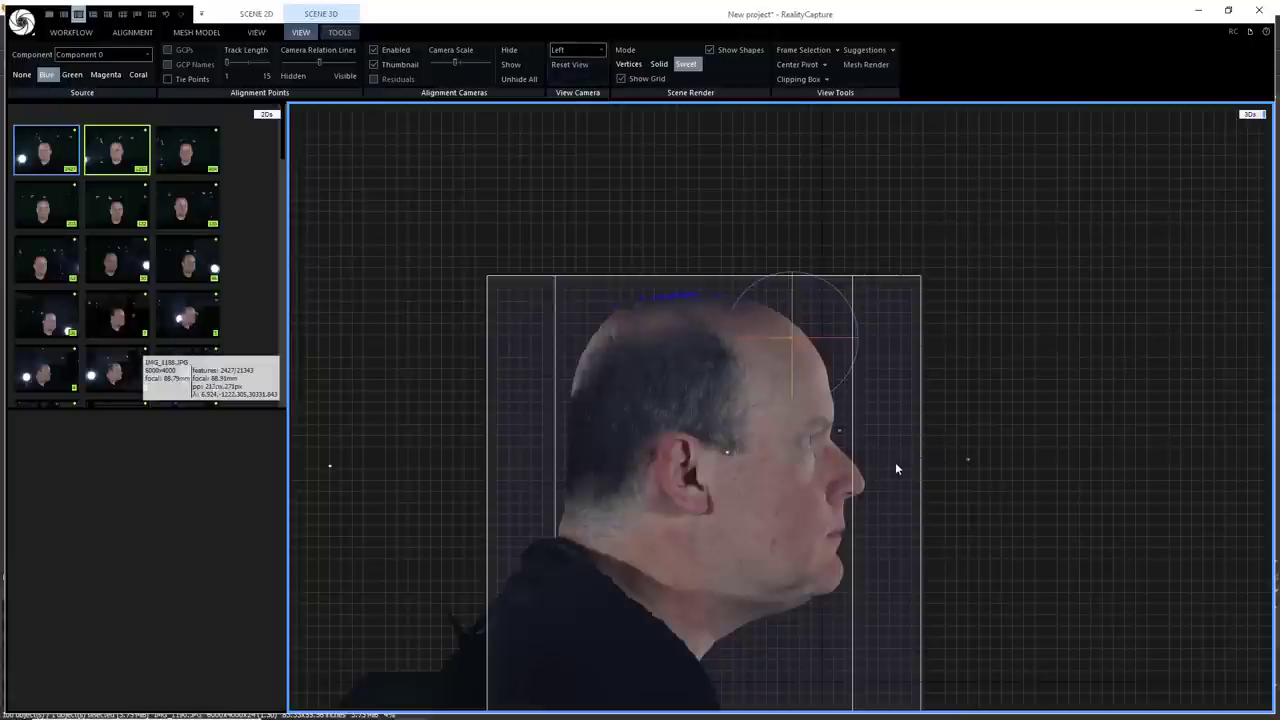
{"action": "left_click", "coordinate": [577, 50]}
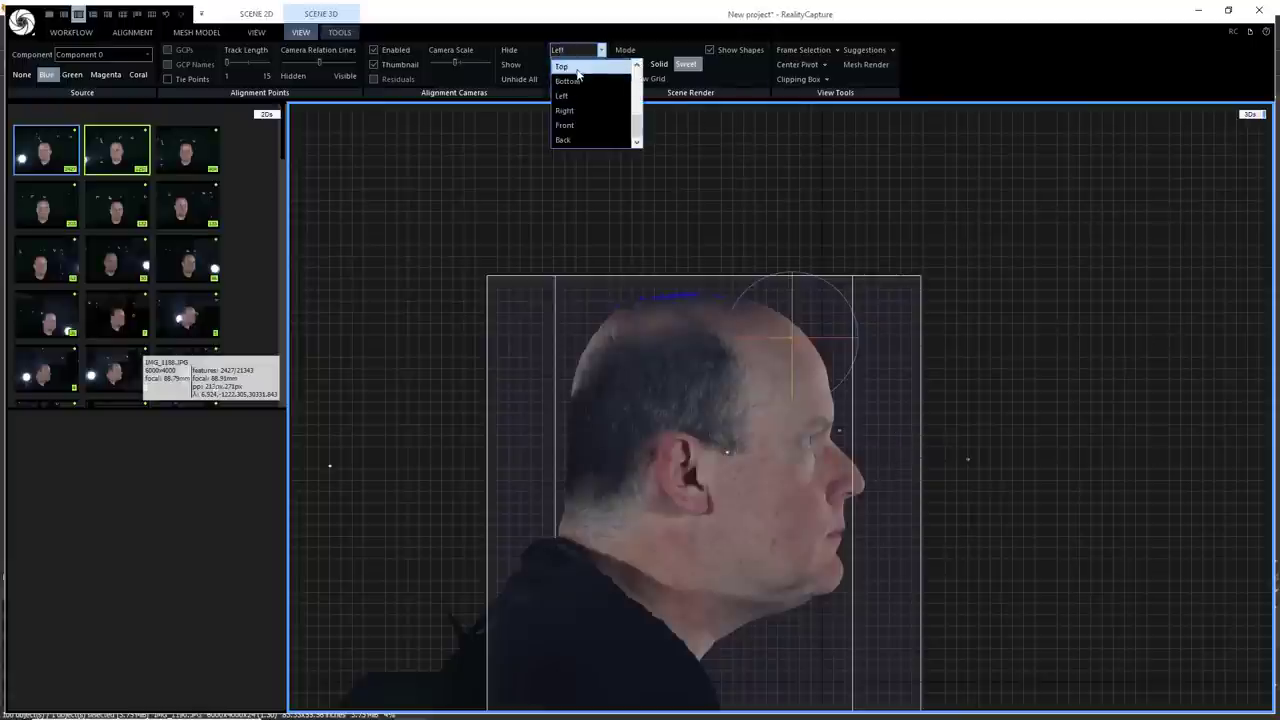
{"action": "left_click", "coordinate": [561, 66]}
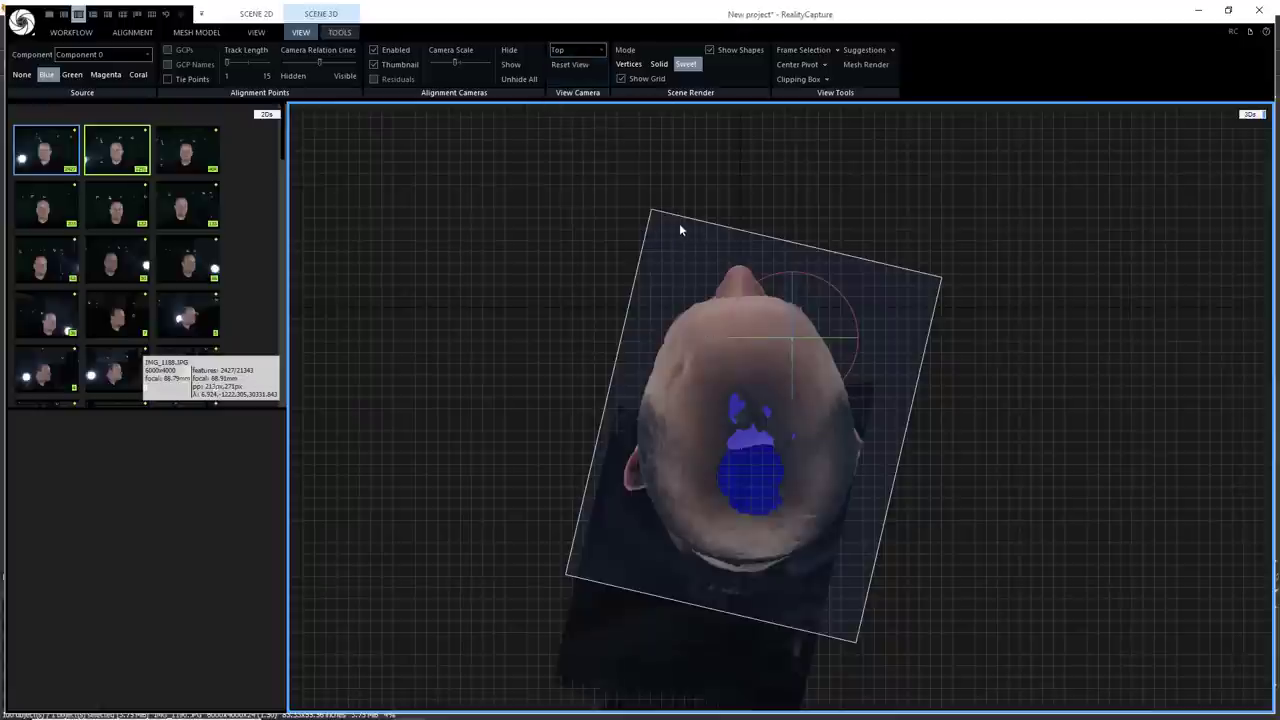
{"action": "left_click", "coordinate": [577, 50]}
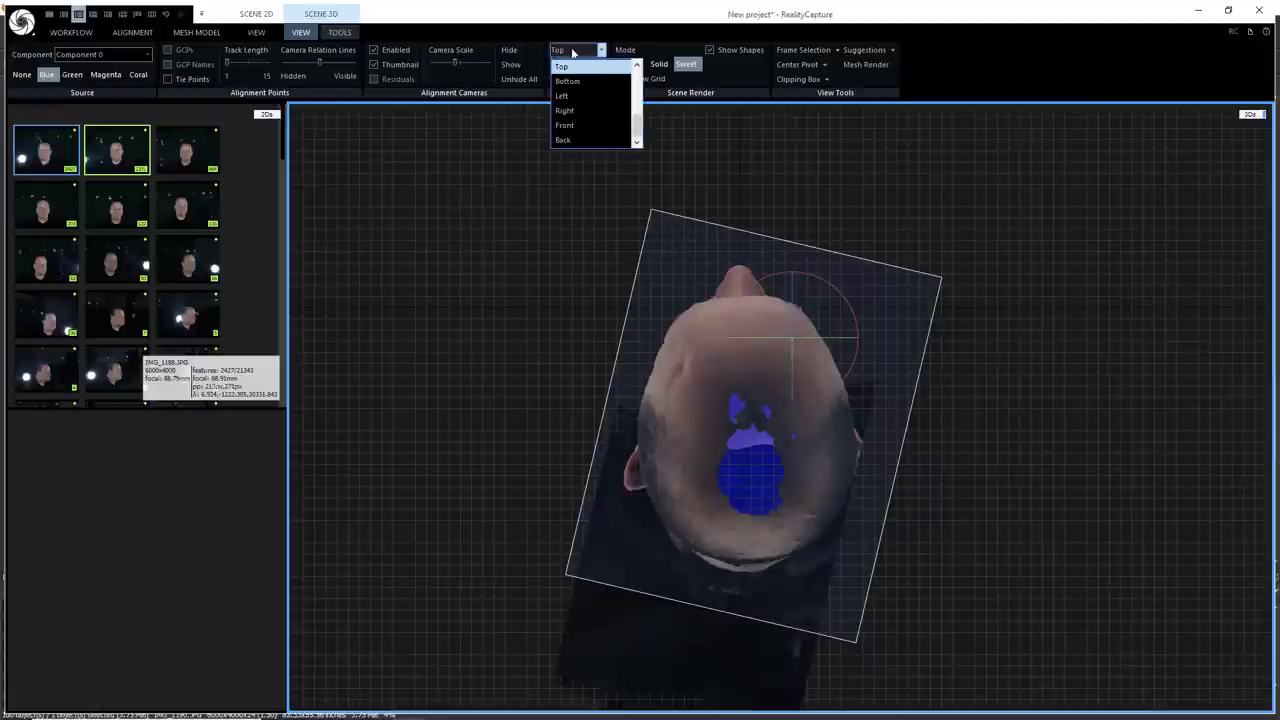
{"action": "left_click", "coordinate": [564, 125]}
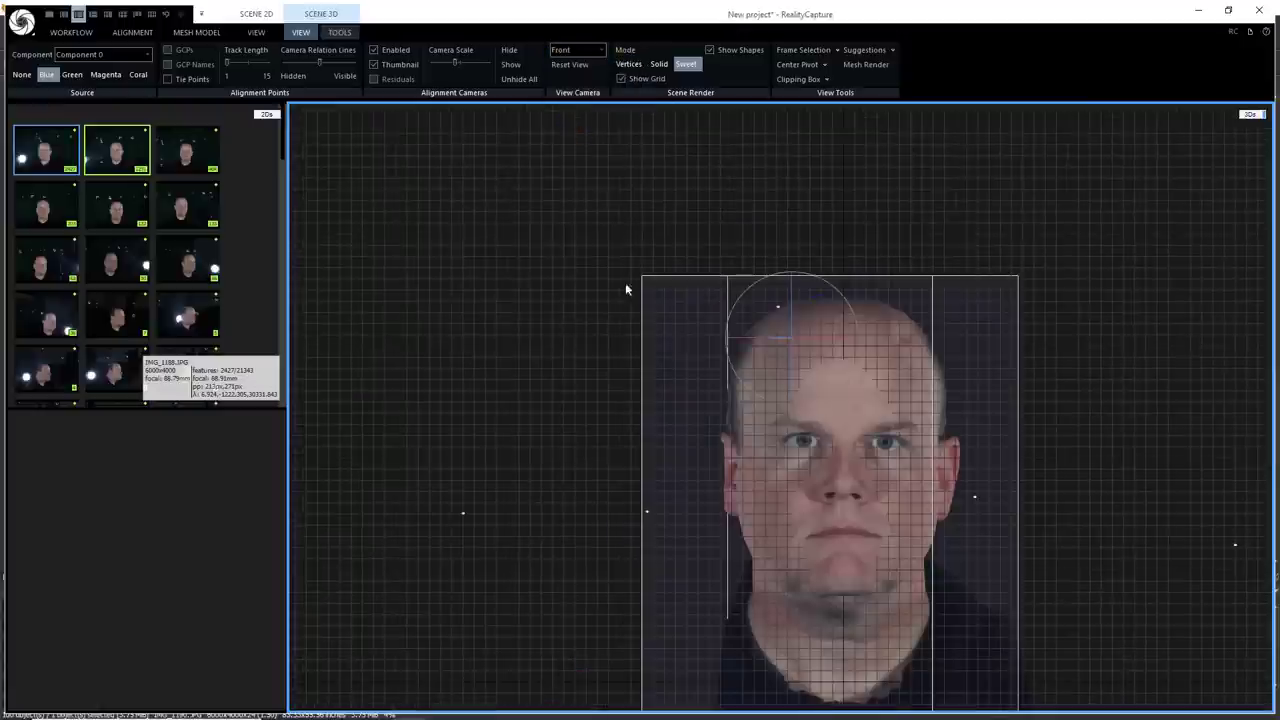
{"action": "left_click", "coordinate": [577, 50]}
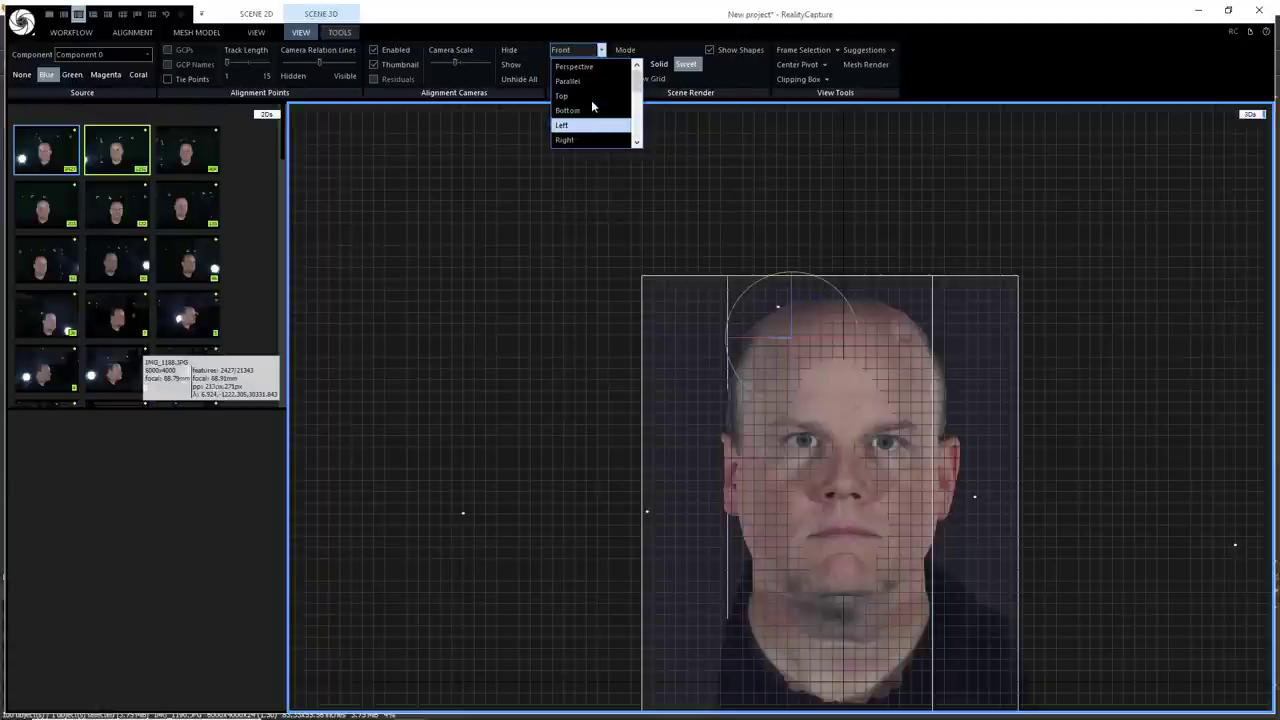
{"action": "left_click", "coordinate": [574, 66]}
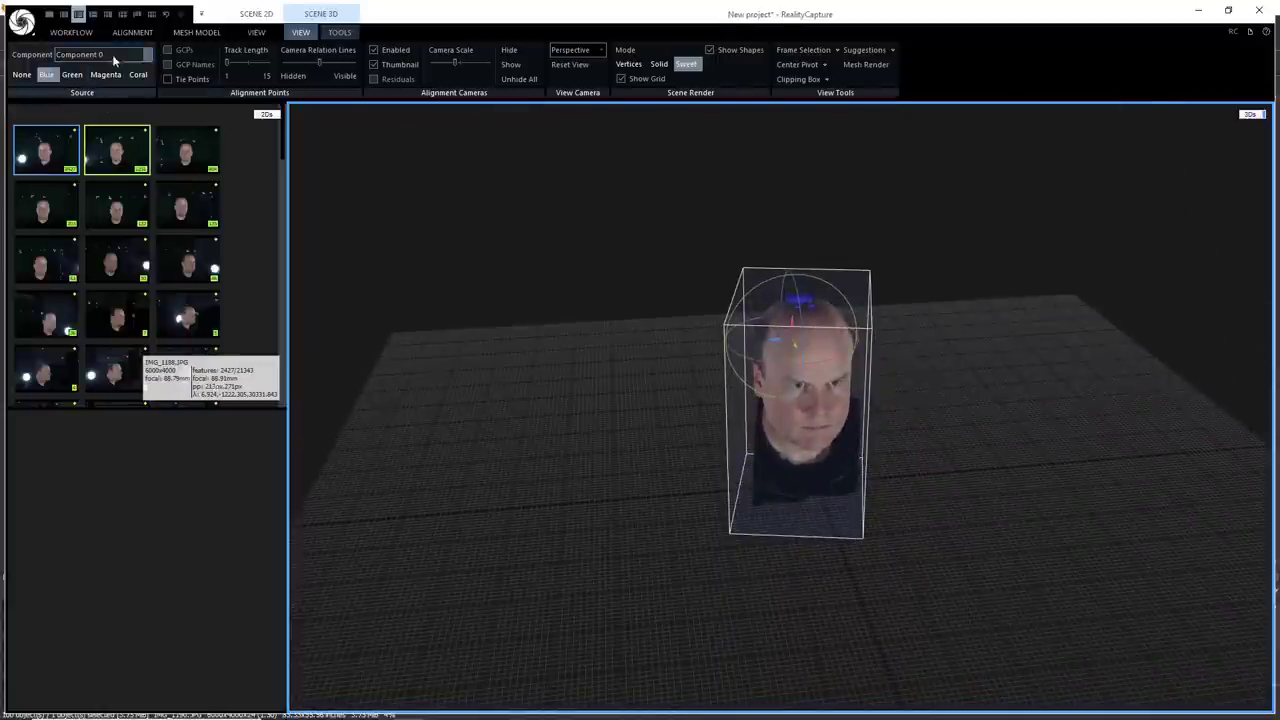
- Lasso the shoulders and torso in side view and filter them away, leaving the head
{"action": "left_click", "coordinate": [339, 32]}
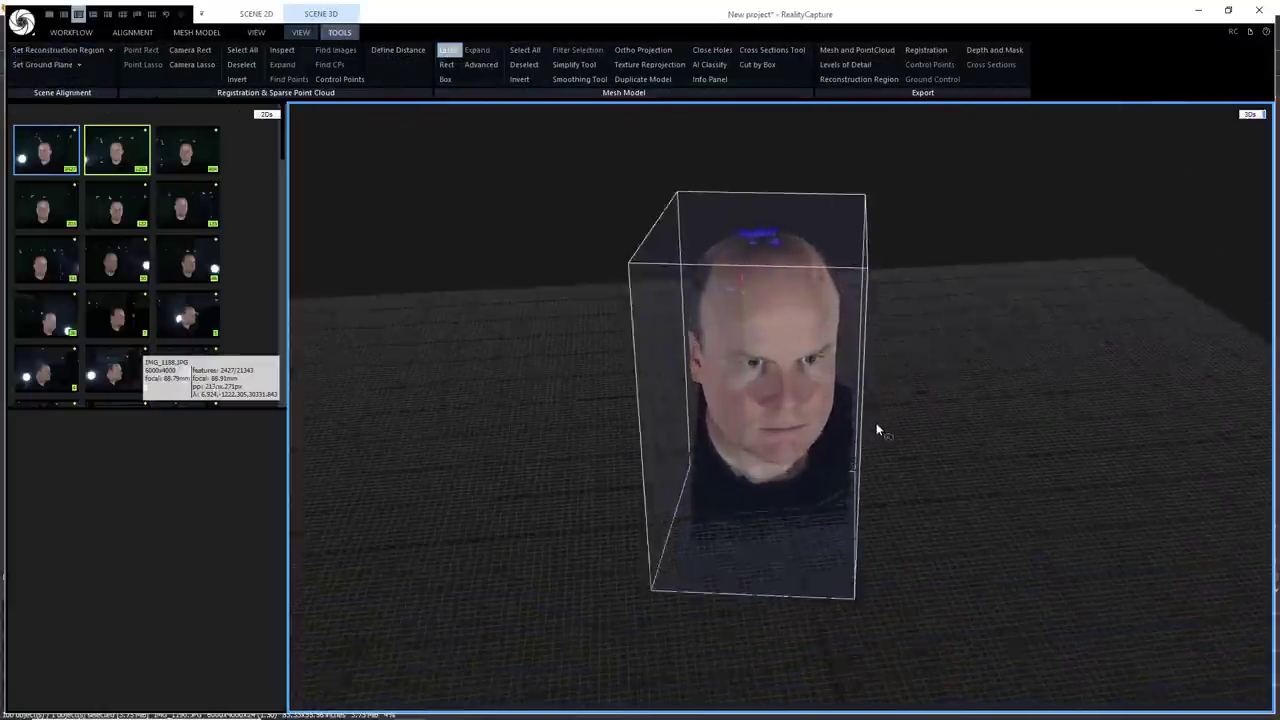
{"action": "left_click_drag", "start_coordinate": [878, 429], "coordinate": [998, 425]}
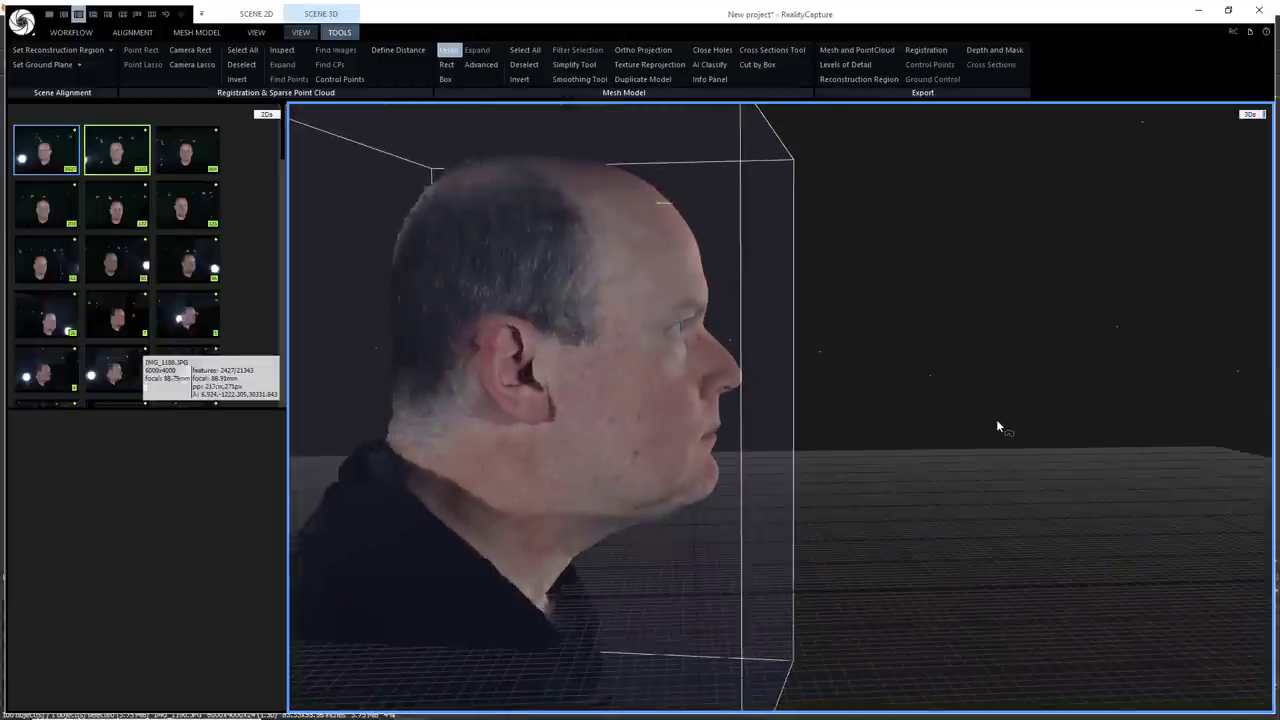
{"action": "left_click_drag", "start_coordinate": [998, 425], "coordinate": [766, 444]}
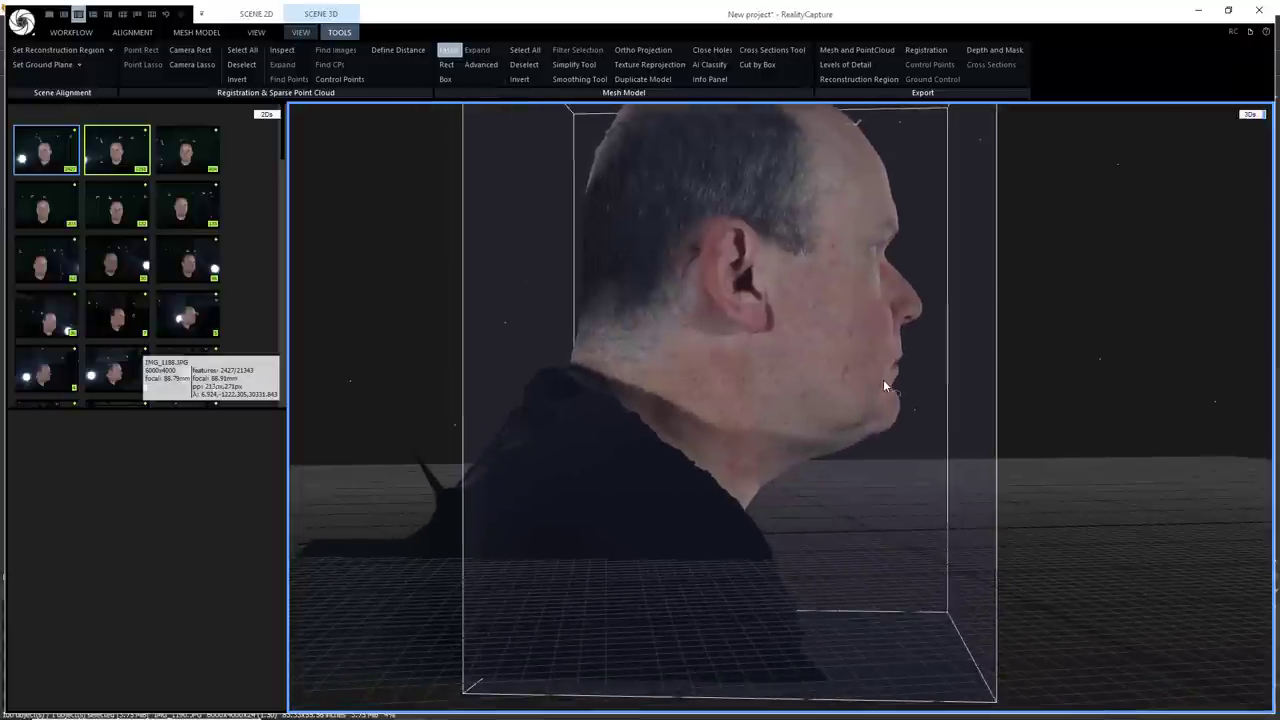
{"action": "mouse_move", "coordinate": [590, 392]}
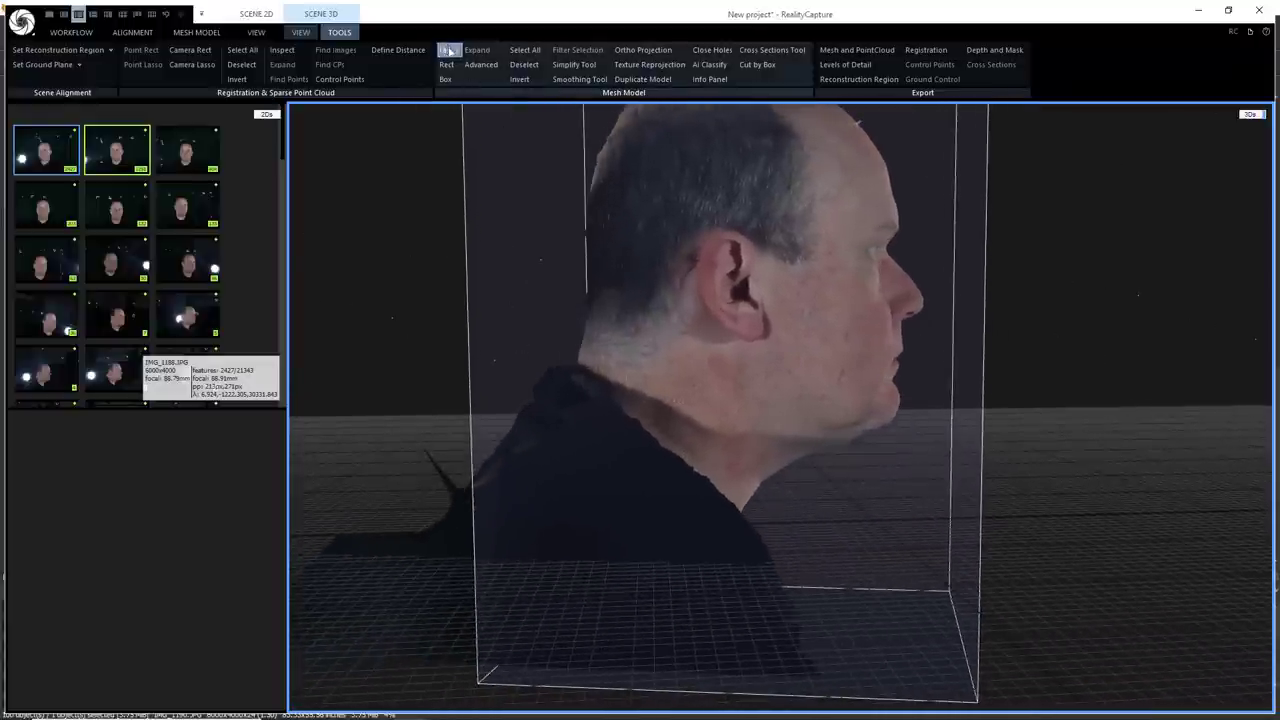
{"action": "left_click_drag", "start_coordinate": [510, 315], "coordinate": [900, 578]}
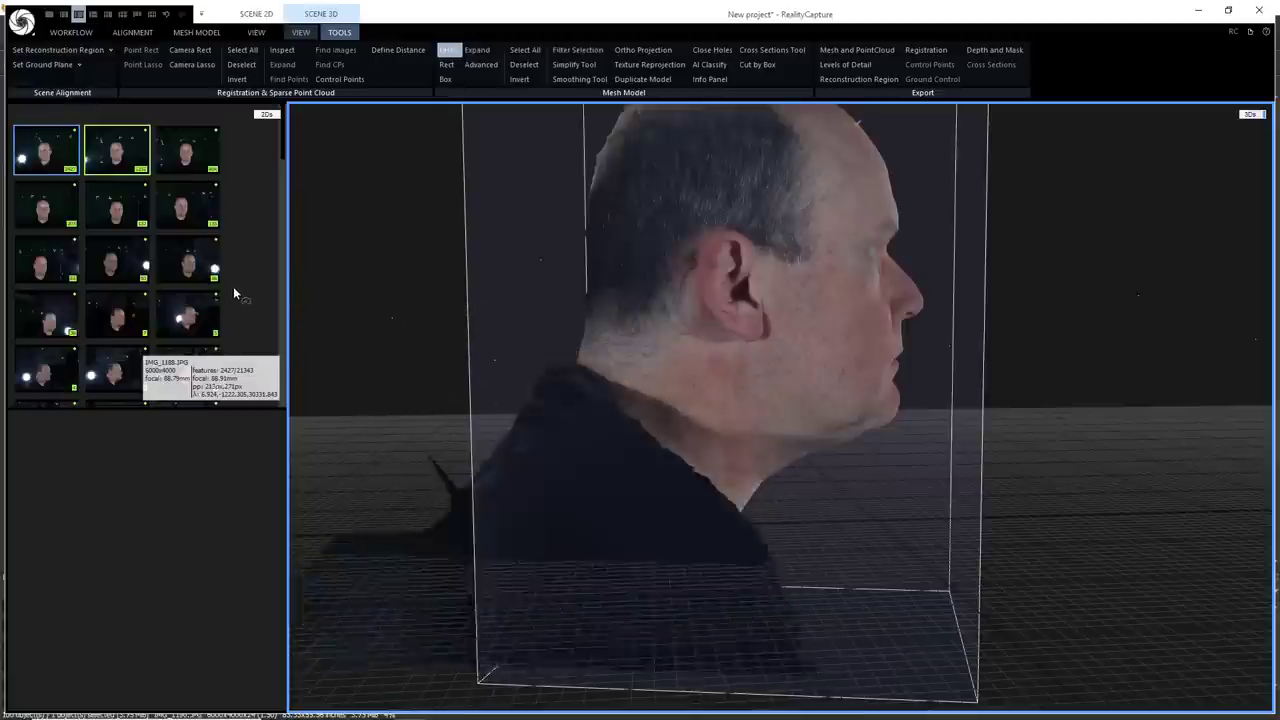
{"action": "left_click", "coordinate": [578, 49]}
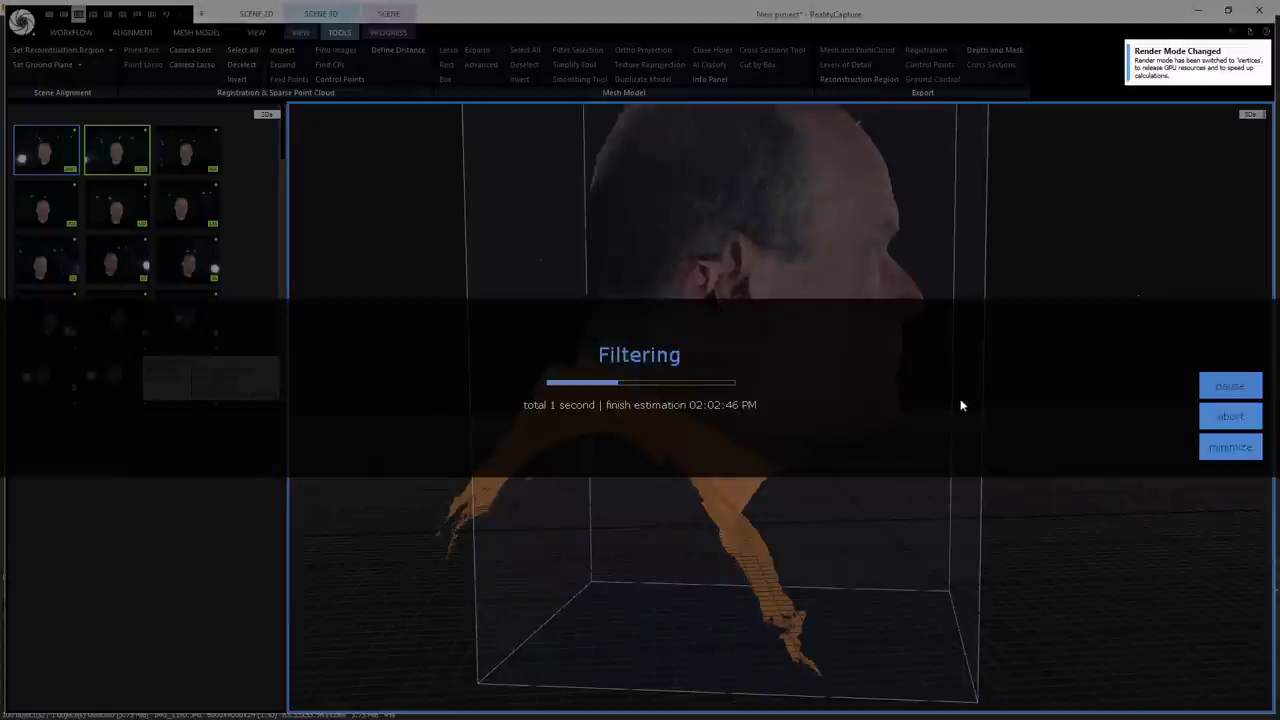
{"action": "mouse_move", "coordinate": [1025, 500]}
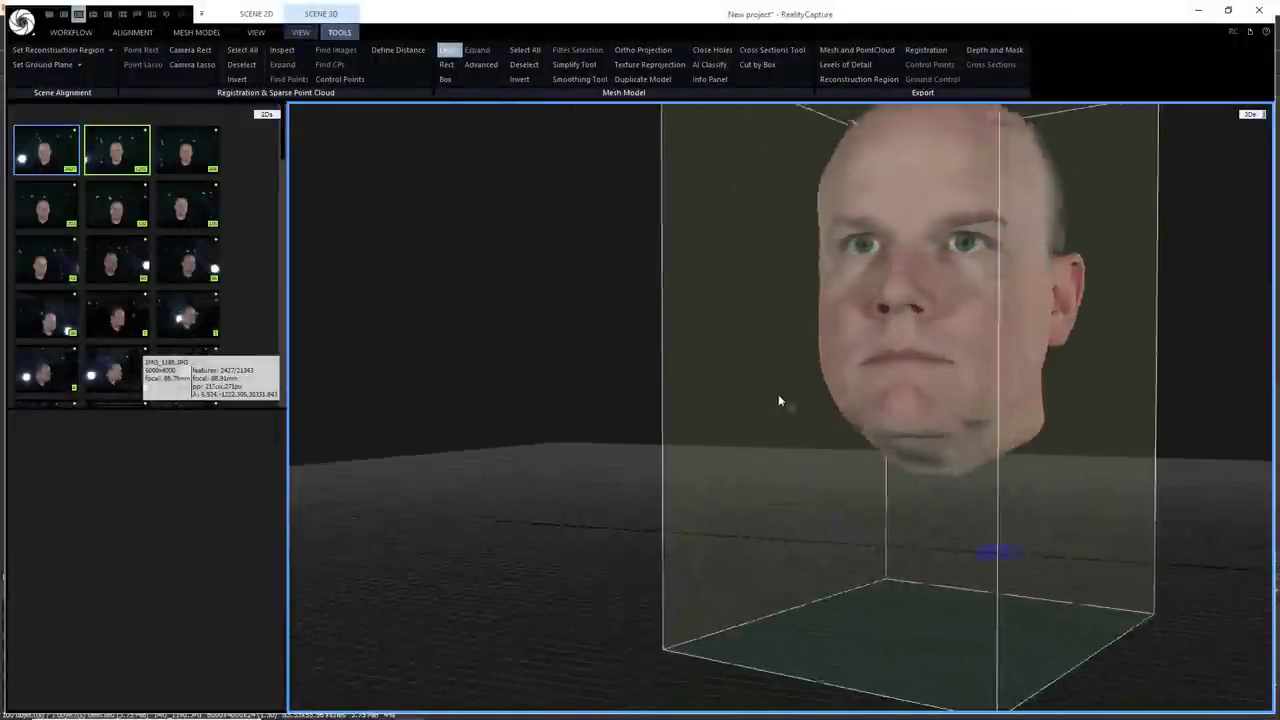
{"action": "left_click_drag", "start_coordinate": [780, 400], "coordinate": [895, 425]}
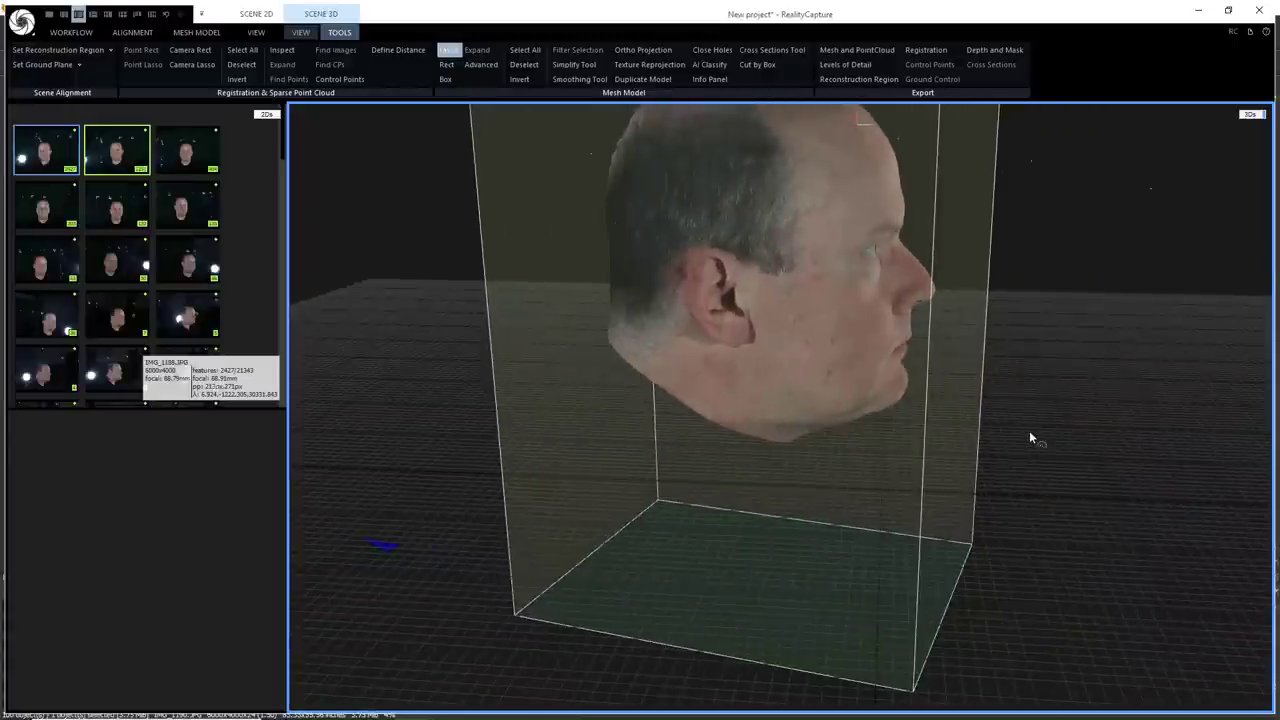
{"action": "mouse_move", "coordinate": [405, 586]}
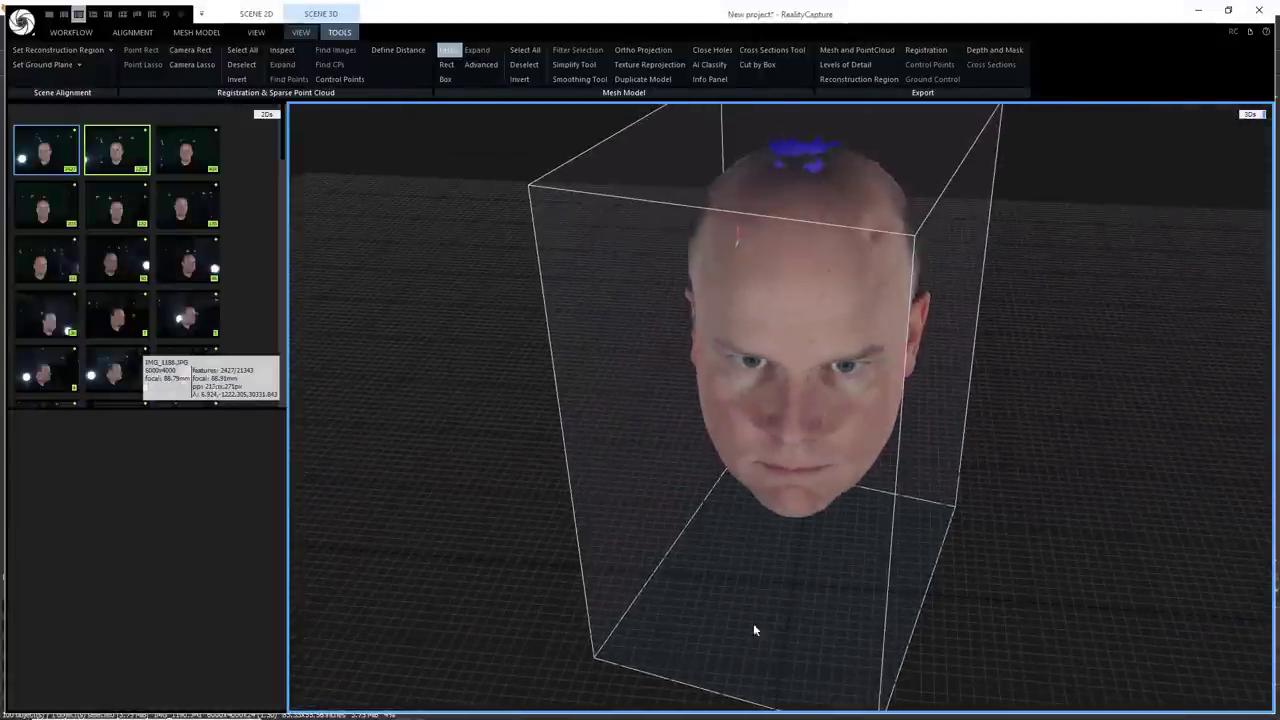
- Export the trimmed head mesh as FBX file DemoHead_v01, accepting the export settings
{"action": "left_click_drag", "start_coordinate": [755, 630], "coordinate": [800, 525]}
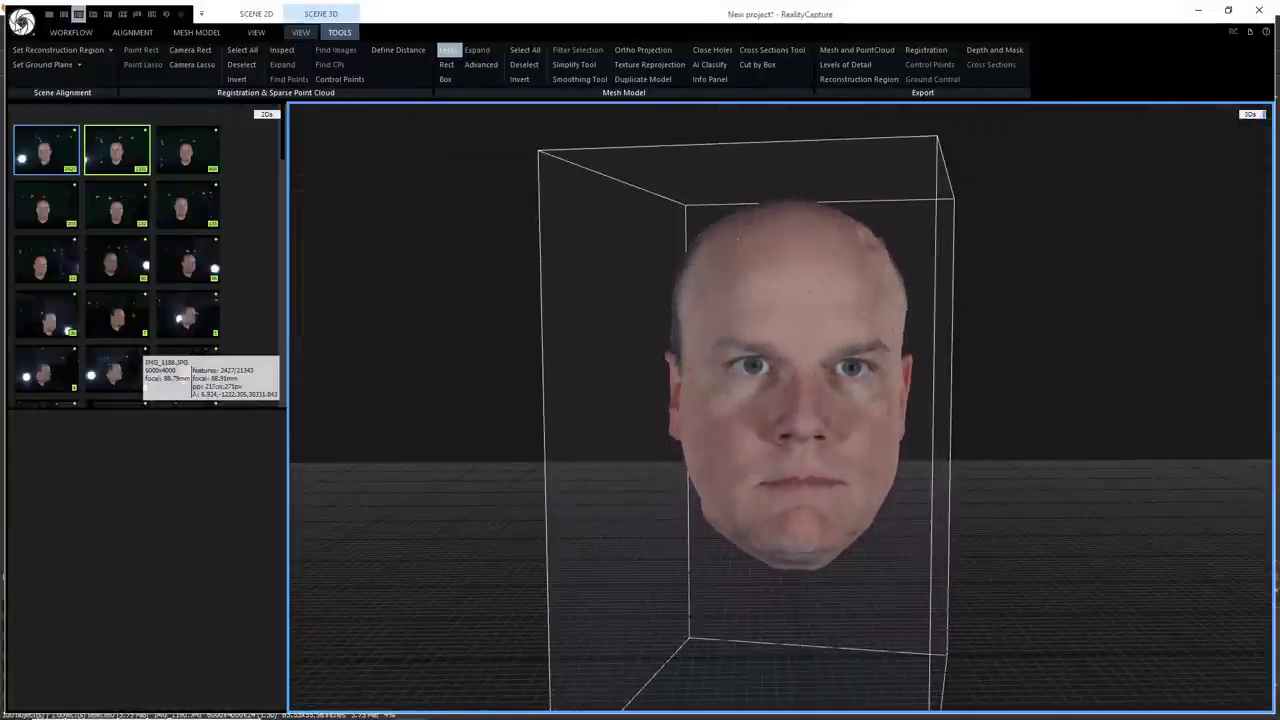
{"action": "left_click", "coordinate": [22, 22]}
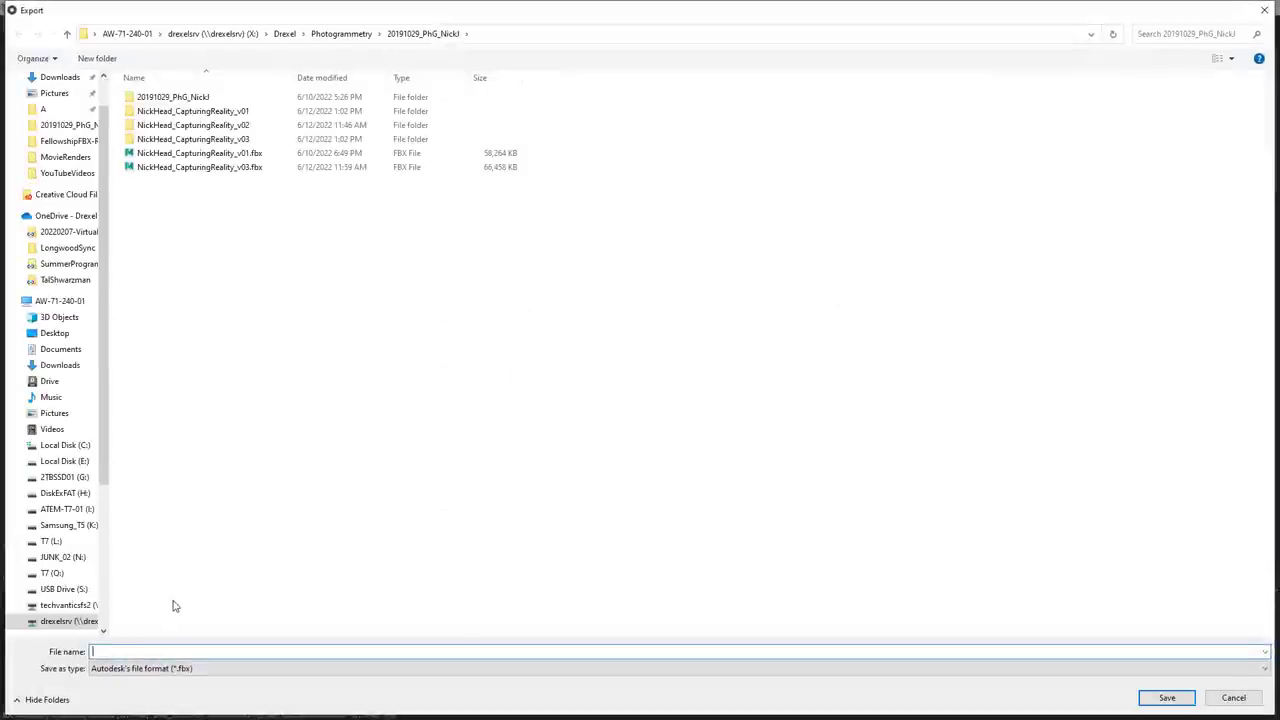
{"action": "type", "text": "DemoD"}
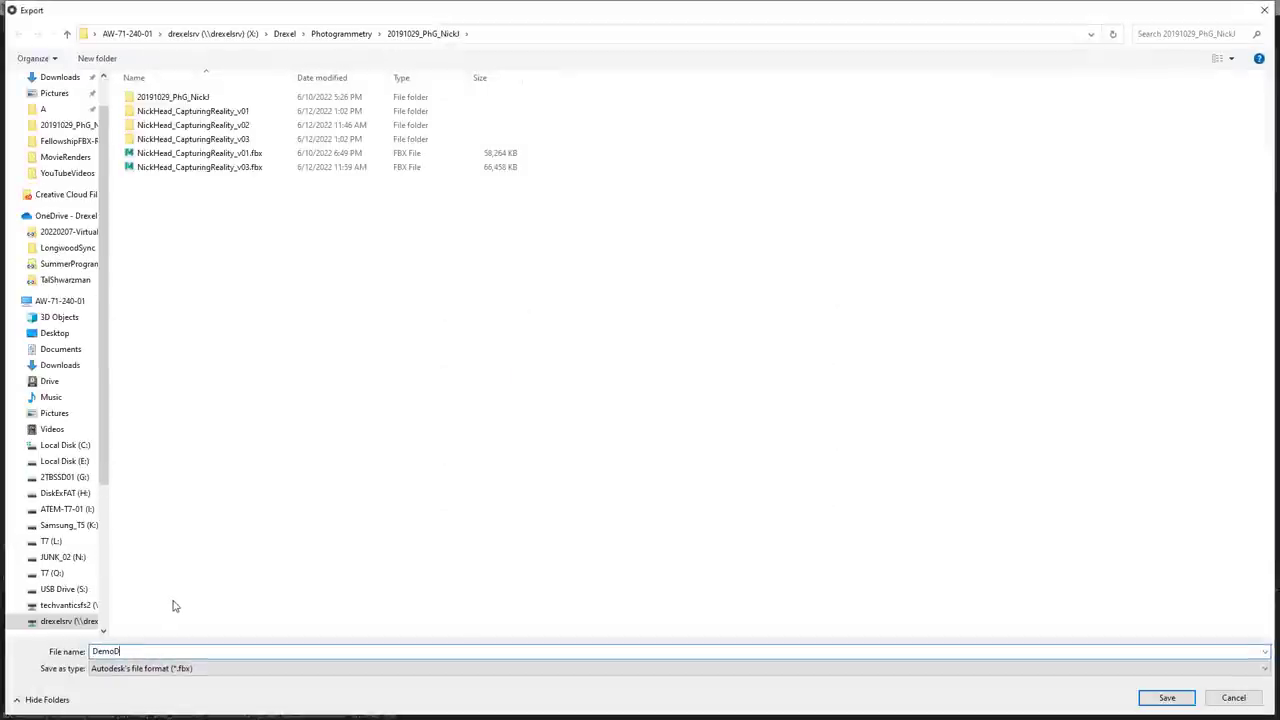
{"action": "type", "text": "Head_v01"}
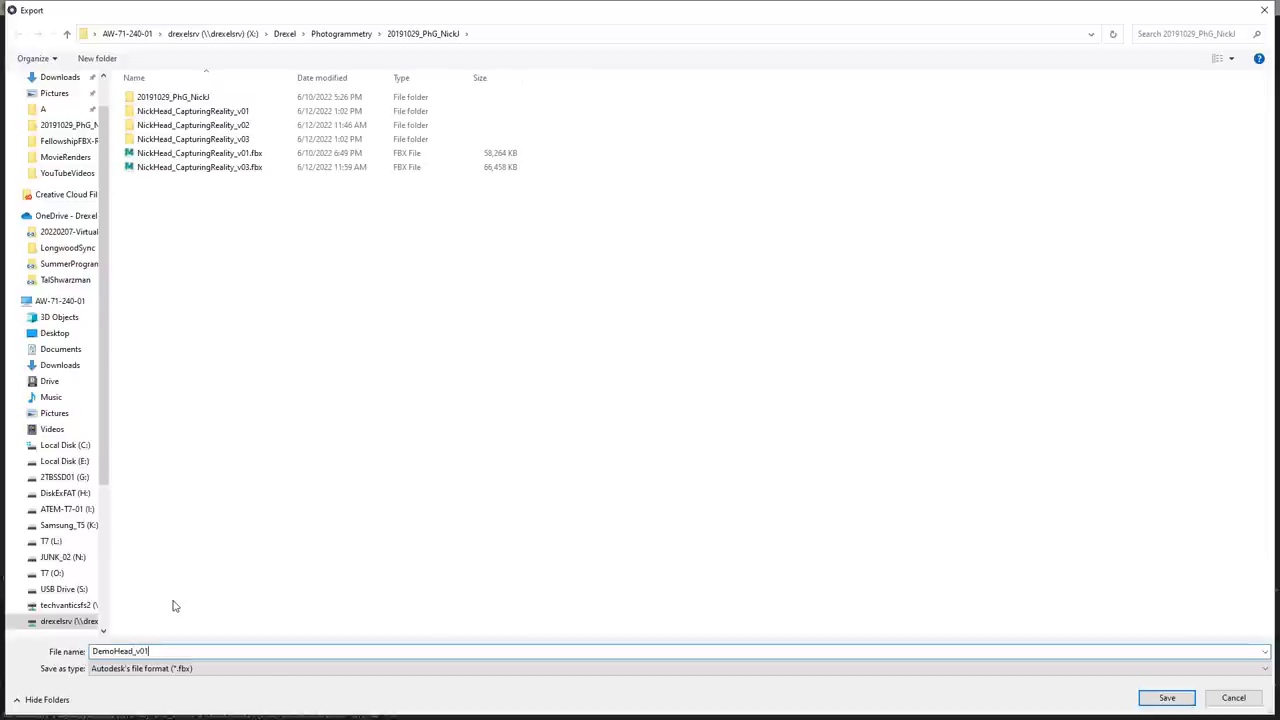
{"action": "left_click", "coordinate": [1166, 697]}
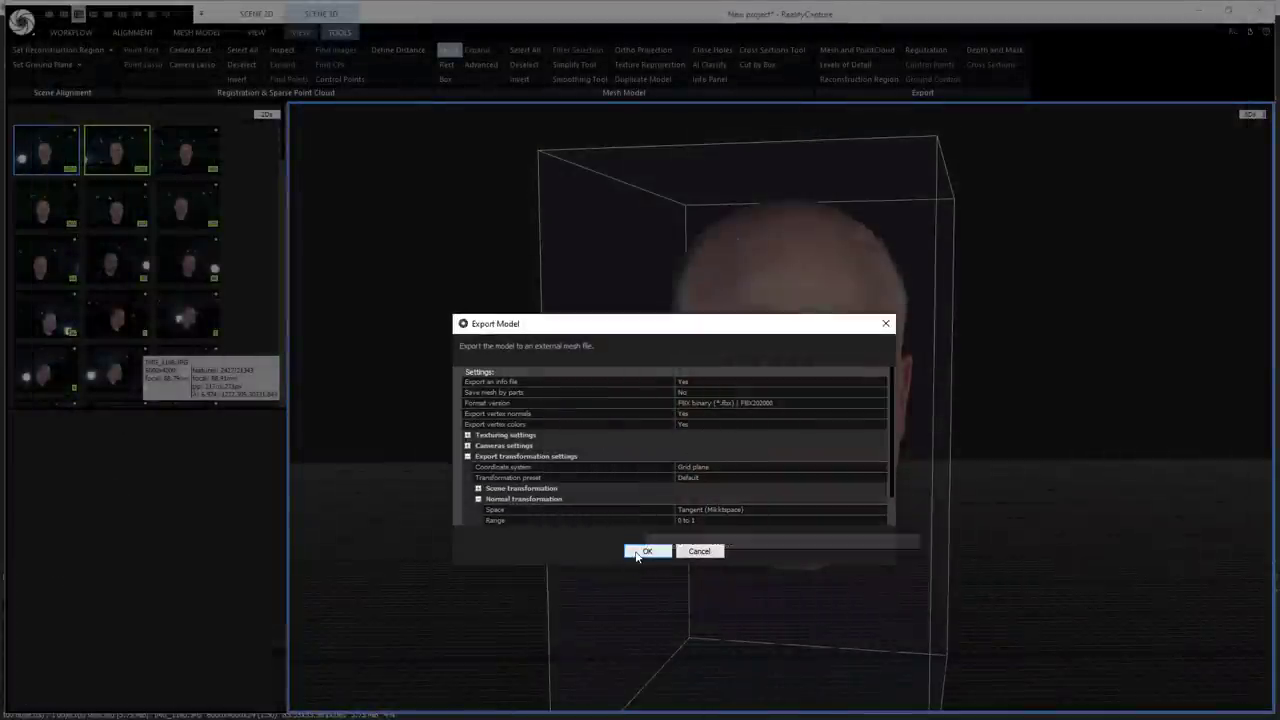
{"action": "left_click", "coordinate": [647, 551]}
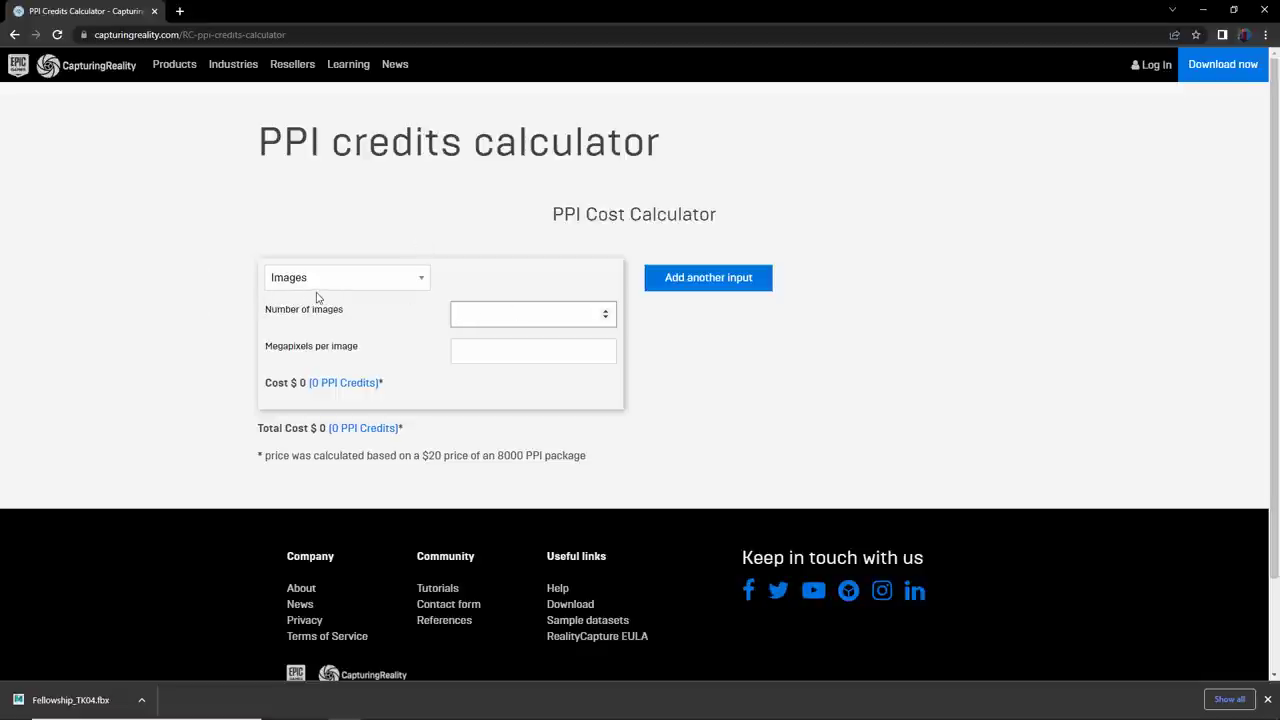
- Enter 86 images in the PPI calculator, giving $1.29 (516 credits) at 24 megapixels
{"action": "left_click", "coordinate": [520, 313]}
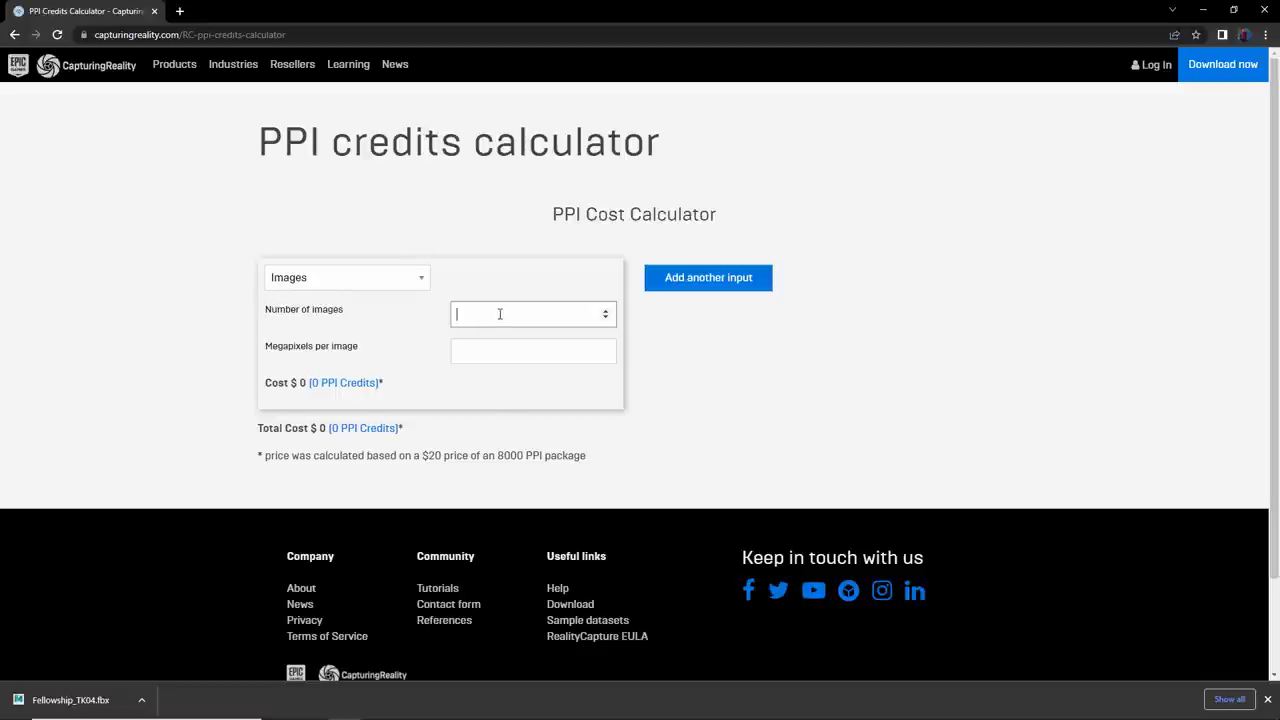
{"action": "type", "text": "86"}
{"action": "left_click", "coordinate": [533, 351]}
{"action": "type", "text": "24"}
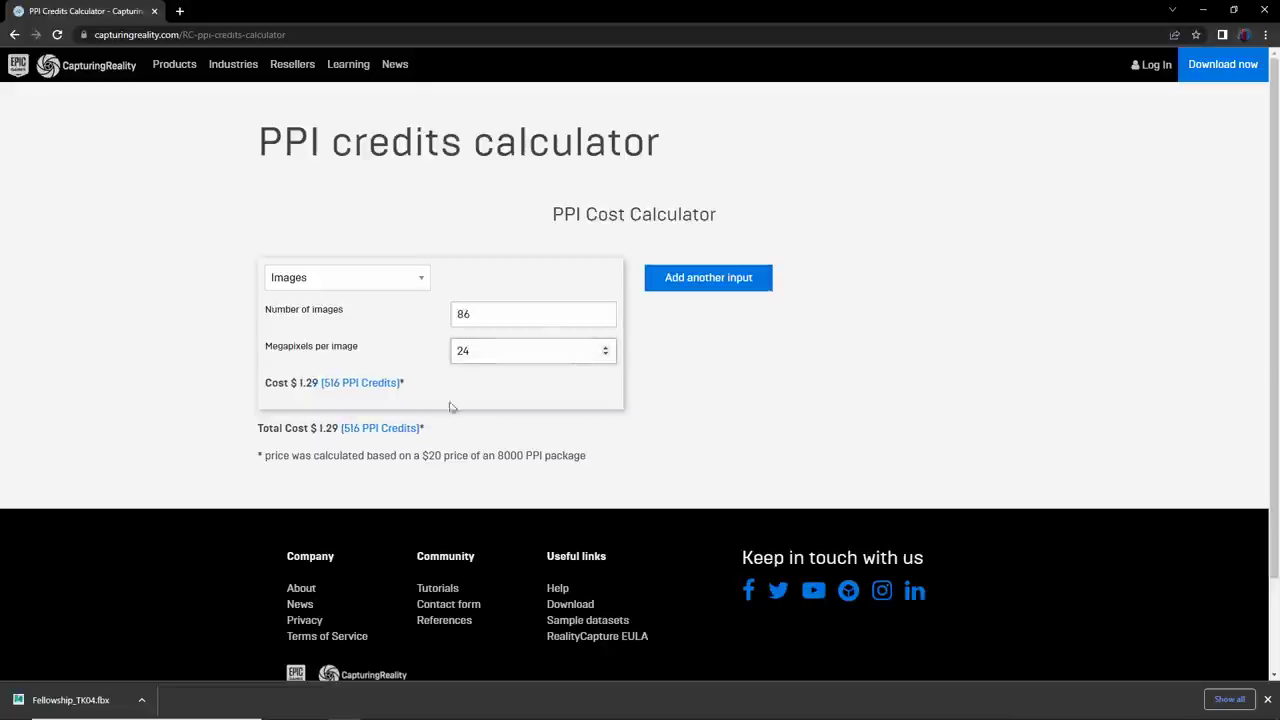
{"action": "mouse_move", "coordinate": [306, 400]}
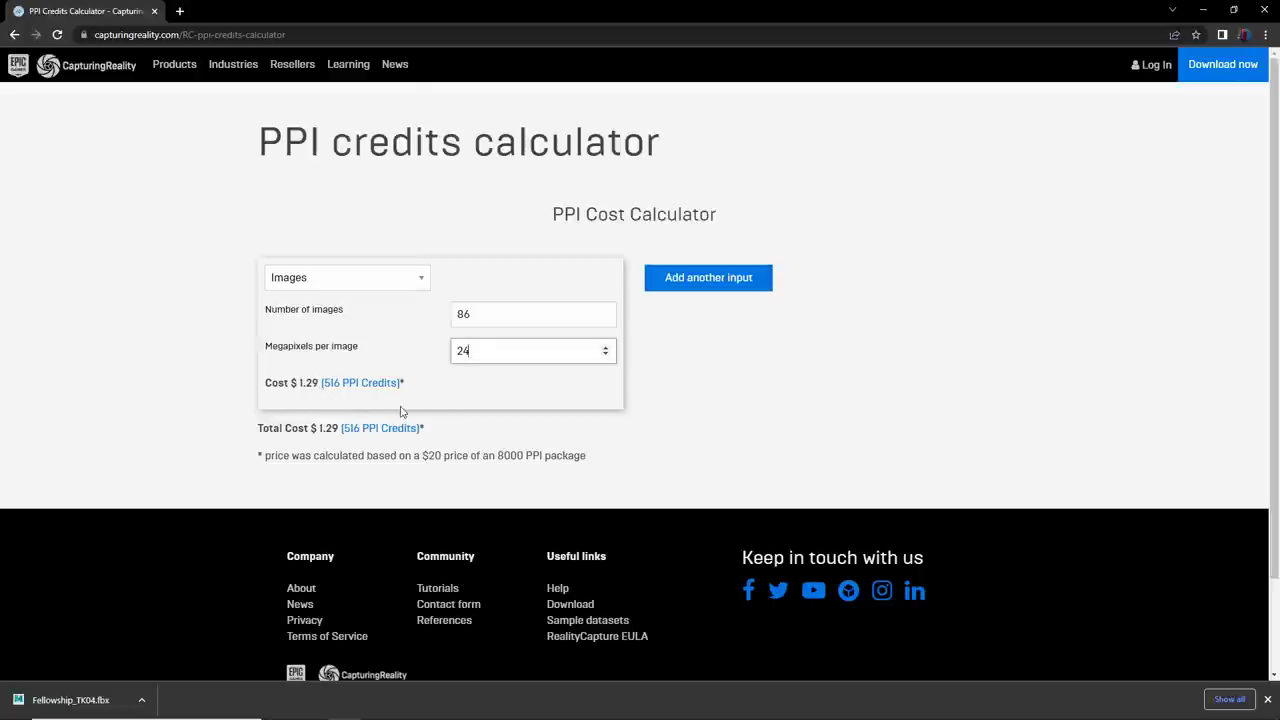
{"action": "mouse_move", "coordinate": [388, 400]}
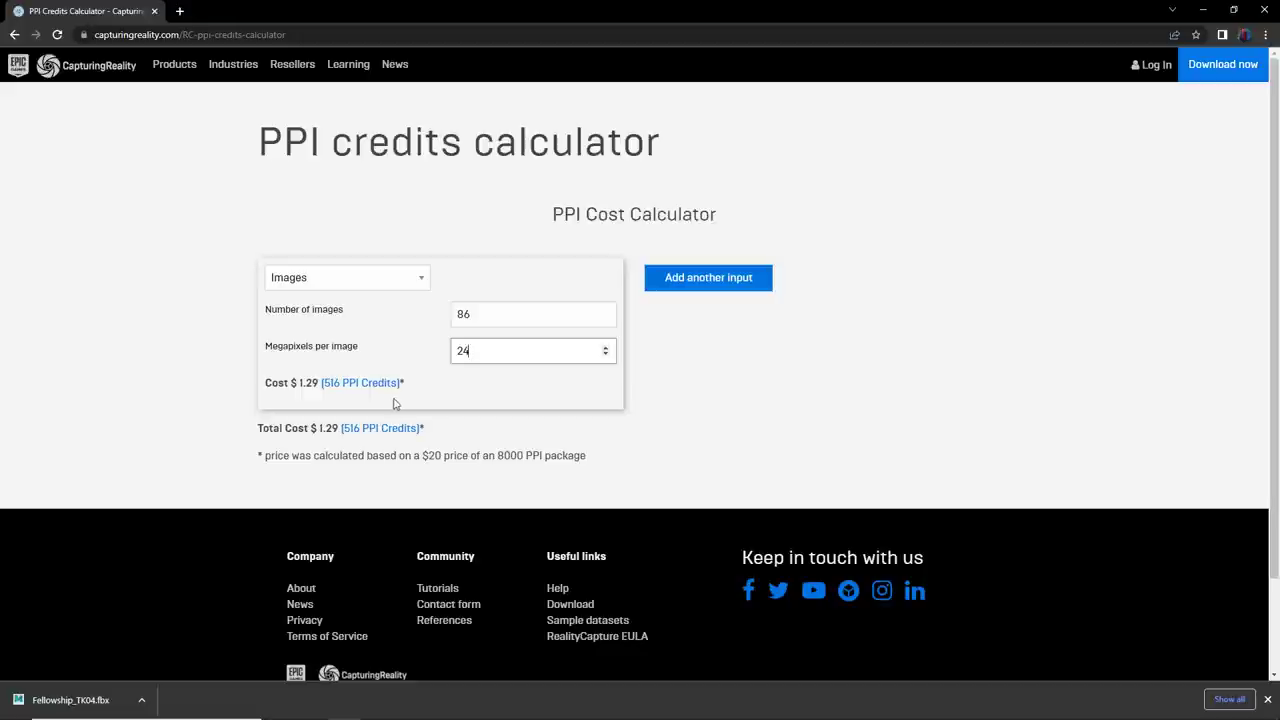
{"action": "mouse_move", "coordinate": [286, 395]}
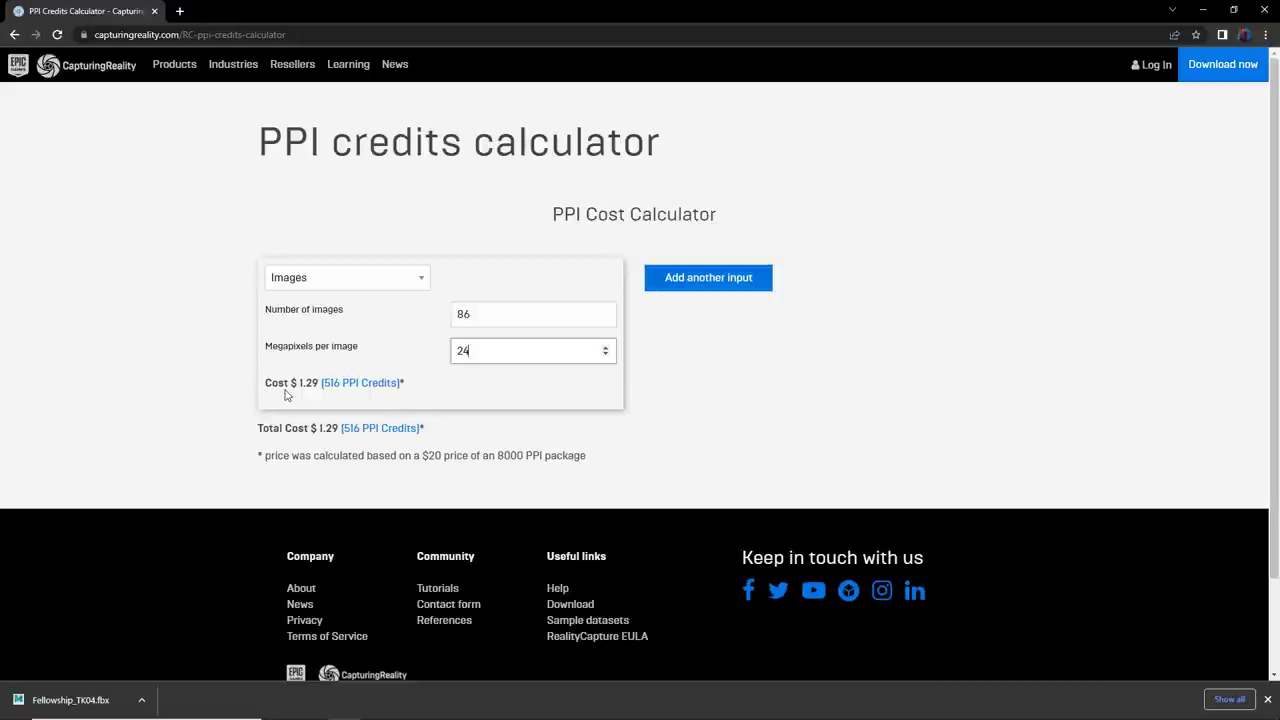
{"action": "mouse_move", "coordinate": [473, 392]}
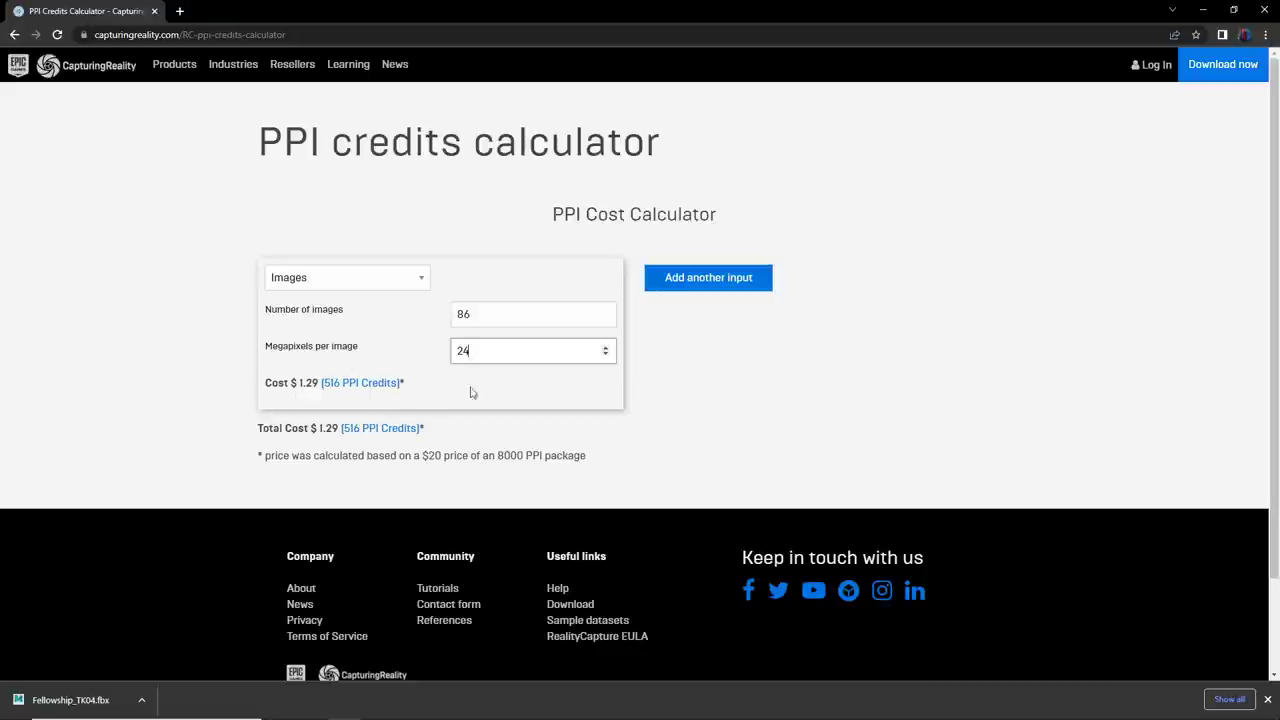
{"action": "mouse_move", "coordinate": [197, 270]}
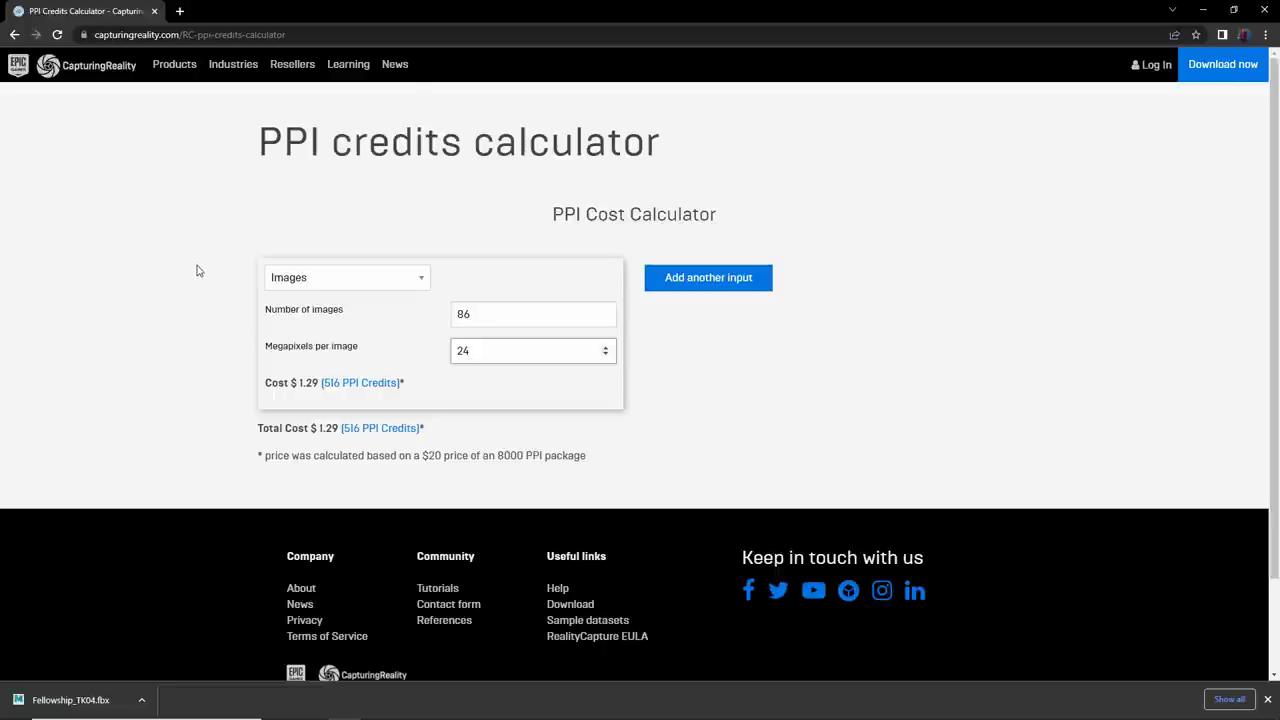
{"action": "mouse_move", "coordinate": [343, 410]}
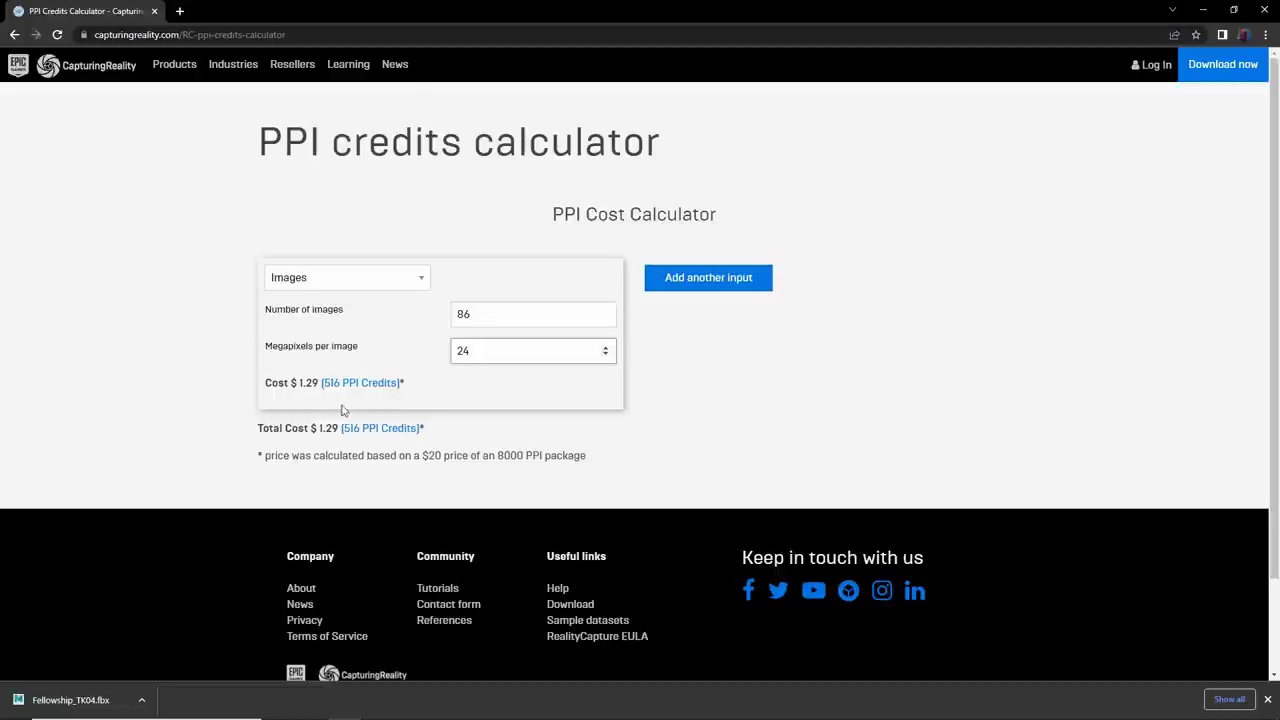
{"action": "mouse_move", "coordinate": [767, 415]}
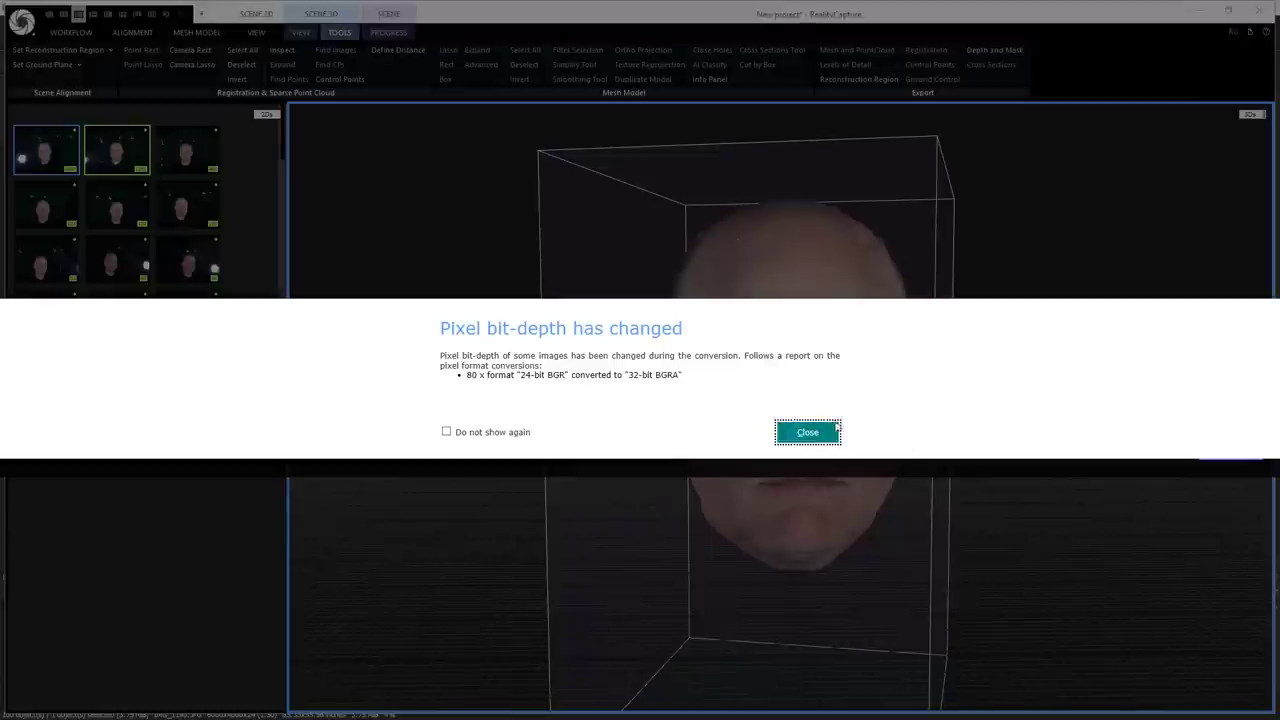
- Close the pixel bit-depth notice and switch to the MetaNick01 Unreal Editor window
{"action": "left_click", "coordinate": [807, 432]}
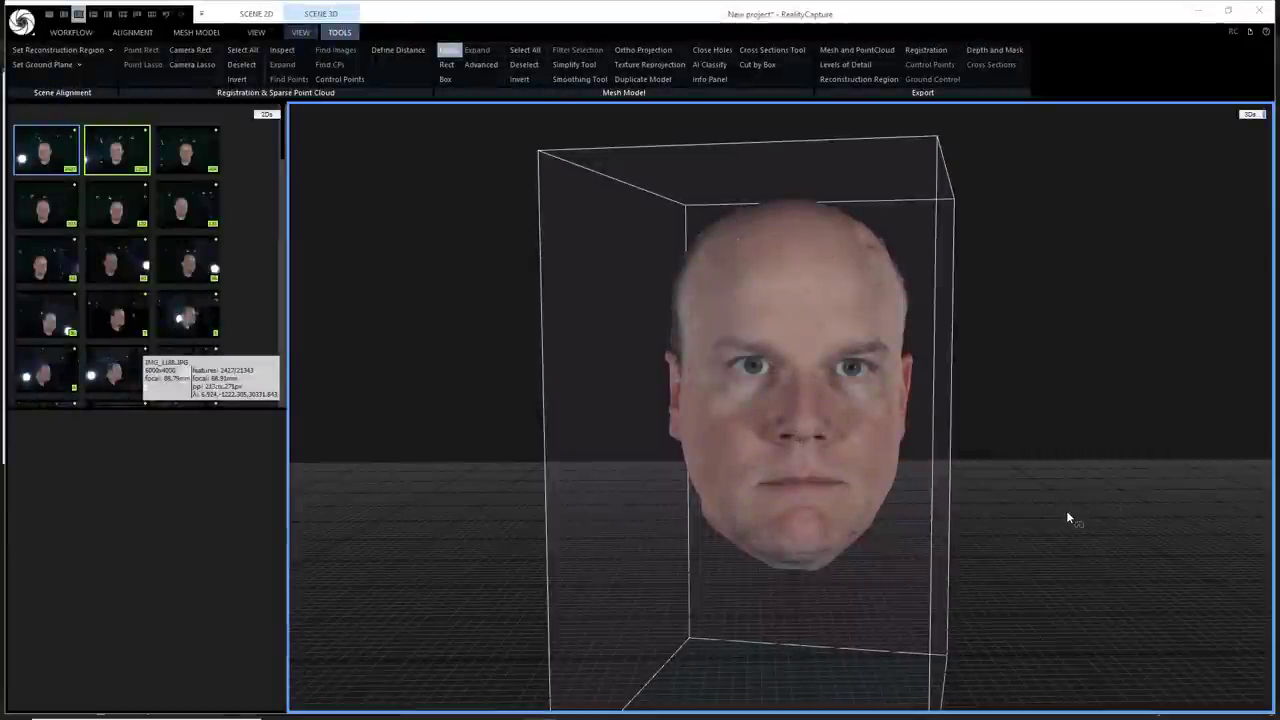
{"action": "mouse_move", "coordinate": [1040, 499]}
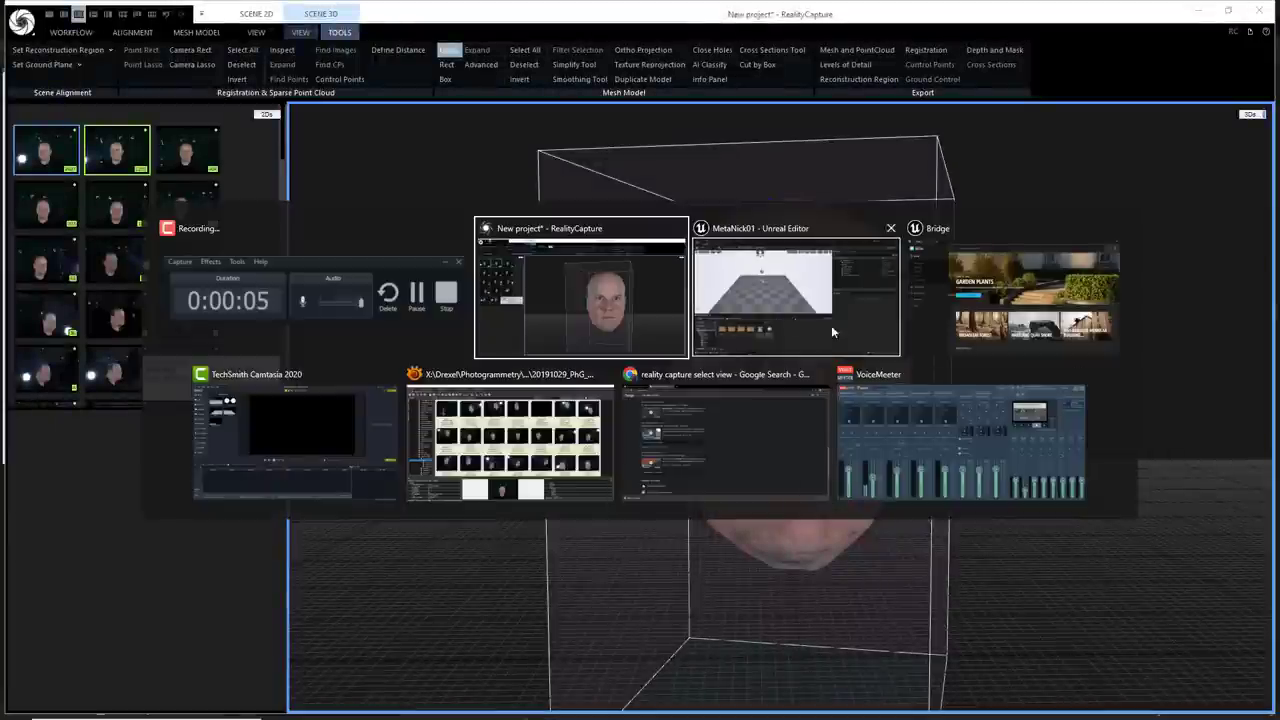
{"action": "left_click", "coordinate": [762, 290]}
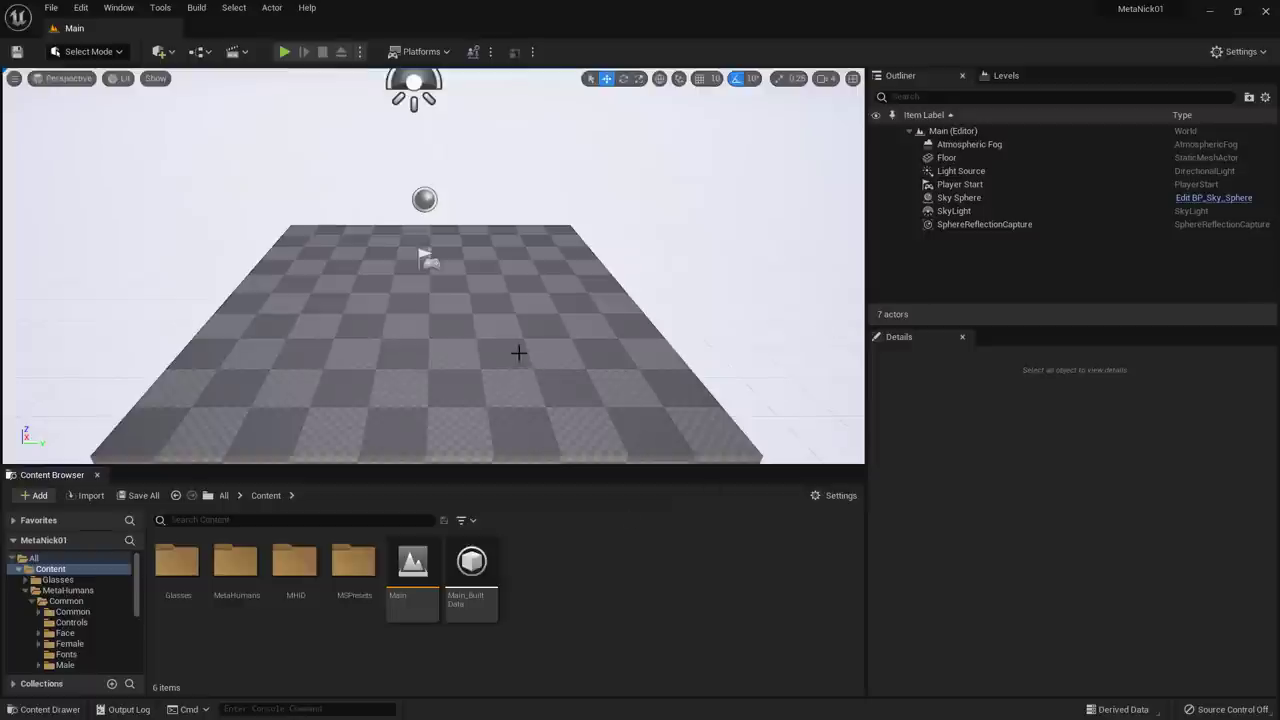
{"action": "mouse_move", "coordinate": [683, 641]}
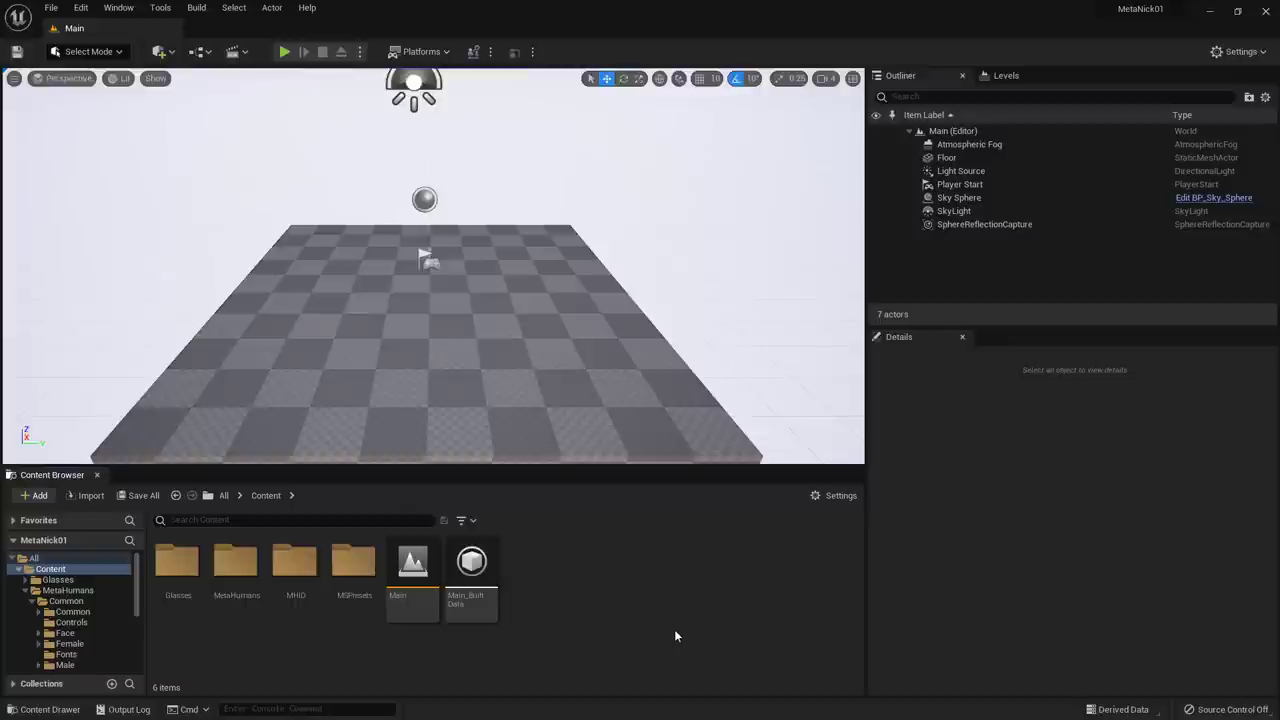
{"action": "mouse_move", "coordinate": [618, 624]}
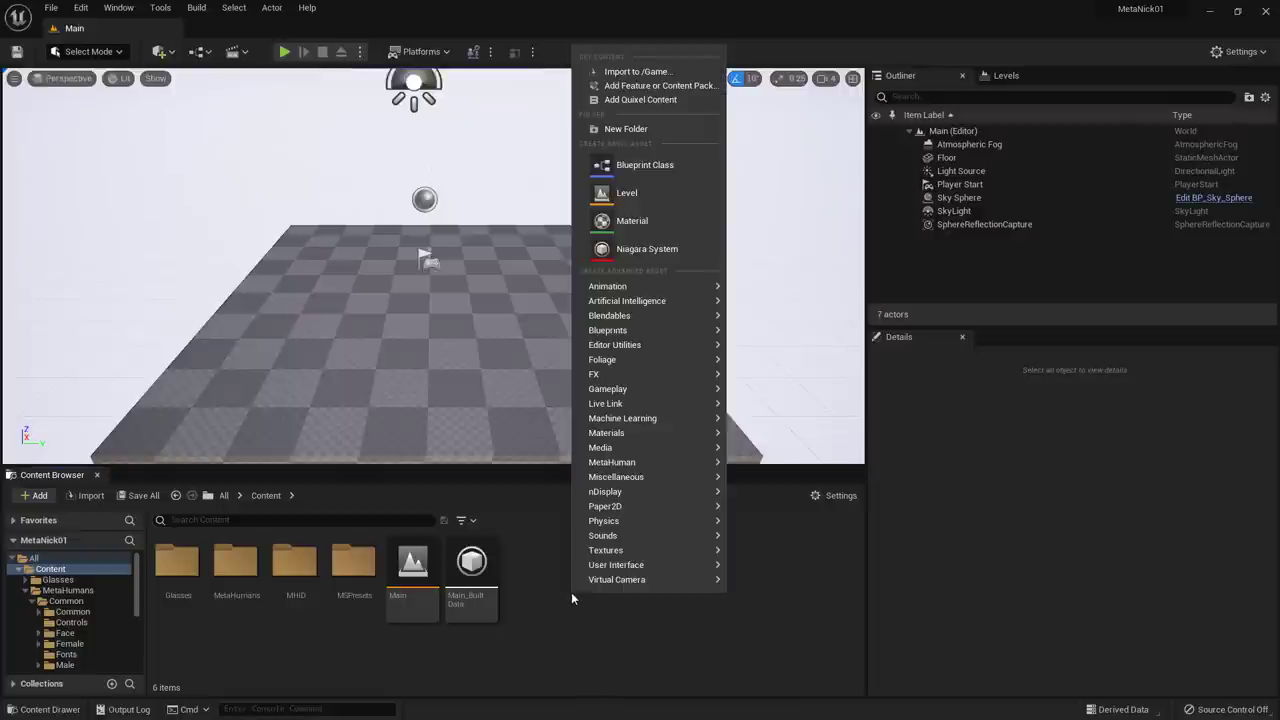
- Create a DemoMHID content folder and start importing DemoHead_v01.fbx into it
{"action": "left_click", "coordinate": [626, 128]}
{"action": "type", "text": "DemoMHID"}
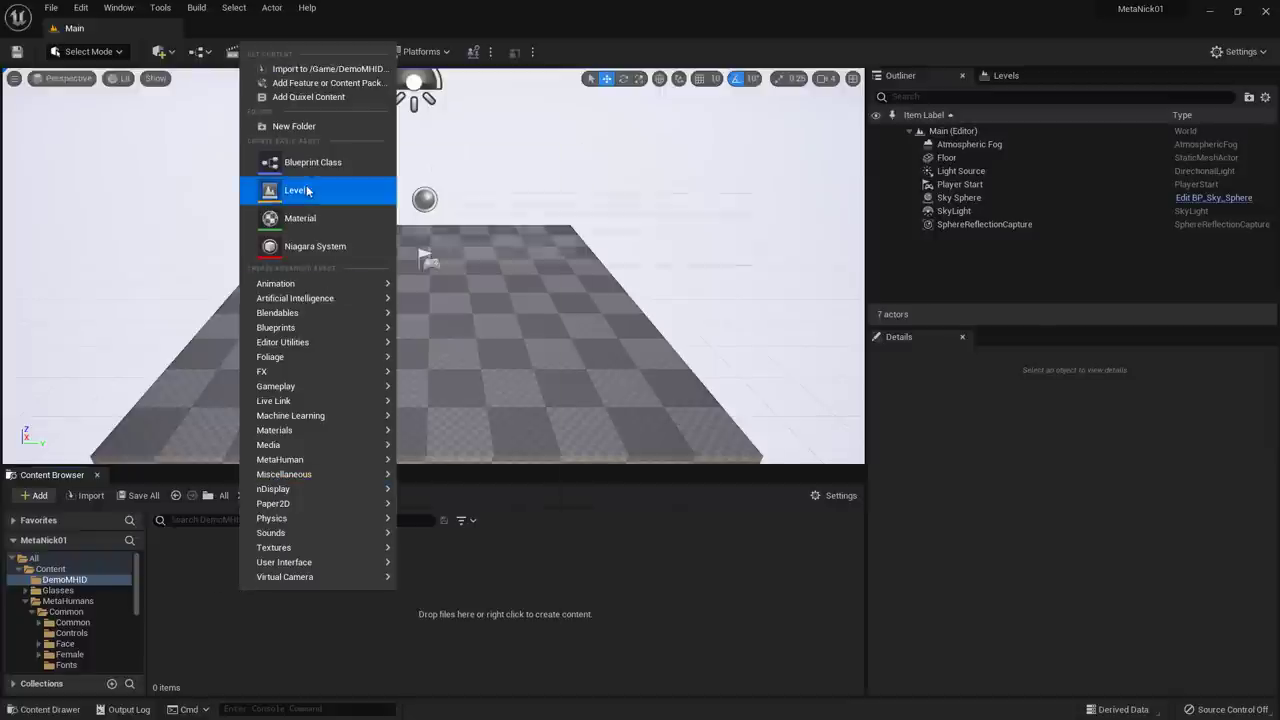
{"action": "mouse_move", "coordinate": [320, 69]}
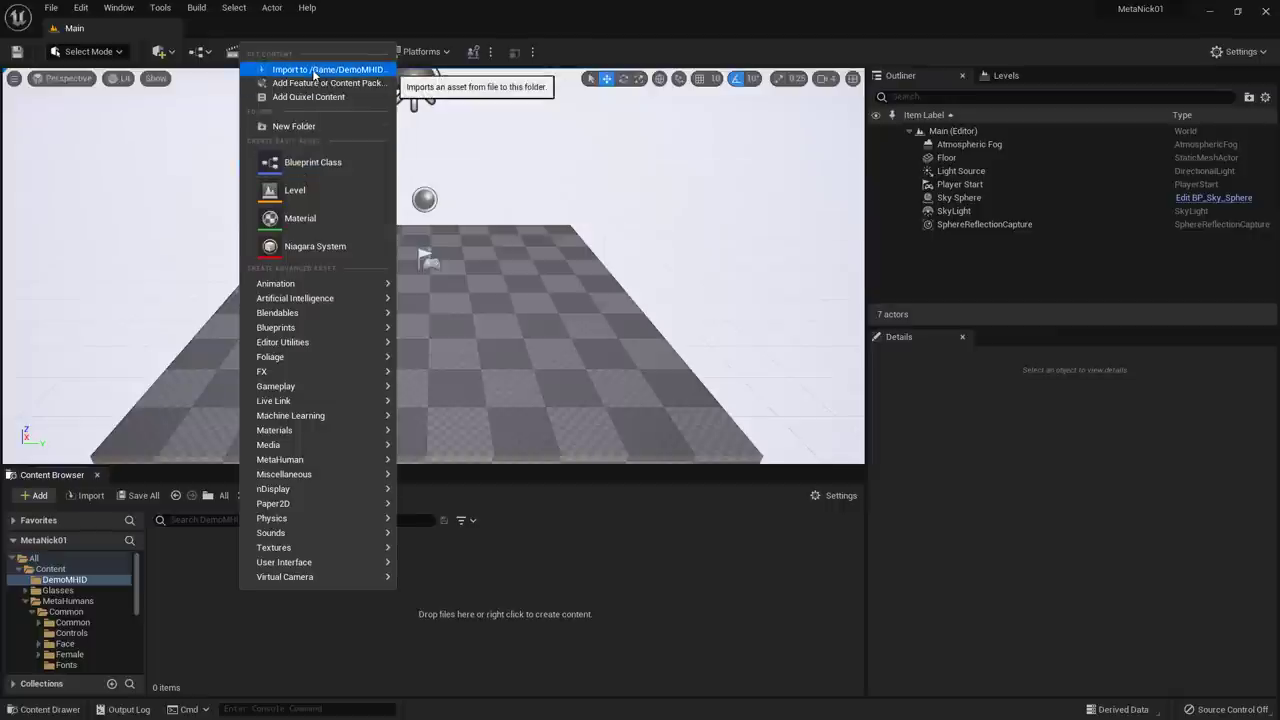
{"action": "left_click", "coordinate": [320, 69]}
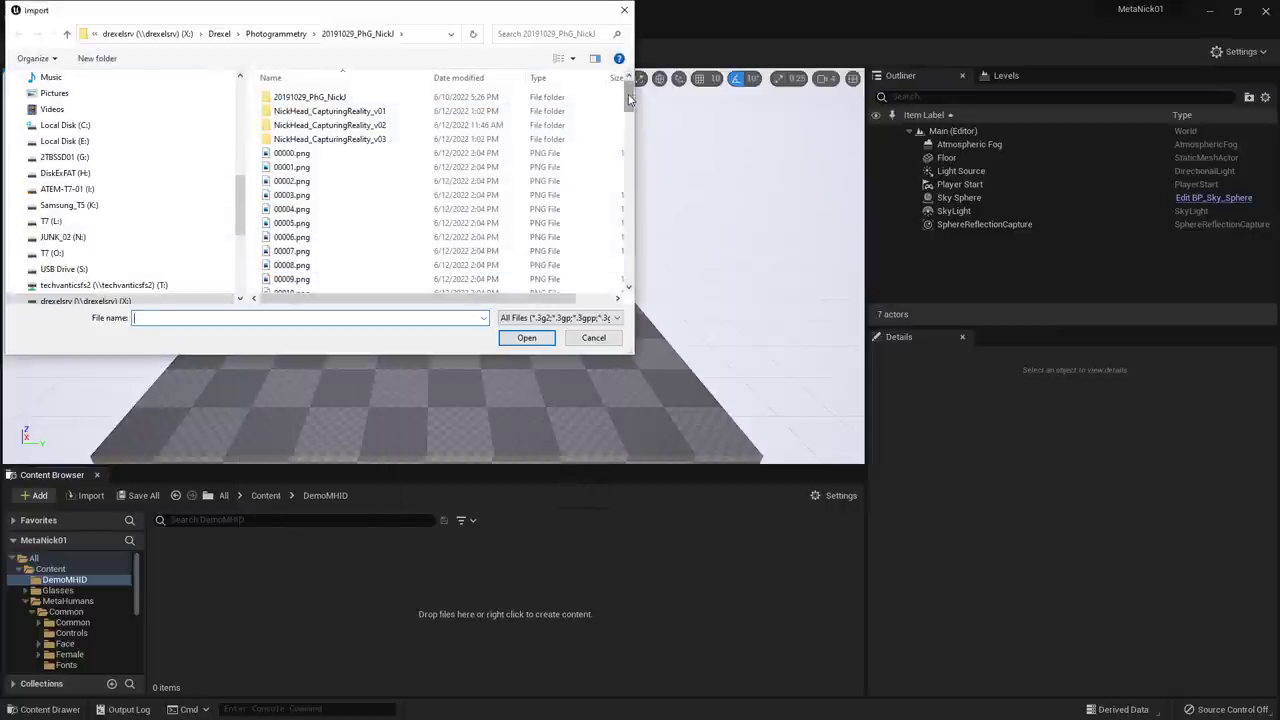
{"action": "scroll", "scroll_direction": "down", "scroll_amount": 3}
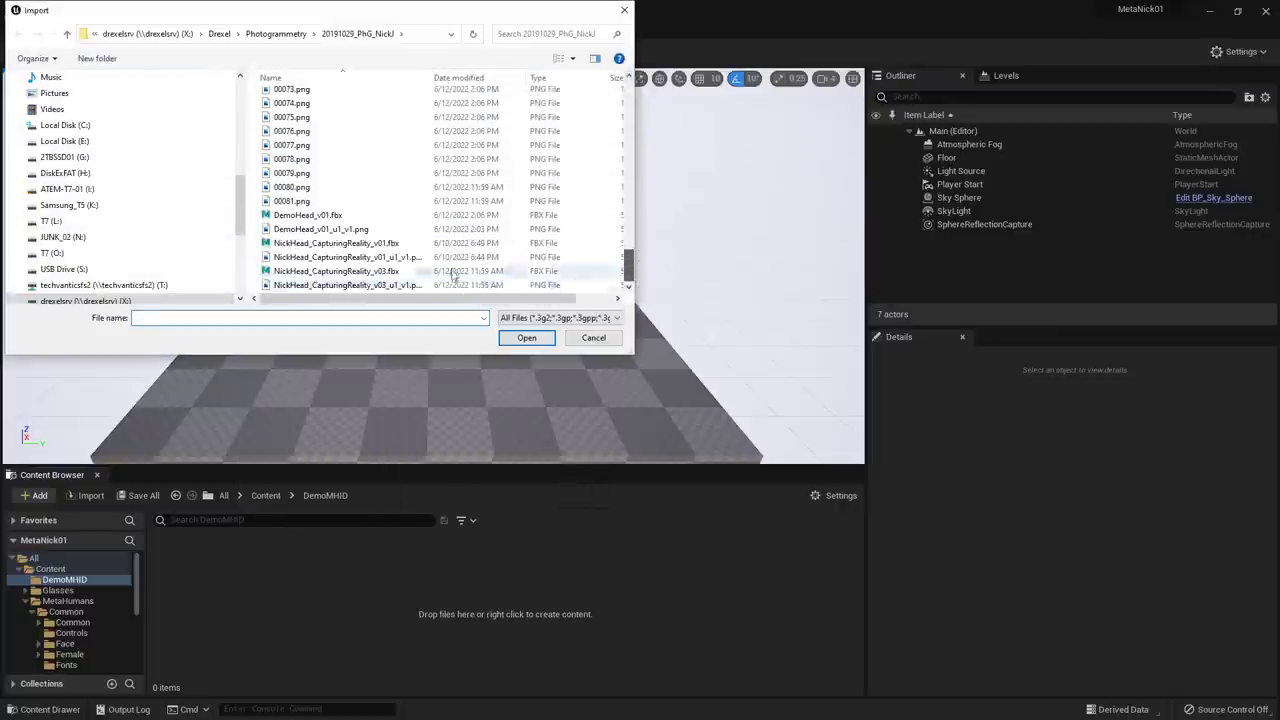
{"action": "left_click", "coordinate": [307, 215]}
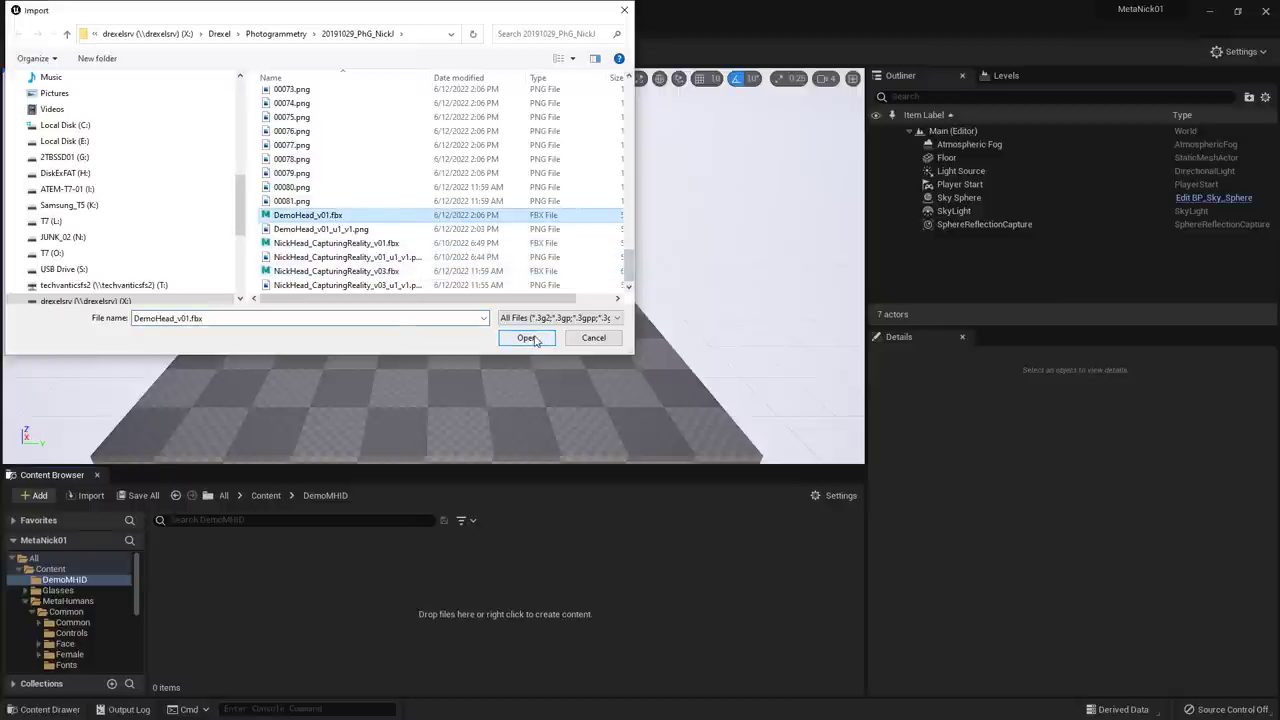
{"action": "left_click", "coordinate": [527, 337]}
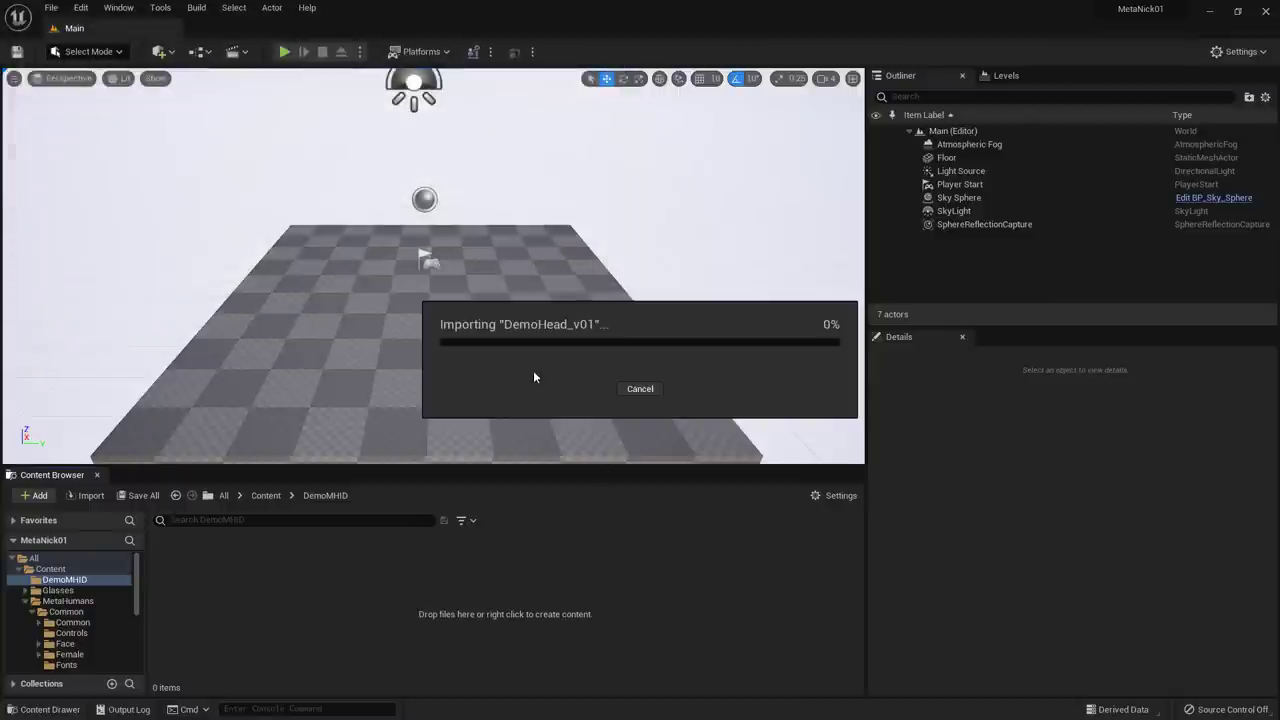
{"action": "mouse_move", "coordinate": [789, 635]}
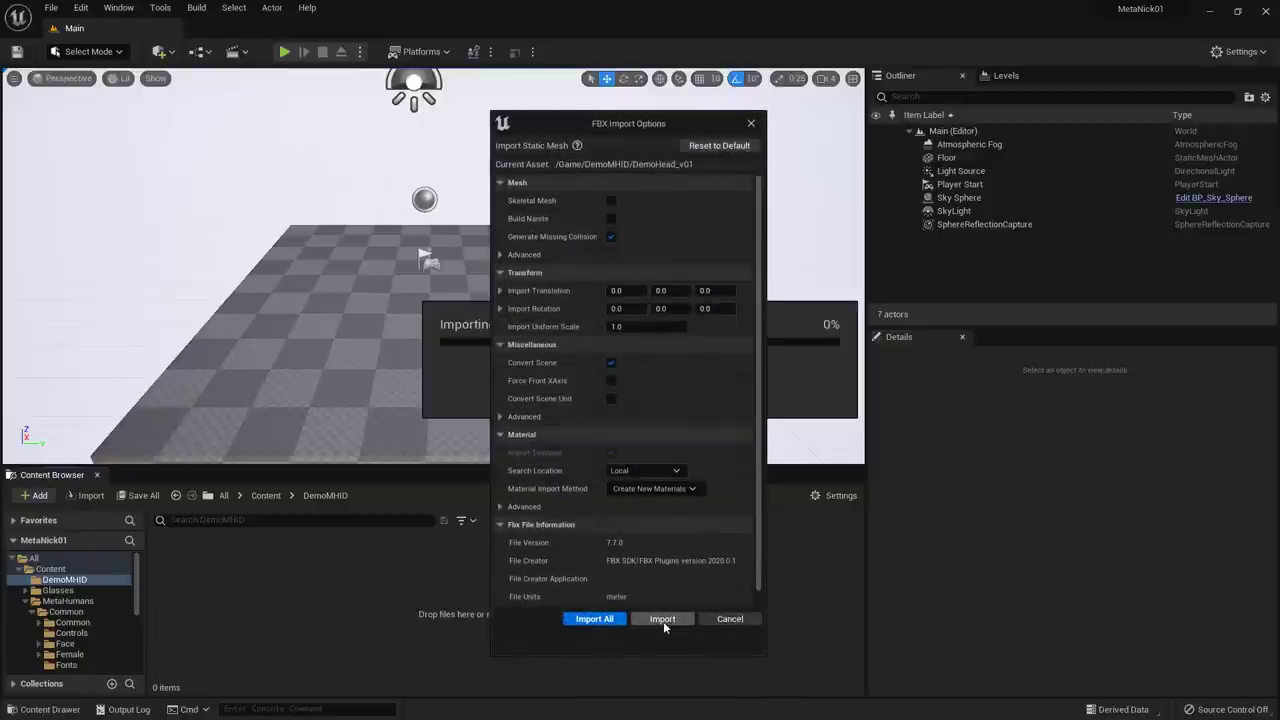
- Import DemoHead_v01 with the default FBX options and close the warnings log
{"action": "left_click", "coordinate": [662, 618]}
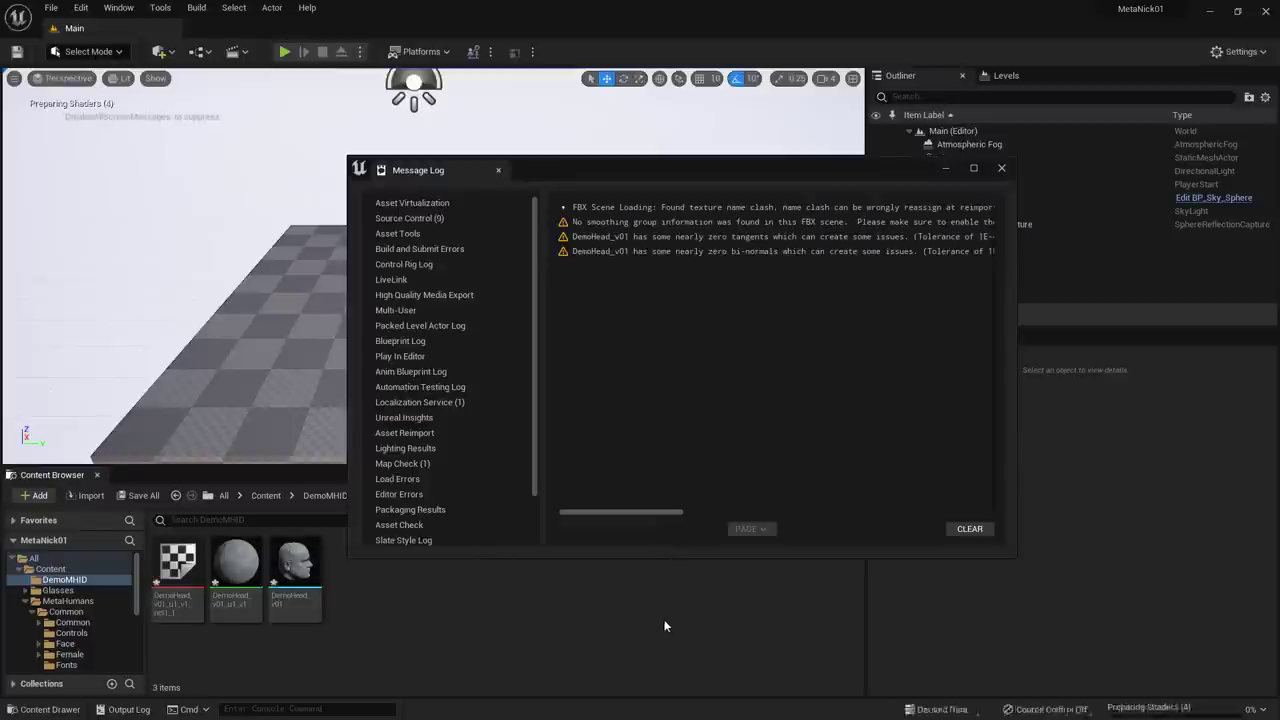
{"action": "mouse_move", "coordinate": [589, 257]}
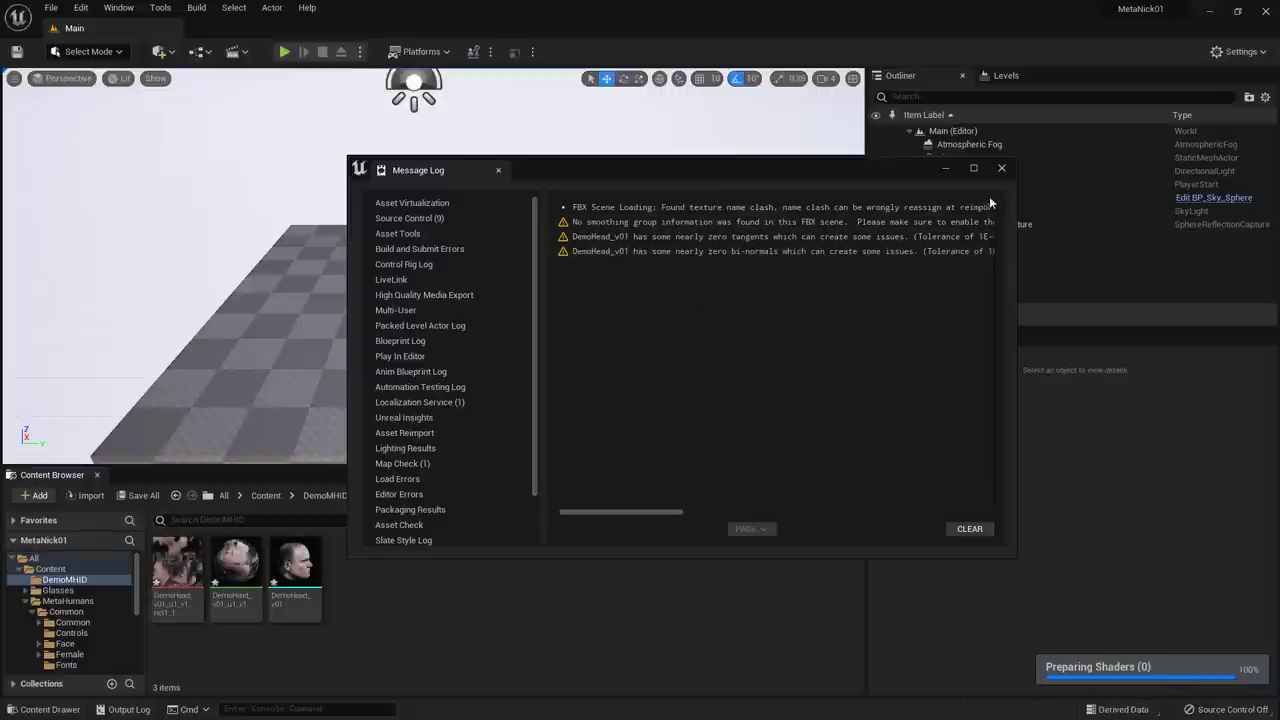
{"action": "left_click", "coordinate": [1001, 168]}
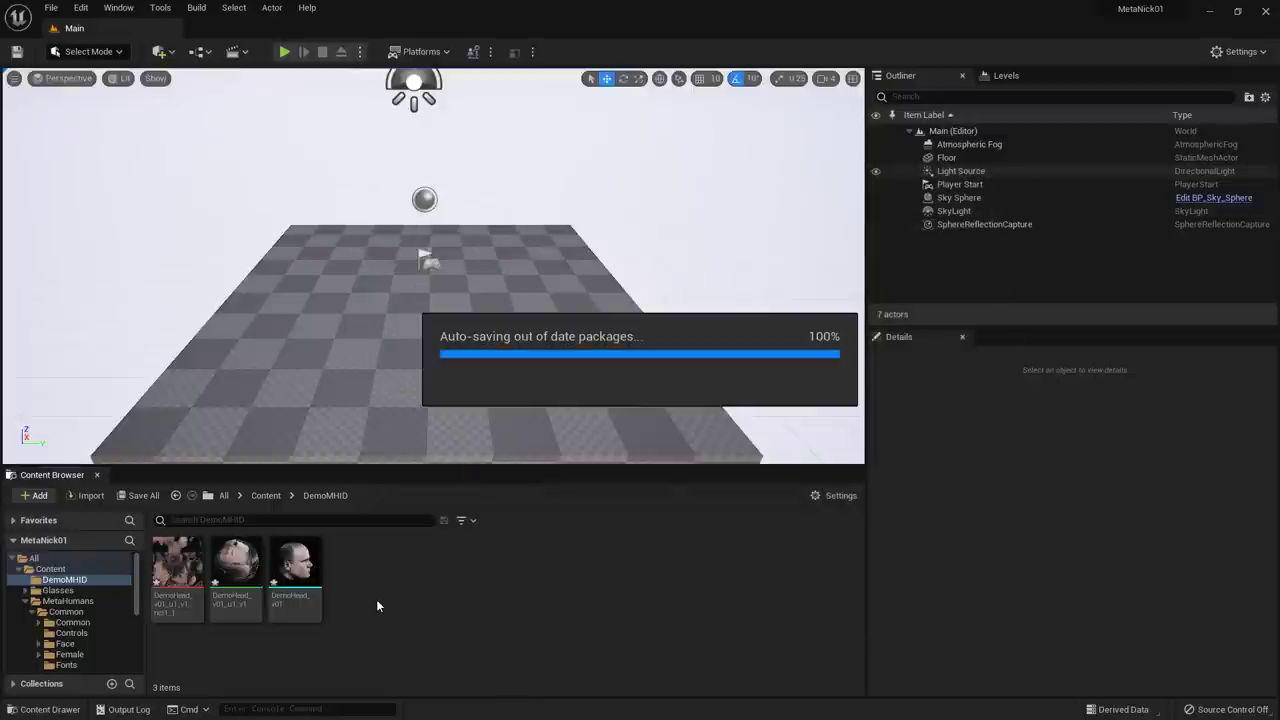
{"action": "mouse_move", "coordinate": [352, 606]}
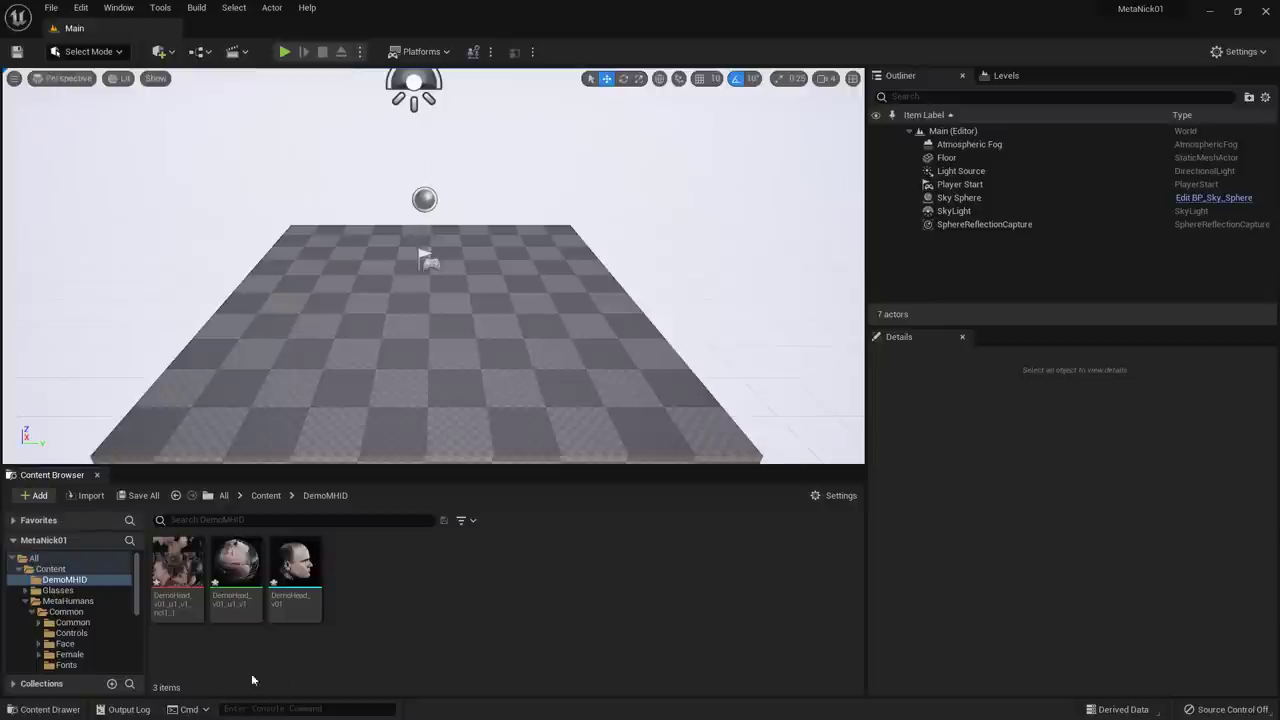
{"action": "mouse_move", "coordinate": [230, 570]}
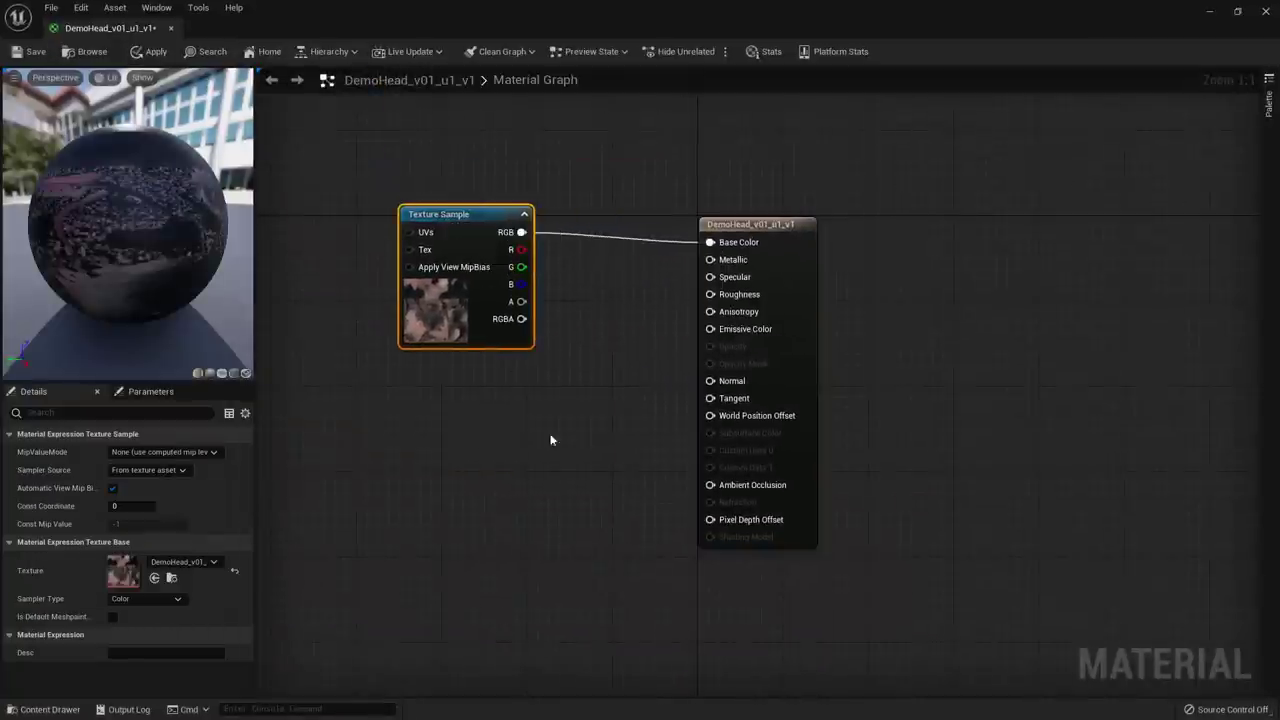
{"action": "mouse_move", "coordinate": [511, 426]}
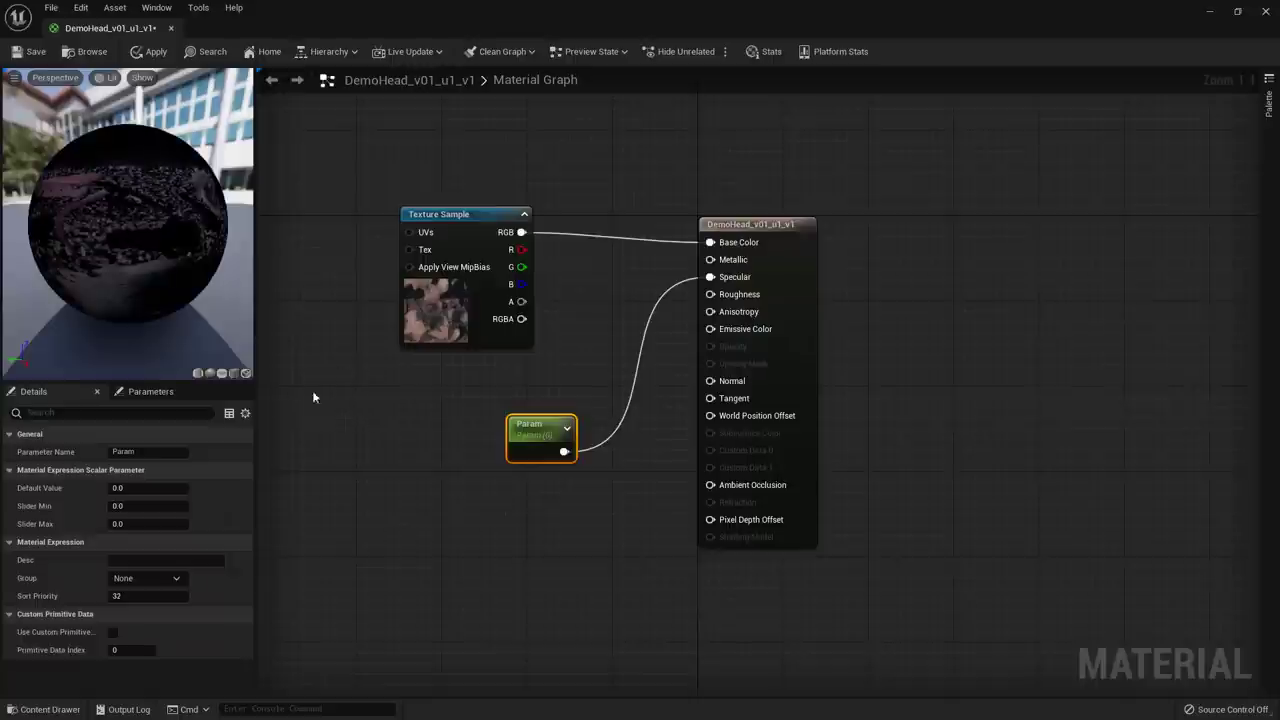
{"action": "mouse_move", "coordinate": [508, 263]}
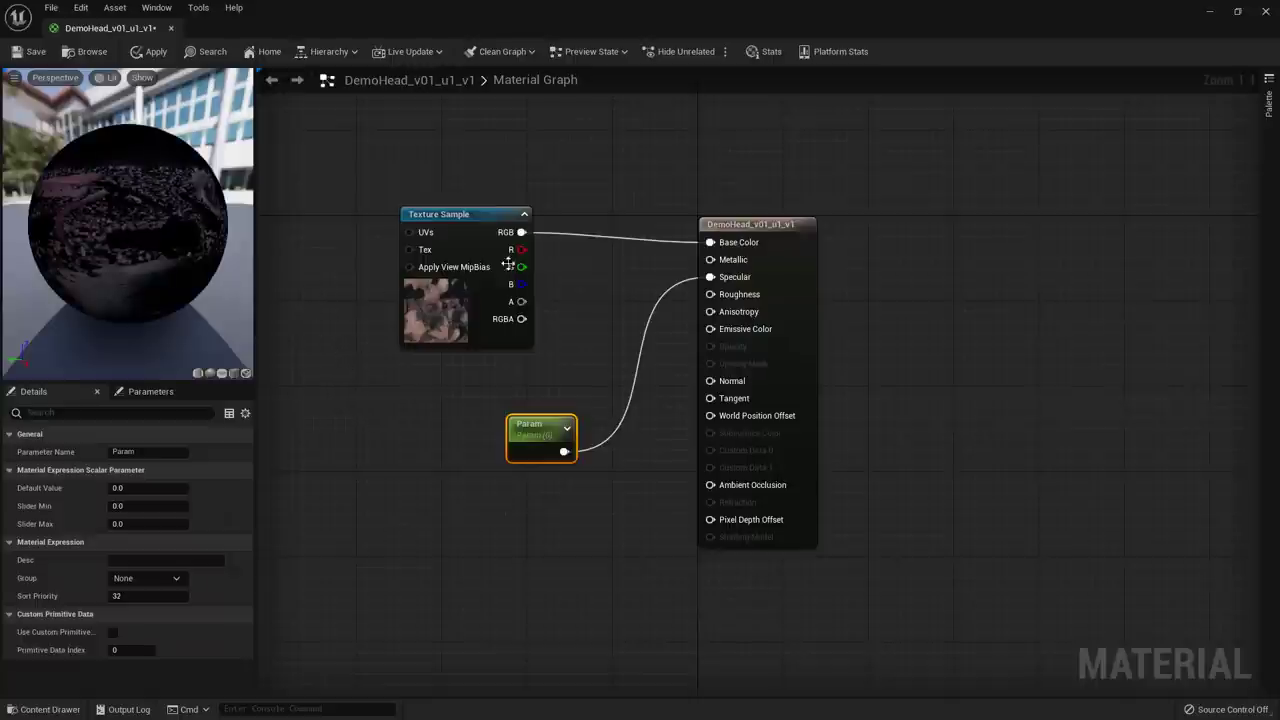
{"action": "mouse_move", "coordinate": [460, 249]}
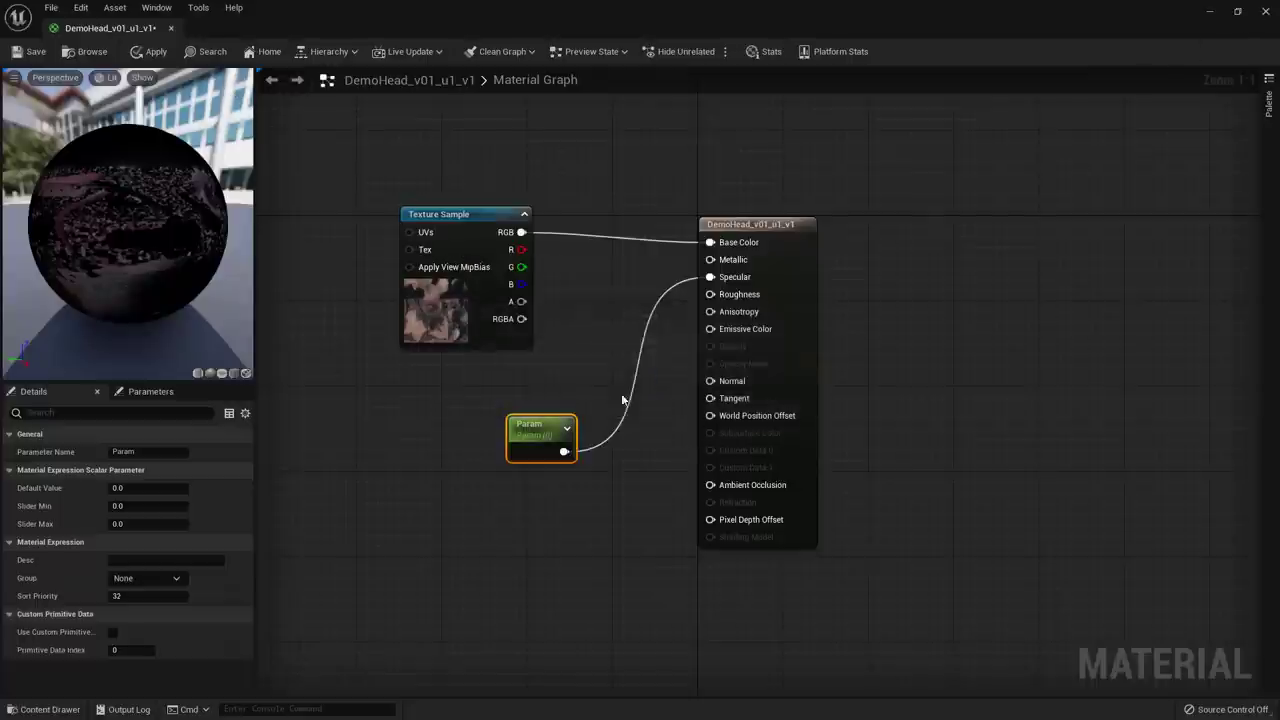
{"action": "mouse_move", "coordinate": [566, 390]}
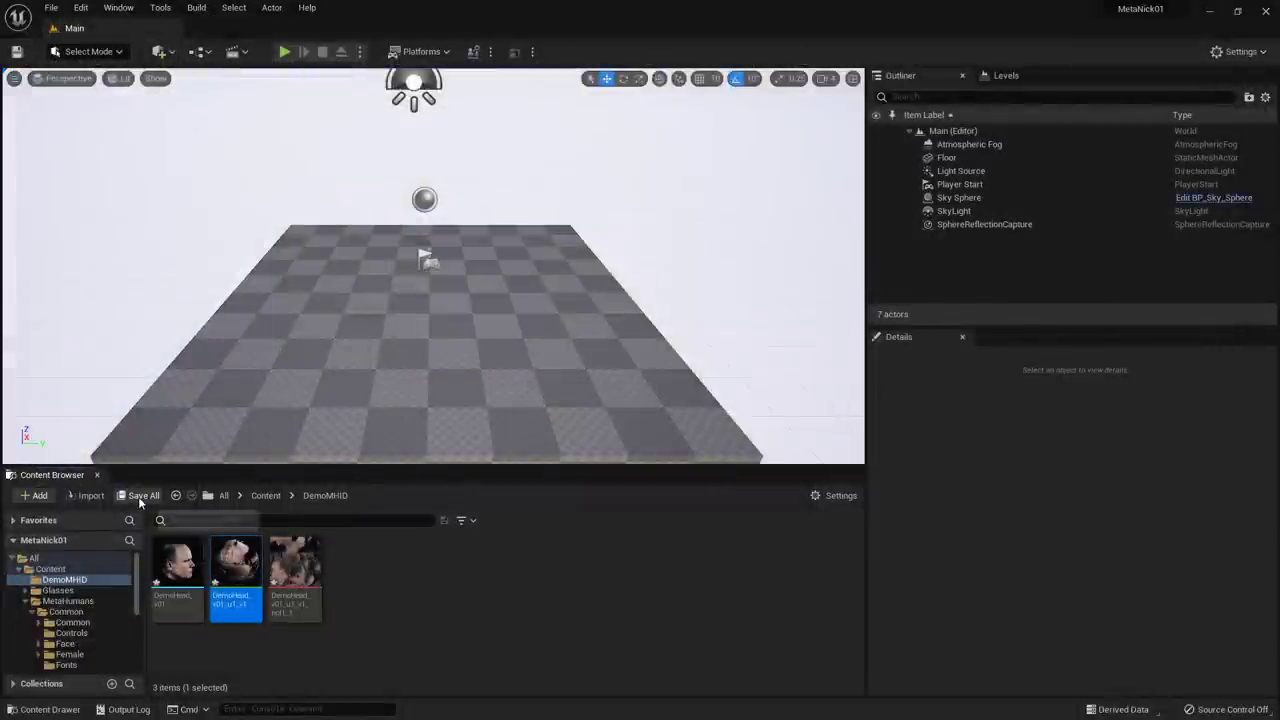
- Save the three DemoHead assets and add a MetaHuman Identity named DemoMHID
{"action": "left_click", "coordinate": [143, 495]}
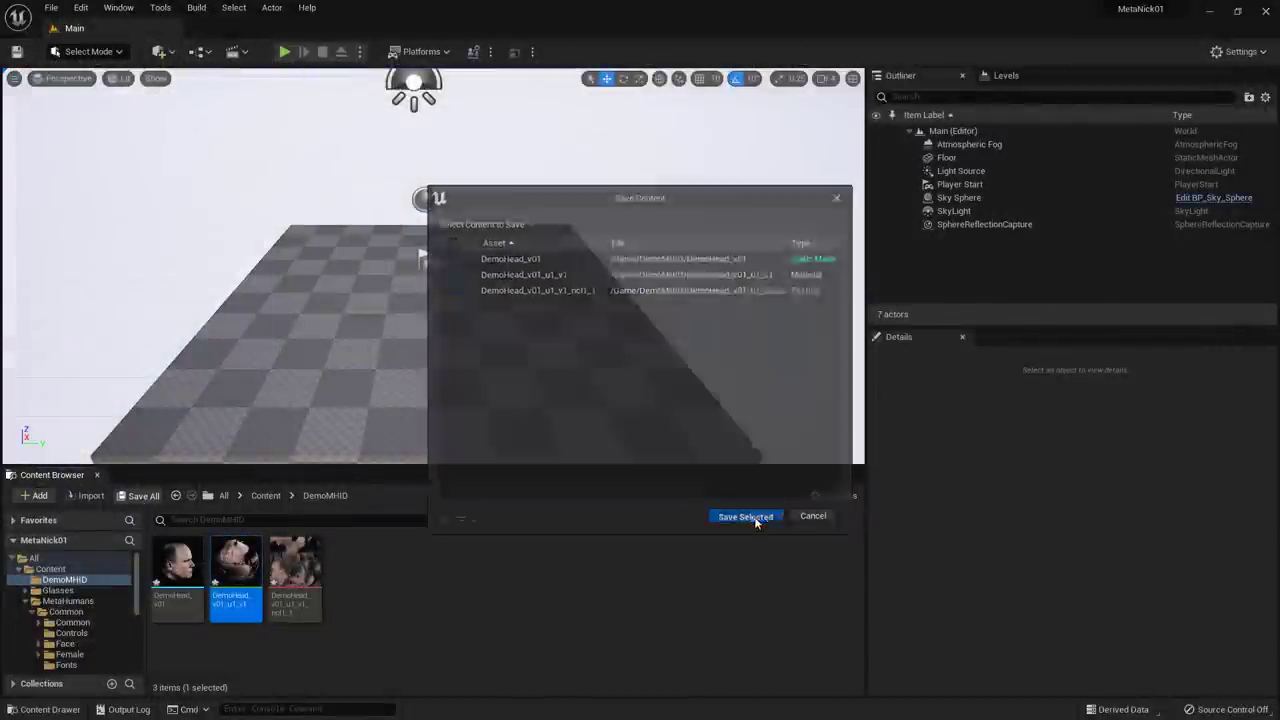
{"action": "left_click", "coordinate": [745, 516]}
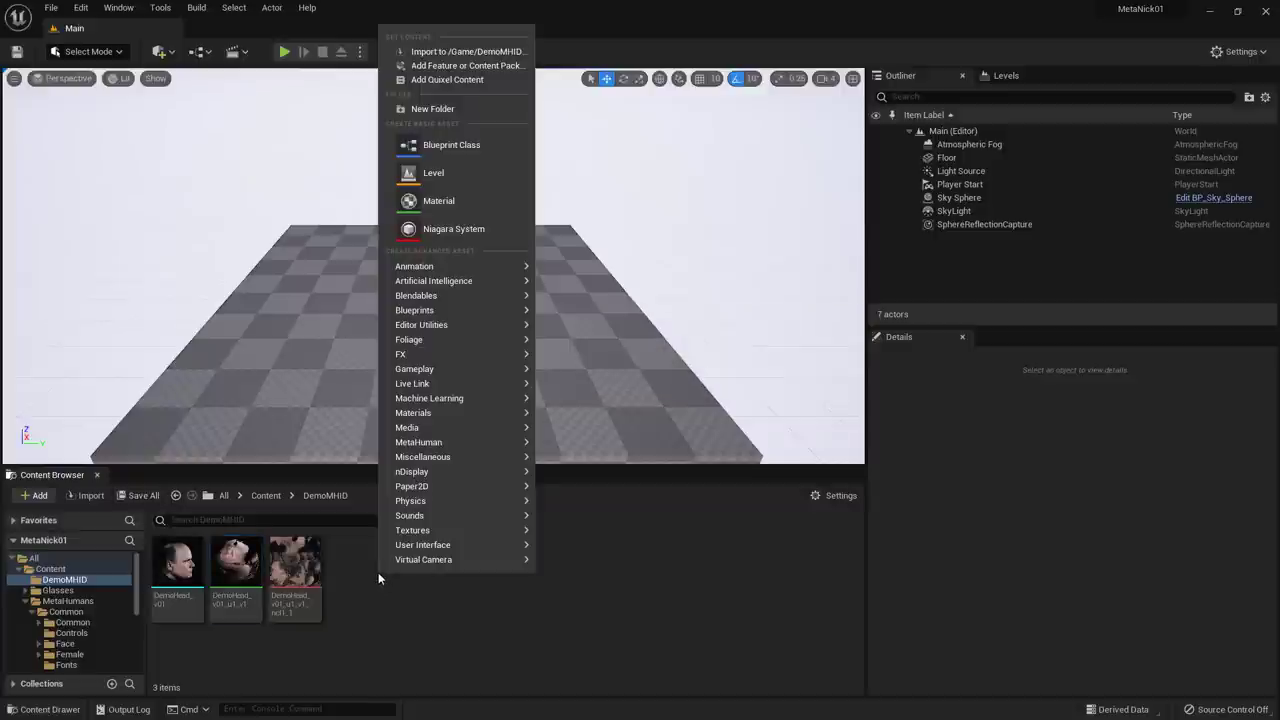
{"action": "mouse_move", "coordinate": [418, 442]}
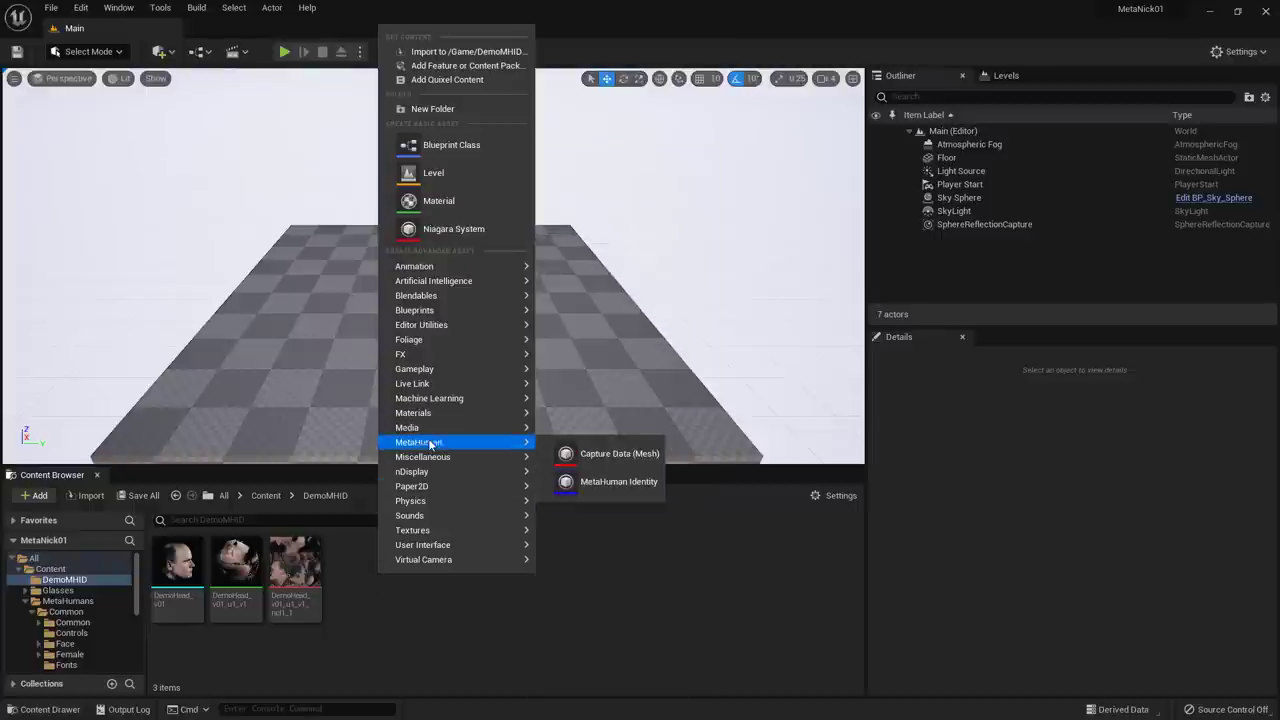
{"action": "mouse_move", "coordinate": [473, 445]}
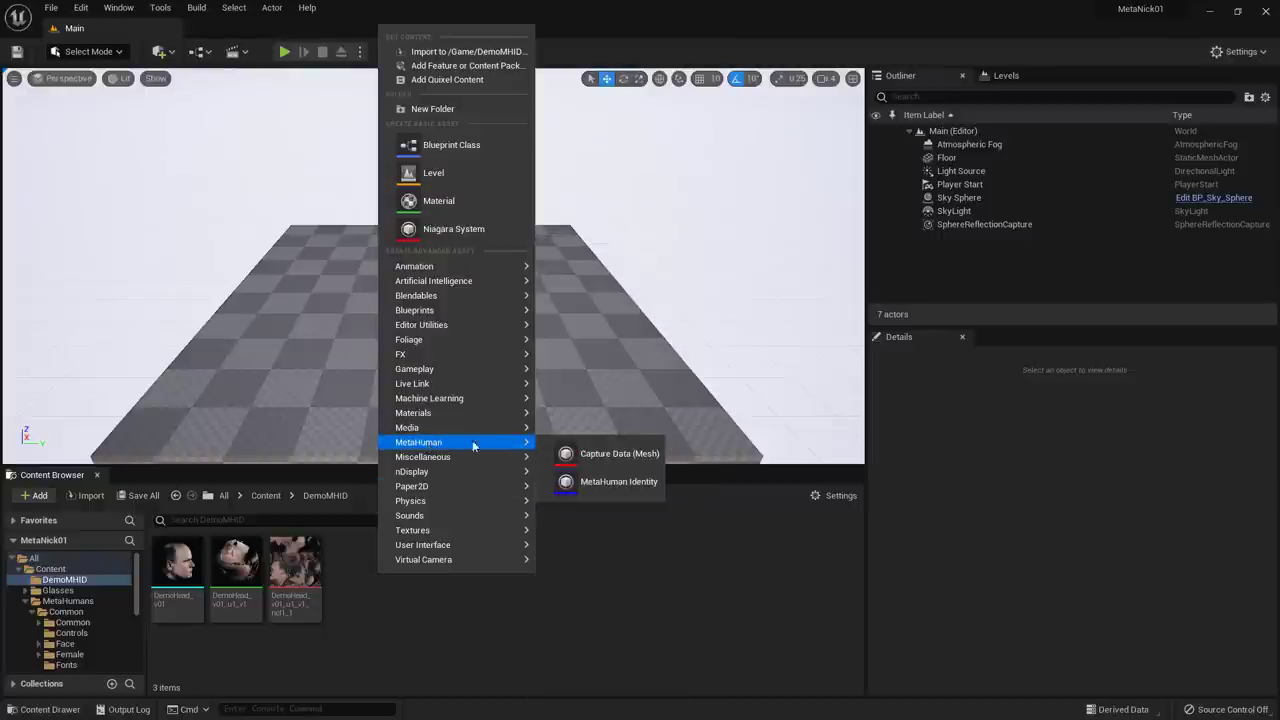
{"action": "mouse_move", "coordinate": [618, 481]}
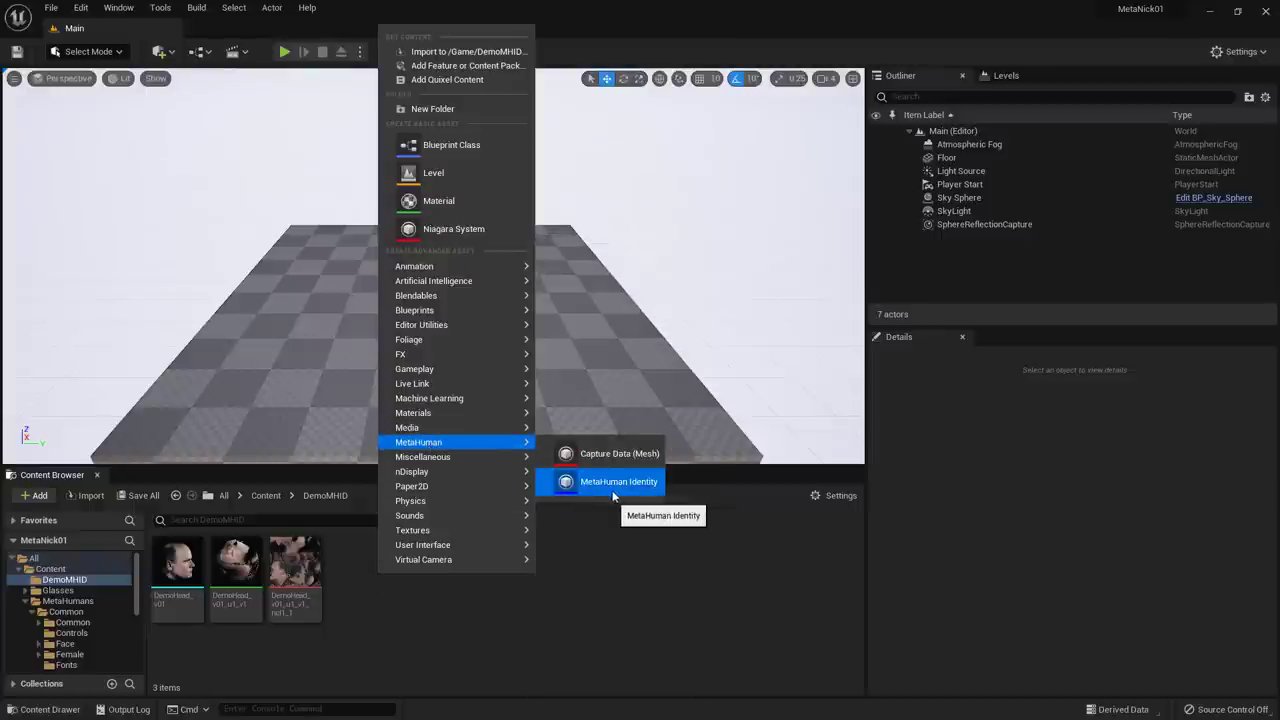
{"action": "left_click", "coordinate": [618, 481]}
{"action": "type", "text": "D"}
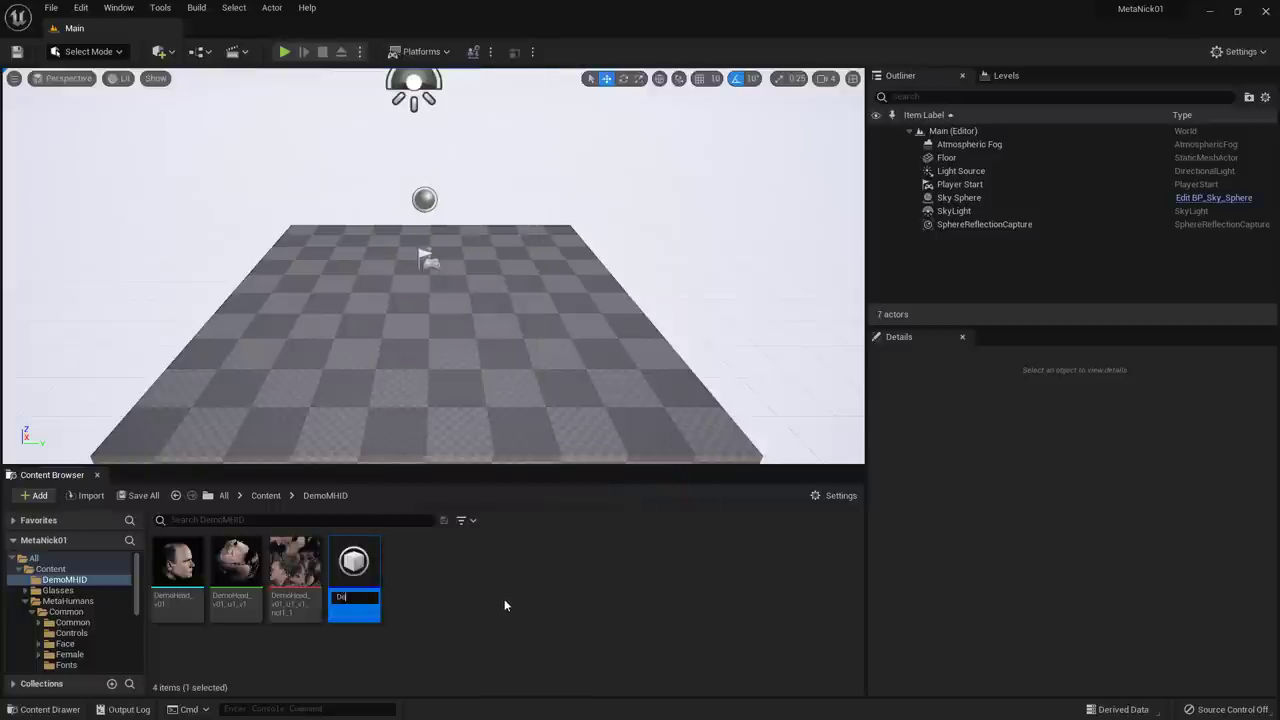
{"action": "type", "text": "emoMHID"}
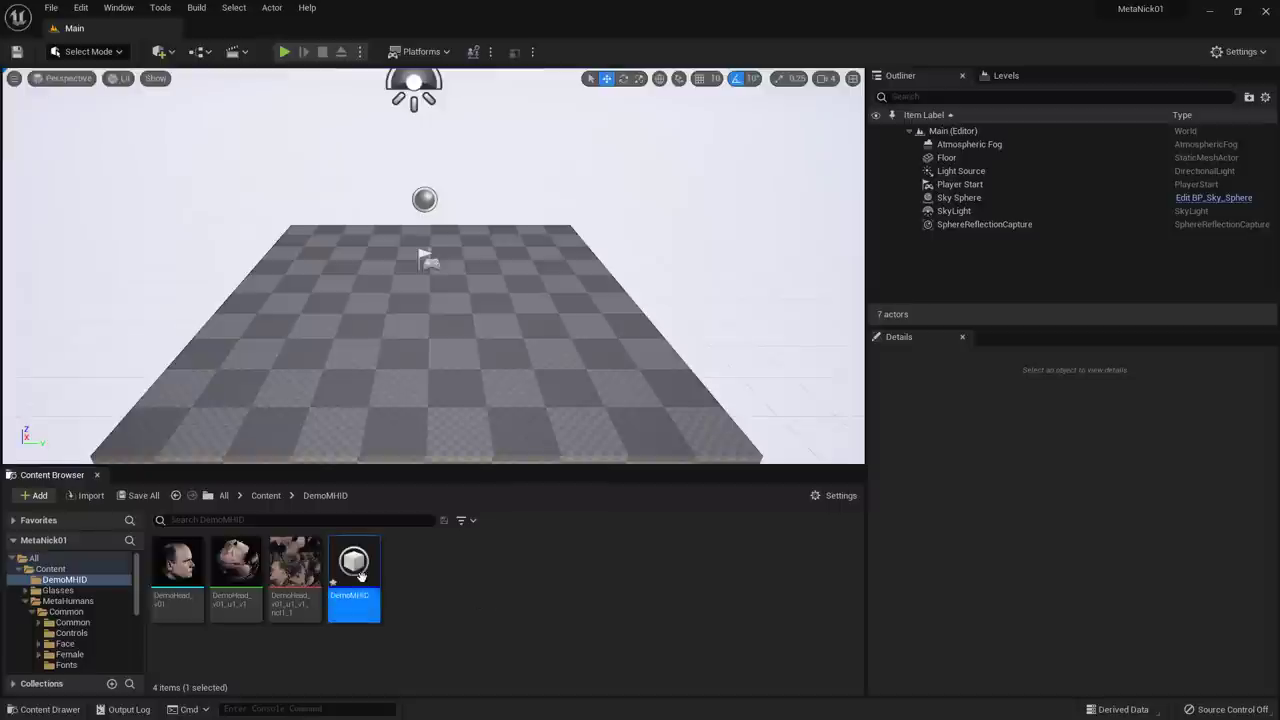
- Open DemoMHID and build its face components from the DemoHead_v01 mesh
{"action": "double_click", "coordinate": [353, 562]}
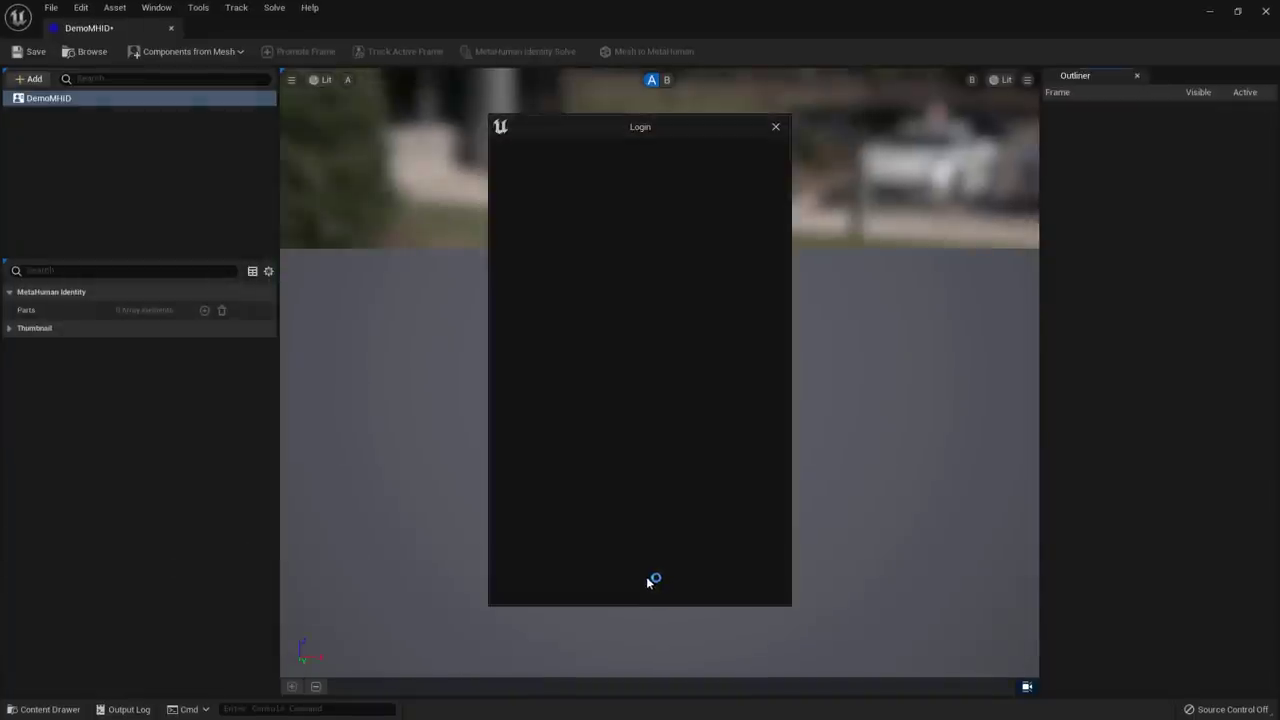
{"action": "left_click", "coordinate": [775, 126]}
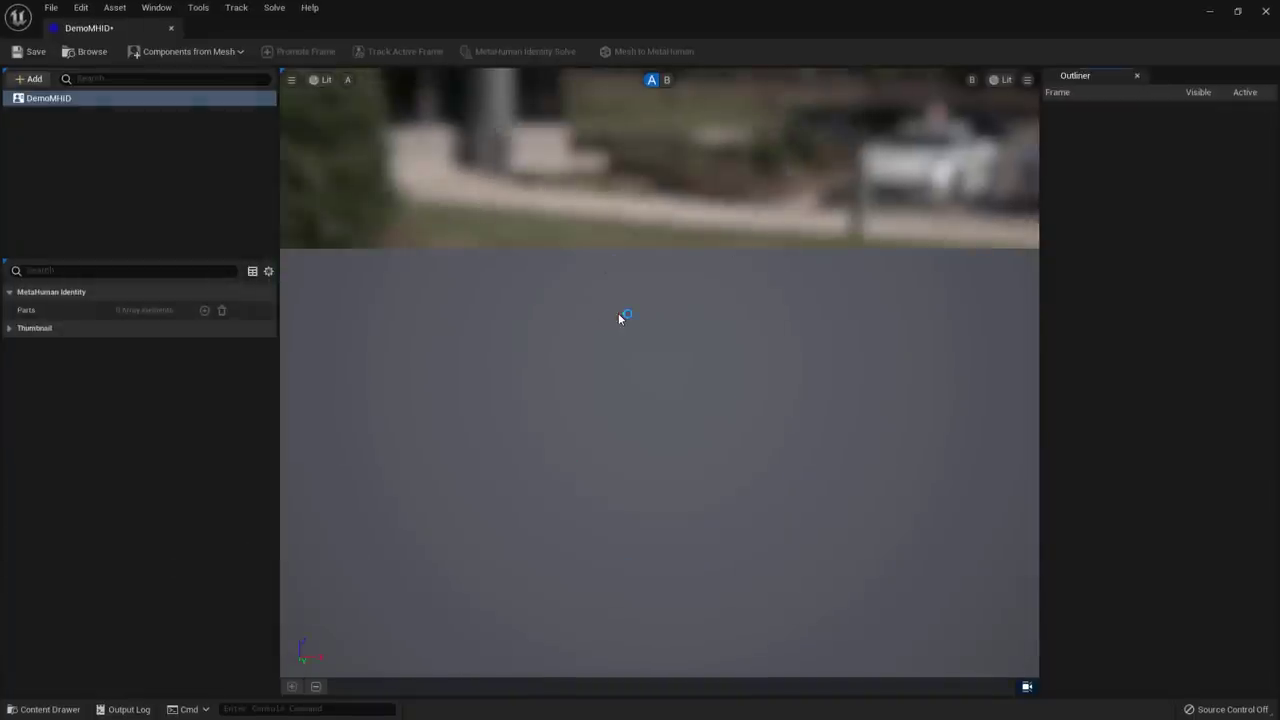
{"action": "mouse_move", "coordinate": [593, 324]}
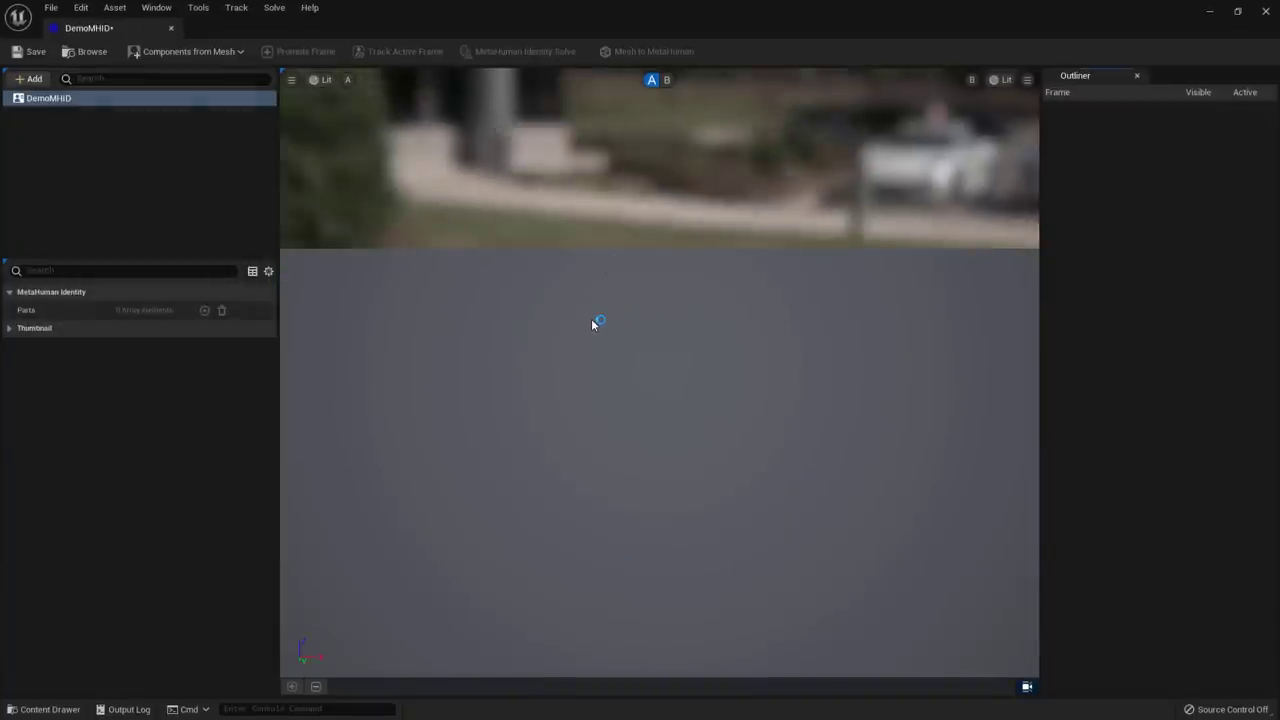
{"action": "mouse_move", "coordinate": [264, 197]}
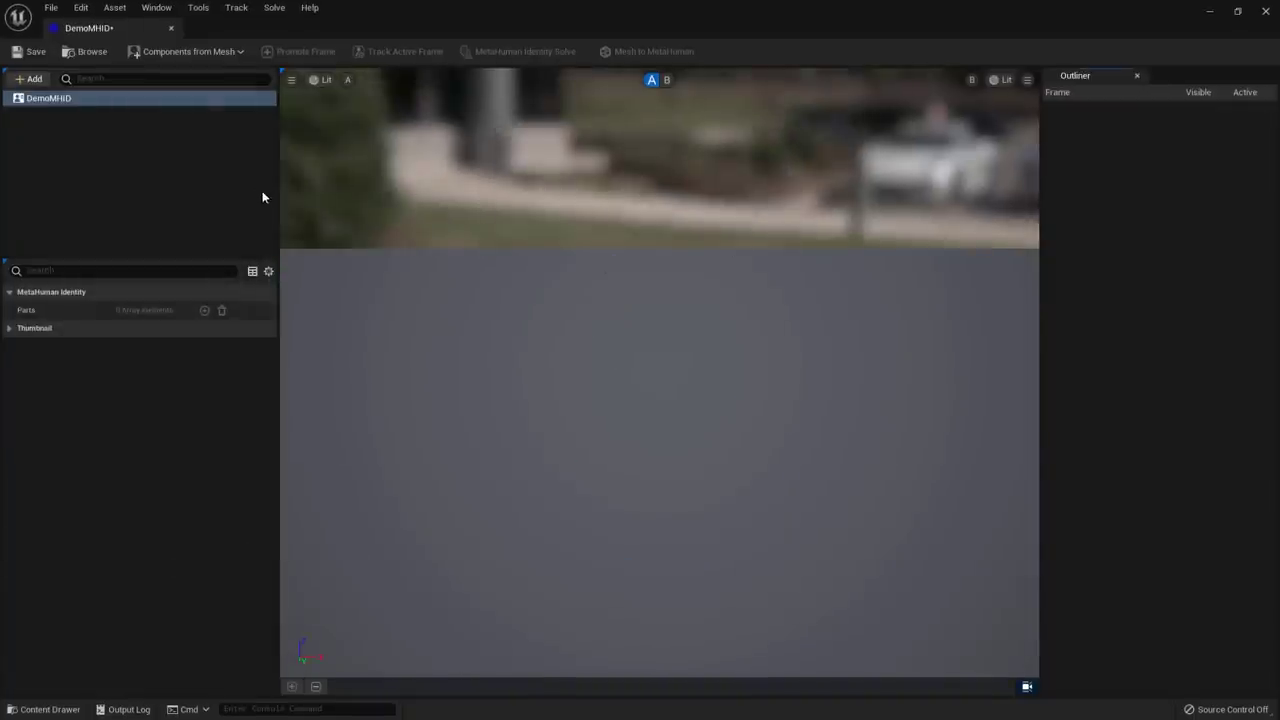
{"action": "mouse_move", "coordinate": [196, 55]}
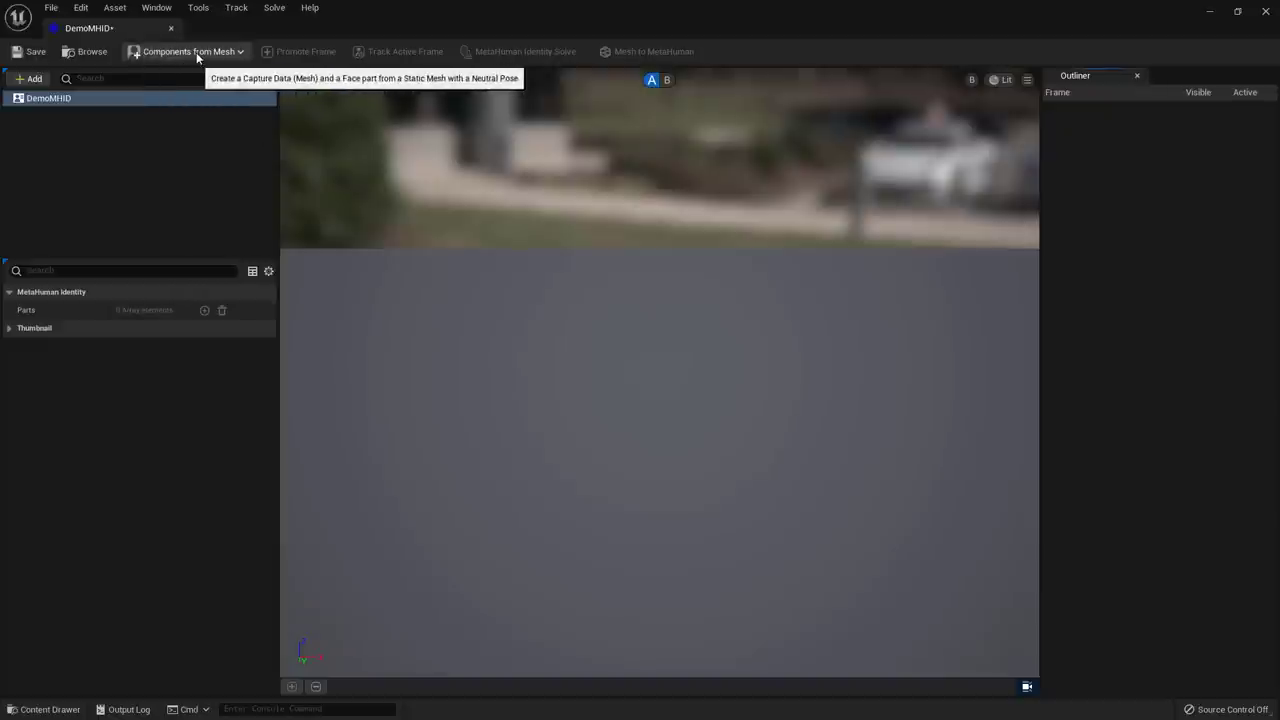
{"action": "left_click", "coordinate": [189, 51]}
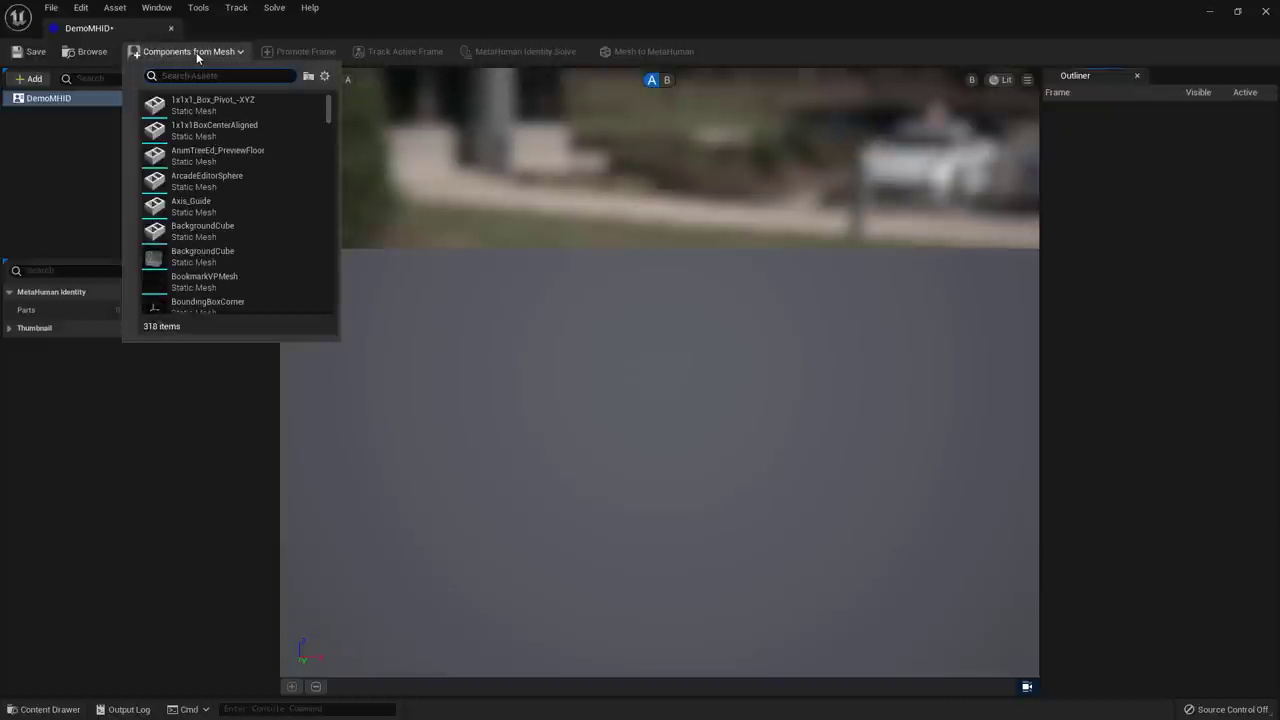
{"action": "mouse_move", "coordinate": [190, 56]}
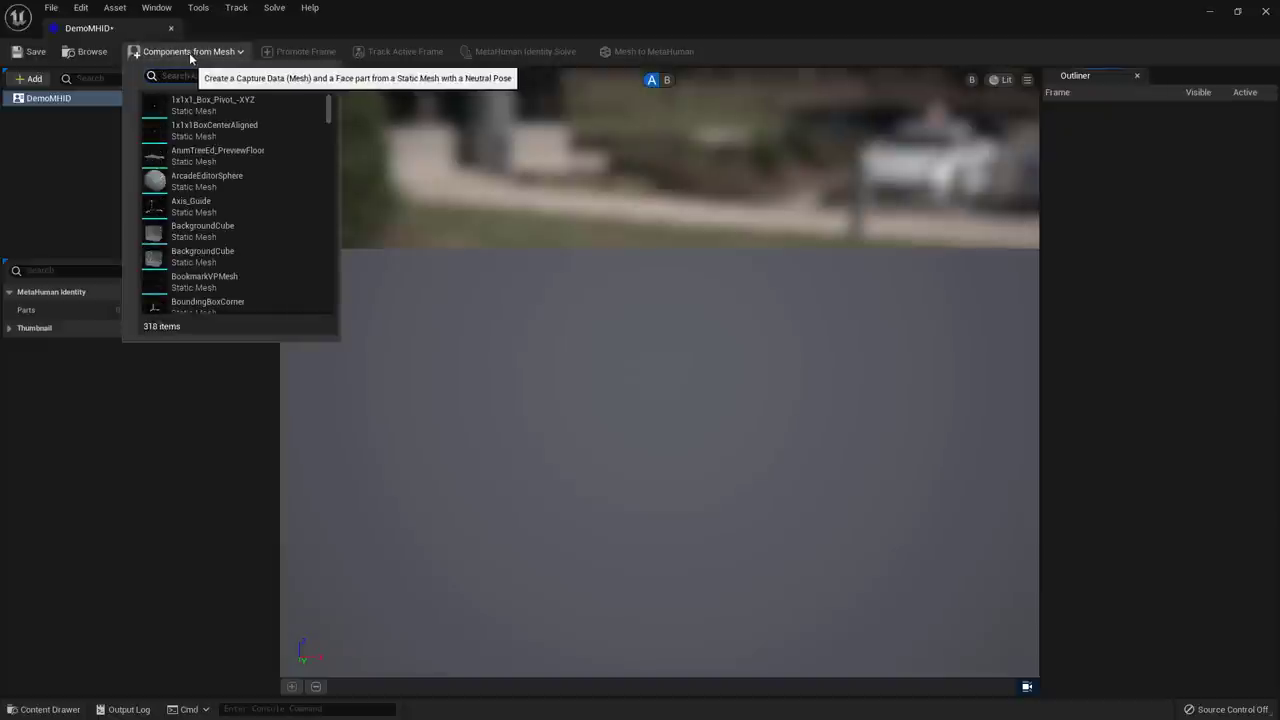
{"action": "type", "text": "Demo"}
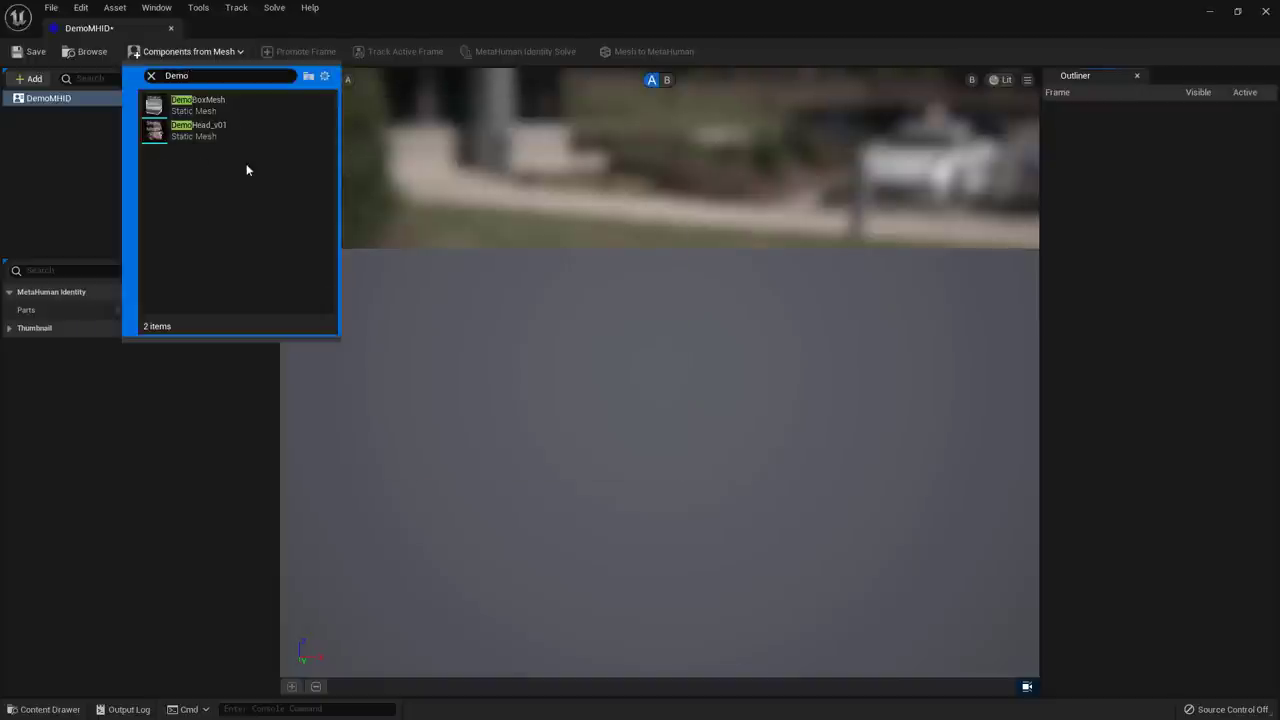
{"action": "mouse_move", "coordinate": [193, 130]}
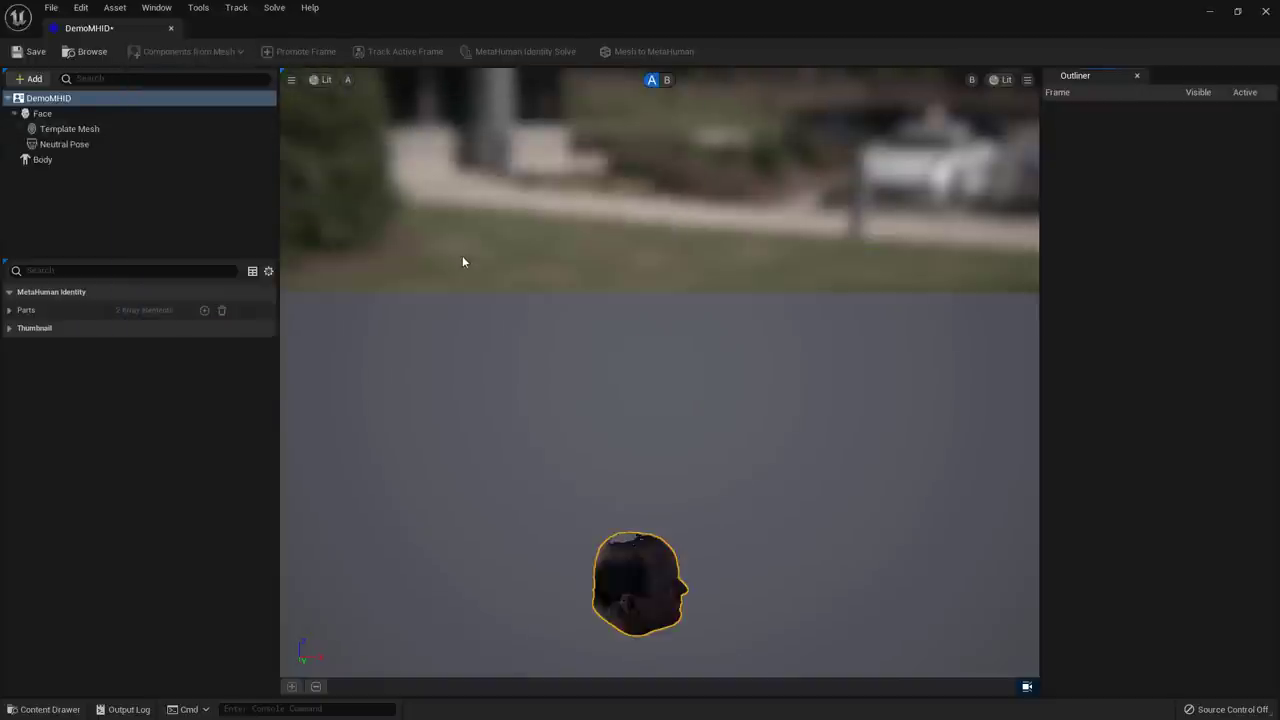
{"action": "mouse_move", "coordinate": [665, 538]}
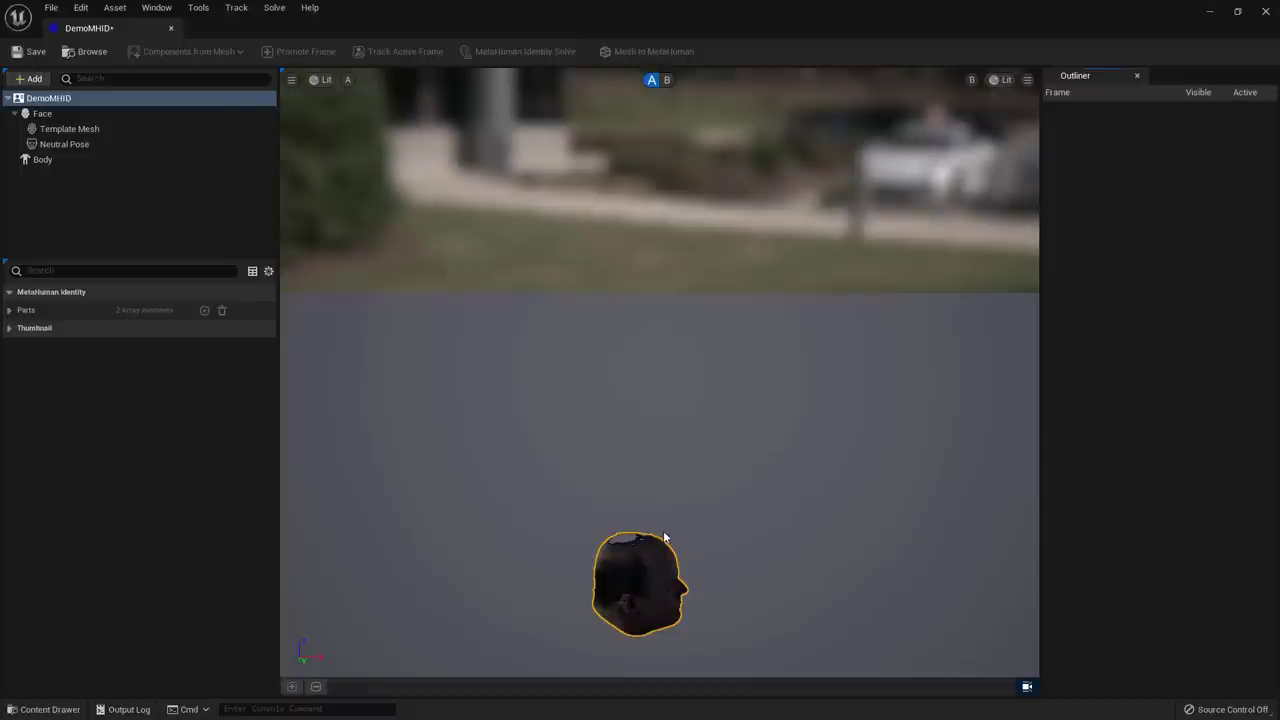
{"action": "mouse_move", "coordinate": [610, 362]}
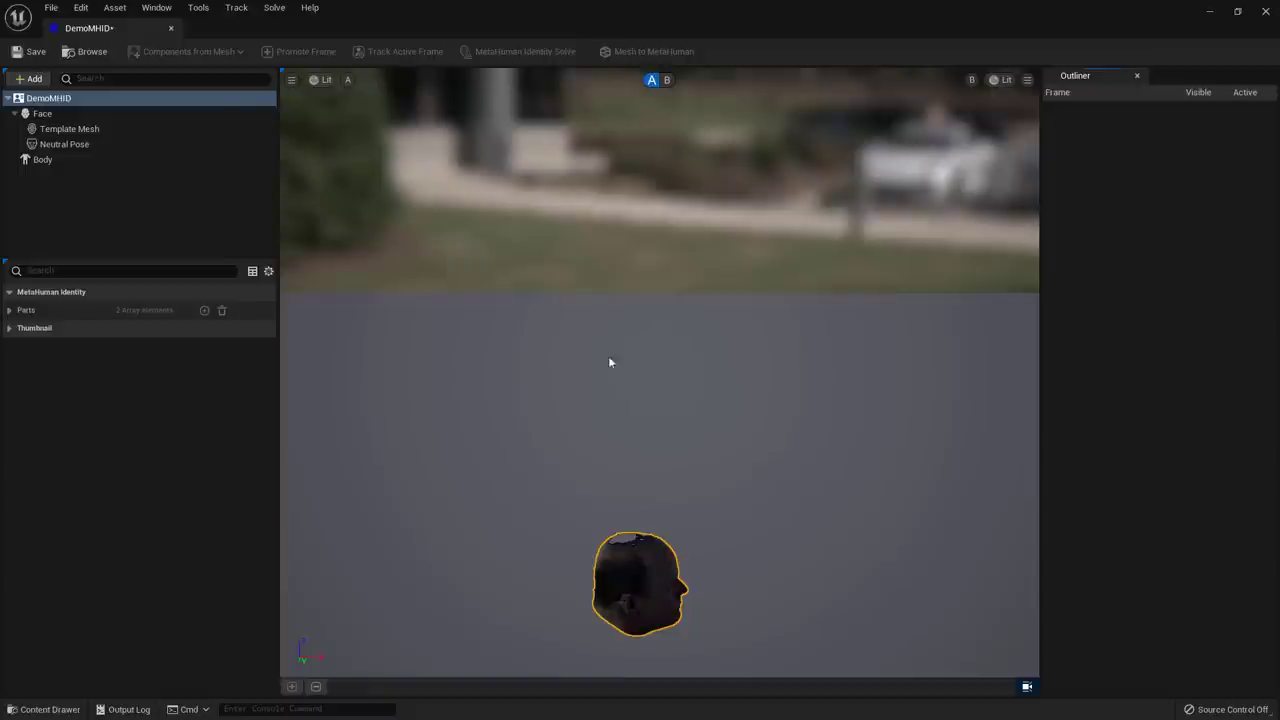
{"action": "mouse_move", "coordinate": [58, 206]}
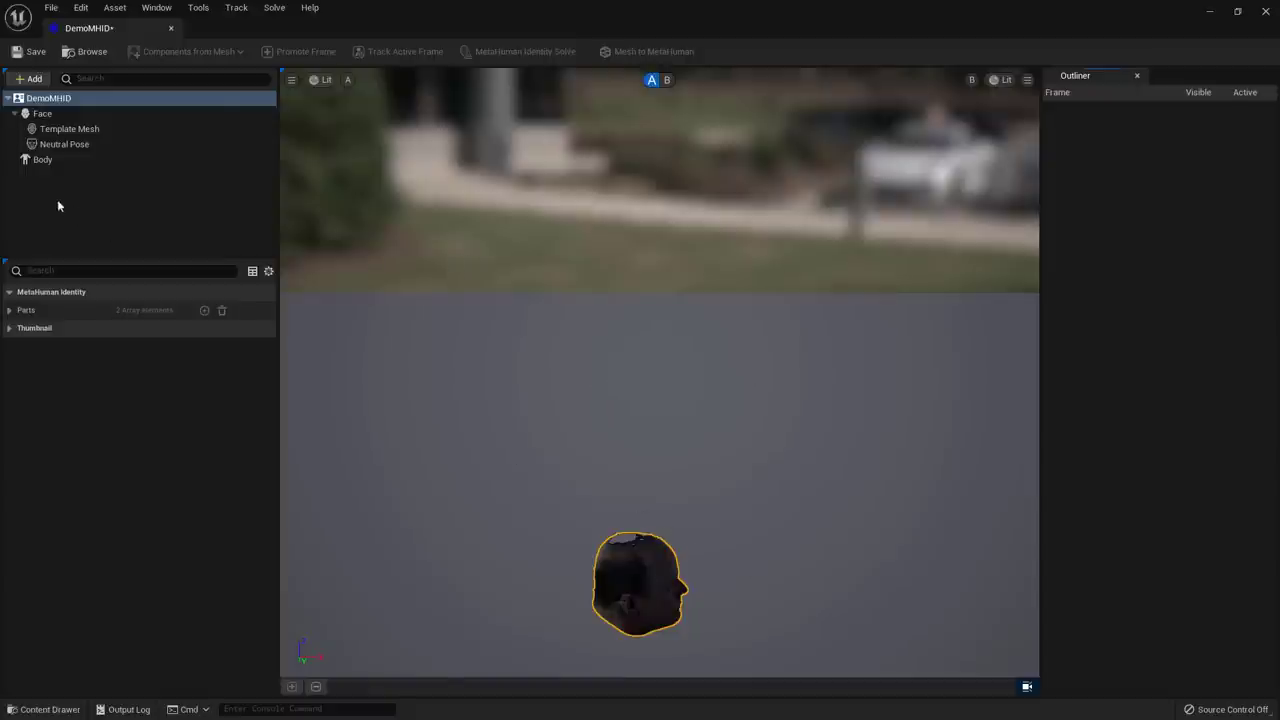
{"action": "left_click", "coordinate": [42, 159]}
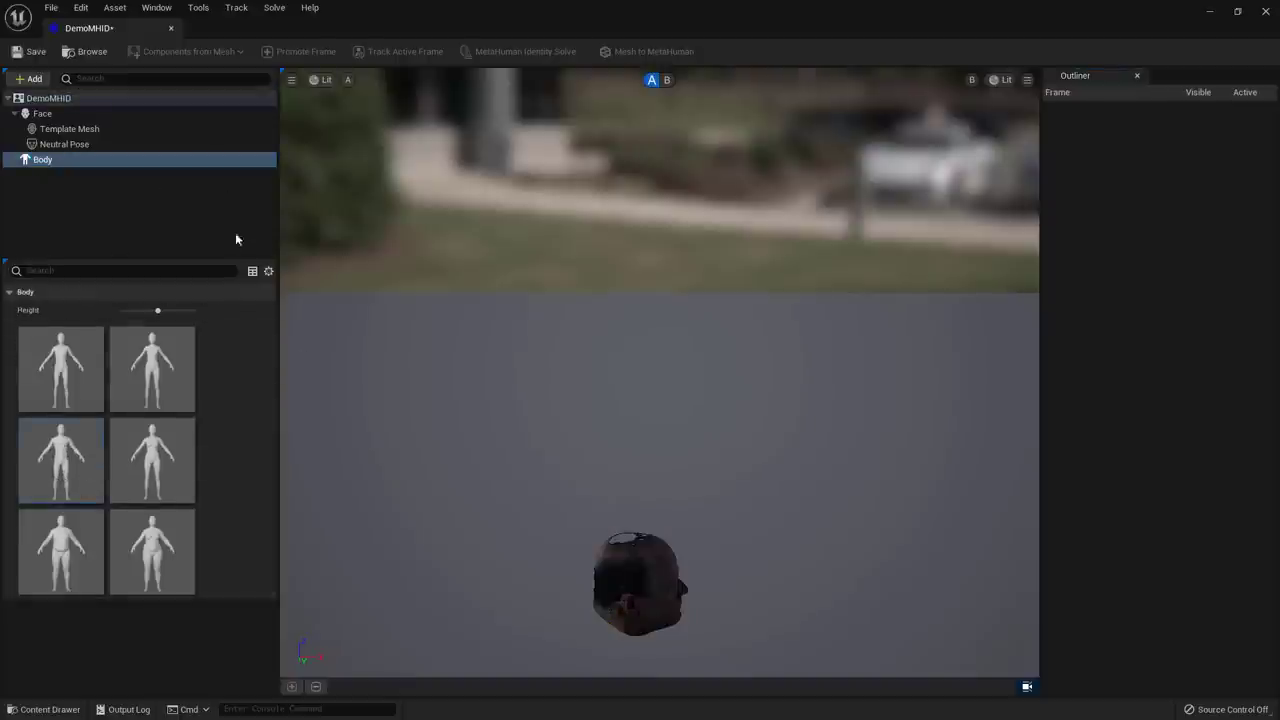
{"action": "mouse_move", "coordinate": [399, 331]}
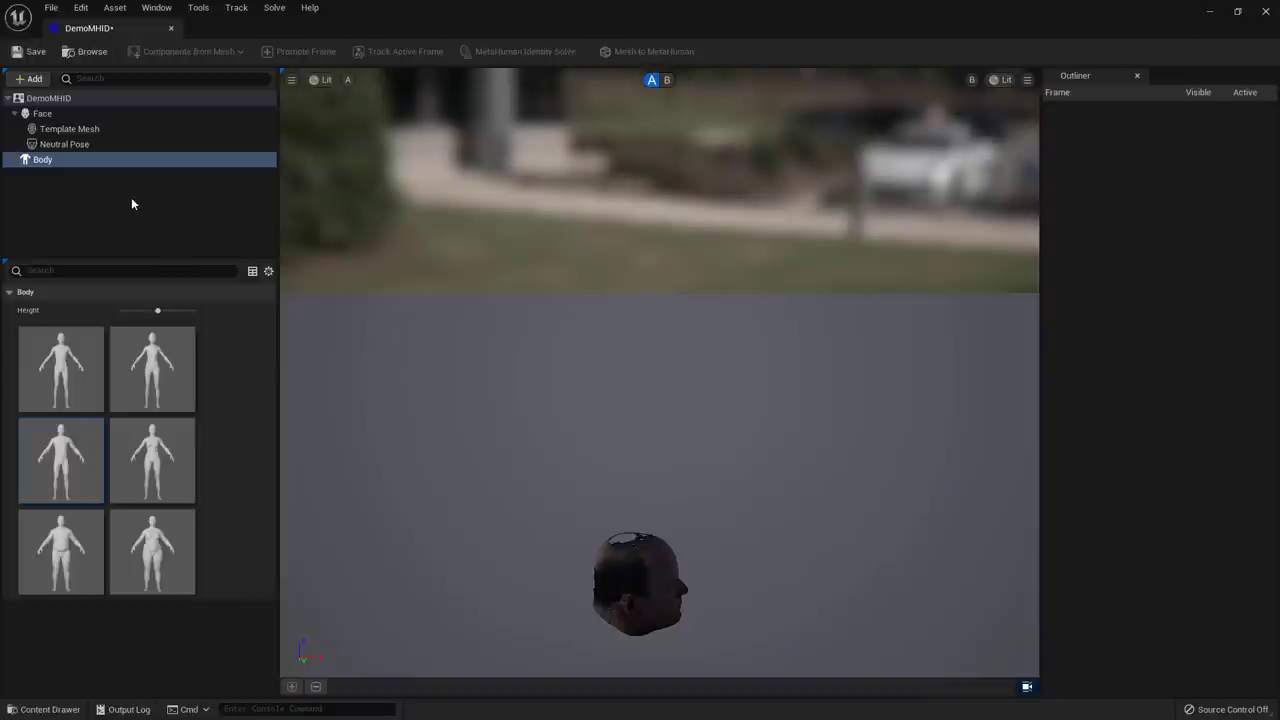
- Show the Neutral Pose unlit with a 20 field of view, framing the head
{"action": "left_click", "coordinate": [64, 143]}
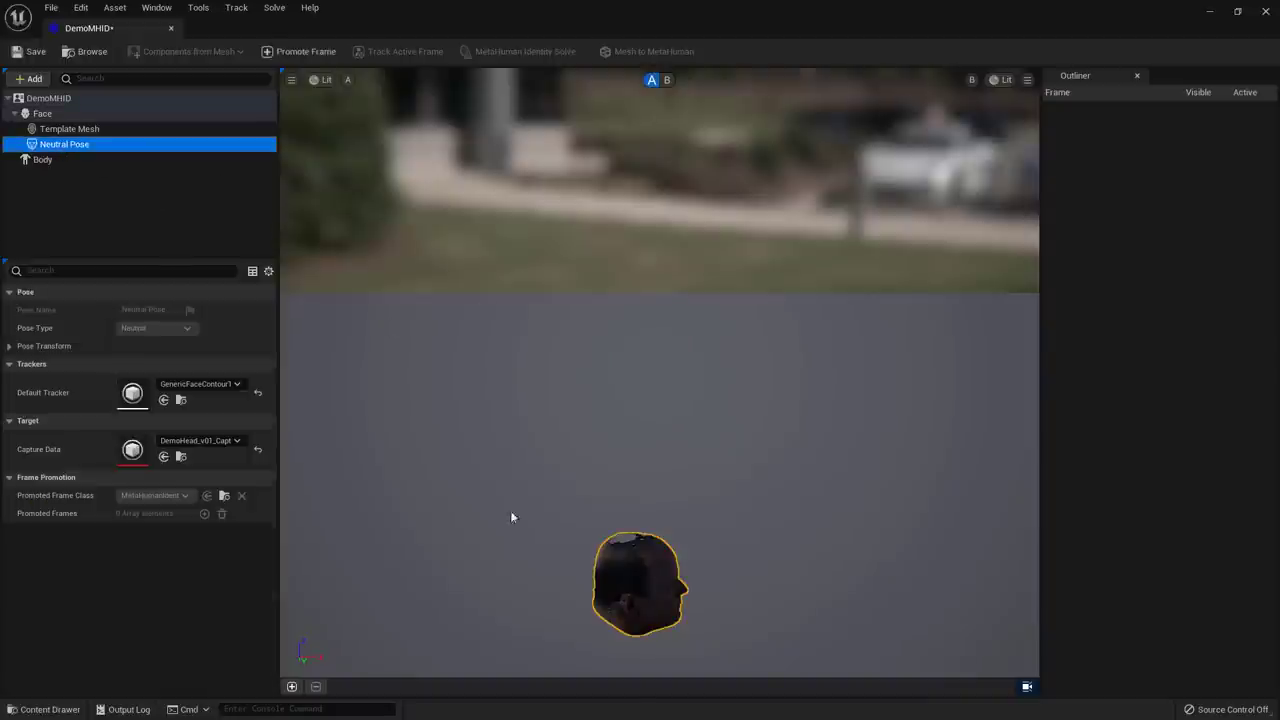
{"action": "mouse_move", "coordinate": [610, 417]}
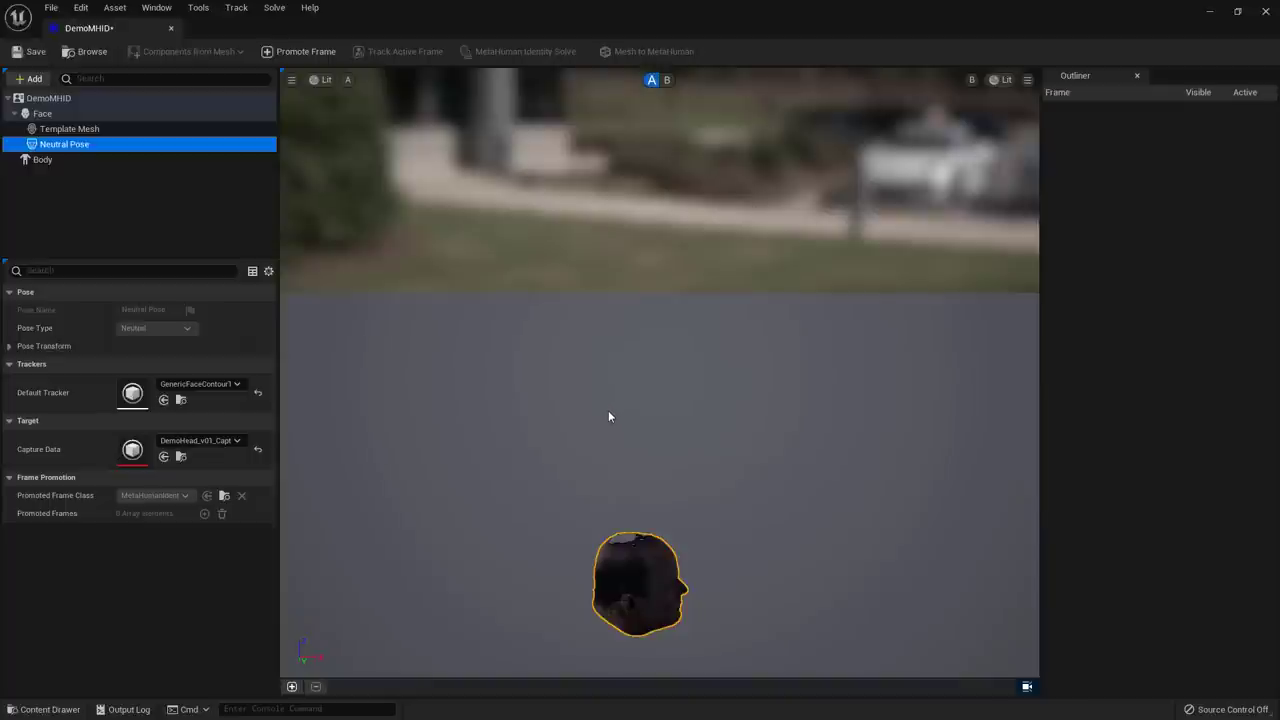
{"action": "left_click", "coordinate": [326, 80]}
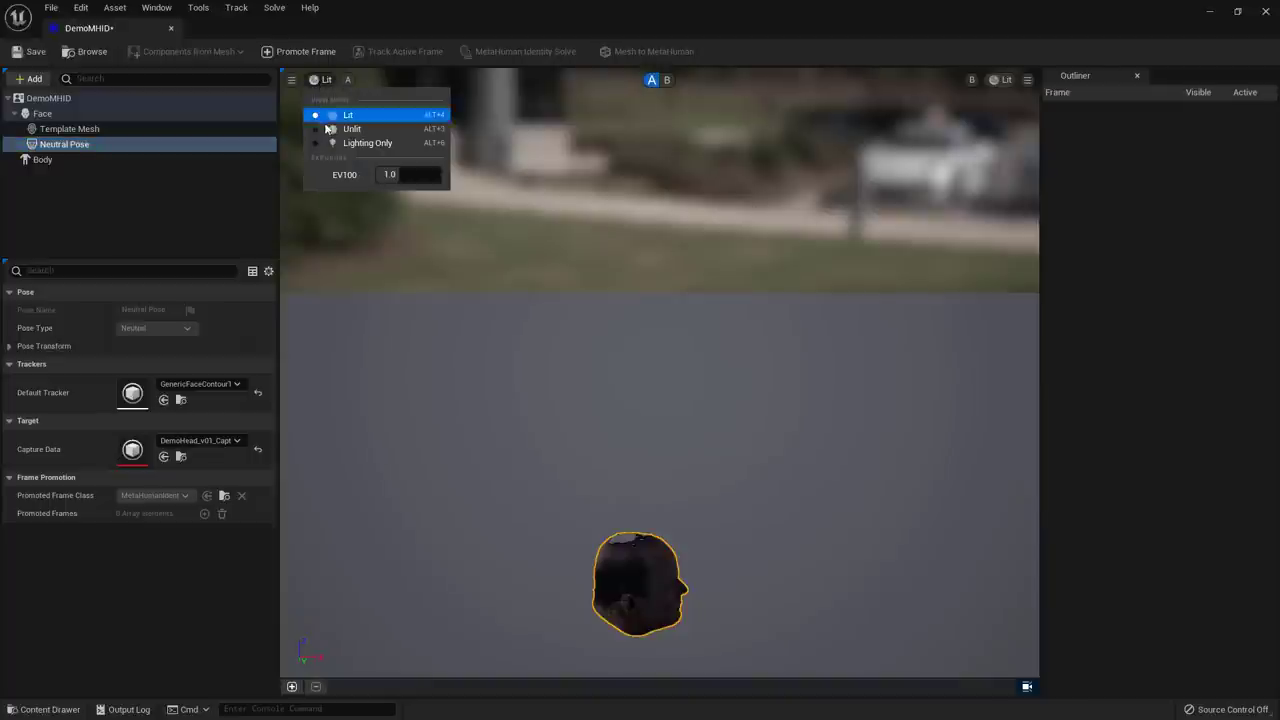
{"action": "left_click", "coordinate": [352, 128]}
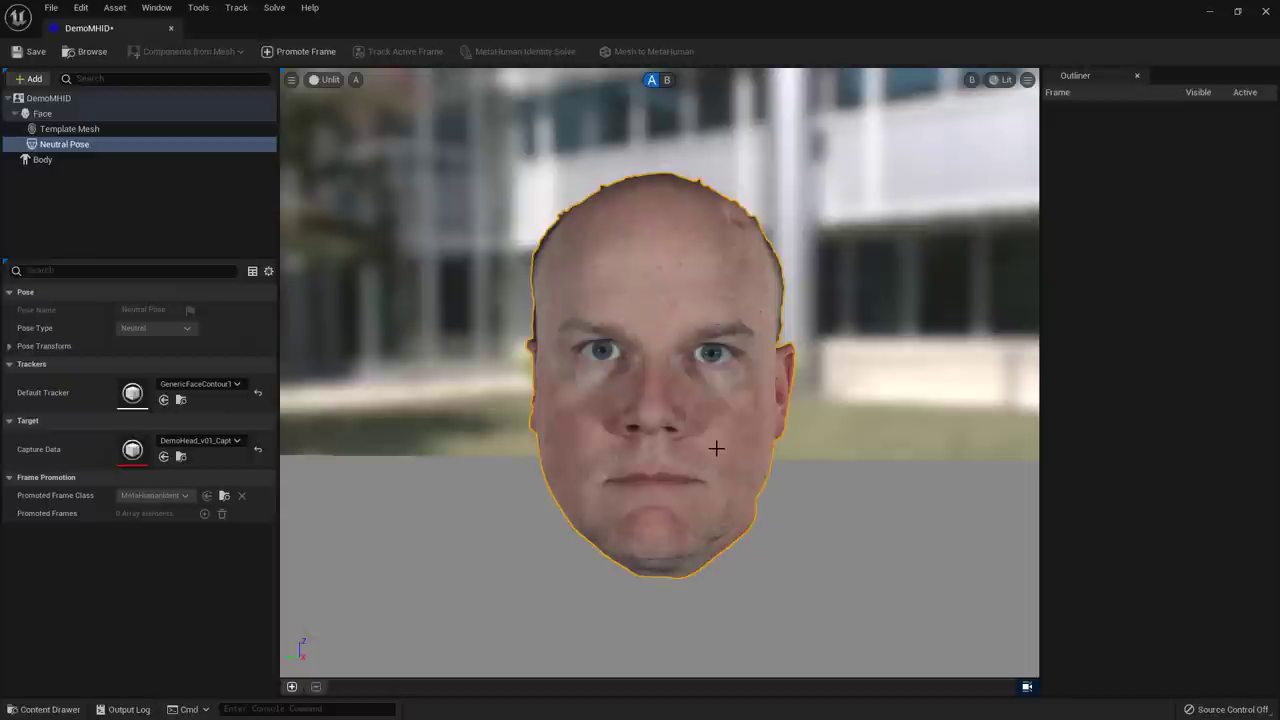
{"action": "left_click", "coordinate": [291, 80]}
{"action": "type", "text": "20"}
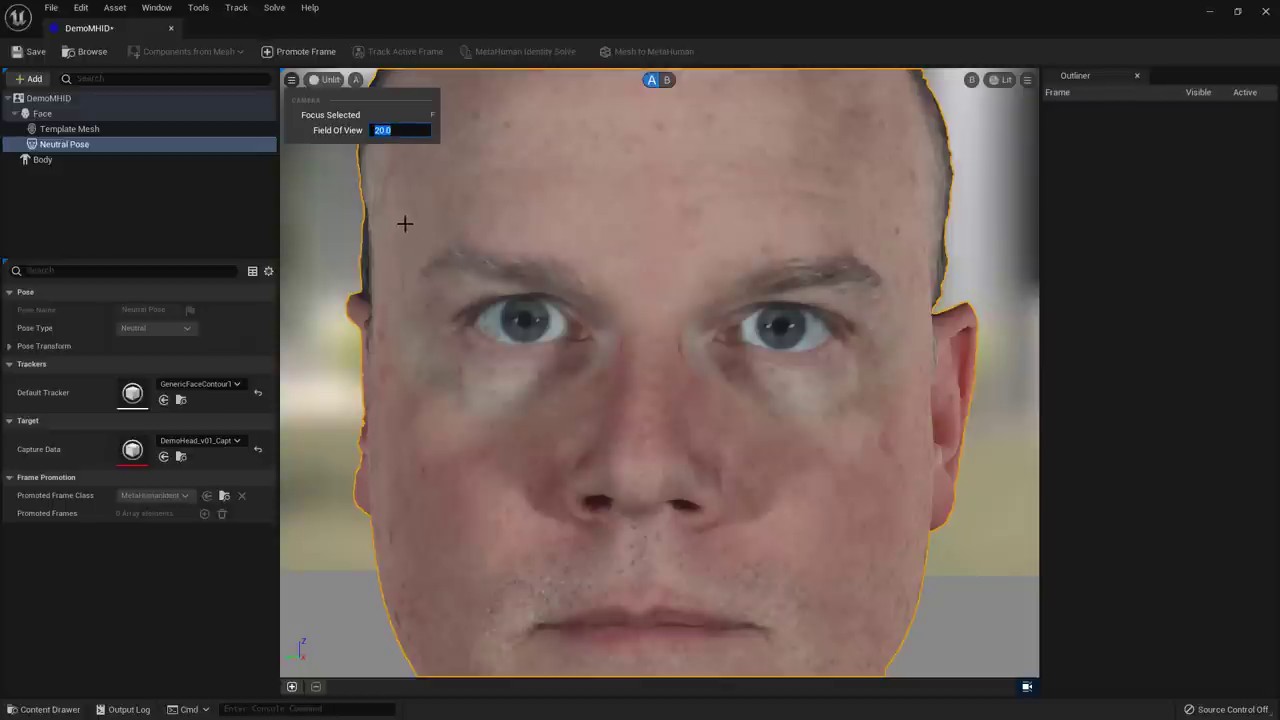
{"action": "scroll", "scroll_direction": "down", "scroll_amount": 3}
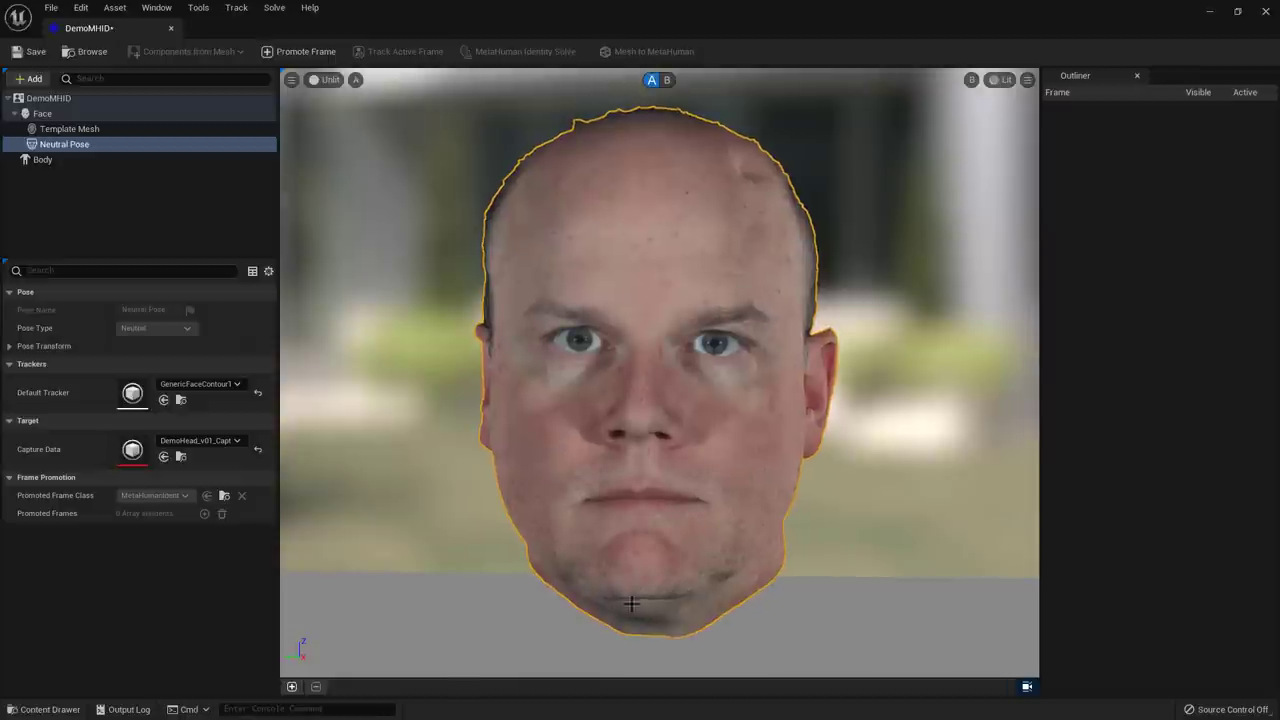
{"action": "mouse_move", "coordinate": [670, 498]}
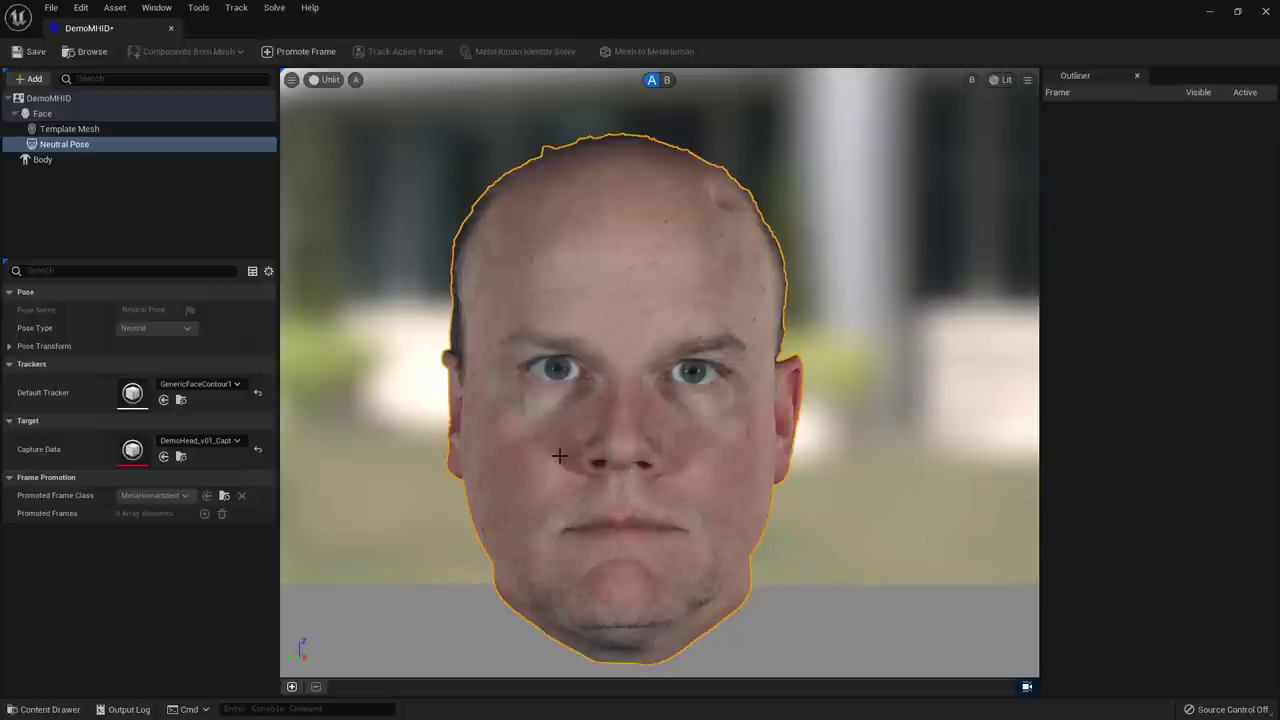
- Promote Frame 0, track its facial landmarks and run the identity solve
{"action": "left_click", "coordinate": [306, 51]}
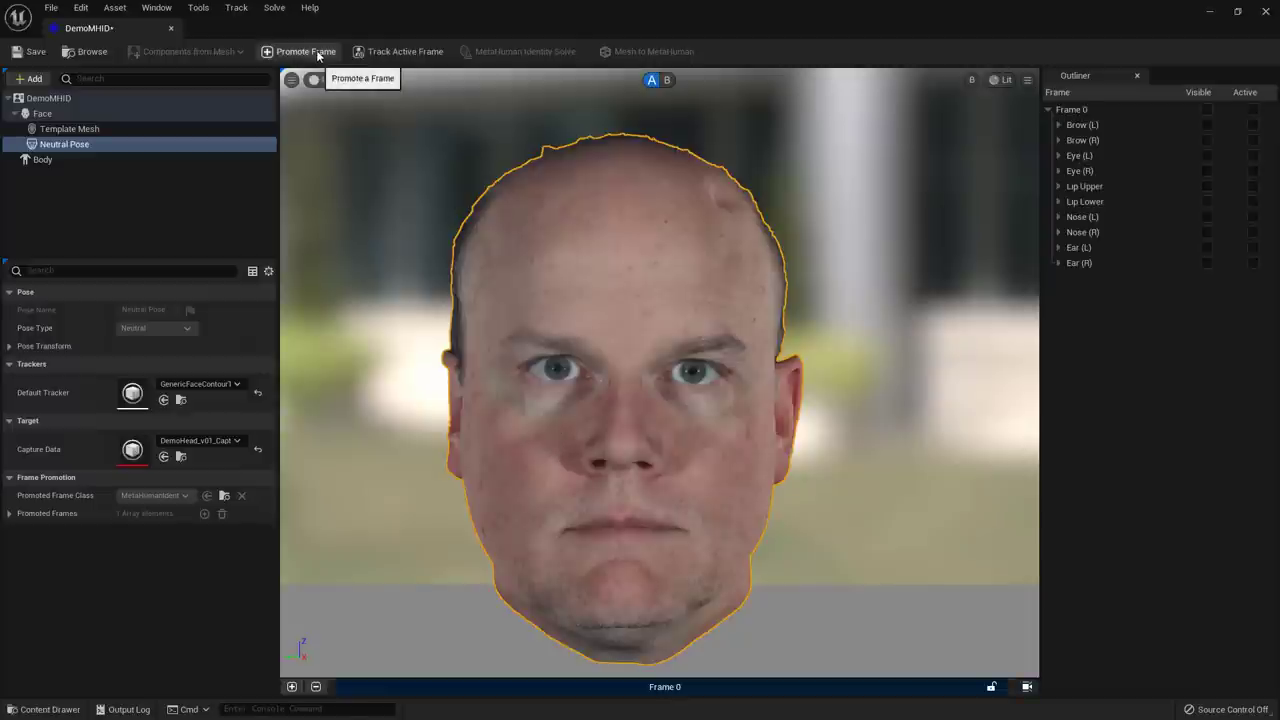
{"action": "left_click", "coordinate": [398, 51]}
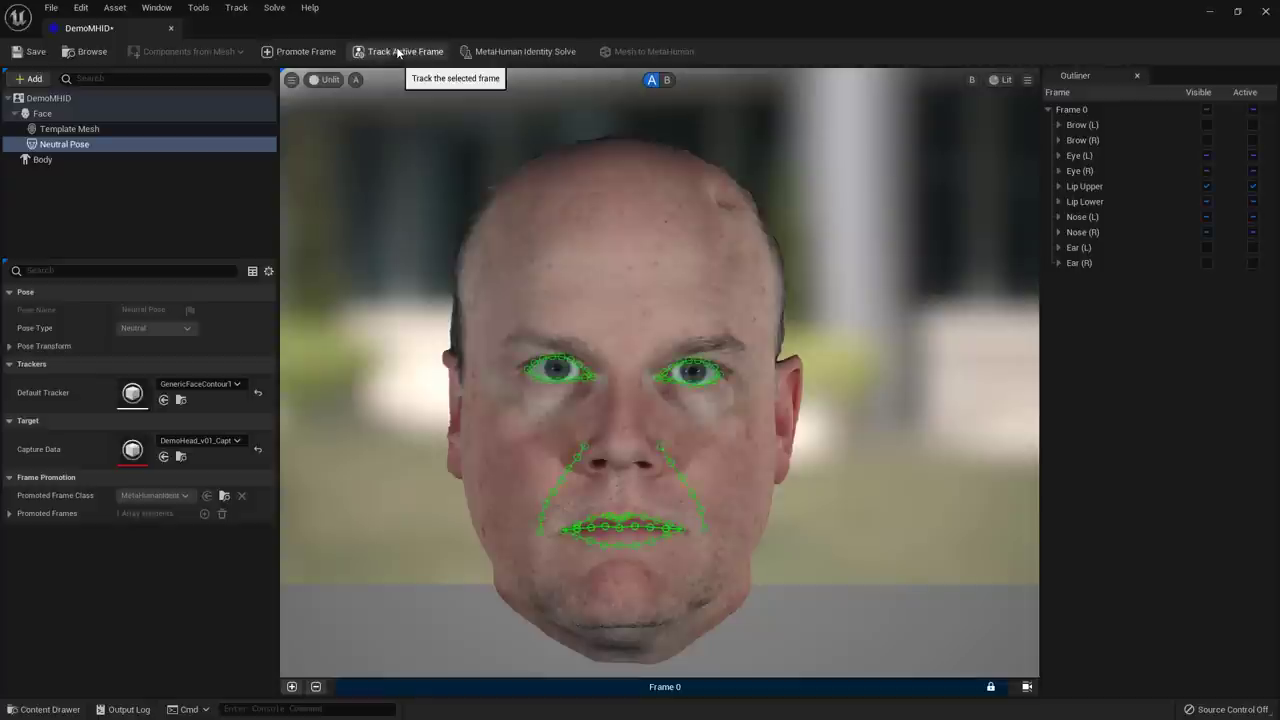
{"action": "mouse_move", "coordinate": [741, 434]}
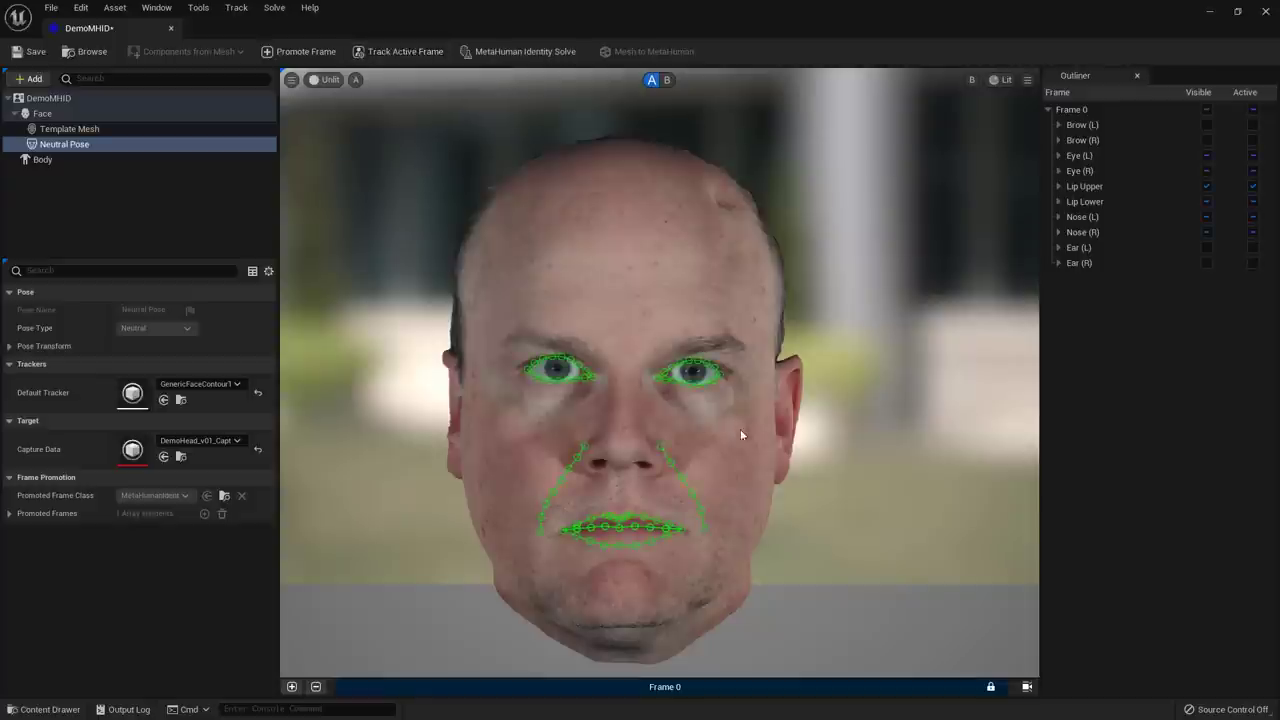
{"action": "mouse_move", "coordinate": [513, 51]}
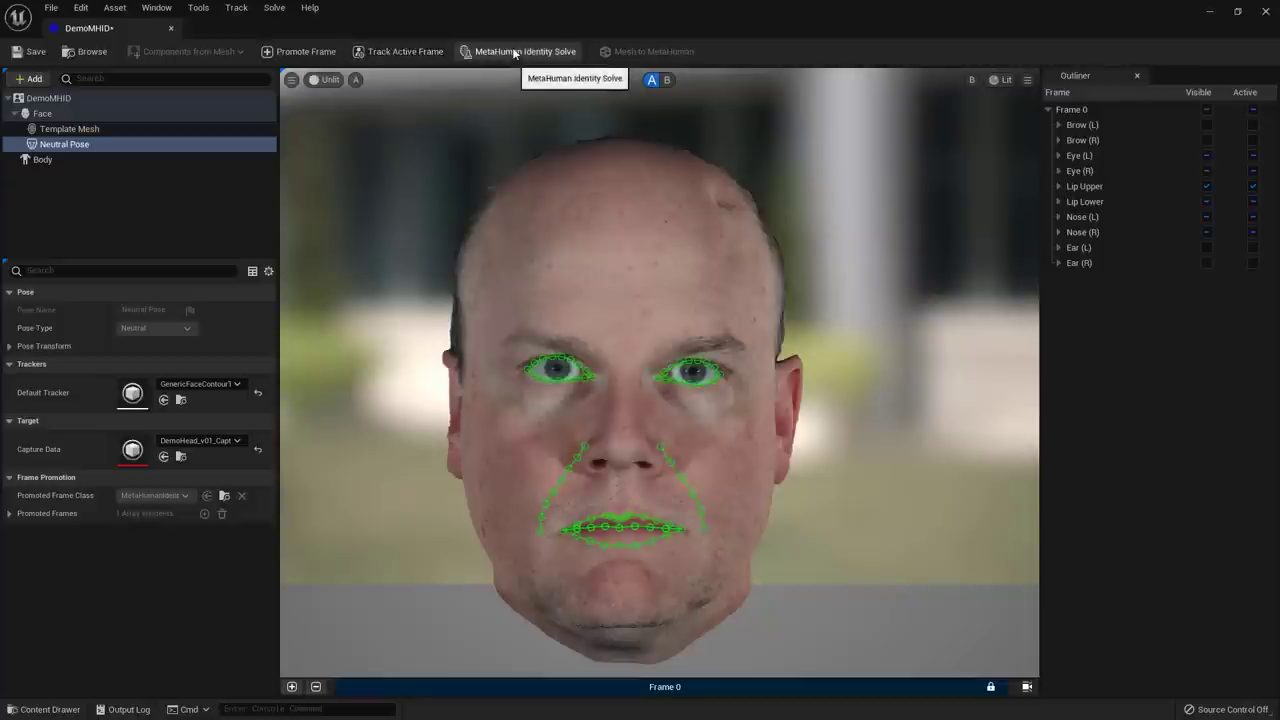
{"action": "left_click", "coordinate": [42, 159]}
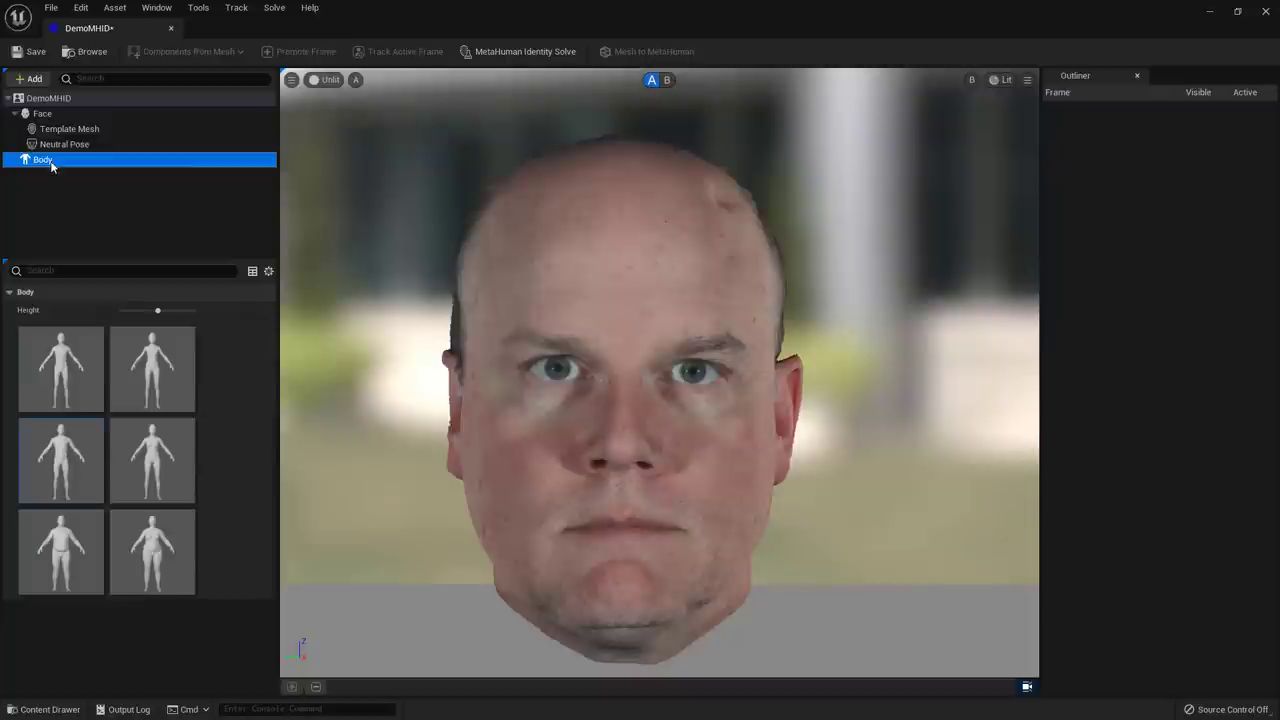
{"action": "mouse_move", "coordinate": [517, 51]}
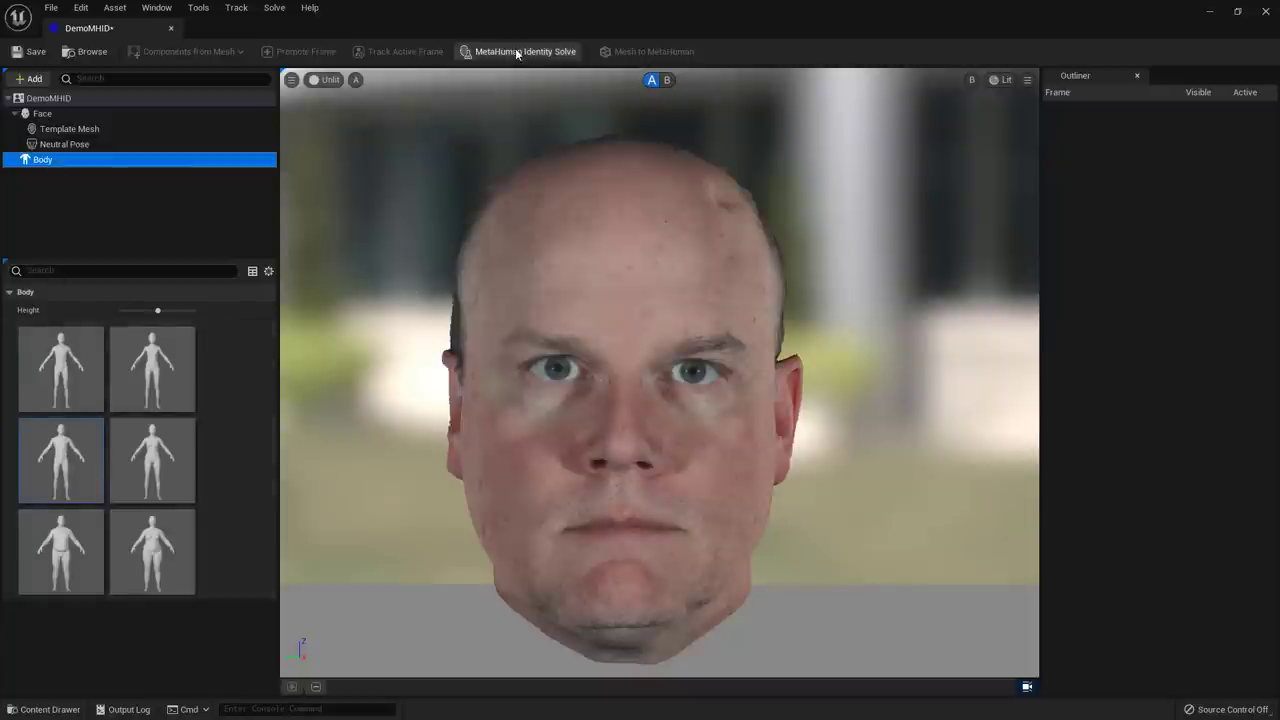
{"action": "left_click", "coordinate": [524, 51]}
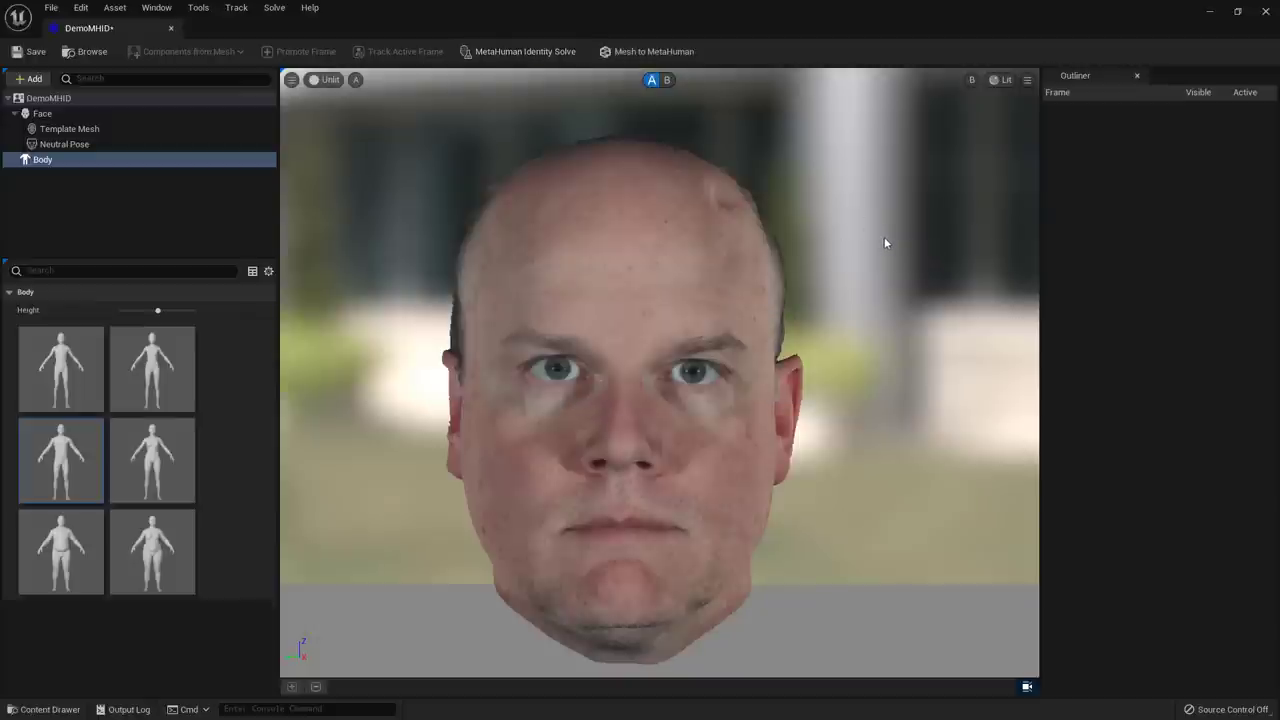
- Switch the viewport to view B to display the solved template mesh
{"action": "left_click", "coordinate": [356, 80]}
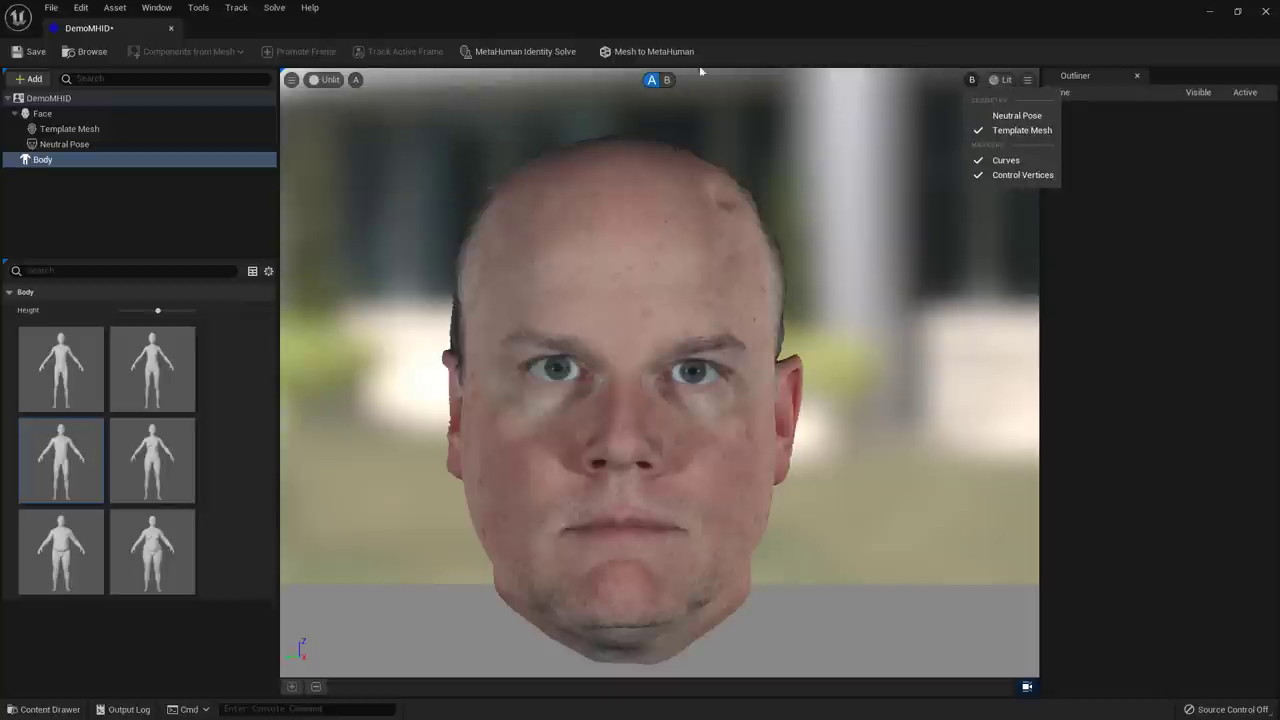
{"action": "left_click", "coordinate": [667, 80]}
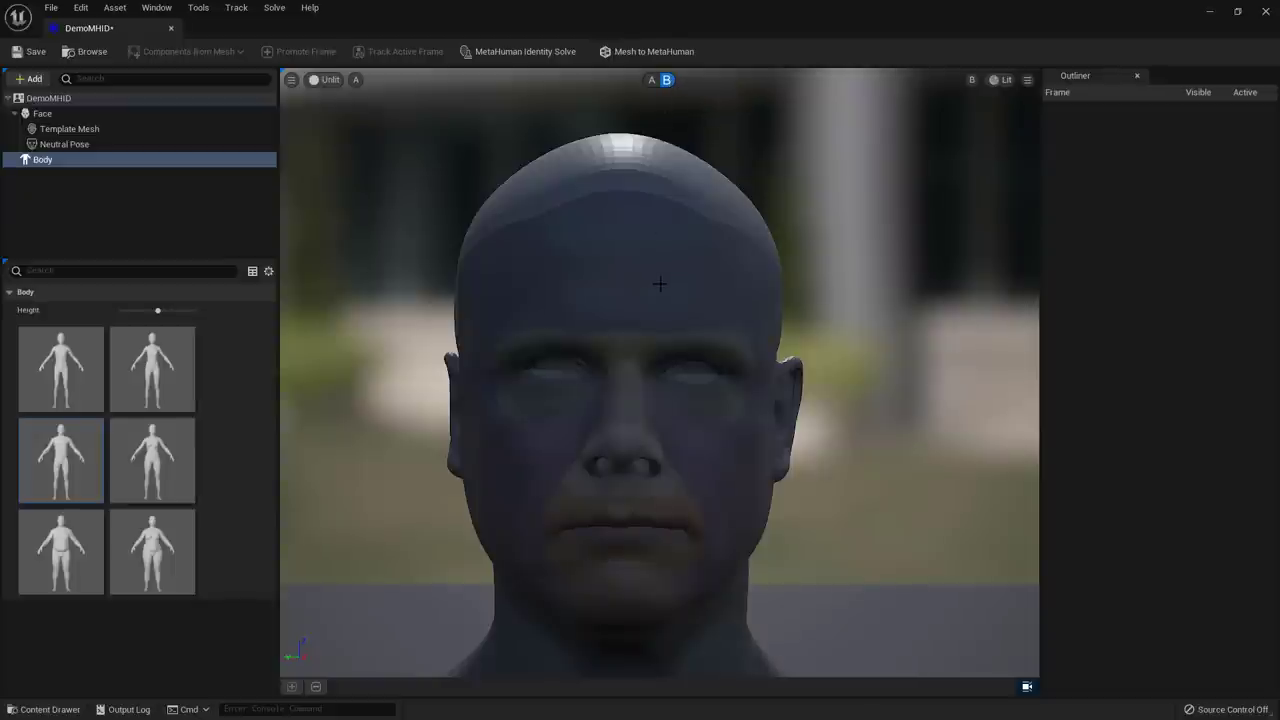
{"action": "mouse_move", "coordinate": [545, 293]}
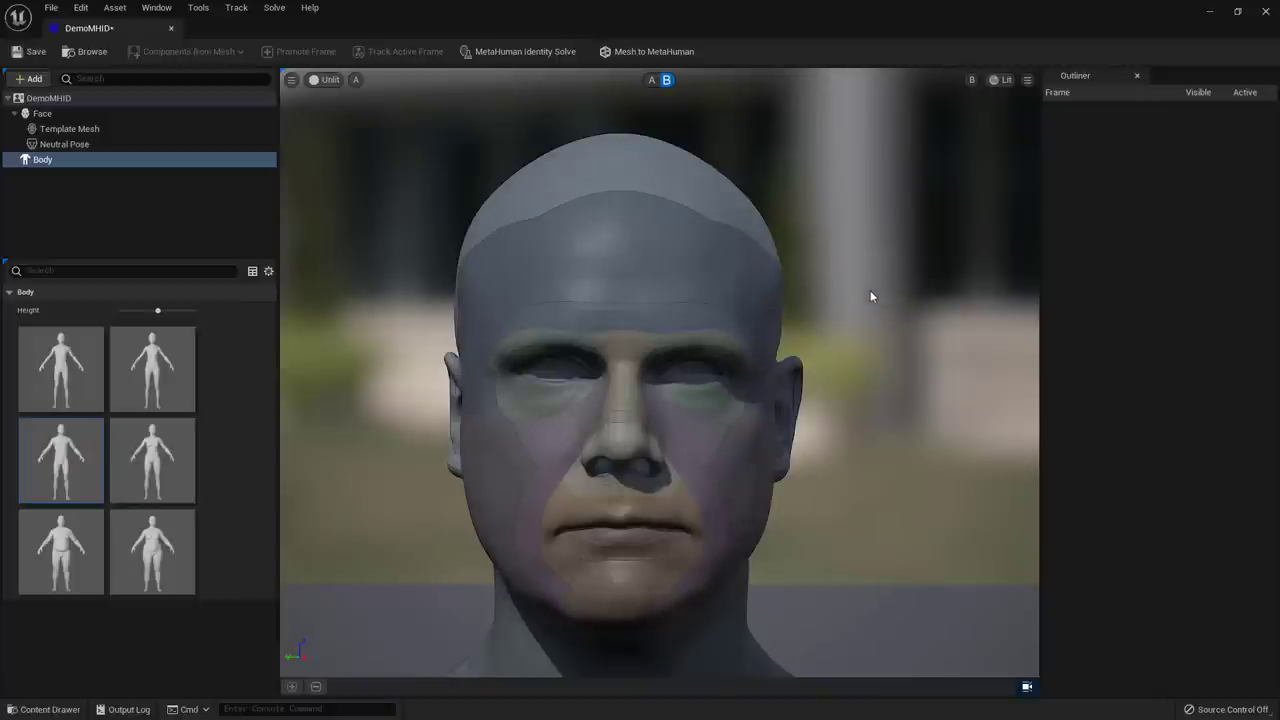
{"action": "mouse_move", "coordinate": [585, 131]}
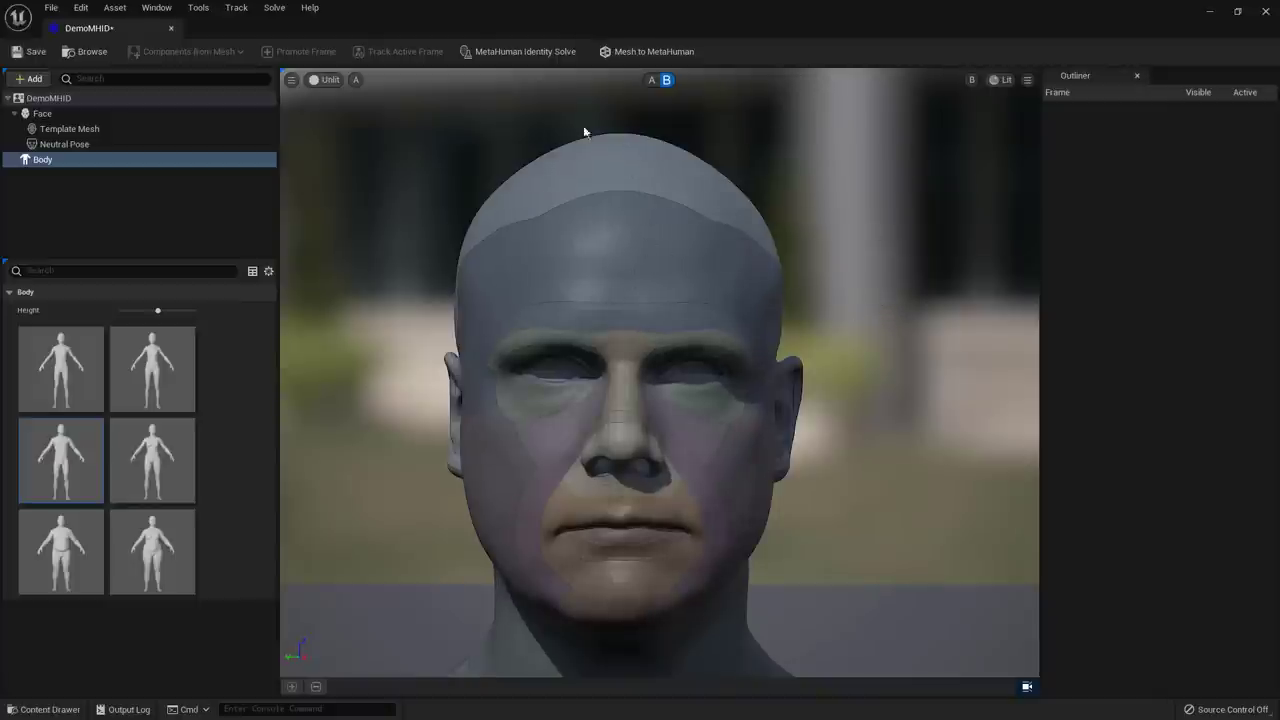
{"action": "mouse_move", "coordinate": [643, 51]}
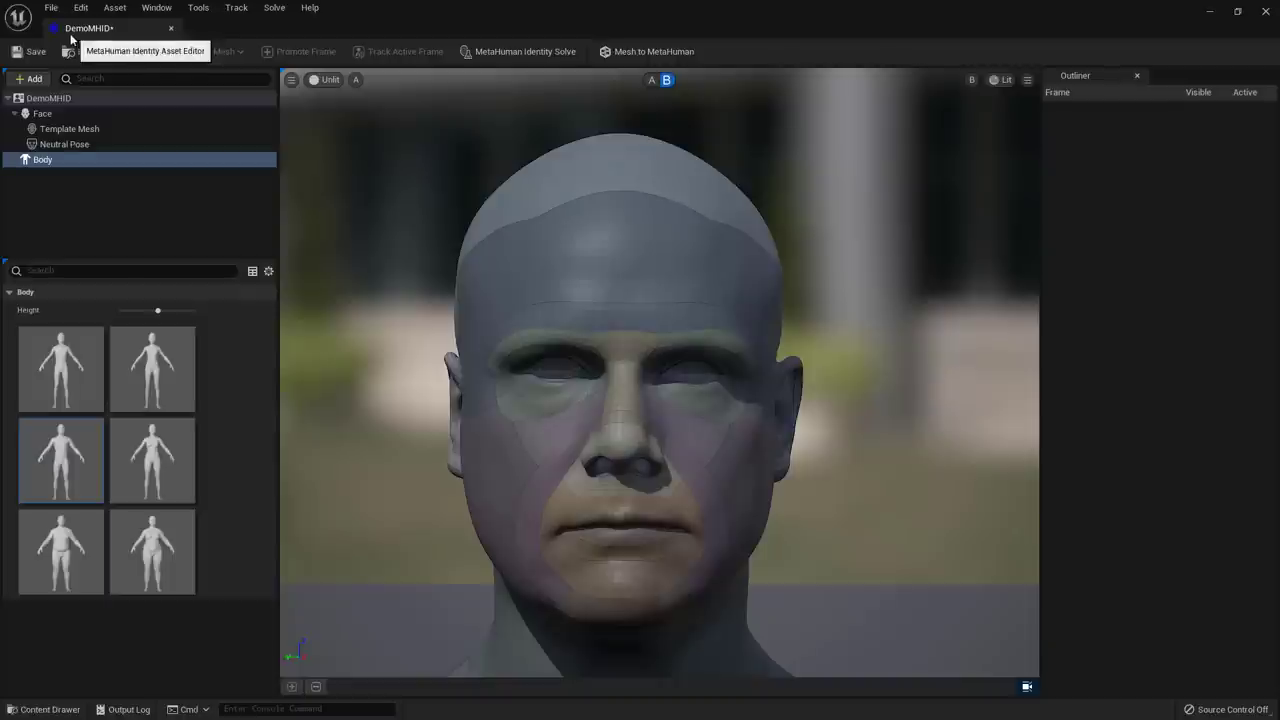
{"action": "mouse_move", "coordinate": [90, 35]}
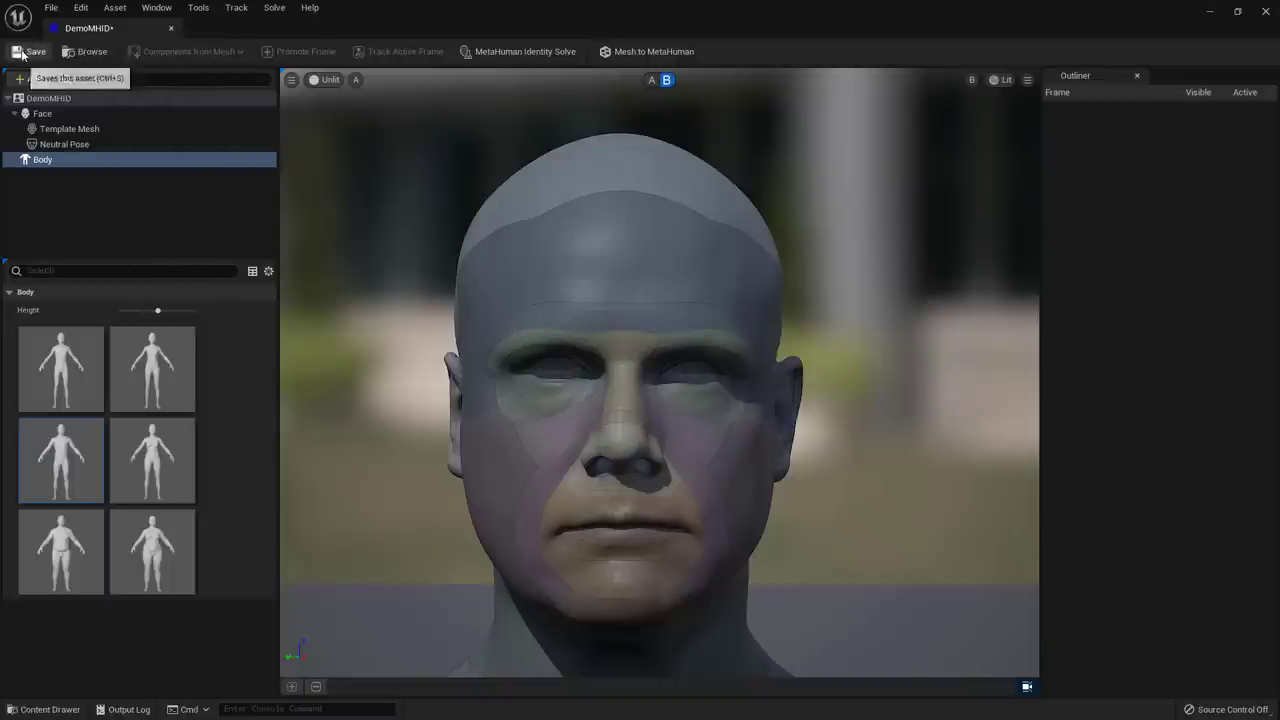
- Save DemoMHID, run Mesh to MetaHuman, and acknowledge the confirmation message
{"action": "left_click", "coordinate": [29, 51]}
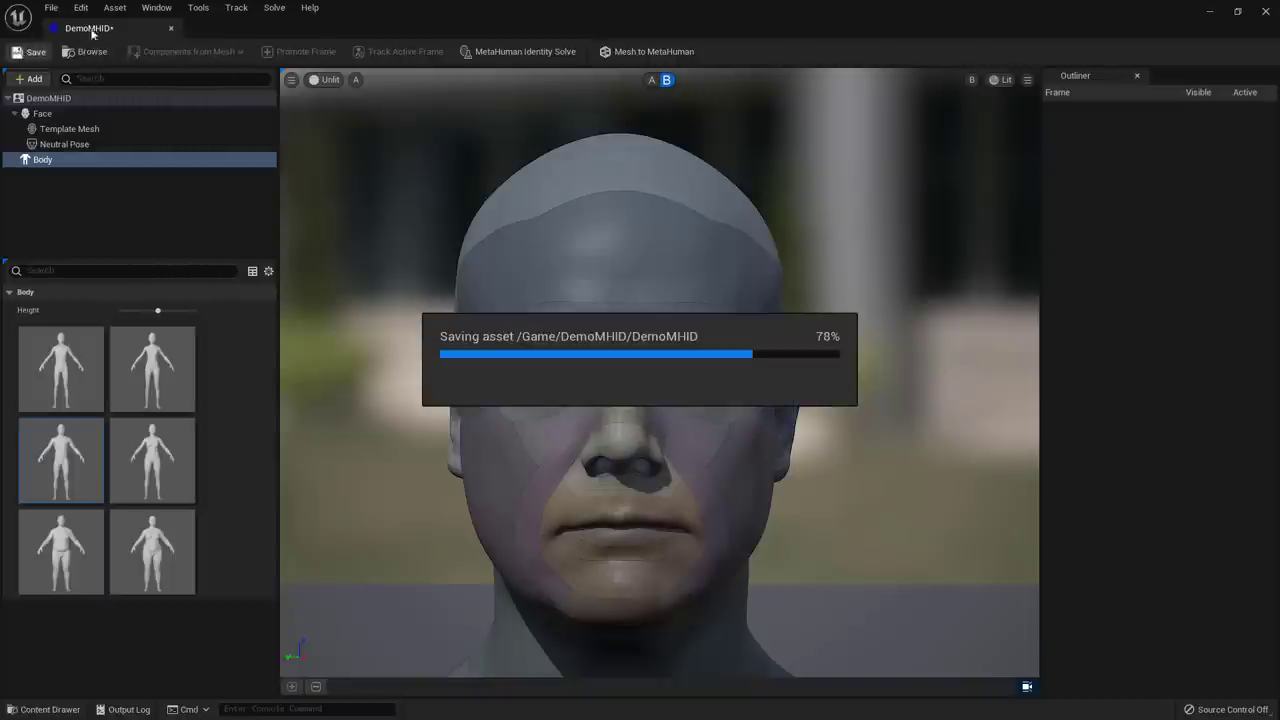
{"action": "mouse_move", "coordinate": [313, 230]}
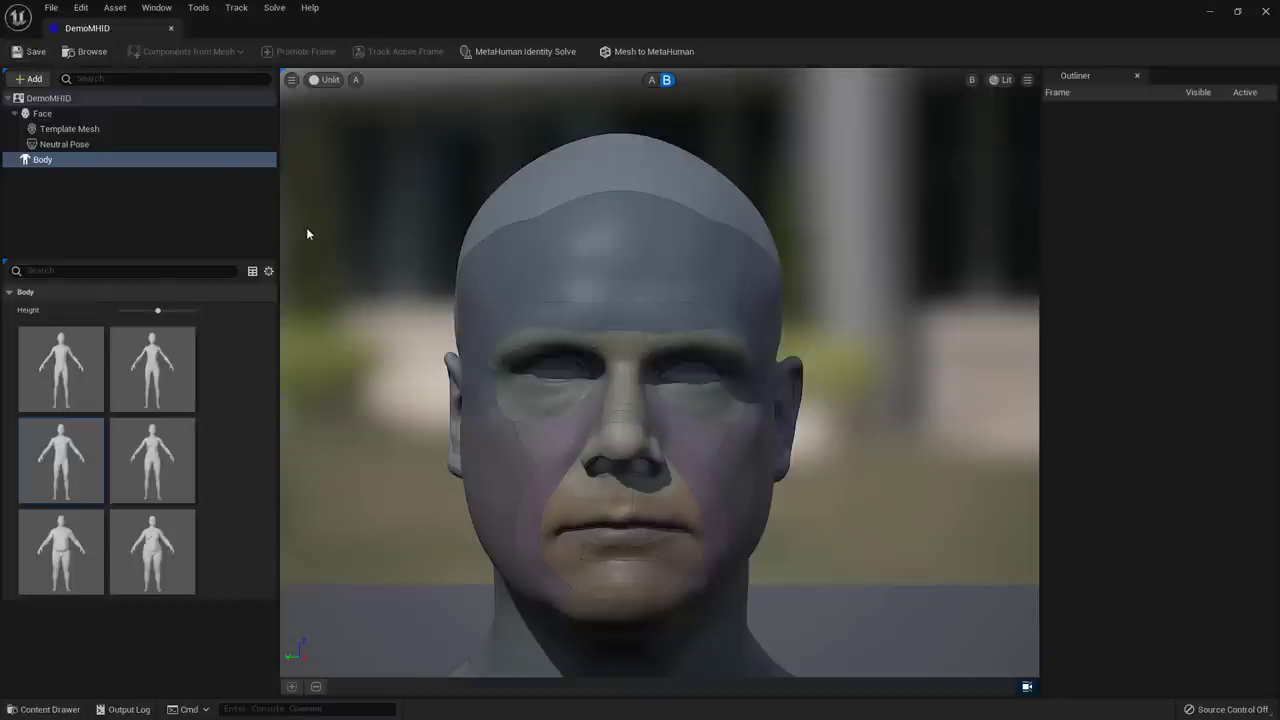
{"action": "mouse_move", "coordinate": [647, 51]}
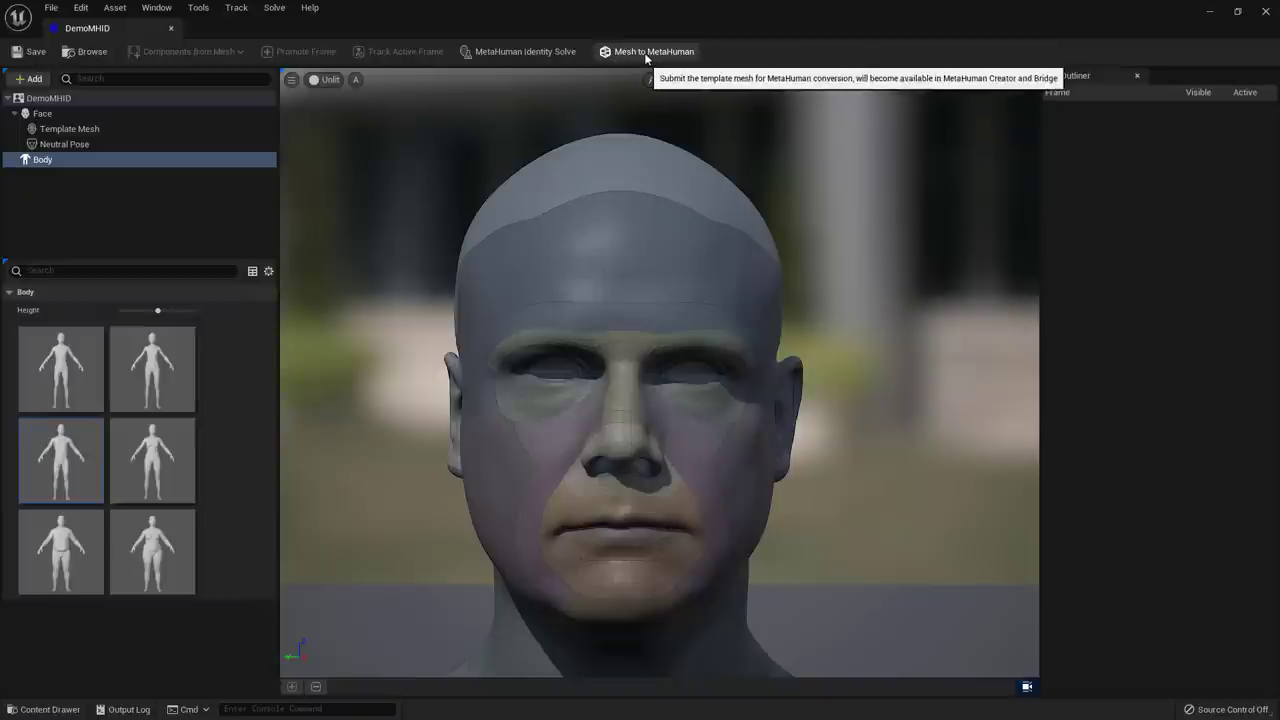
{"action": "mouse_move", "coordinate": [635, 50]}
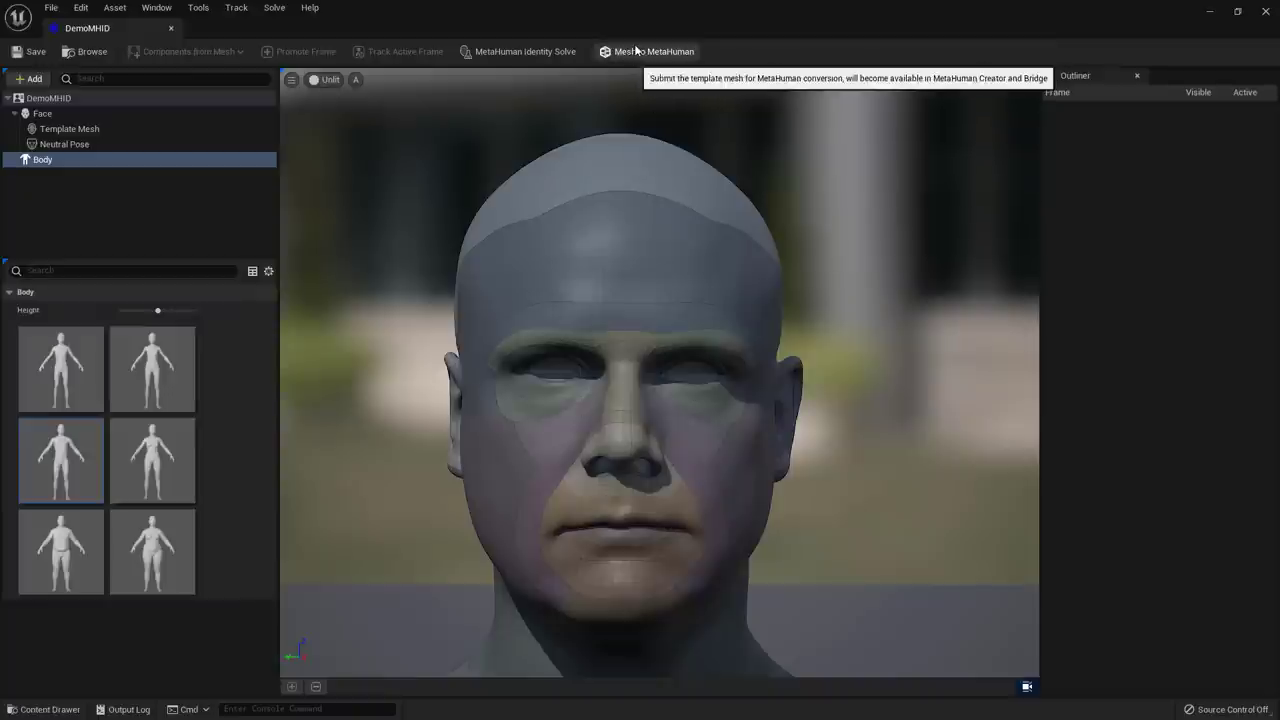
{"action": "left_click", "coordinate": [654, 51]}
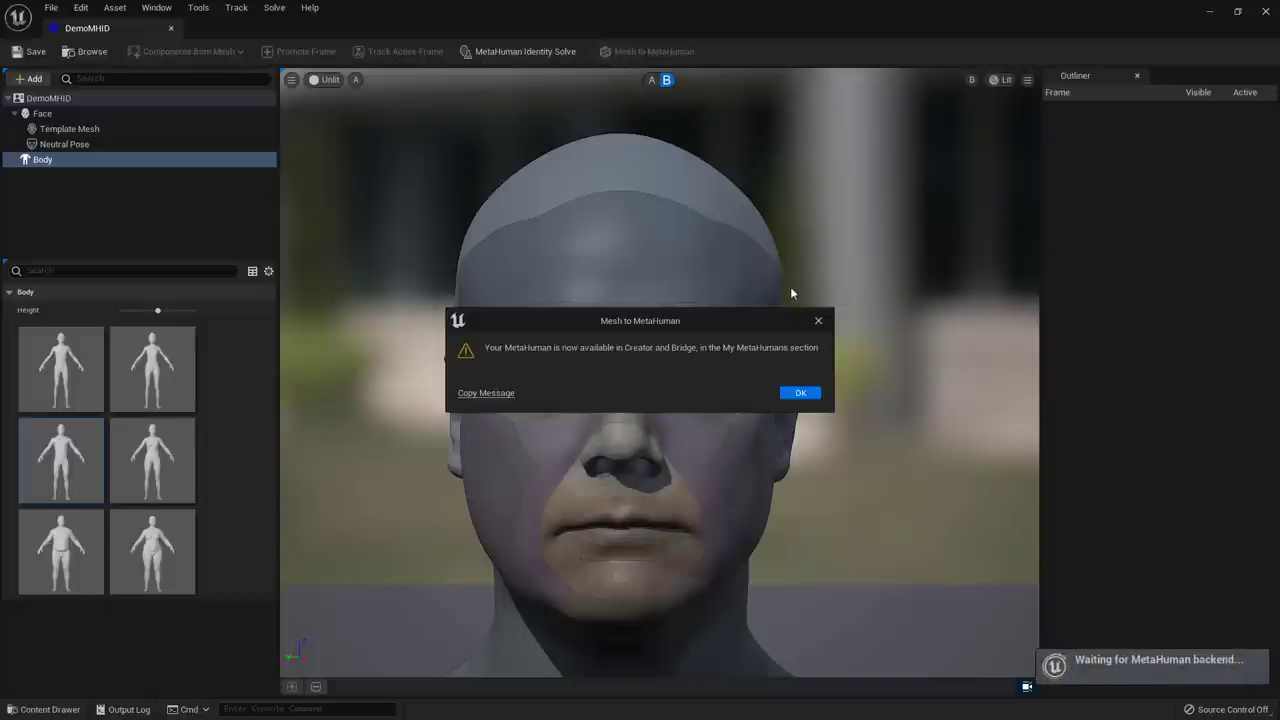
{"action": "mouse_move", "coordinate": [578, 371]}
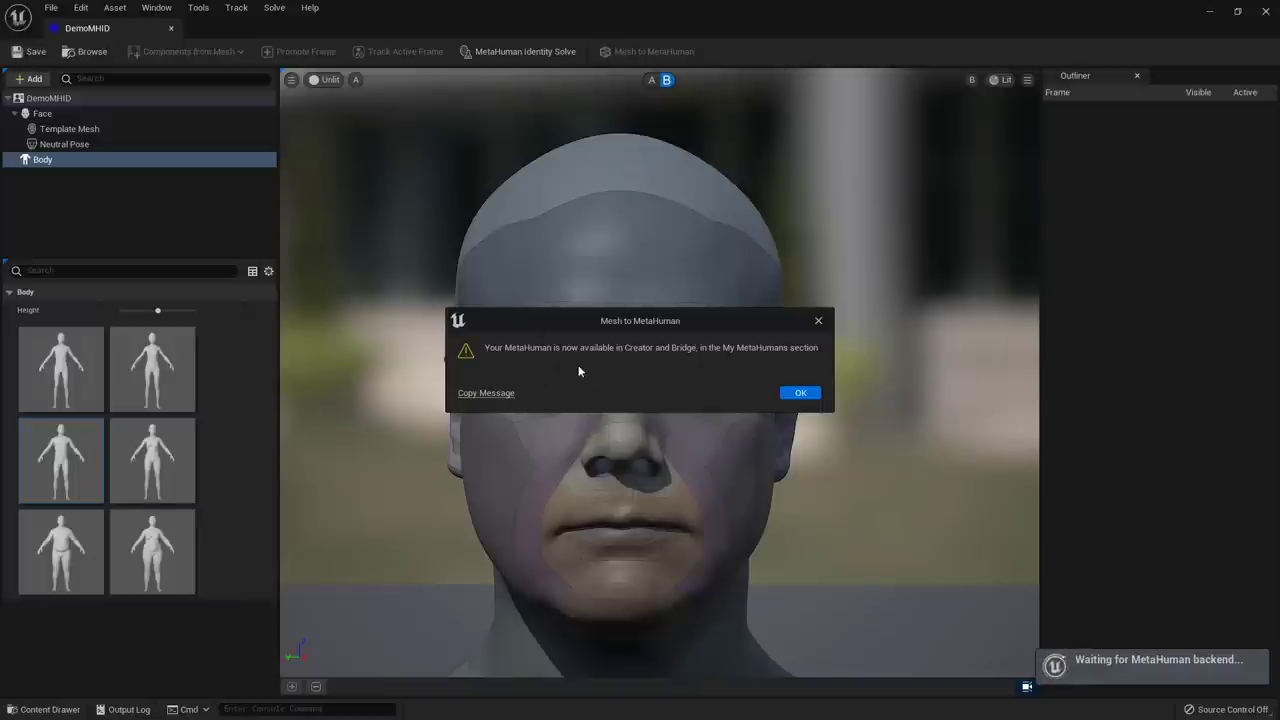
{"action": "mouse_move", "coordinate": [740, 383]}
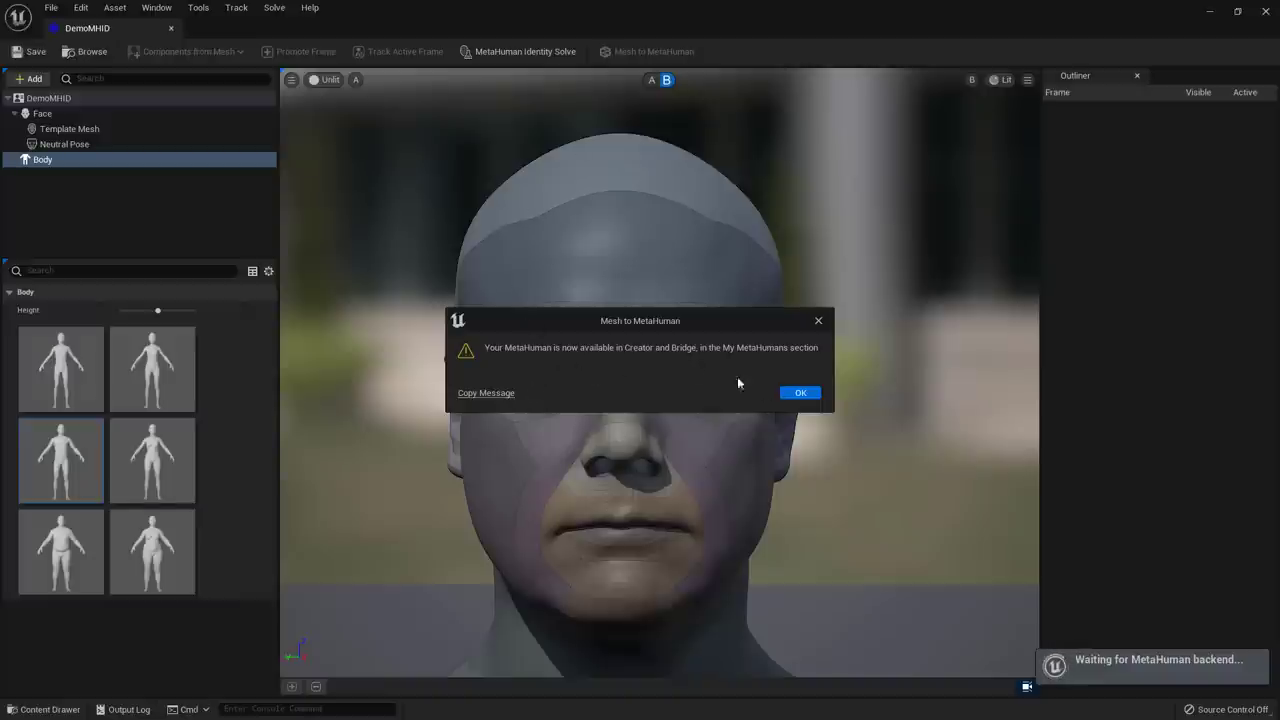
{"action": "left_click", "coordinate": [800, 392]}
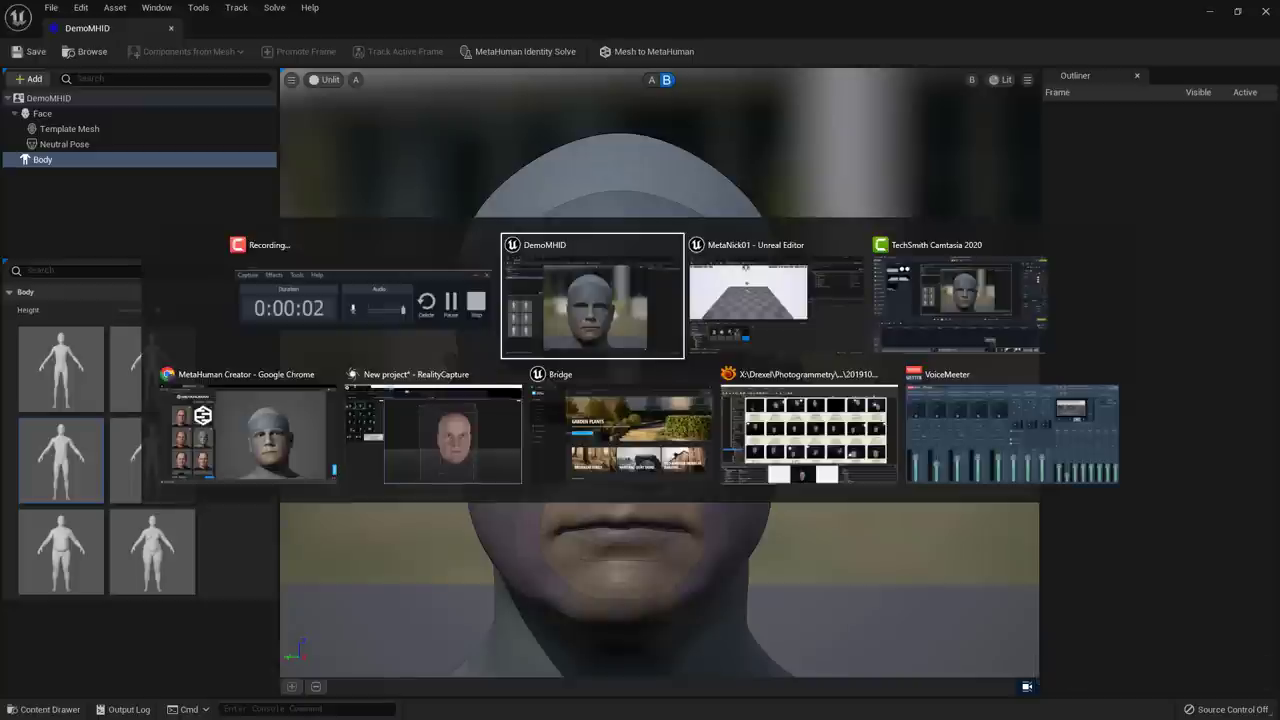
{"action": "mouse_move", "coordinate": [960, 295]}
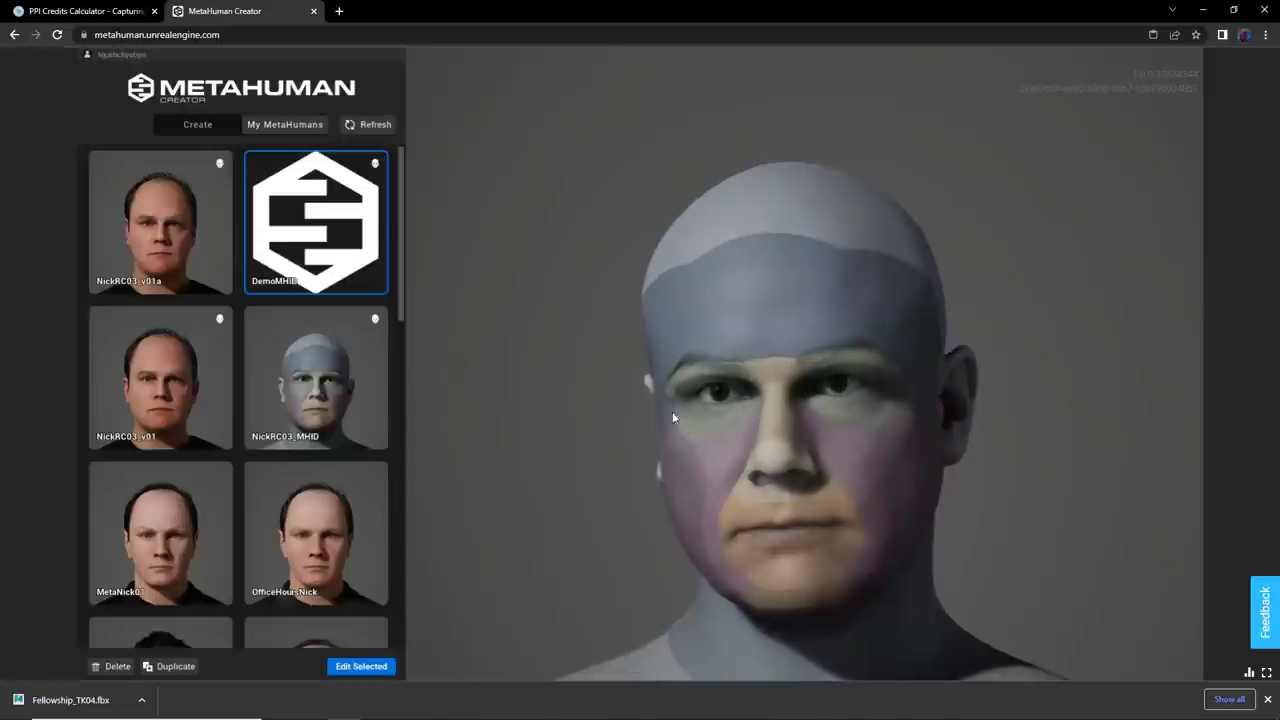
- Select DemoMHID in My MetaHumans and choose Edit Selected
{"action": "left_click", "coordinate": [361, 666]}
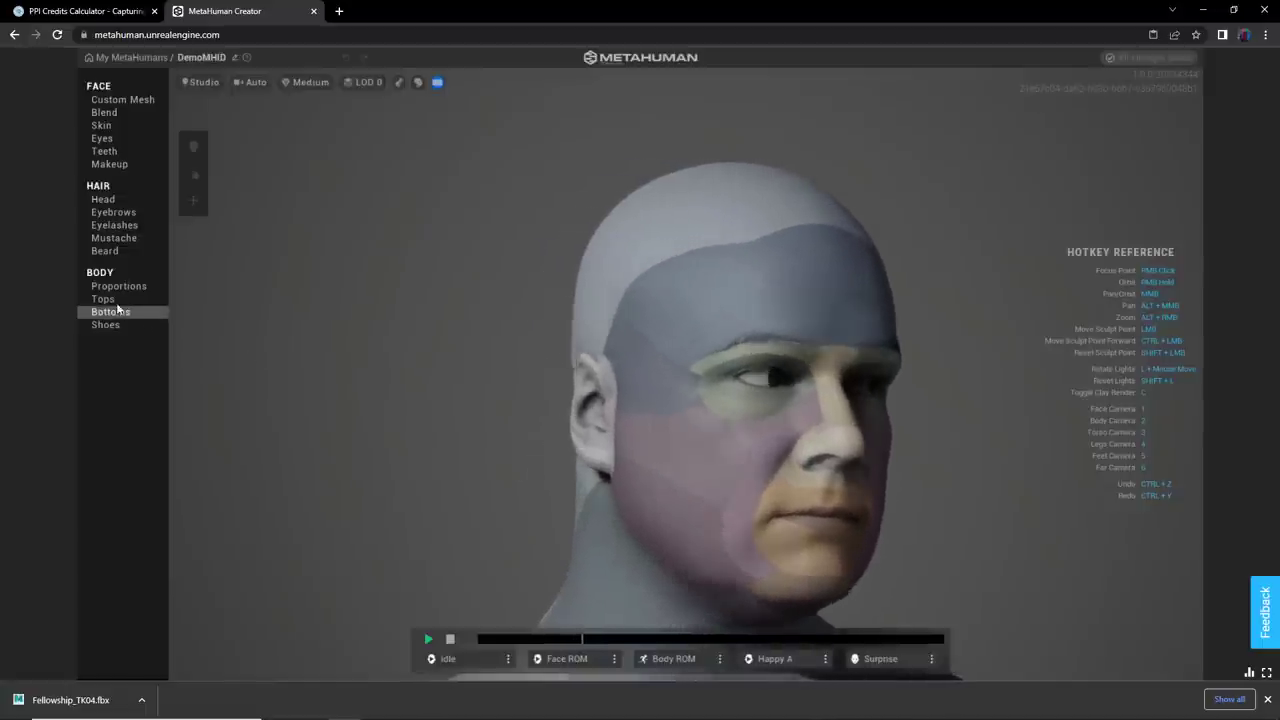
- Give DemoMHID a Crewneck T-shirt with black main and secondary colours
{"action": "left_click", "coordinate": [103, 298]}
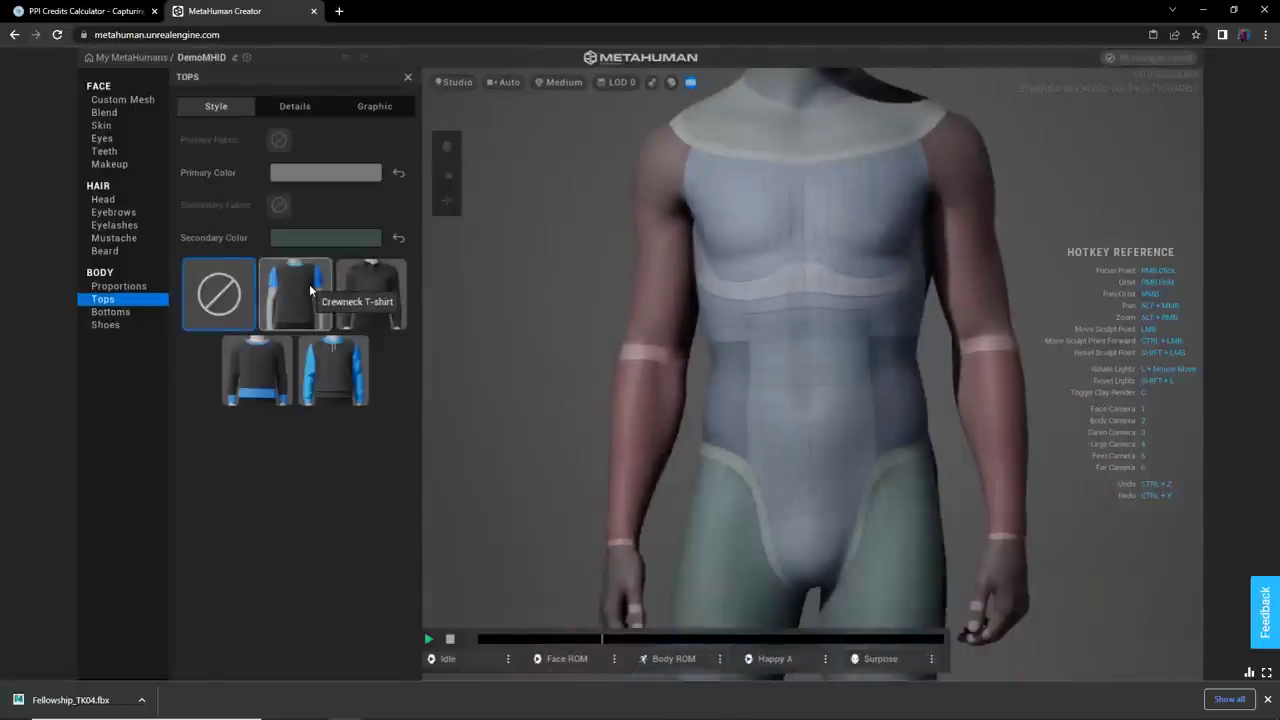
{"action": "left_click", "coordinate": [295, 293]}
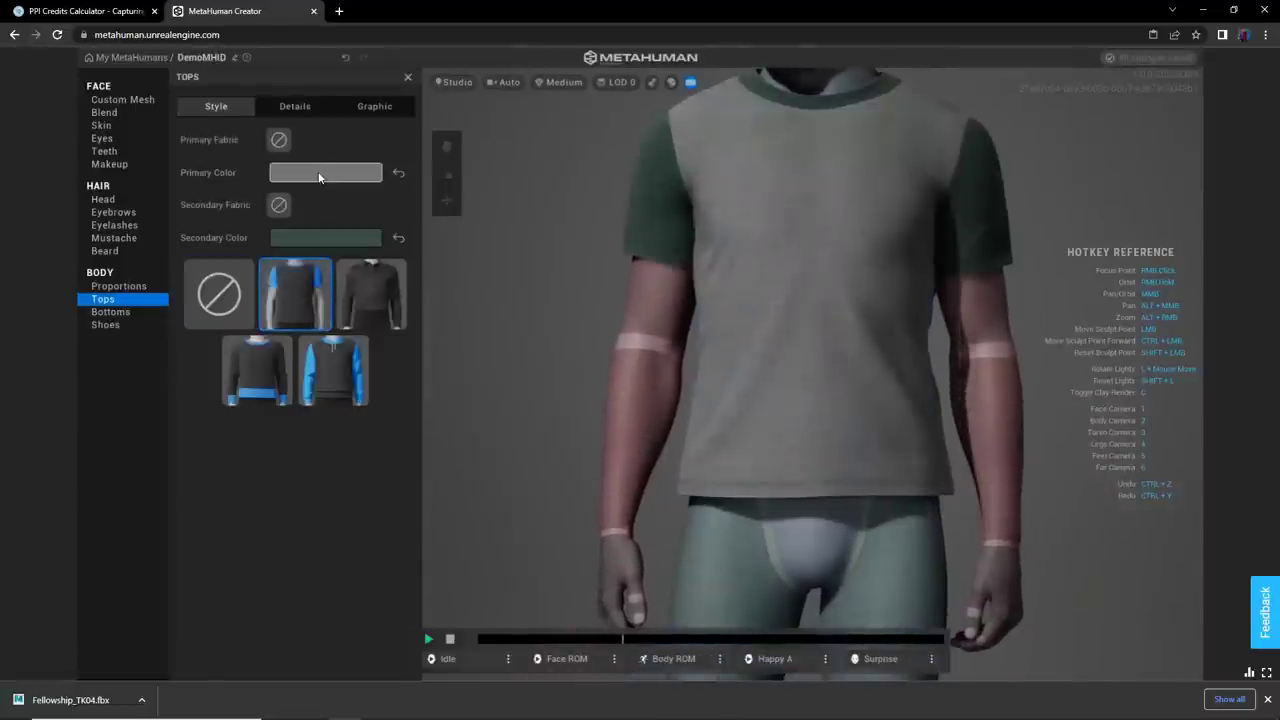
{"action": "left_click", "coordinate": [325, 172]}
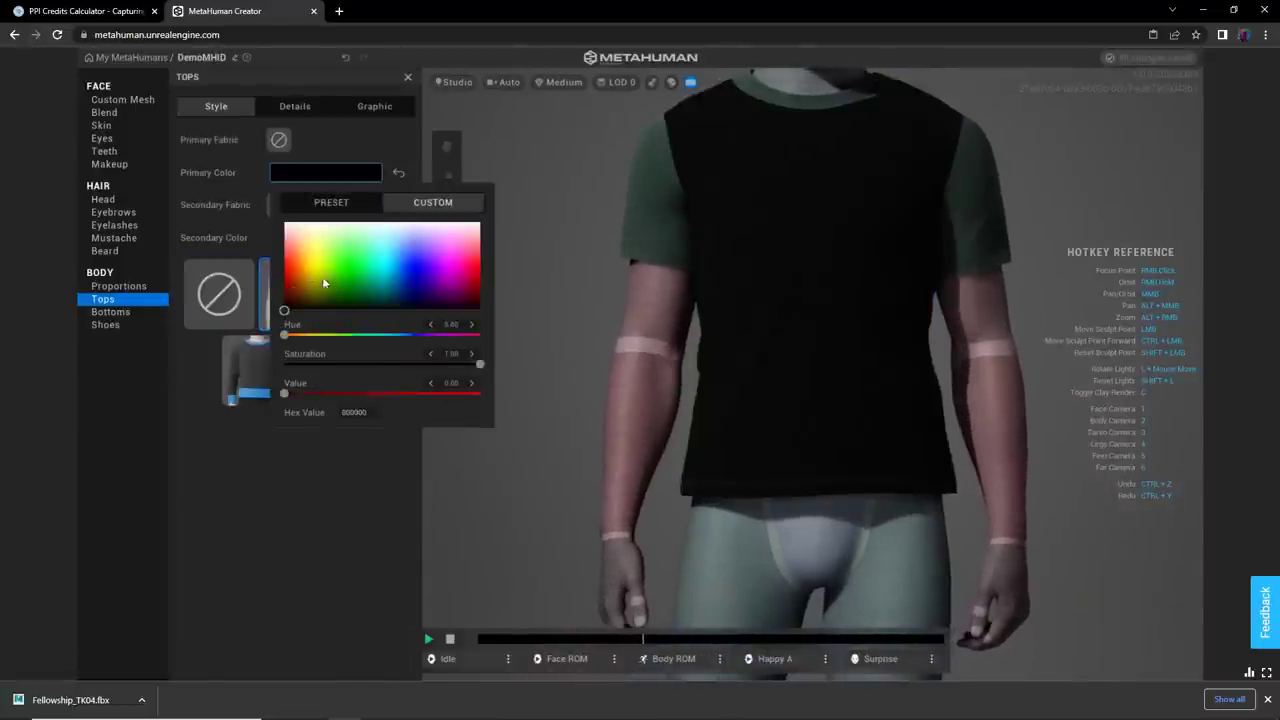
{"action": "left_click", "coordinate": [325, 238]}
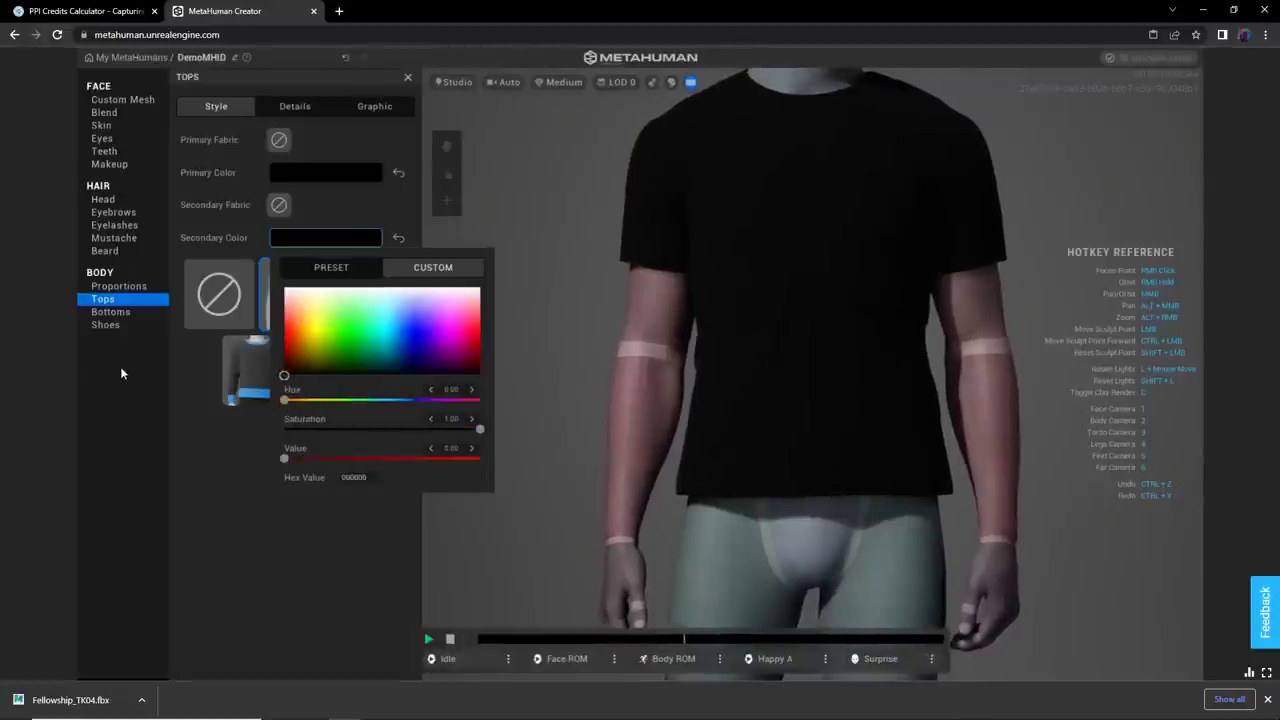
- Add Jeans Slim trousers and black Casual Sneakers
{"action": "left_click", "coordinate": [110, 311]}
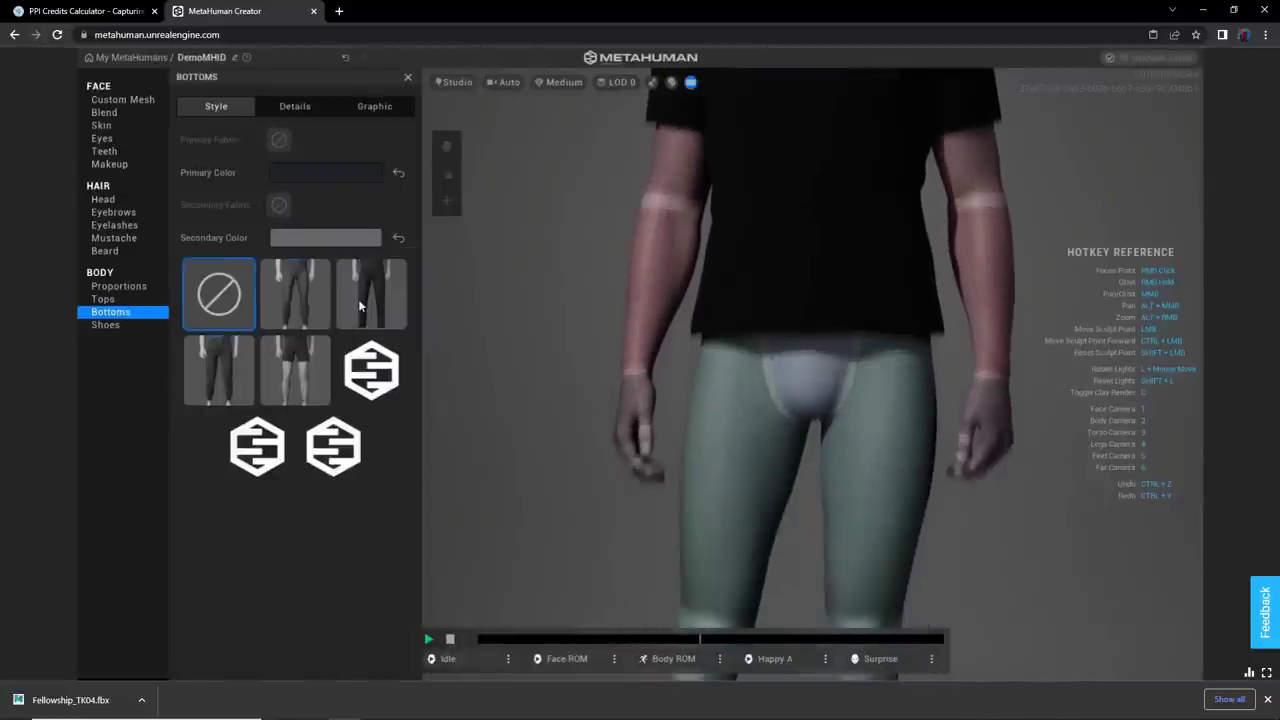
{"action": "left_click", "coordinate": [371, 293]}
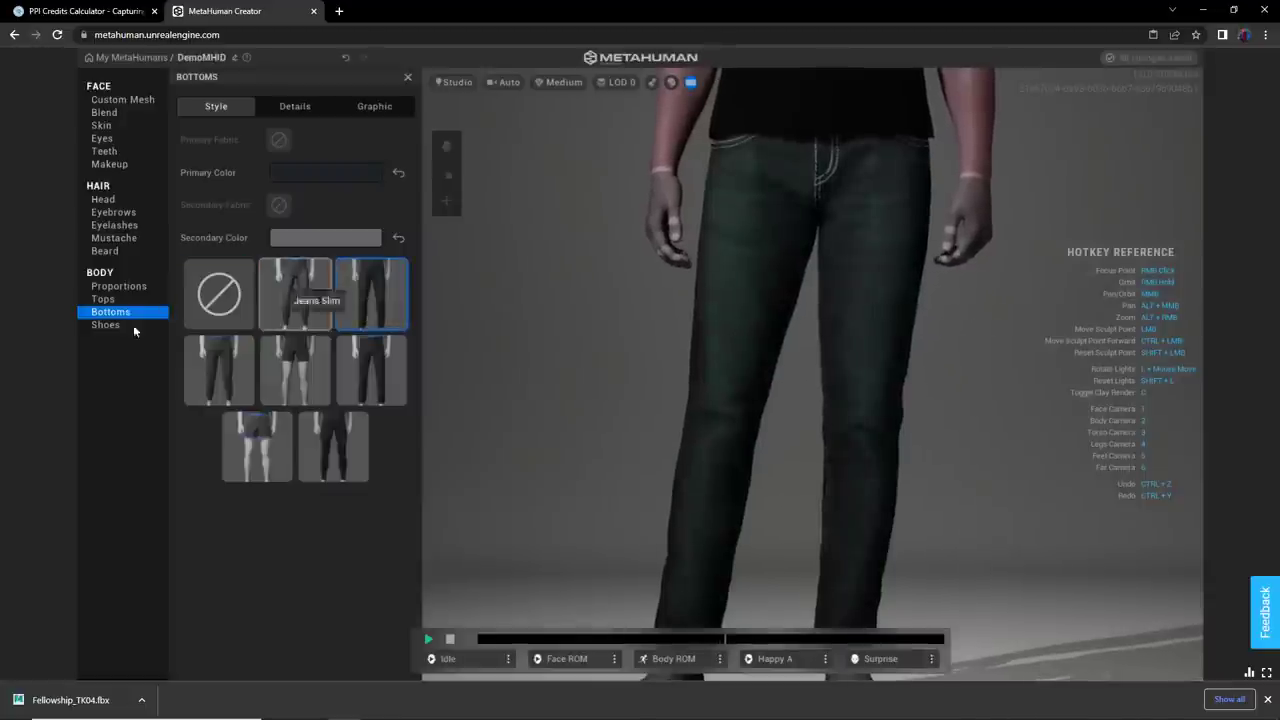
{"action": "left_click", "coordinate": [105, 324]}
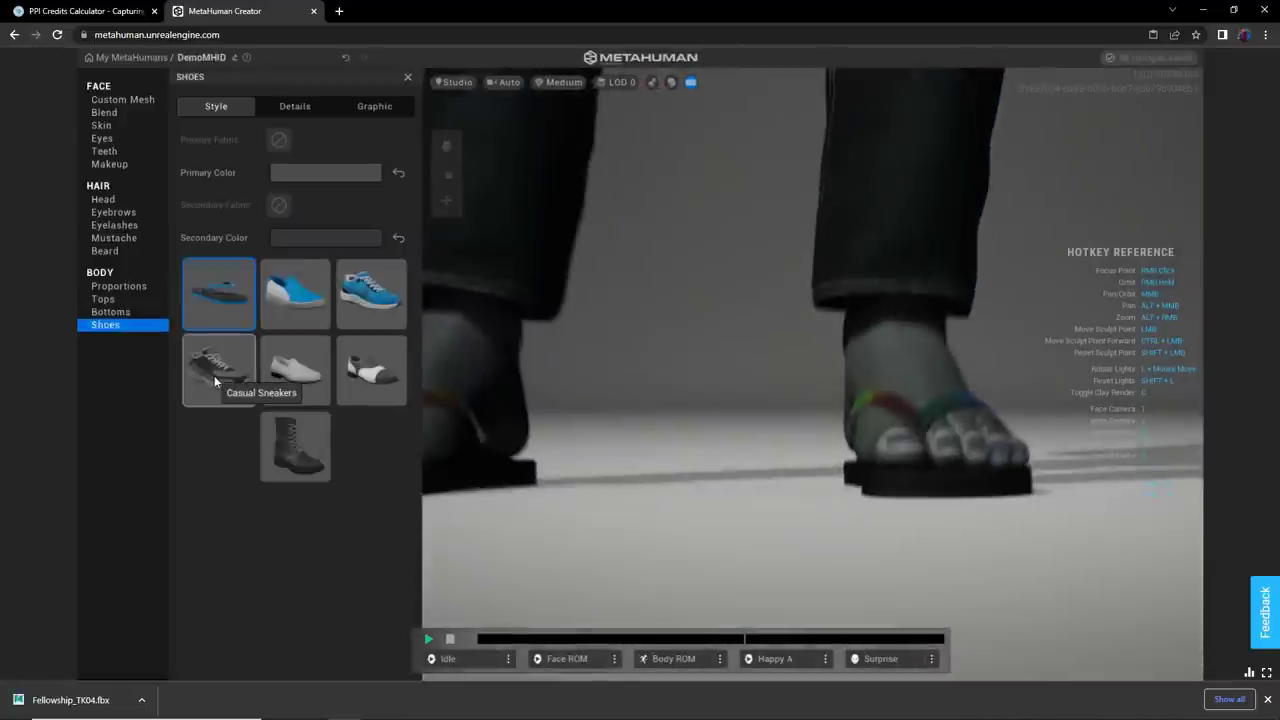
{"action": "left_click", "coordinate": [325, 172]}
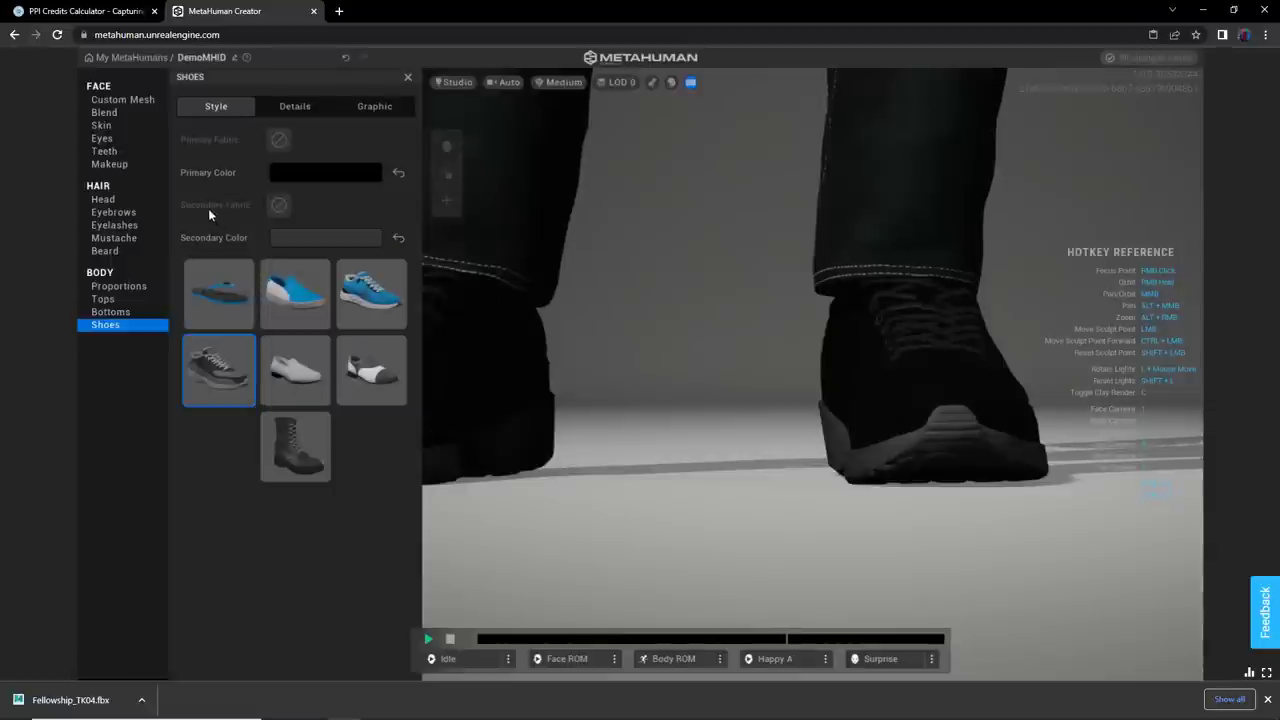
{"action": "left_click", "coordinate": [325, 237]}
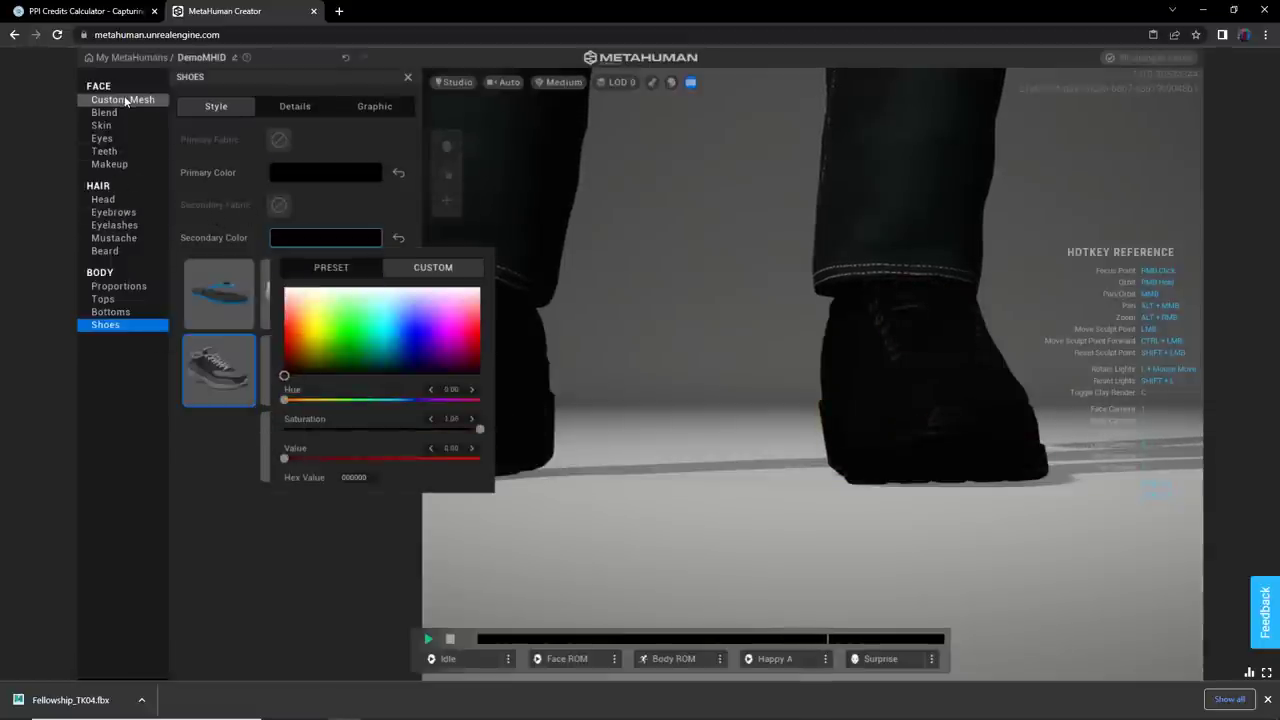
- Review the Face > Custom Mesh region map, then bring up the Skin settings
{"action": "left_click", "coordinate": [122, 99]}
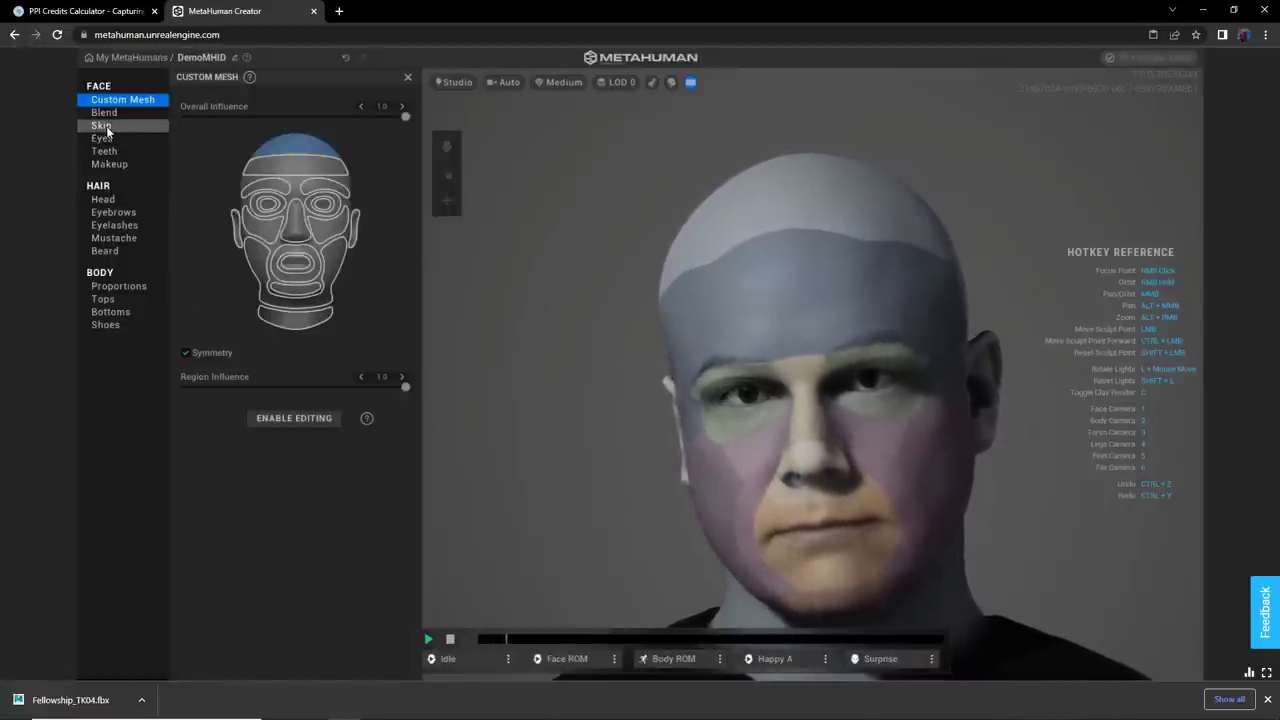
{"action": "left_click", "coordinate": [101, 125]}
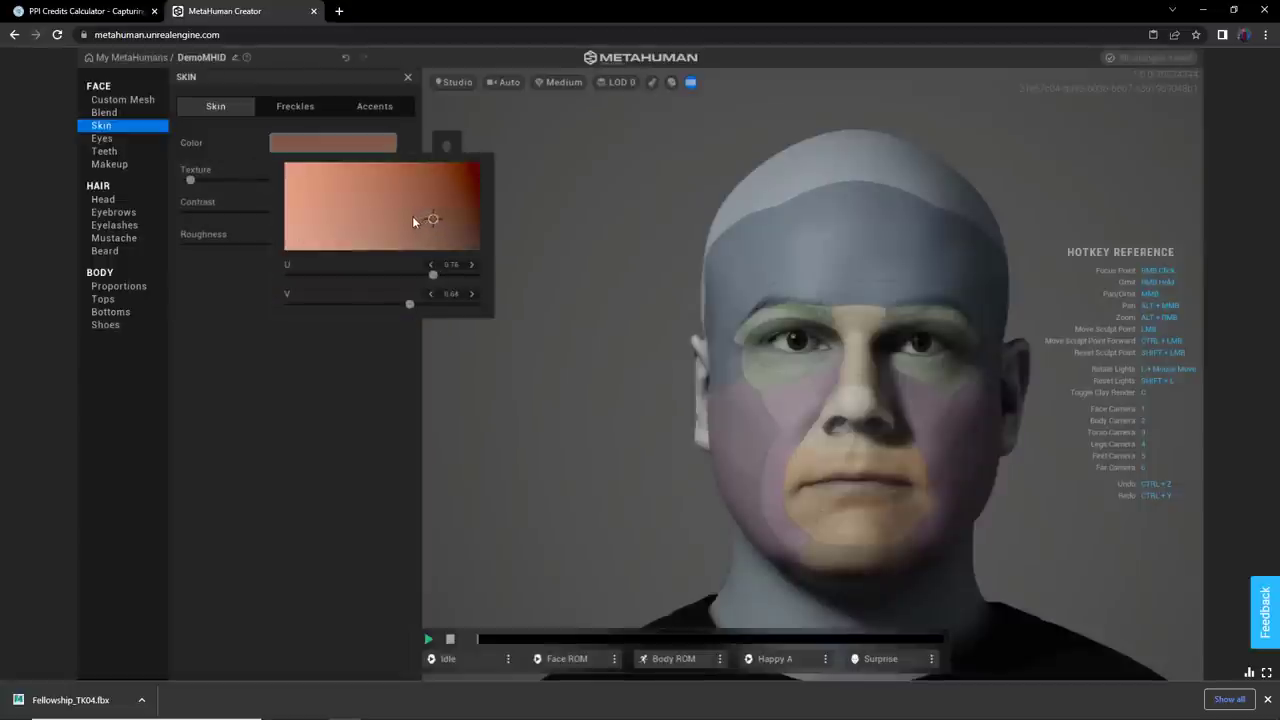
{"action": "mouse_move", "coordinate": [435, 225]}
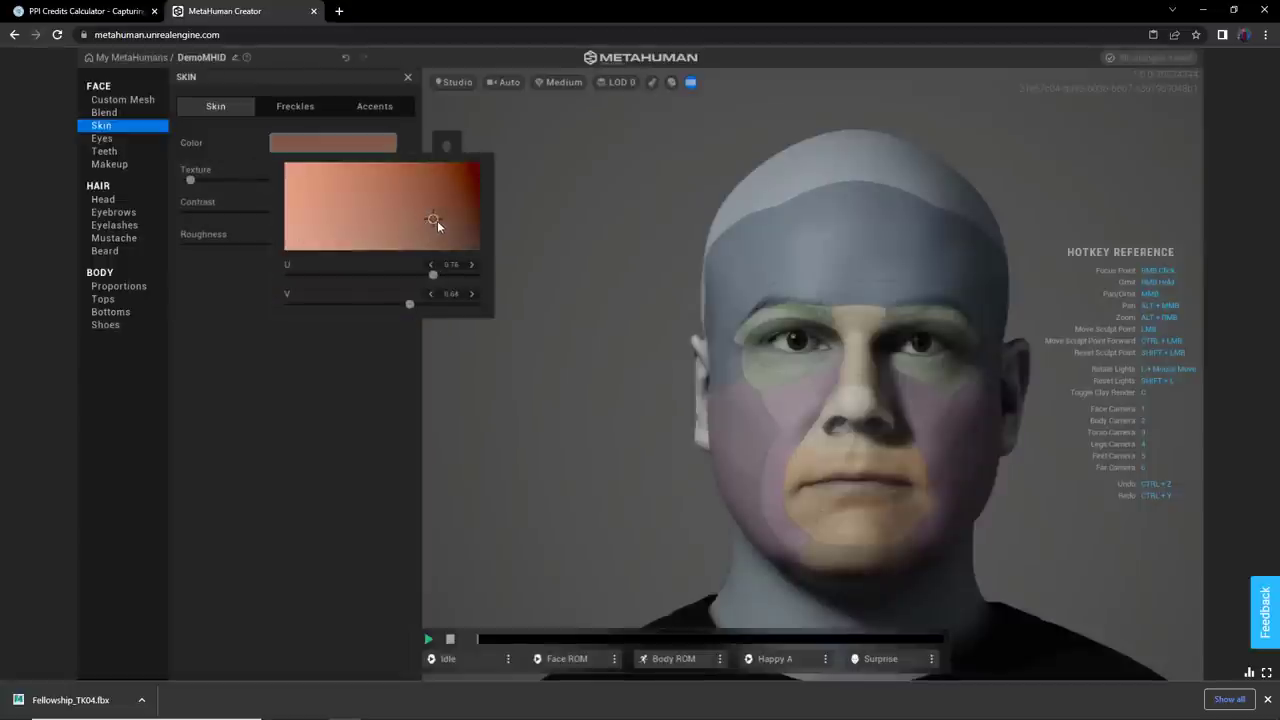
- Pick a light pinkish skin tone and compare higher and lower skin texture amounts
{"action": "left_click_drag", "start_coordinate": [433, 219], "coordinate": [433, 208]}
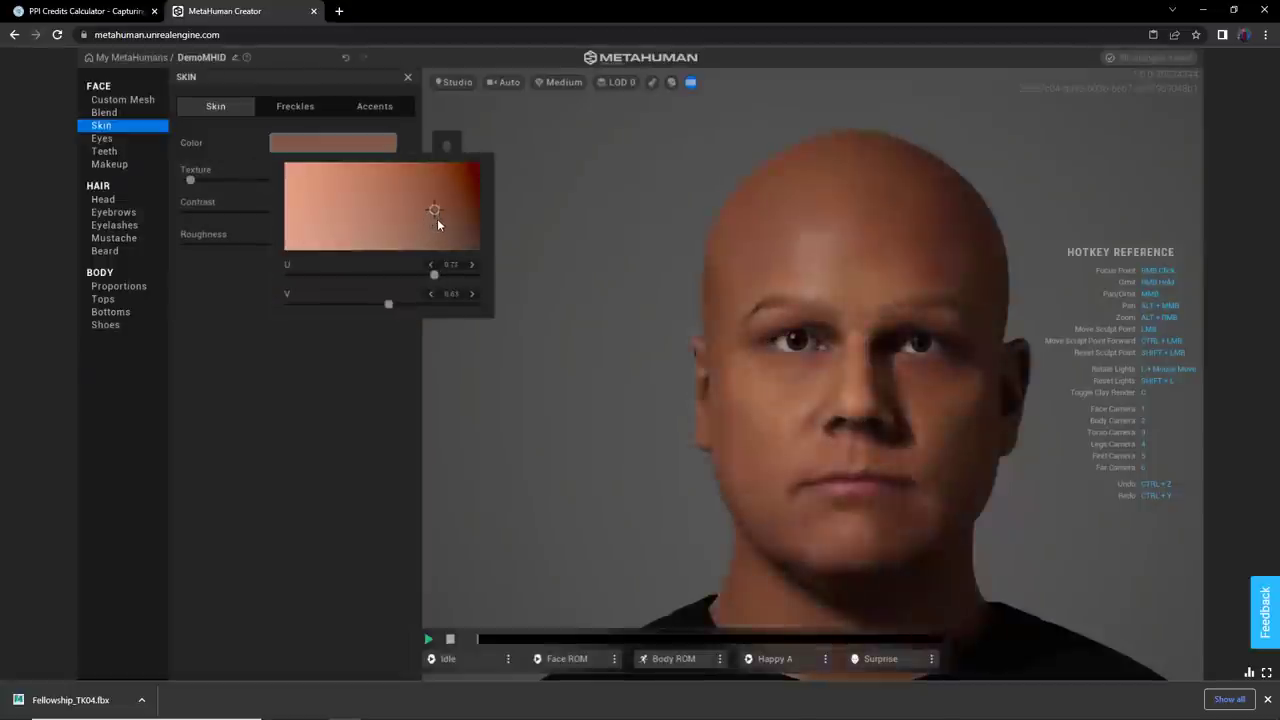
{"action": "left_click_drag", "start_coordinate": [434, 210], "coordinate": [363, 217]}
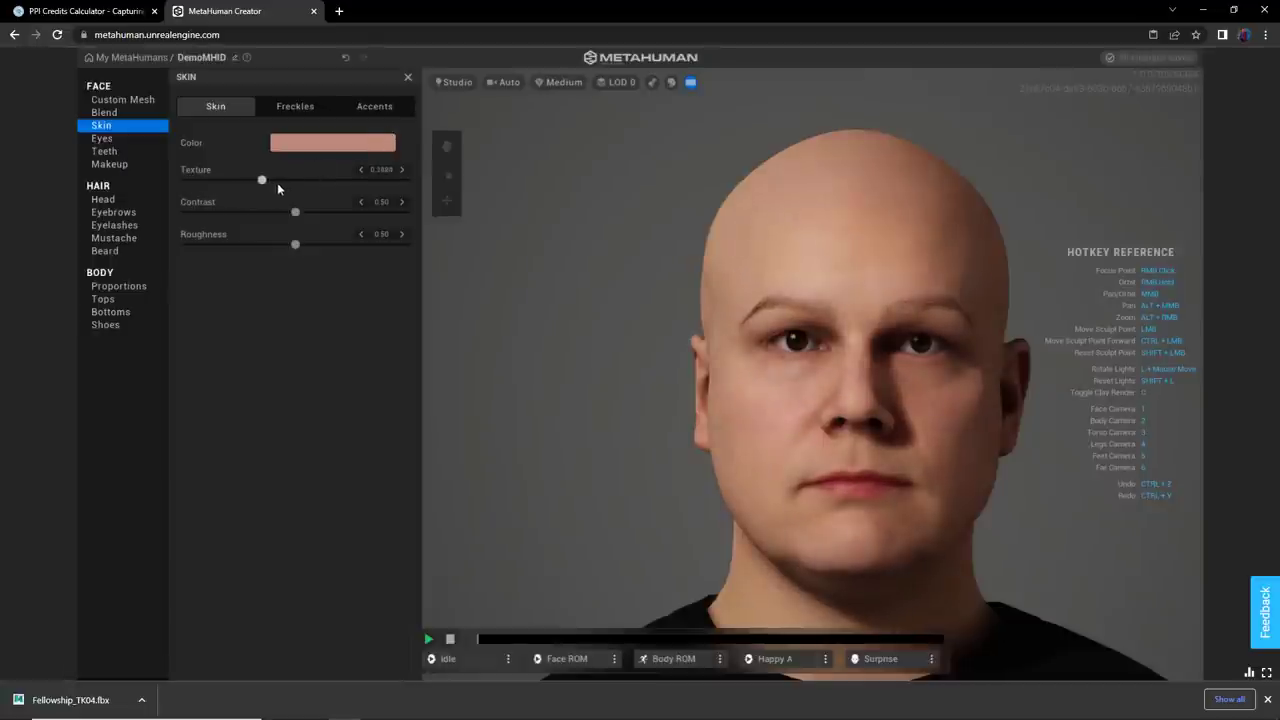
{"action": "left_click_drag", "start_coordinate": [261, 179], "coordinate": [291, 179]}
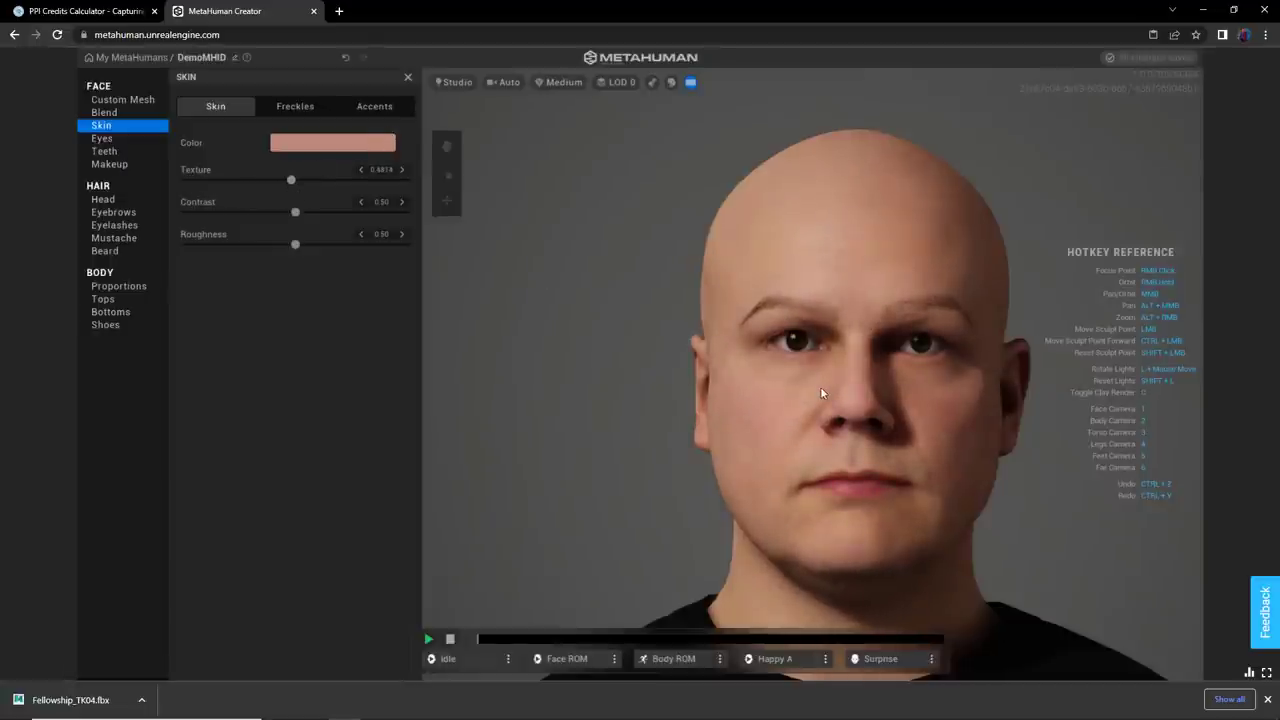
{"action": "mouse_move", "coordinate": [670, 377]}
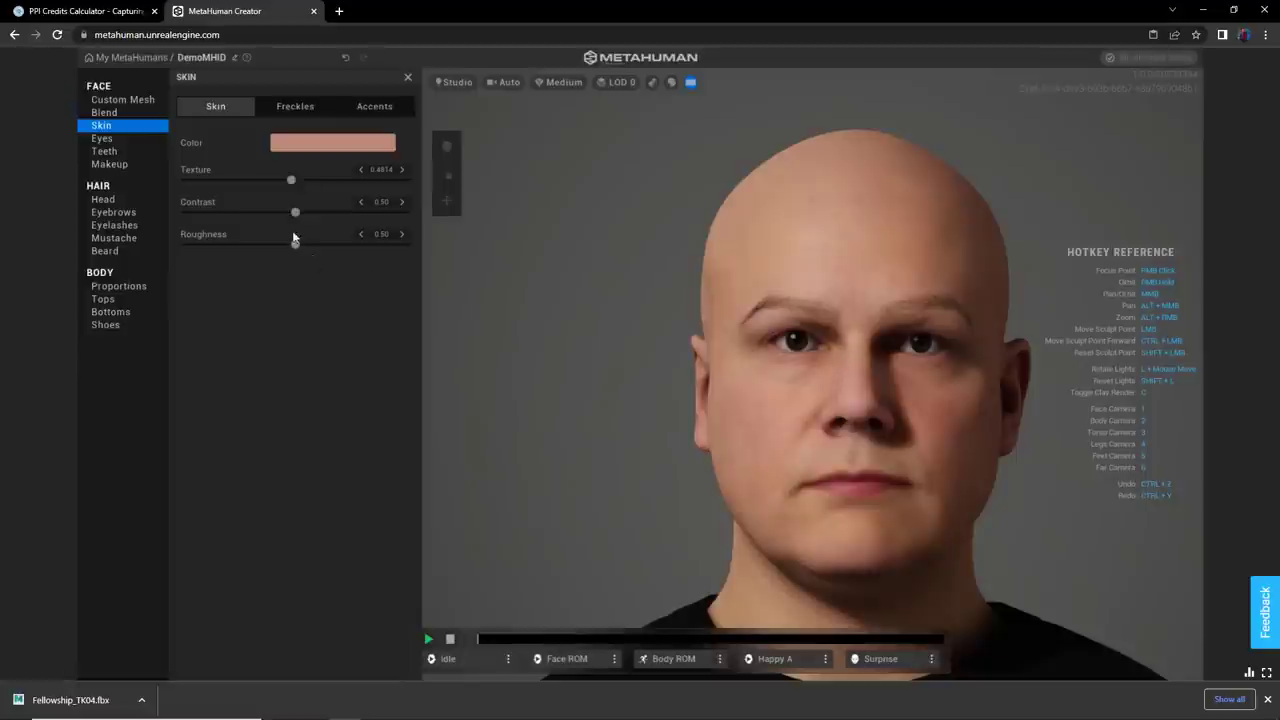
{"action": "left_click_drag", "start_coordinate": [291, 180], "coordinate": [313, 180]}
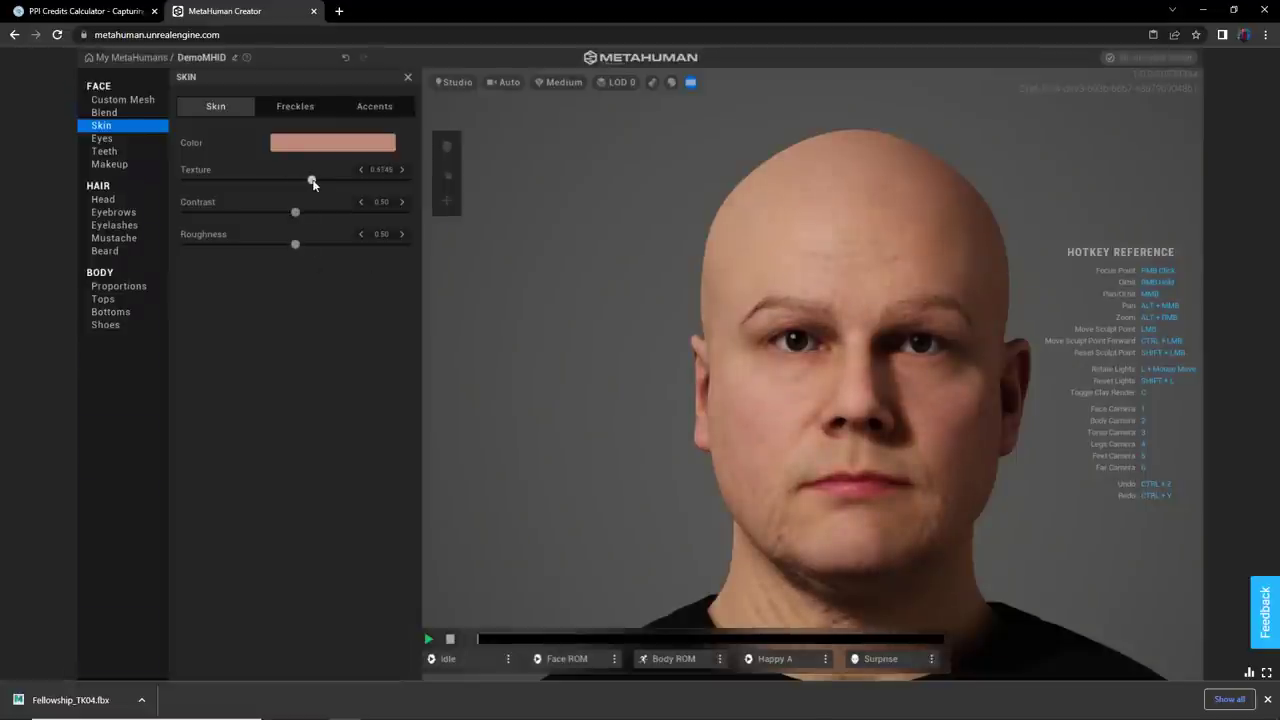
{"action": "left_click_drag", "start_coordinate": [312, 182], "coordinate": [252, 182]}
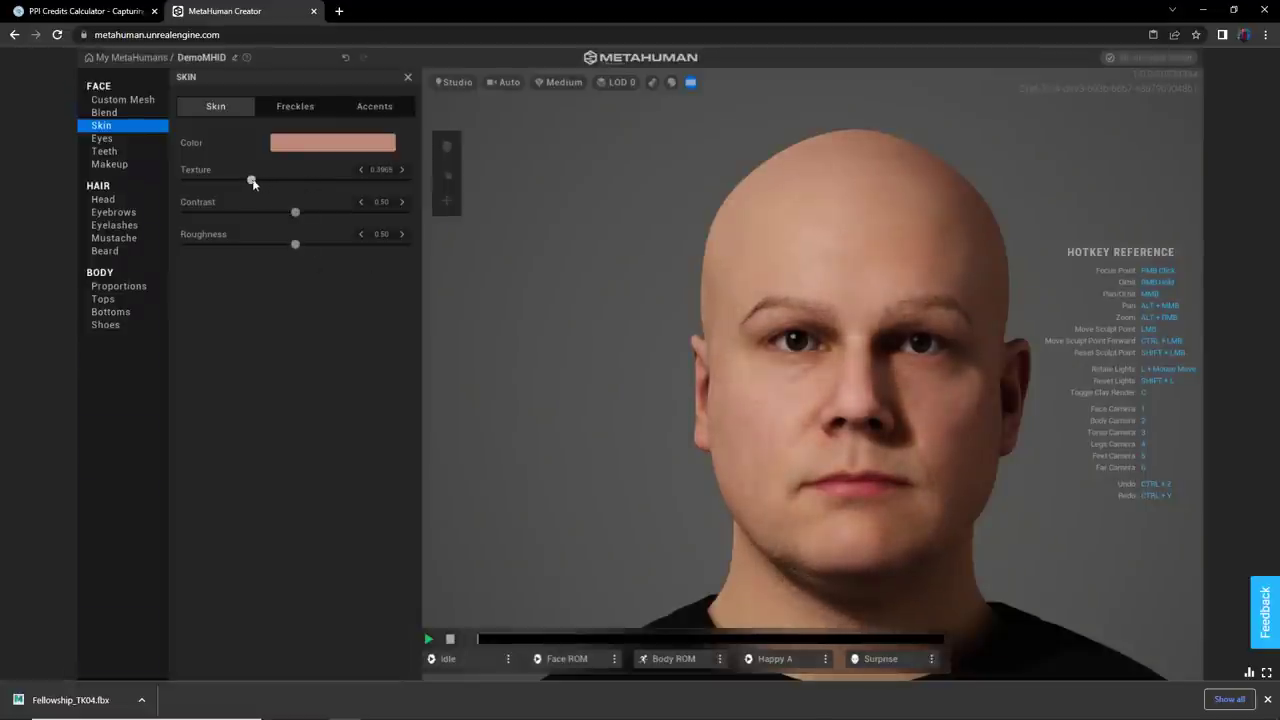
{"action": "left_click_drag", "start_coordinate": [252, 182], "coordinate": [238, 180]}
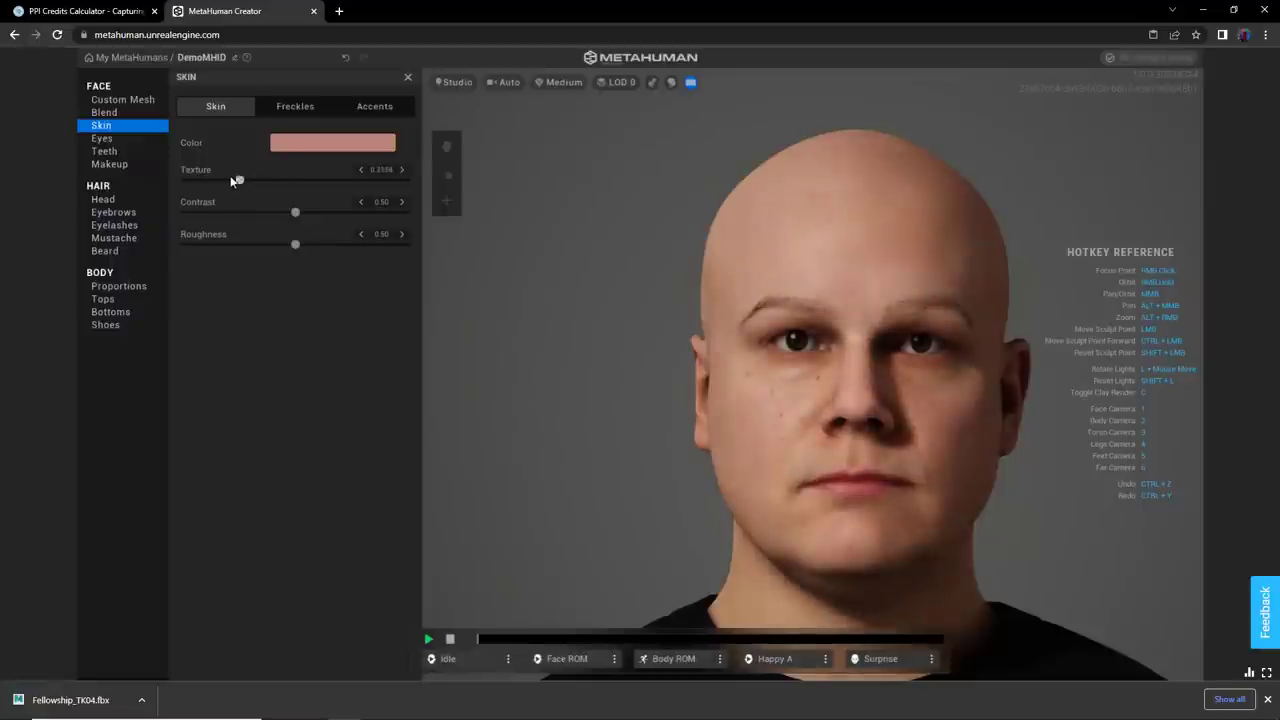
- Keep comparing skin texture amounts, settling the Texture slider at about 0.43
{"action": "left_click_drag", "start_coordinate": [238, 180], "coordinate": [276, 180]}
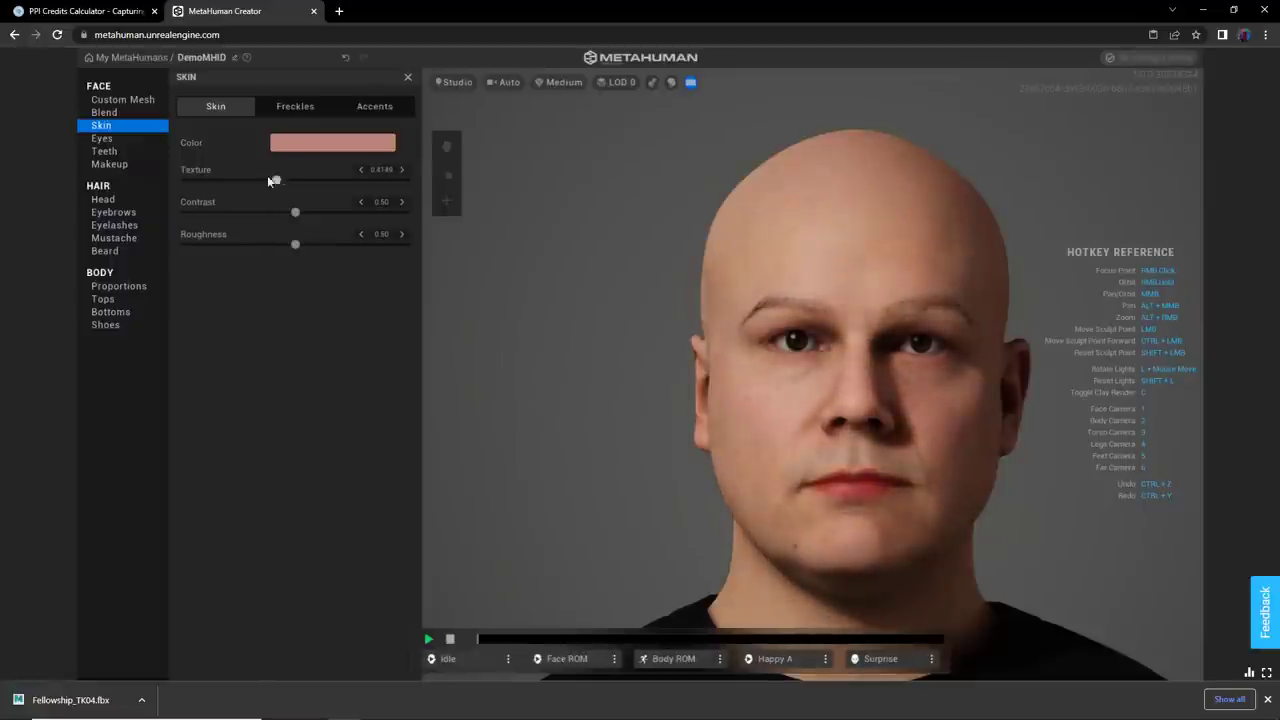
{"action": "left_click_drag", "start_coordinate": [275, 180], "coordinate": [224, 181]}
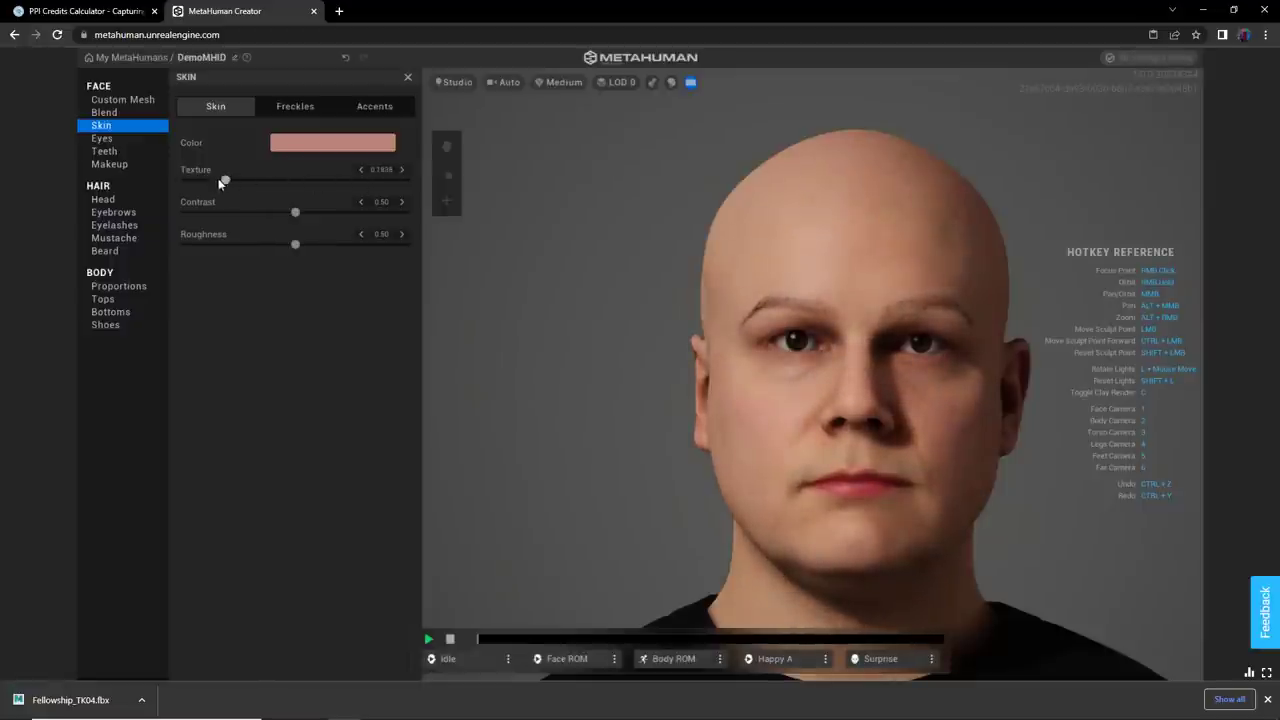
{"action": "mouse_move", "coordinate": [224, 182]}
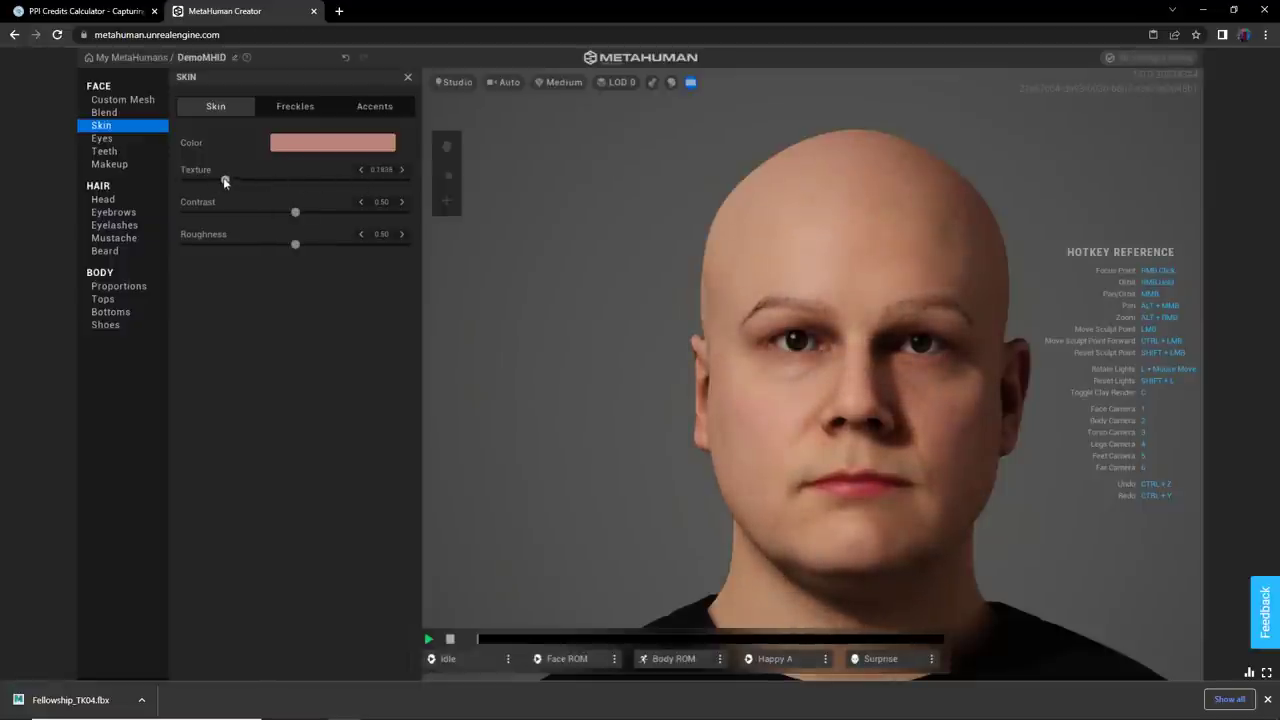
{"action": "left_click_drag", "start_coordinate": [231, 180], "coordinate": [225, 180]}
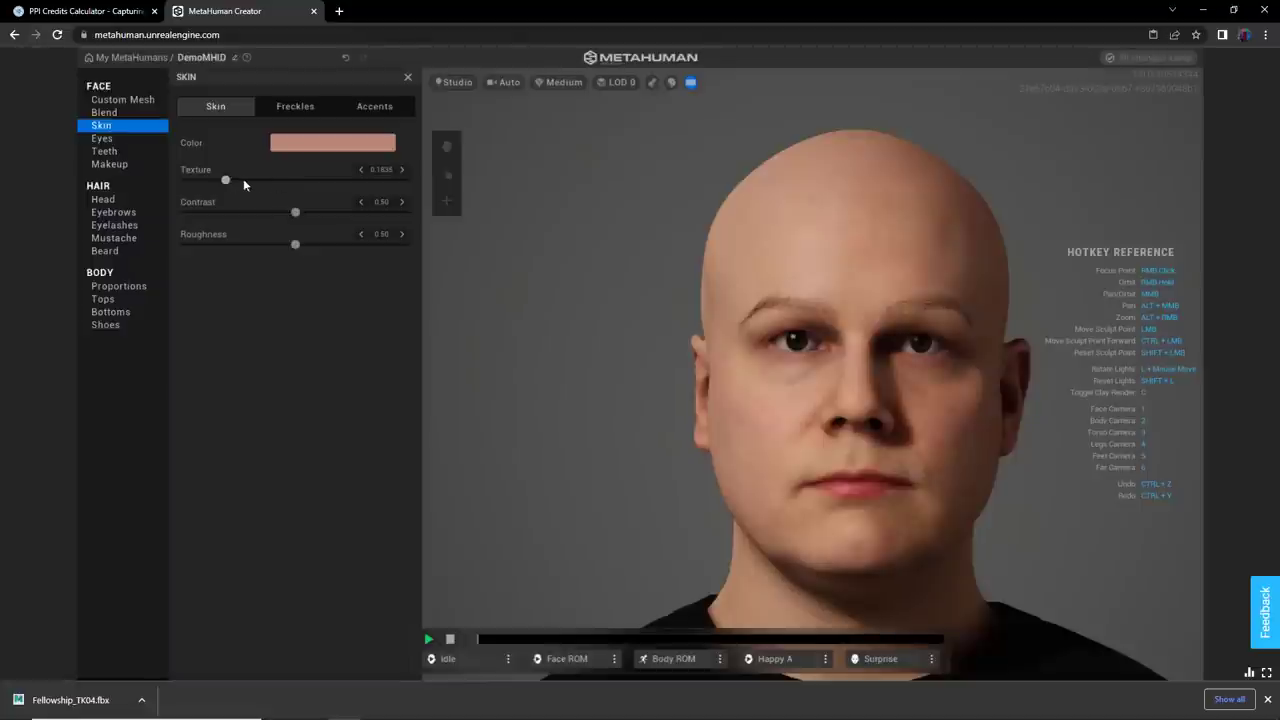
{"action": "left_click_drag", "start_coordinate": [225, 180], "coordinate": [274, 180]}
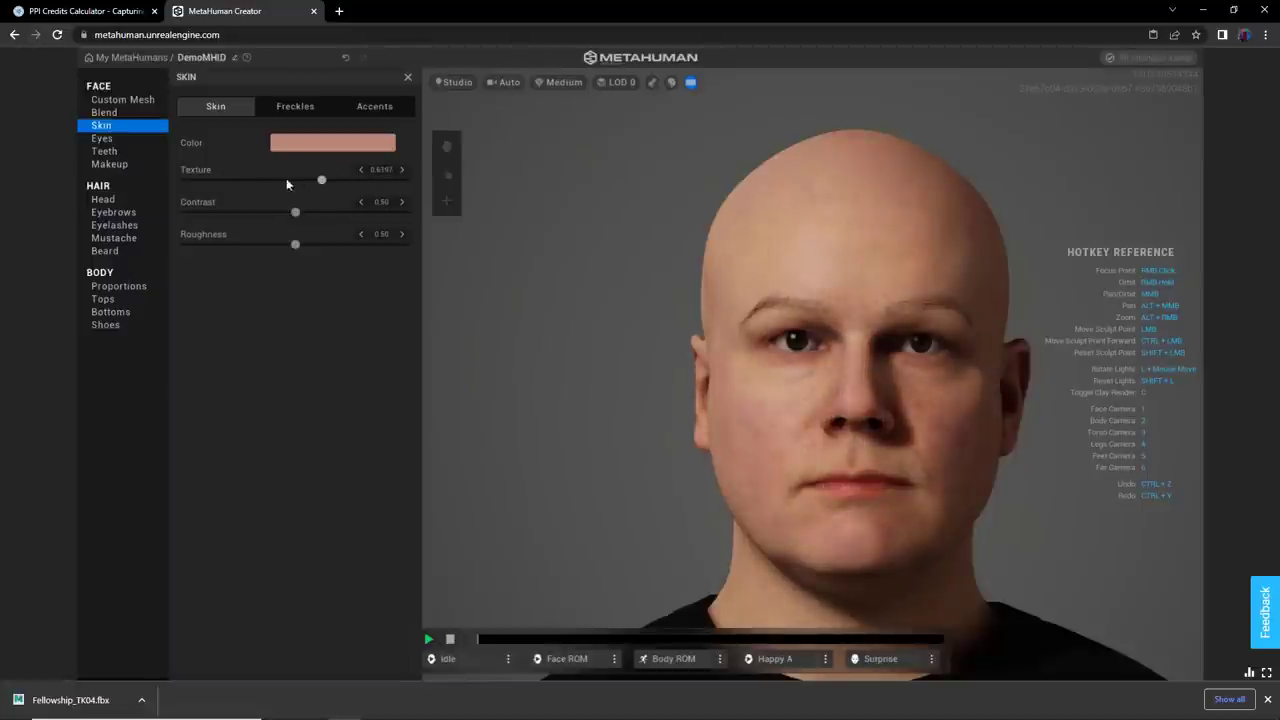
{"action": "left_click_drag", "start_coordinate": [321, 180], "coordinate": [223, 180]}
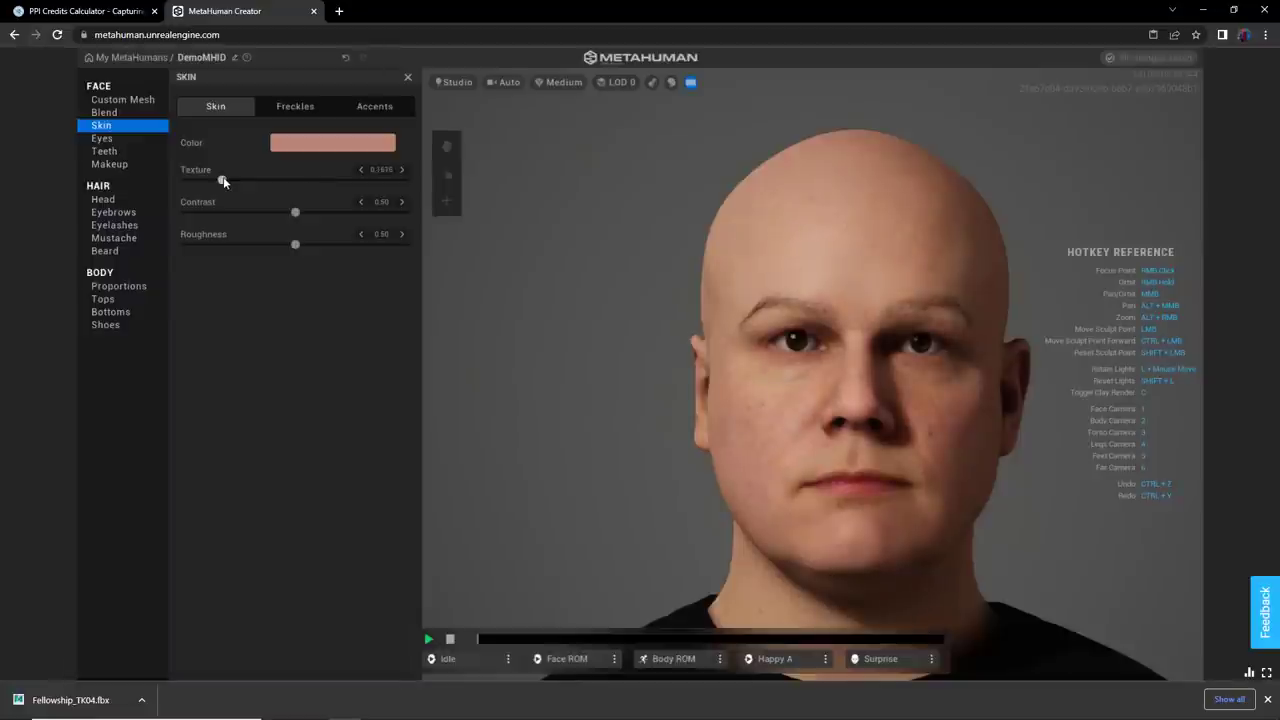
{"action": "left_click_drag", "start_coordinate": [224, 181], "coordinate": [258, 181]}
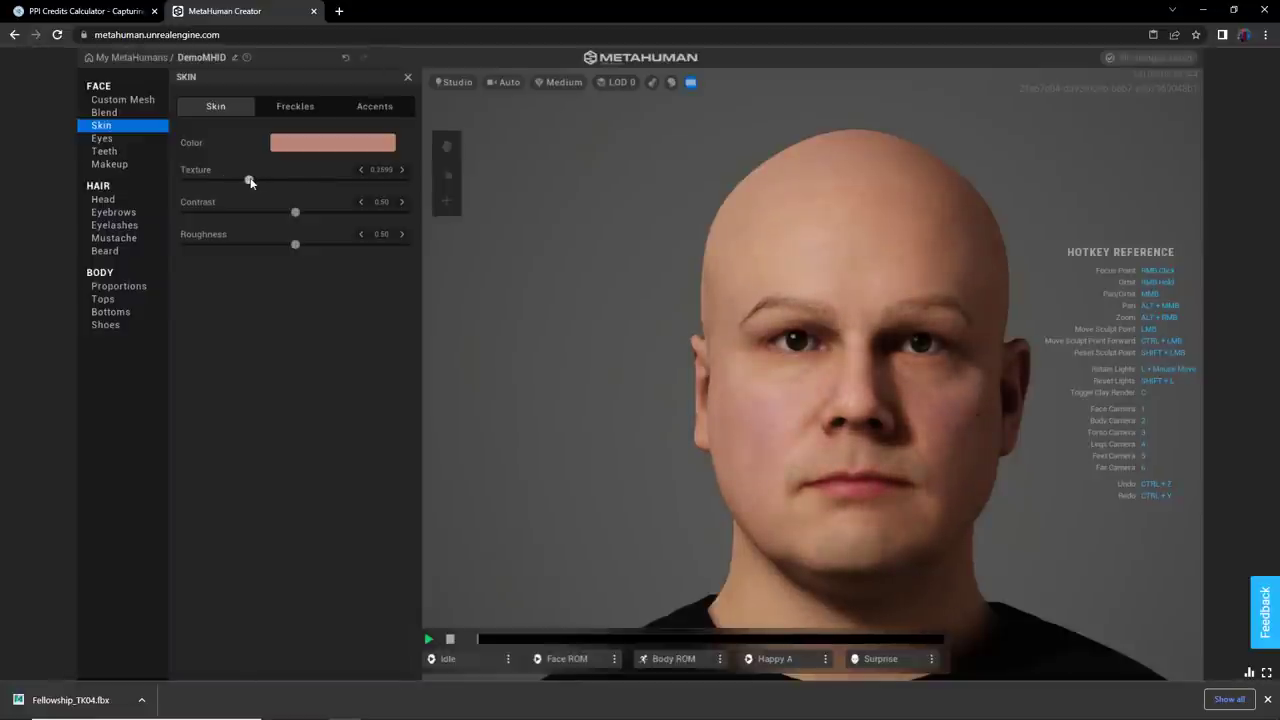
{"action": "left_click_drag", "start_coordinate": [250, 181], "coordinate": [264, 181]}
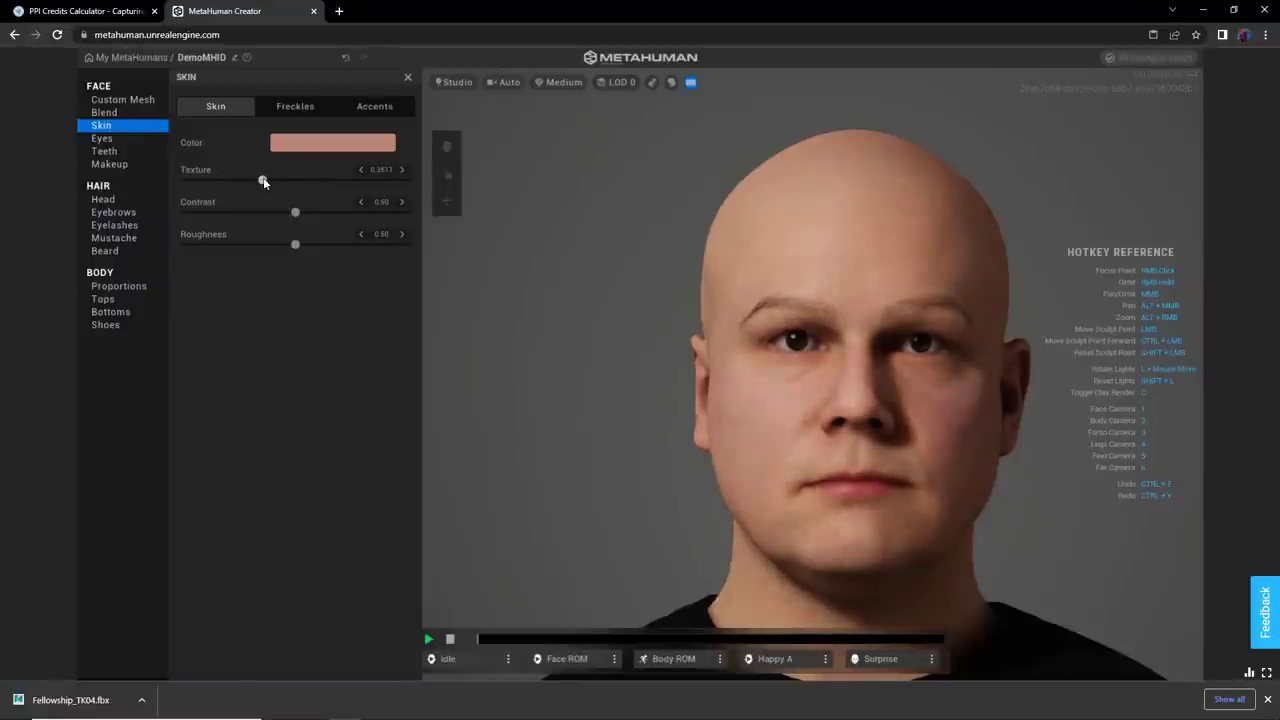
{"action": "left_click_drag", "start_coordinate": [264, 181], "coordinate": [279, 181]}
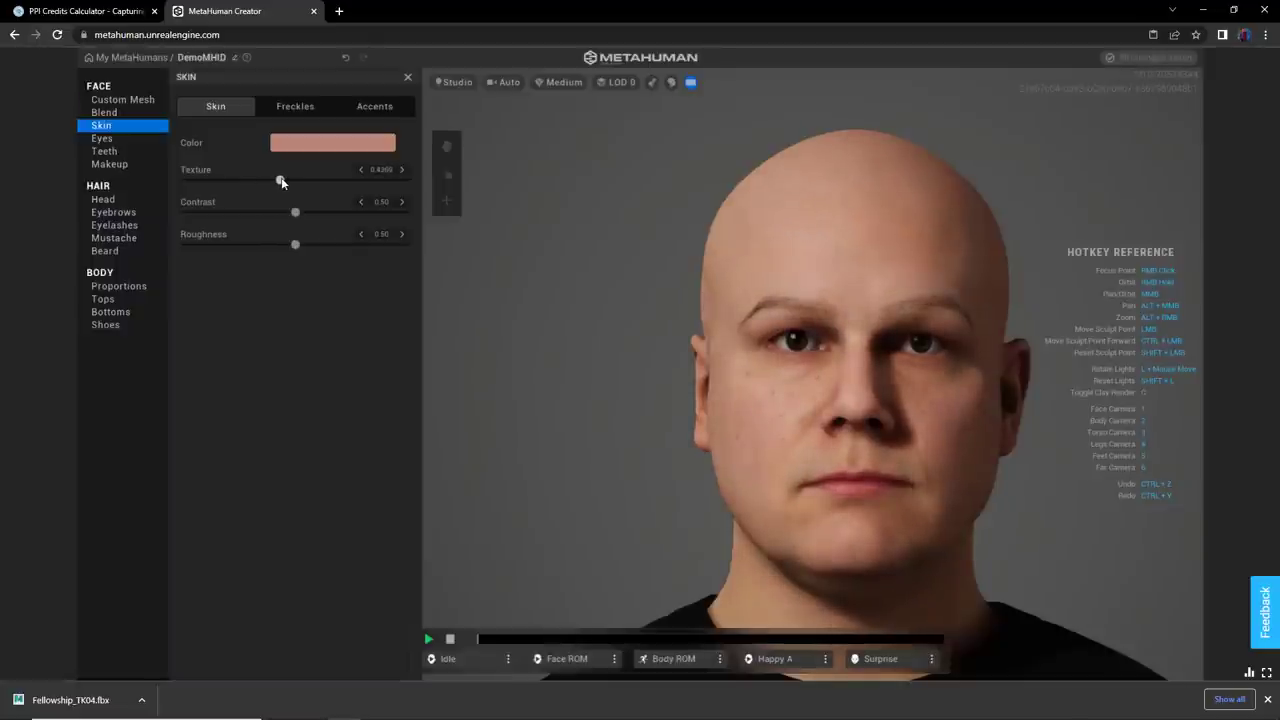
{"action": "mouse_move", "coordinate": [742, 333]}
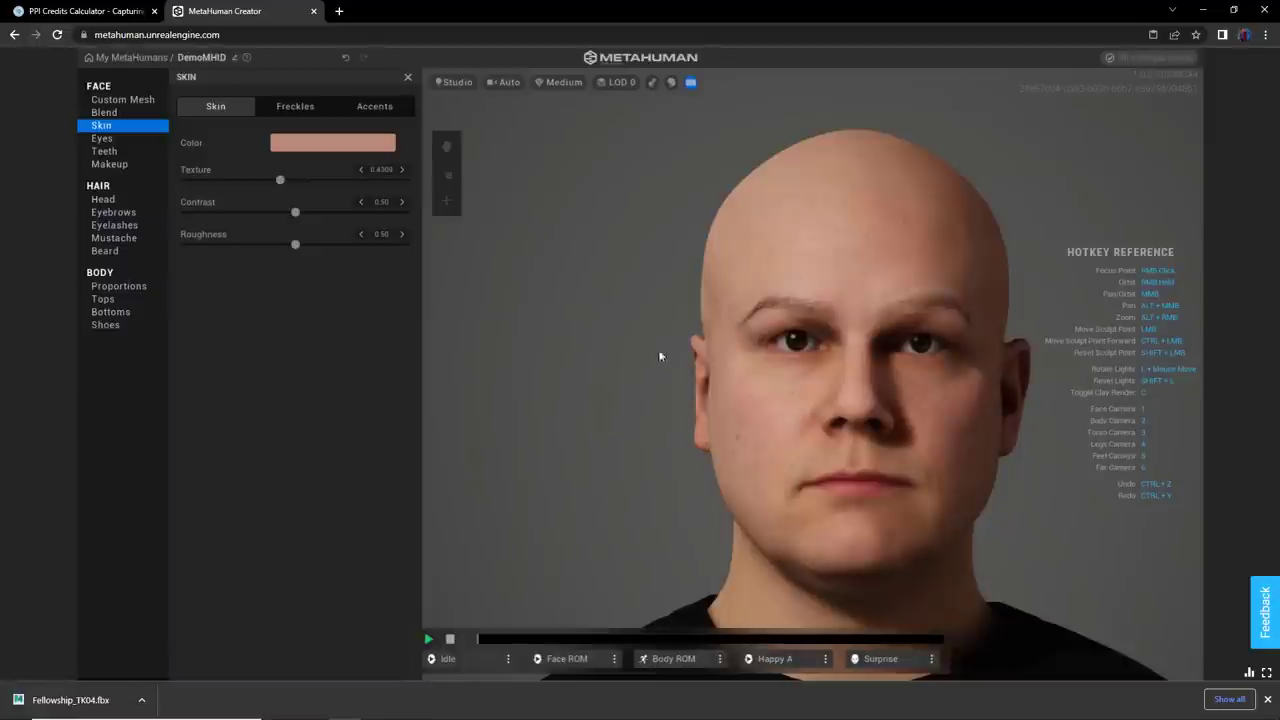
{"action": "mouse_move", "coordinate": [155, 184]}
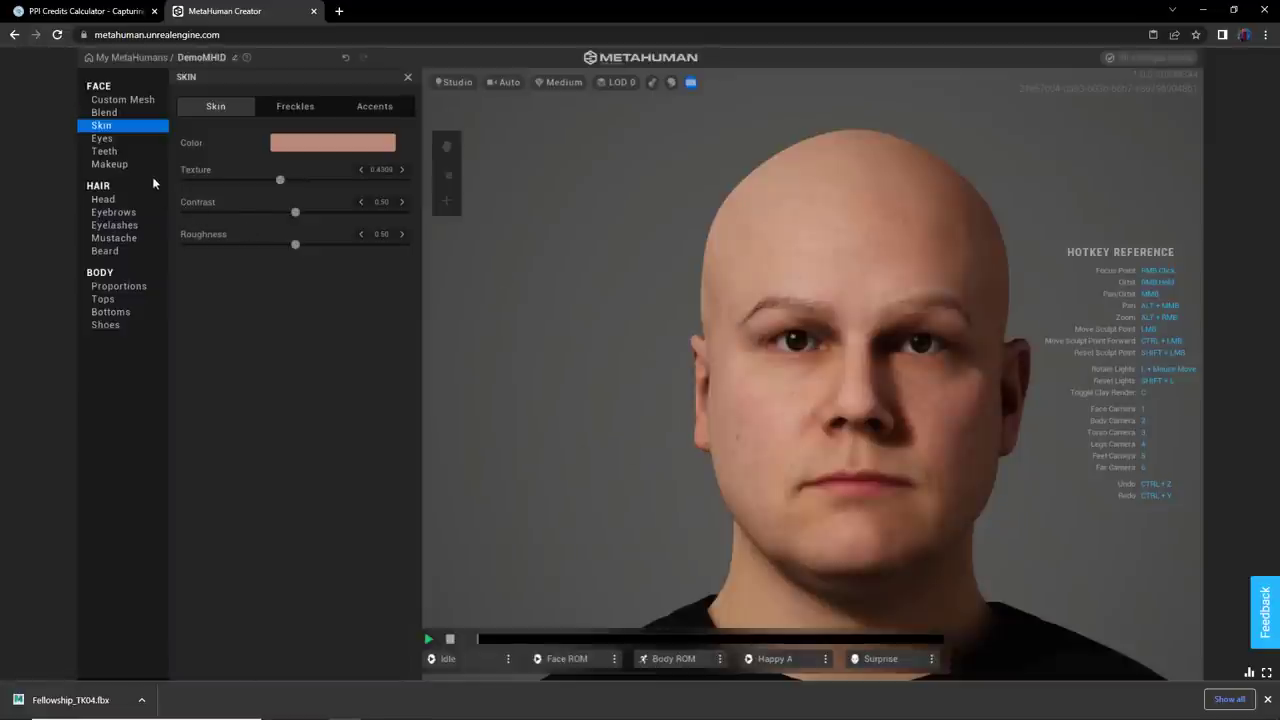
- In Hair > Head, try the Balding style, then apply Short Receding
{"action": "left_click", "coordinate": [103, 199]}
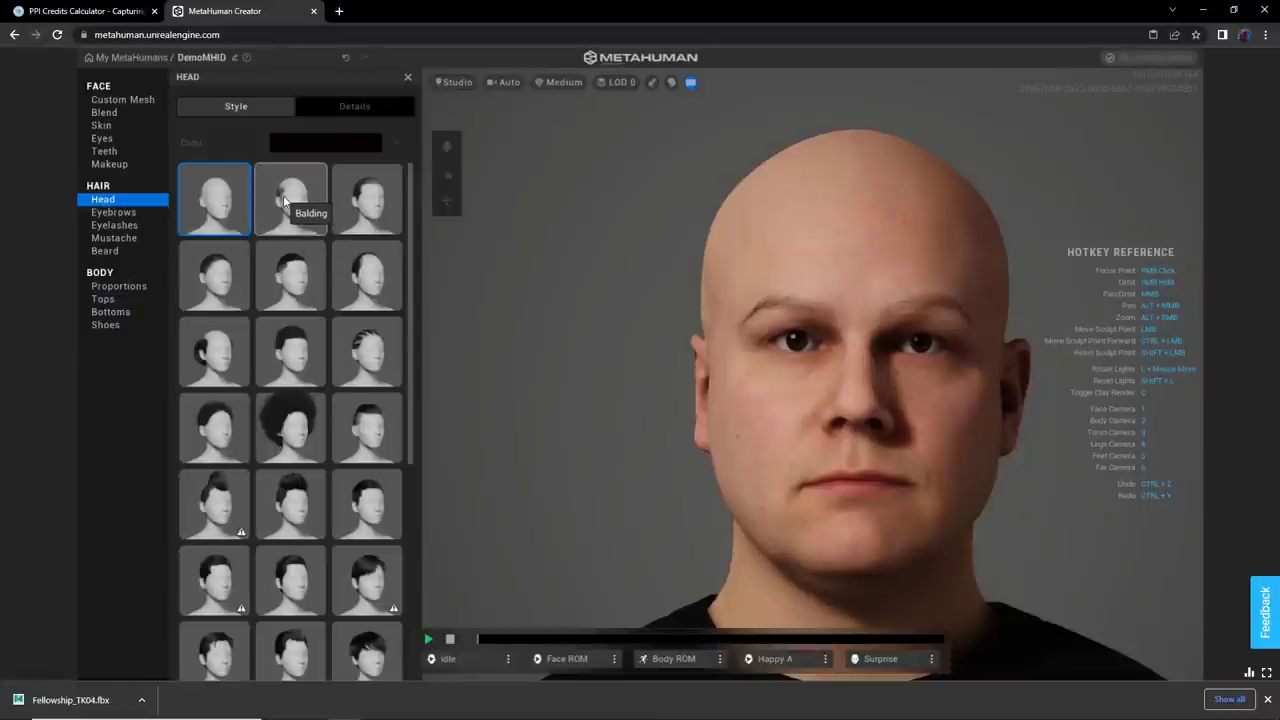
{"action": "left_click", "coordinate": [290, 199]}
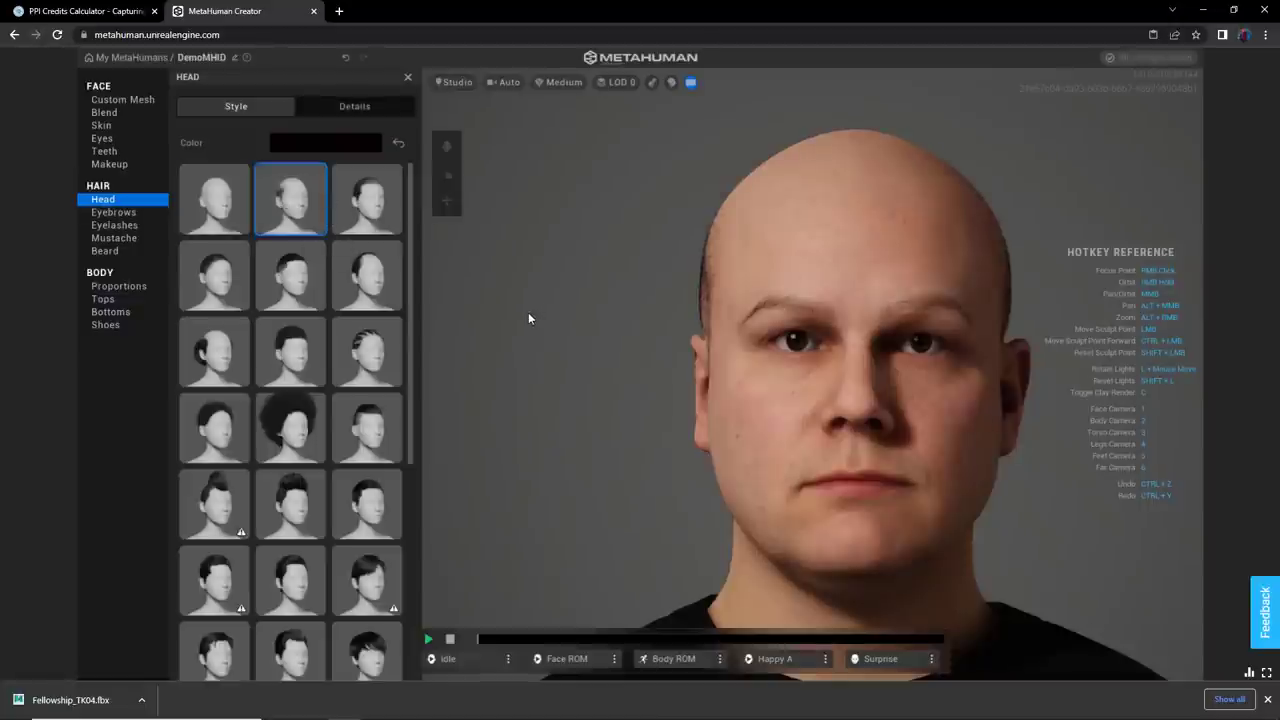
{"action": "mouse_move", "coordinate": [682, 328]}
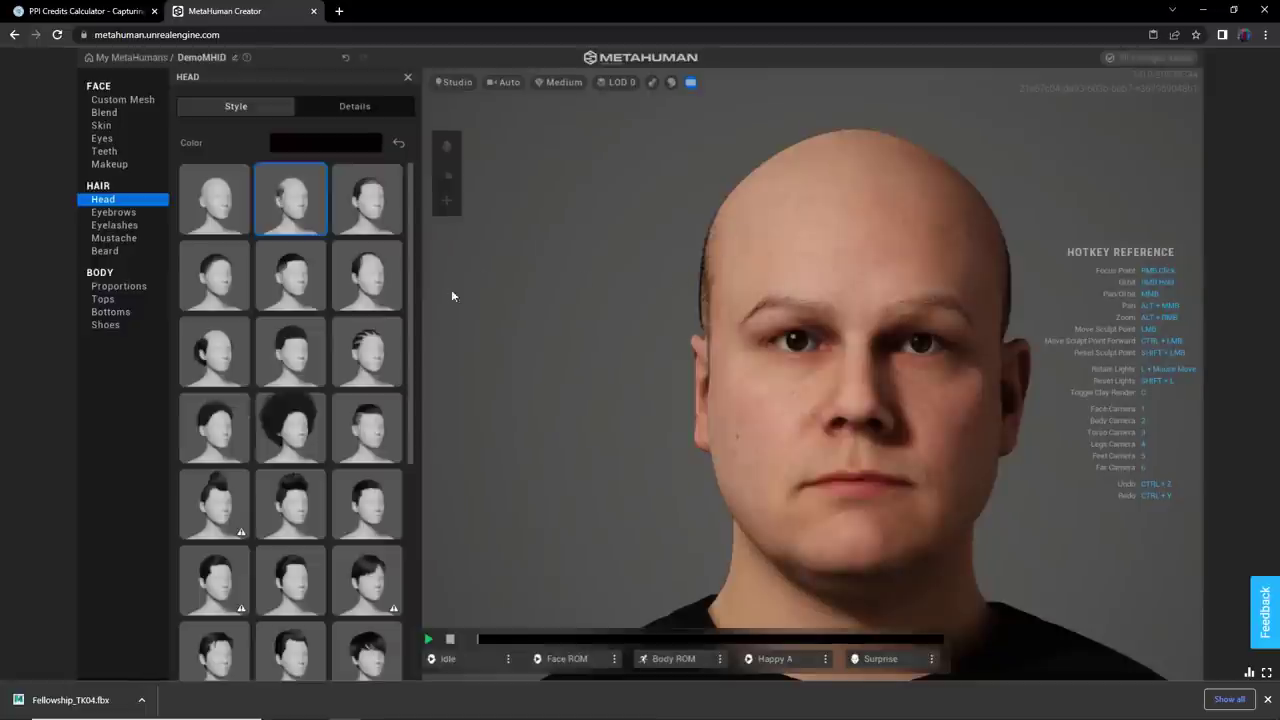
{"action": "mouse_move", "coordinate": [367, 275]}
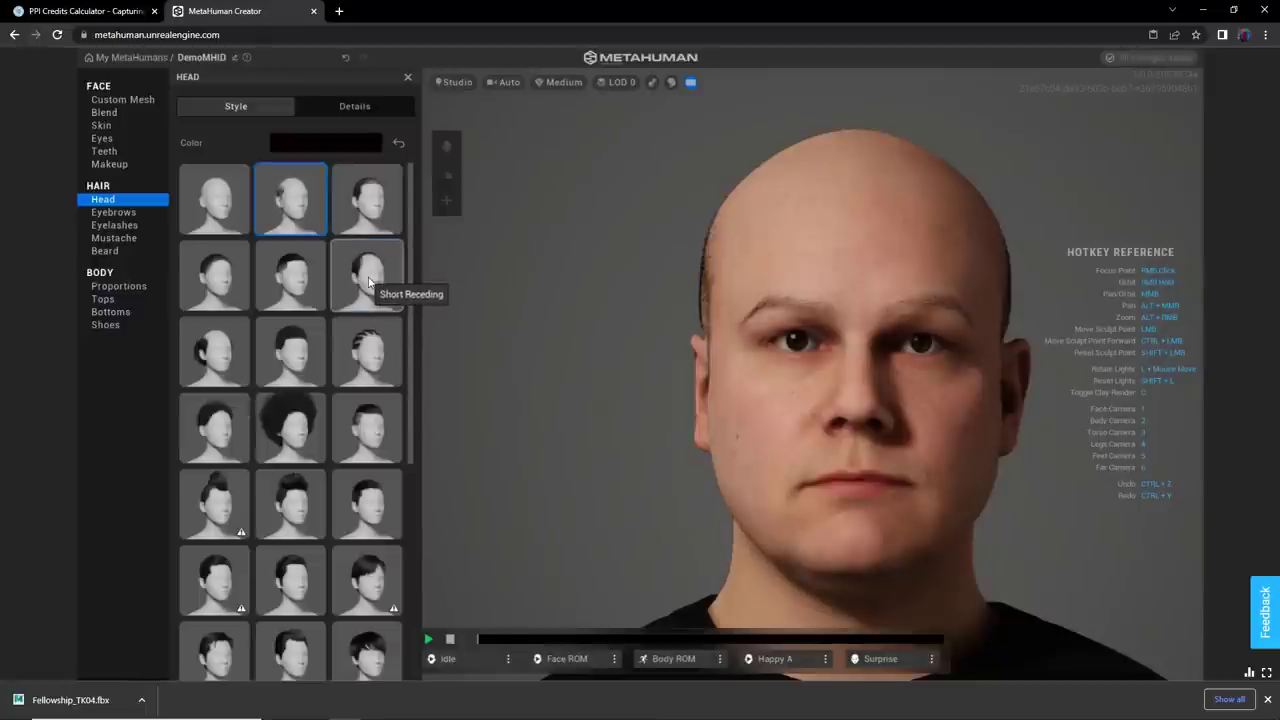
{"action": "left_click", "coordinate": [367, 275]}
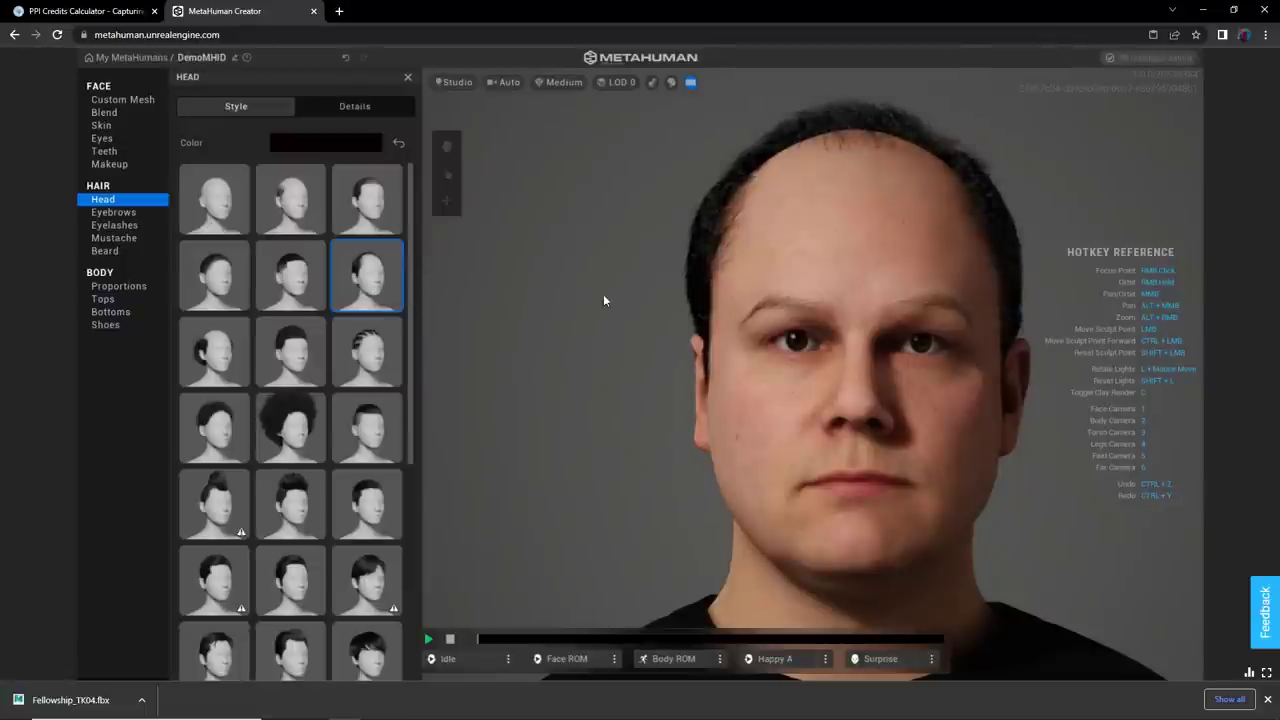
{"action": "mouse_move", "coordinate": [613, 331]}
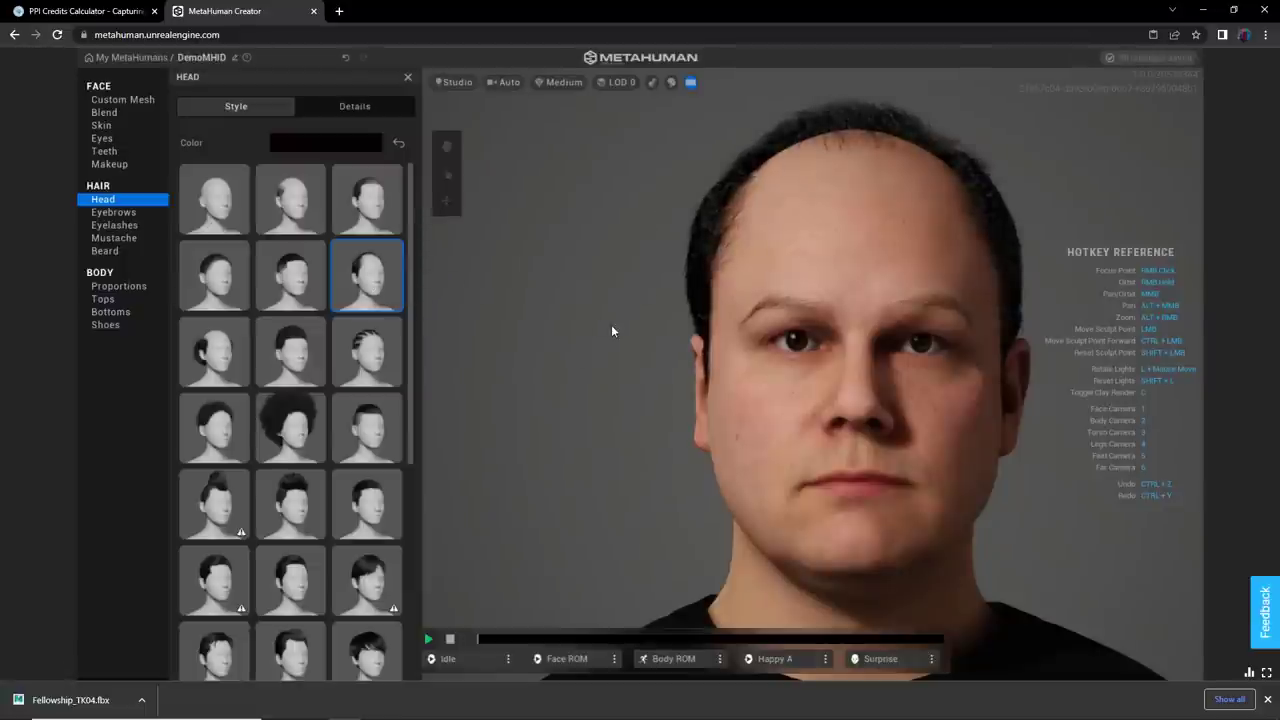
{"action": "mouse_move", "coordinate": [505, 350]}
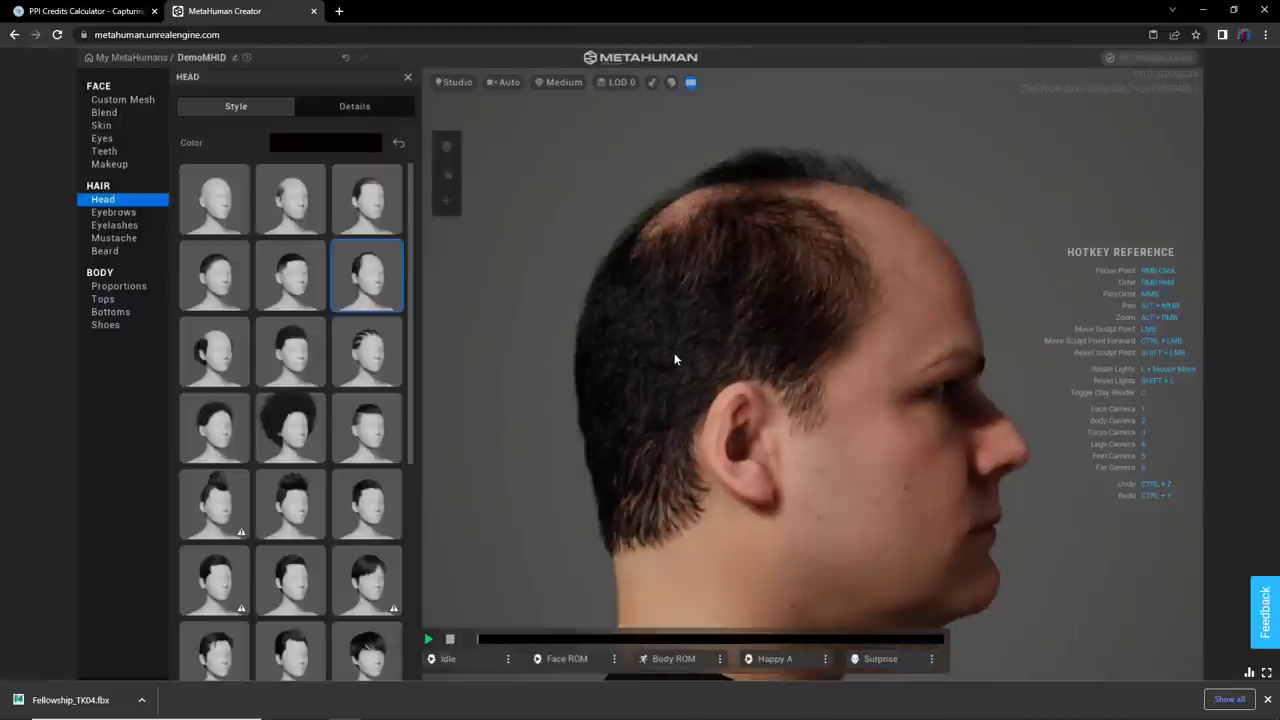
{"action": "mouse_move", "coordinate": [940, 266]}
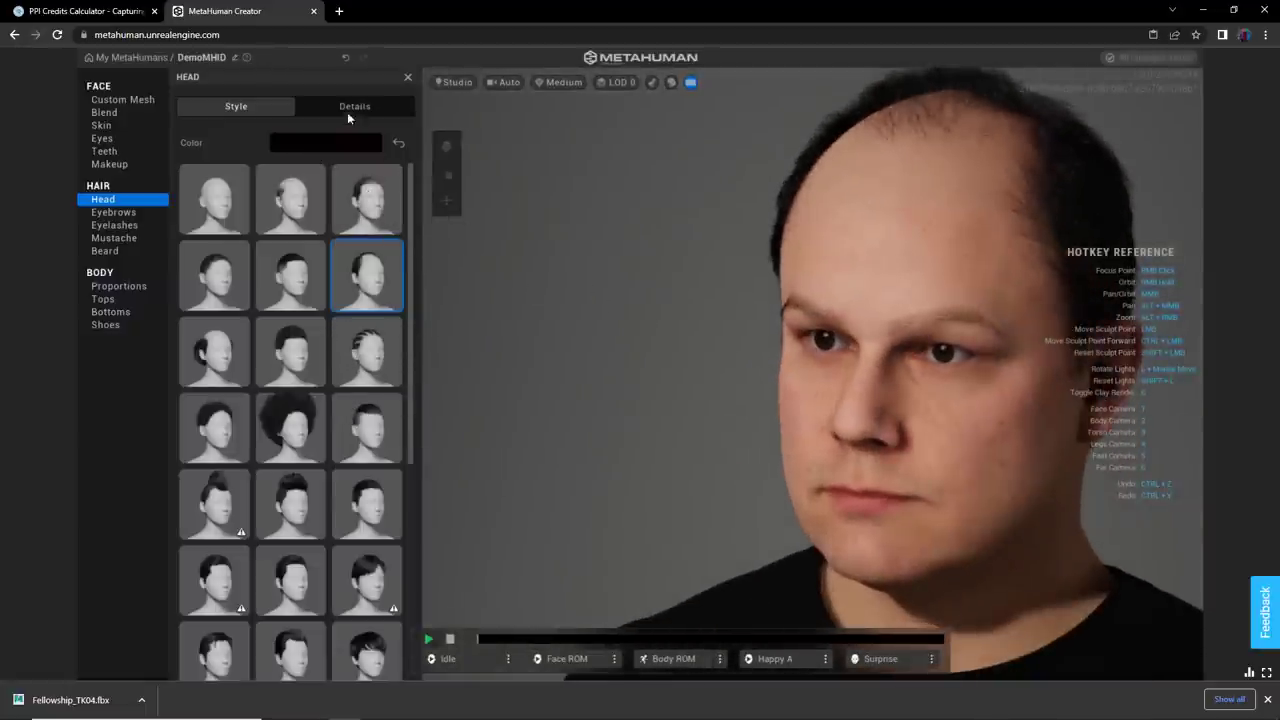
- In hair Details, set Salt & Pepper to about 0.41 and its lightness to 0.15
{"action": "left_click", "coordinate": [354, 106]}
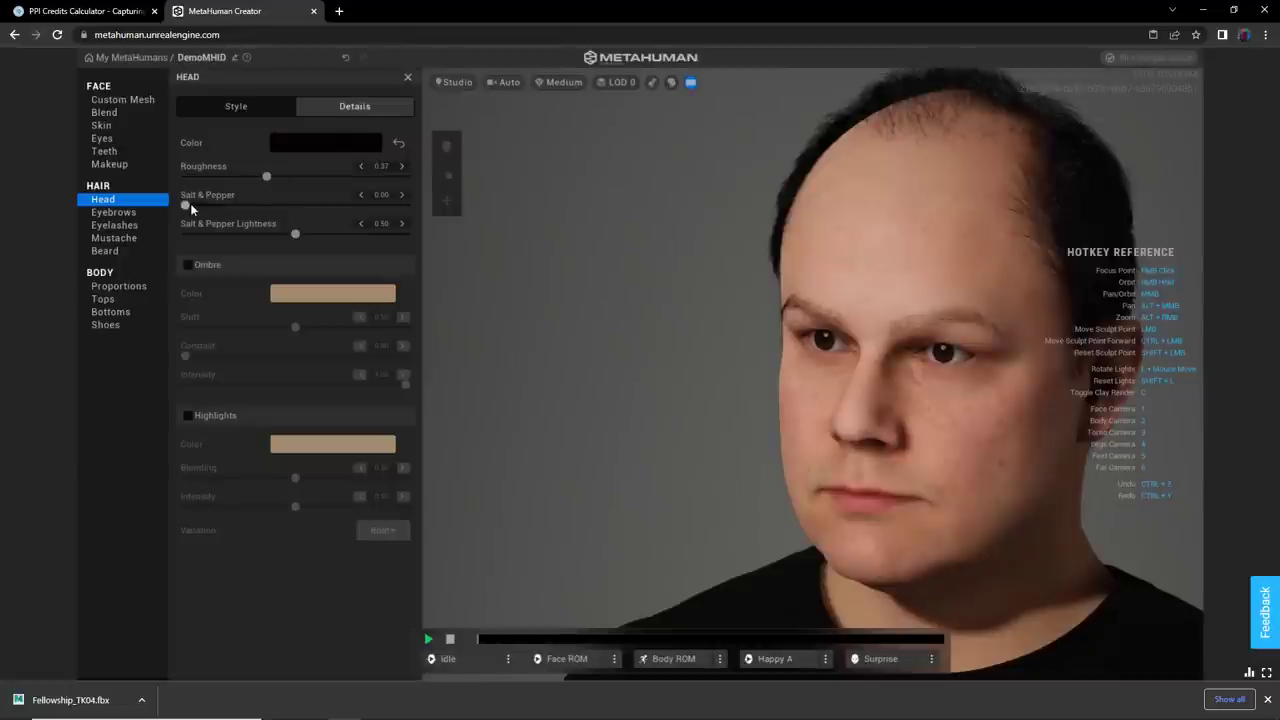
{"action": "left_click_drag", "start_coordinate": [185, 205], "coordinate": [289, 205]}
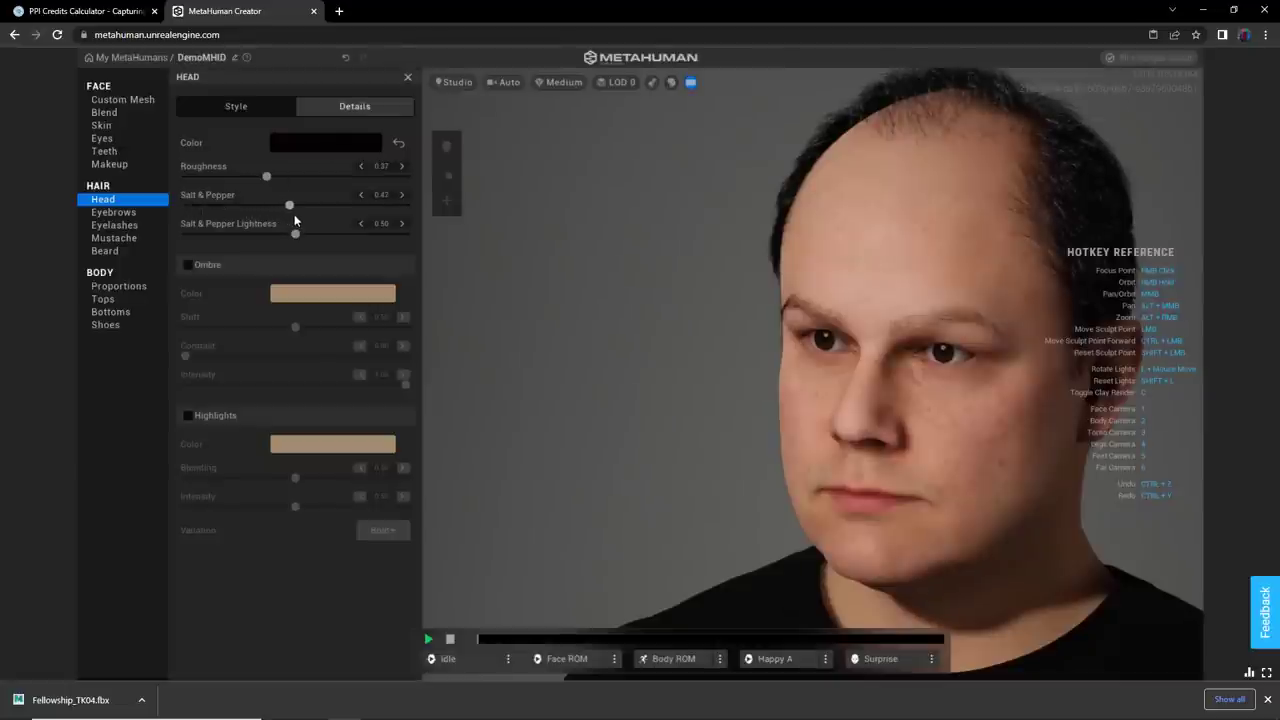
{"action": "left_click_drag", "start_coordinate": [289, 205], "coordinate": [276, 205]}
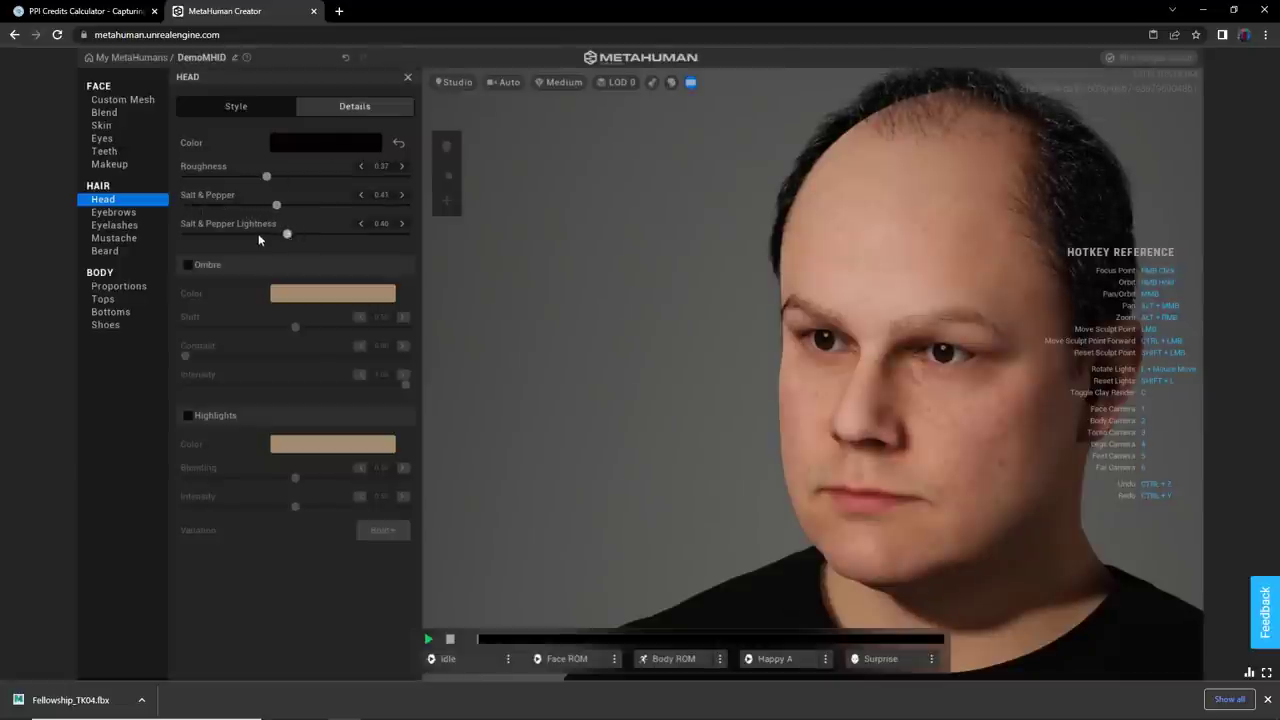
{"action": "left_click_drag", "start_coordinate": [287, 233], "coordinate": [218, 233]}
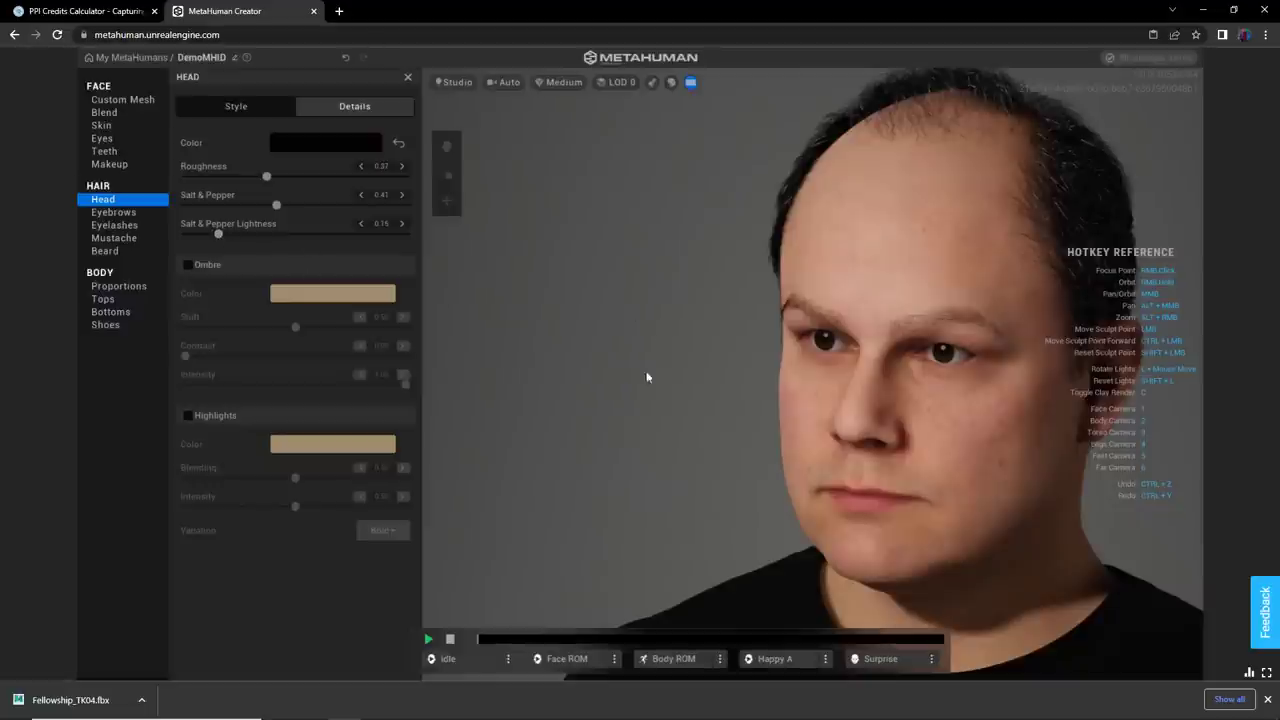
{"action": "mouse_move", "coordinate": [852, 337]}
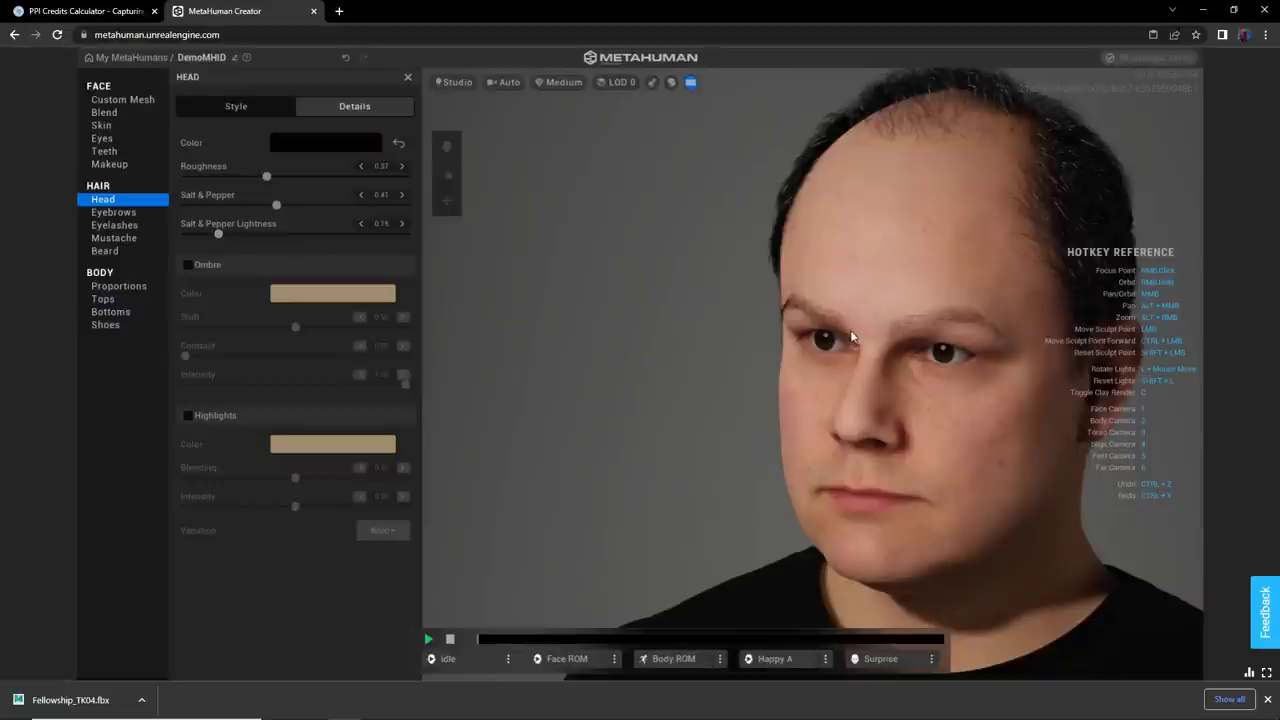
{"action": "mouse_move", "coordinate": [560, 284]}
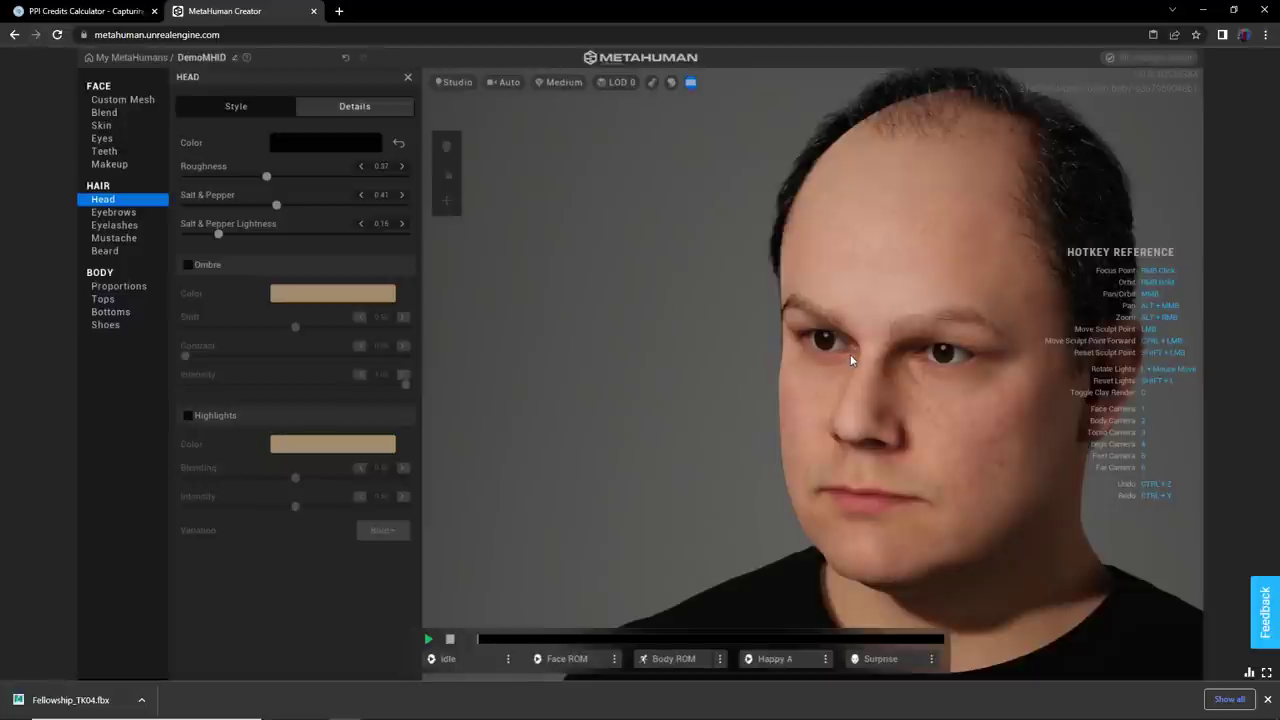
- Set eyebrow Salt & Pepper to 0.62, lightness 0.33 and Roughness 0.56
{"action": "left_click", "coordinate": [113, 212]}
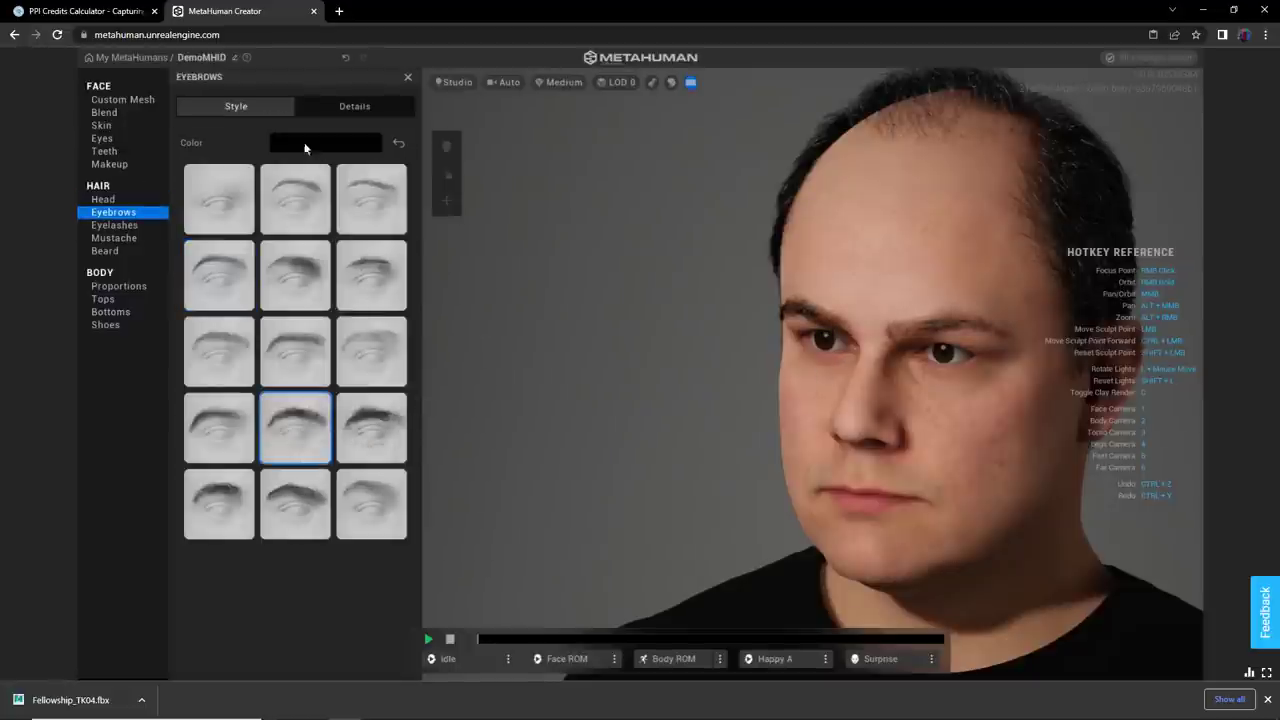
{"action": "left_click", "coordinate": [354, 106]}
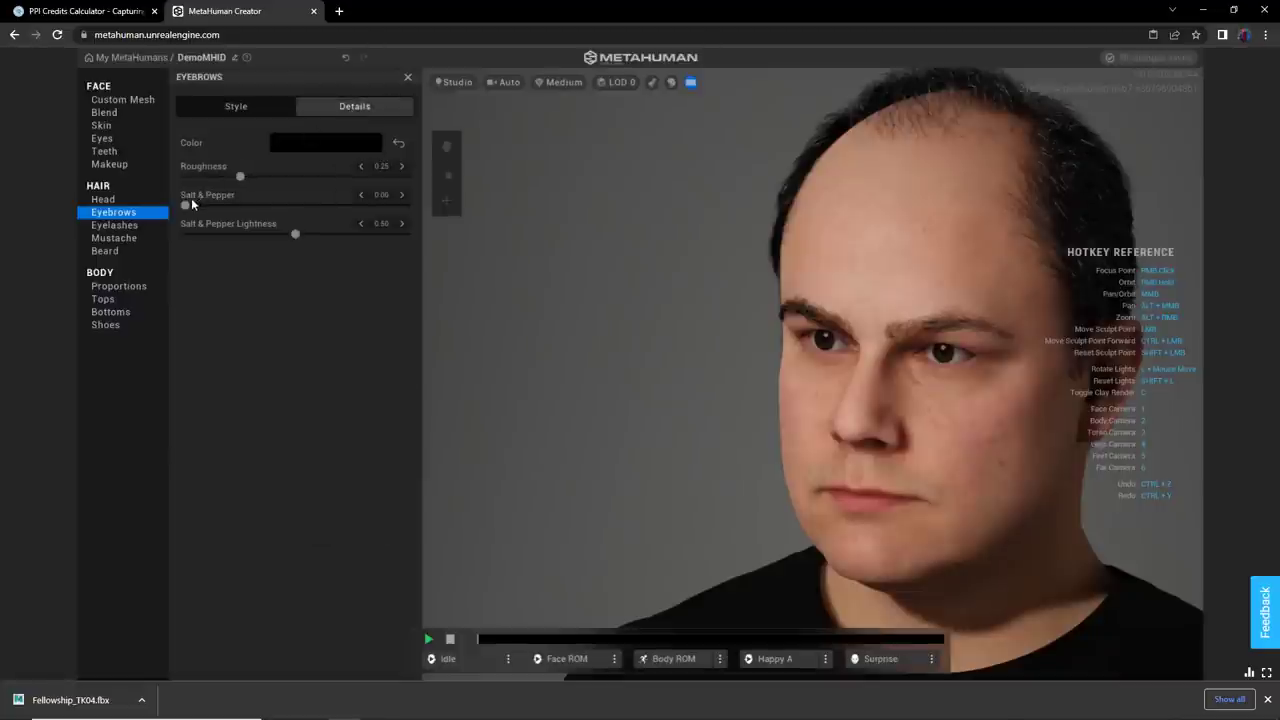
{"action": "left_click_drag", "start_coordinate": [185, 204], "coordinate": [291, 204]}
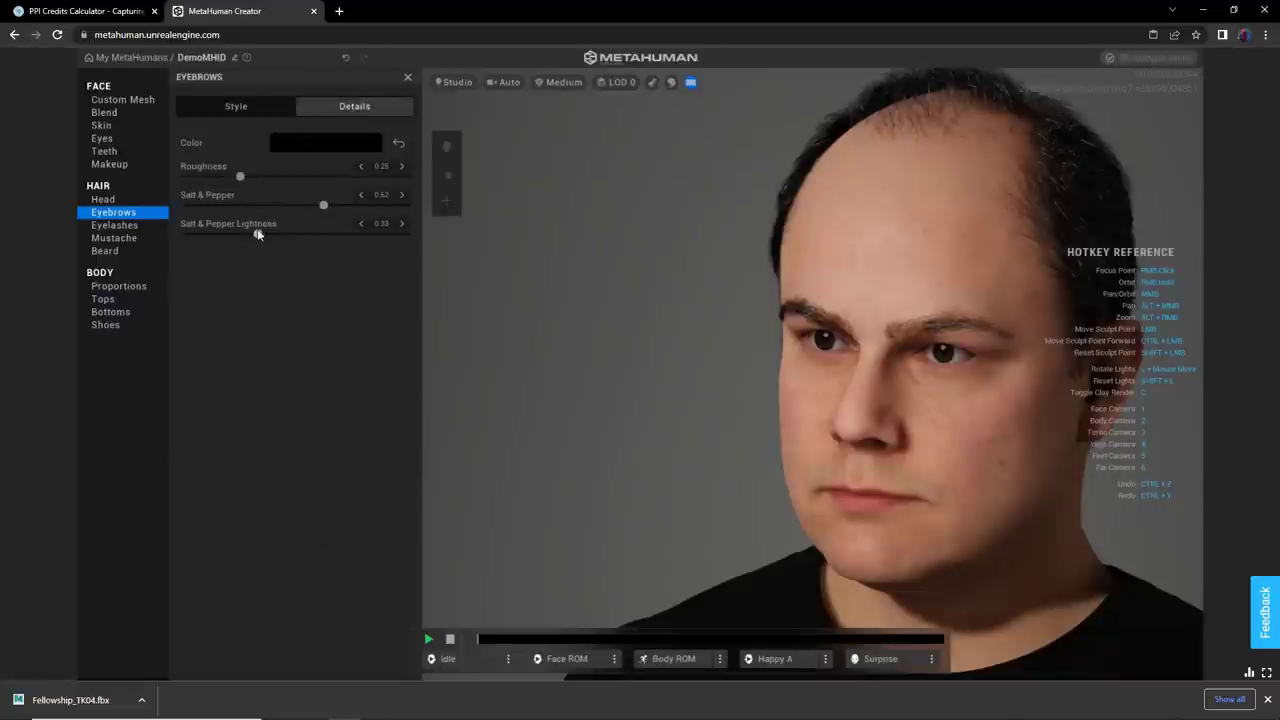
{"action": "left_click_drag", "start_coordinate": [240, 177], "coordinate": [308, 177]}
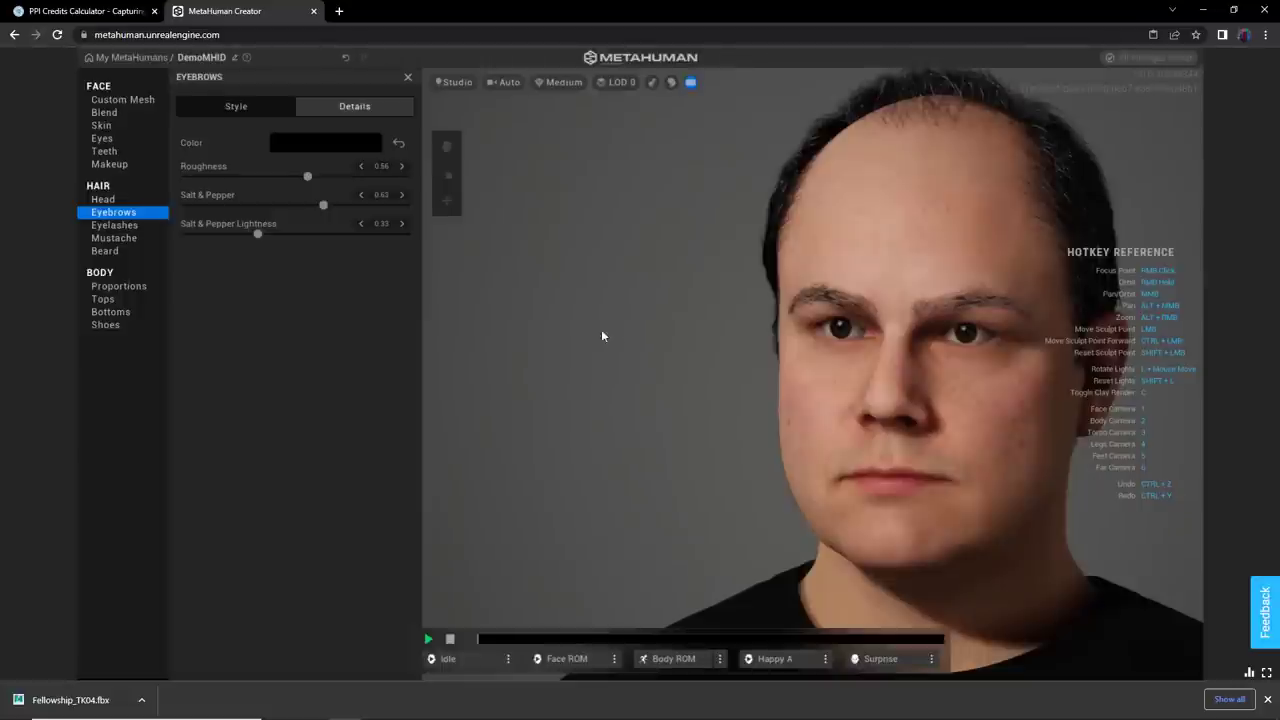
{"action": "mouse_move", "coordinate": [481, 297]}
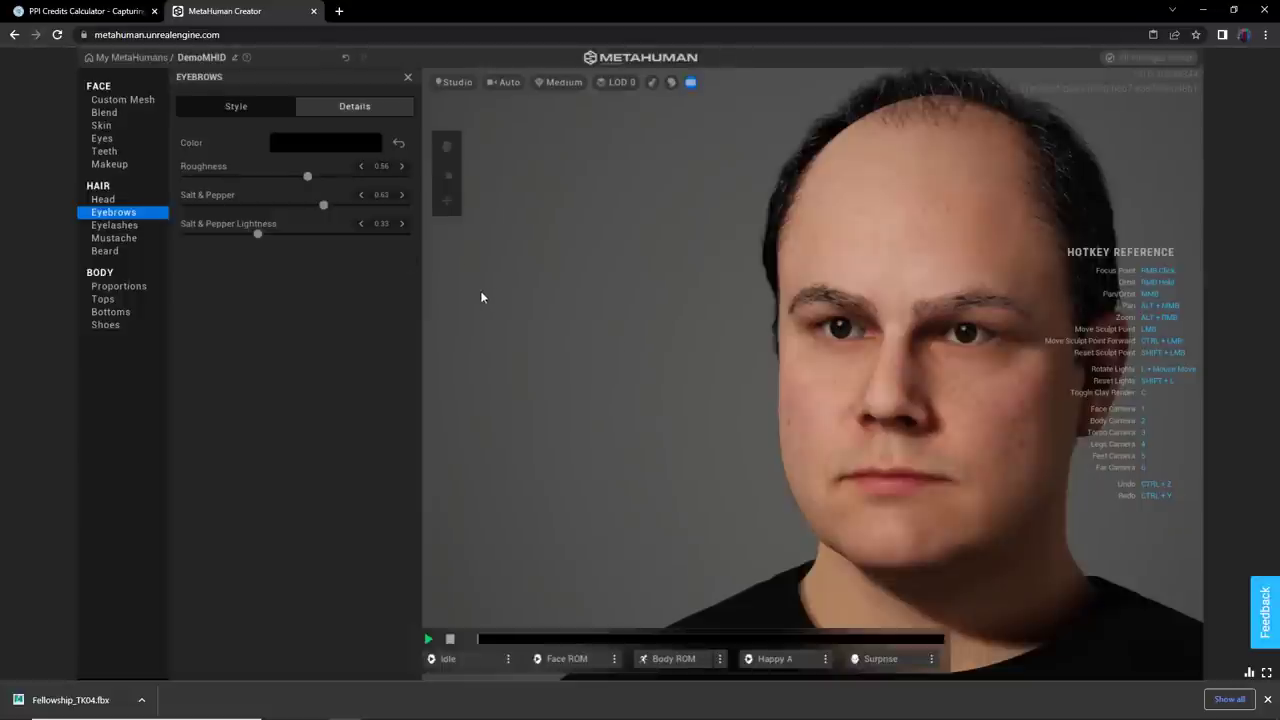
{"action": "mouse_move", "coordinate": [102, 138]}
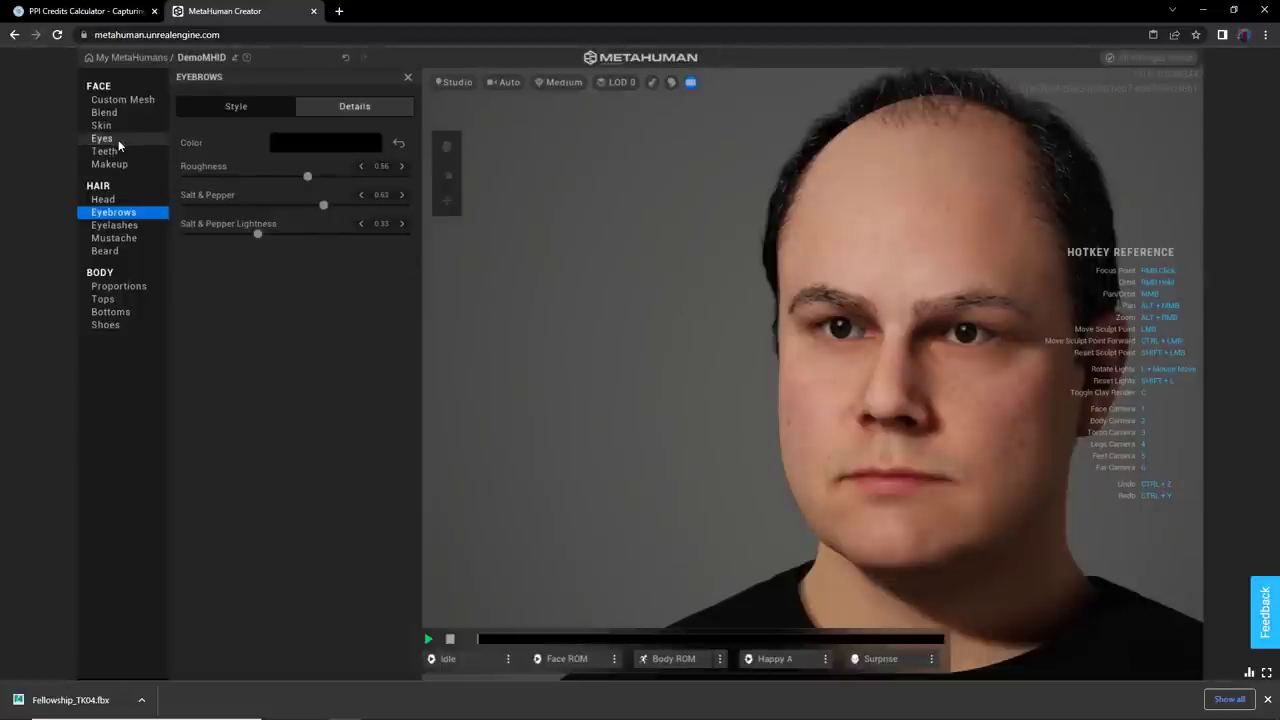
- In Eyes > Iris, pick a new pattern with grey base and blue-grey detail colours
{"action": "left_click", "coordinate": [101, 138]}
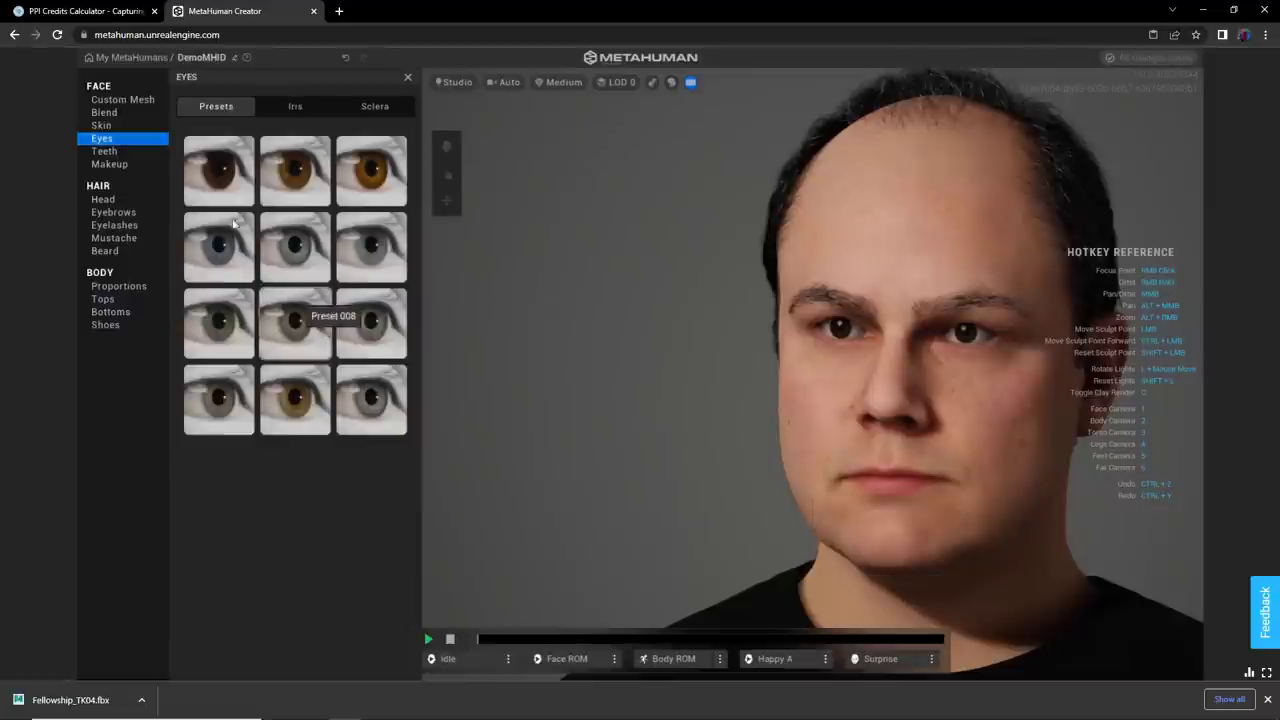
{"action": "left_click", "coordinate": [295, 106]}
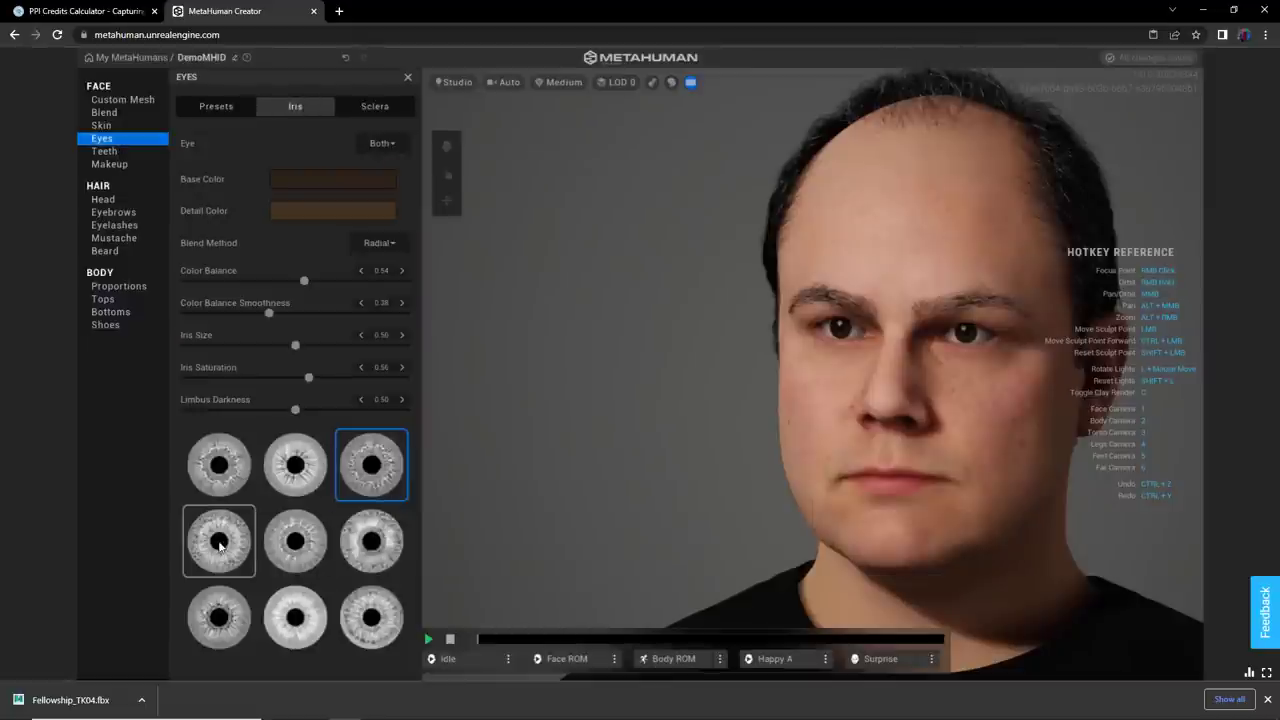
{"action": "left_click", "coordinate": [295, 540]}
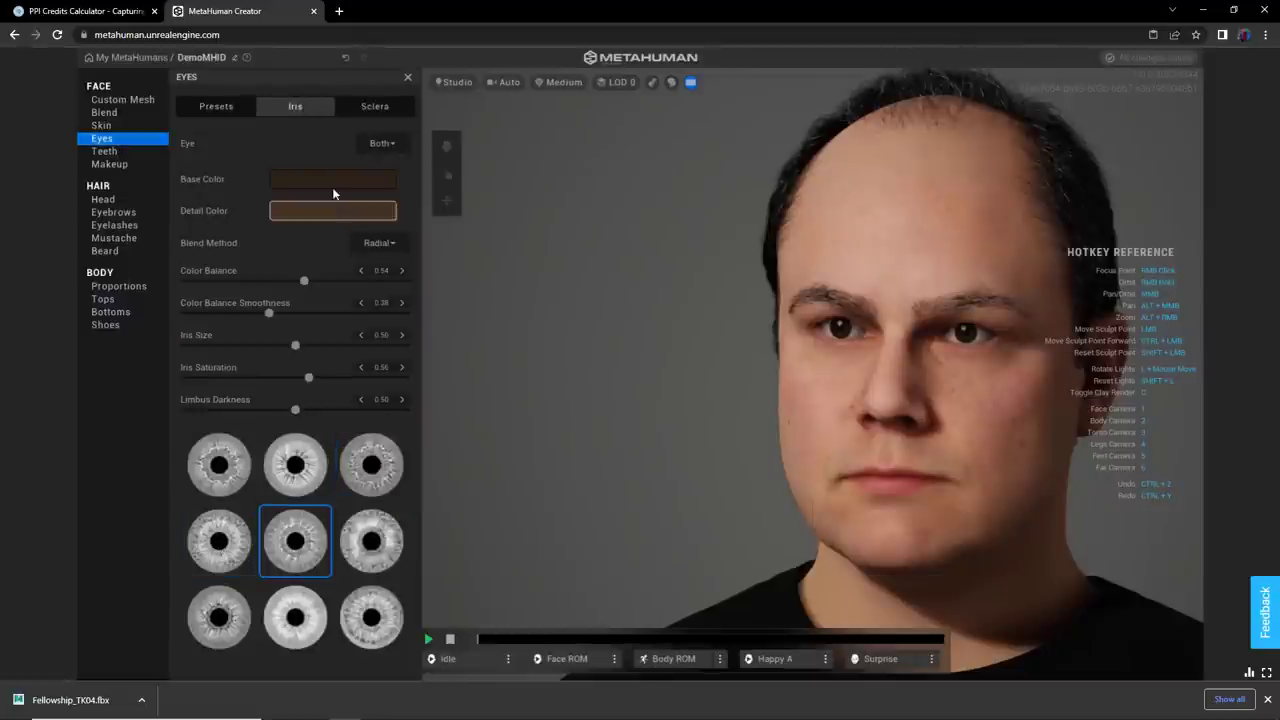
{"action": "left_click", "coordinate": [333, 179]}
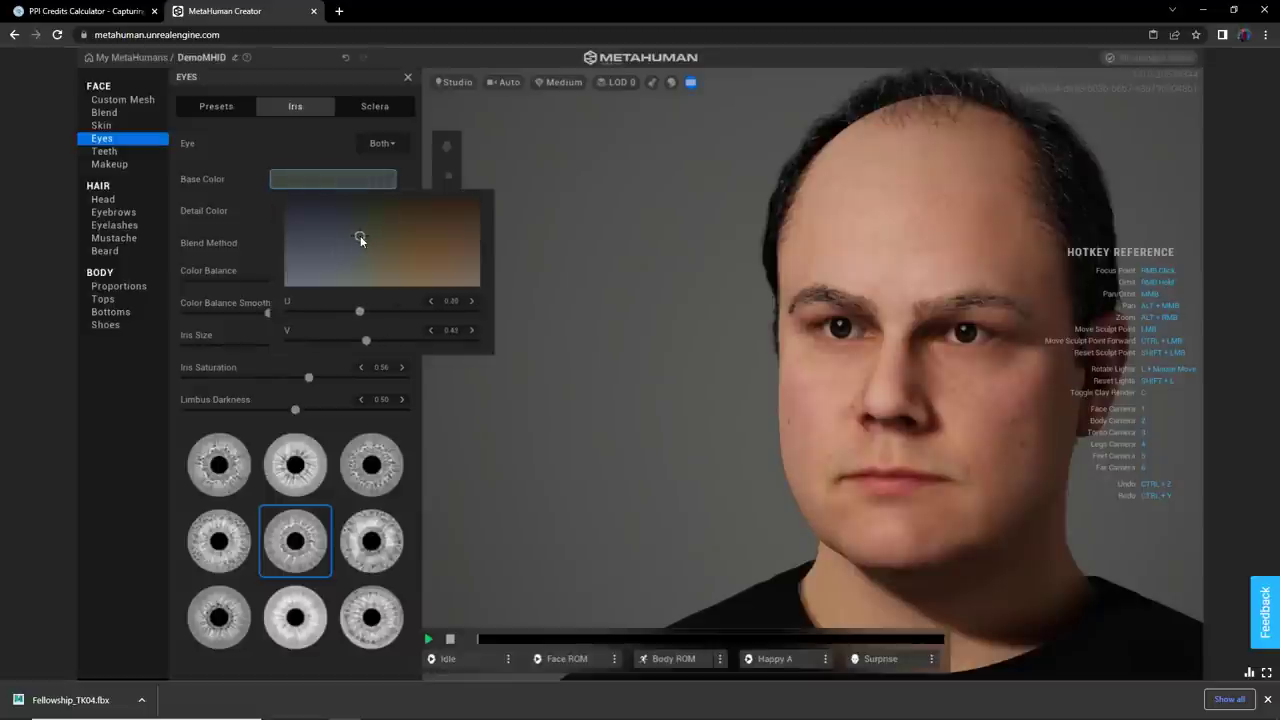
{"action": "left_click", "coordinate": [332, 210]}
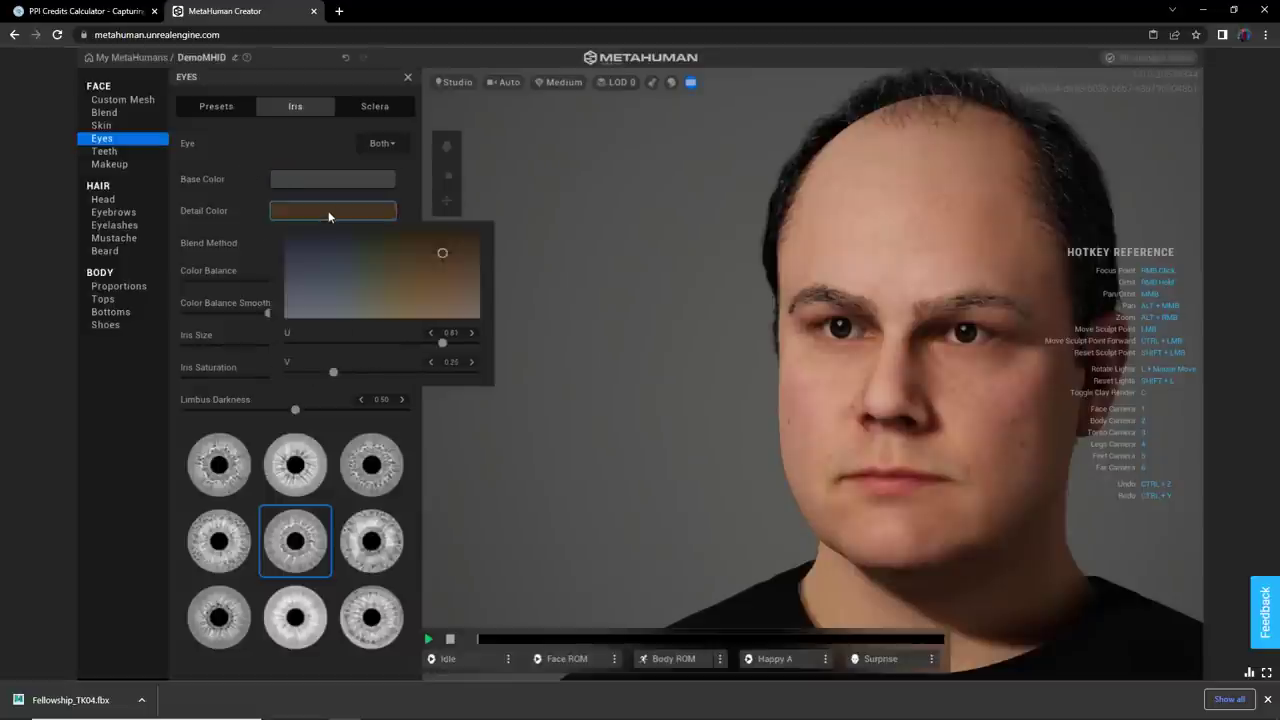
{"action": "left_click", "coordinate": [317, 288]}
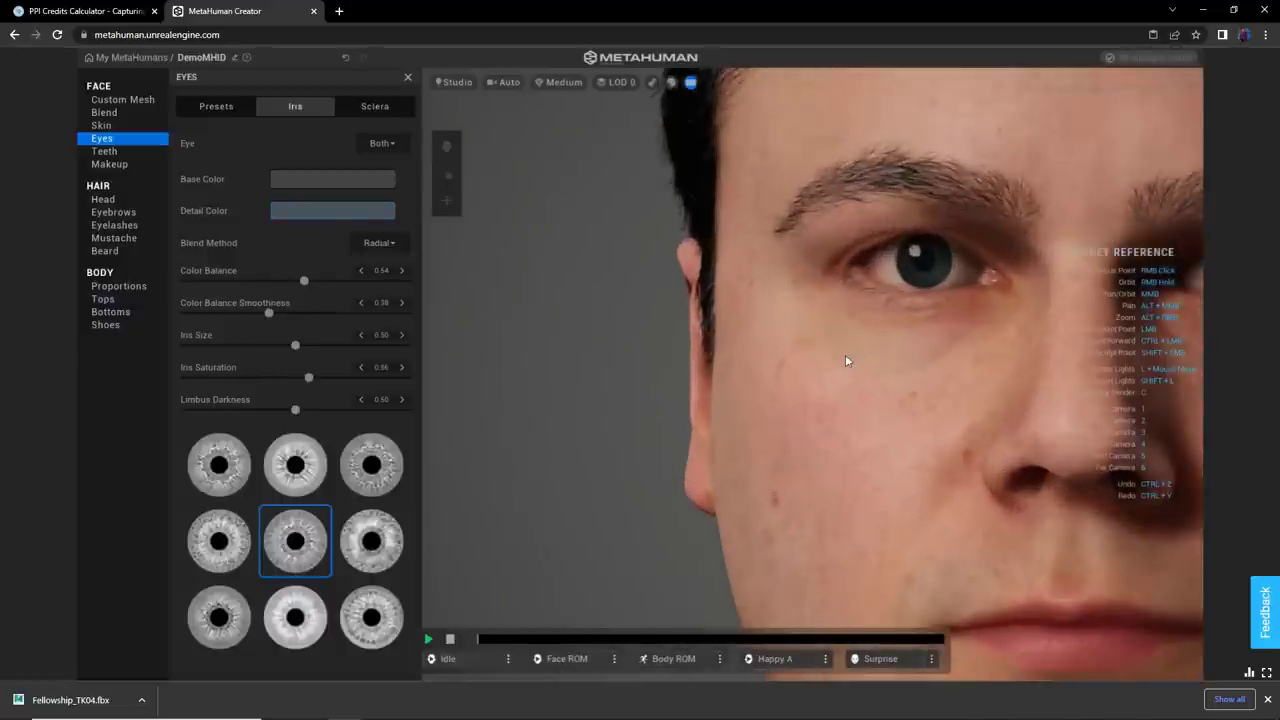
- Switch iris pattern, raise Color Balance to 0.69, change base colour, lower saturation to 0.37
{"action": "left_click", "coordinate": [371, 464]}
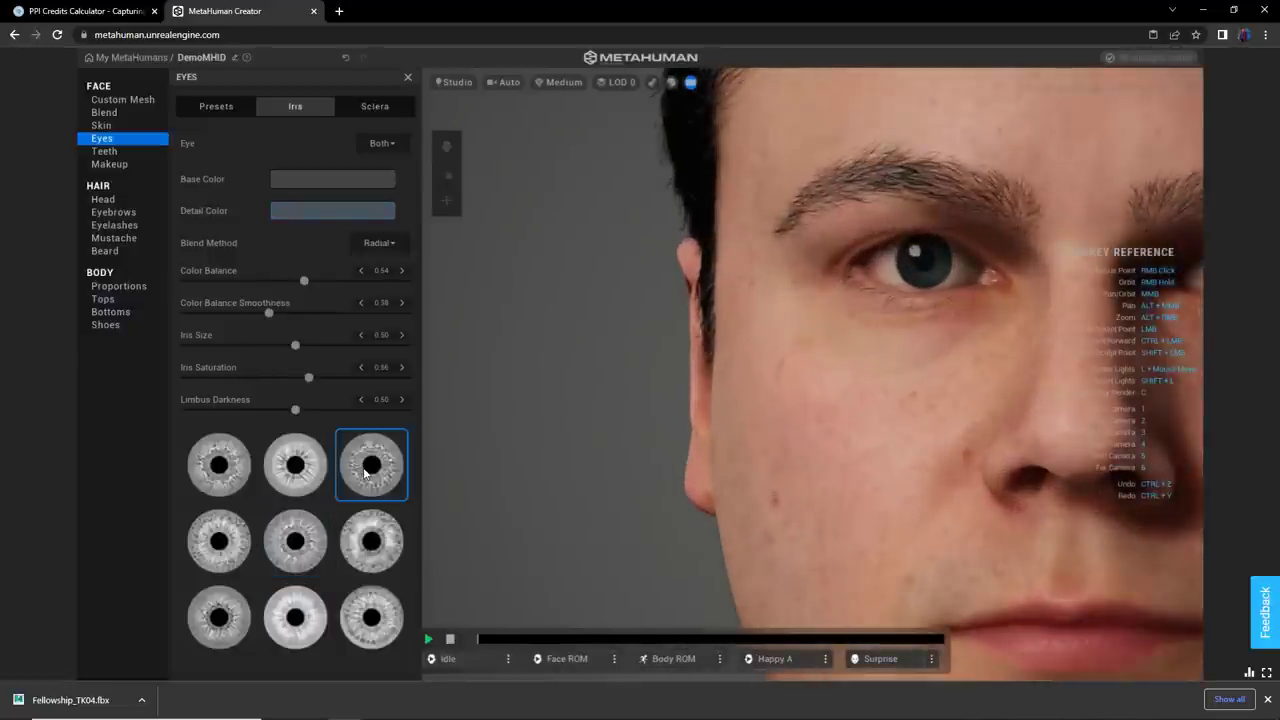
{"action": "left_click_drag", "start_coordinate": [304, 281], "coordinate": [338, 281]}
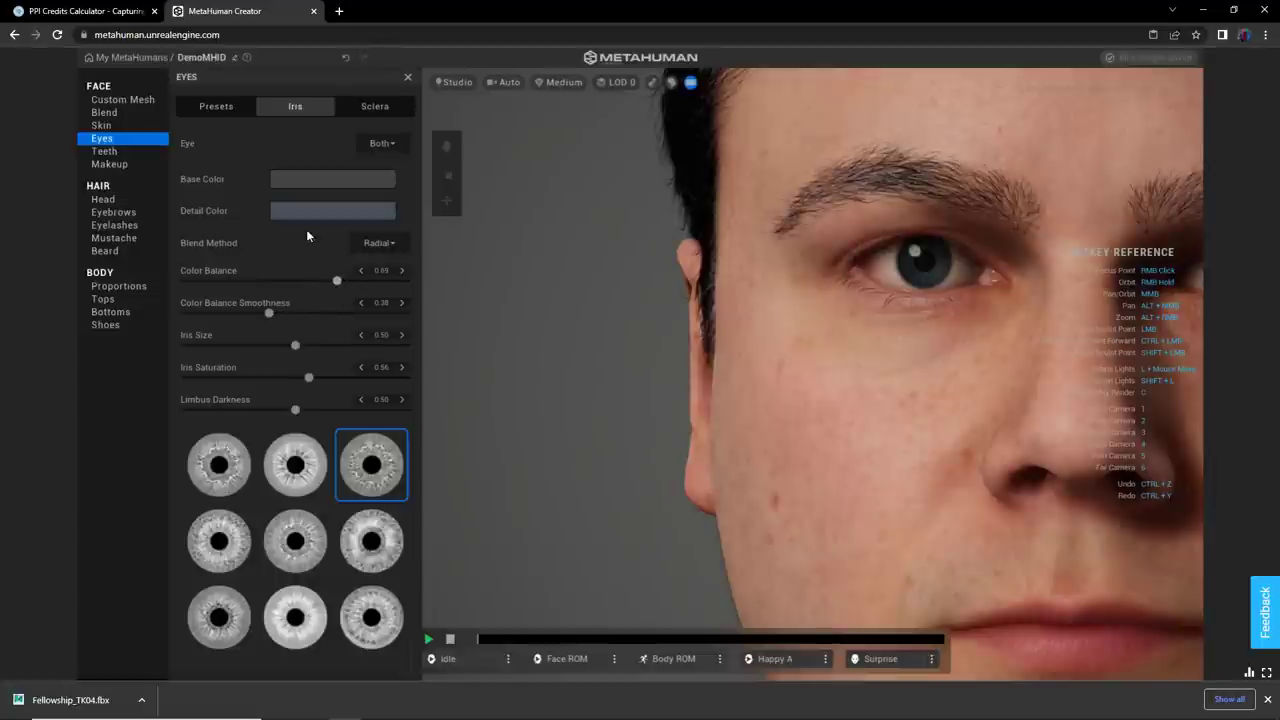
{"action": "left_click", "coordinate": [333, 210]}
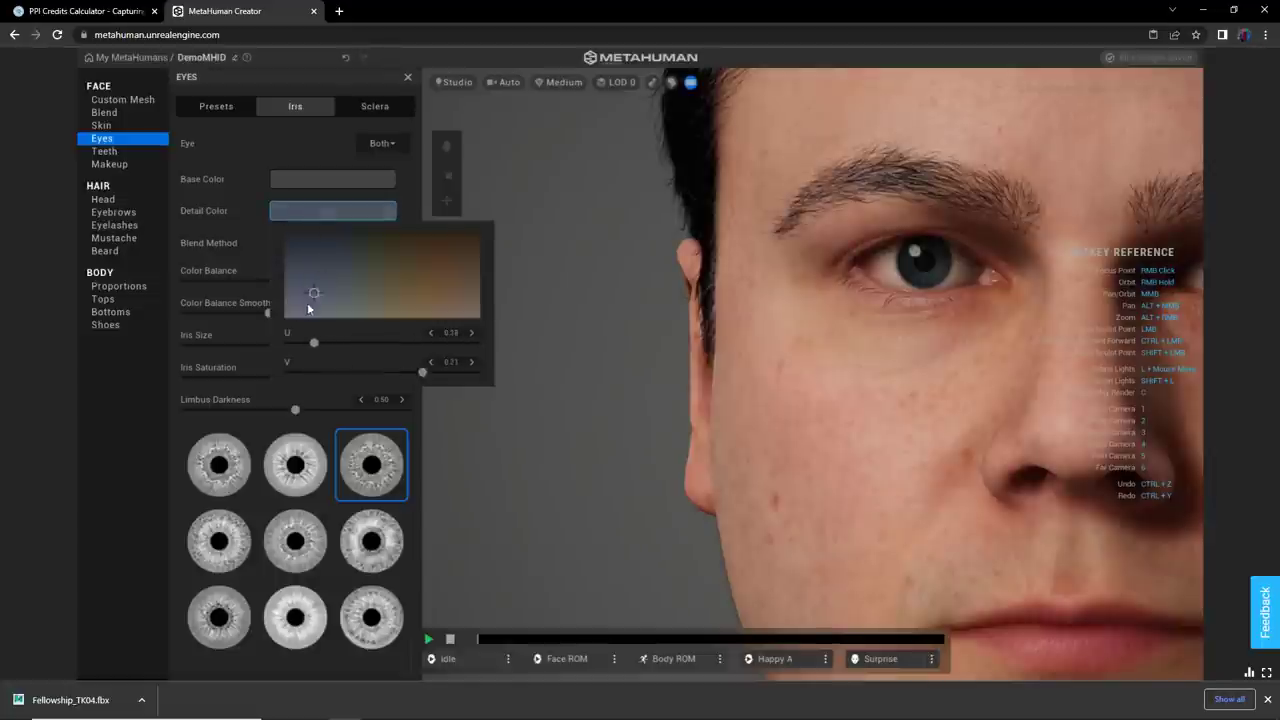
{"action": "left_click", "coordinate": [332, 179]}
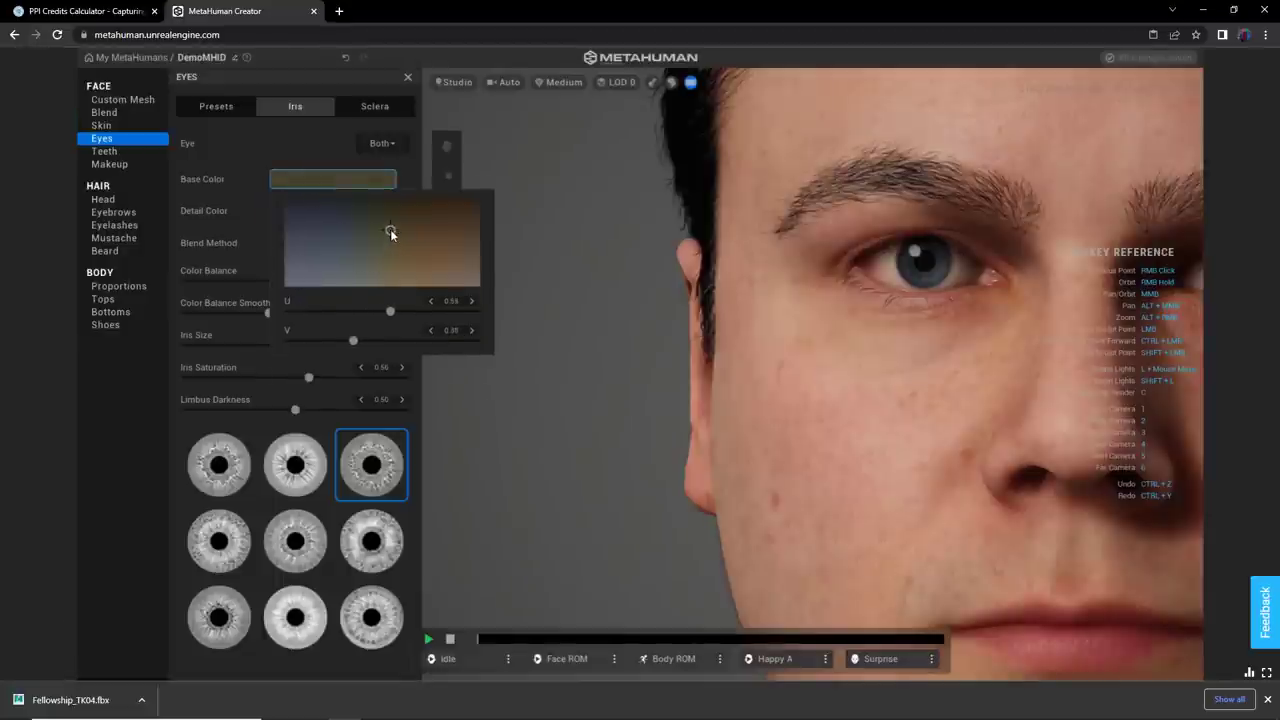
{"action": "left_click", "coordinate": [391, 232]}
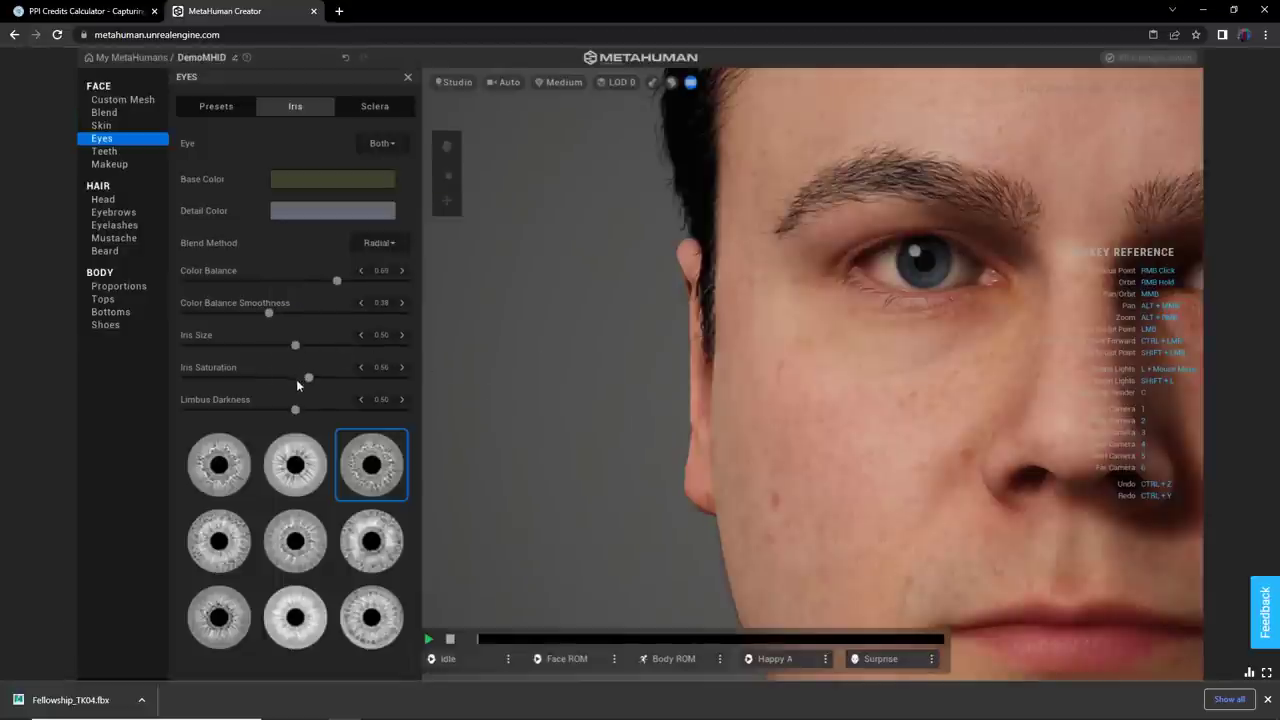
{"action": "left_click_drag", "start_coordinate": [308, 378], "coordinate": [264, 378]}
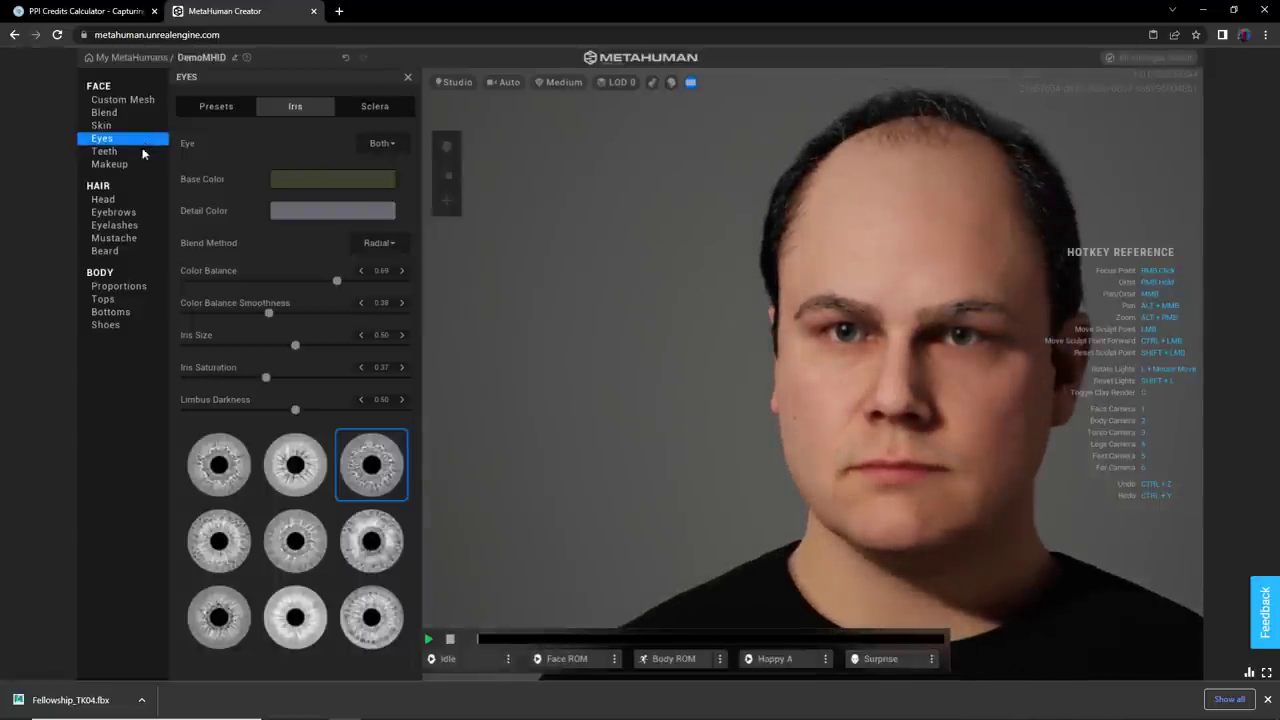
{"action": "mouse_move", "coordinate": [122, 99]}
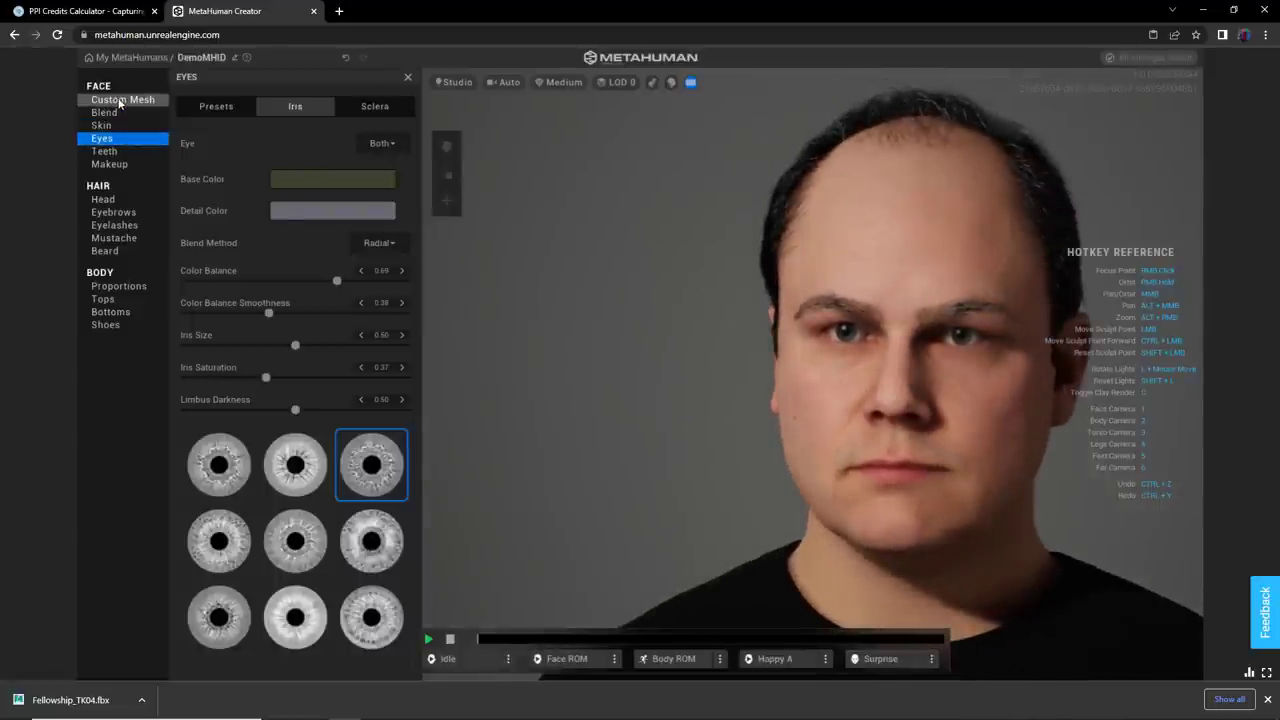
- Set the scalp region's Region Influence to 0.0 and orbit to a three-quarter view
{"action": "left_click", "coordinate": [122, 99]}
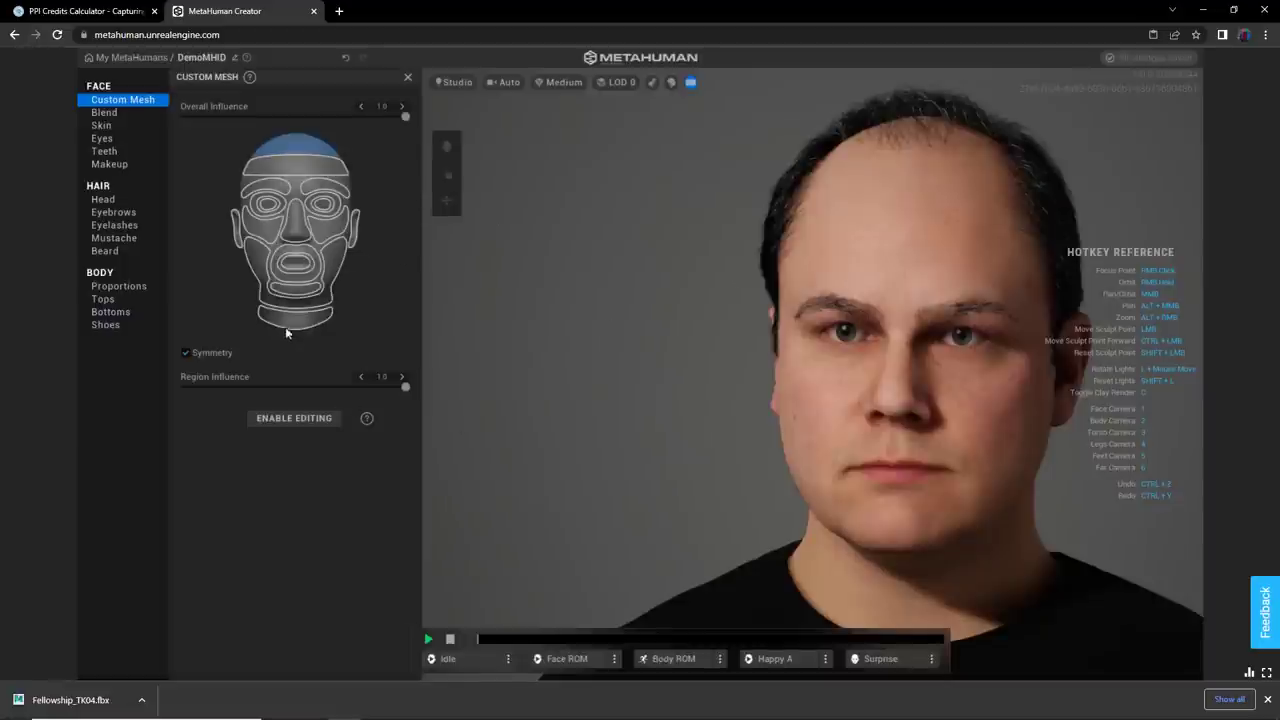
{"action": "mouse_move", "coordinate": [880, 146]}
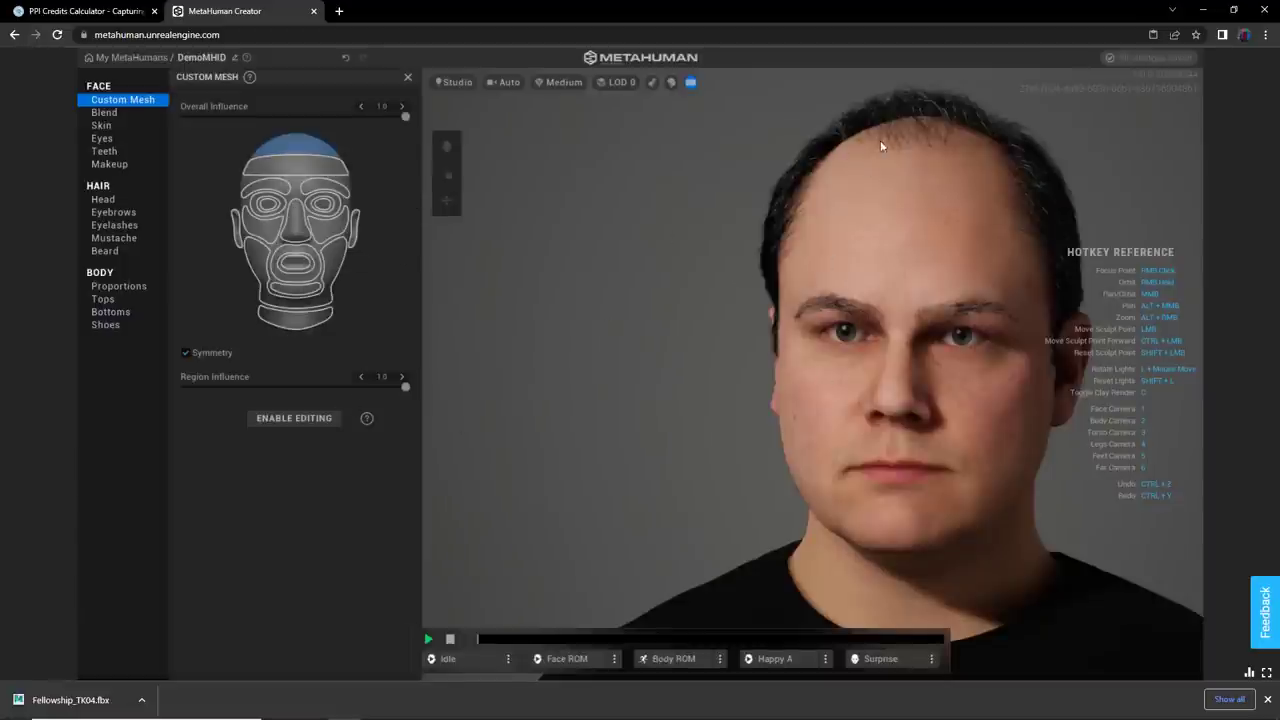
{"action": "mouse_move", "coordinate": [290, 247]}
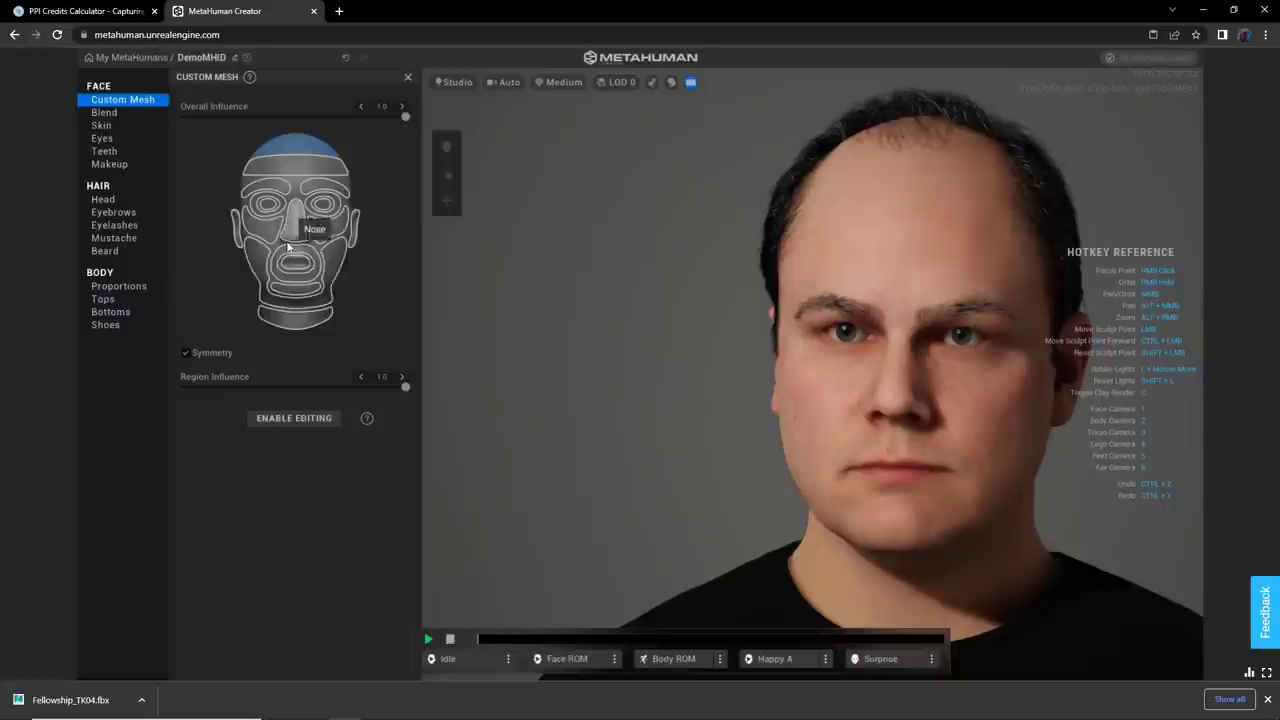
{"action": "mouse_move", "coordinate": [348, 290]}
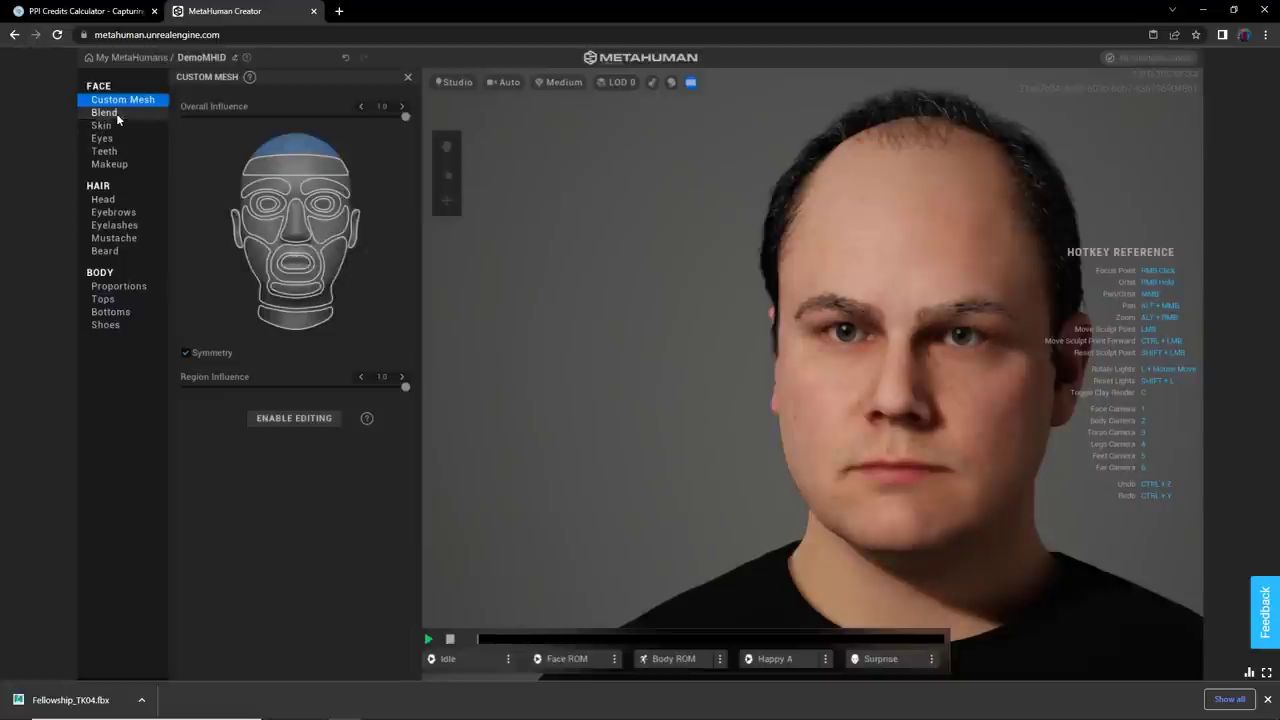
{"action": "left_click", "coordinate": [104, 112]}
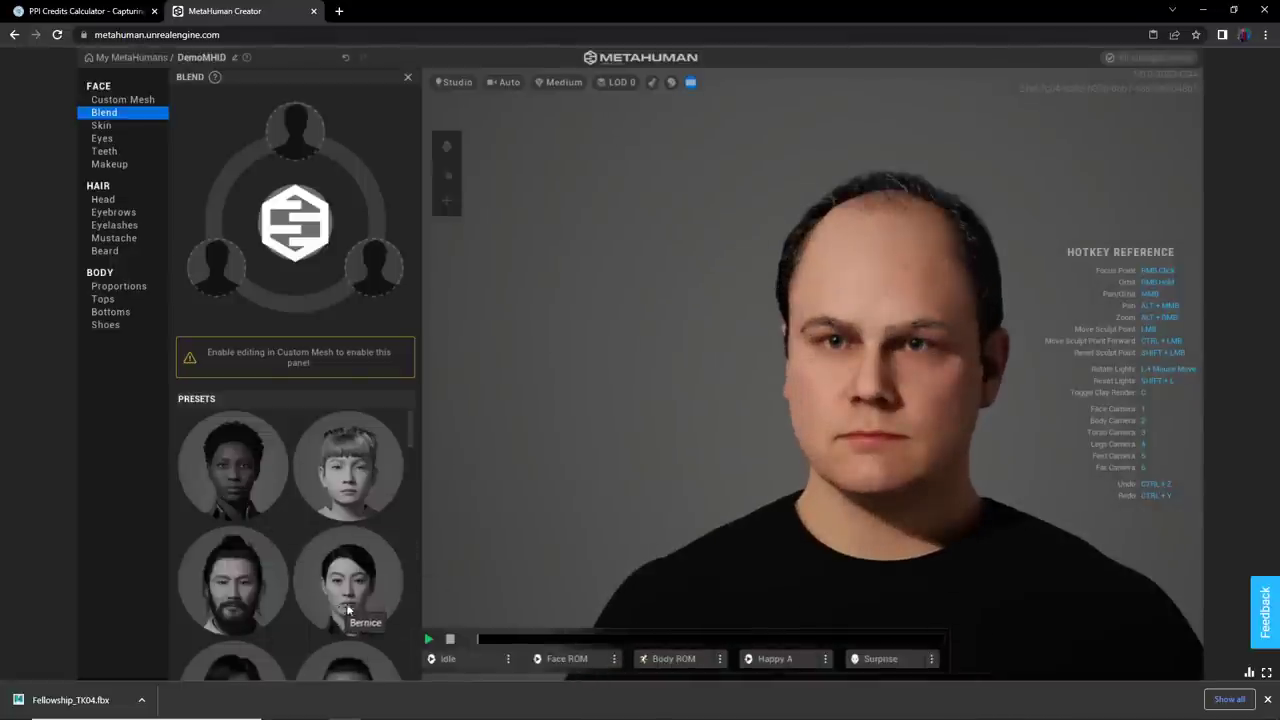
{"action": "mouse_move", "coordinate": [368, 560]}
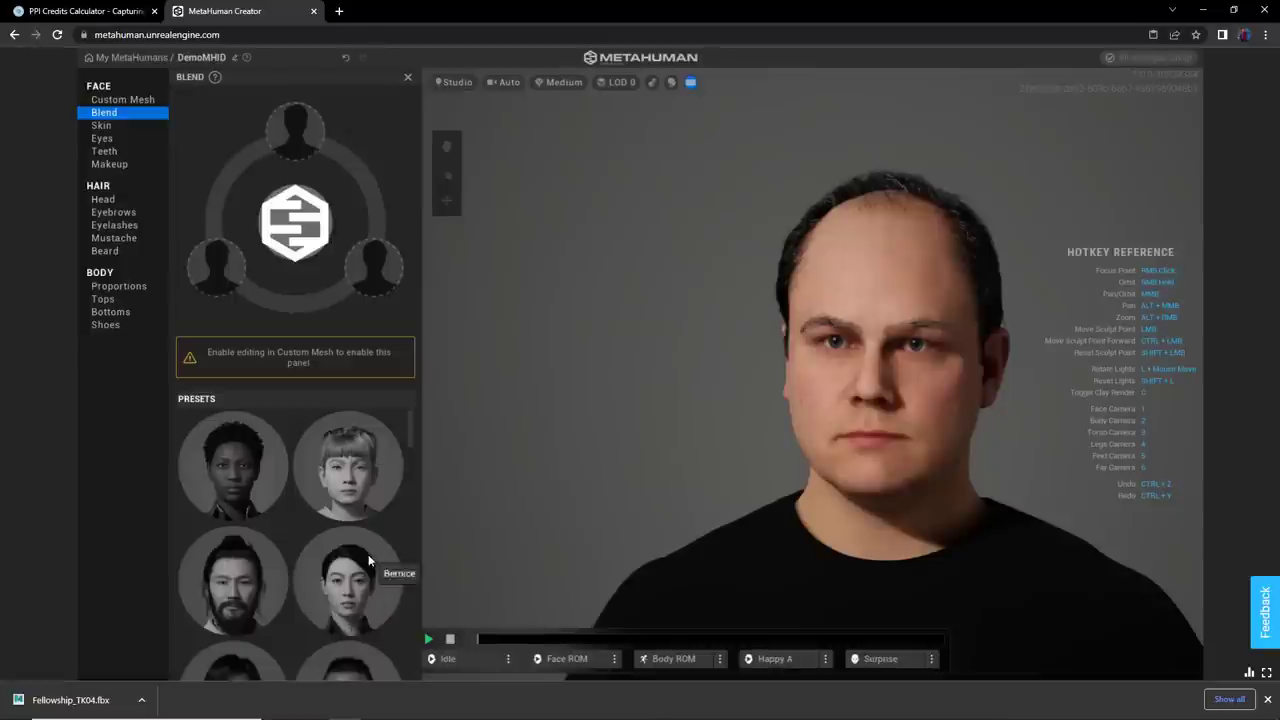
{"action": "mouse_move", "coordinate": [232, 578]}
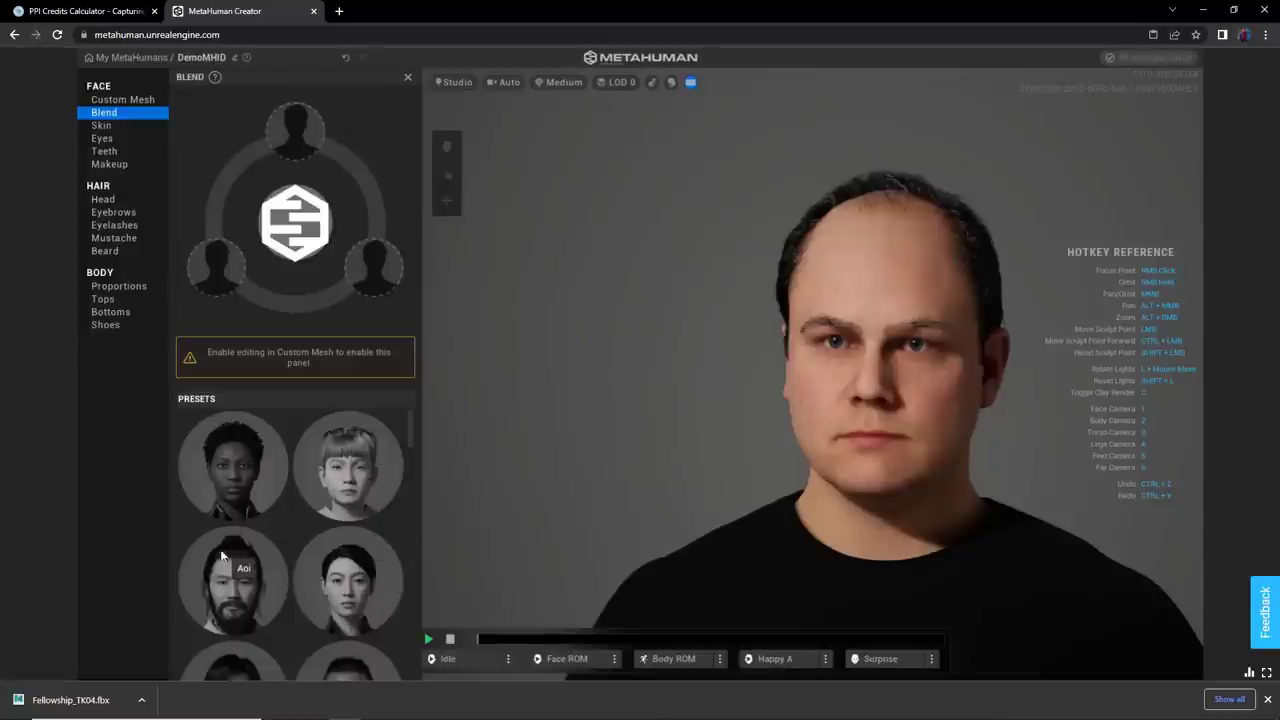
{"action": "left_click", "coordinate": [123, 99]}
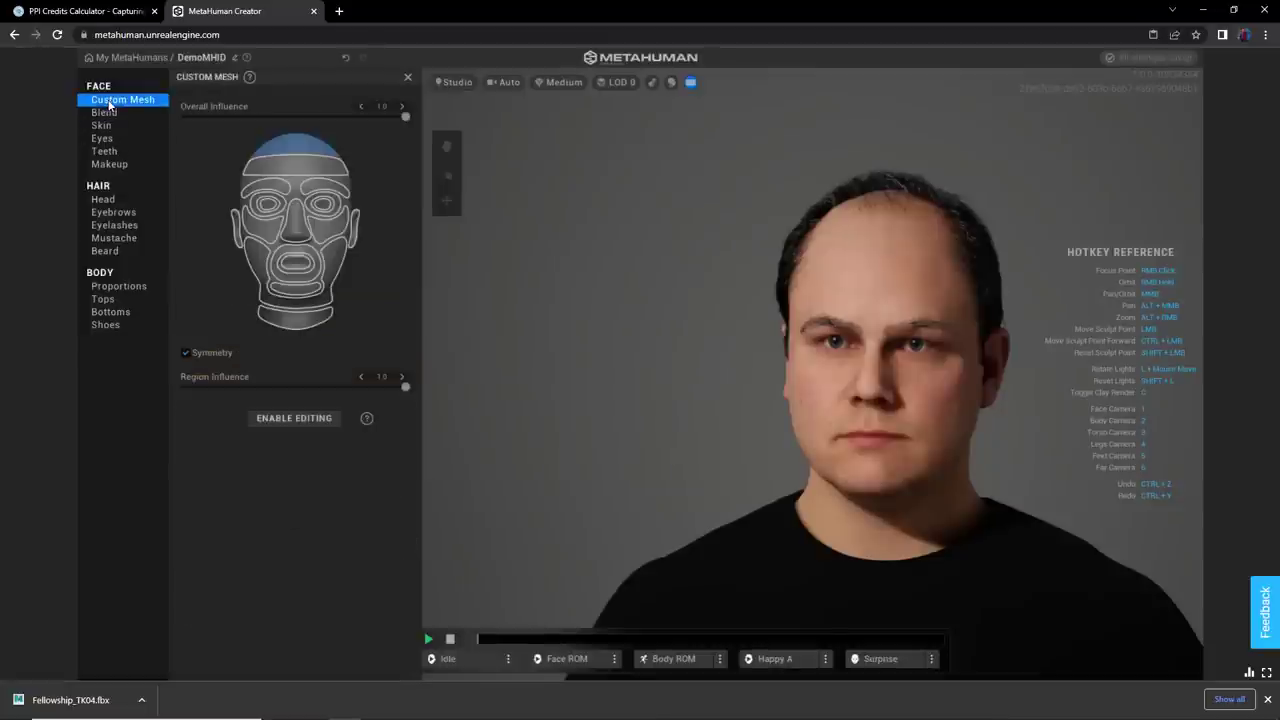
{"action": "mouse_move", "coordinate": [273, 168]}
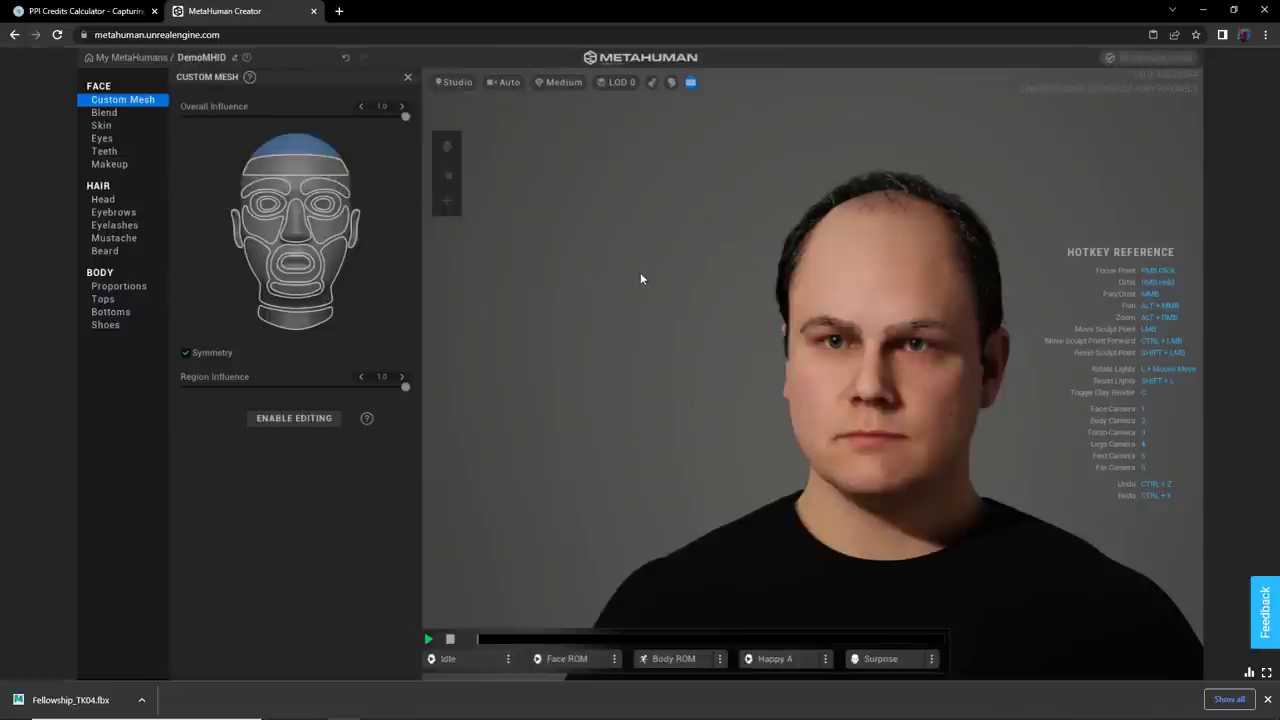
{"action": "mouse_move", "coordinate": [295, 194]}
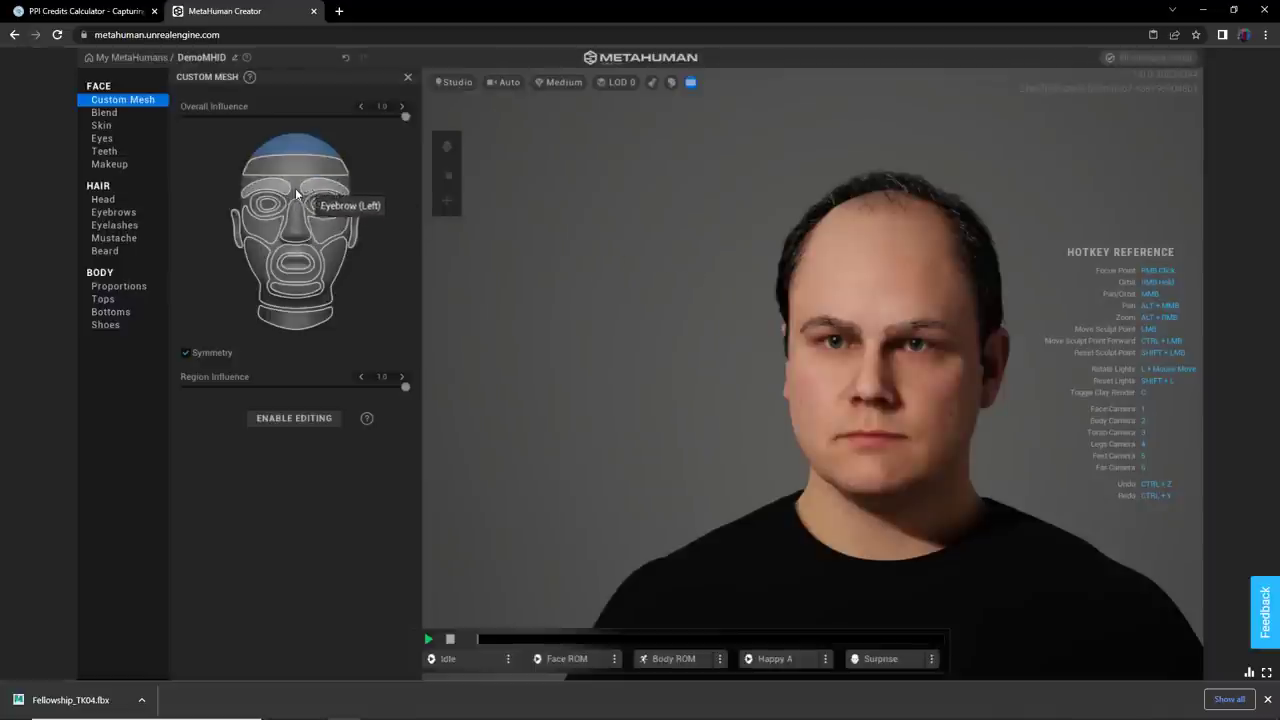
{"action": "mouse_move", "coordinate": [380, 303]}
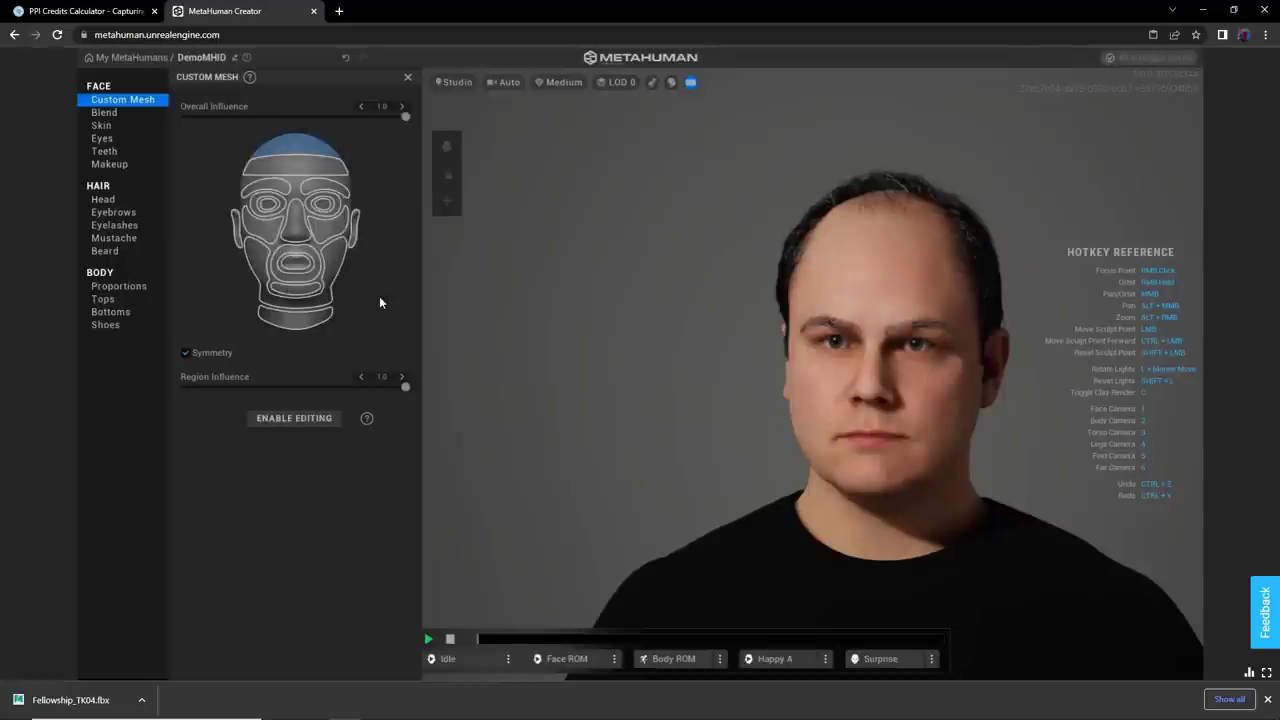
{"action": "mouse_move", "coordinate": [647, 318]}
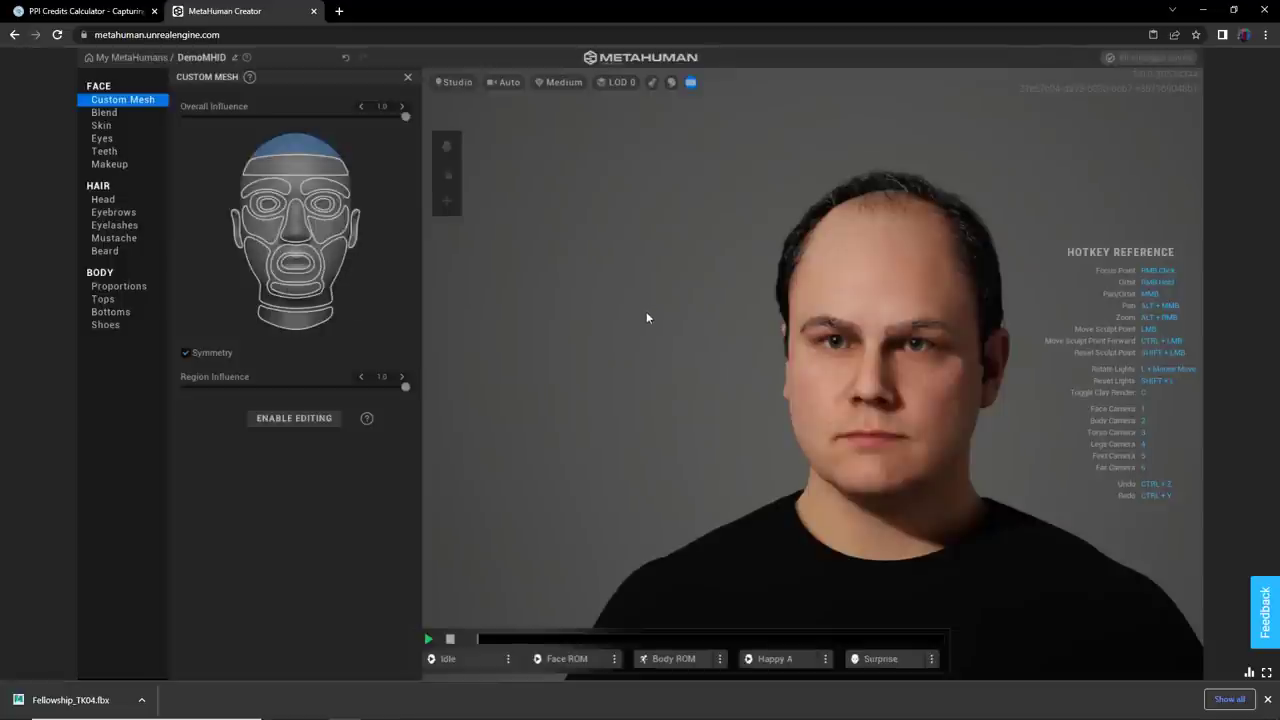
{"action": "mouse_move", "coordinate": [383, 258]}
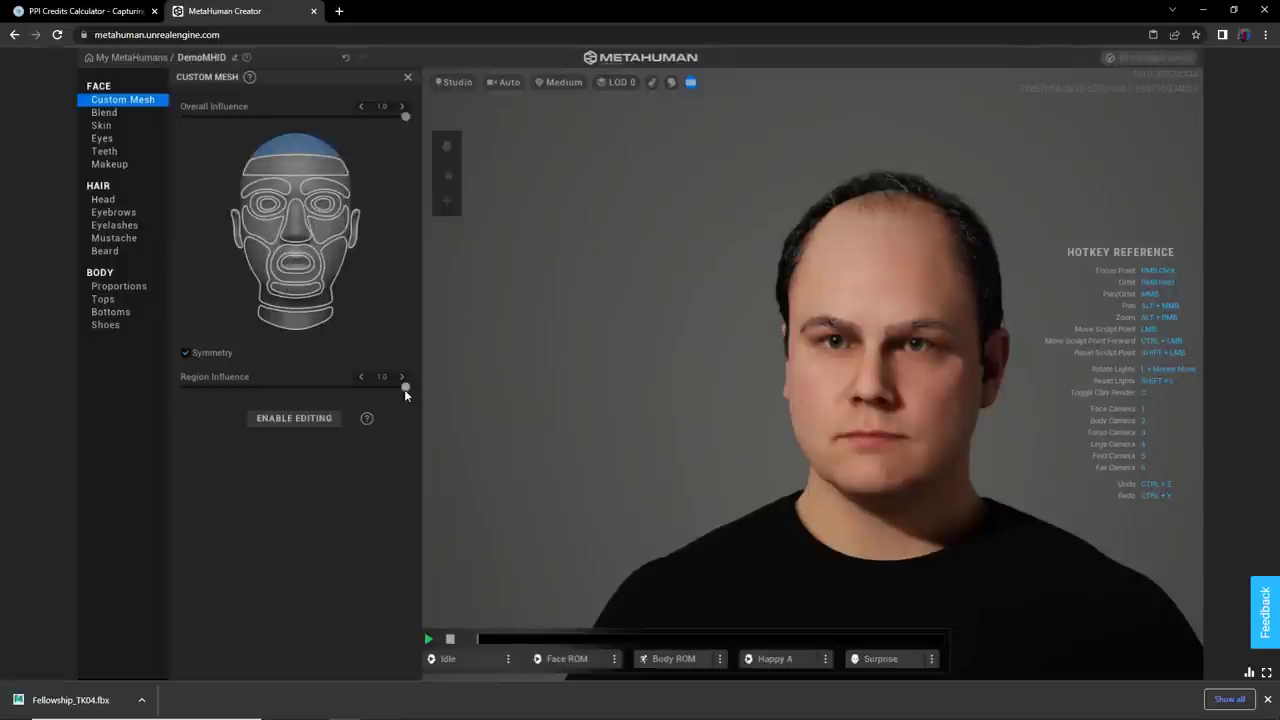
{"action": "left_click_drag", "start_coordinate": [405, 387], "coordinate": [185, 387]}
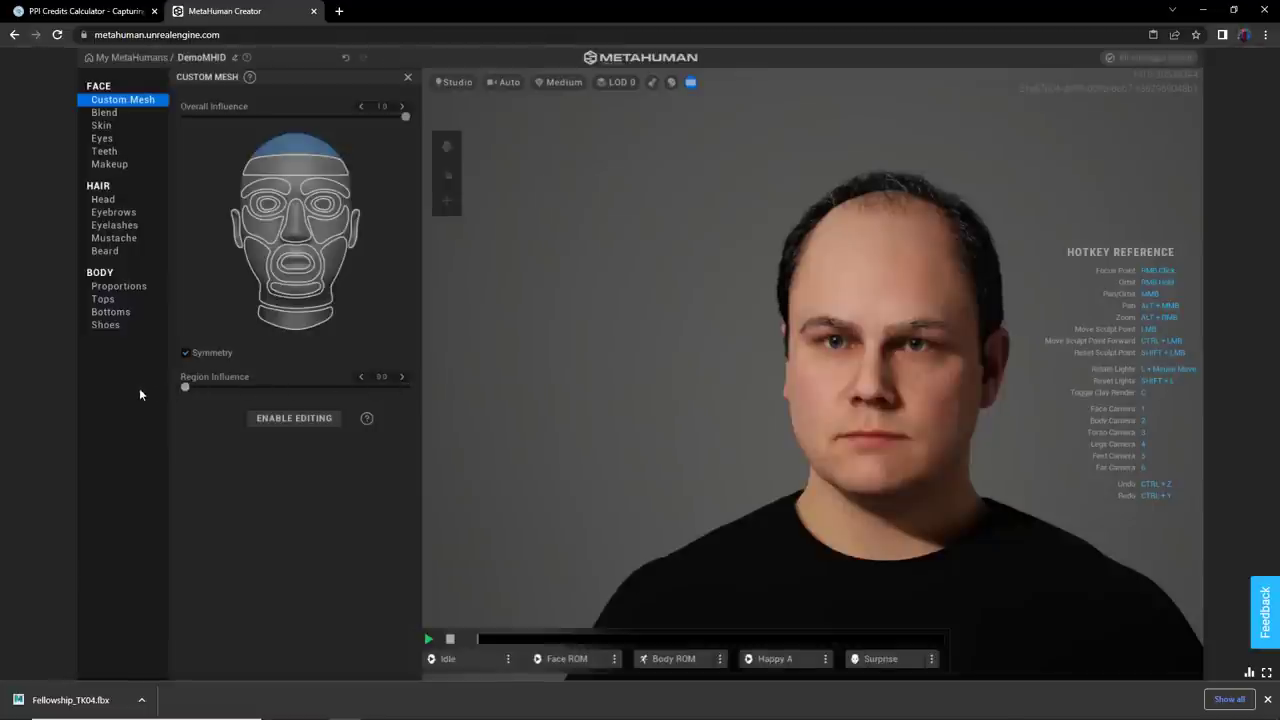
{"action": "mouse_move", "coordinate": [505, 304]}
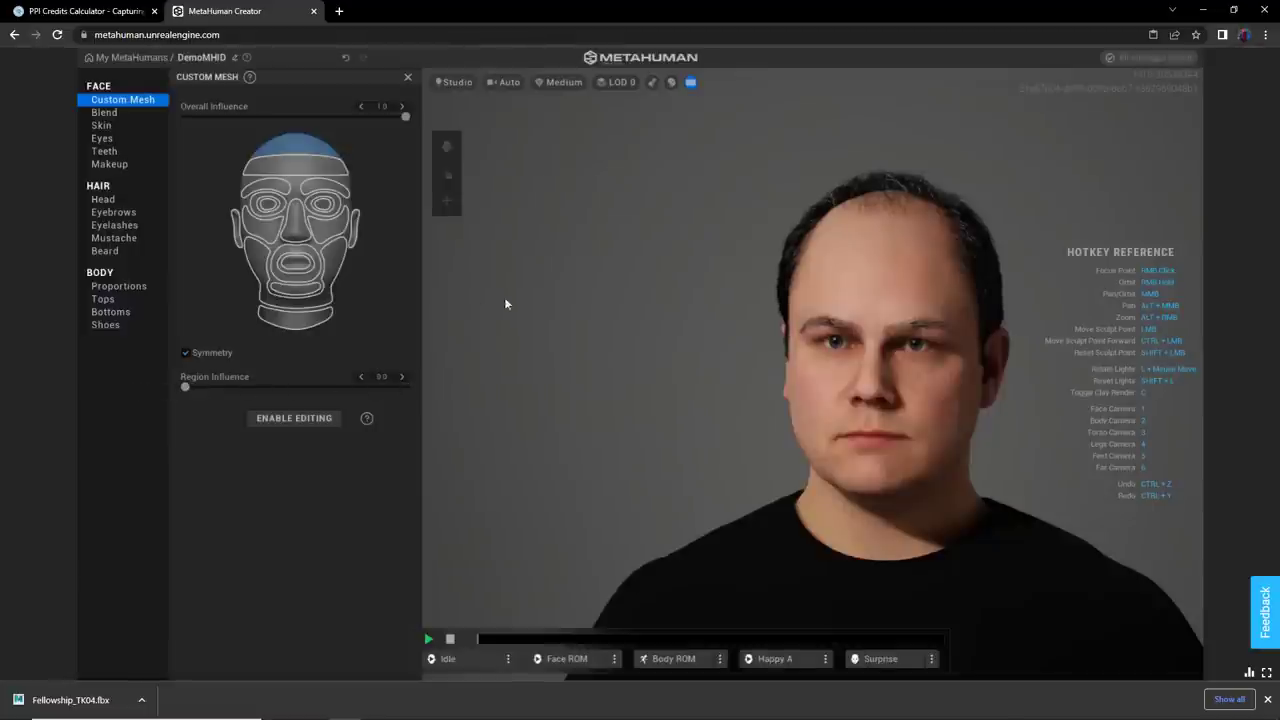
{"action": "mouse_move", "coordinate": [310, 180]}
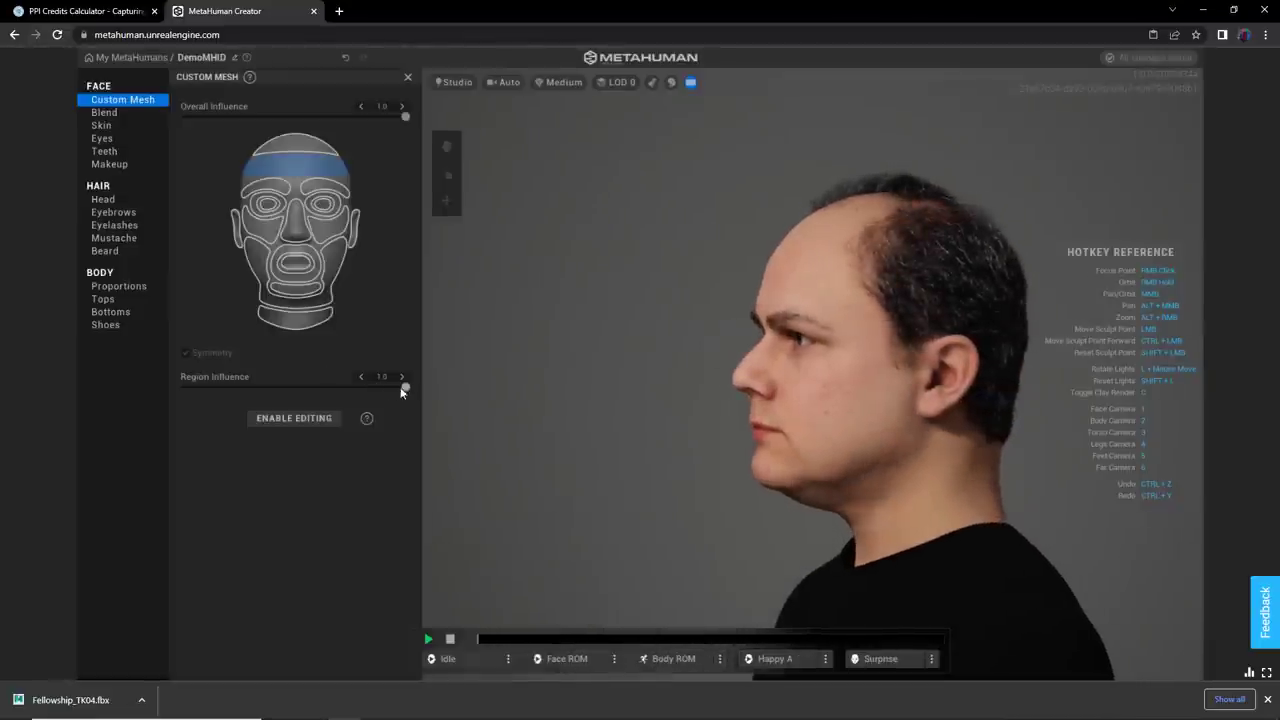
{"action": "left_click_drag", "start_coordinate": [404, 388], "coordinate": [184, 388]}
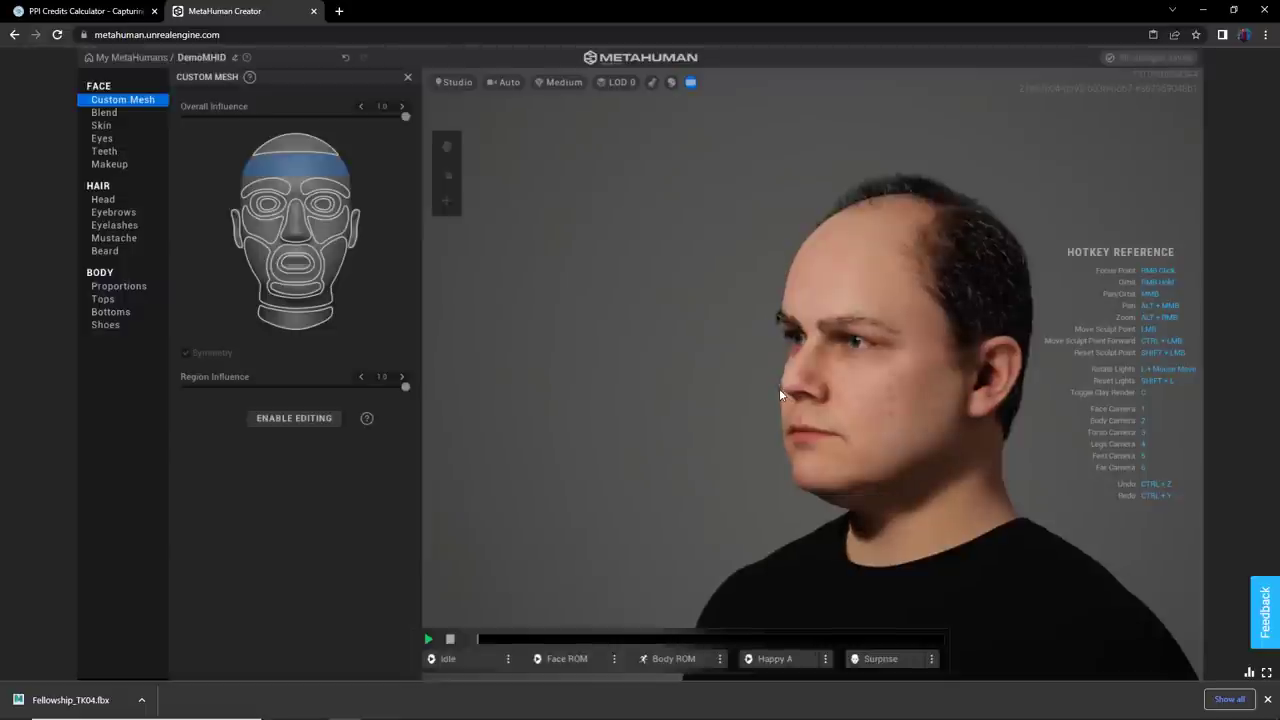
{"action": "mouse_move", "coordinate": [672, 357]}
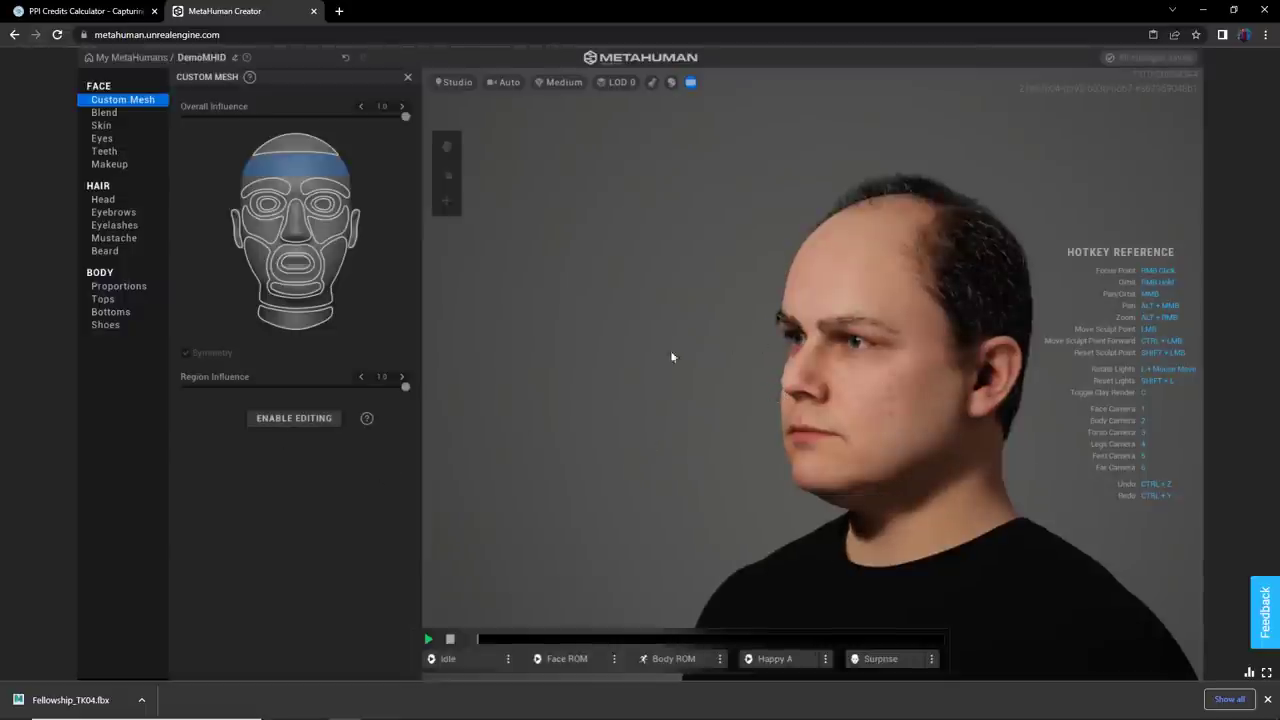
{"action": "mouse_move", "coordinate": [680, 464]}
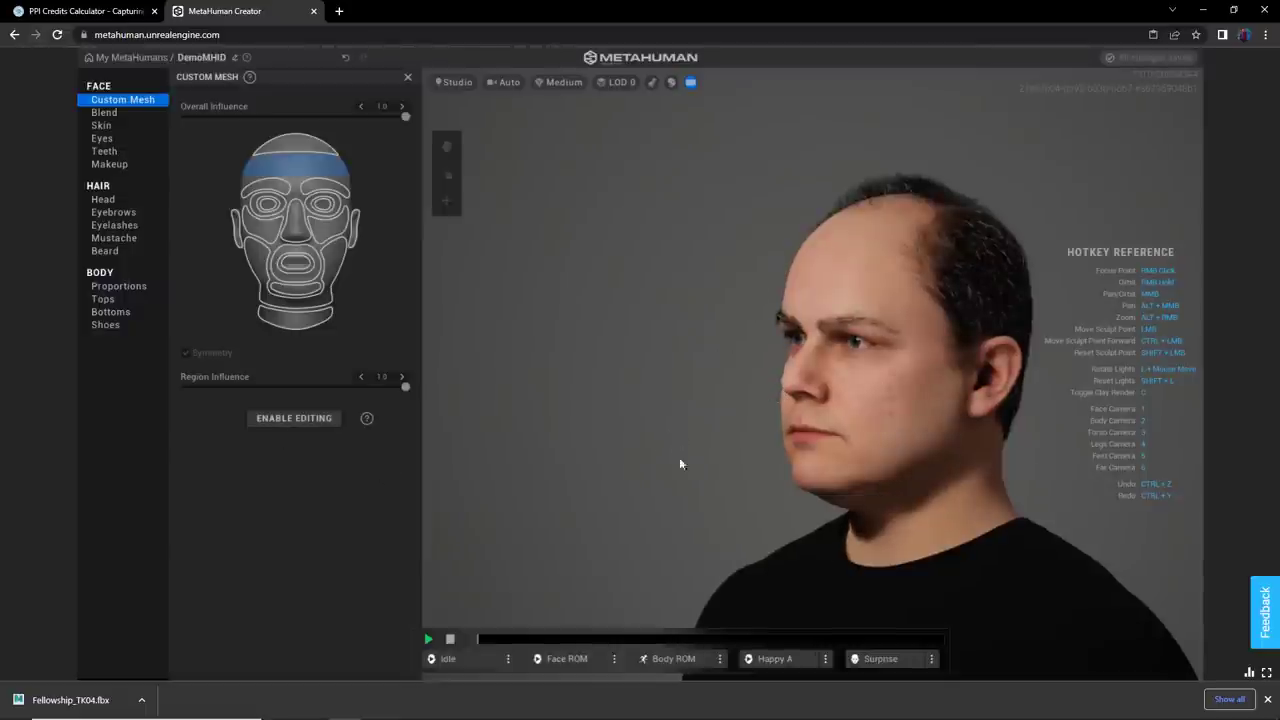
- Enable editing via Duplicate & unlock, creating DemoMHID_v01, and orbit to the front
{"action": "left_click", "coordinate": [294, 418]}
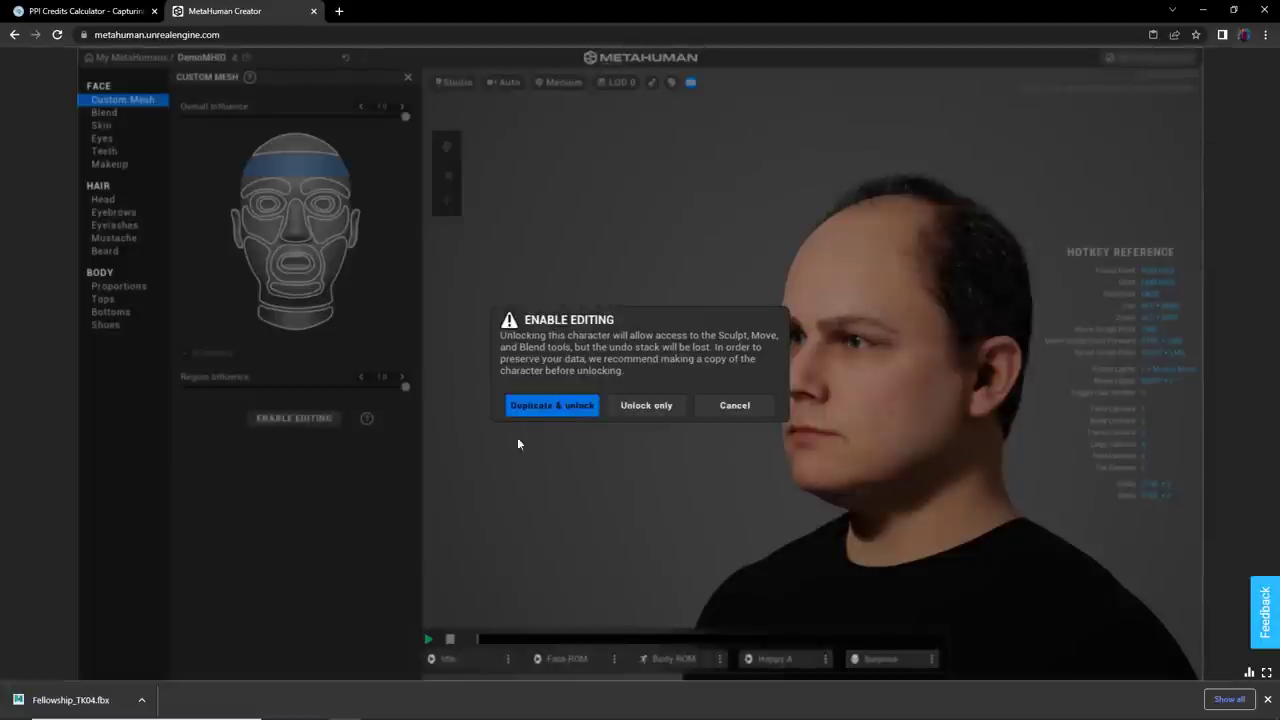
{"action": "mouse_move", "coordinate": [551, 405]}
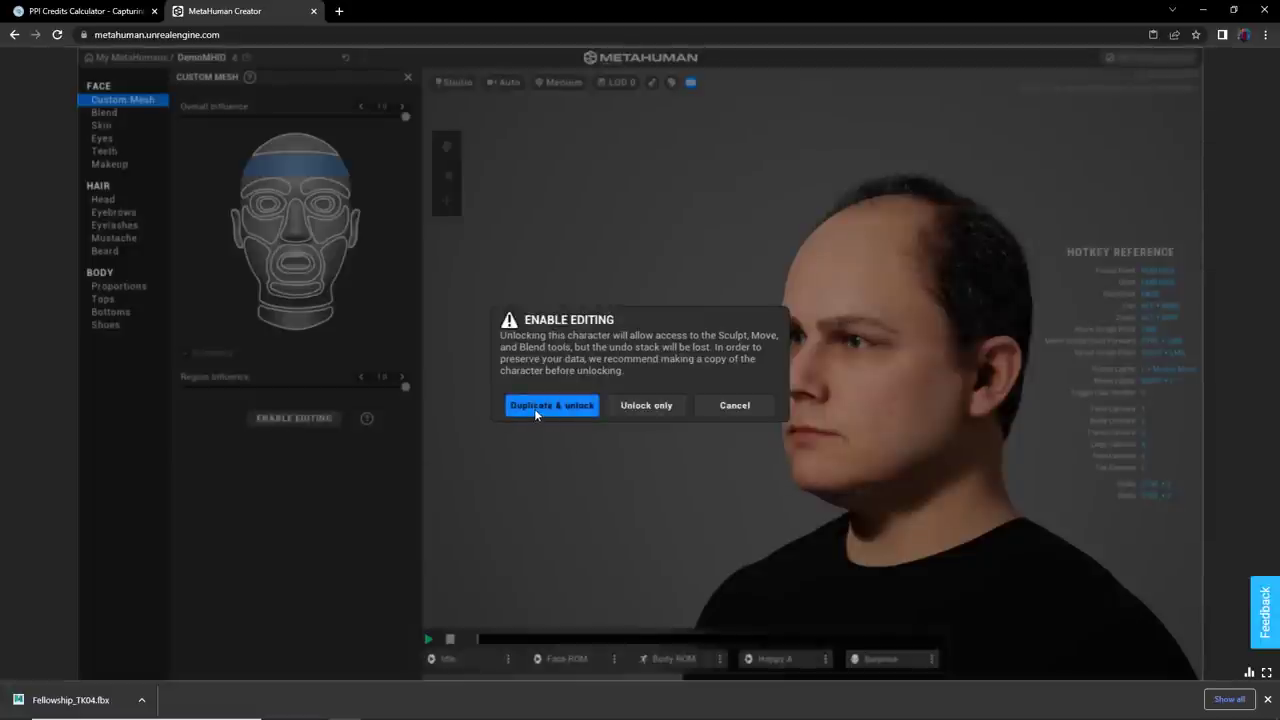
{"action": "left_click", "coordinate": [551, 405]}
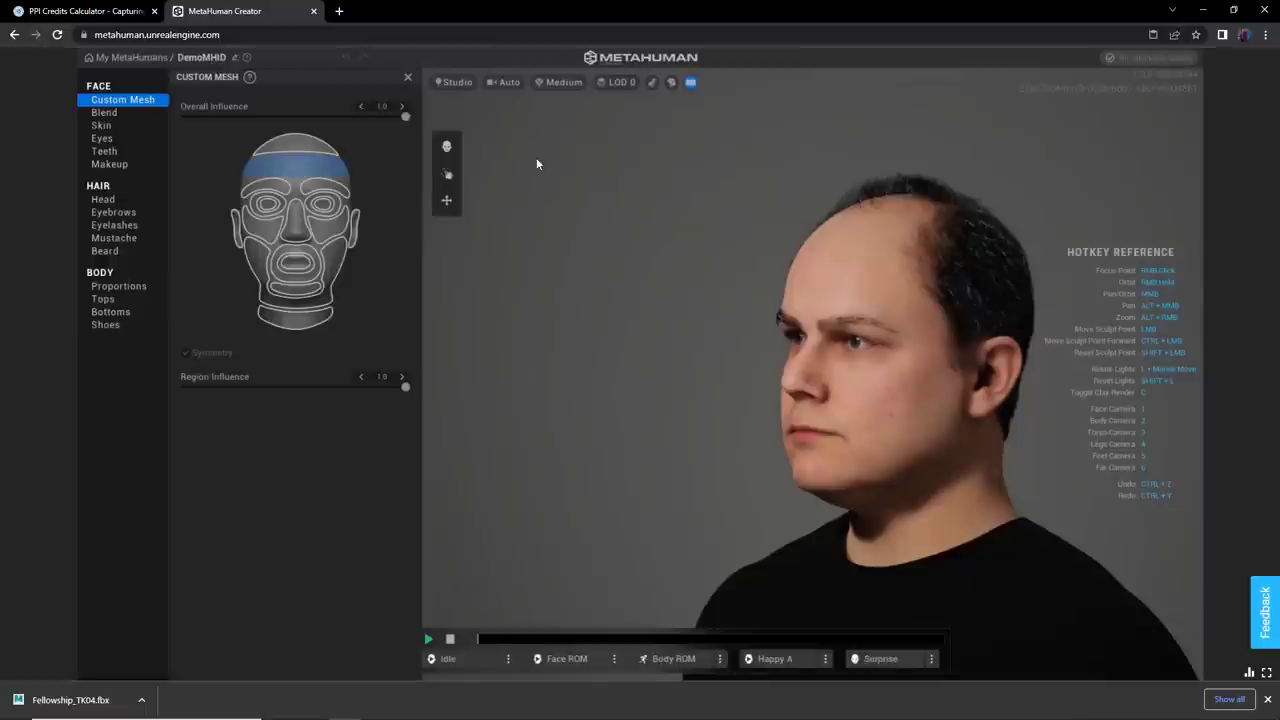
{"action": "mouse_move", "coordinate": [360, 130]}
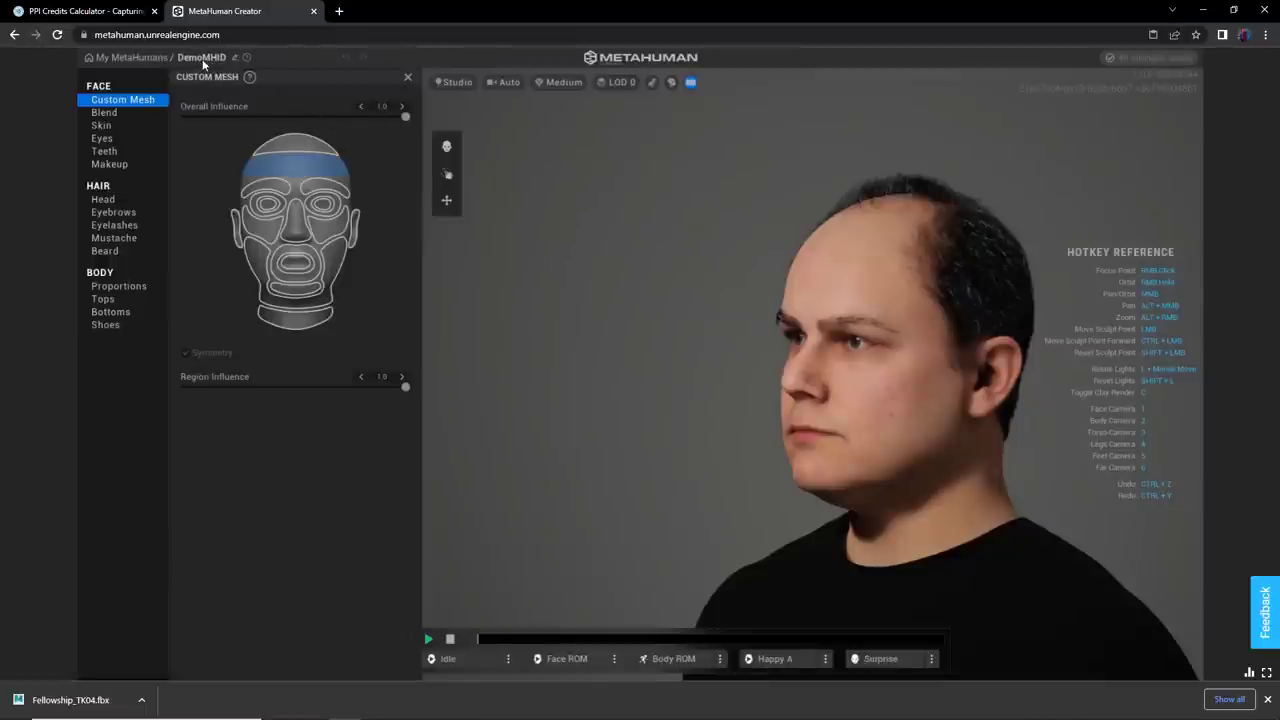
{"action": "mouse_move", "coordinate": [243, 64]}
{"action": "type", "text": "_v01"}
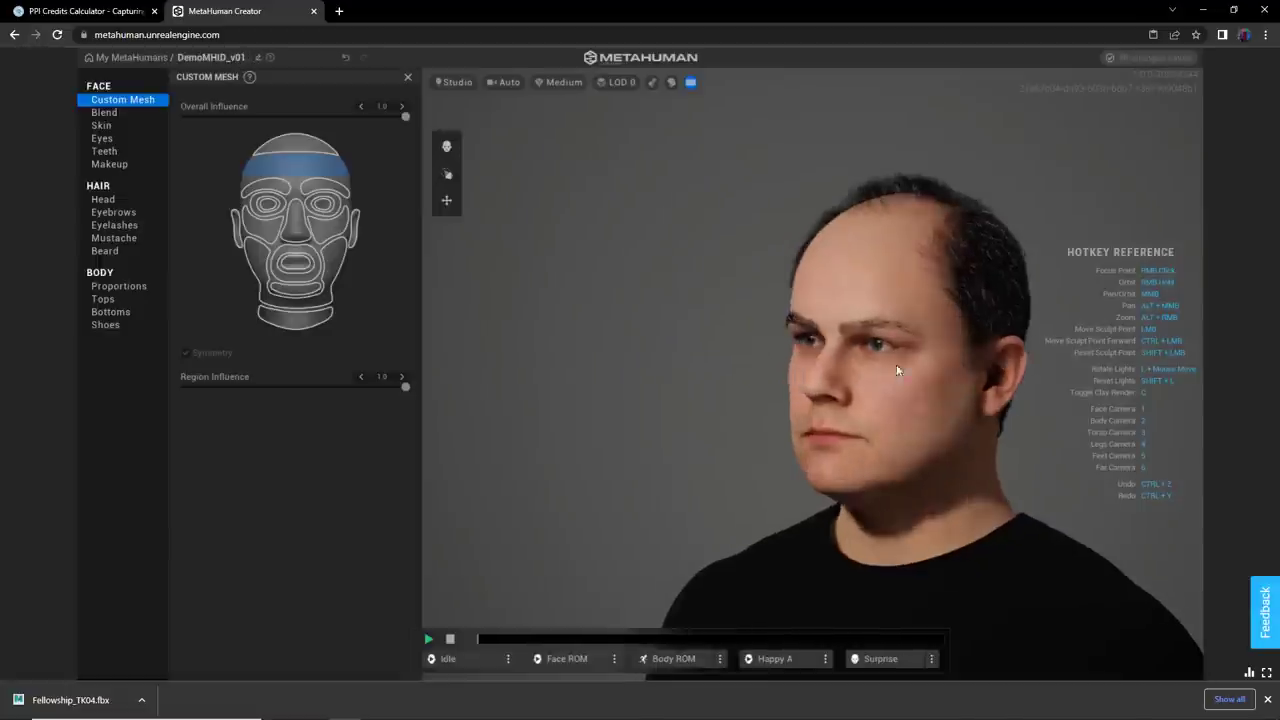
{"action": "left_click_drag", "start_coordinate": [896, 370], "coordinate": [753, 347]}
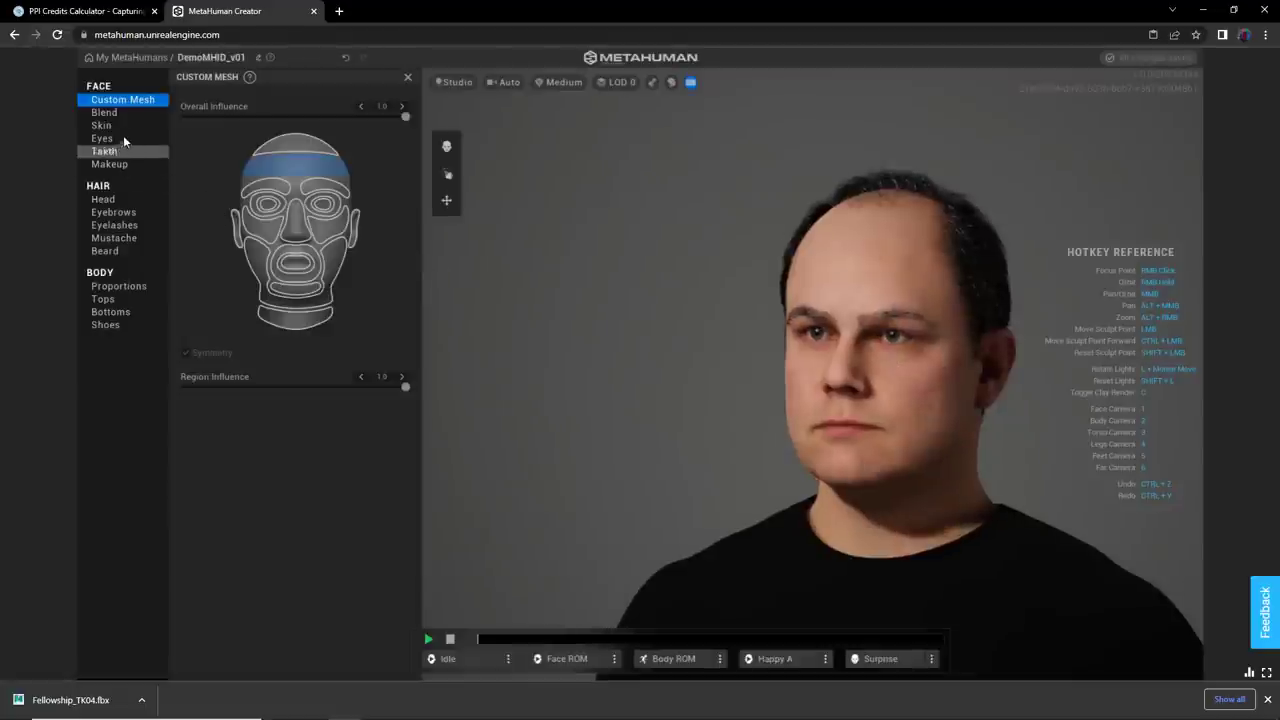
- Open Face > Blend, play the Idle animation, and switch to the Body camera
{"action": "left_click", "coordinate": [104, 112]}
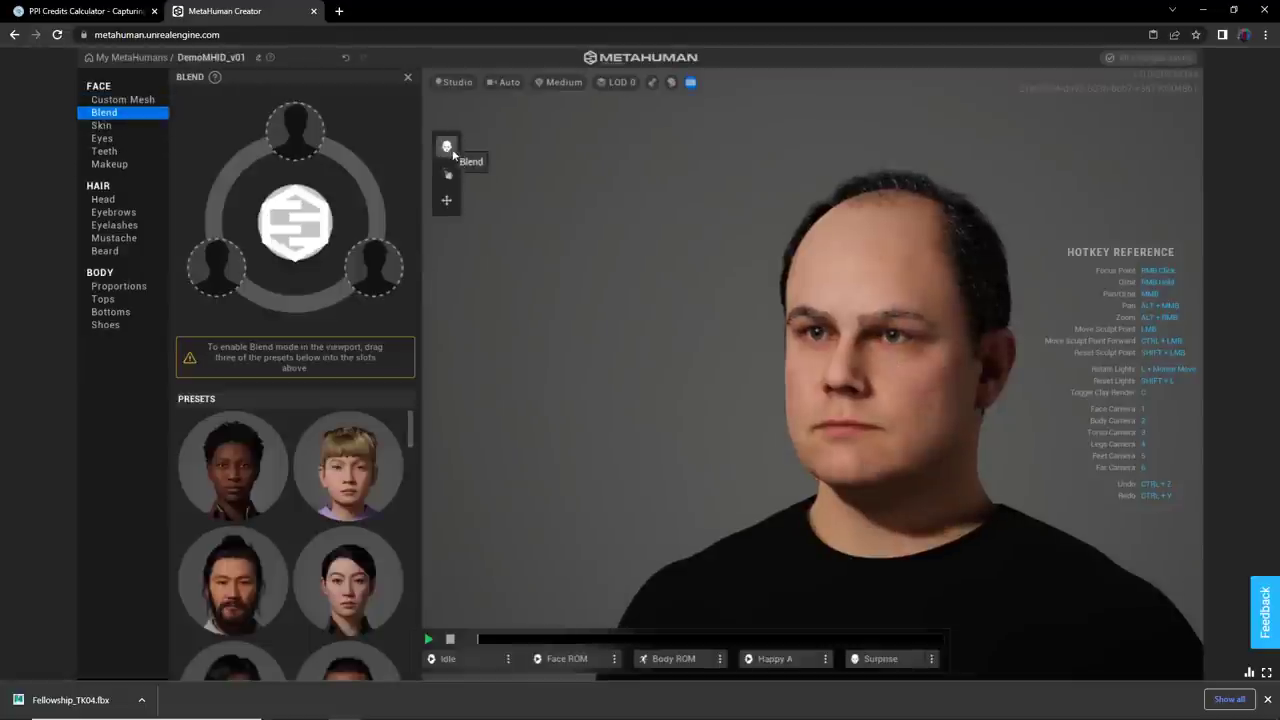
{"action": "mouse_move", "coordinate": [446, 199]}
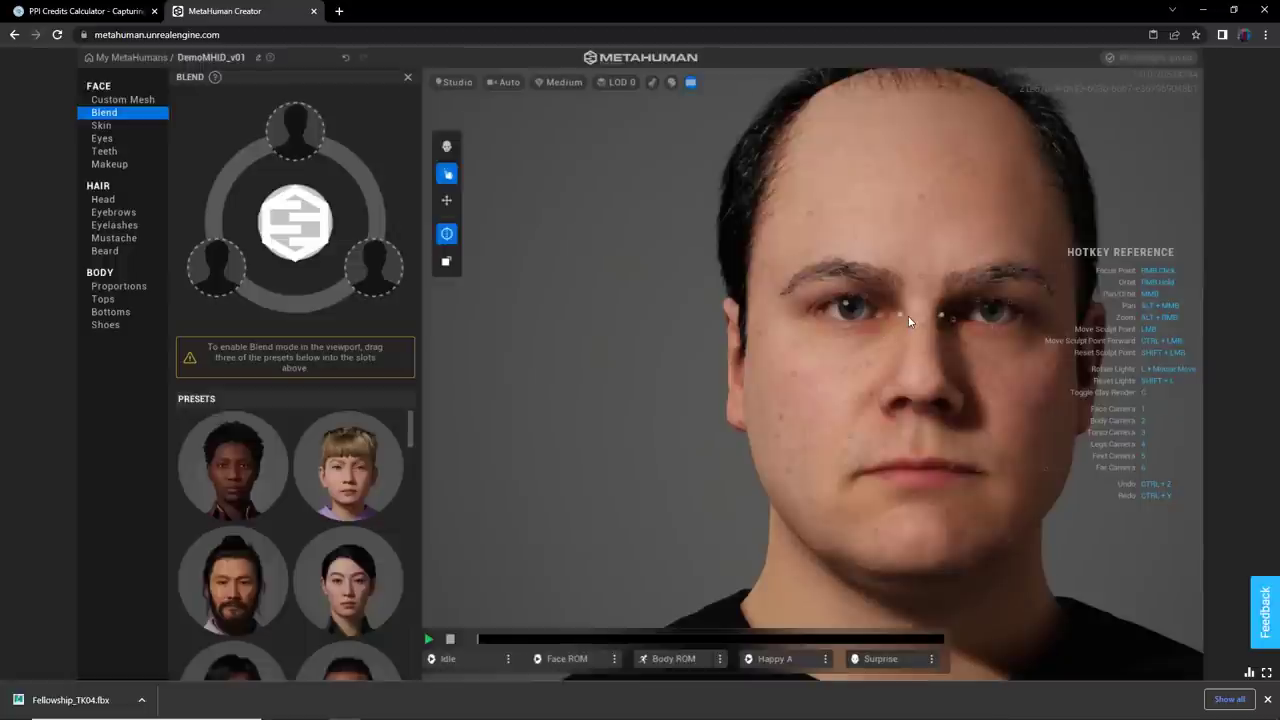
{"action": "mouse_move", "coordinate": [928, 322]}
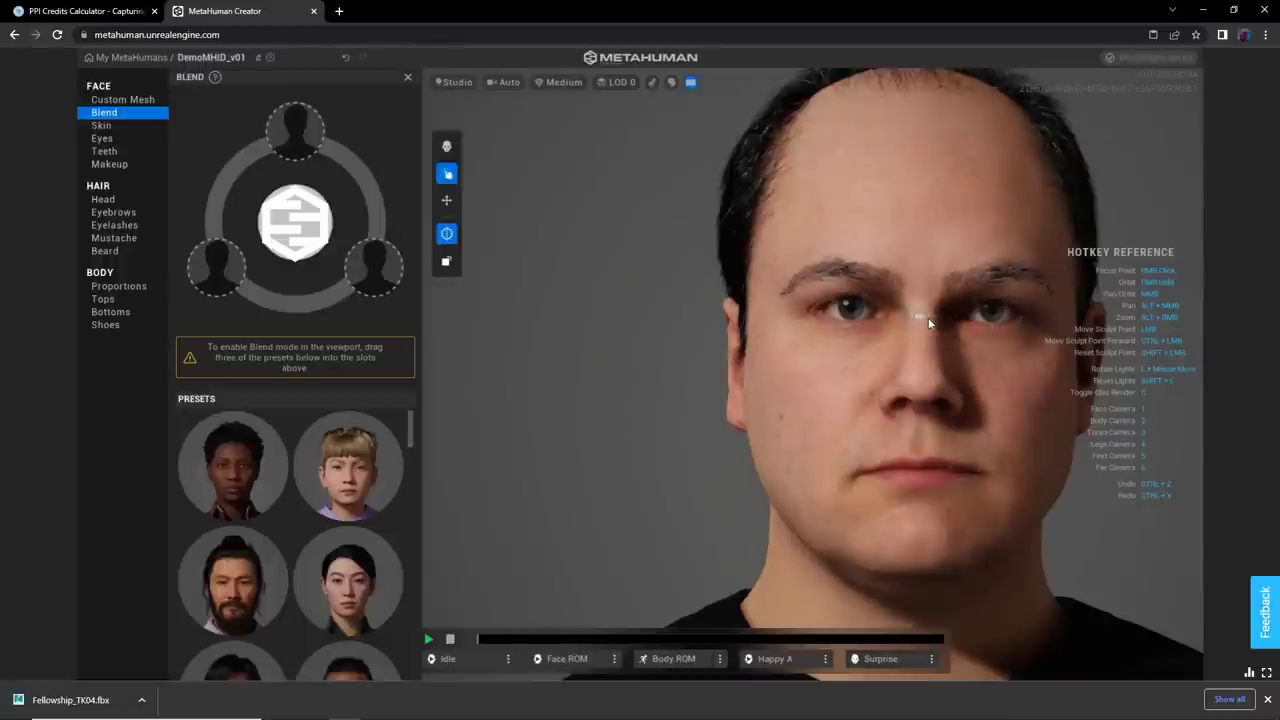
{"action": "mouse_move", "coordinate": [790, 483]}
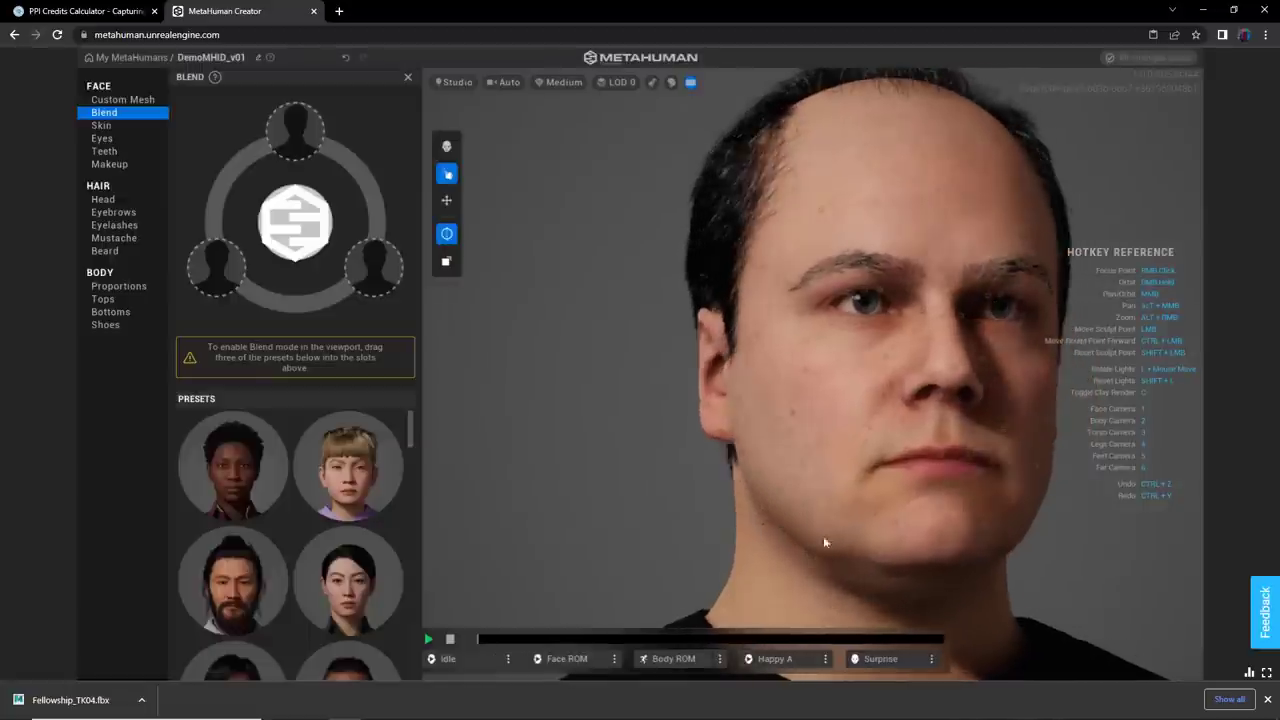
{"action": "mouse_move", "coordinate": [718, 551]}
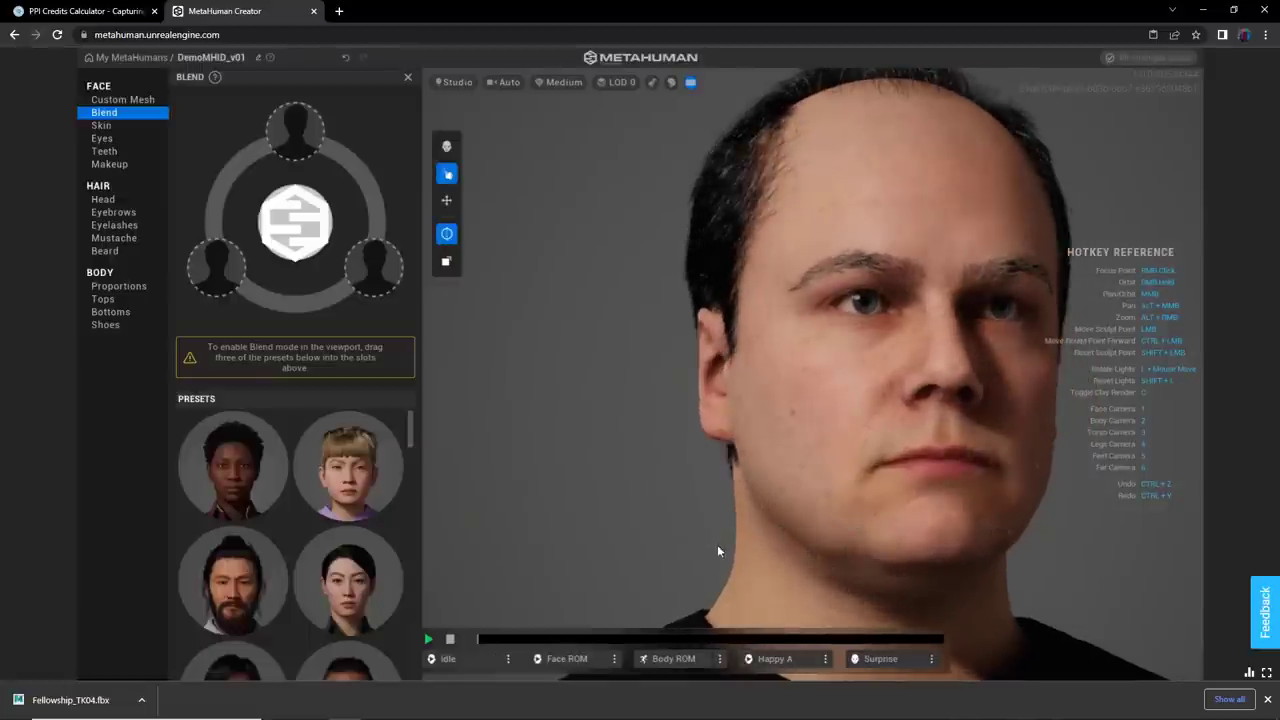
{"action": "left_click_drag", "start_coordinate": [718, 551], "coordinate": [1024, 583]}
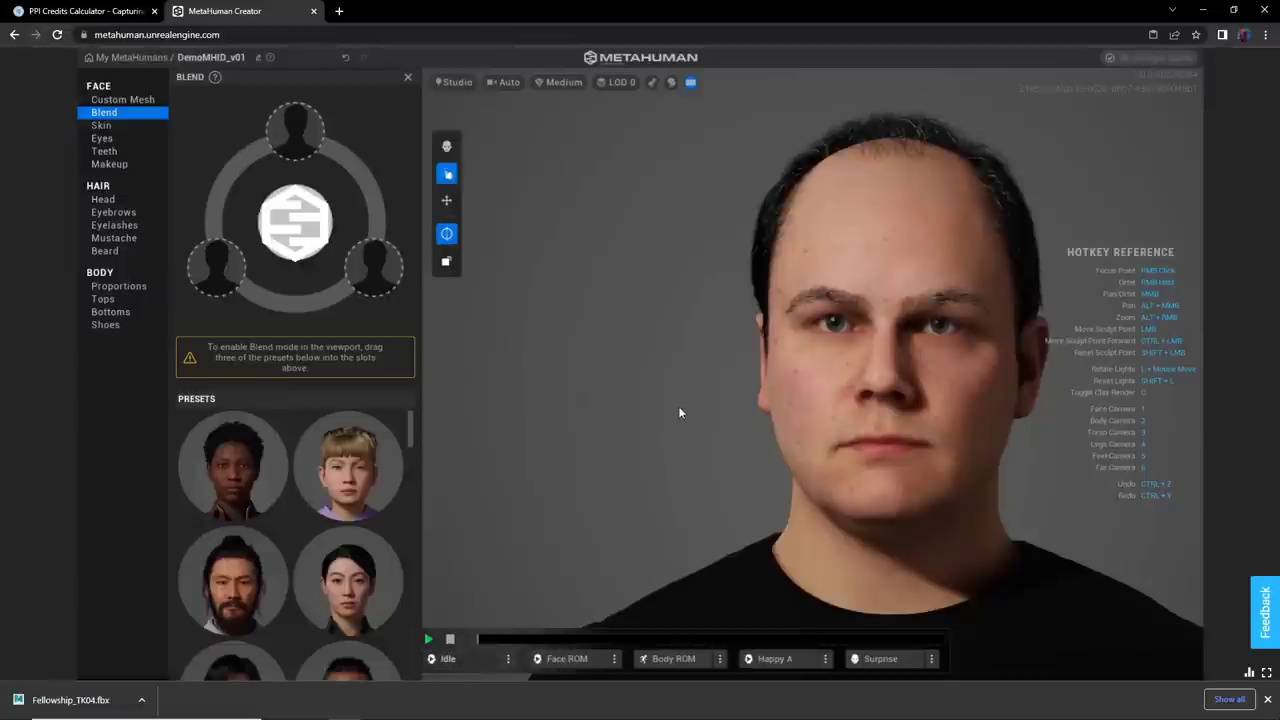
{"action": "left_click", "coordinate": [428, 639]}
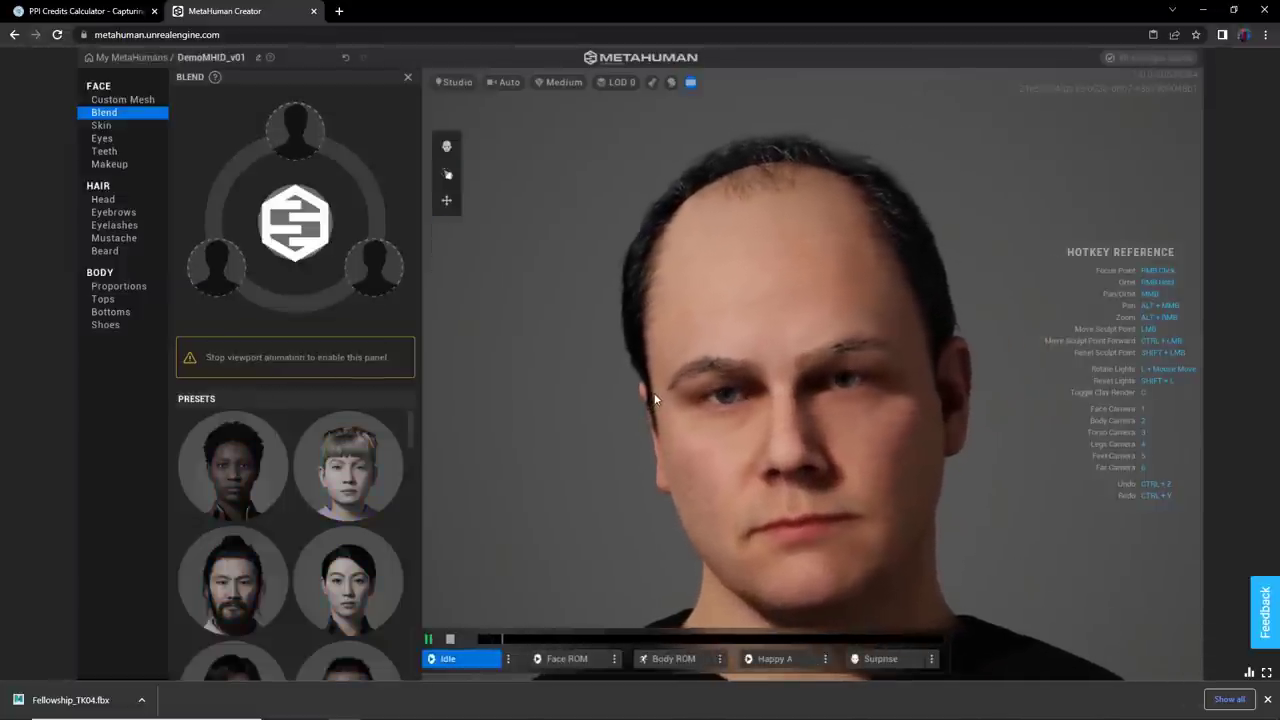
{"action": "left_click", "coordinate": [509, 82]}
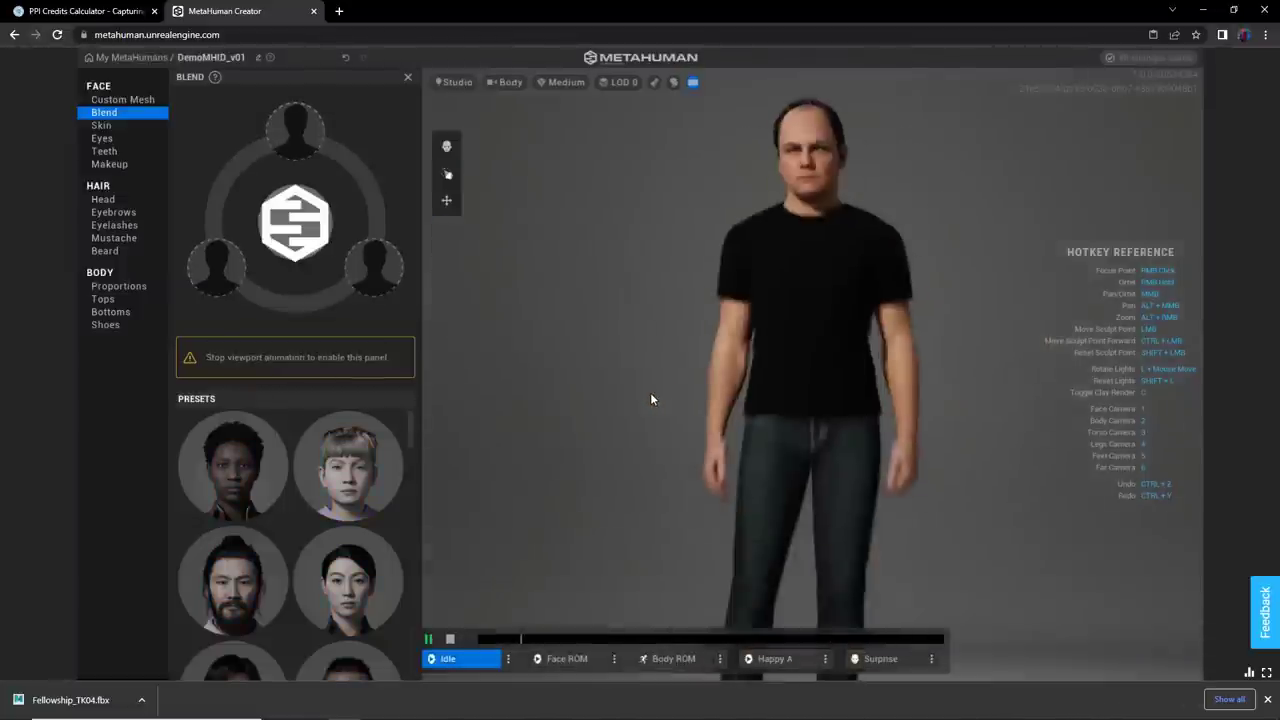